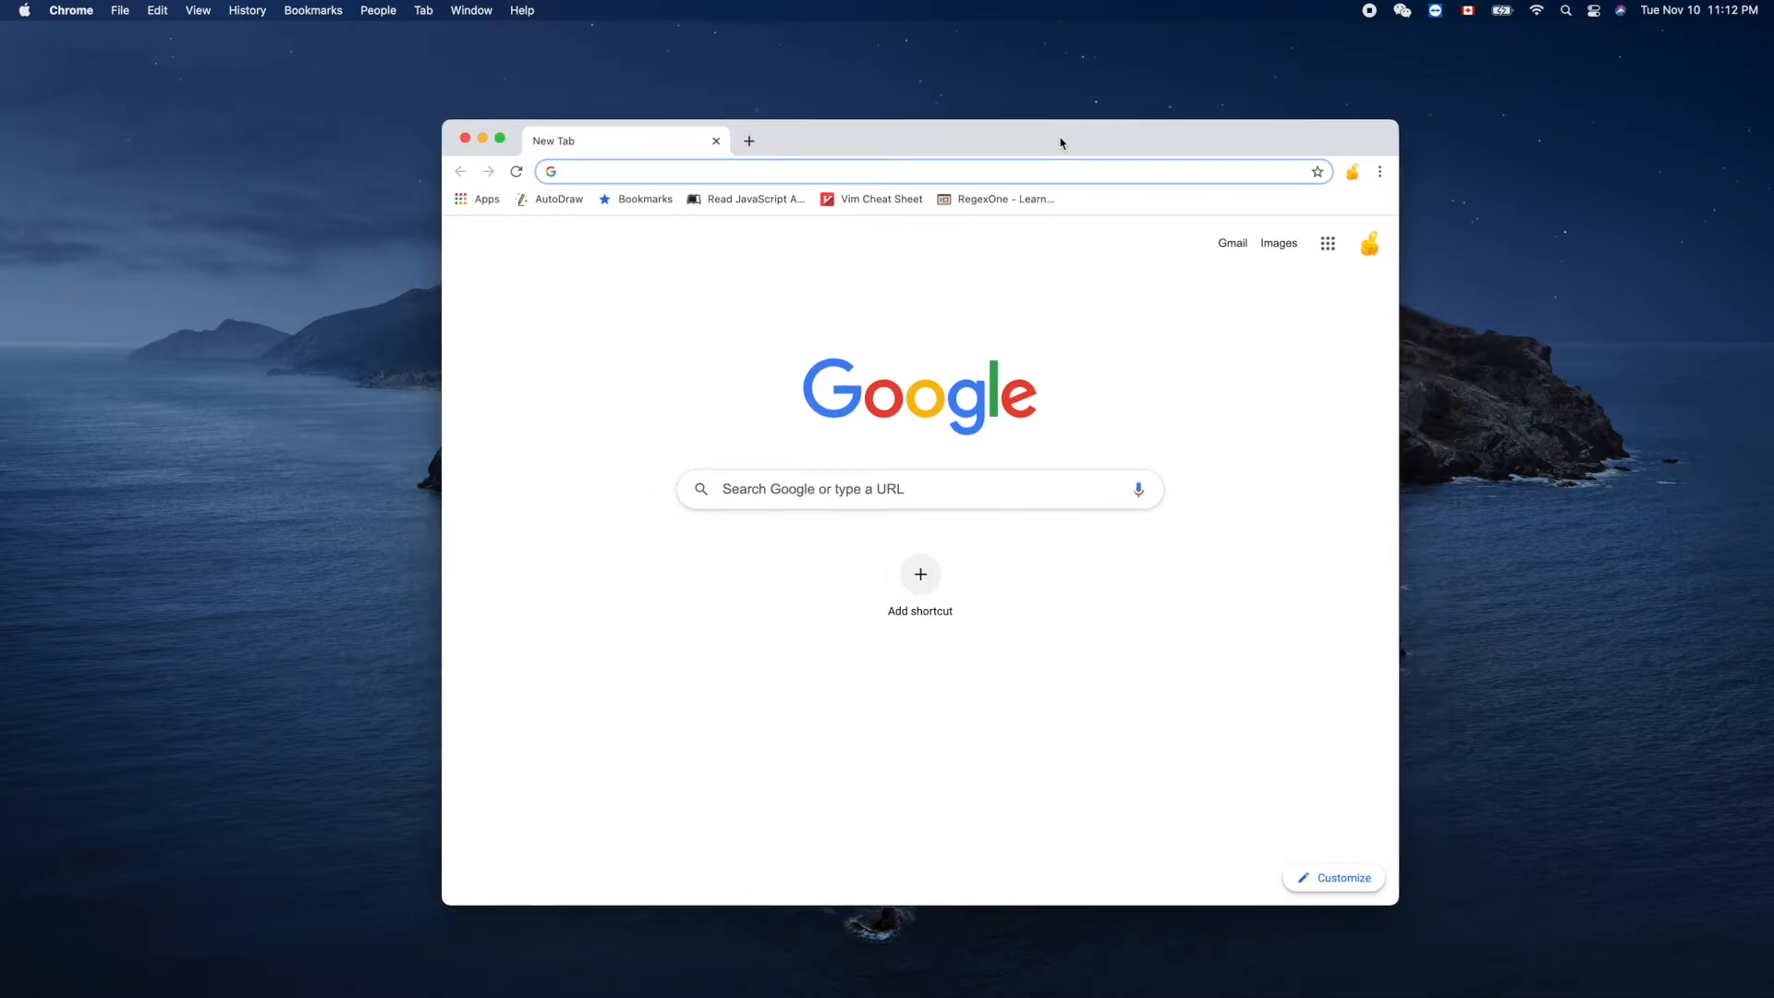
{"action": "mouse_move", "coordinate": [968, 144]}
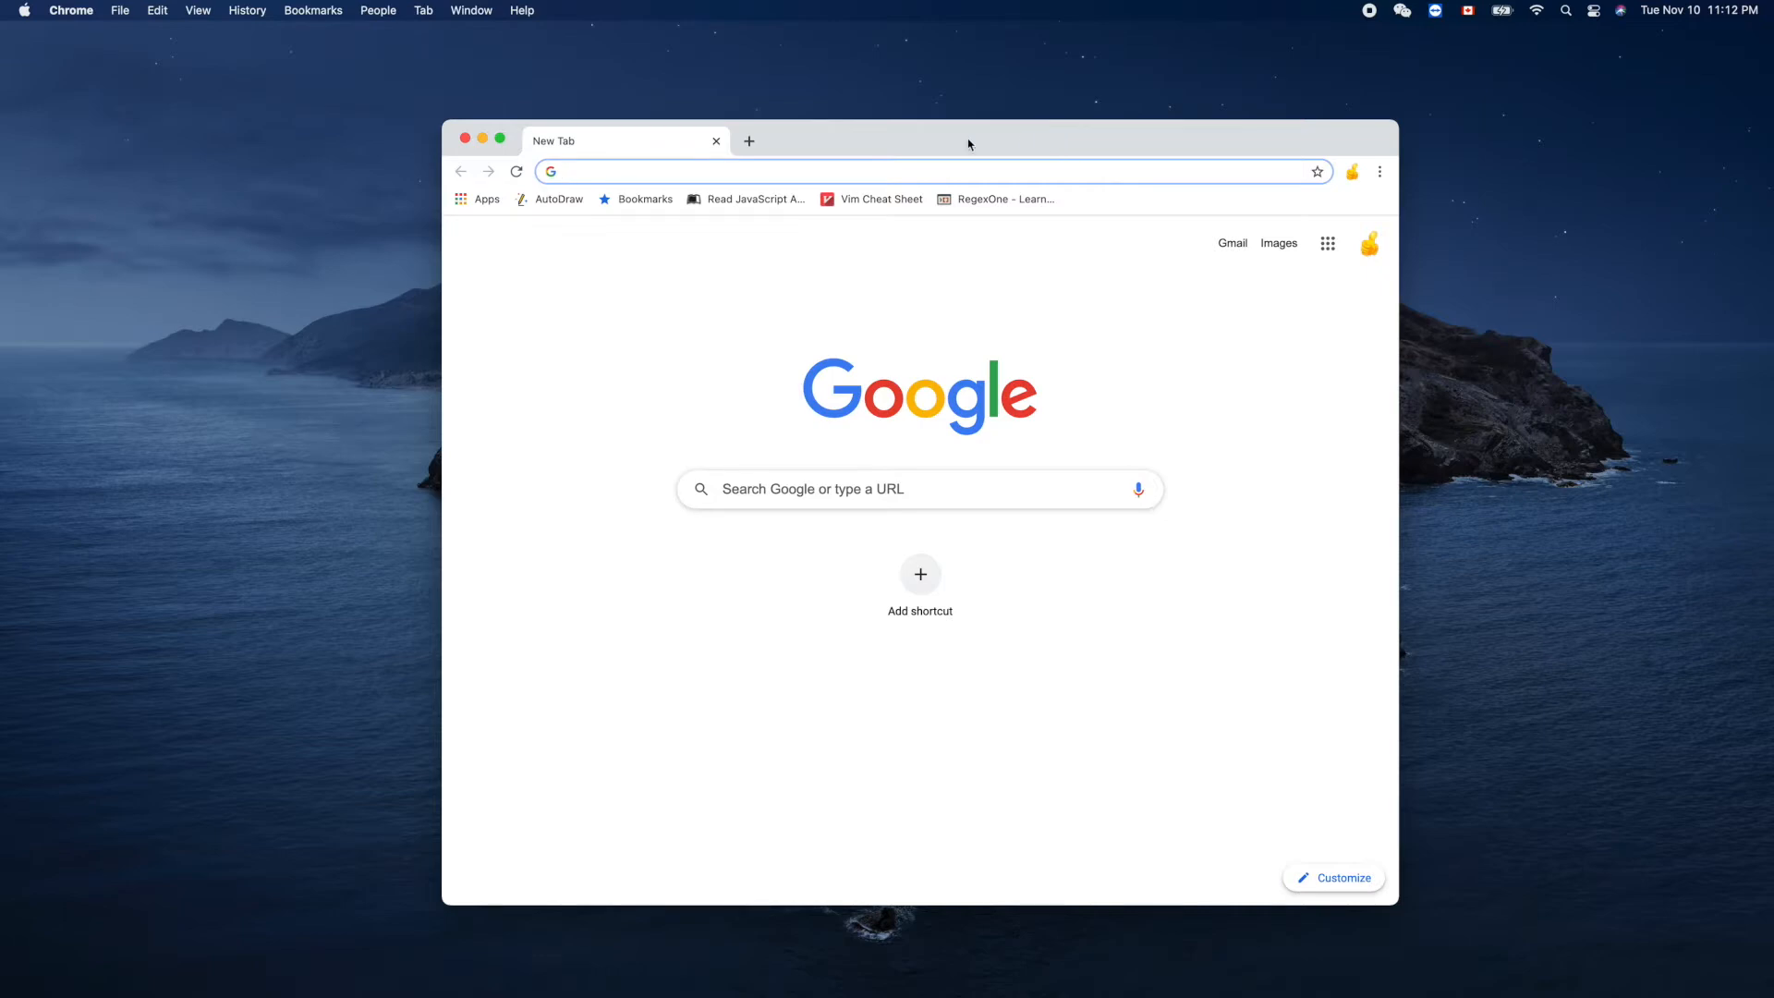
Step: Load github.com in Chrome to reach the signed-in GitHub dashboard
{"action": "type", "text": "github.com"}
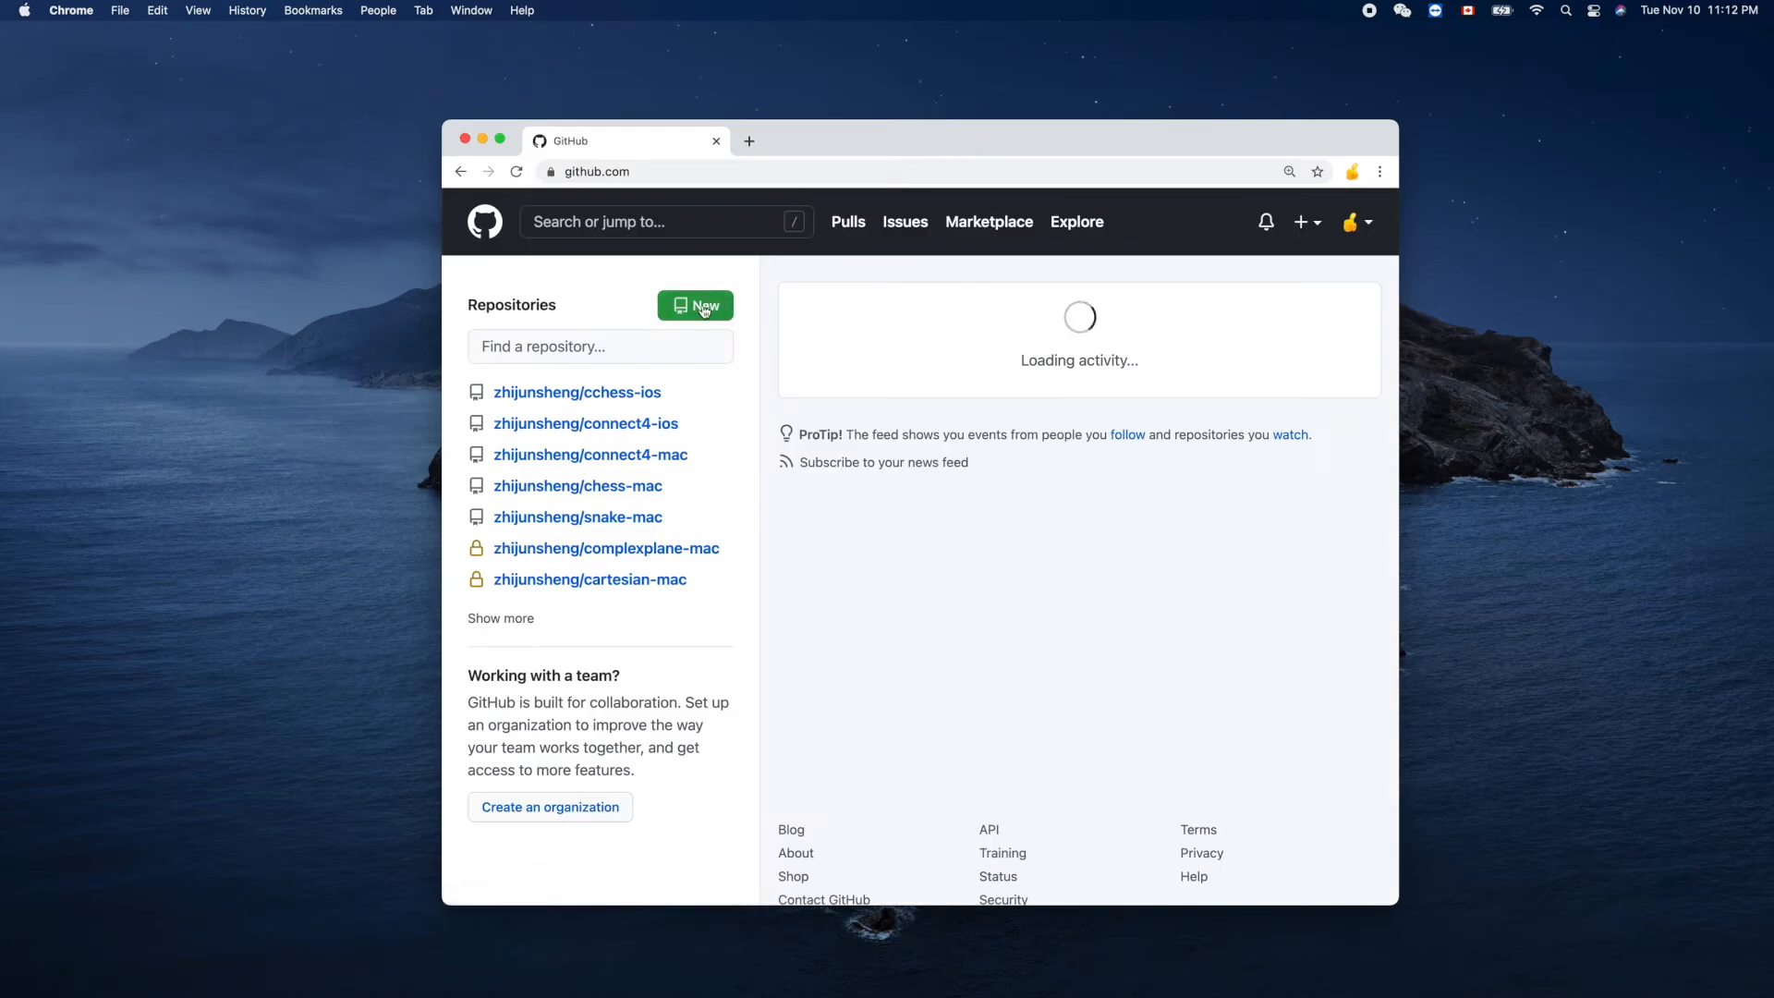
Step: Start a new GitHub repository and name it connect4-sui
{"action": "left_click", "coordinate": [696, 306]}
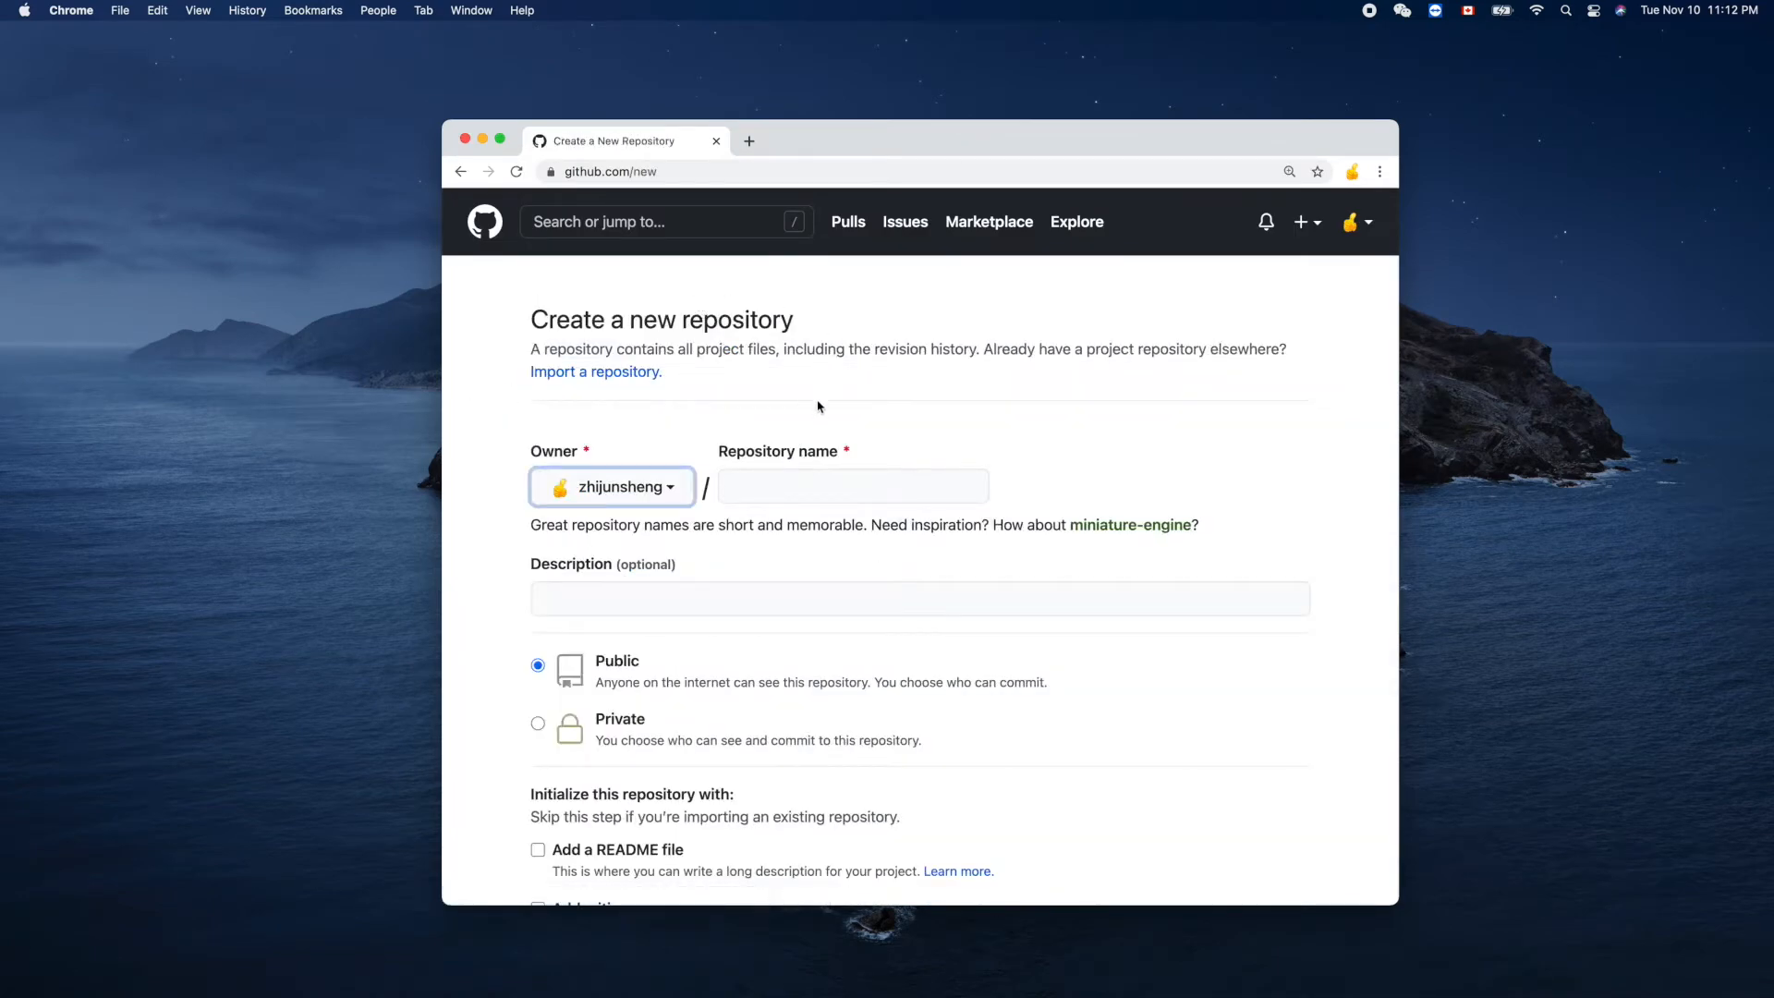
{"action": "left_click", "coordinate": [852, 485]}
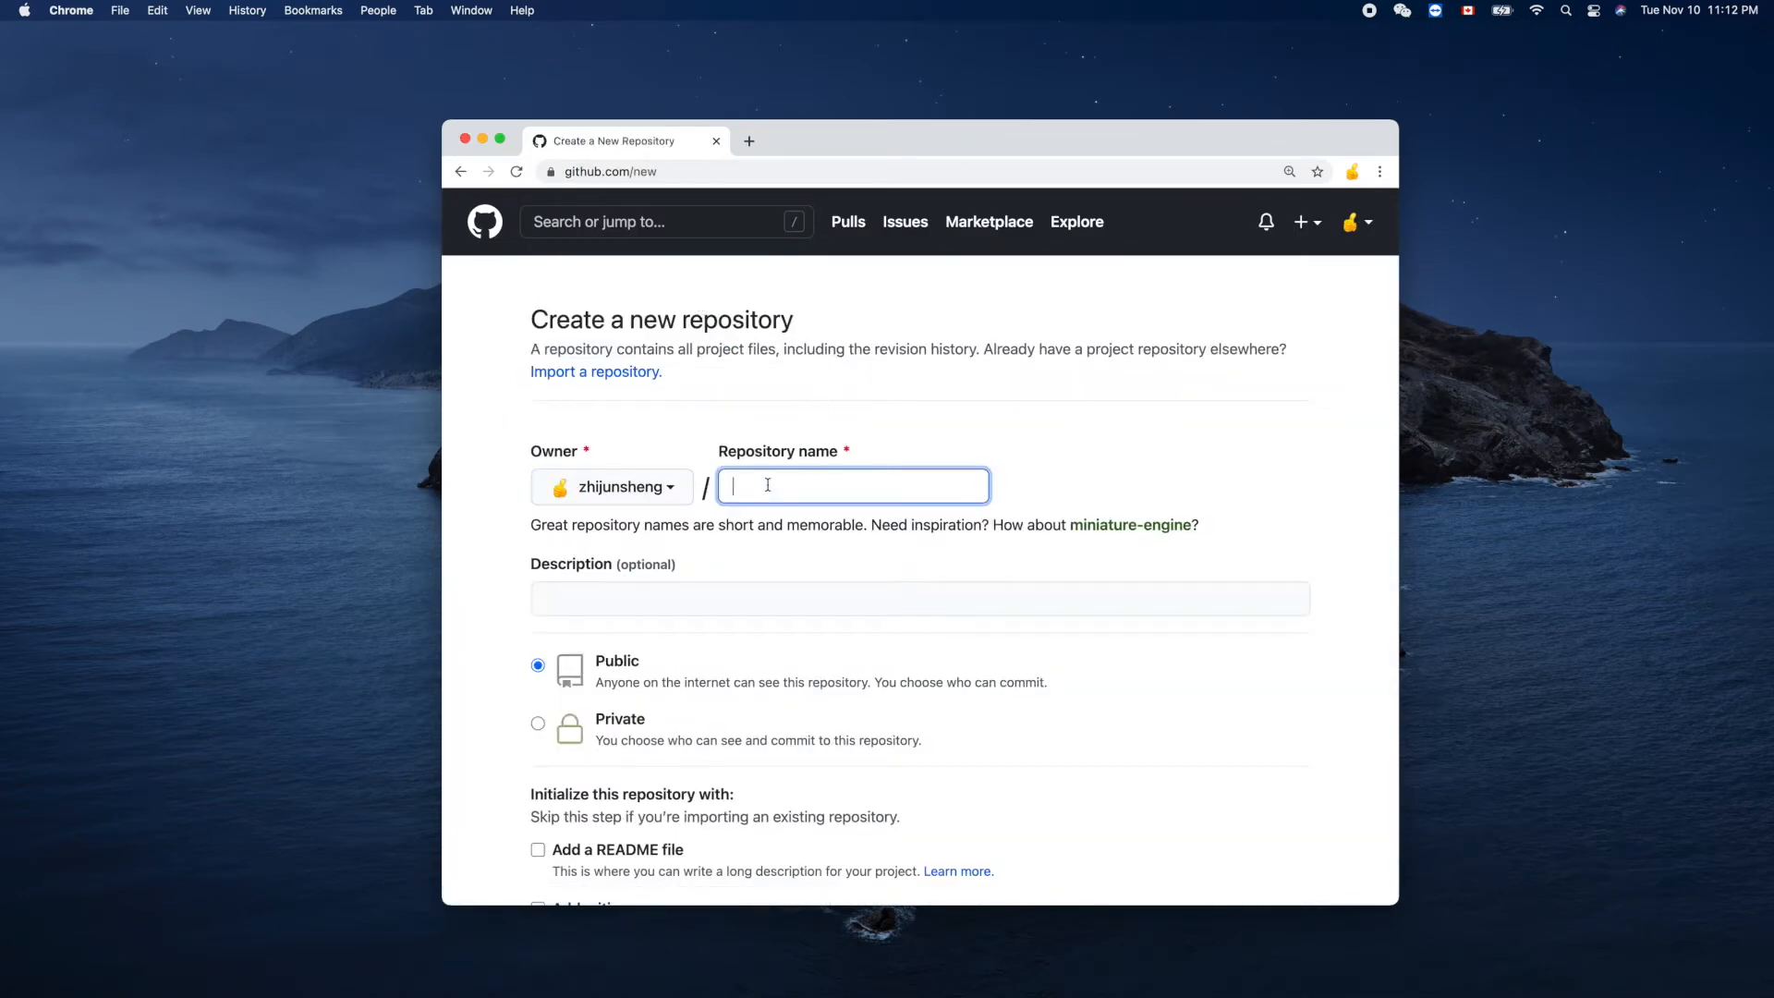
{"action": "type", "text": "c"}
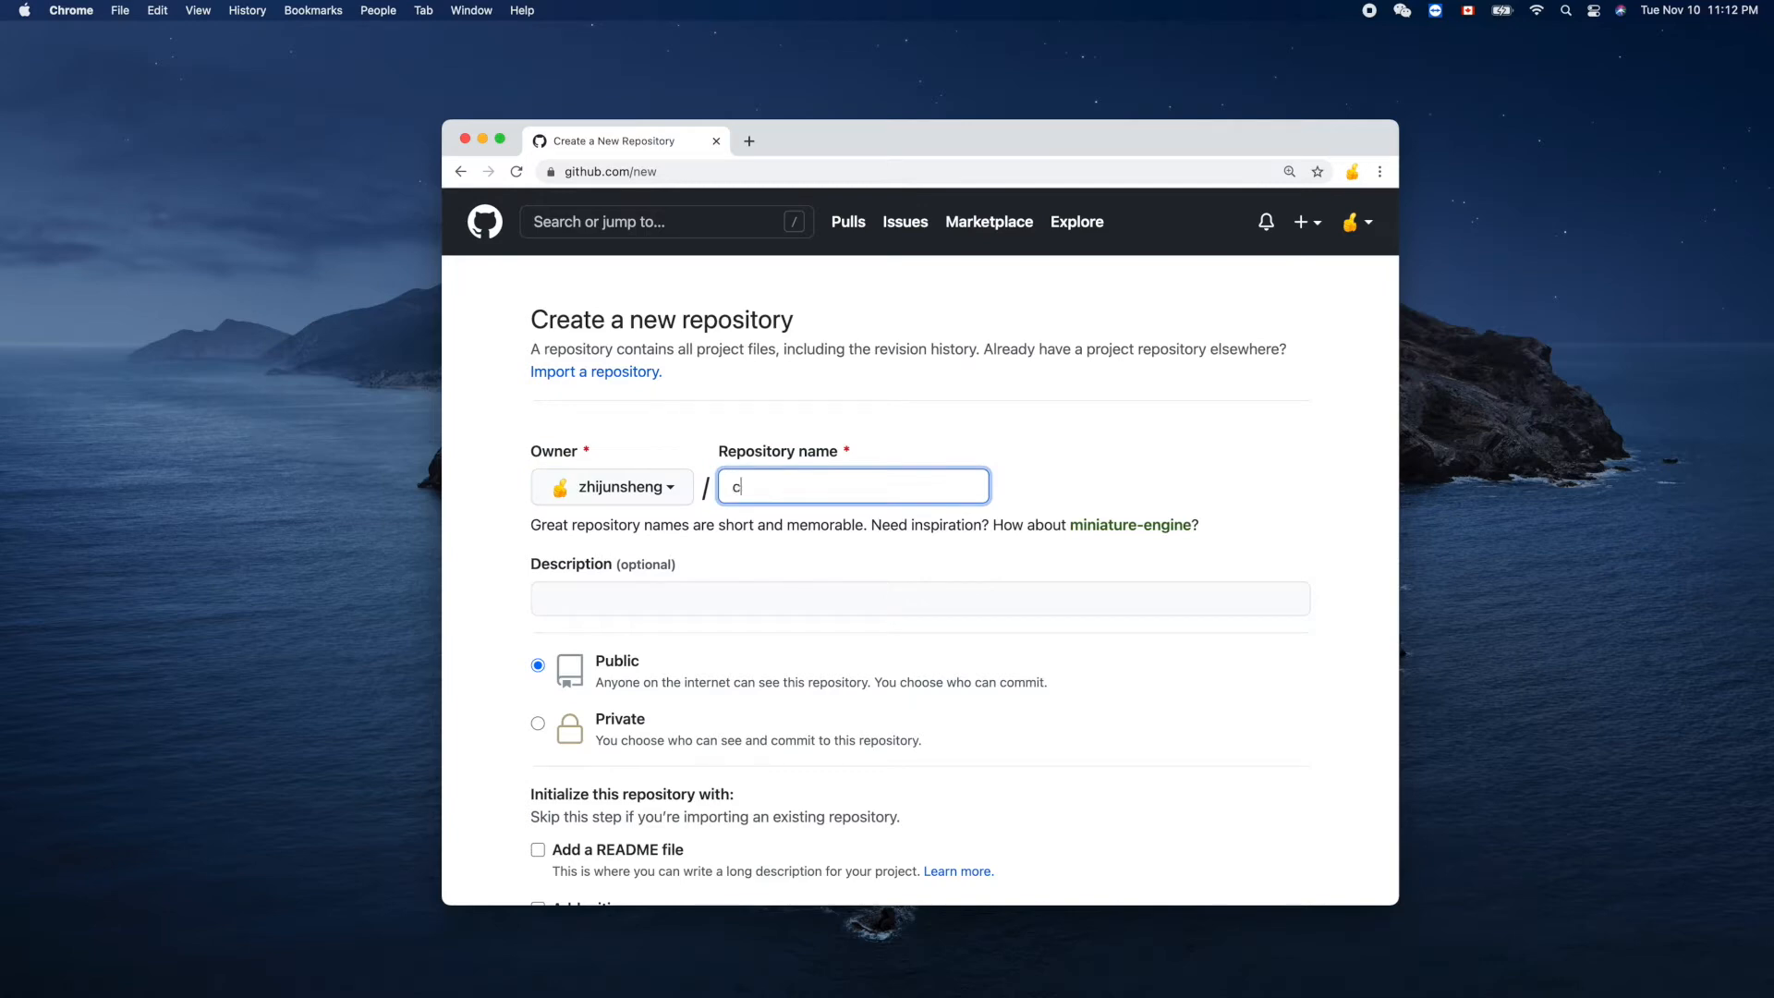
{"action": "type", "text": "onnect"}
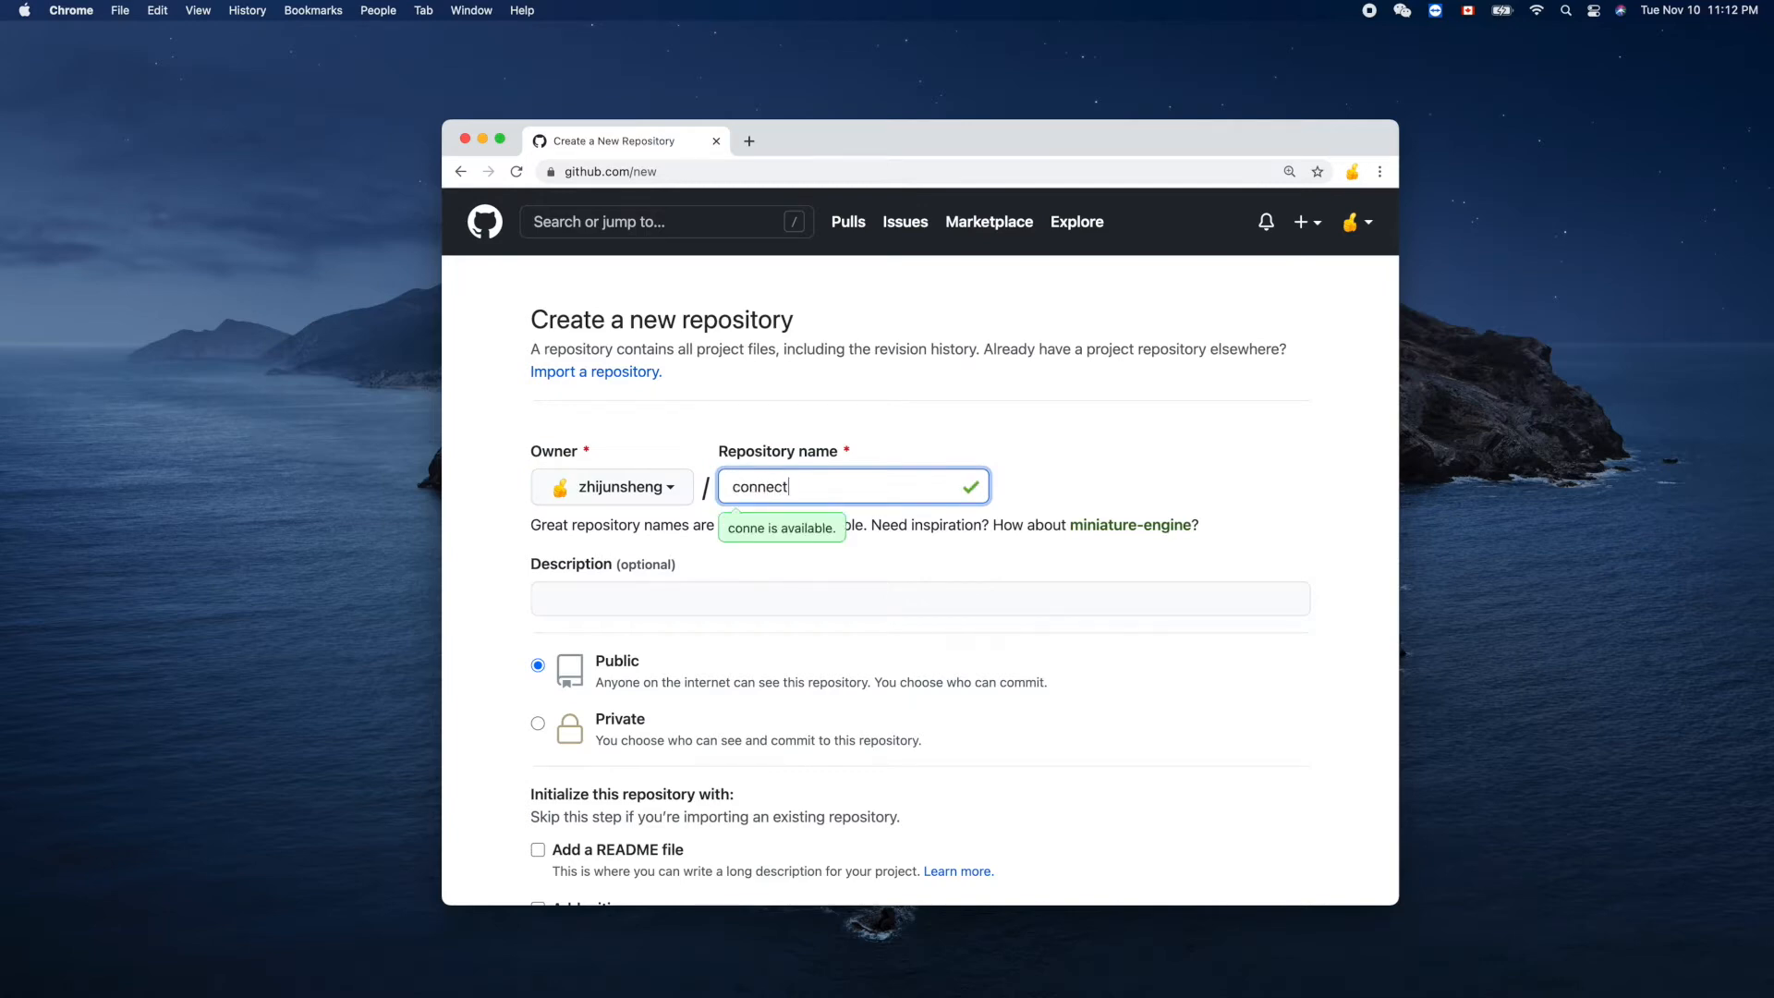
{"action": "type", "text": "4-"}
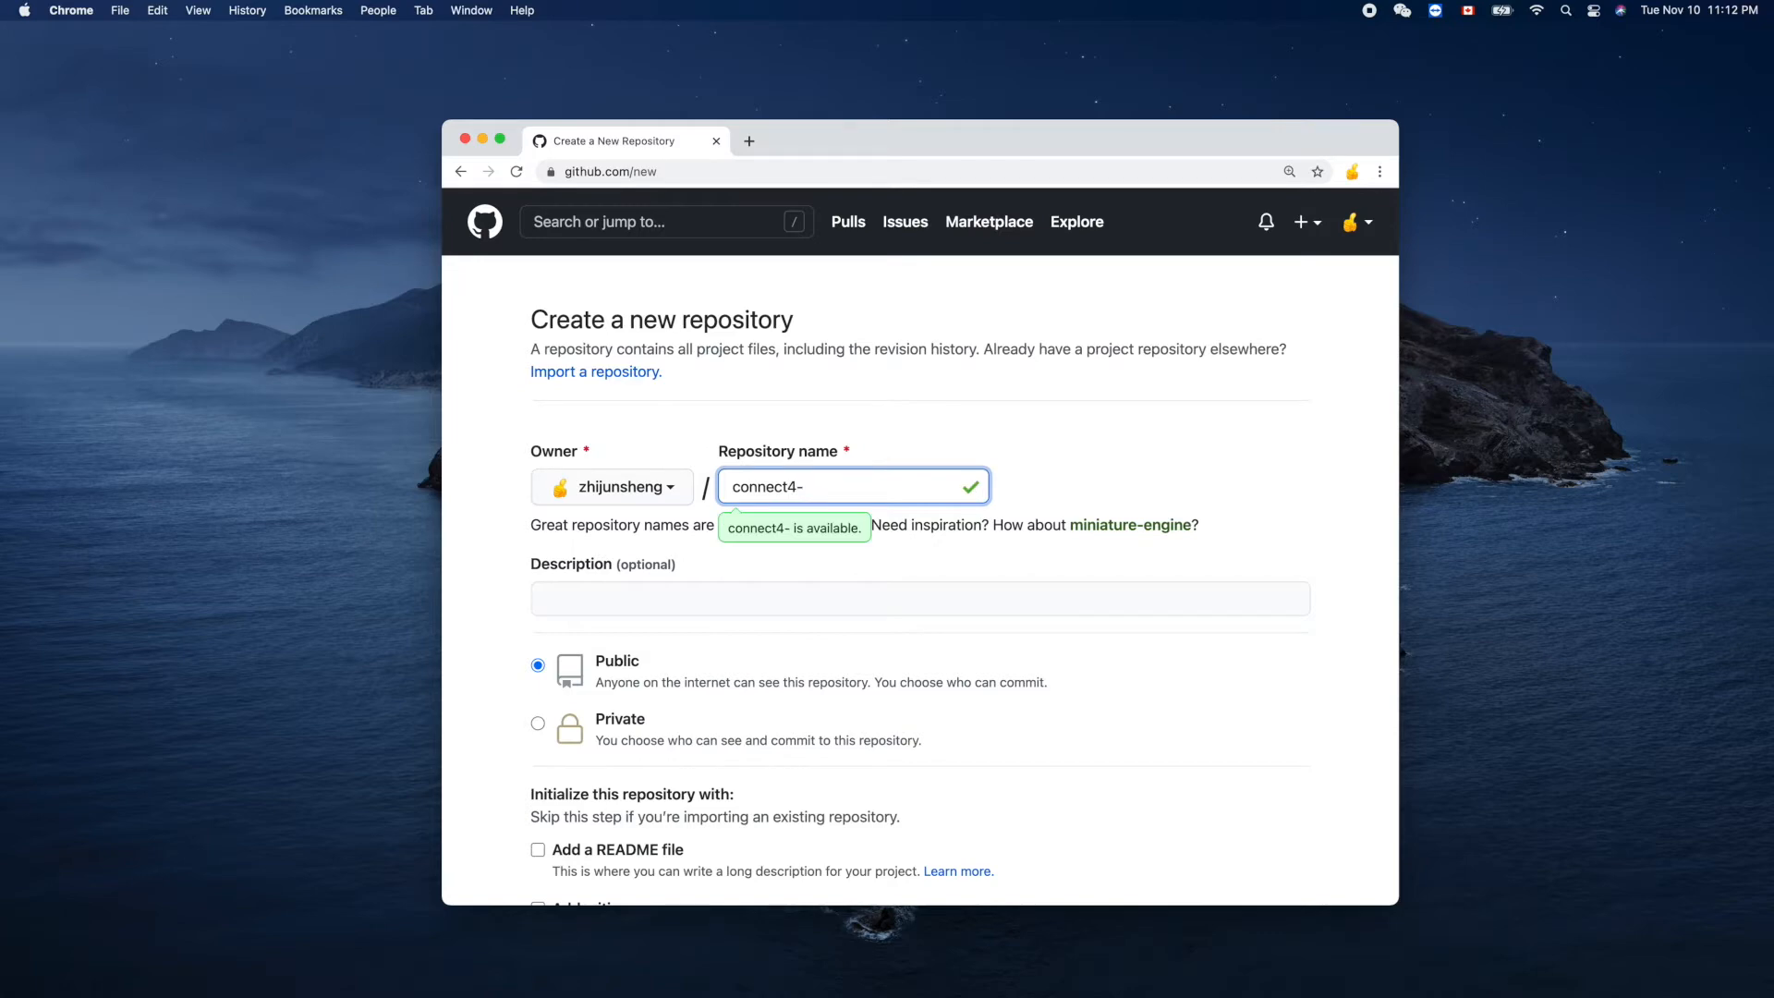
{"action": "type", "text": "s"}
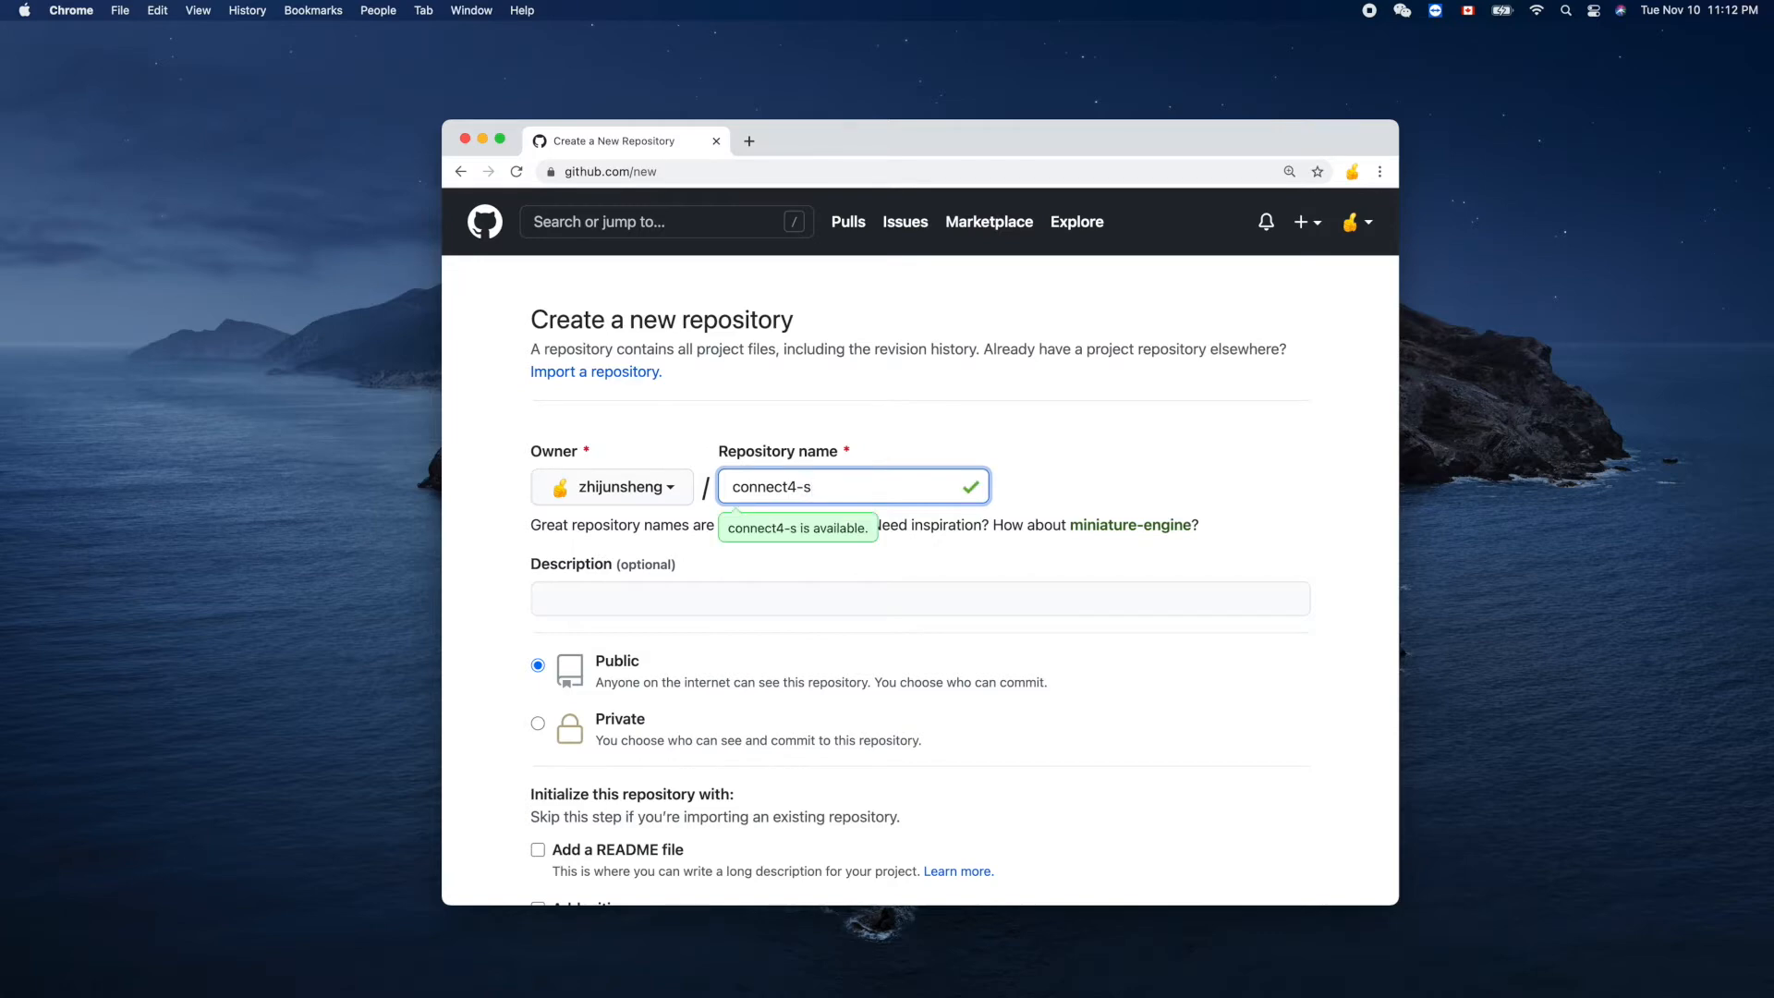
{"action": "type", "text": "ui"}
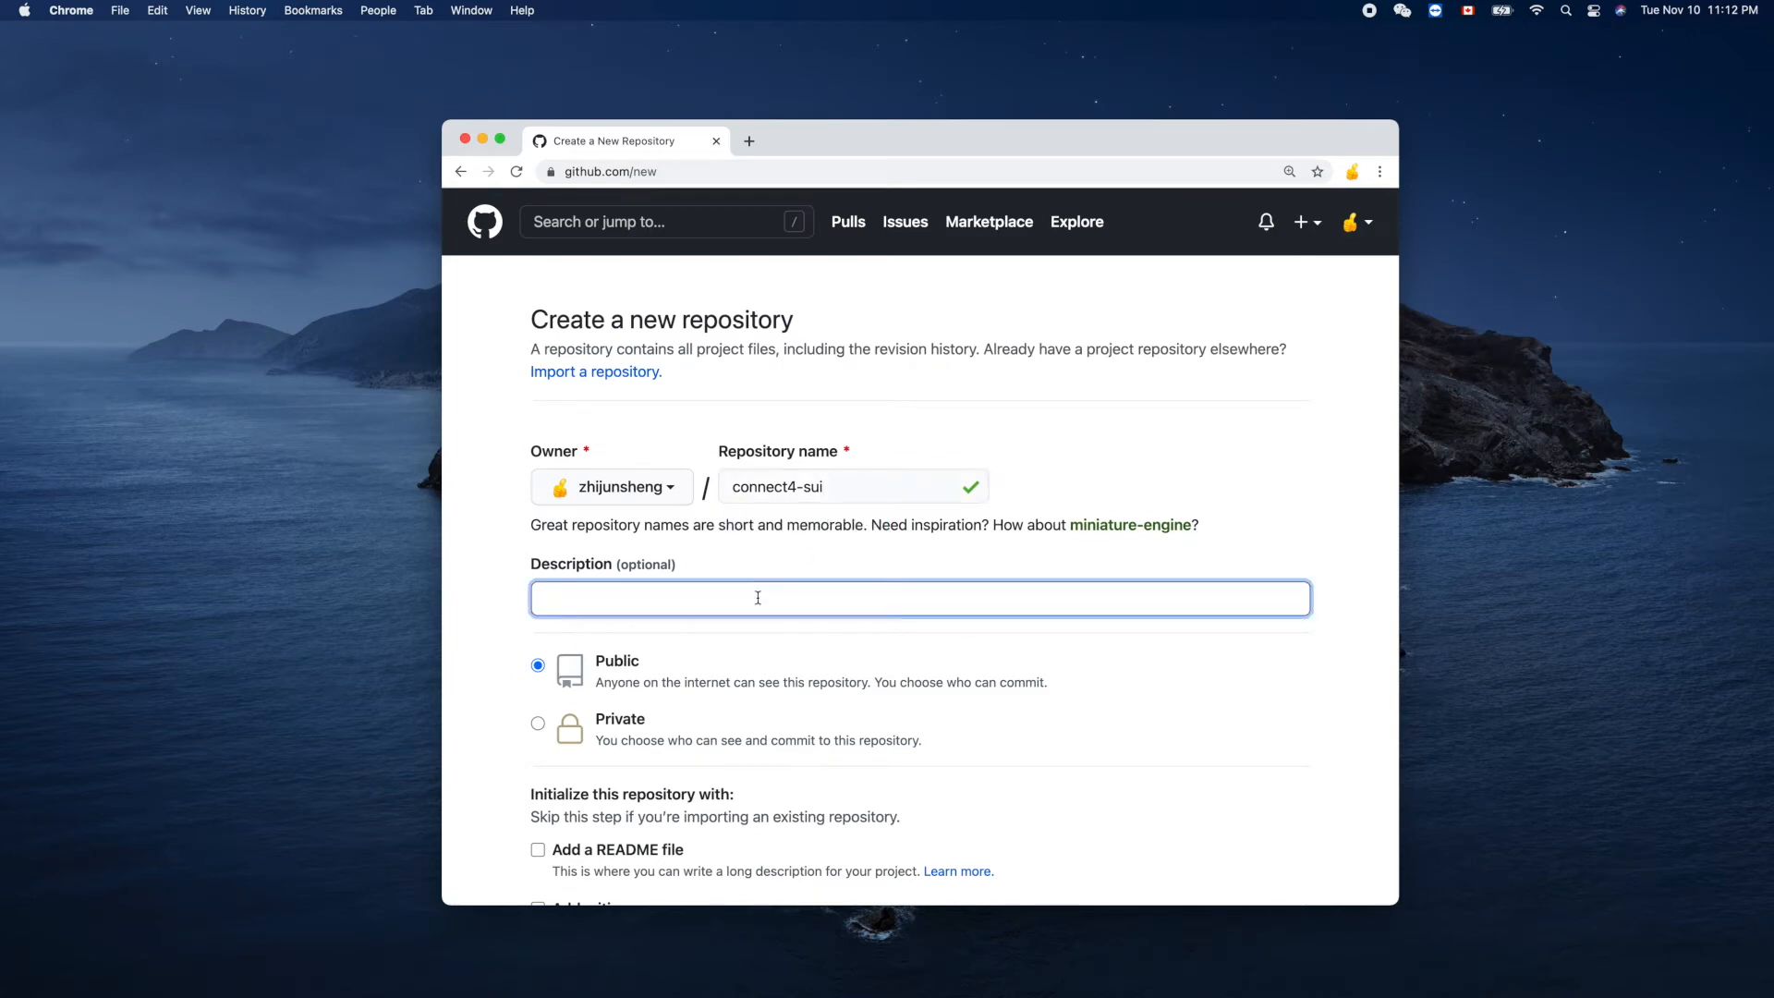
Step: Enter the description 'Simple SwiftUI conn4 gam'
{"action": "type", "text": "Simple"}
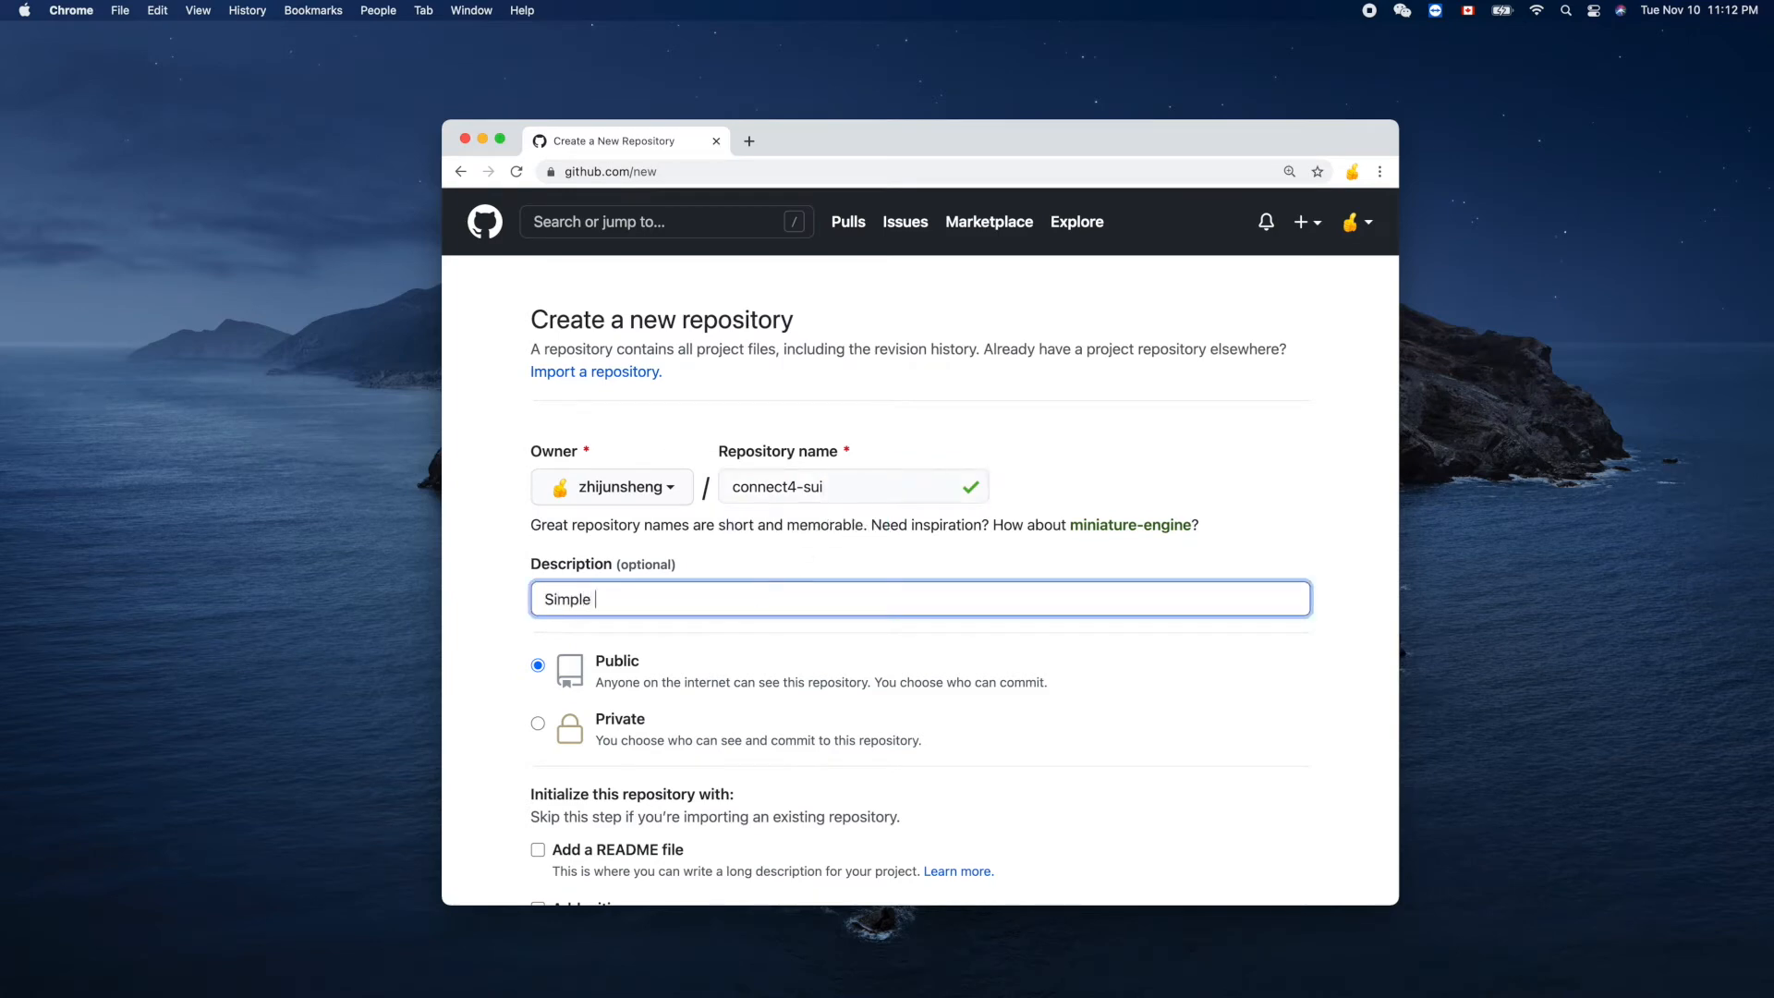
{"action": "type", "text": "Sw"}
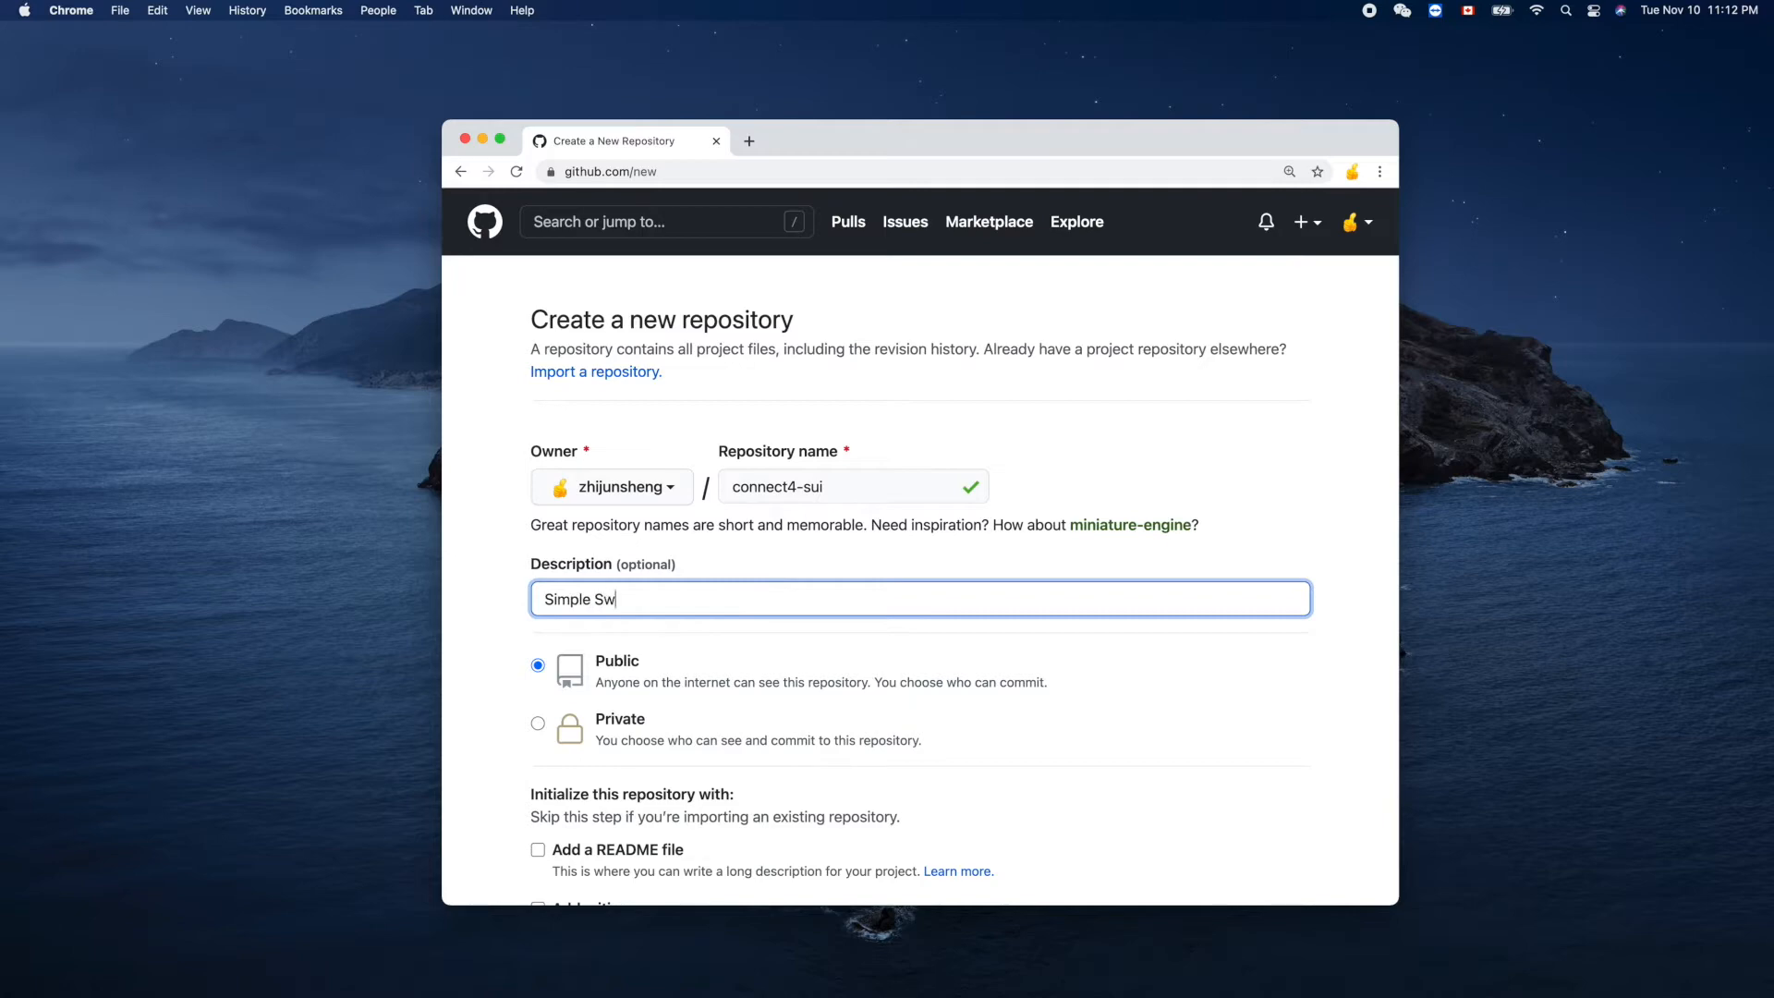
{"action": "type", "text": "iftUI"}
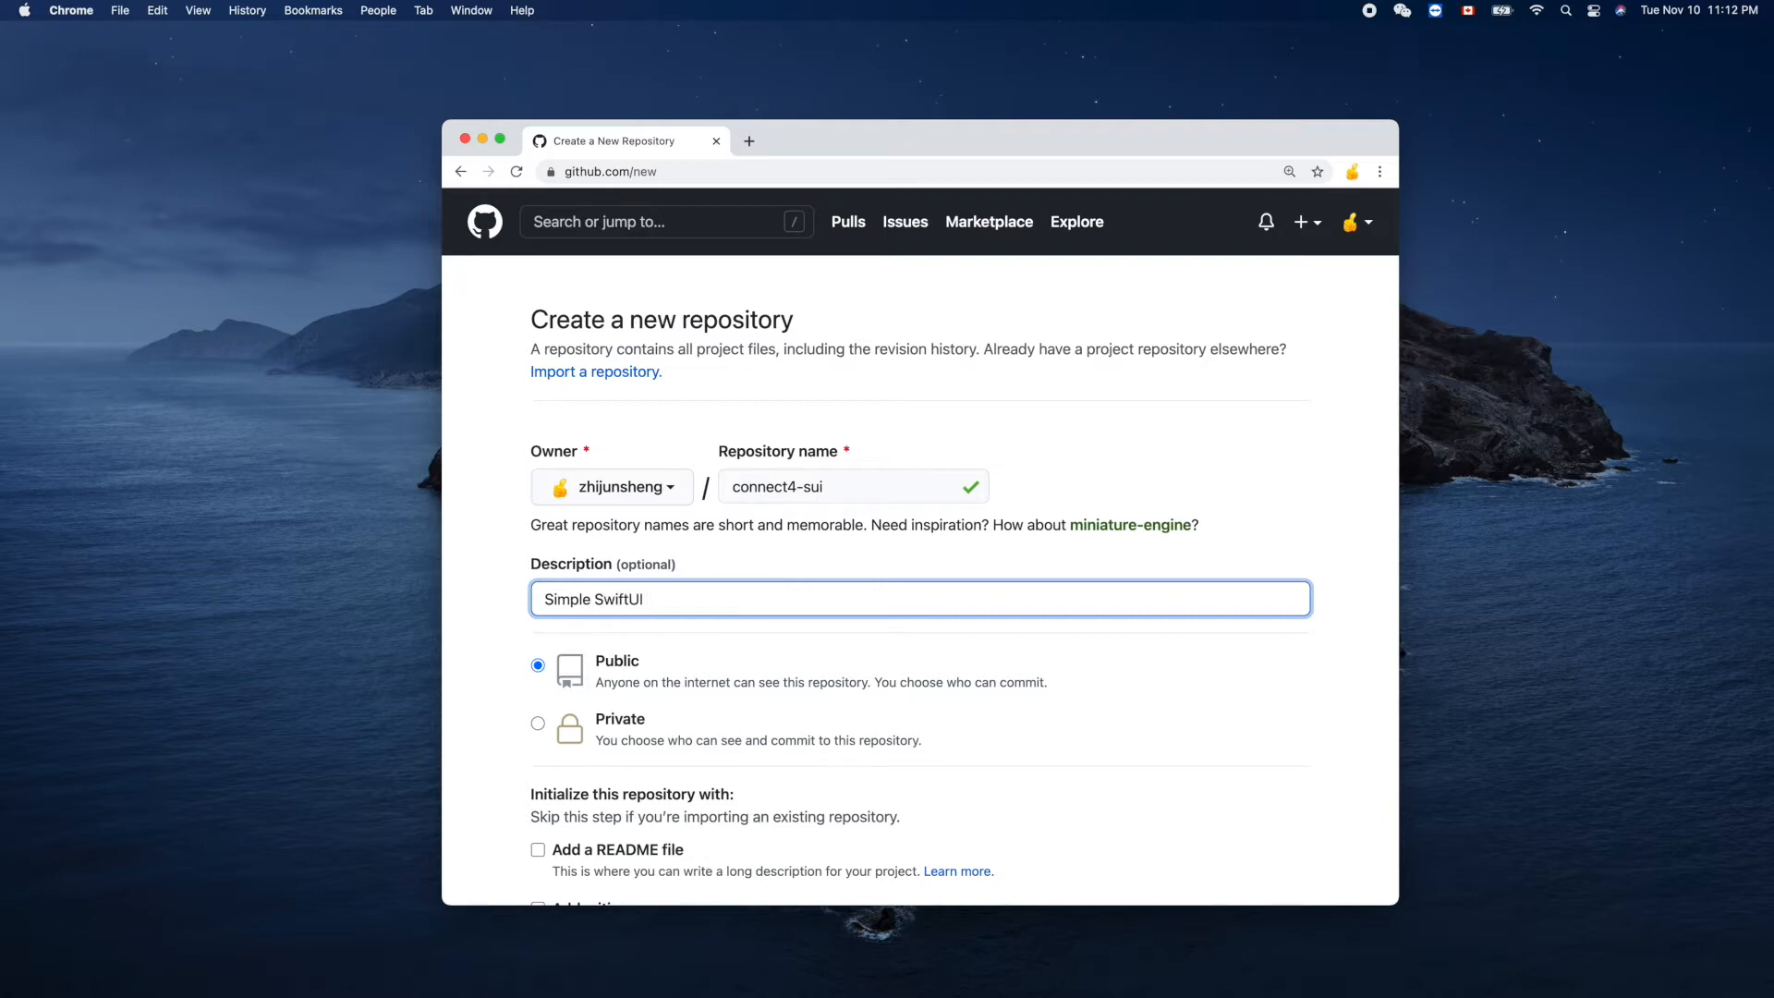
{"action": "type", "text": "conn4"}
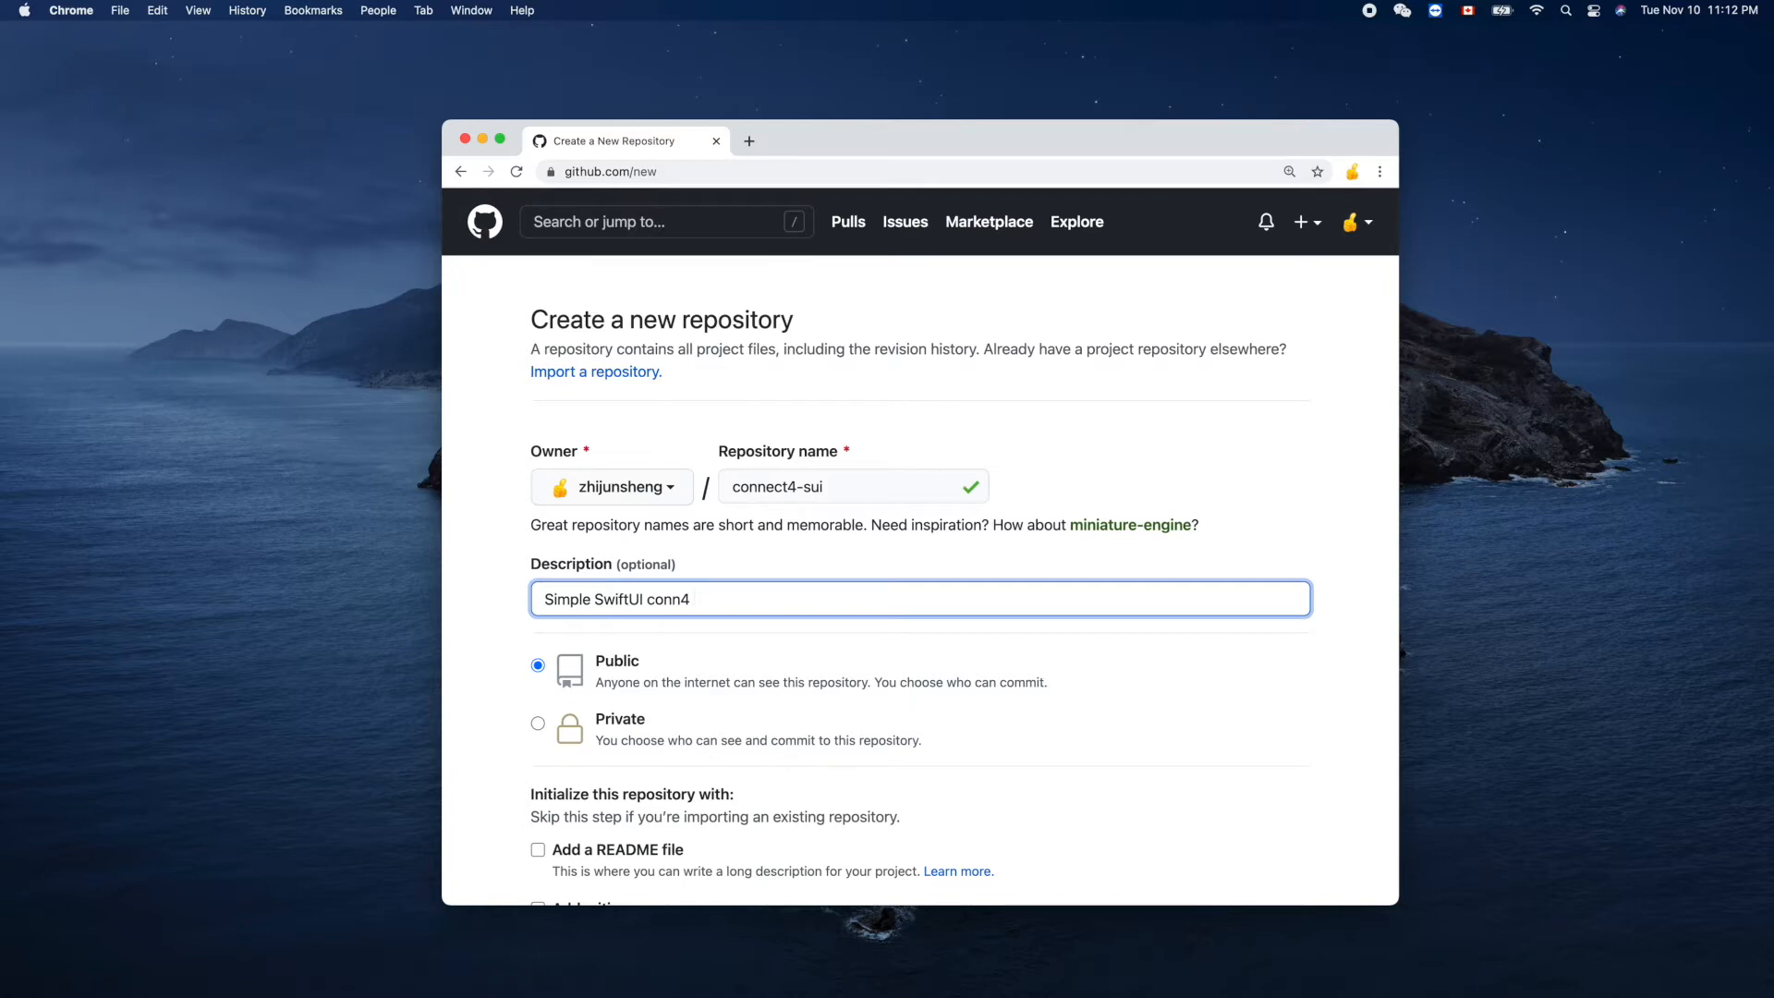
{"action": "type", "text": "gam"}
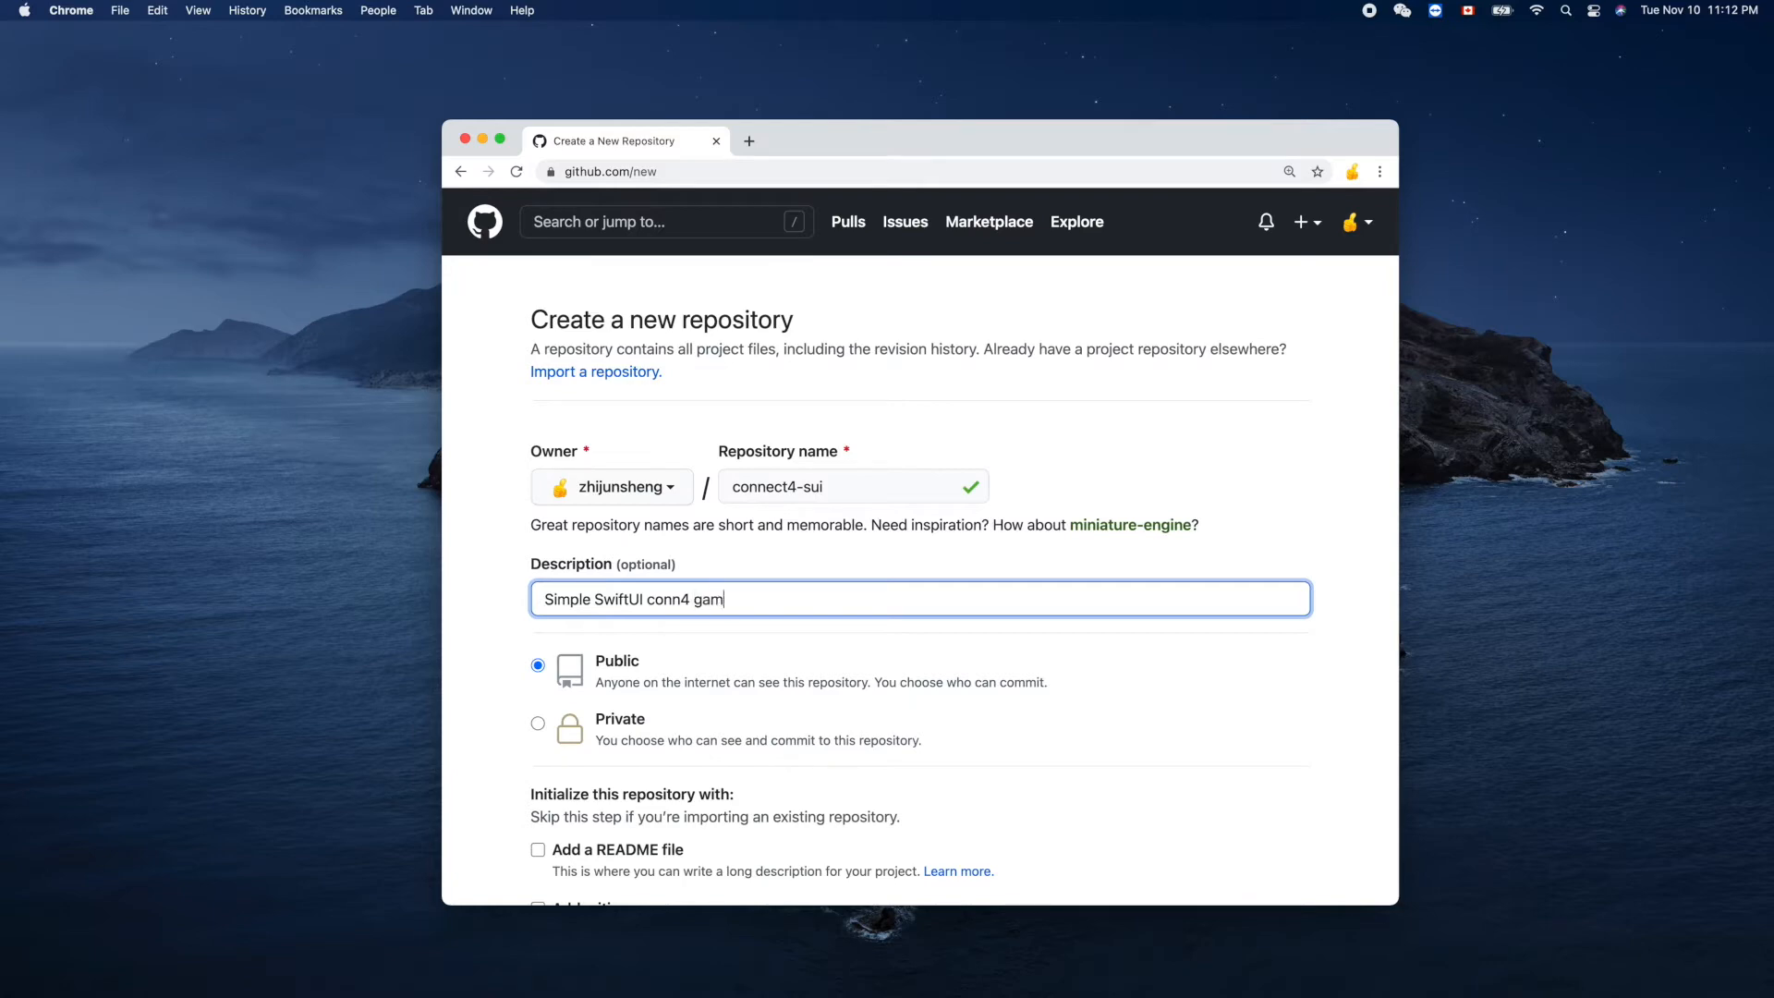
Step: Add a README and the Swift .gitignore template to the new repository
{"action": "scroll", "scroll_direction": "down", "scroll_amount": 3}
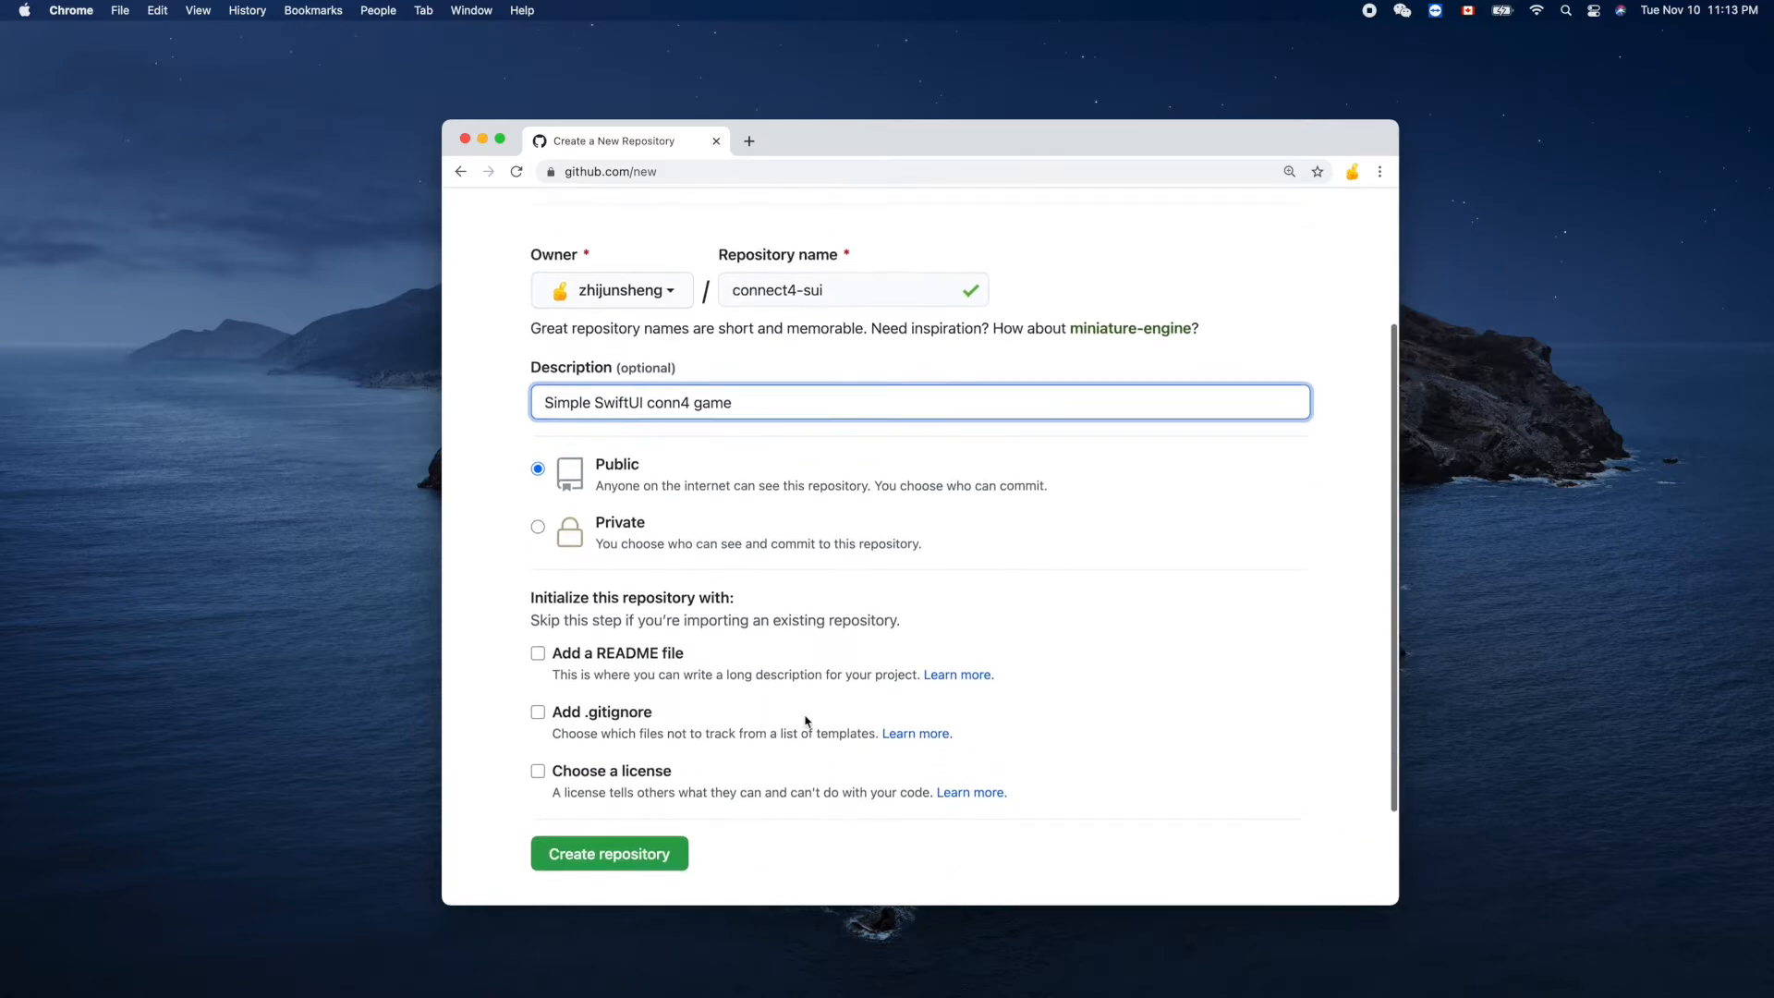
{"action": "scroll", "scroll_direction": "up", "scroll_amount": 3}
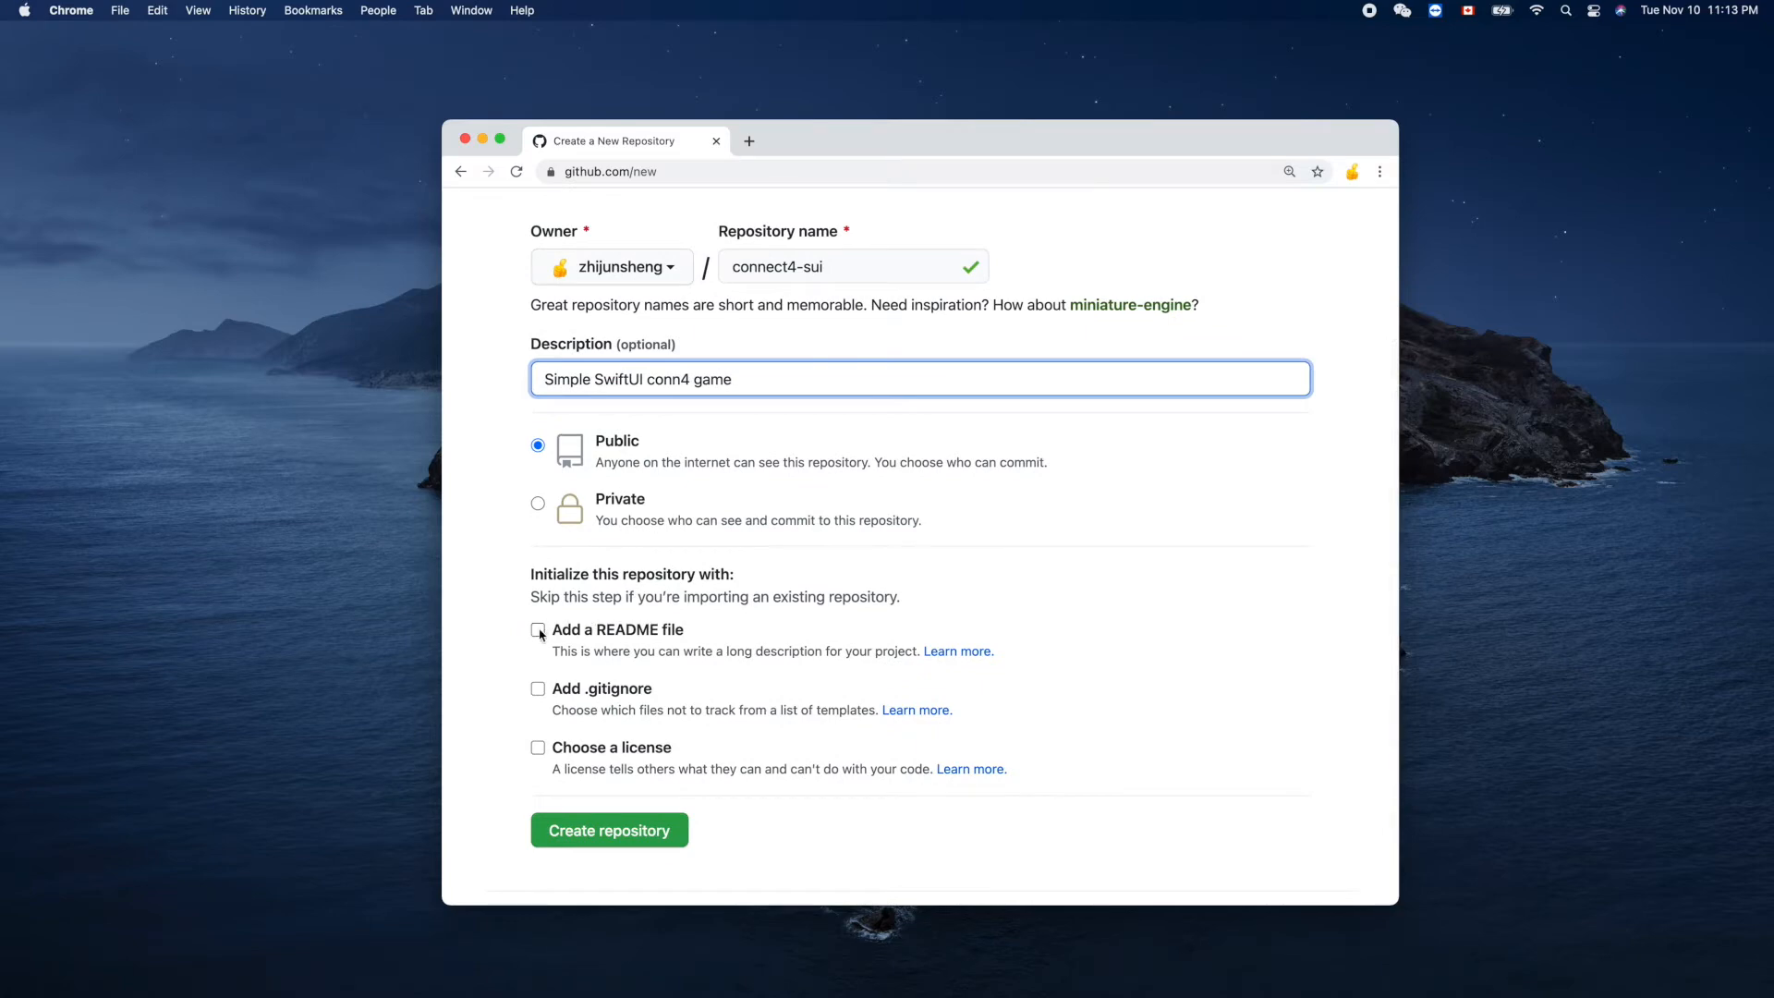
{"action": "left_click", "coordinate": [537, 631]}
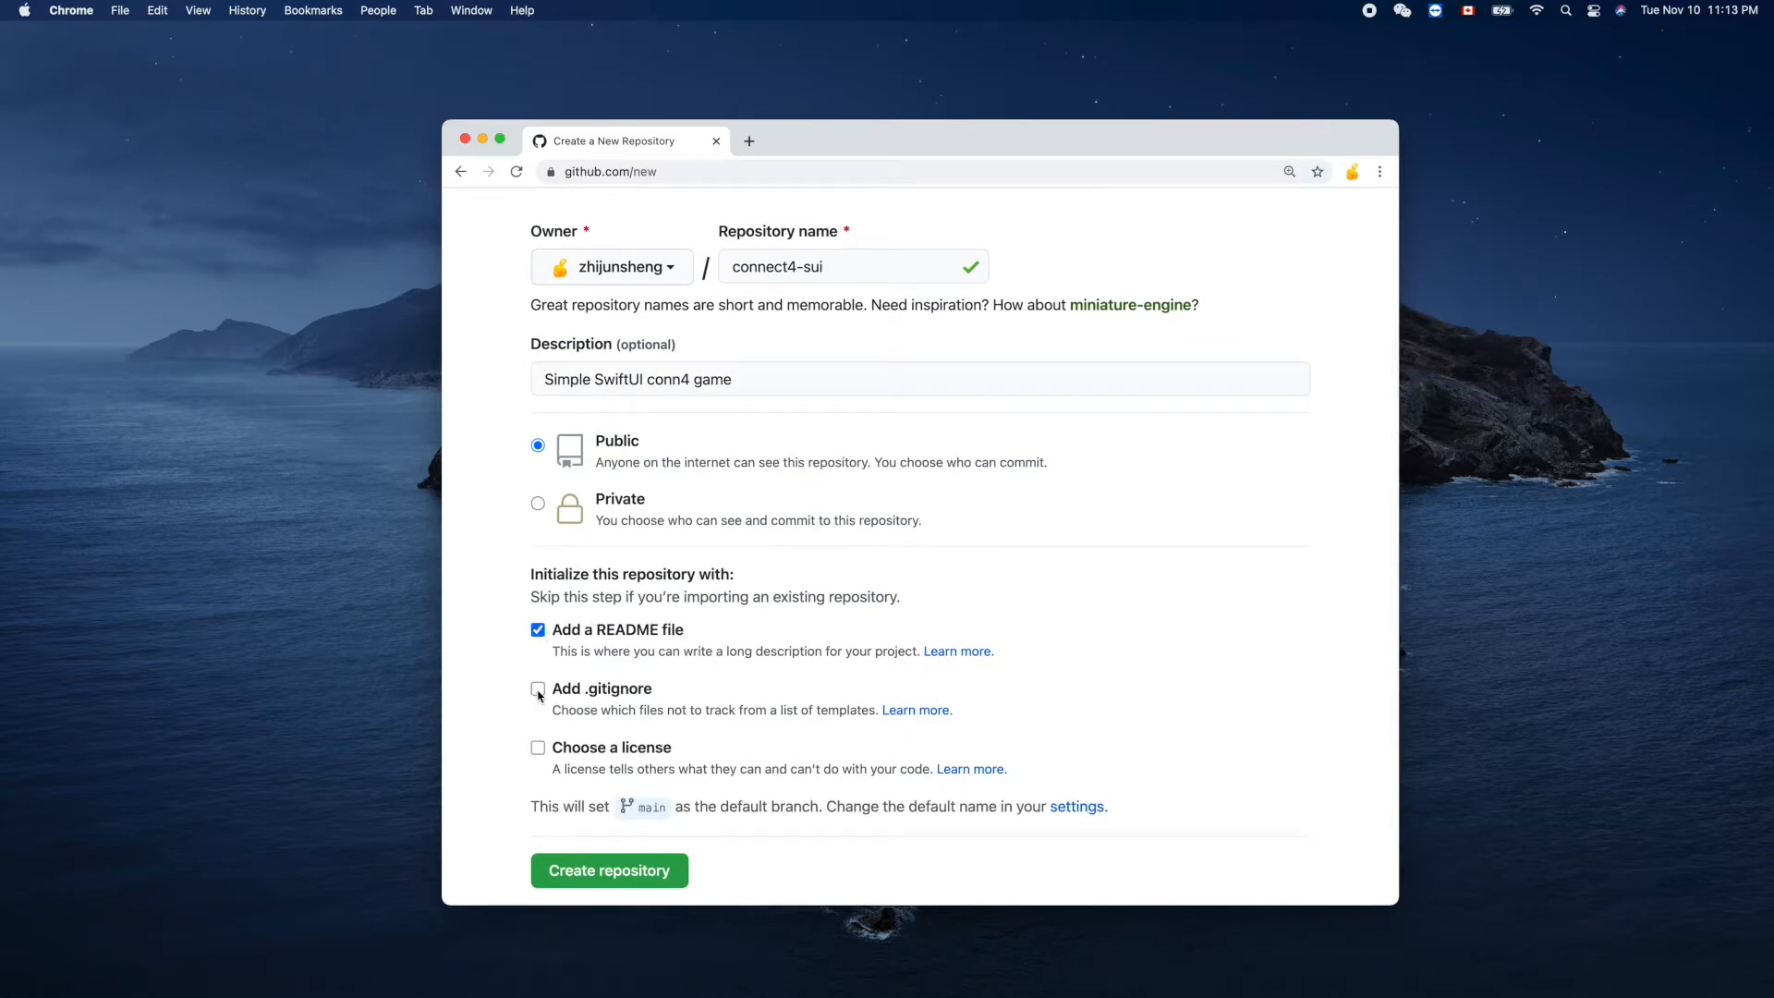
{"action": "left_click", "coordinate": [538, 688]}
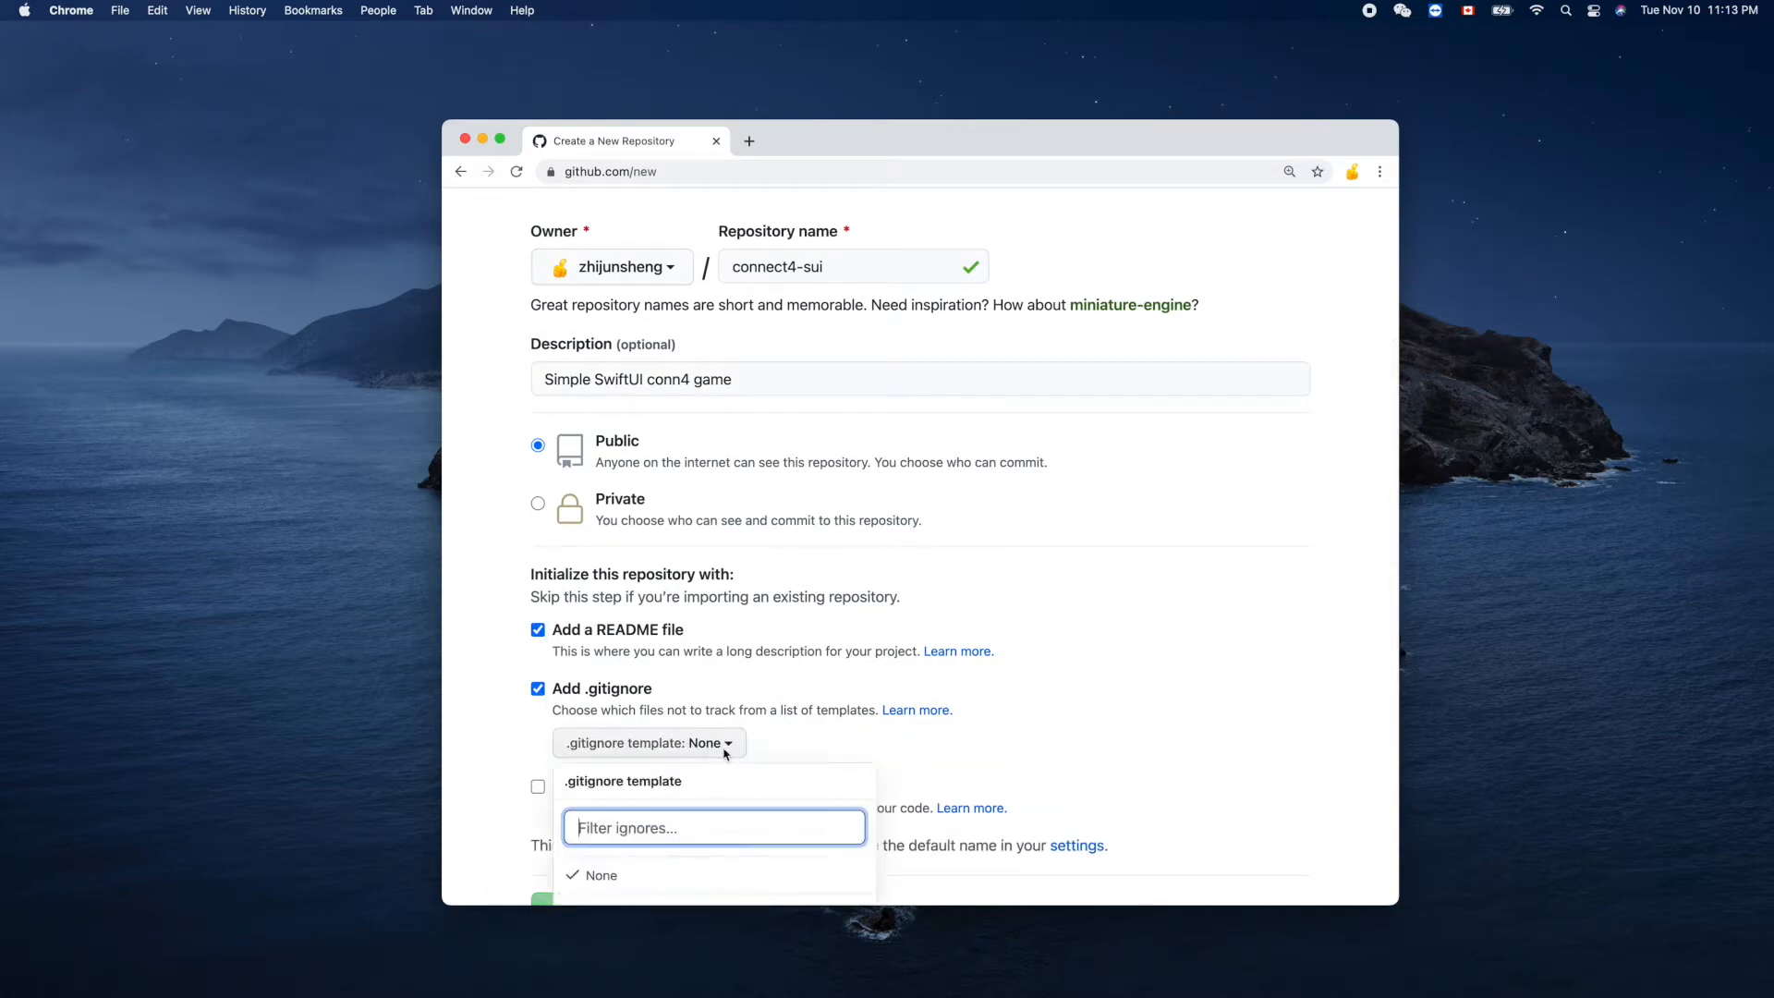
{"action": "type", "text": "s"}
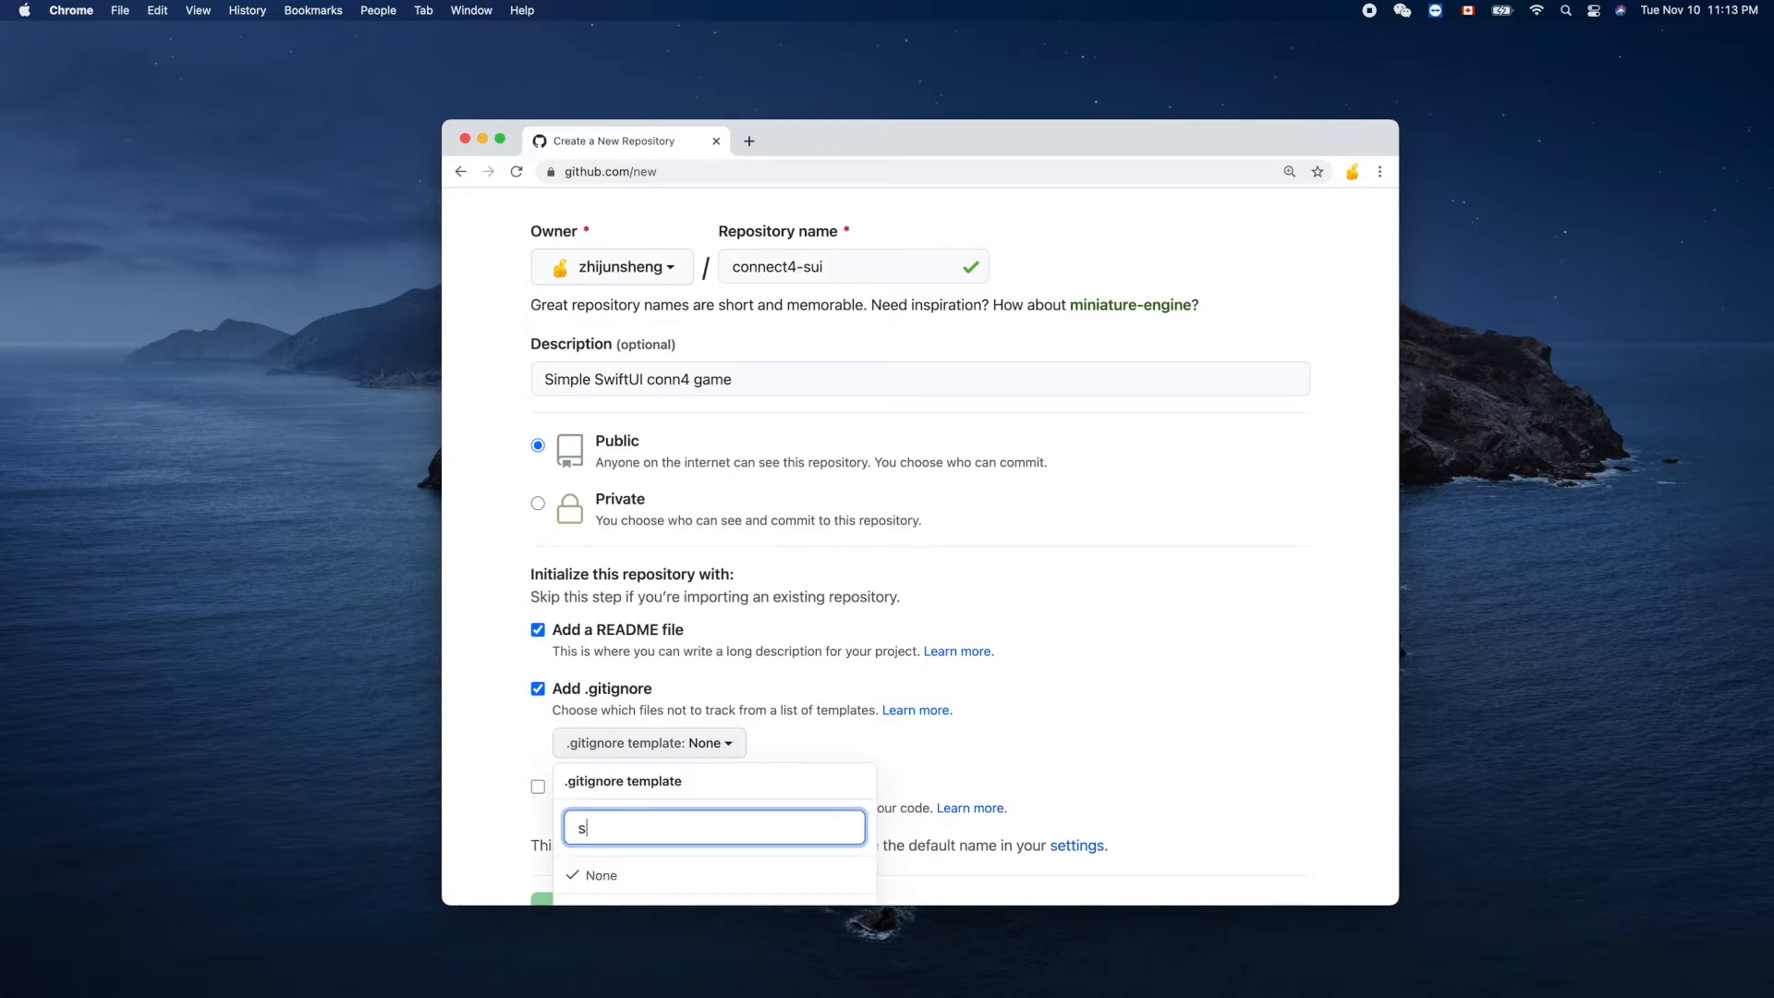
{"action": "type", "text": "w"}
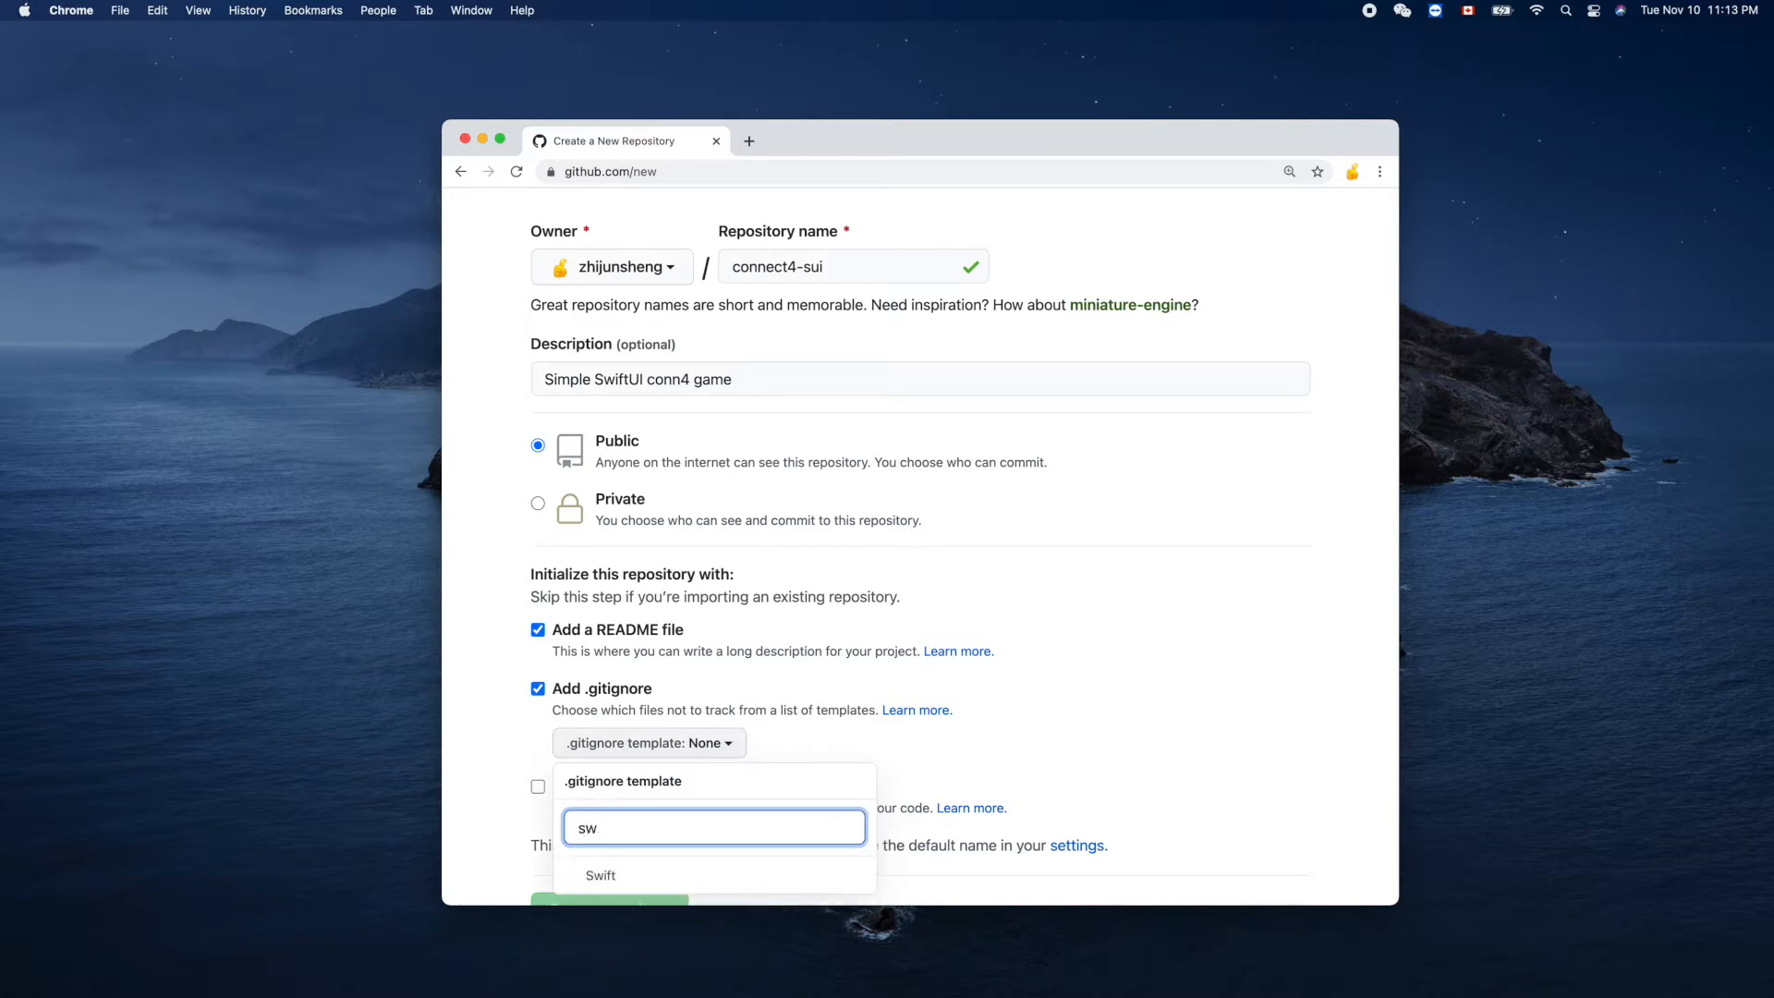
{"action": "left_click", "coordinate": [600, 874]}
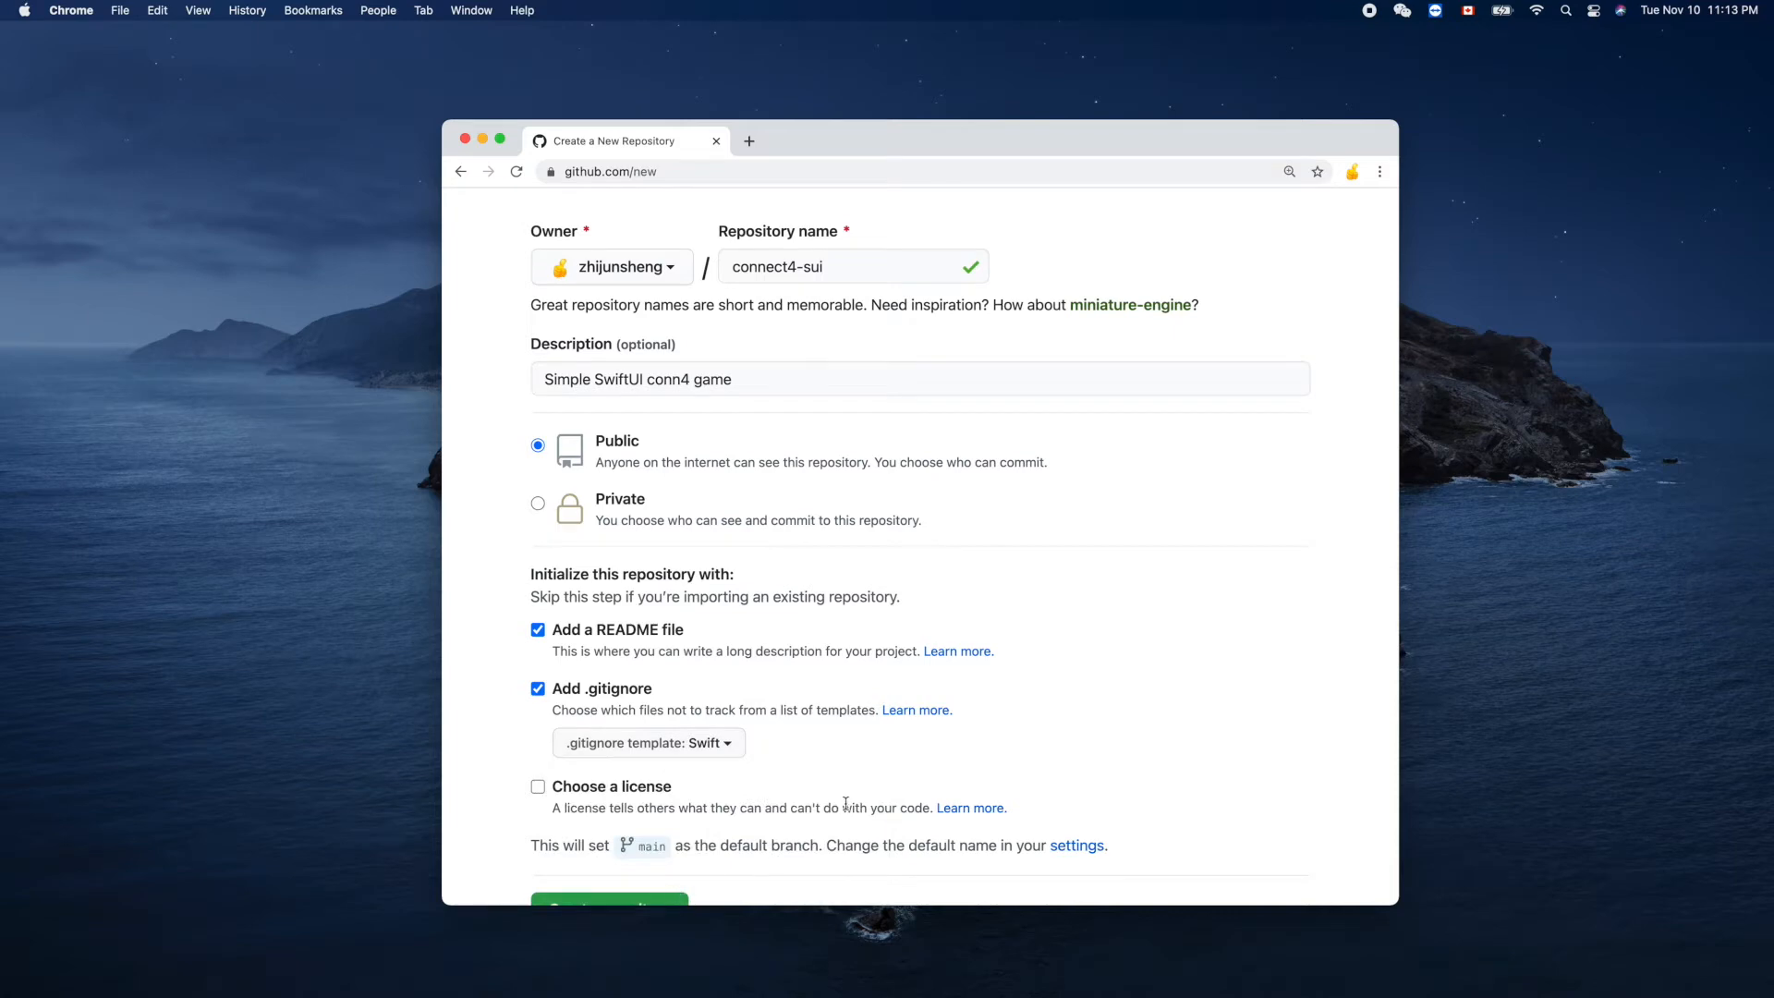
{"action": "scroll", "scroll_direction": "down", "scroll_amount": 3}
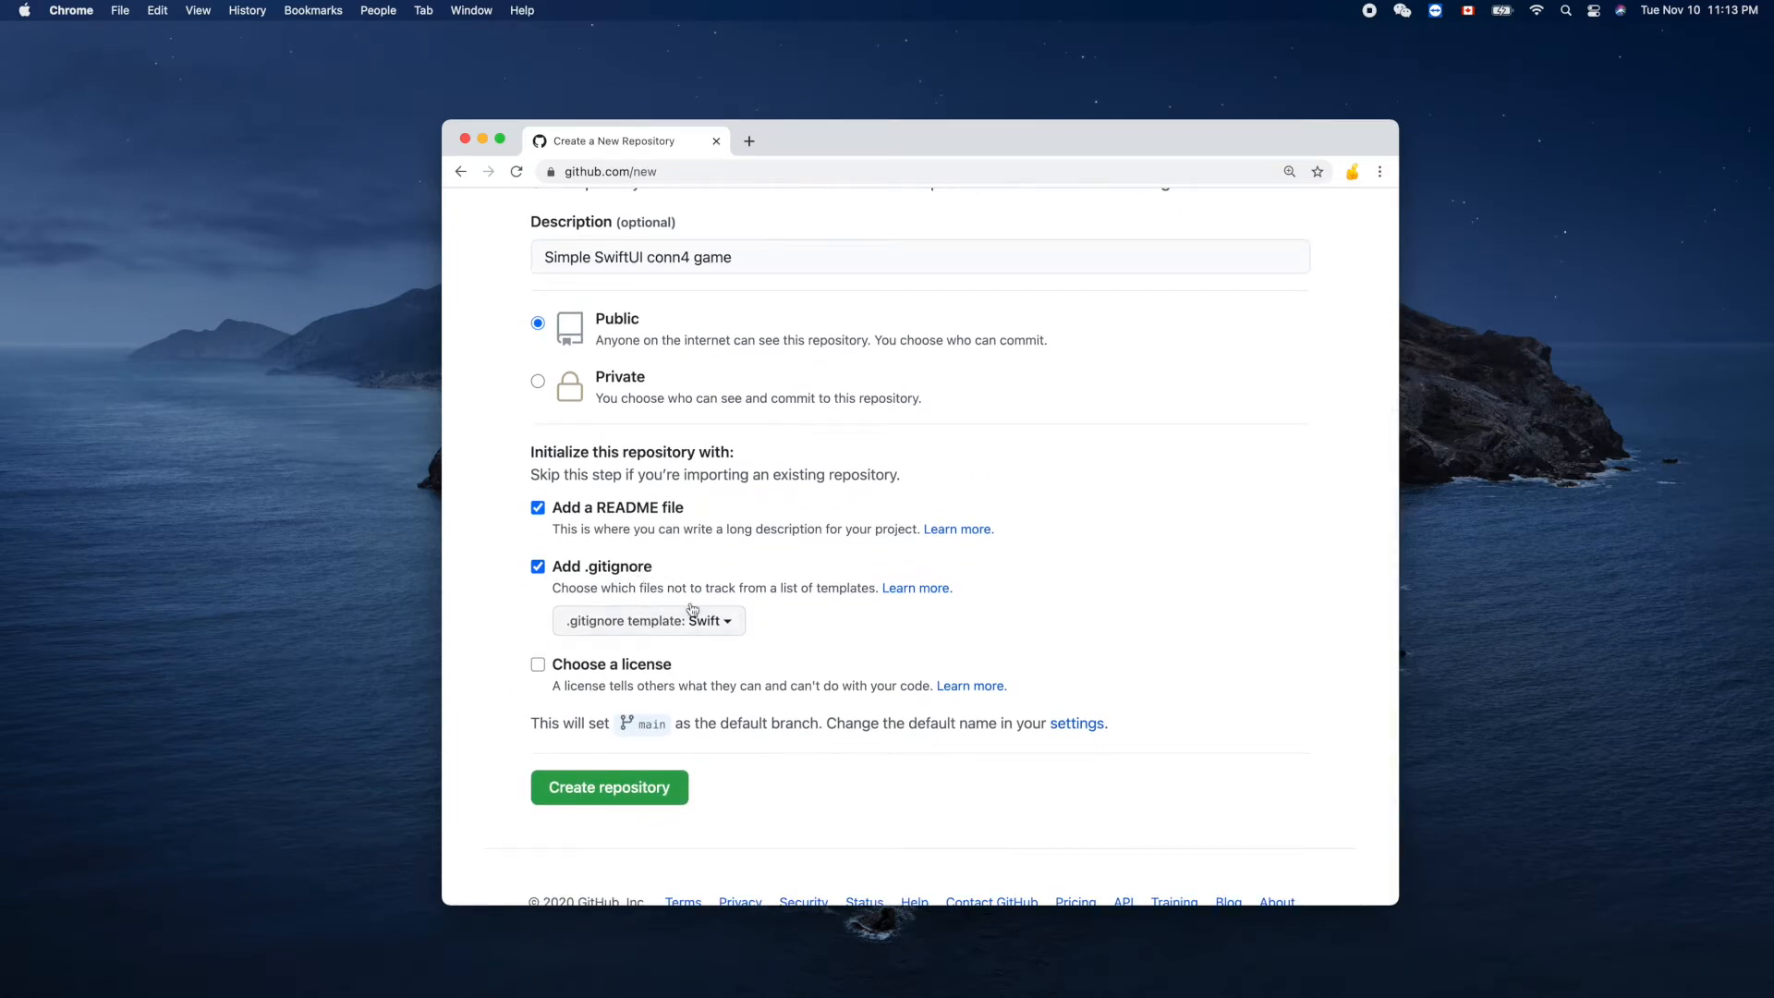
{"action": "mouse_move", "coordinate": [716, 562]}
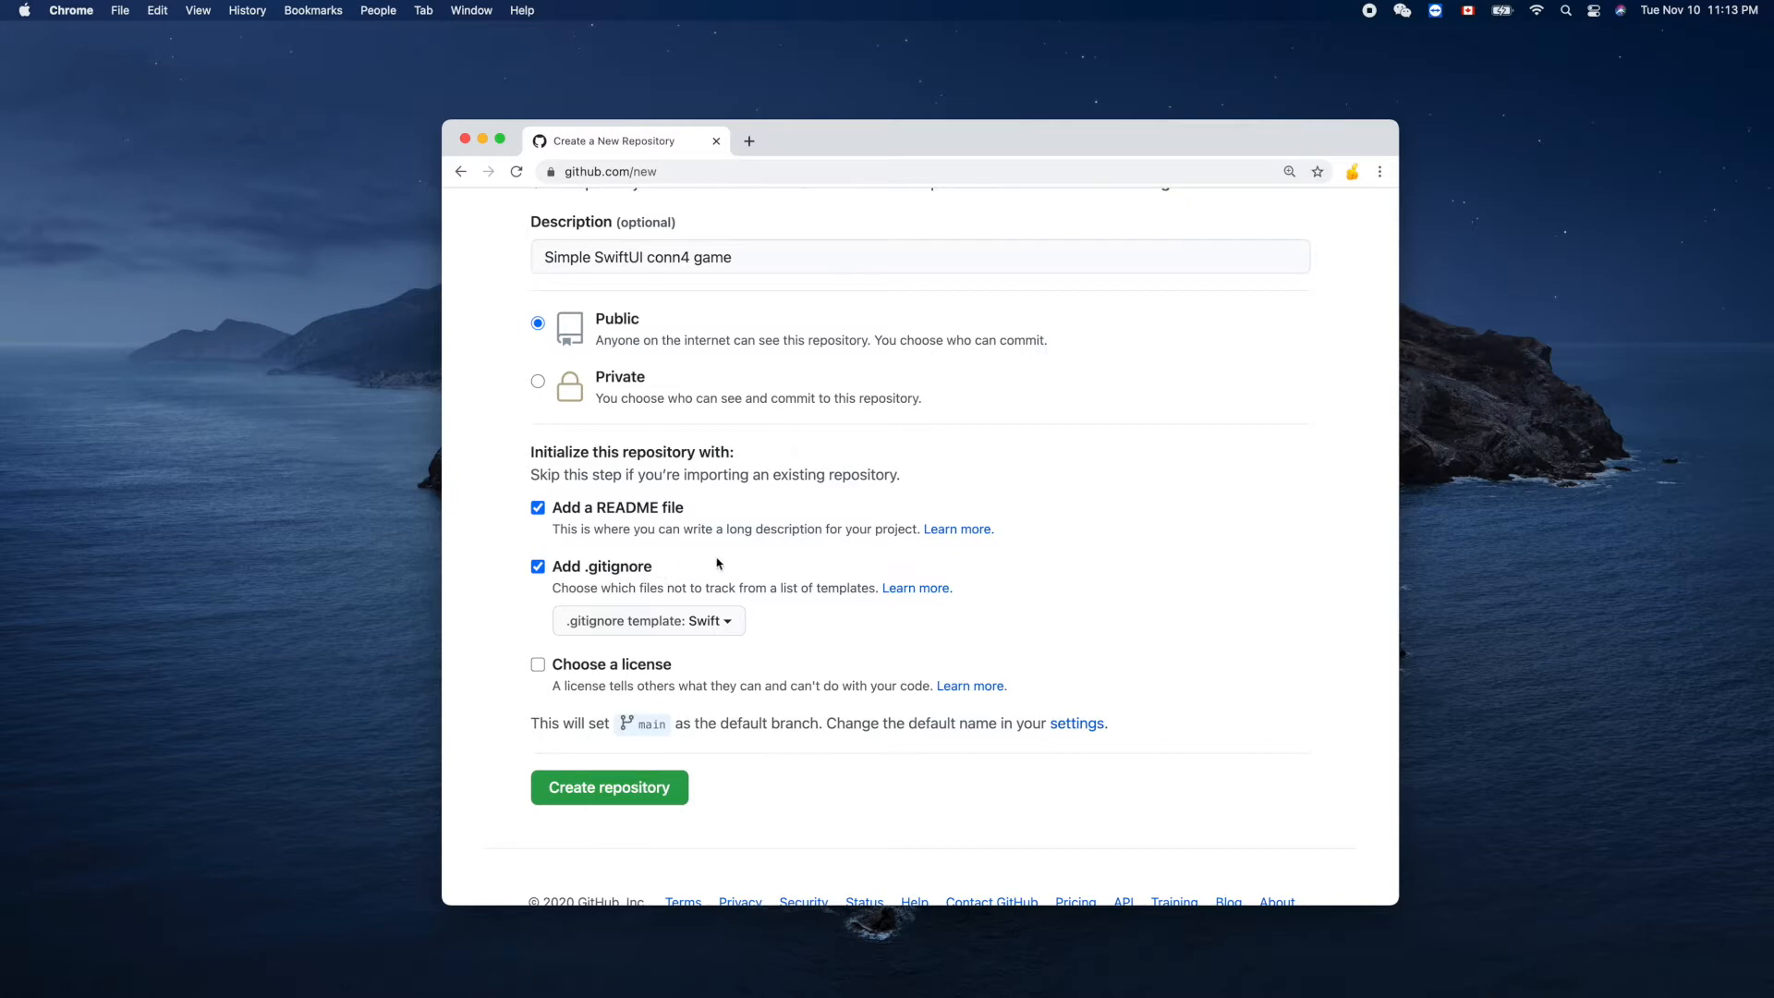
{"action": "mouse_move", "coordinate": [750, 624]}
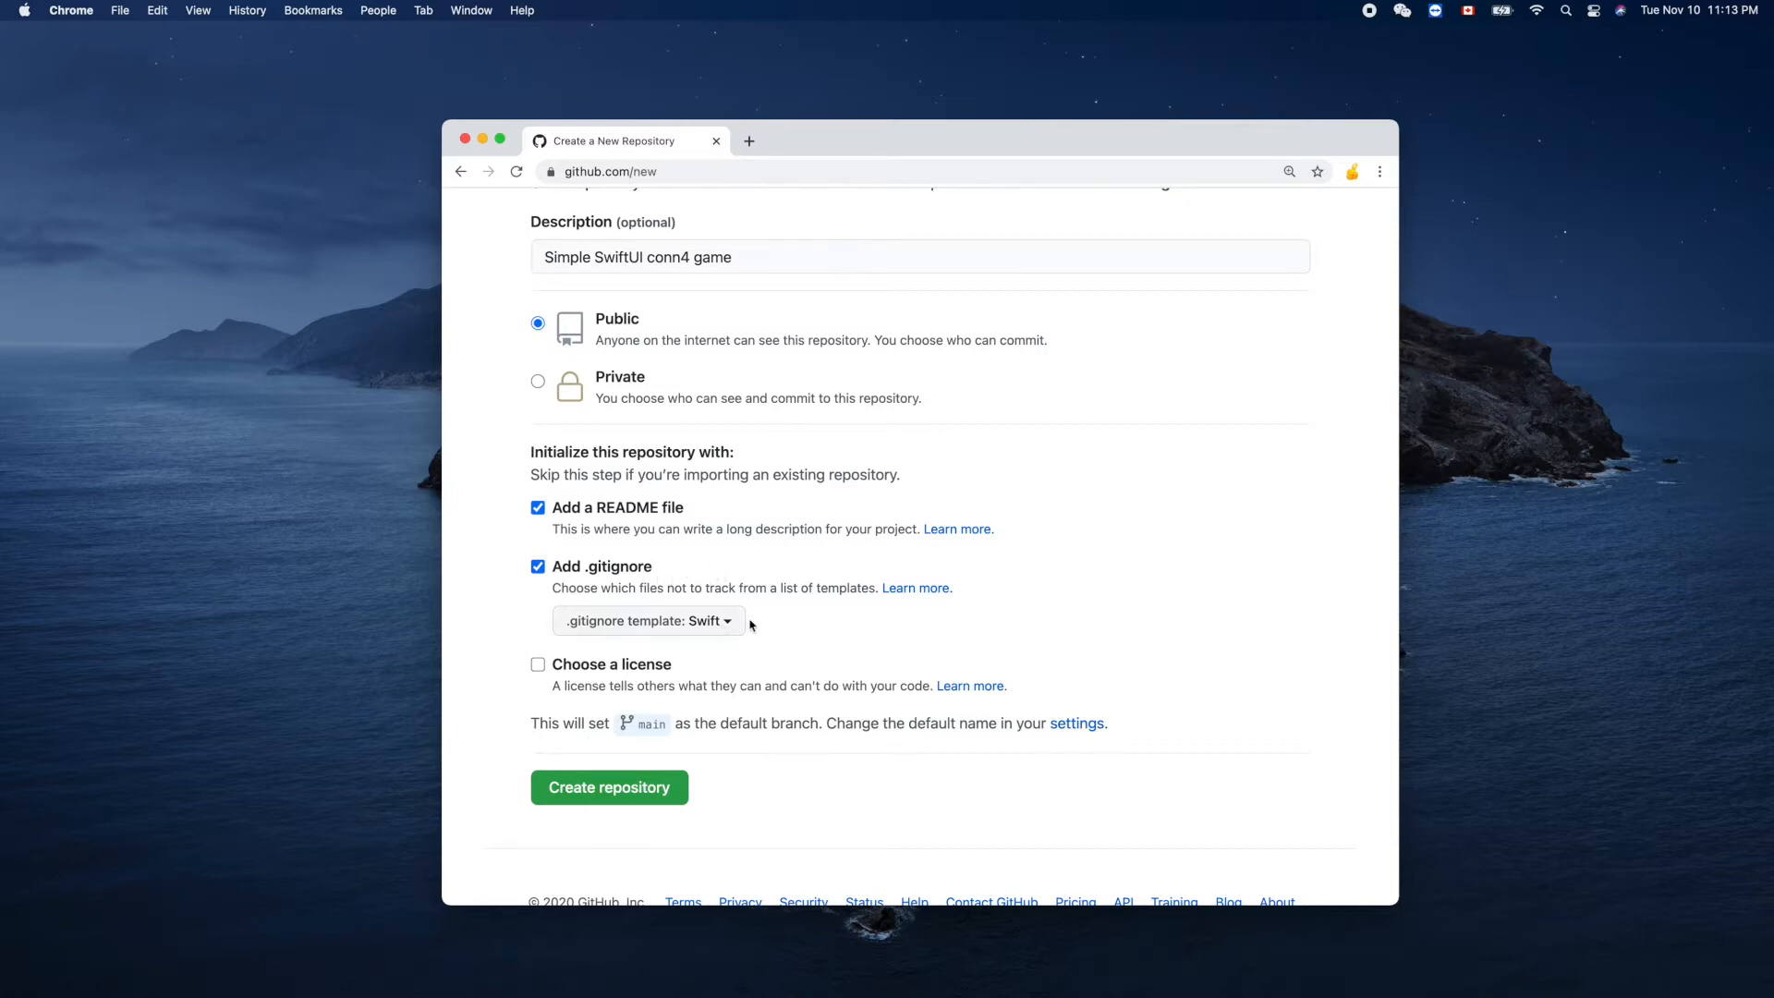
{"action": "mouse_move", "coordinate": [720, 585]}
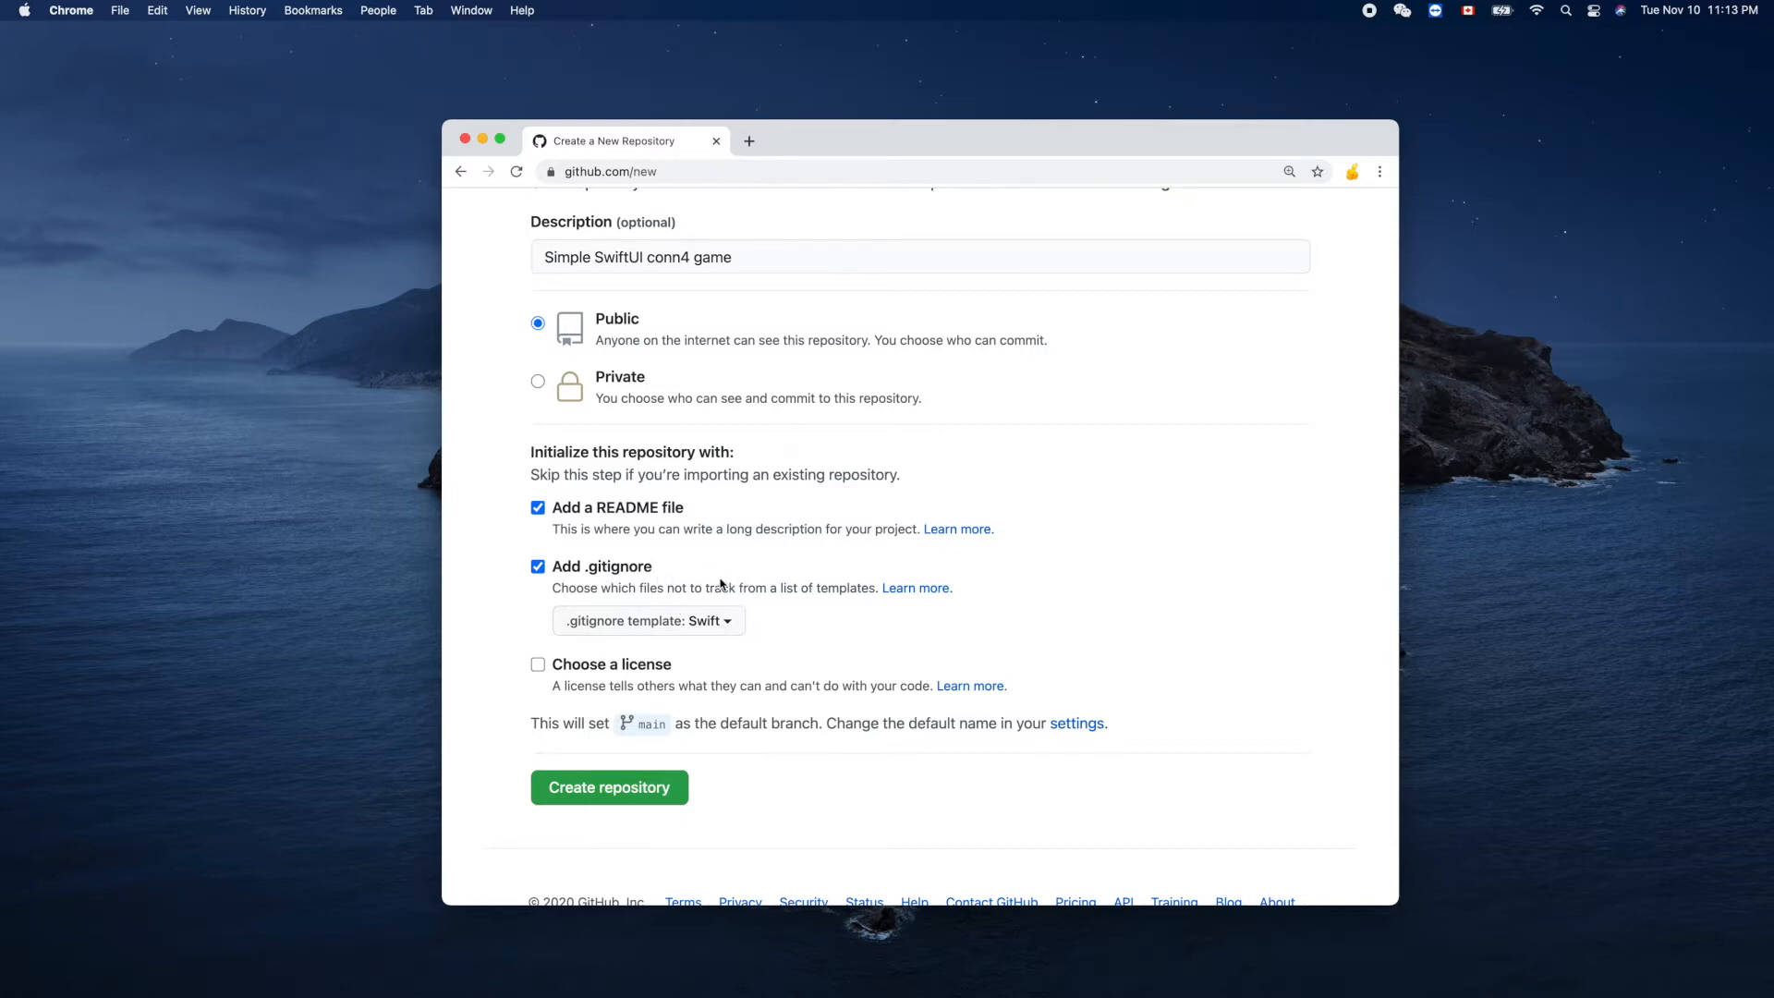
{"action": "mouse_move", "coordinate": [678, 570]}
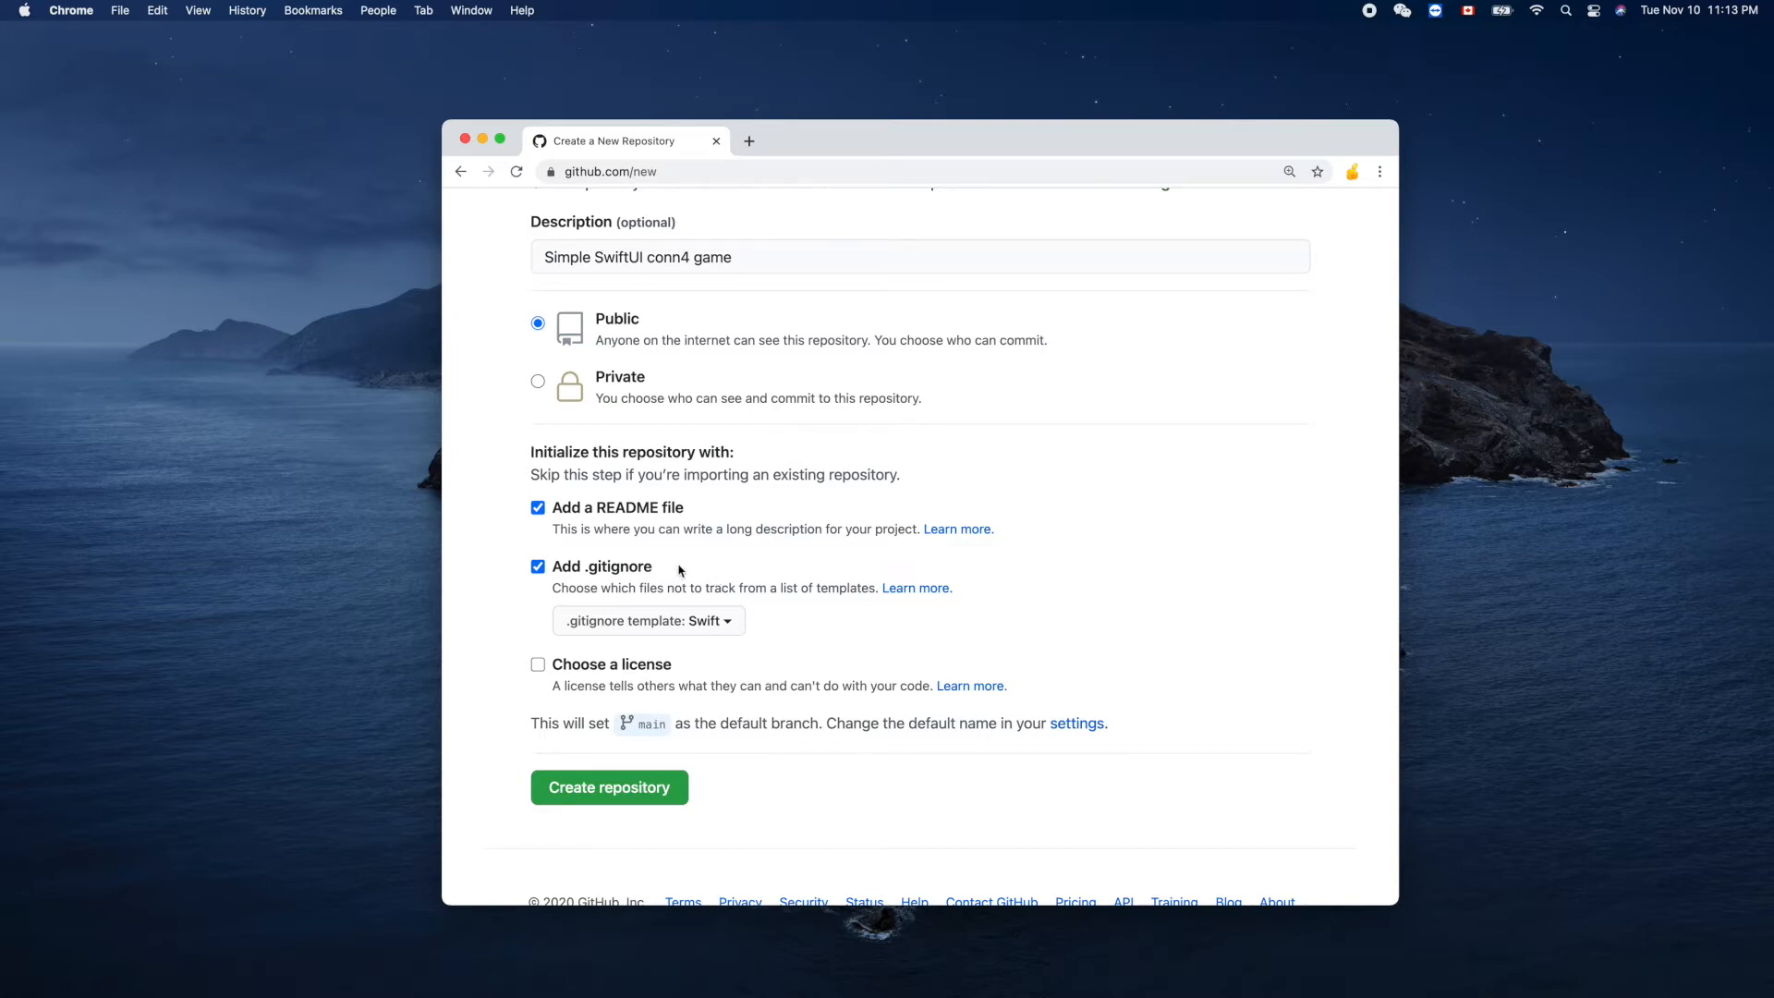
Step: Add the MIT License and create the repository
{"action": "left_click", "coordinate": [539, 665]}
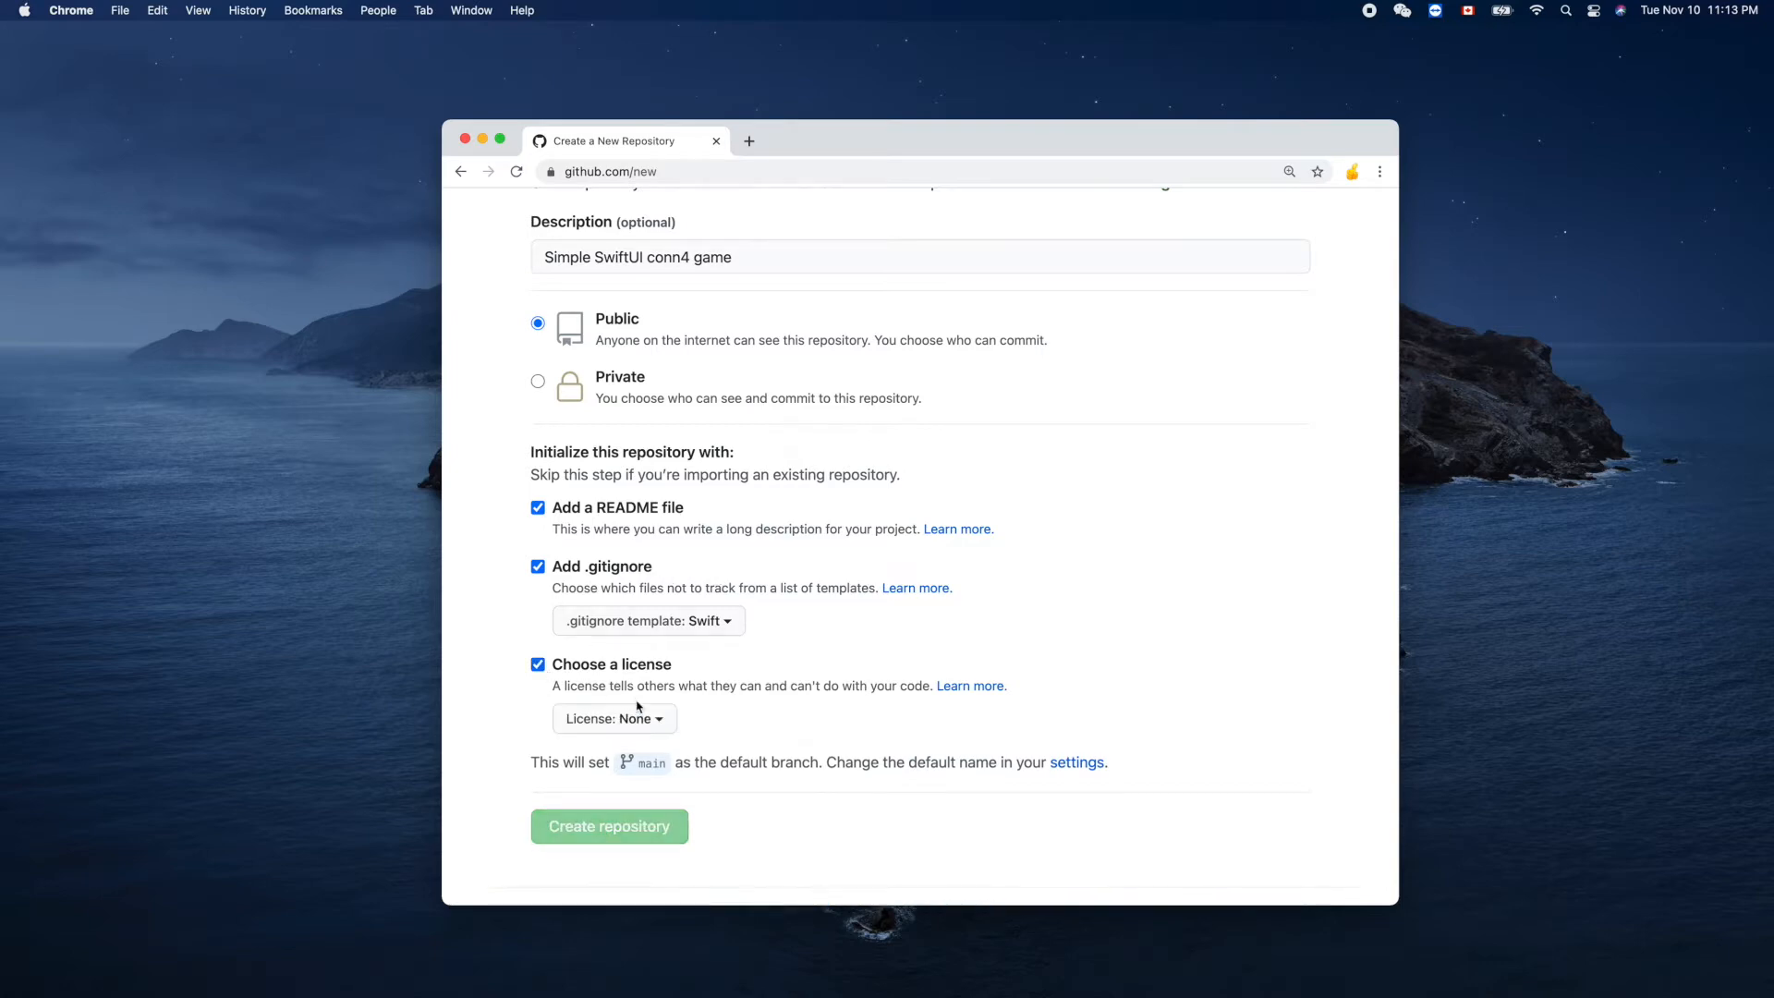
{"action": "left_click", "coordinate": [614, 719]}
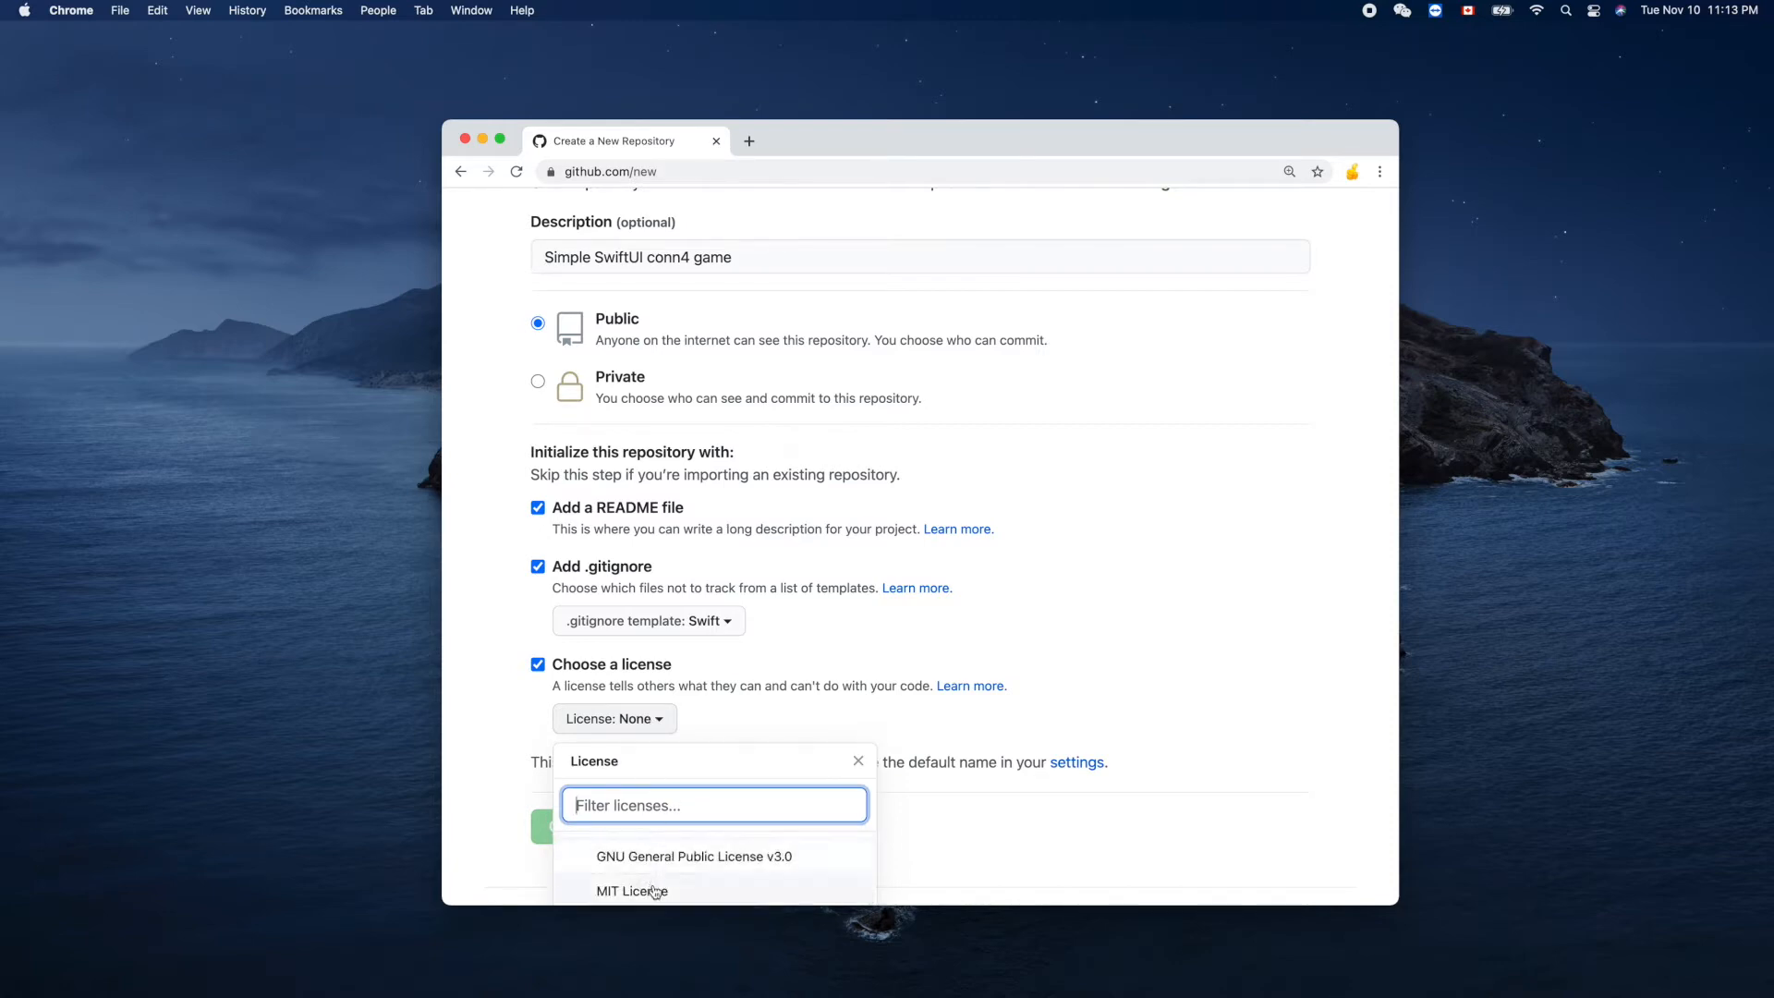
{"action": "left_click", "coordinate": [632, 892]}
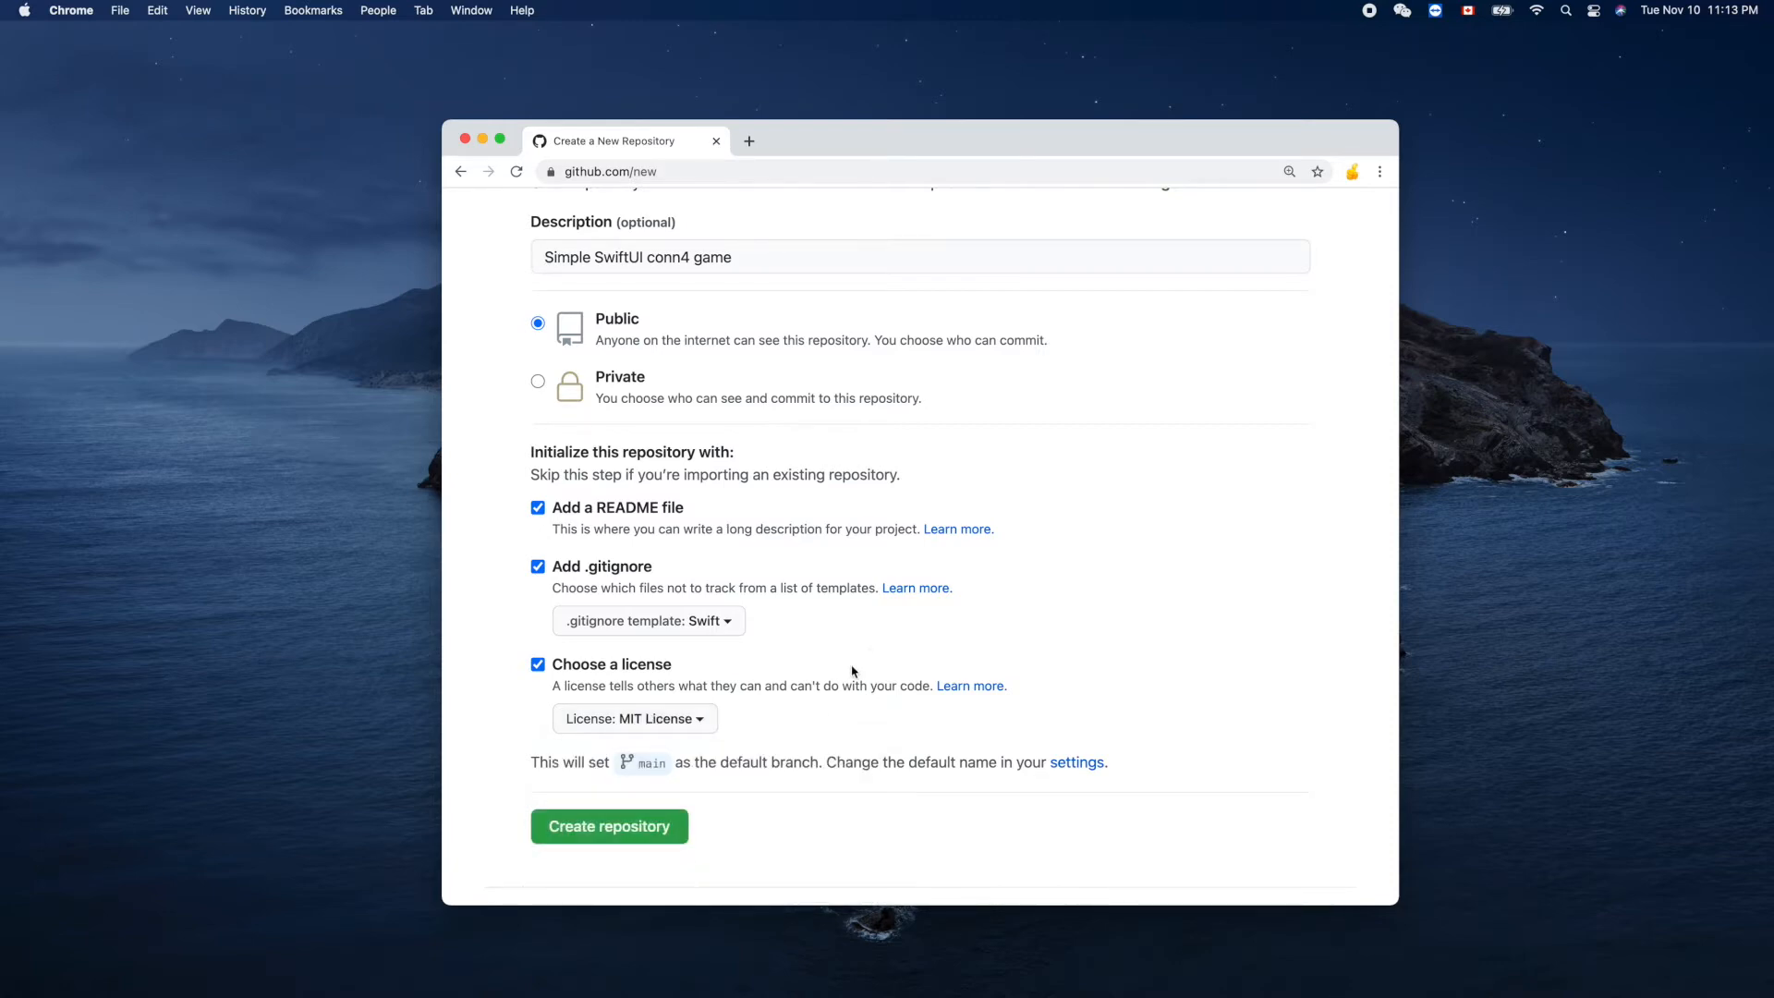
{"action": "left_click", "coordinate": [609, 826]}
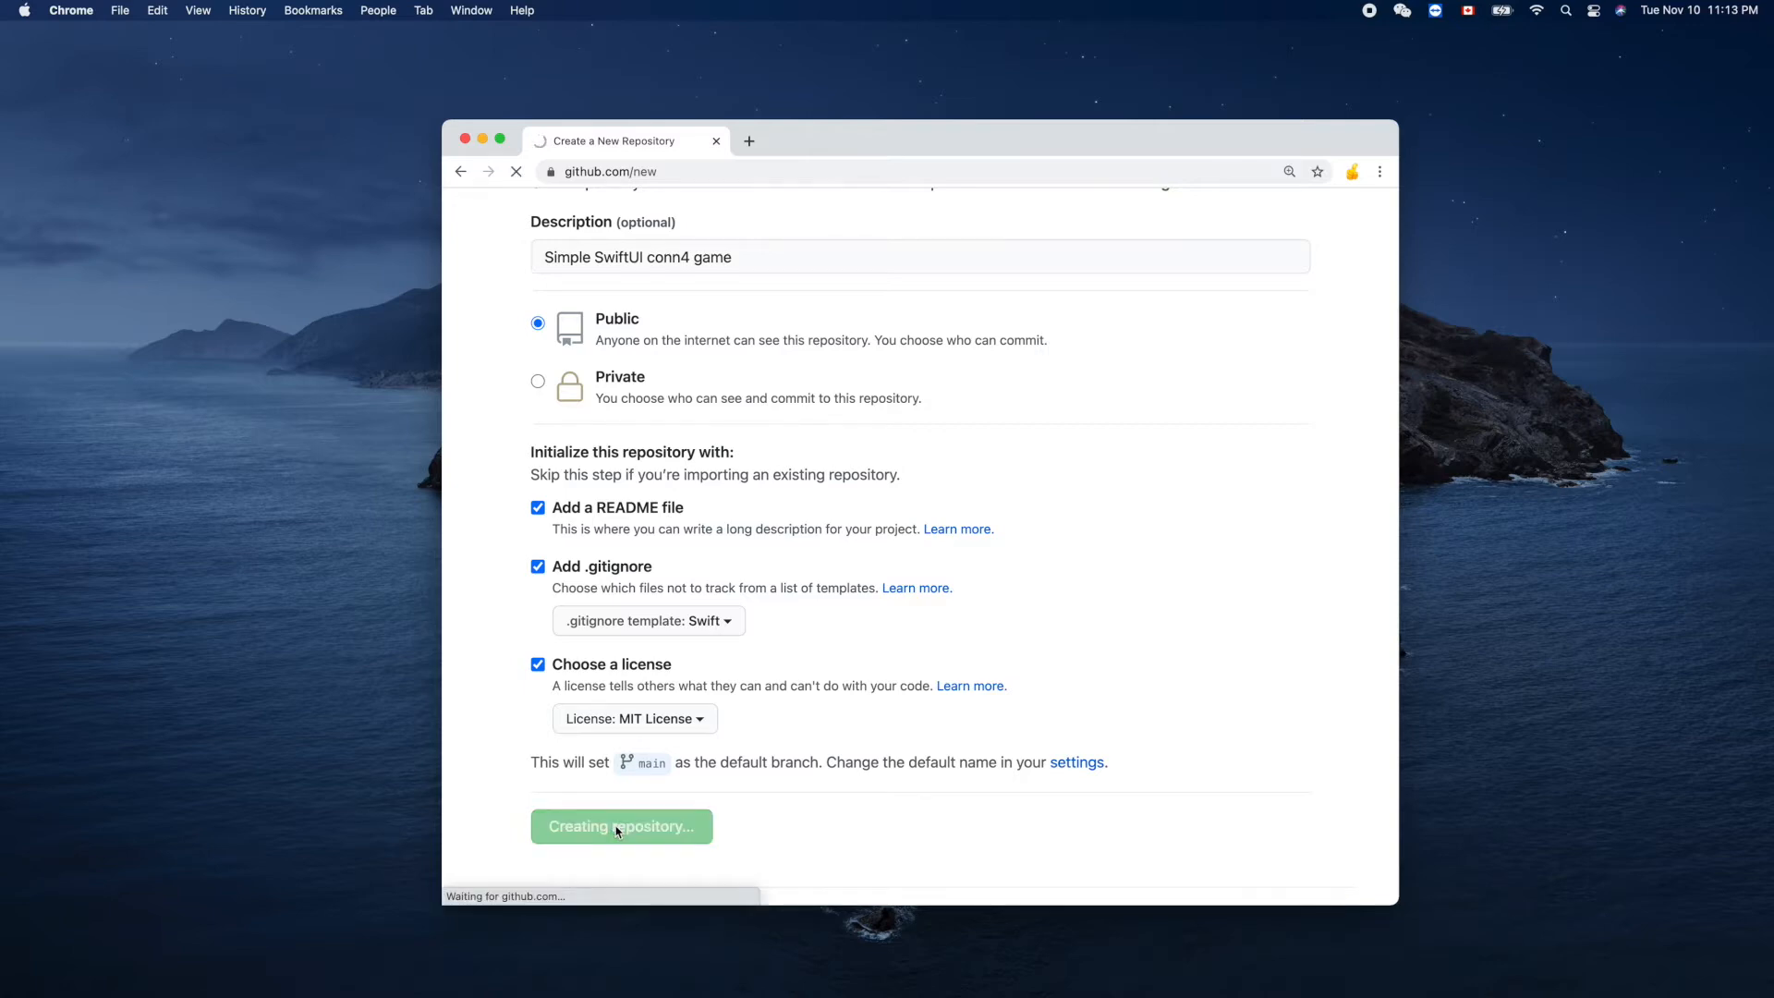
Step: Finish creating connect4-sui and show its HTTPS clone address
{"action": "left_click", "coordinate": [620, 826]}
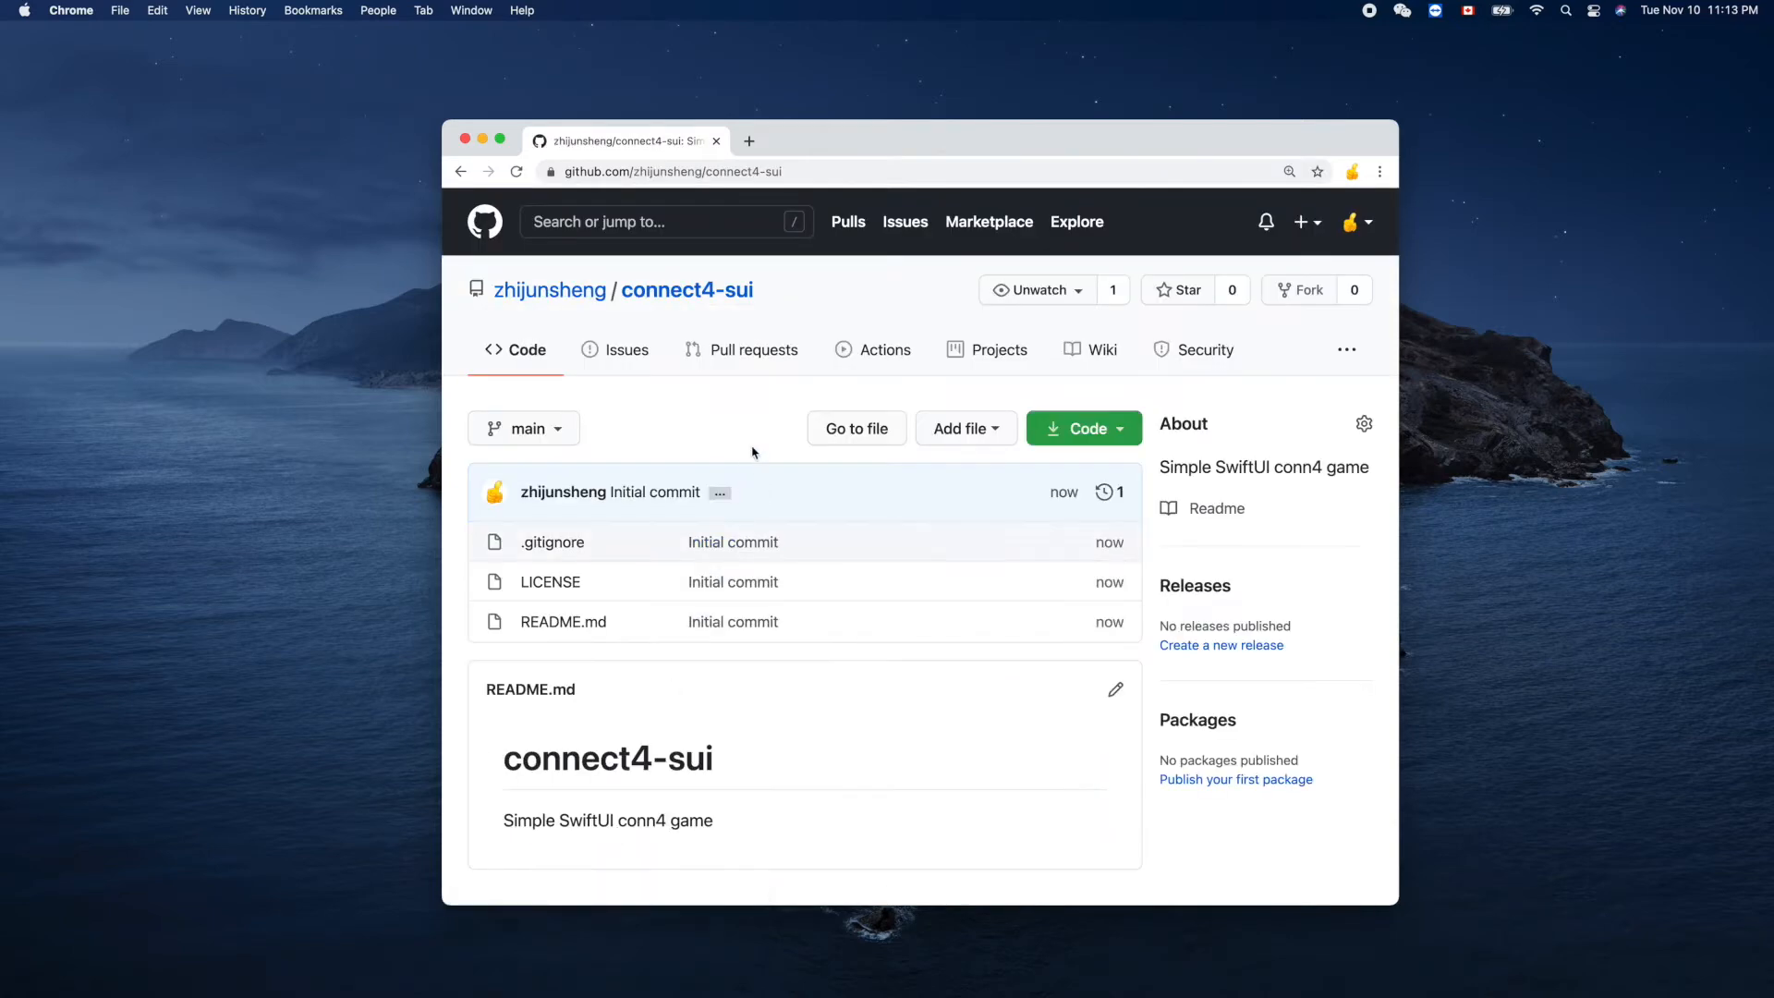
{"action": "left_click", "coordinate": [1082, 427]}
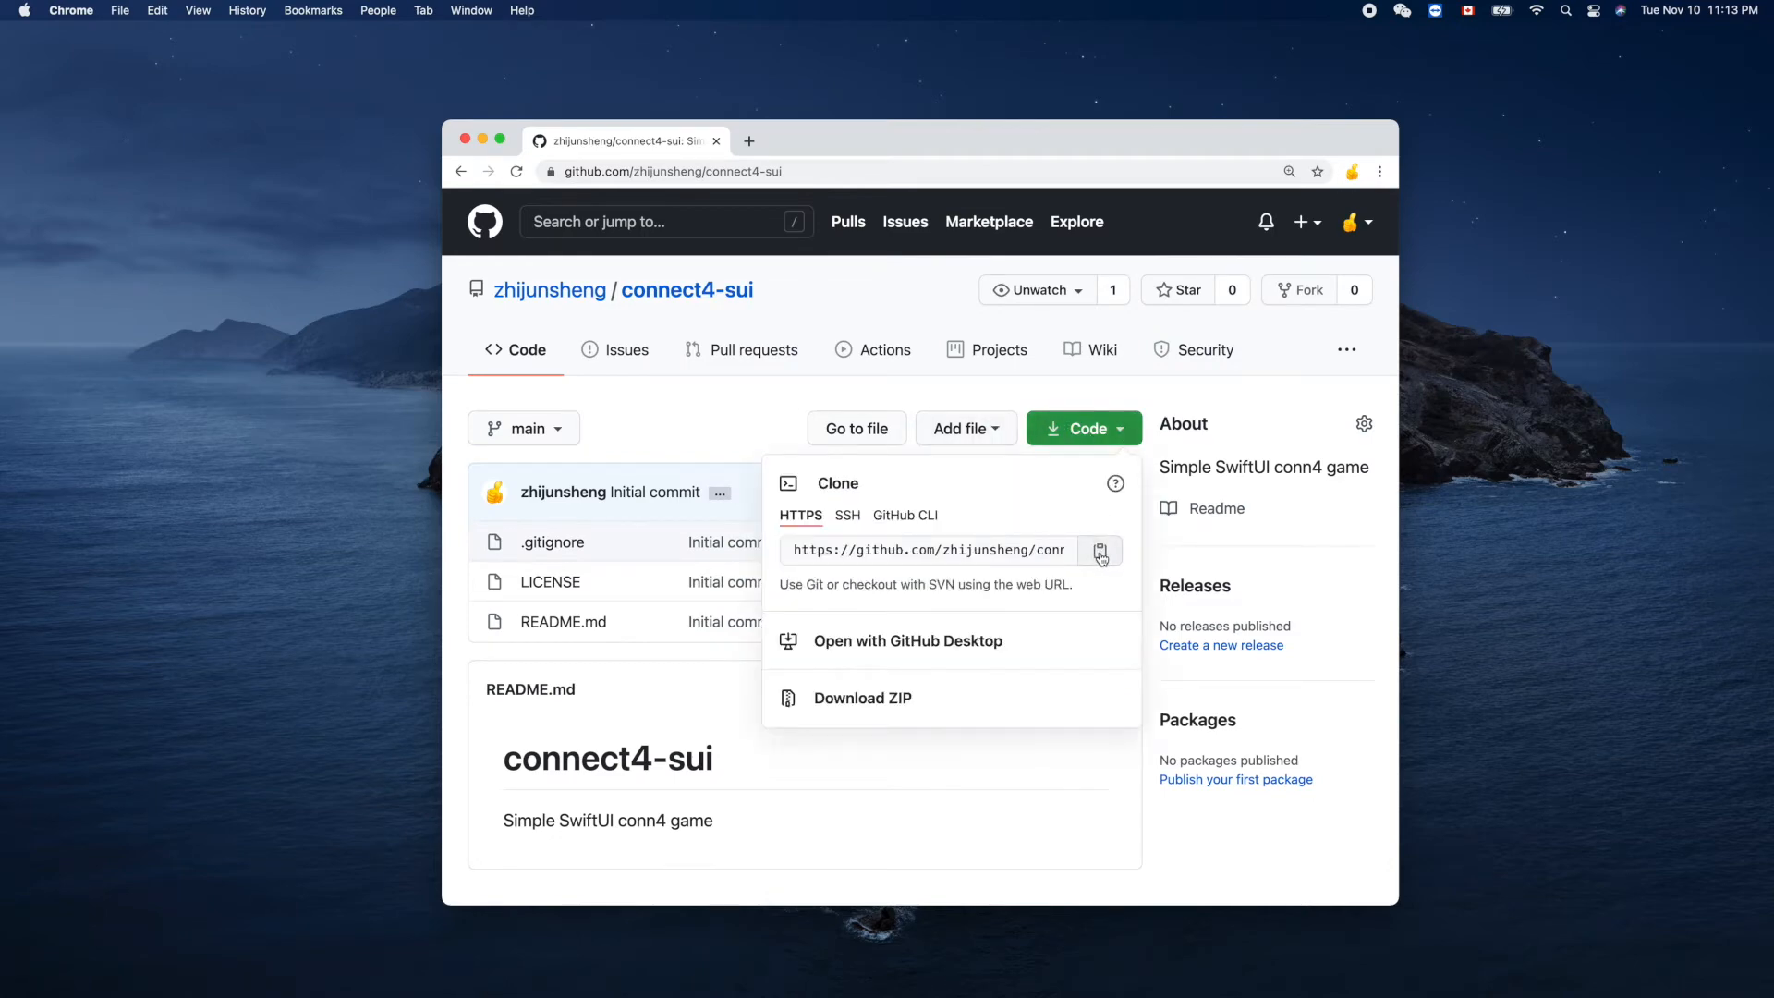
{"action": "key", "text": "cmd+space"}
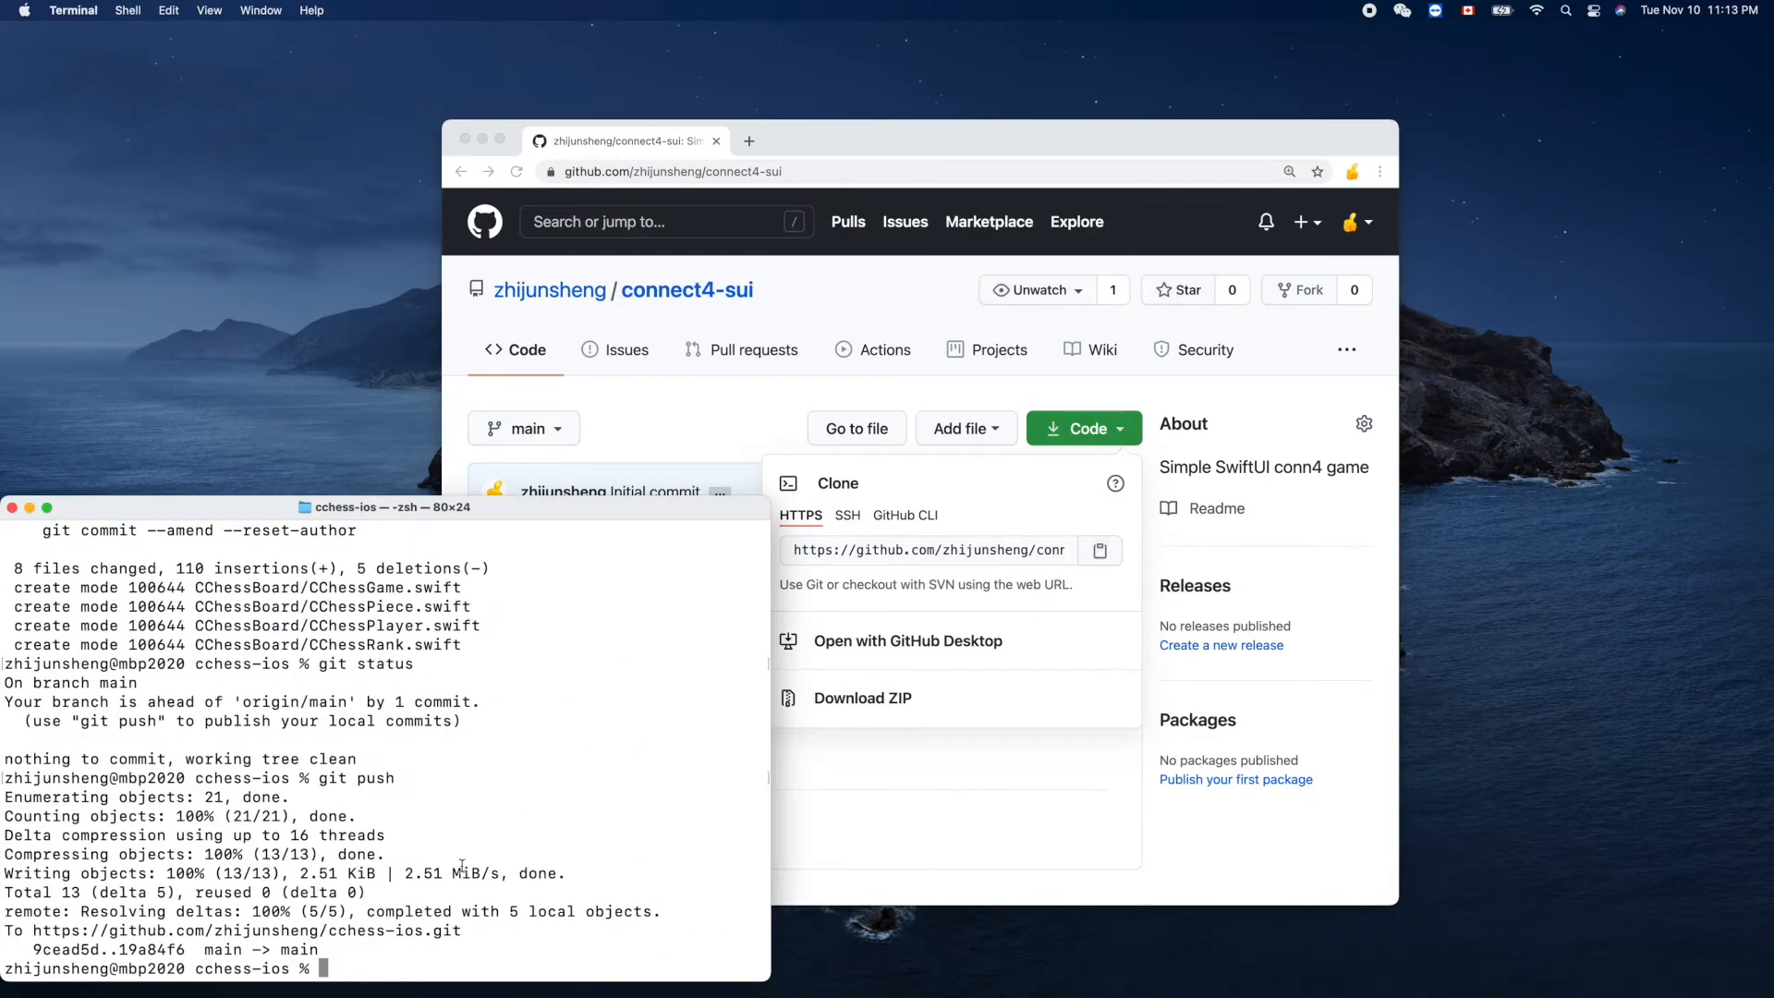
Step: Clone the connect4-sui repository into the xcode-workspace folder with git clone
{"action": "type", "text": "cd .."}
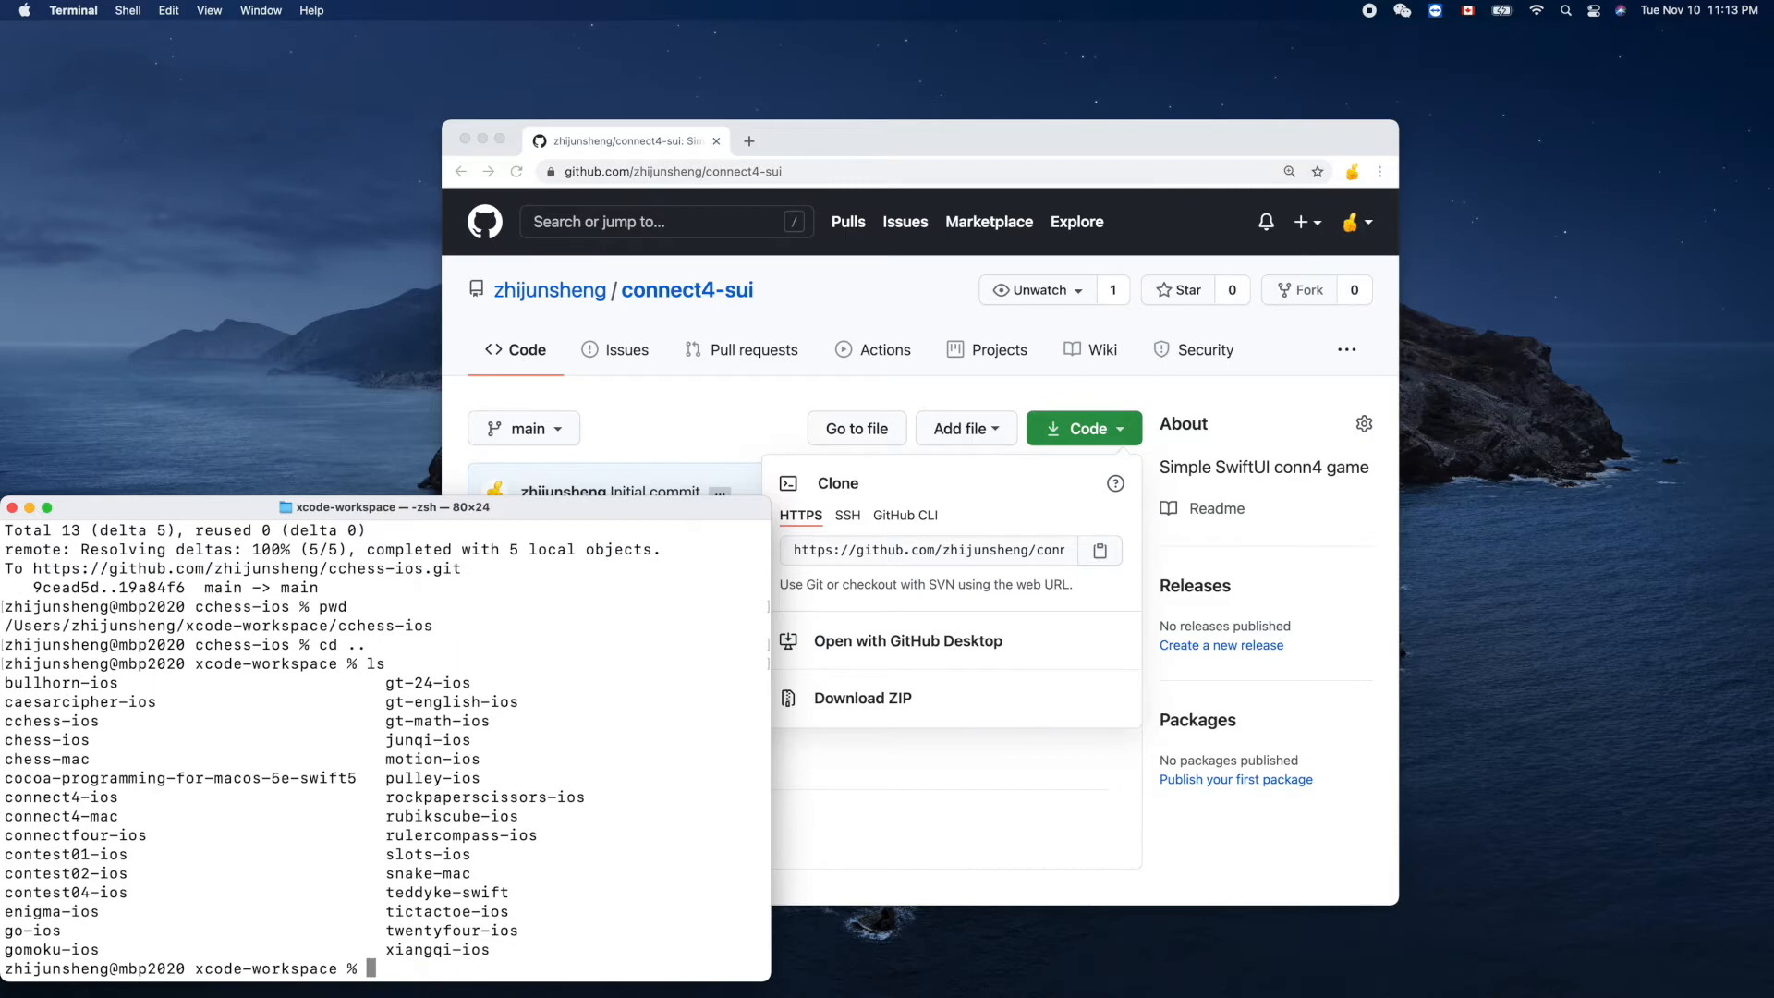
{"action": "type", "text": "git clone https://github.com/zhijunsheng/connect4-sui.git"}
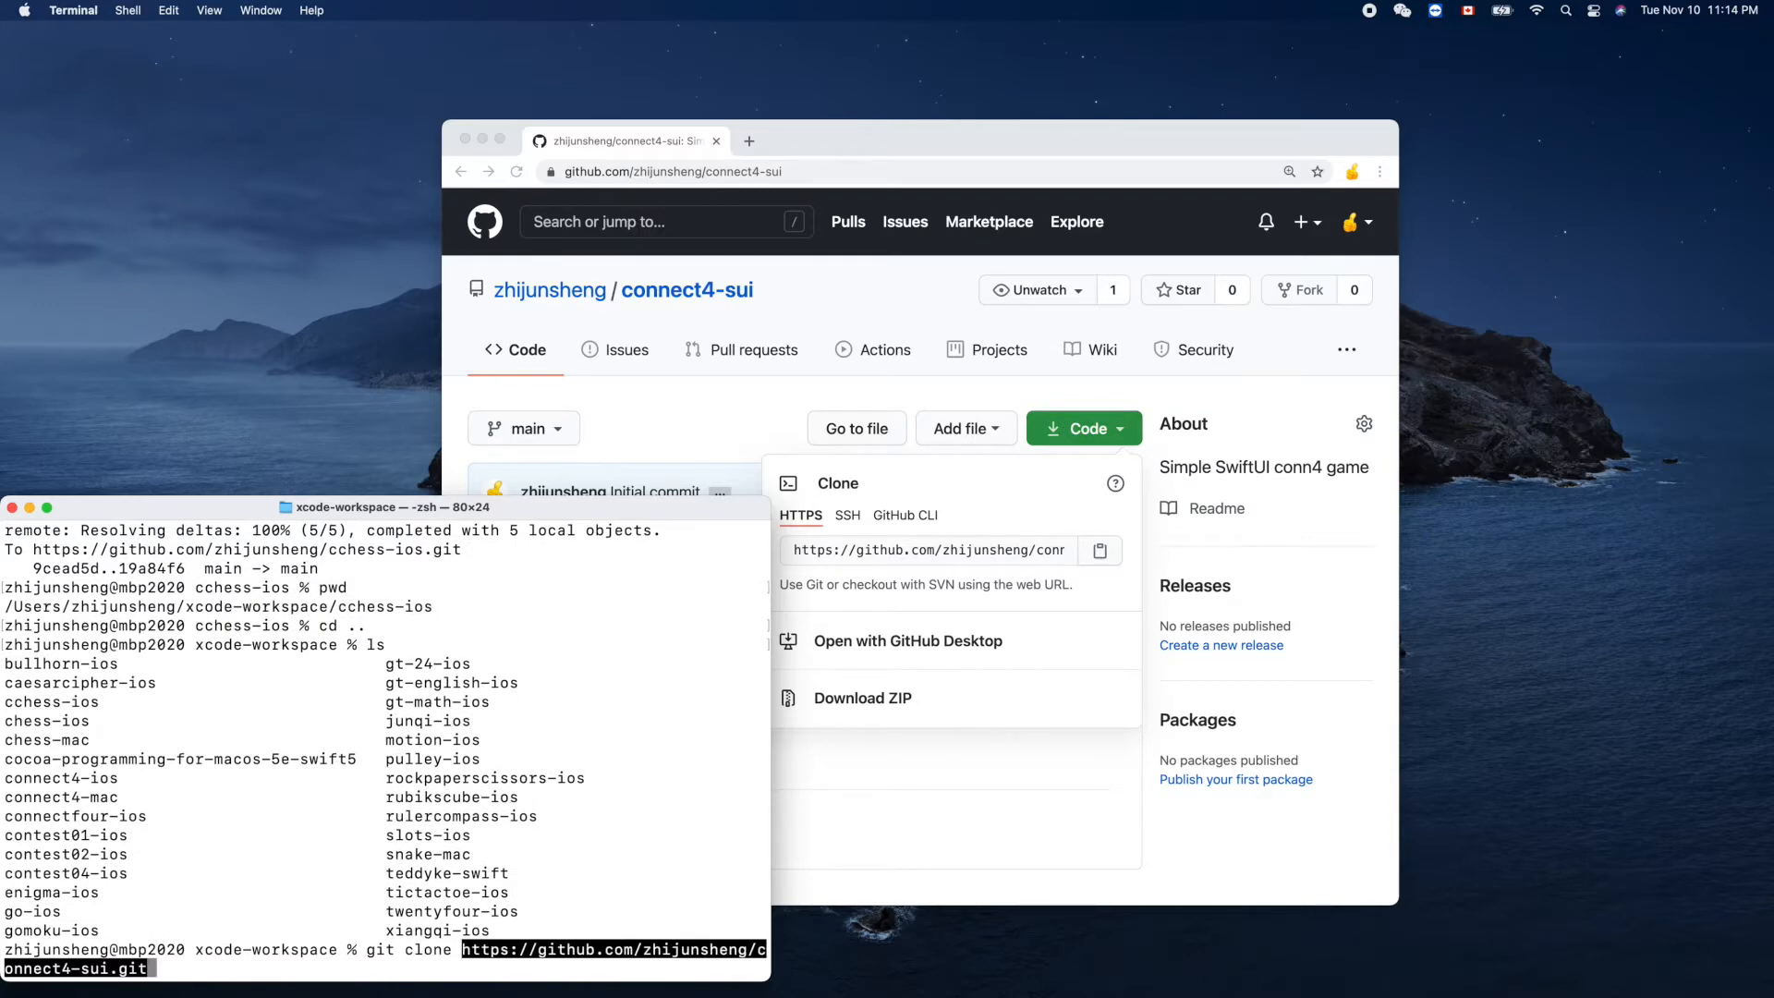
{"action": "key", "text": "Return"}
{"action": "type", "text": "ls"}
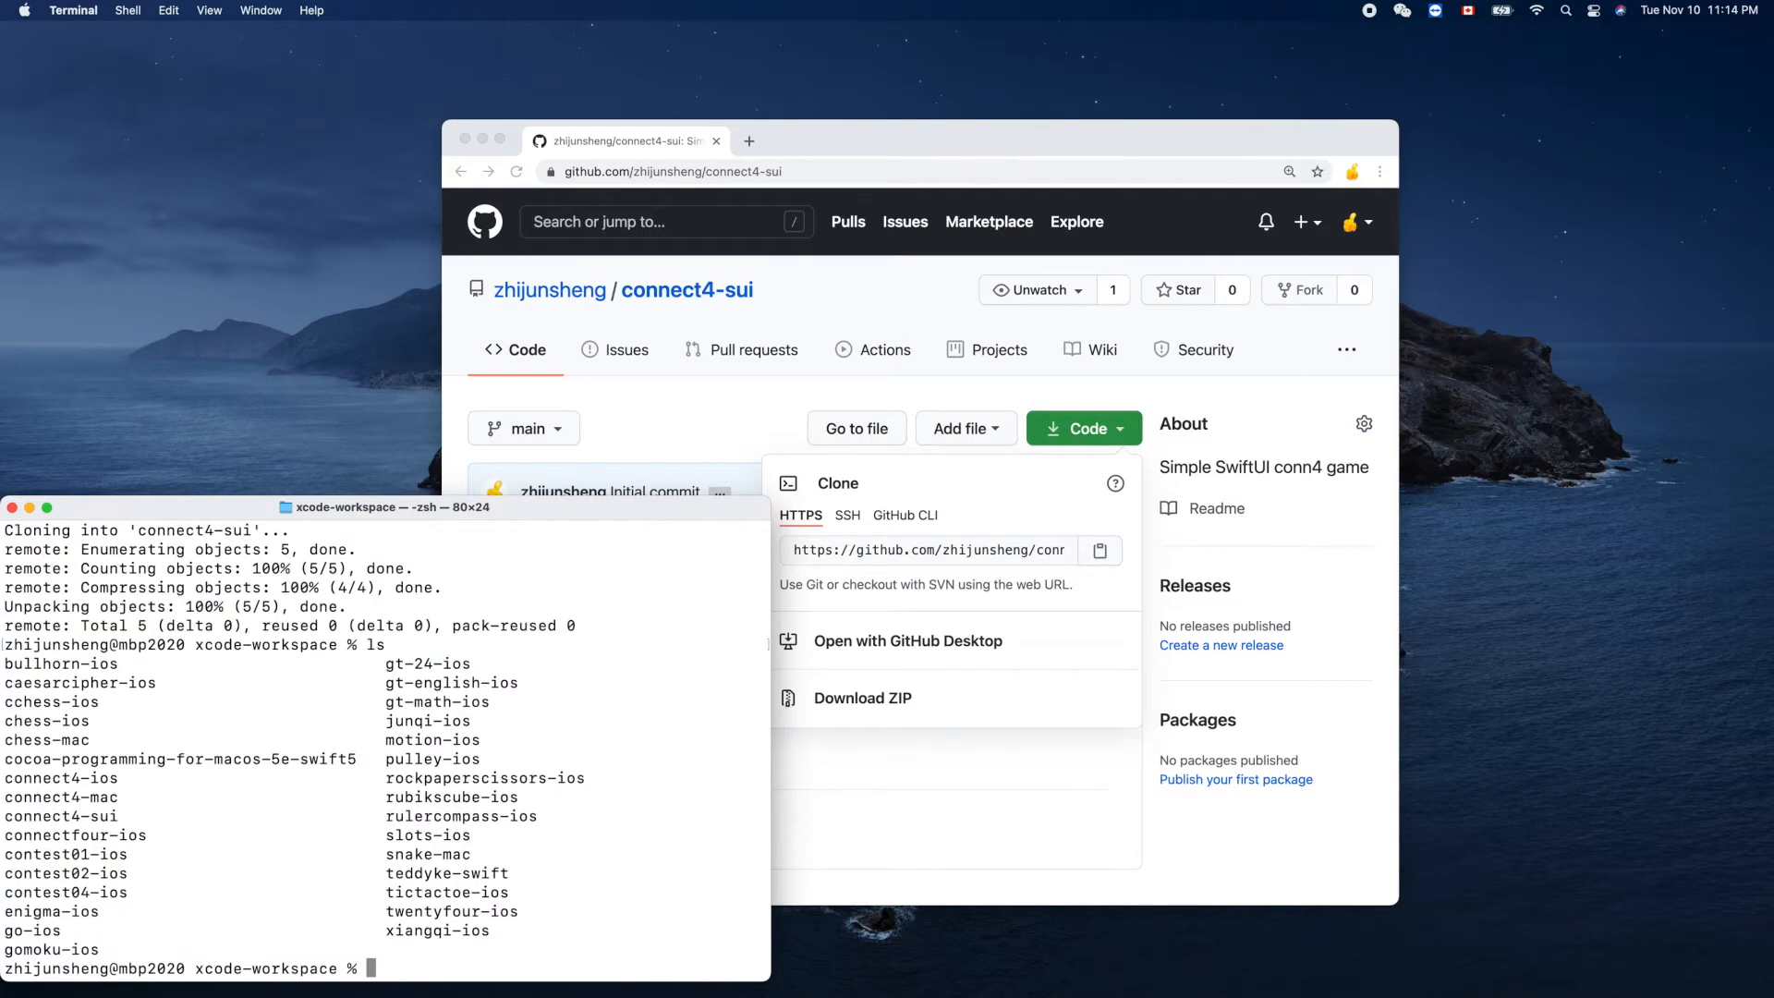
{"action": "mouse_move", "coordinate": [122, 812]}
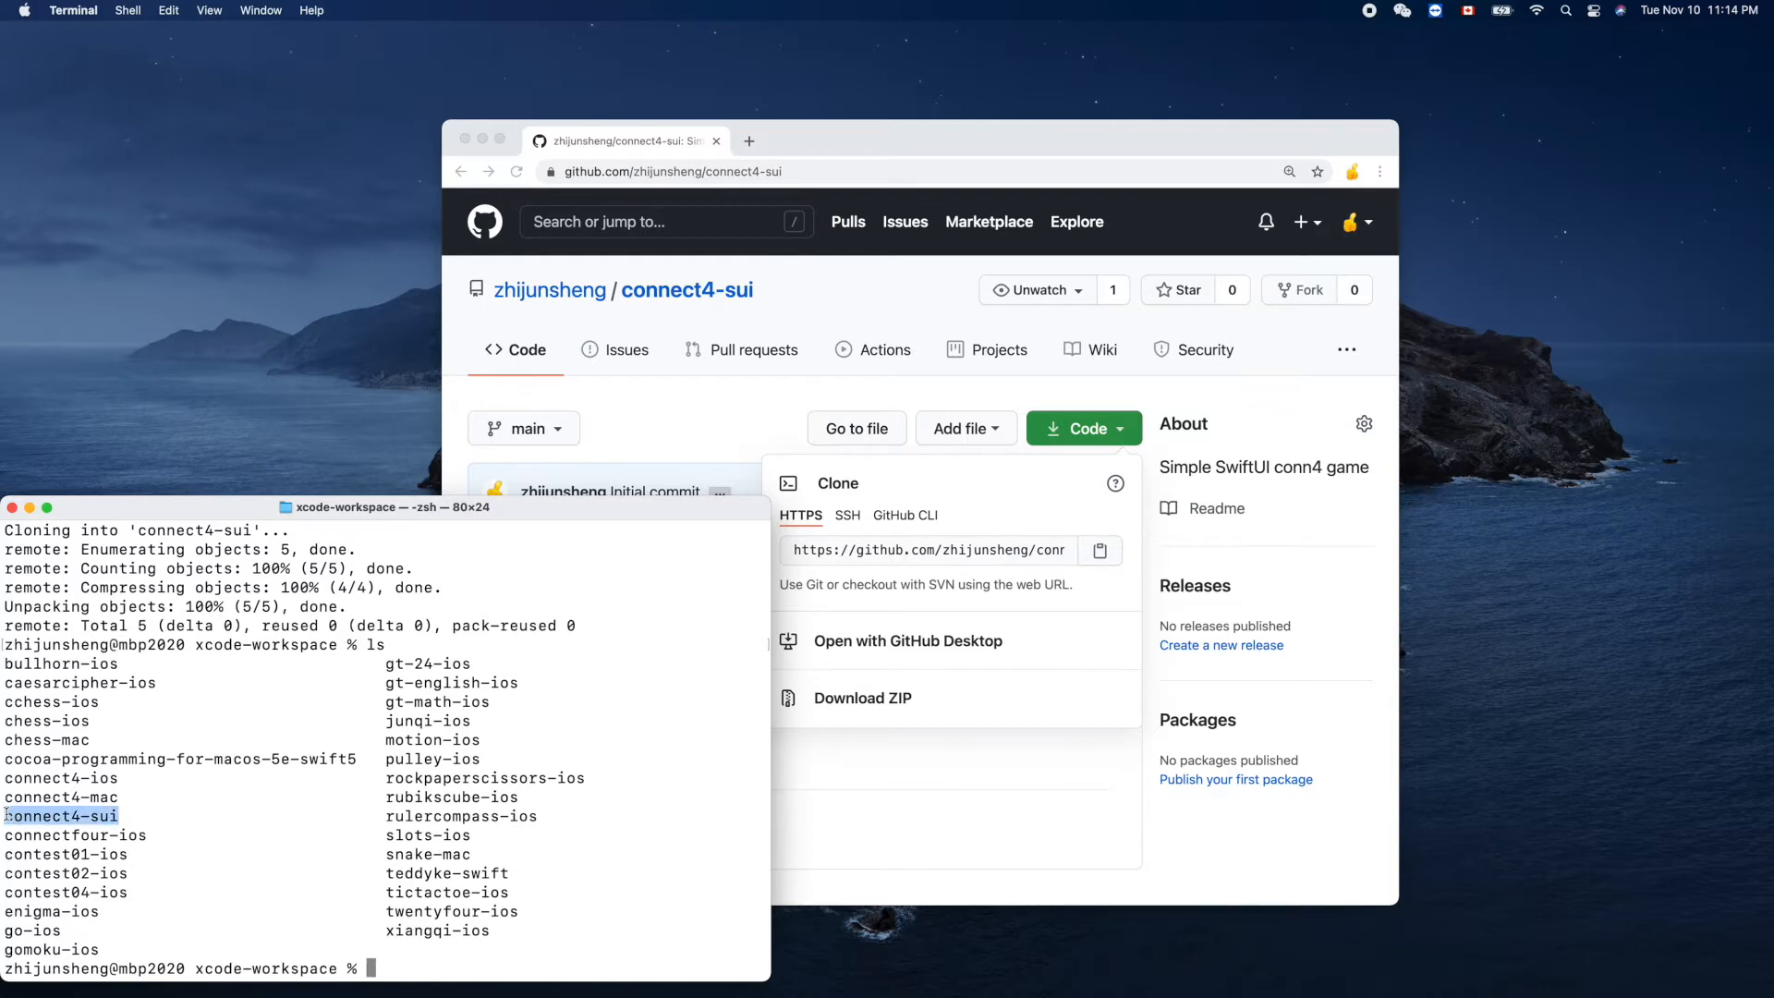
Step: Move into the connect4-sui folder and print the working directory
{"action": "type", "text": "cd"}
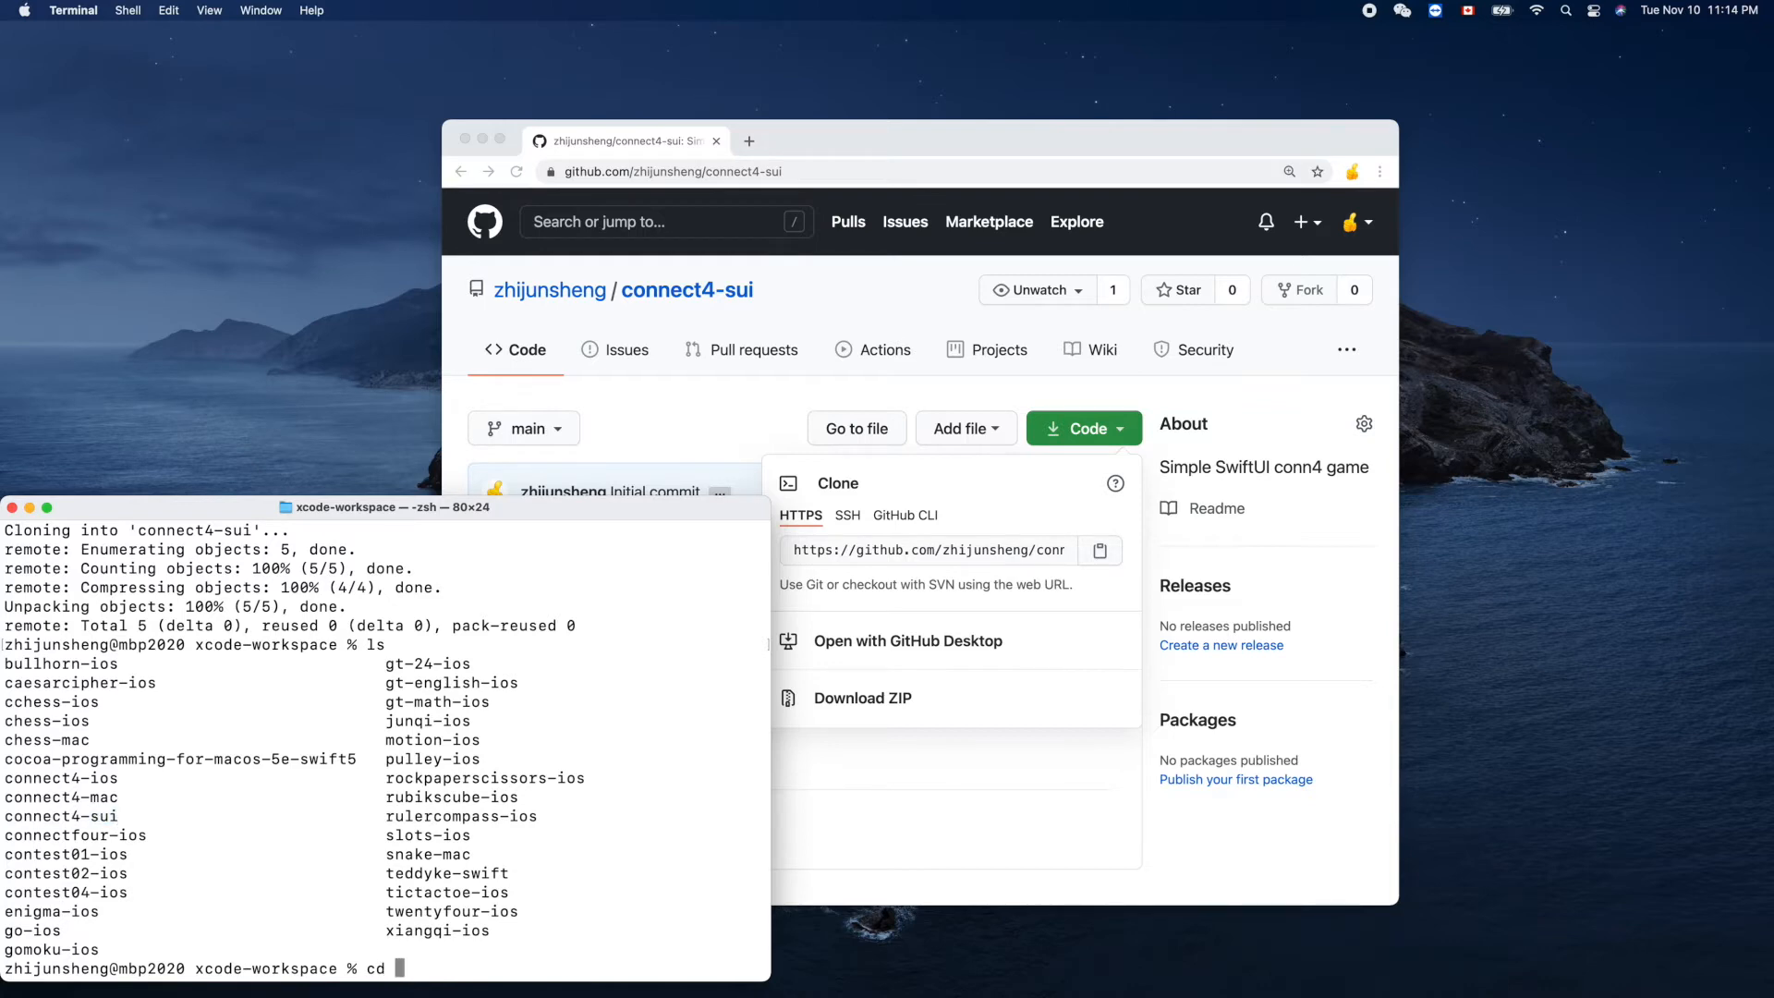
{"action": "type", "text": "conn"}
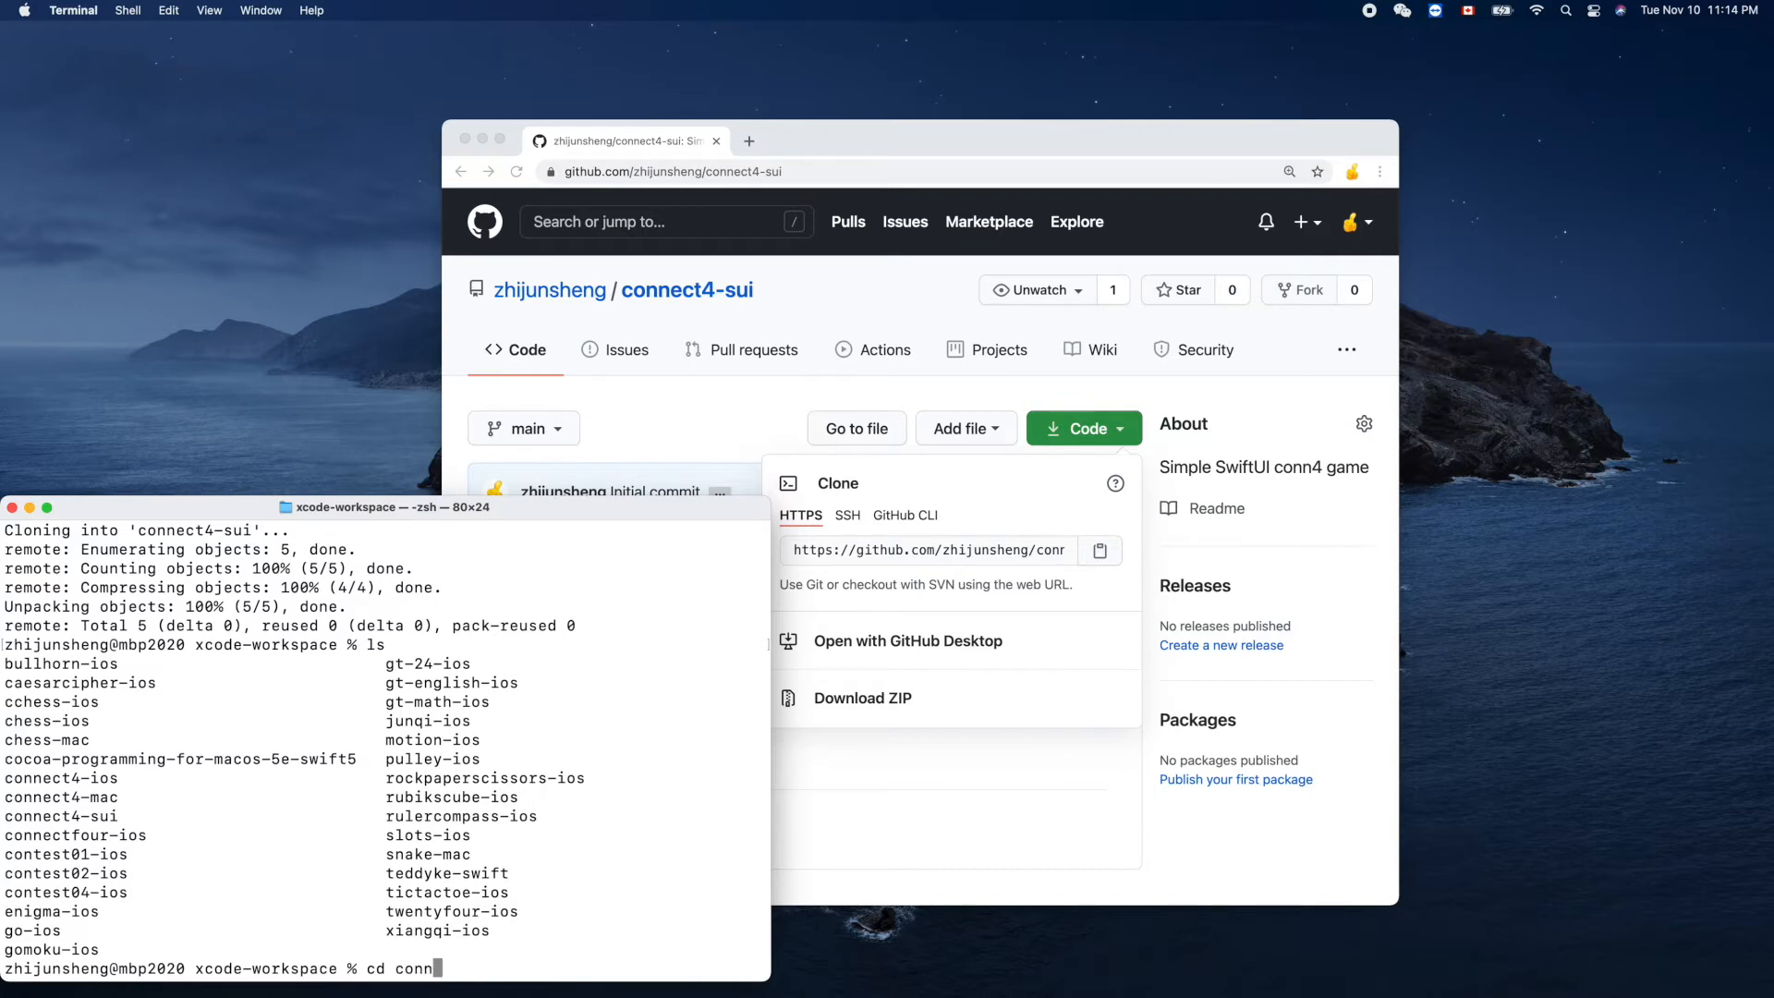
{"action": "type", "text": "ect4"}
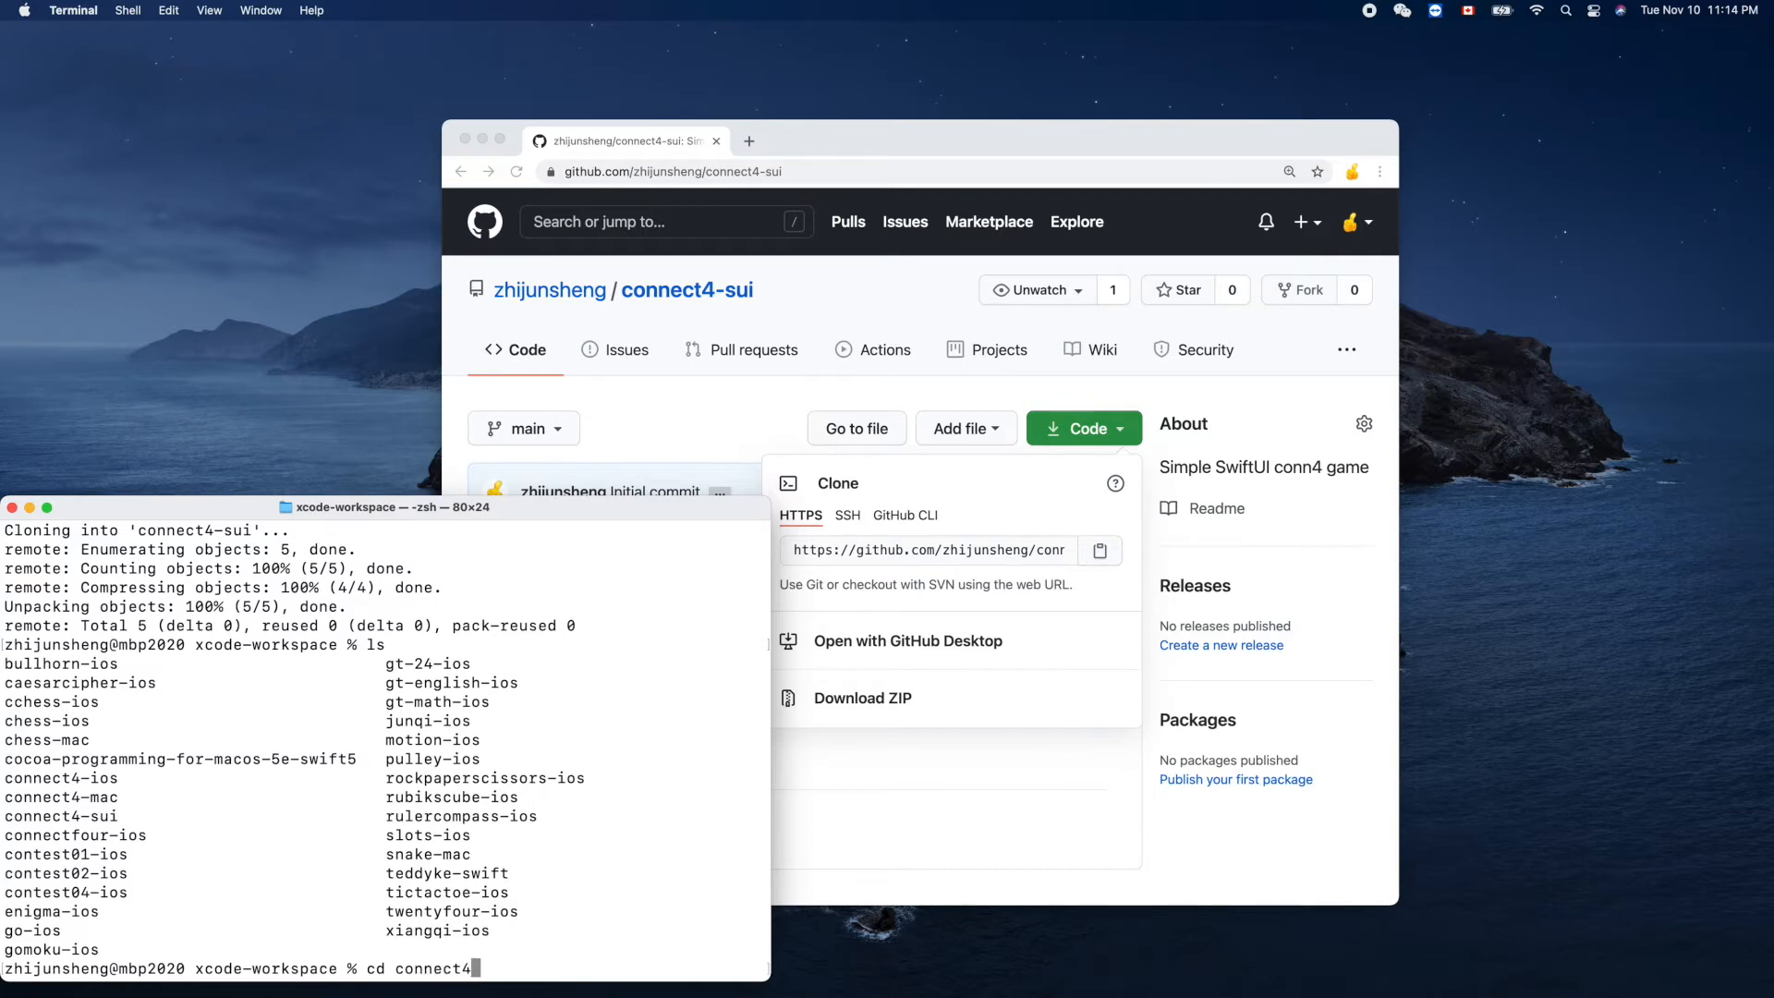
{"action": "key", "text": "Return"}
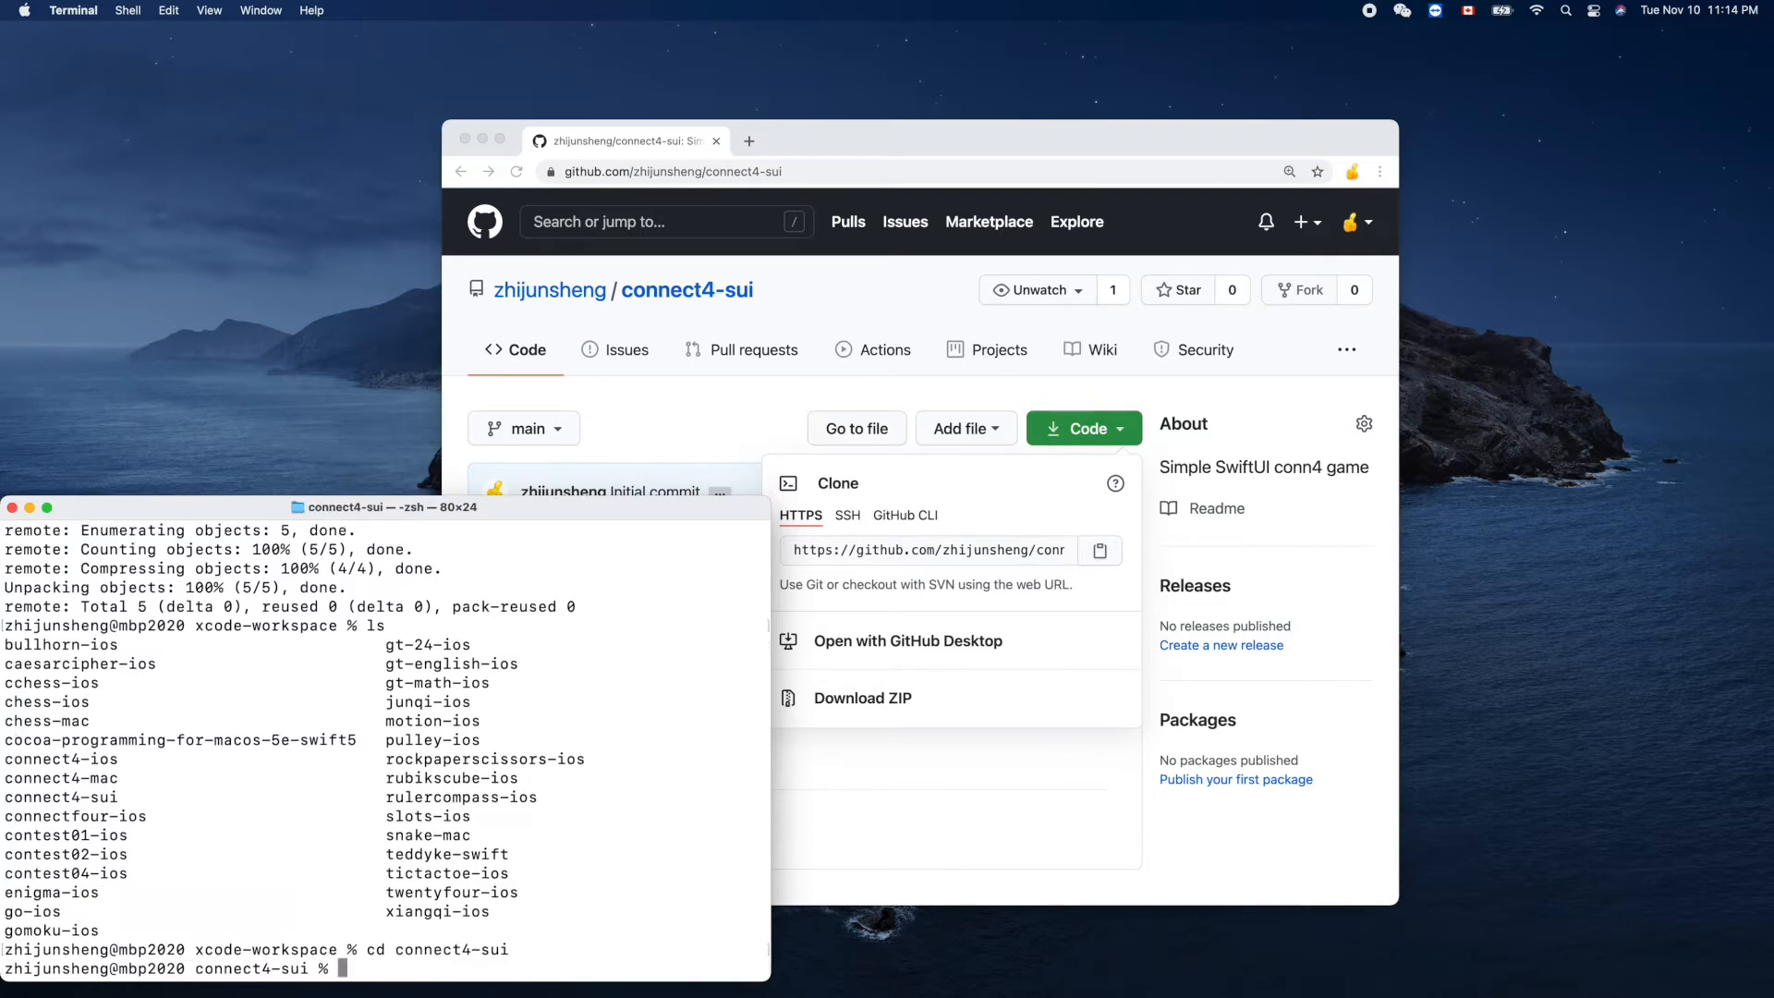
{"action": "type", "text": "pwd"}
{"action": "type", "text": "ls"}
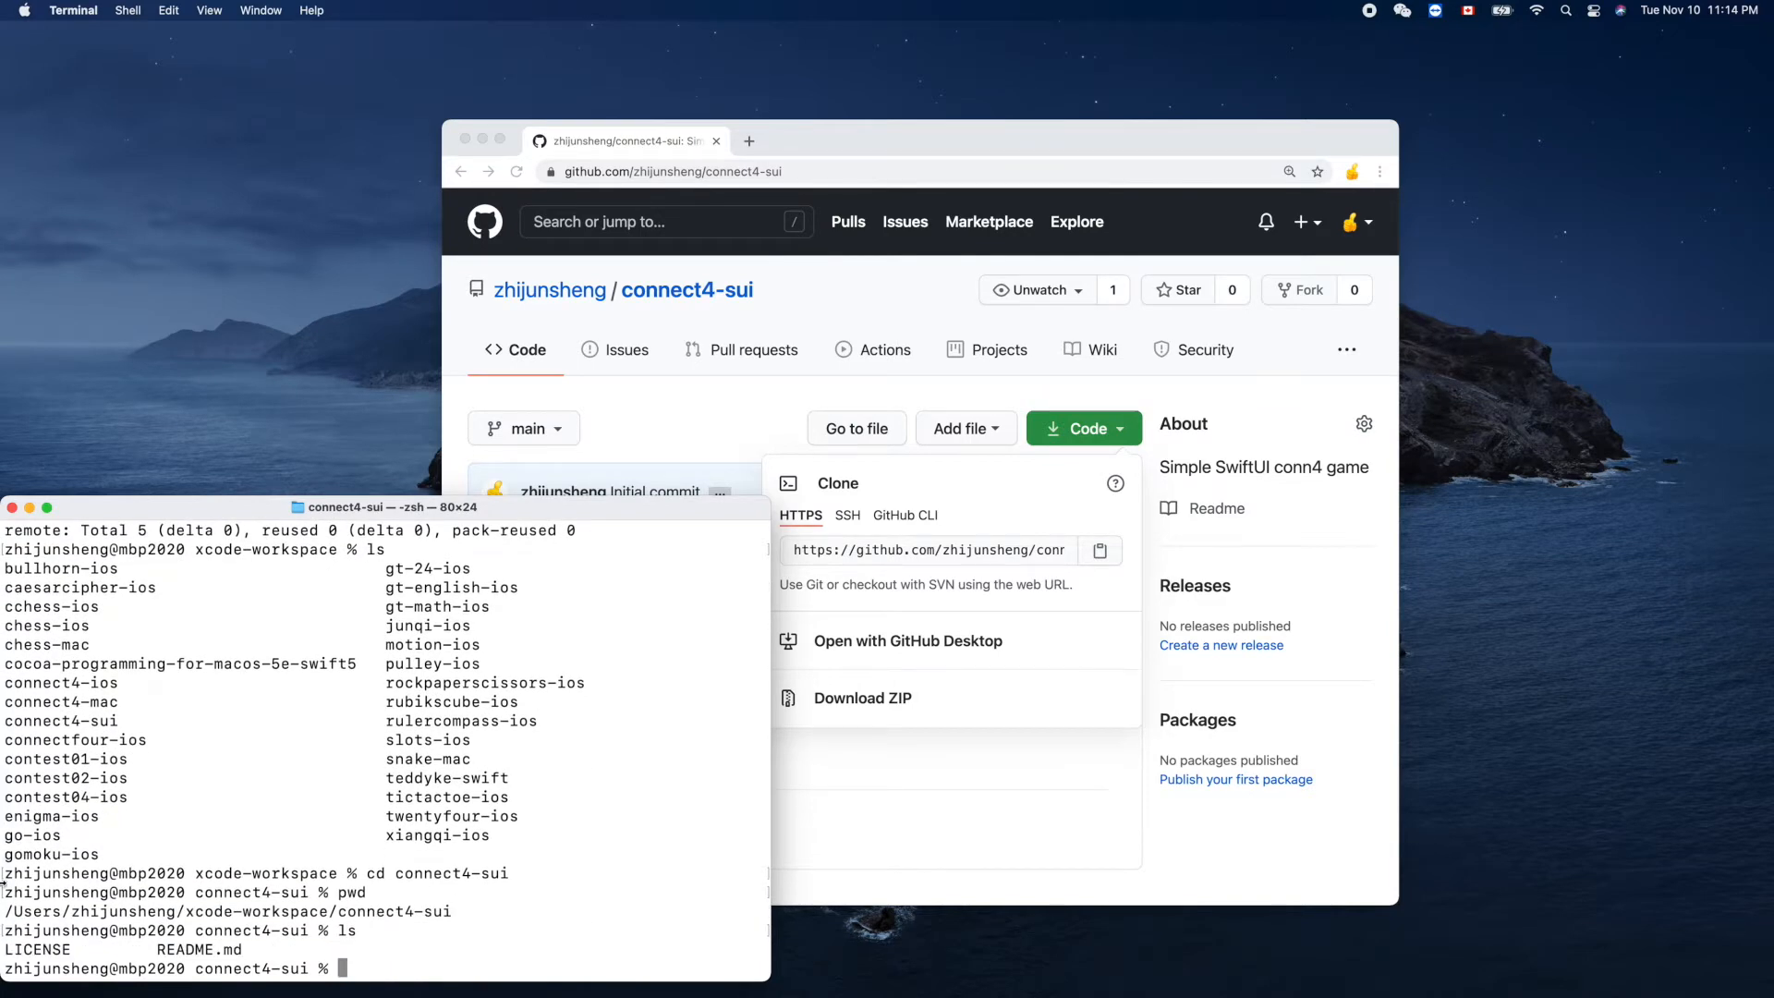
{"action": "mouse_move", "coordinate": [833, 126]}
{"action": "type", "text": "ter"}
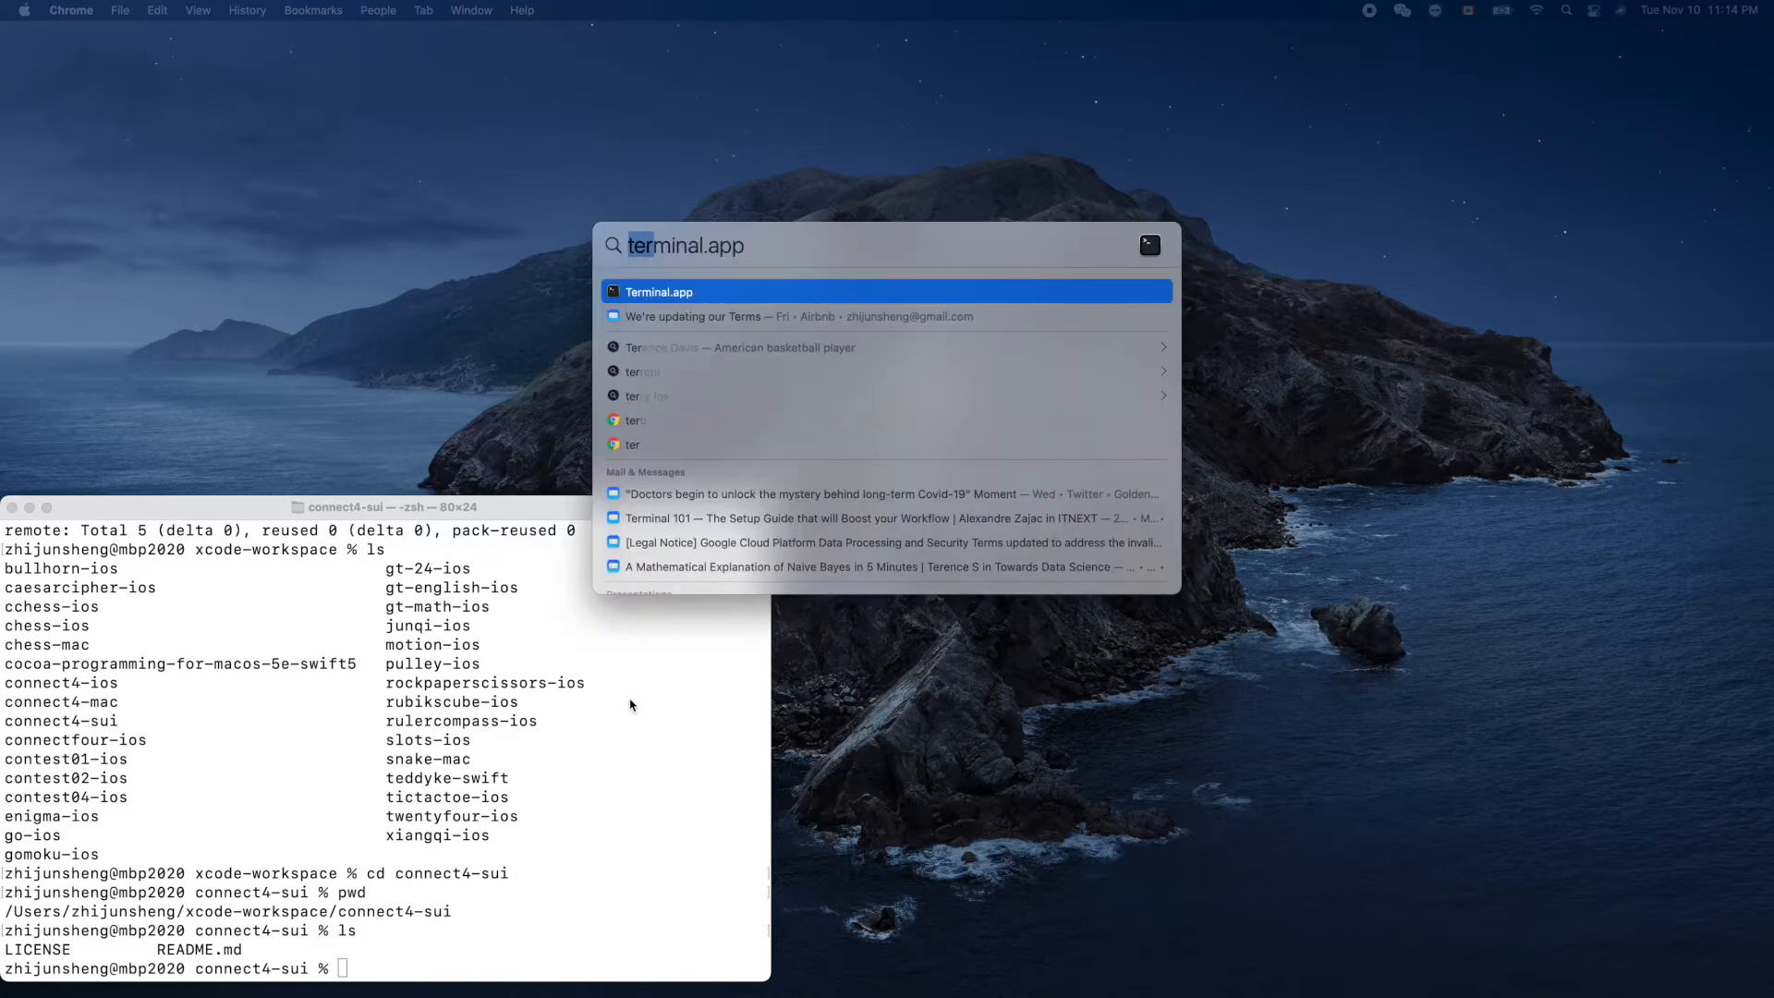
Step: Launch Xcode from Spotlight by entering xcode.app
{"action": "type", "text": "xcode.app"}
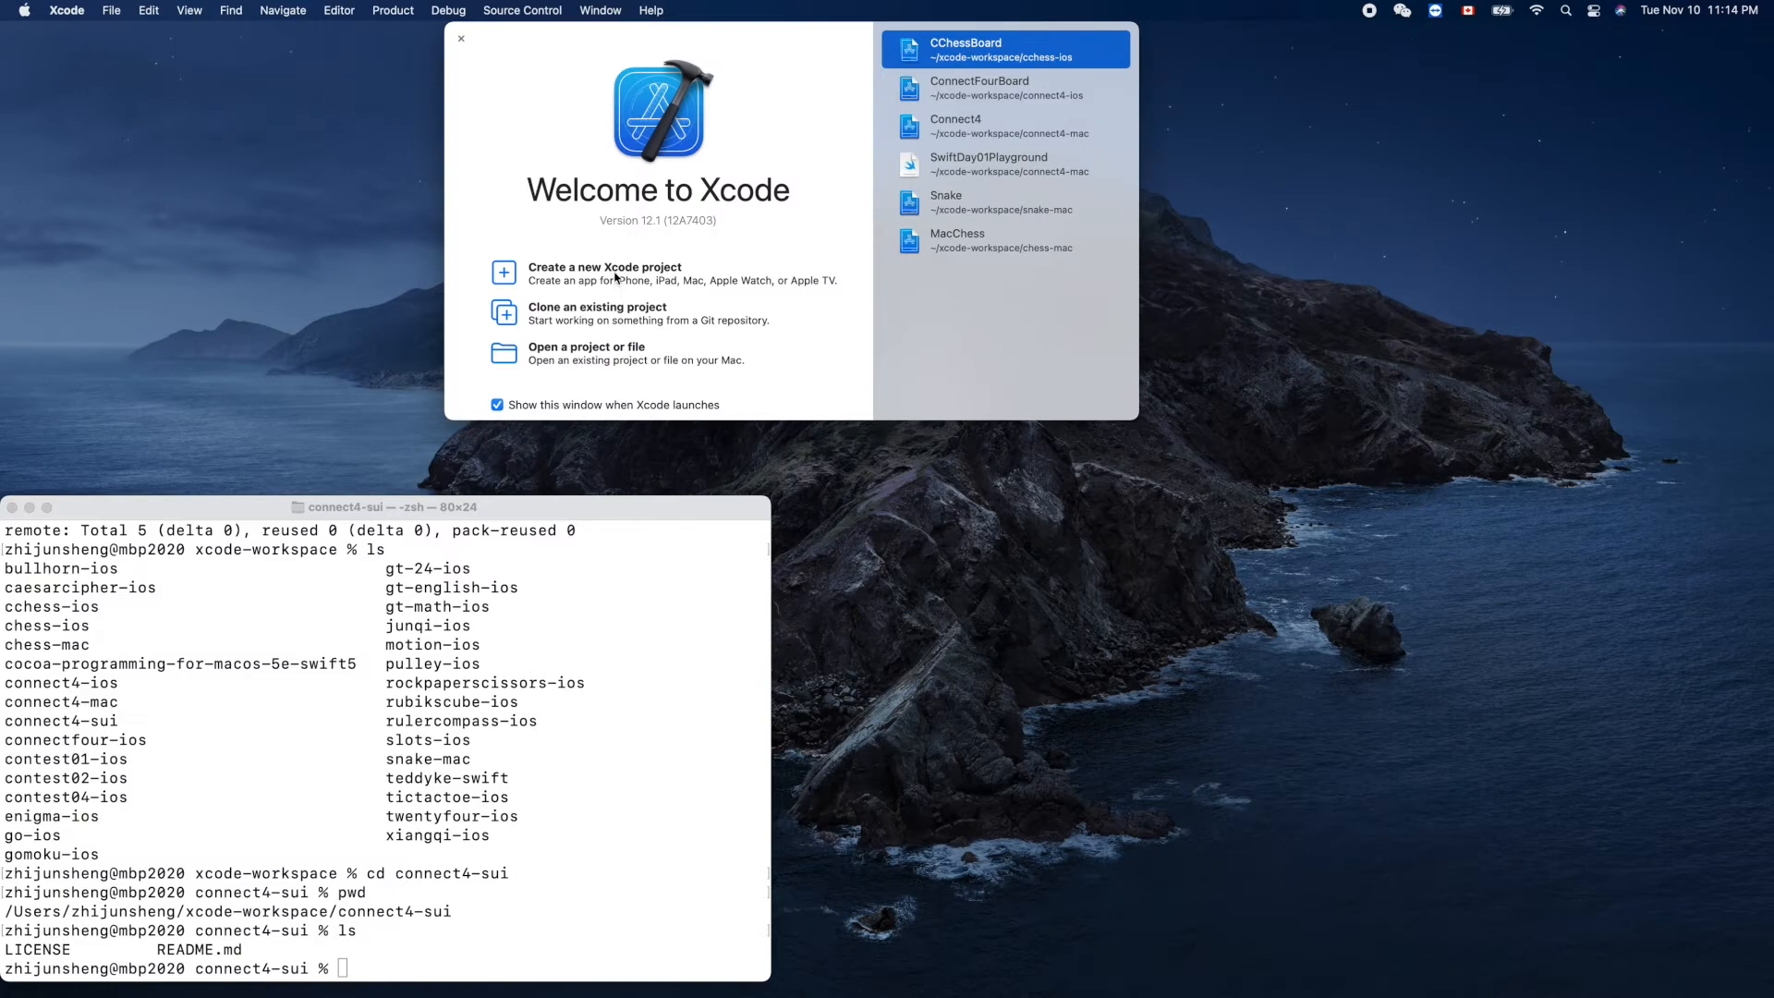
Step: Create a new Xcode project and browse the Multiplatform and iOS template tabs
{"action": "left_click", "coordinate": [605, 273]}
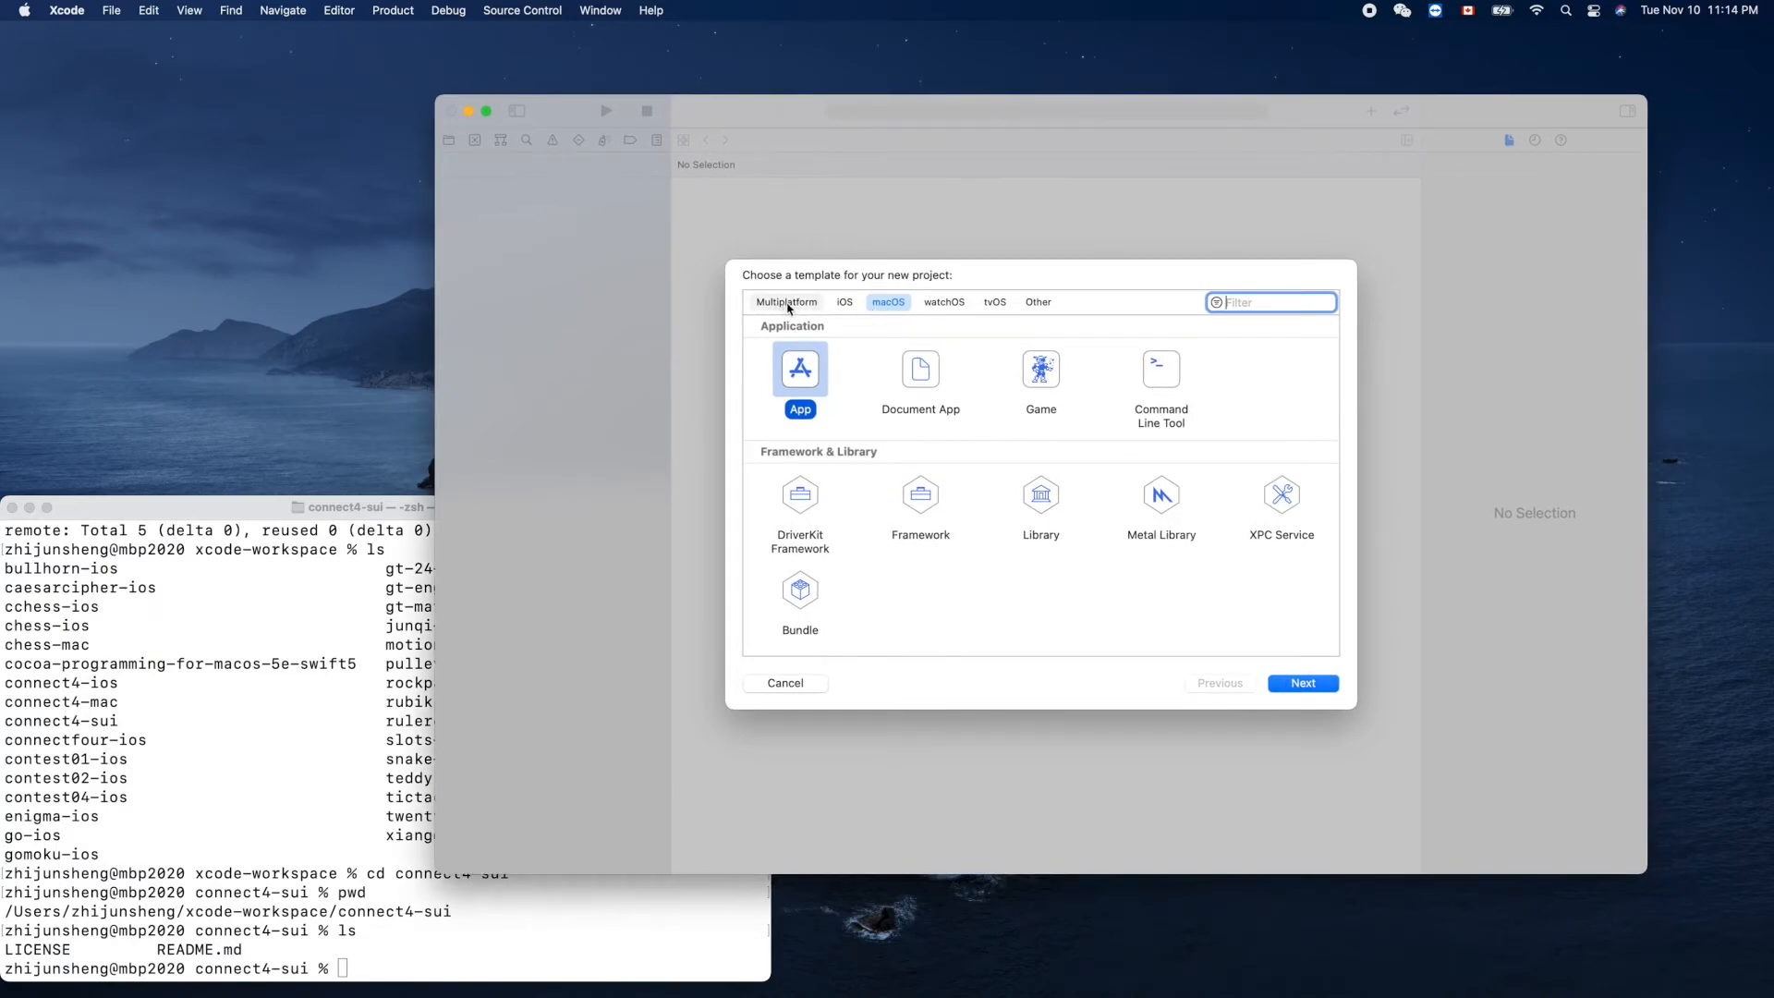
{"action": "left_click", "coordinate": [786, 302]}
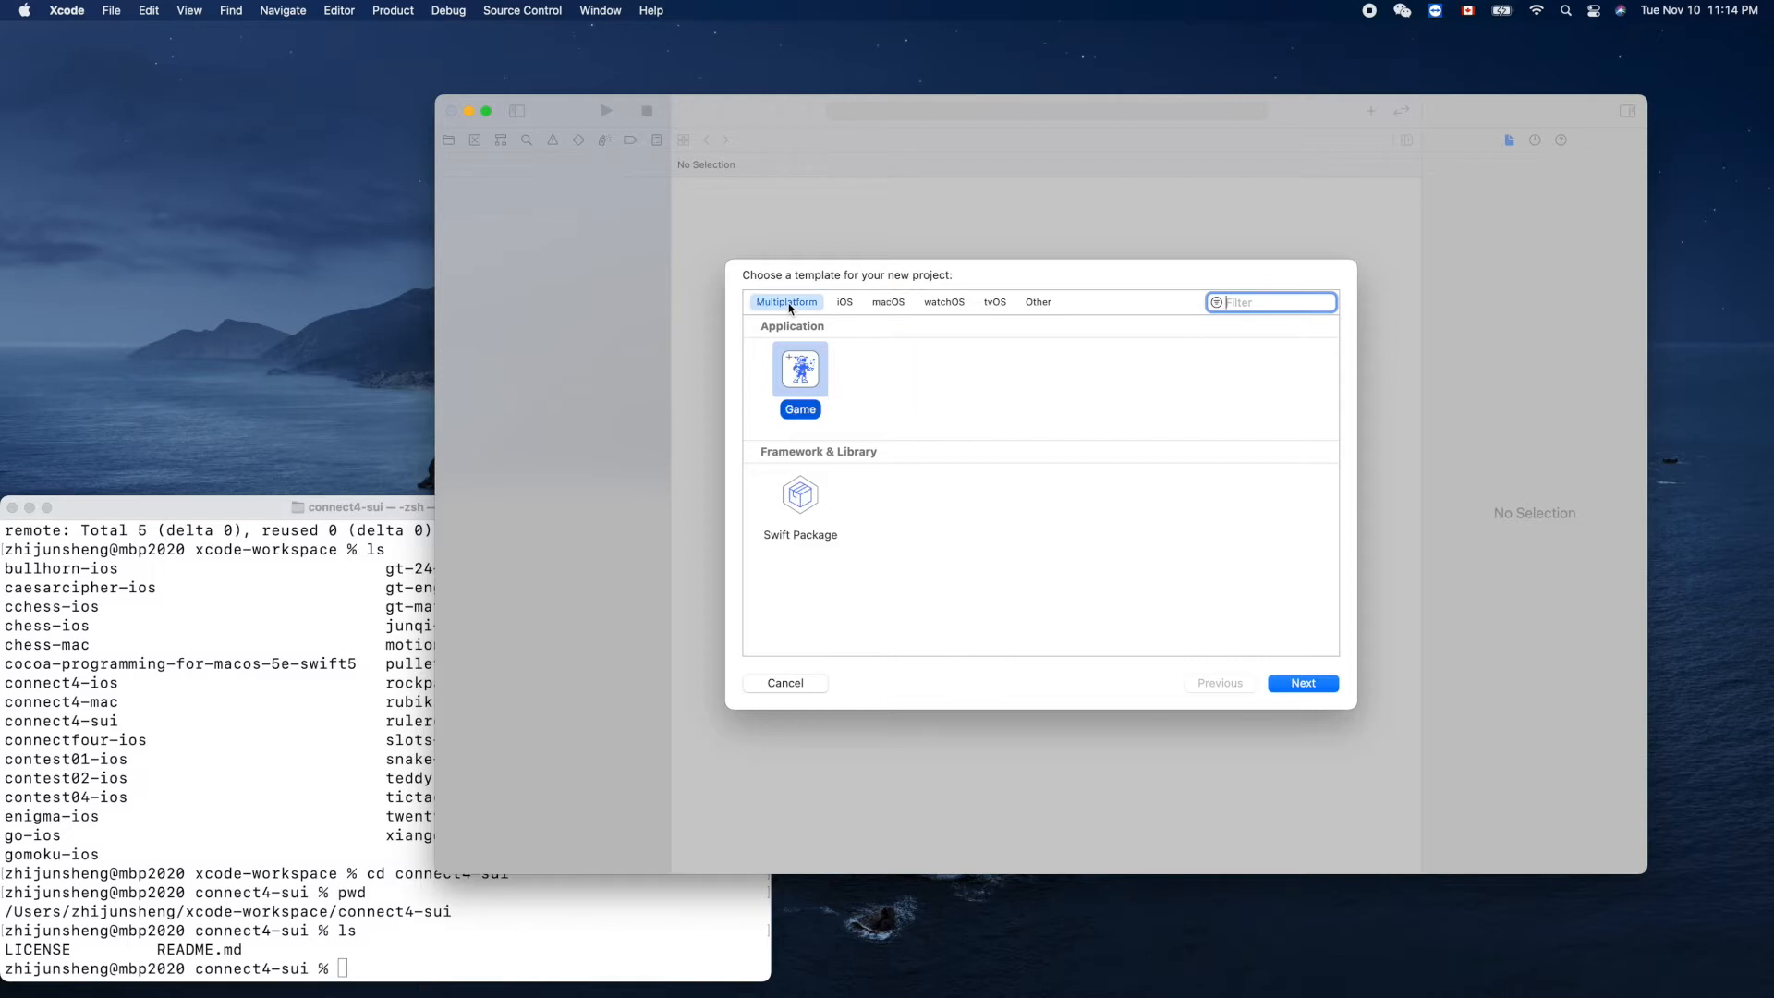
{"action": "mouse_move", "coordinate": [847, 384]}
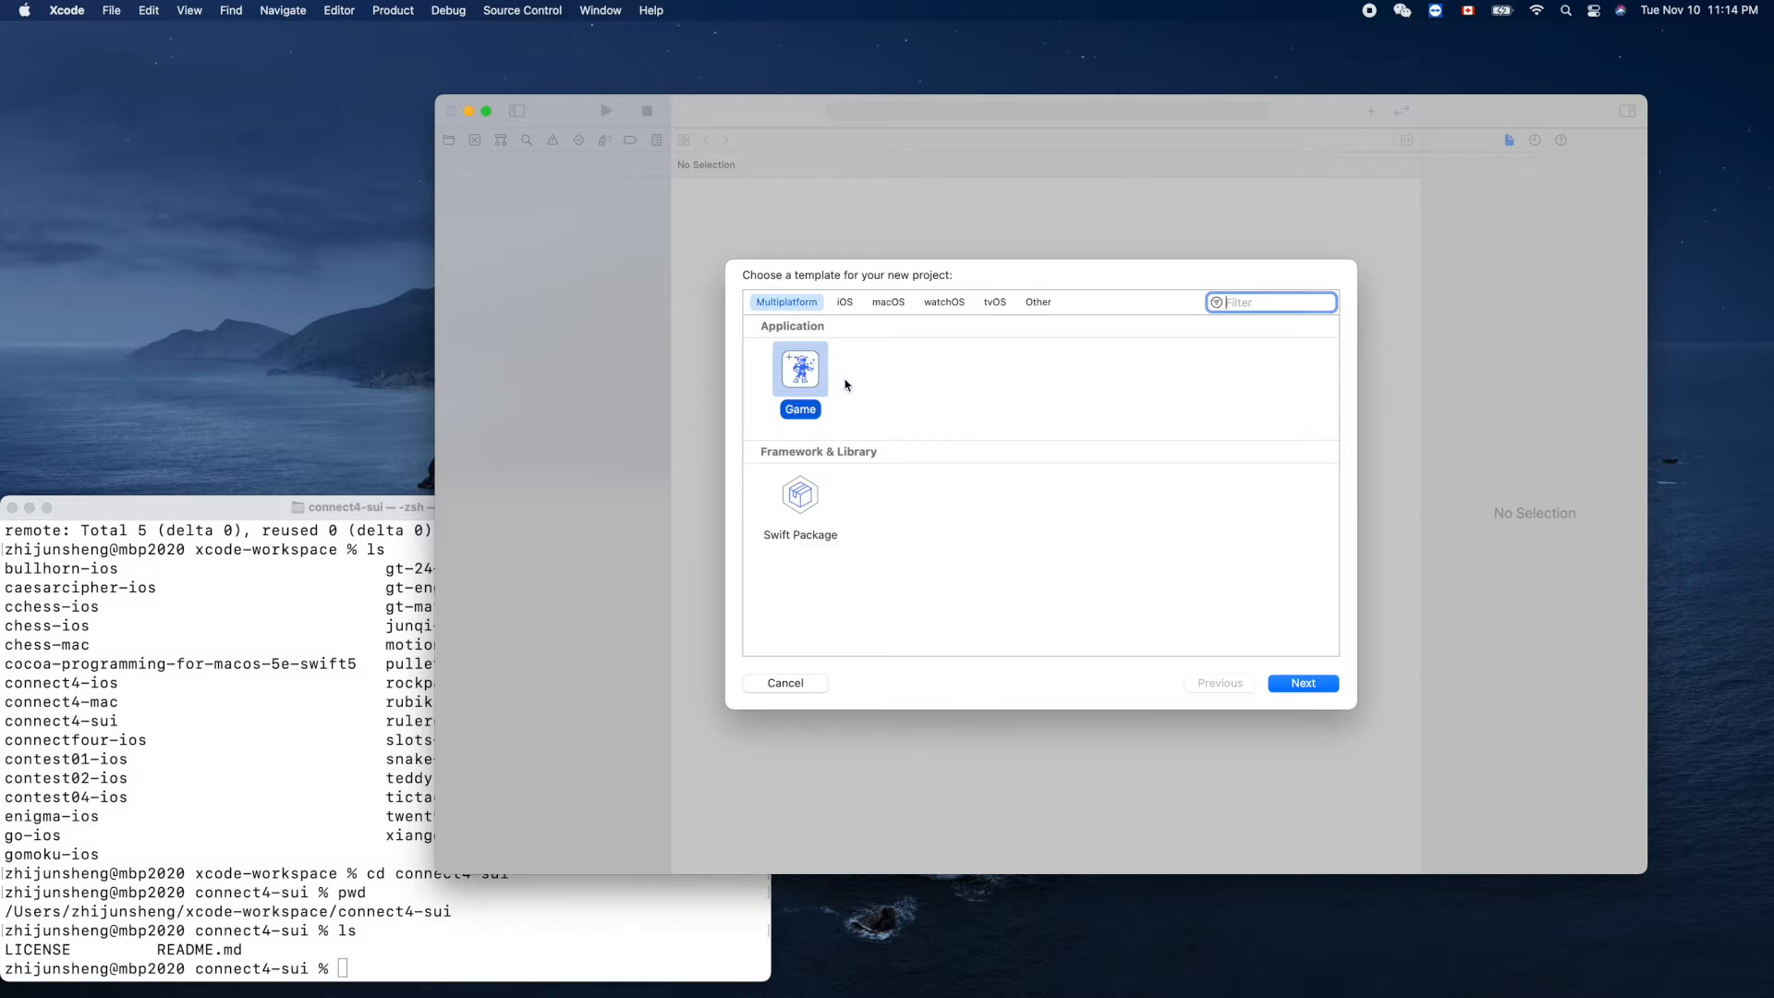
{"action": "mouse_move", "coordinate": [829, 404]}
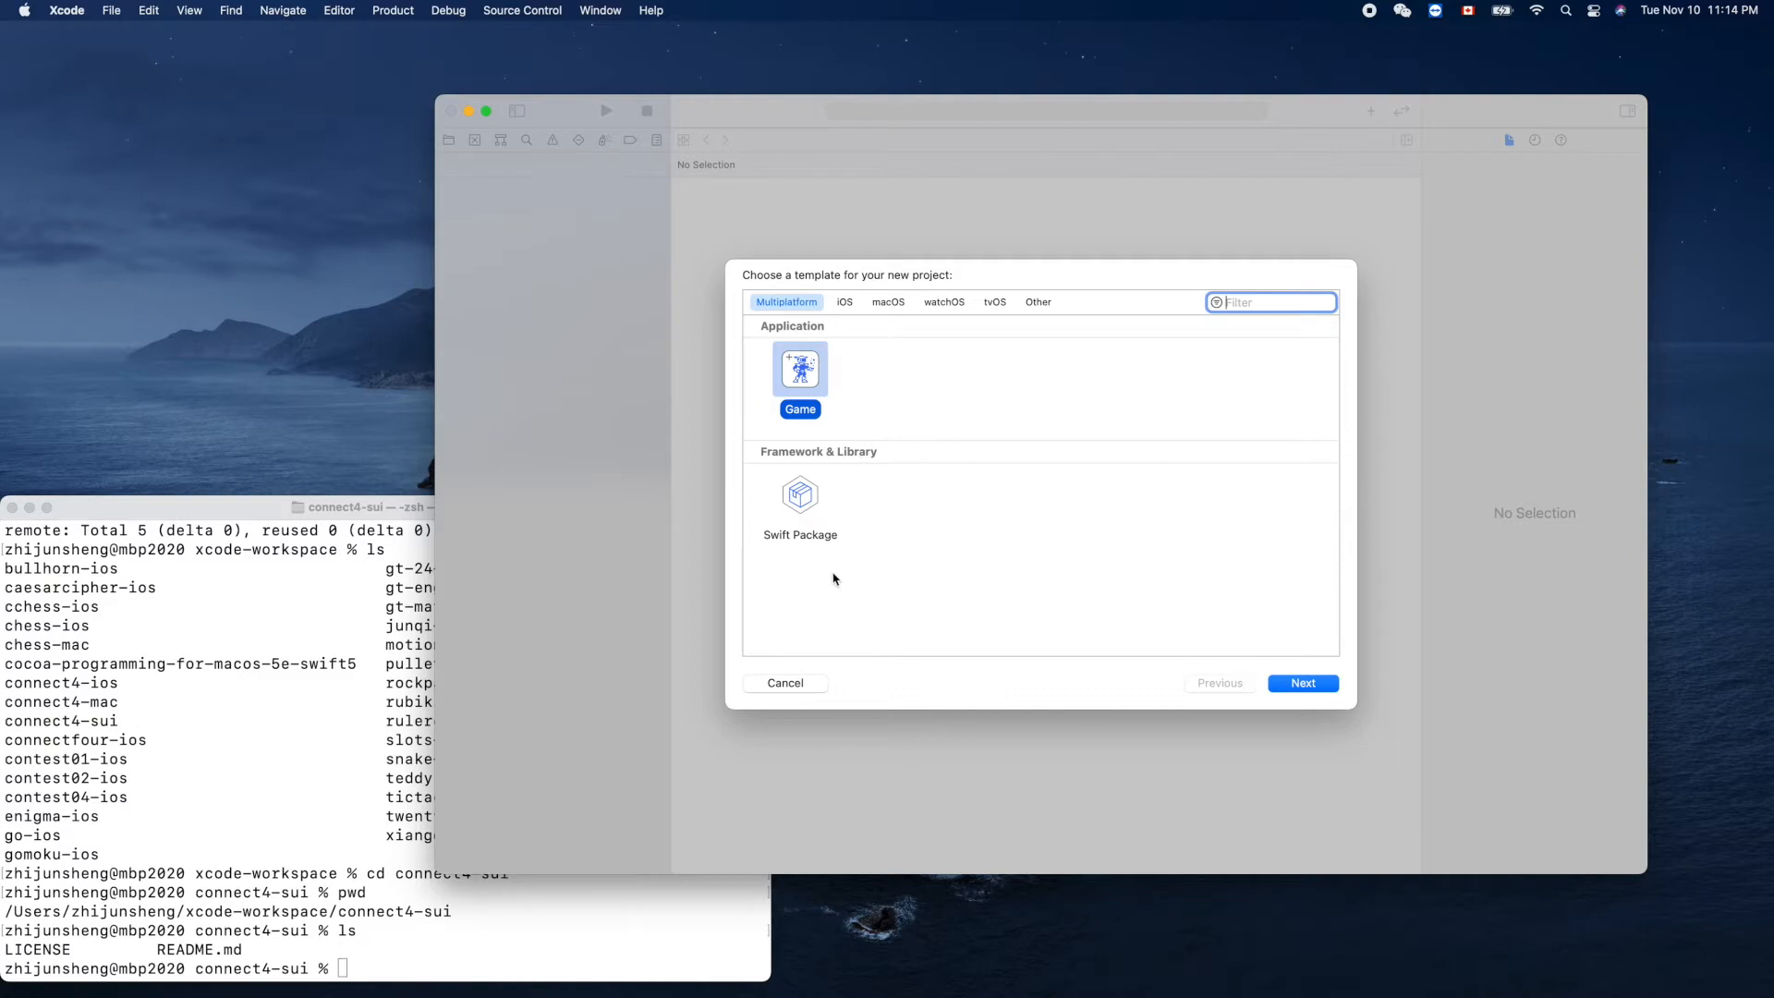
{"action": "mouse_move", "coordinate": [798, 312]}
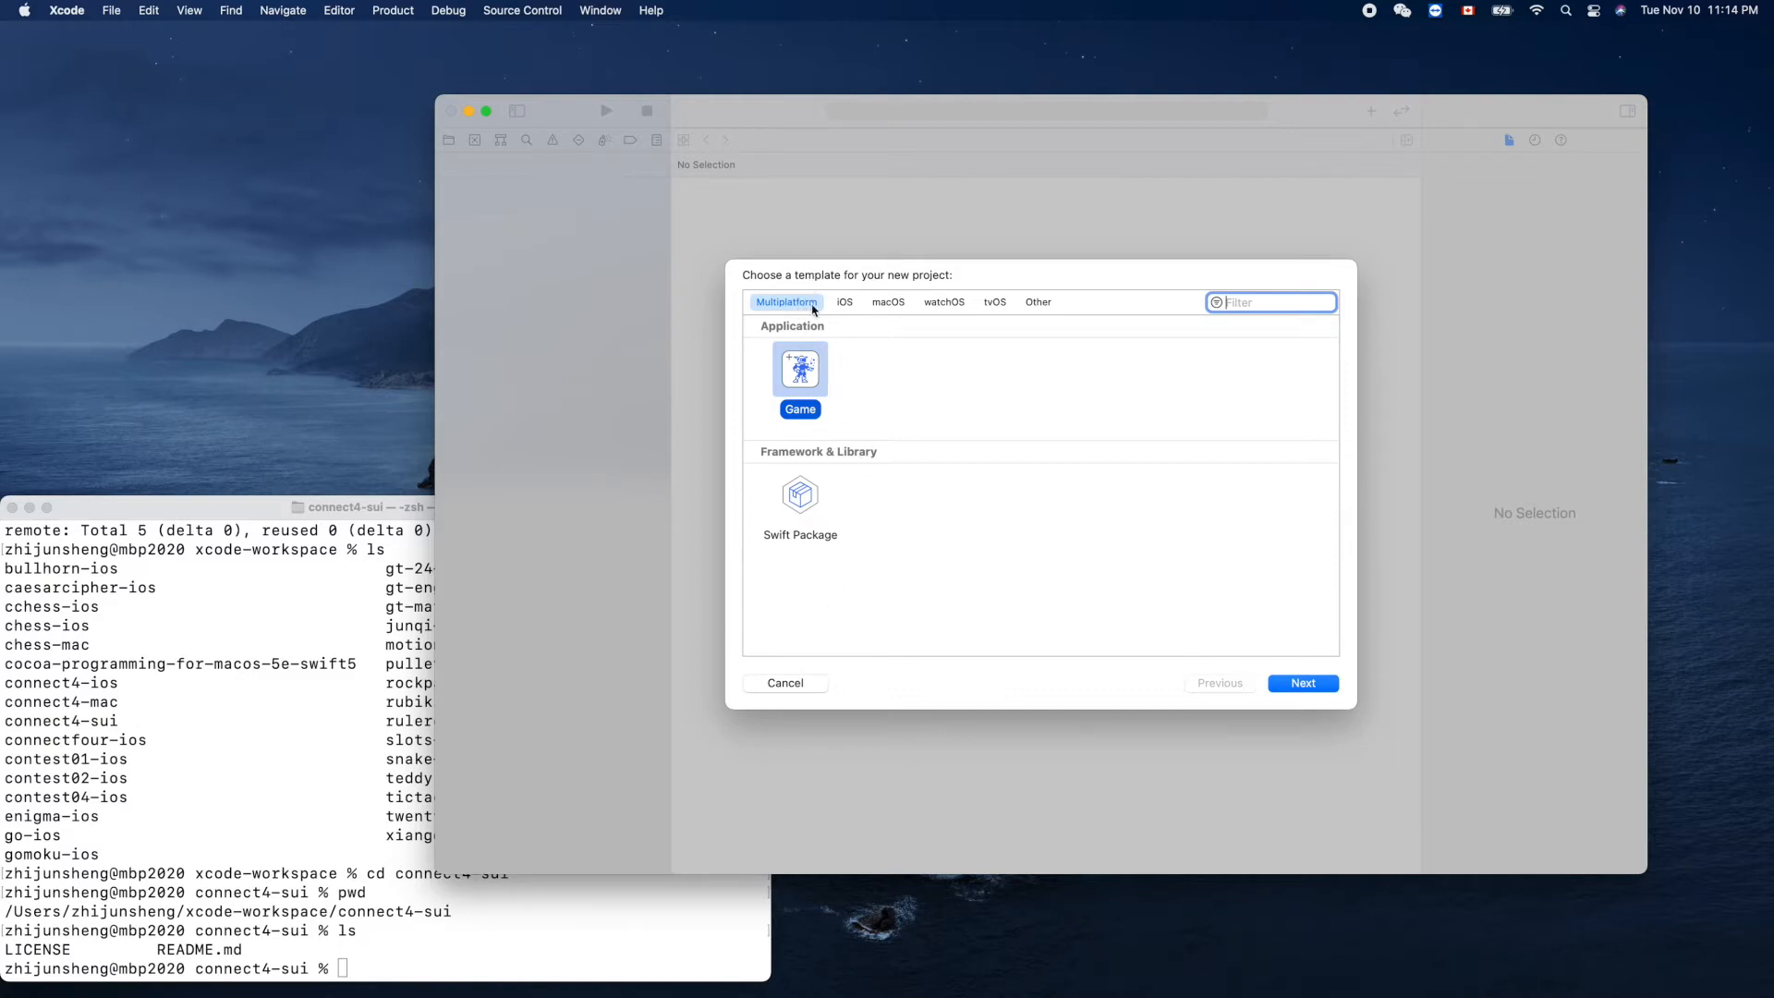
{"action": "left_click", "coordinate": [844, 301]}
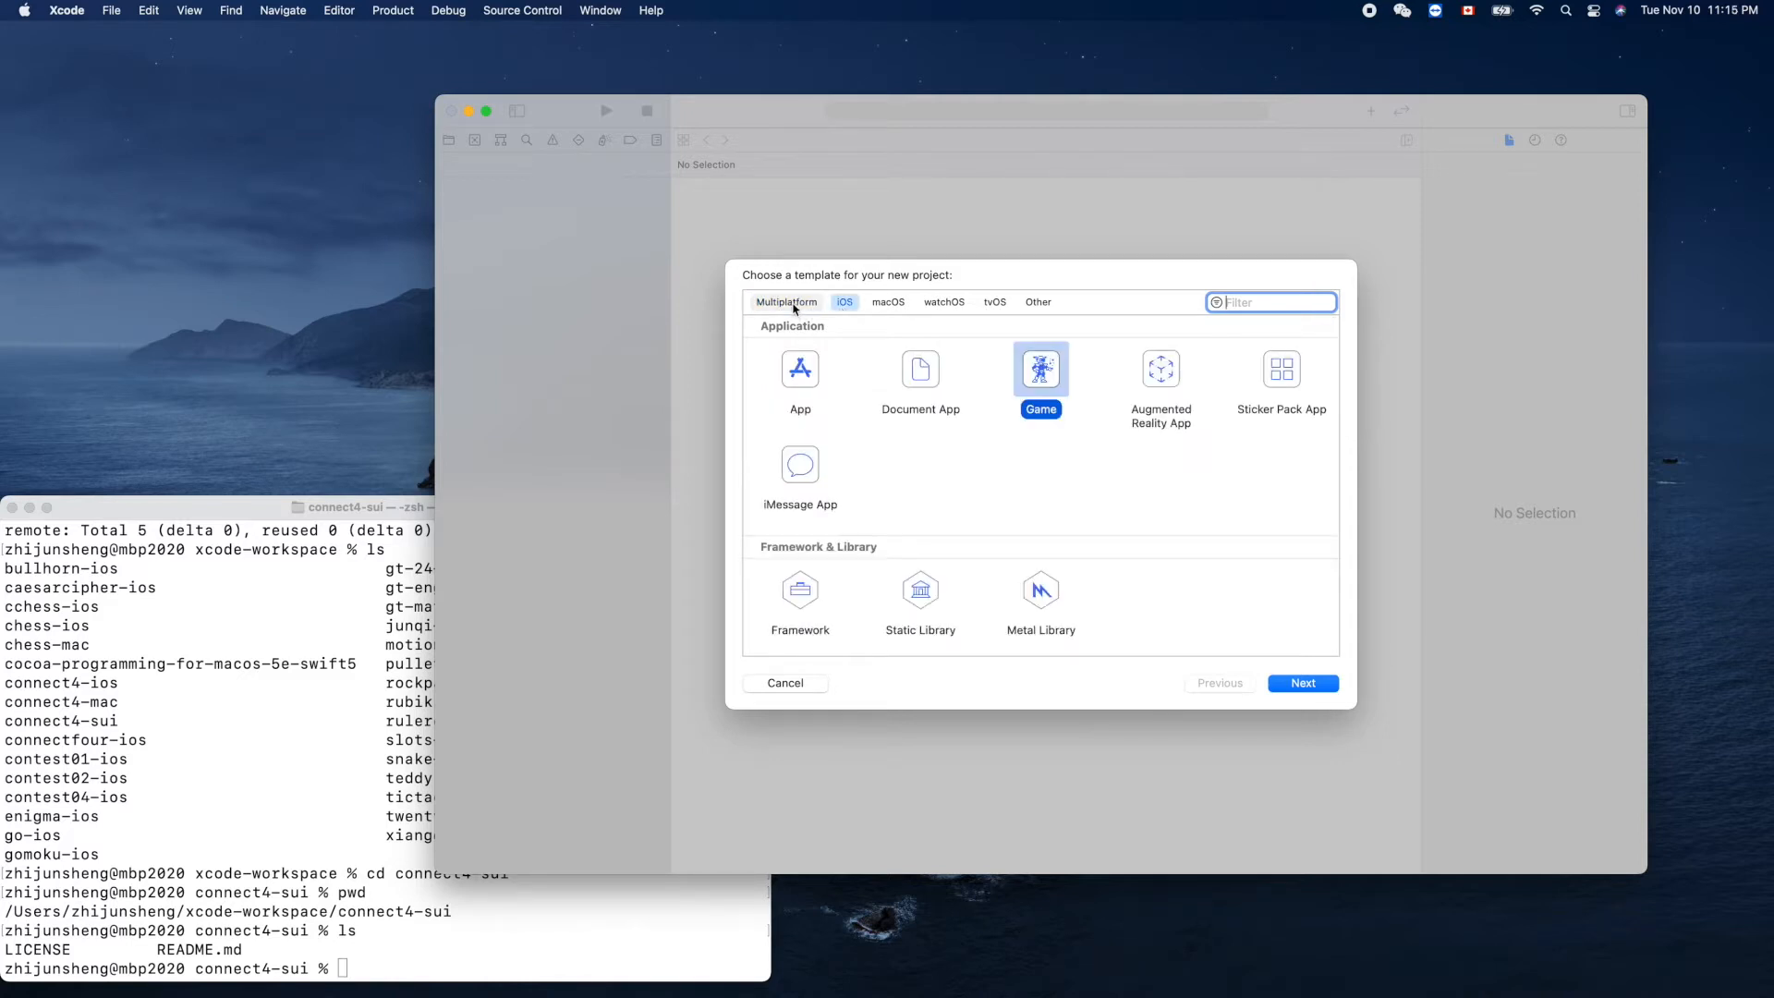
{"action": "left_click", "coordinate": [787, 301]}
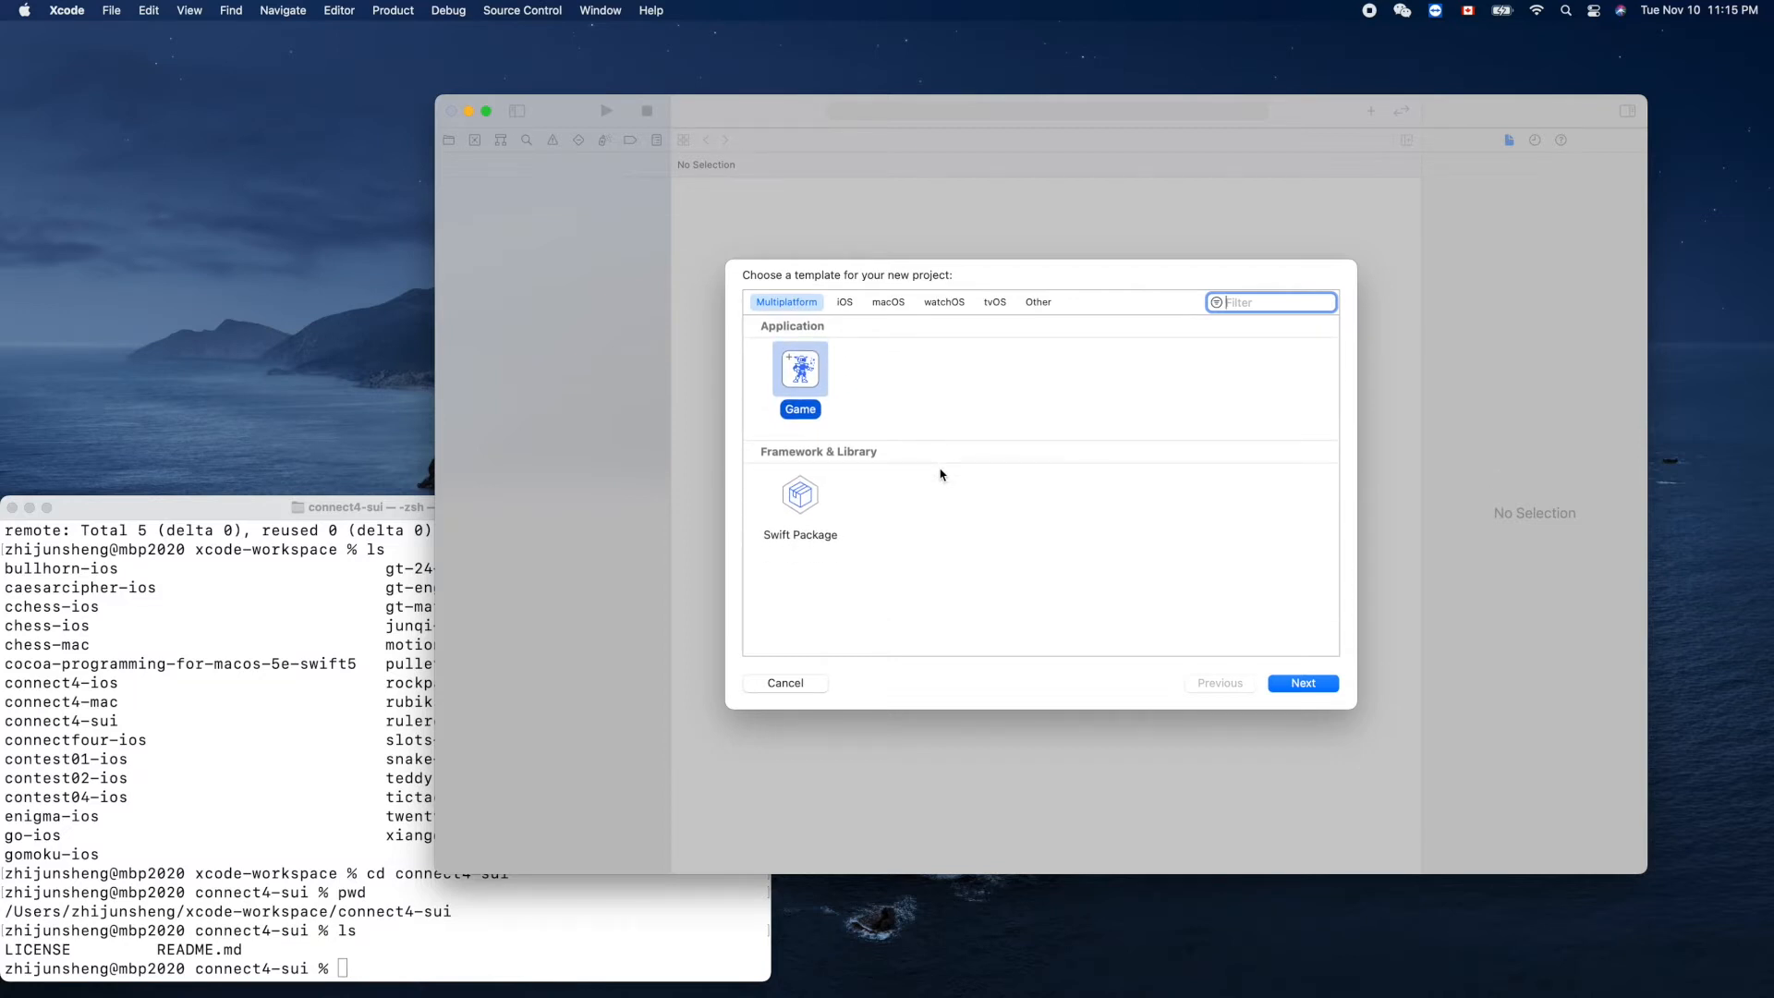
{"action": "mouse_move", "coordinate": [922, 456]}
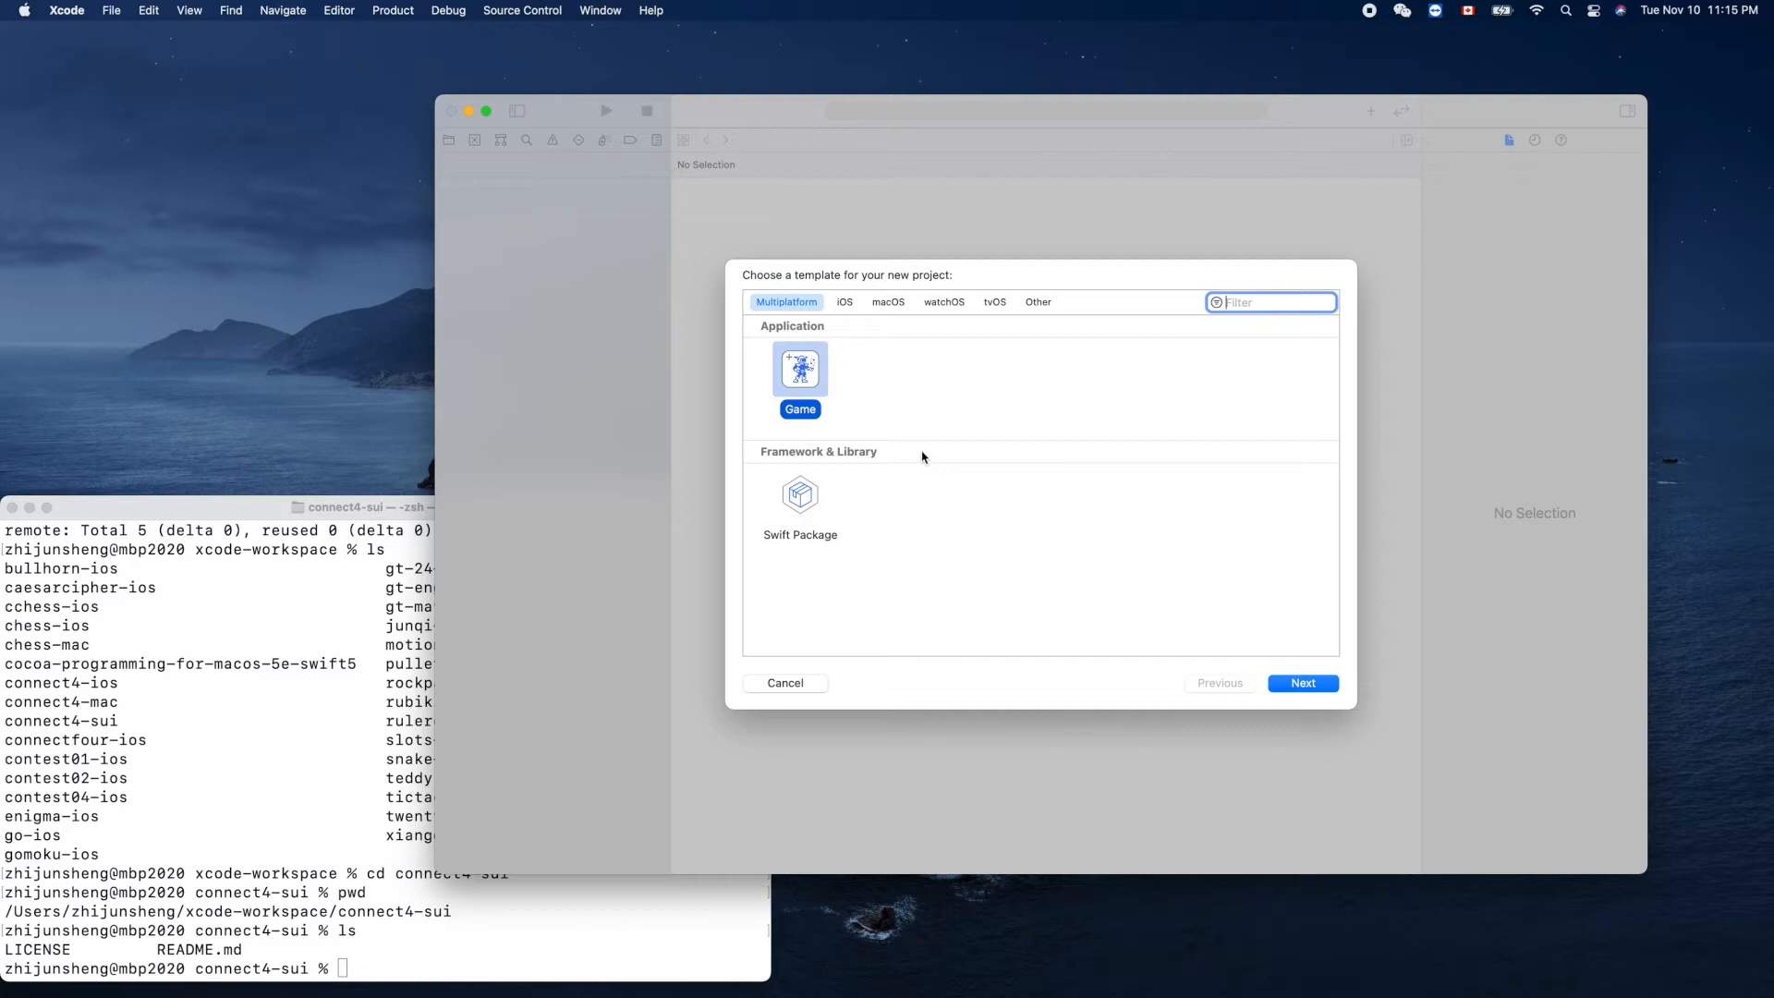
{"action": "mouse_move", "coordinate": [868, 469]}
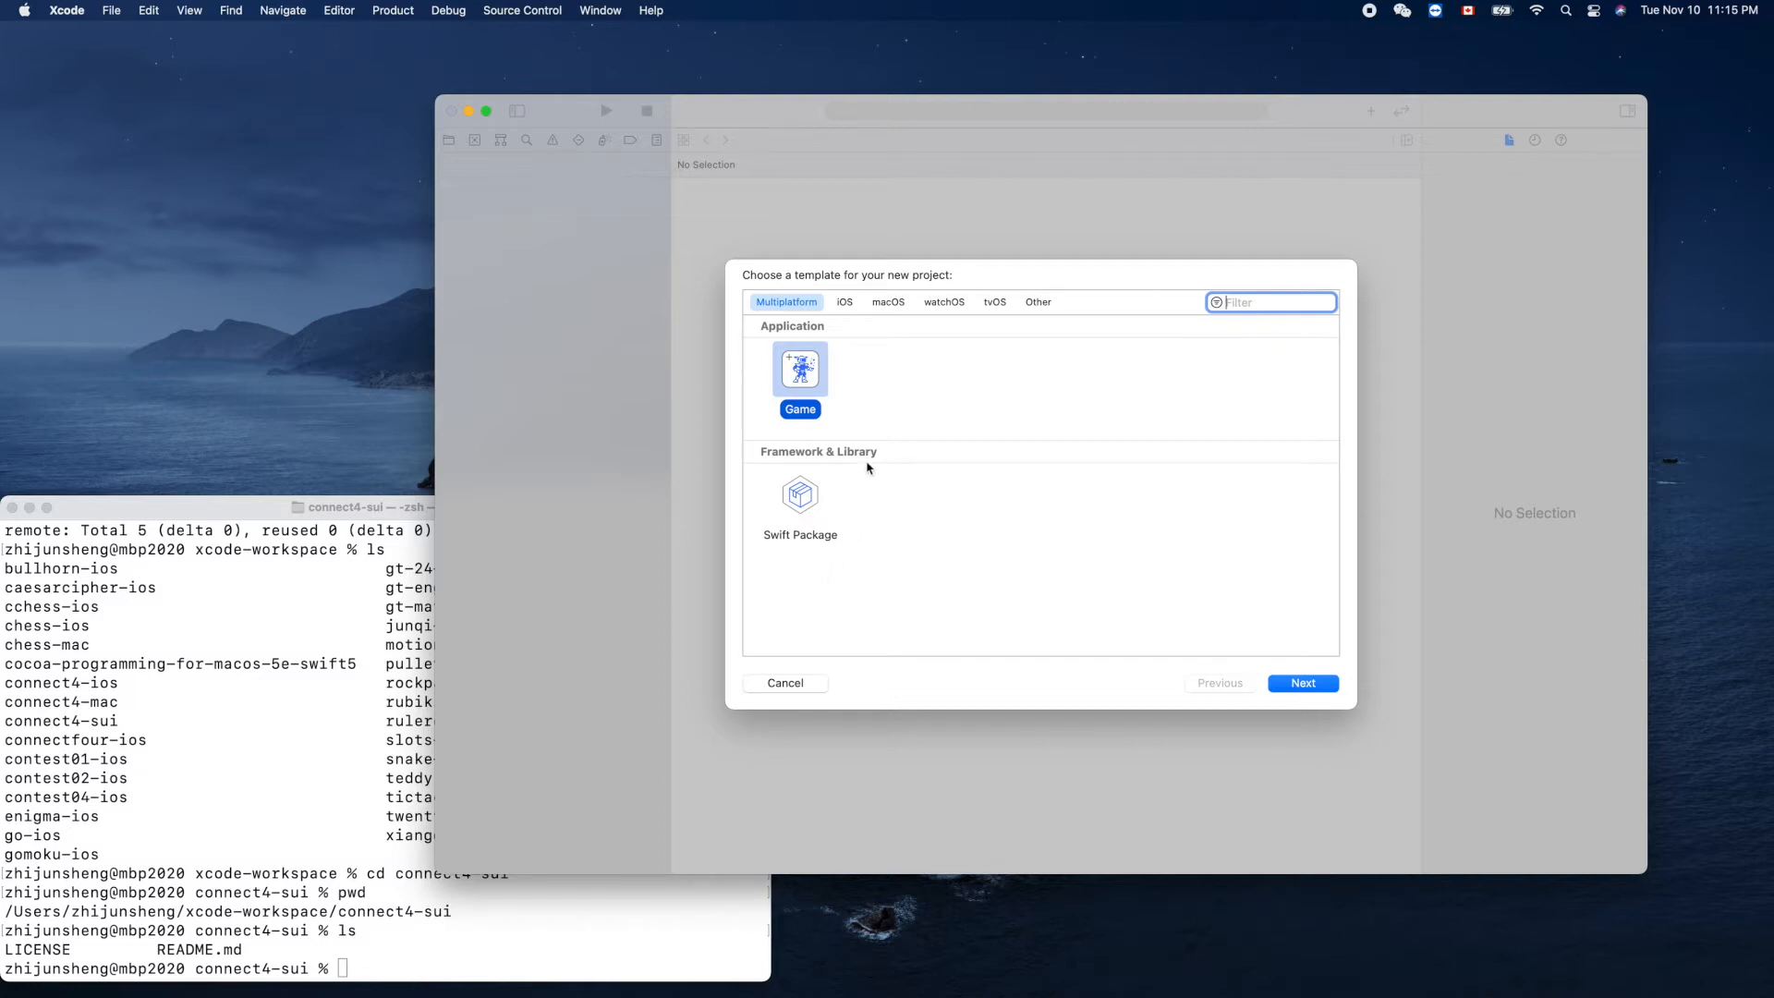
{"action": "mouse_move", "coordinate": [891, 400]}
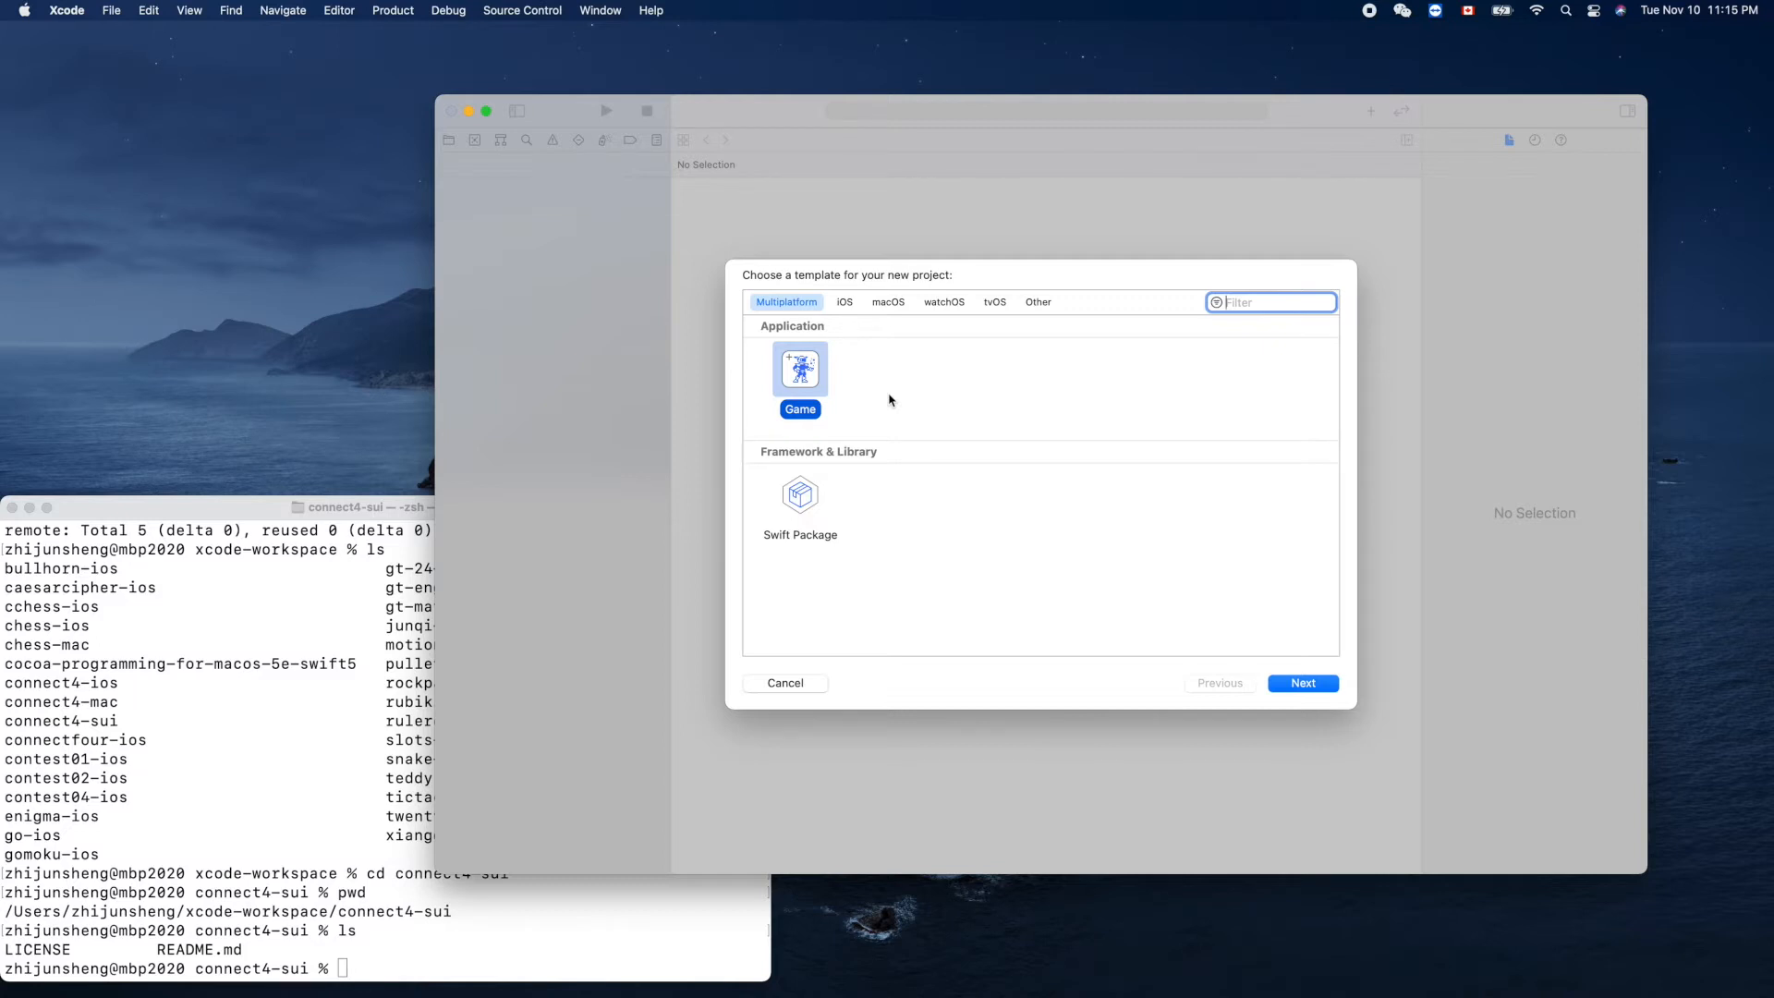
{"action": "mouse_move", "coordinate": [854, 404]}
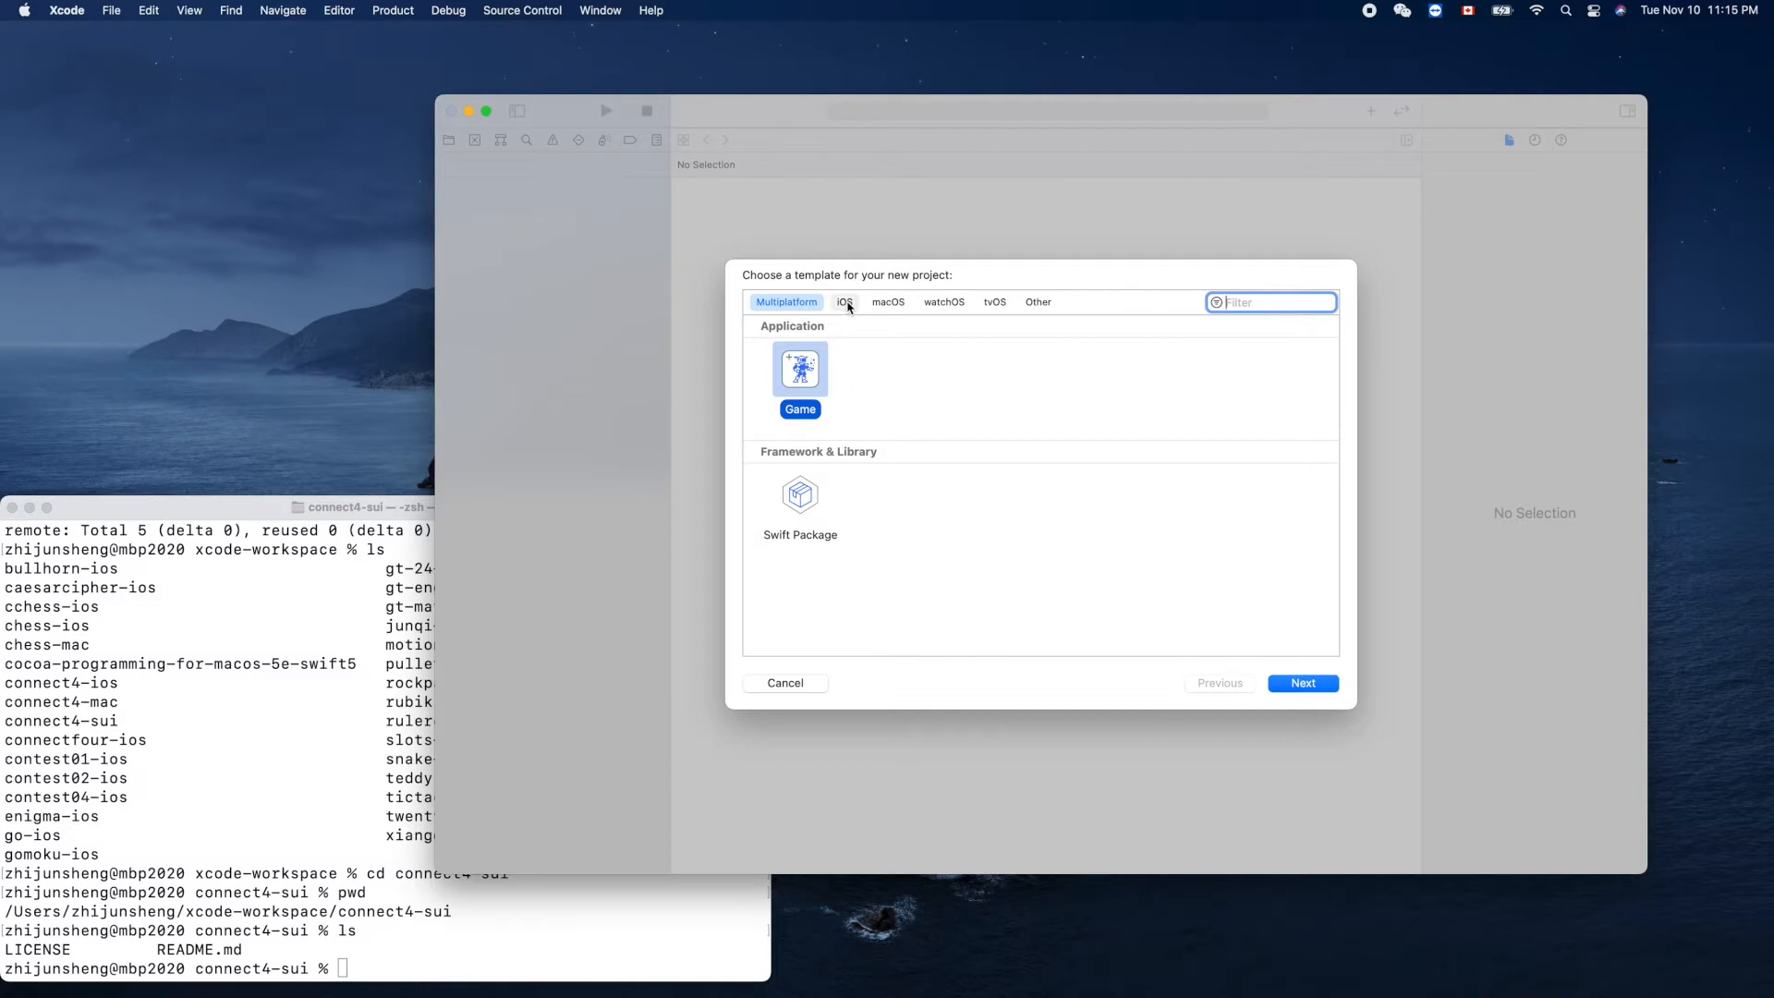
Step: Browse the iOS, Multiplatform and macOS templates, selecting App, ending on iOS
{"action": "left_click", "coordinate": [844, 302]}
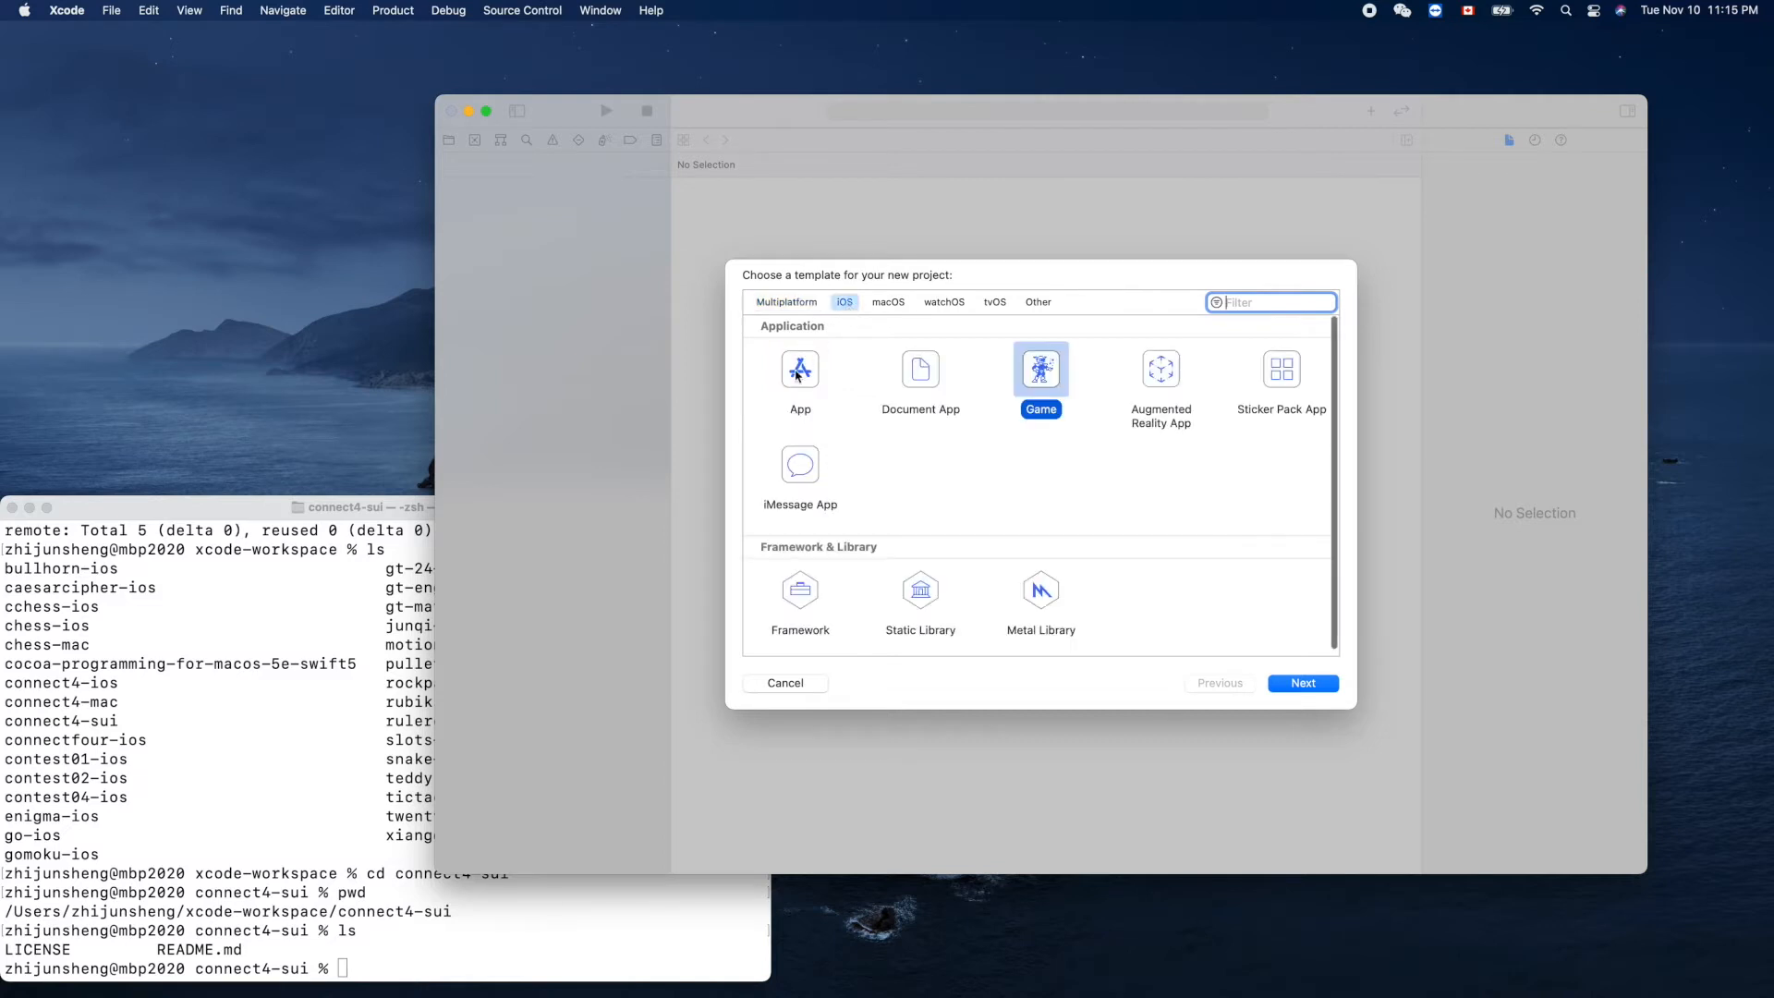
{"action": "left_click", "coordinate": [801, 368]}
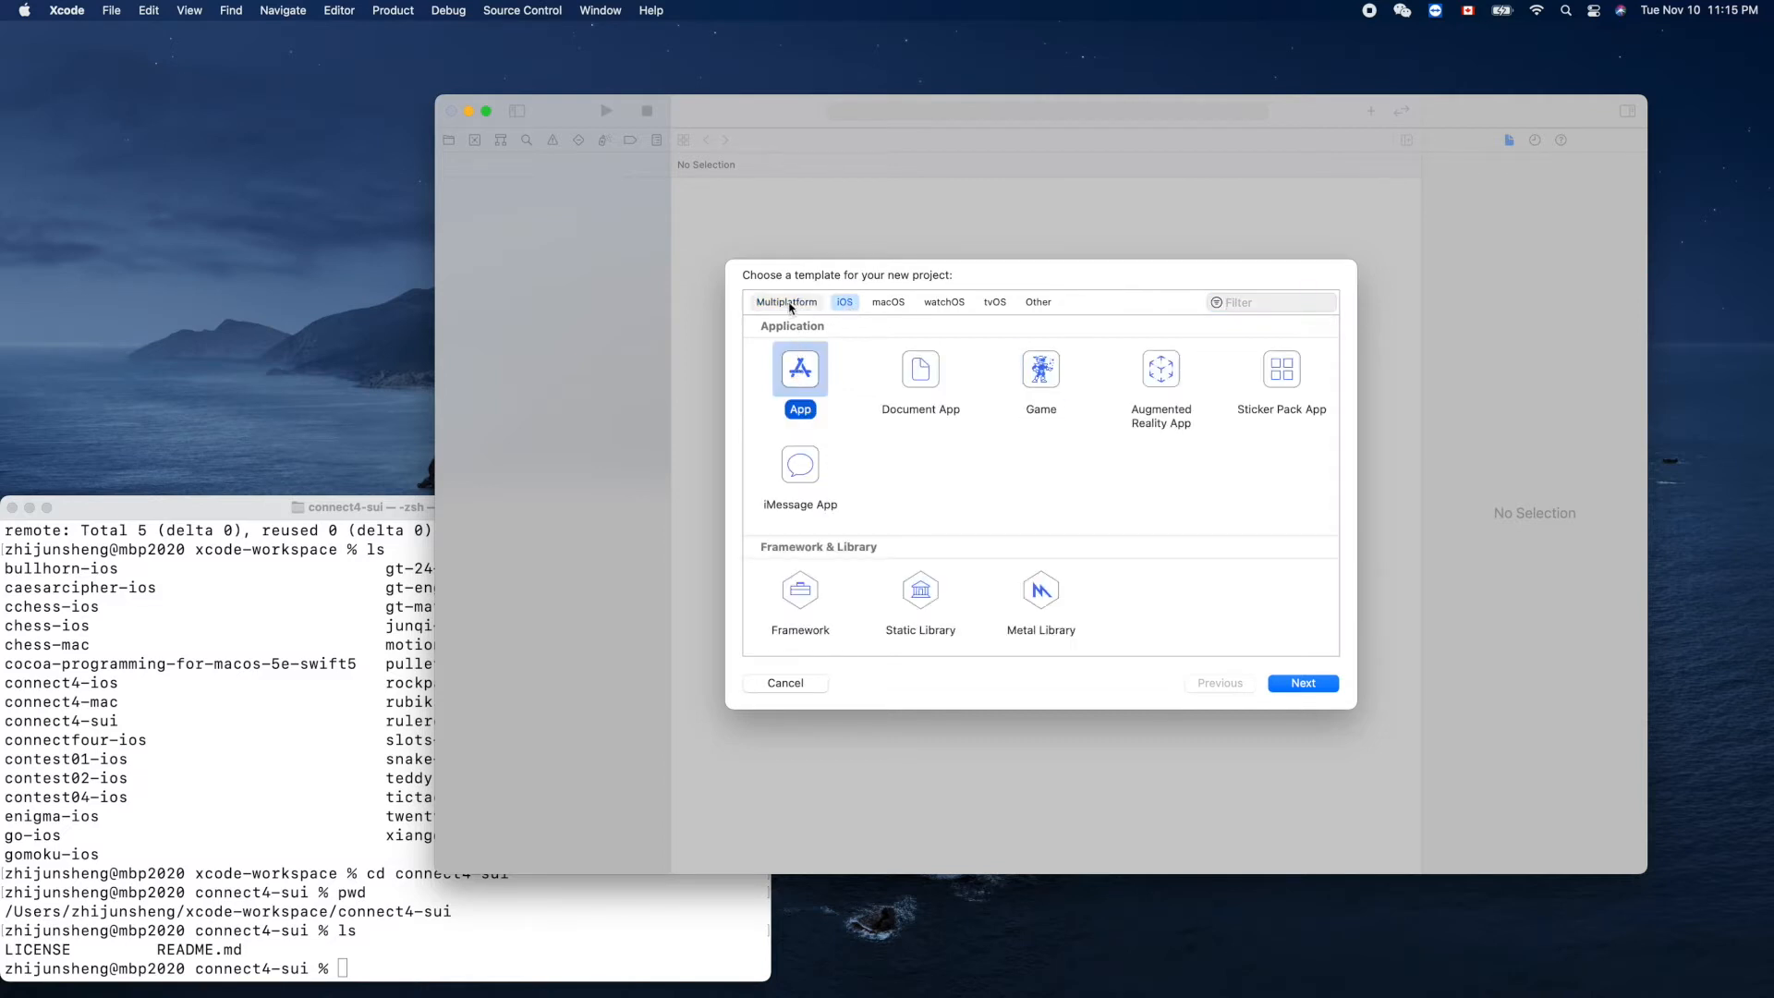
{"action": "left_click", "coordinate": [786, 302]}
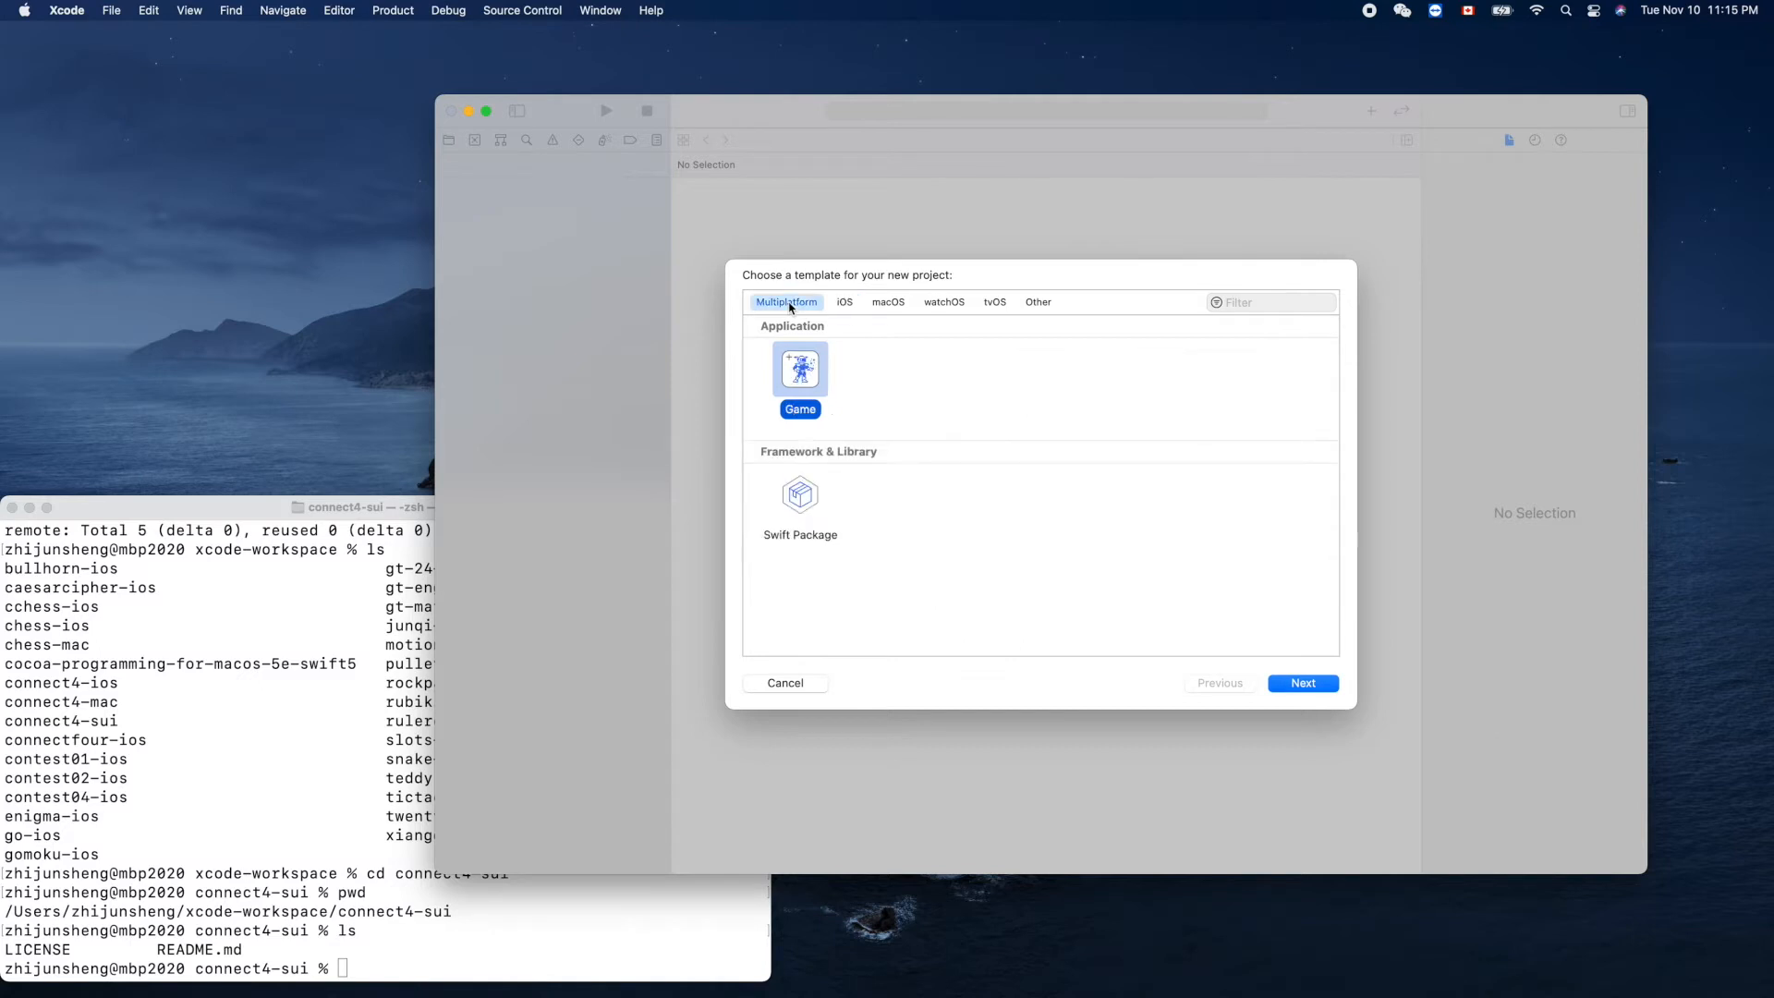
{"action": "mouse_move", "coordinate": [843, 311]}
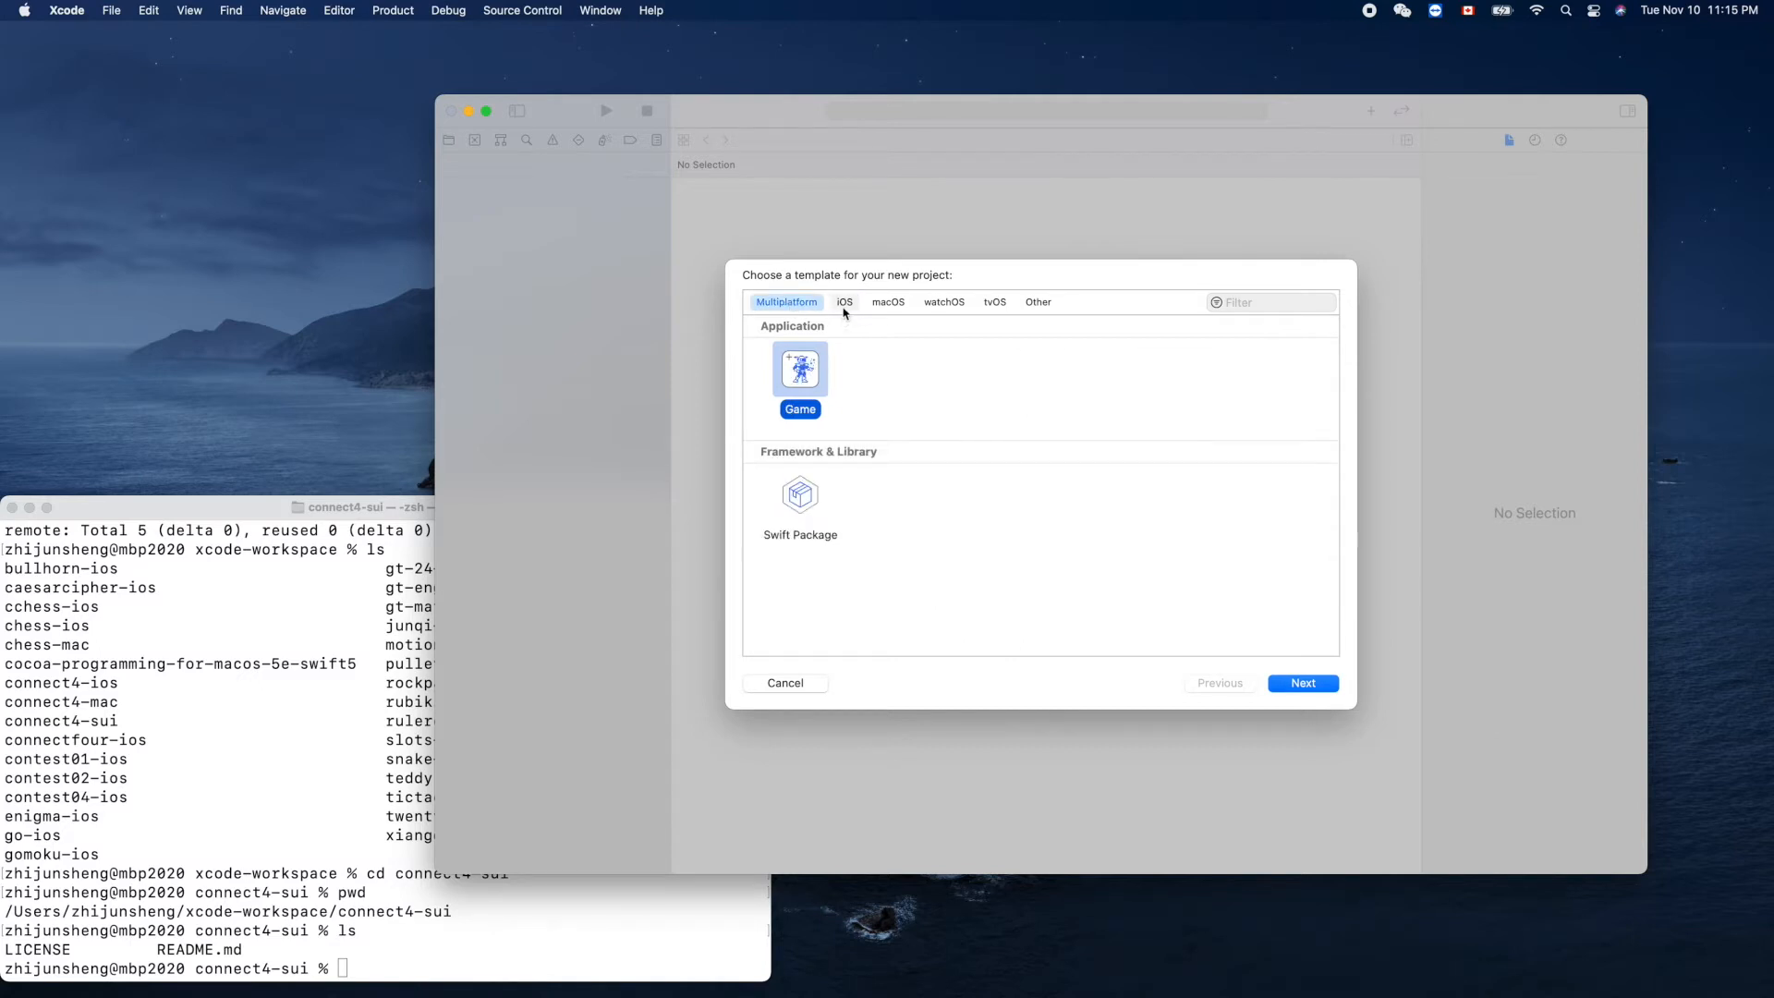
{"action": "mouse_move", "coordinate": [946, 578]}
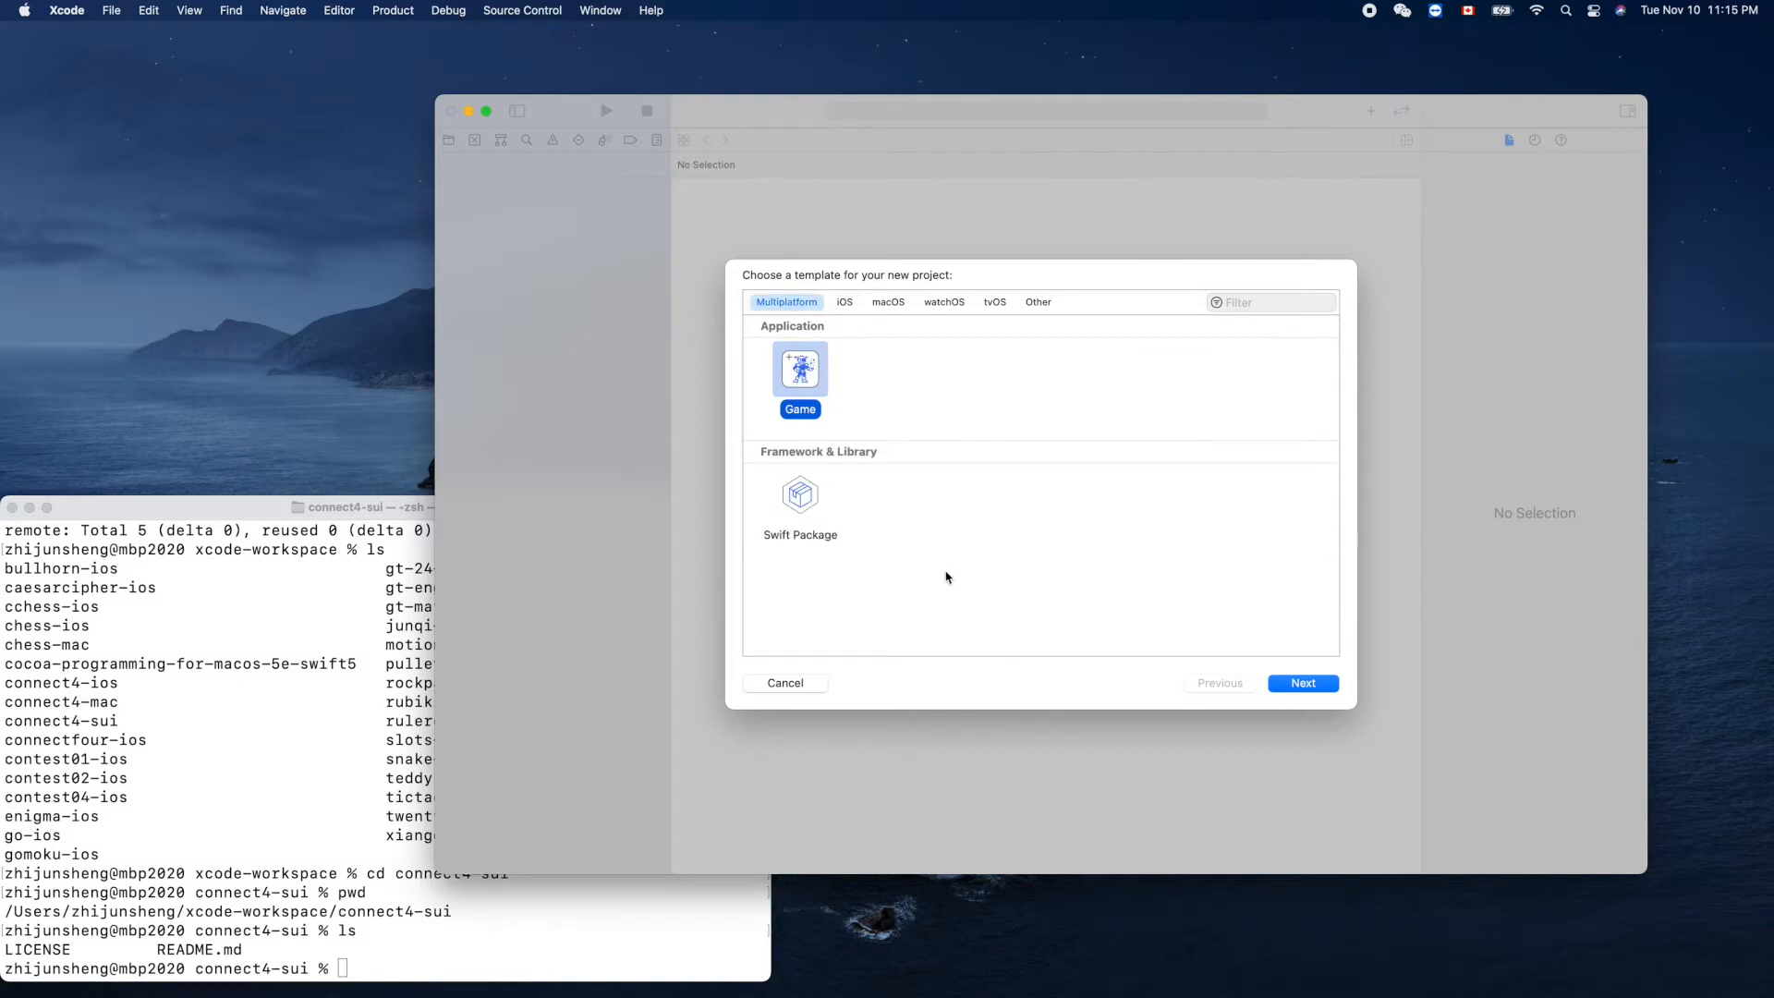
{"action": "mouse_move", "coordinate": [815, 387]}
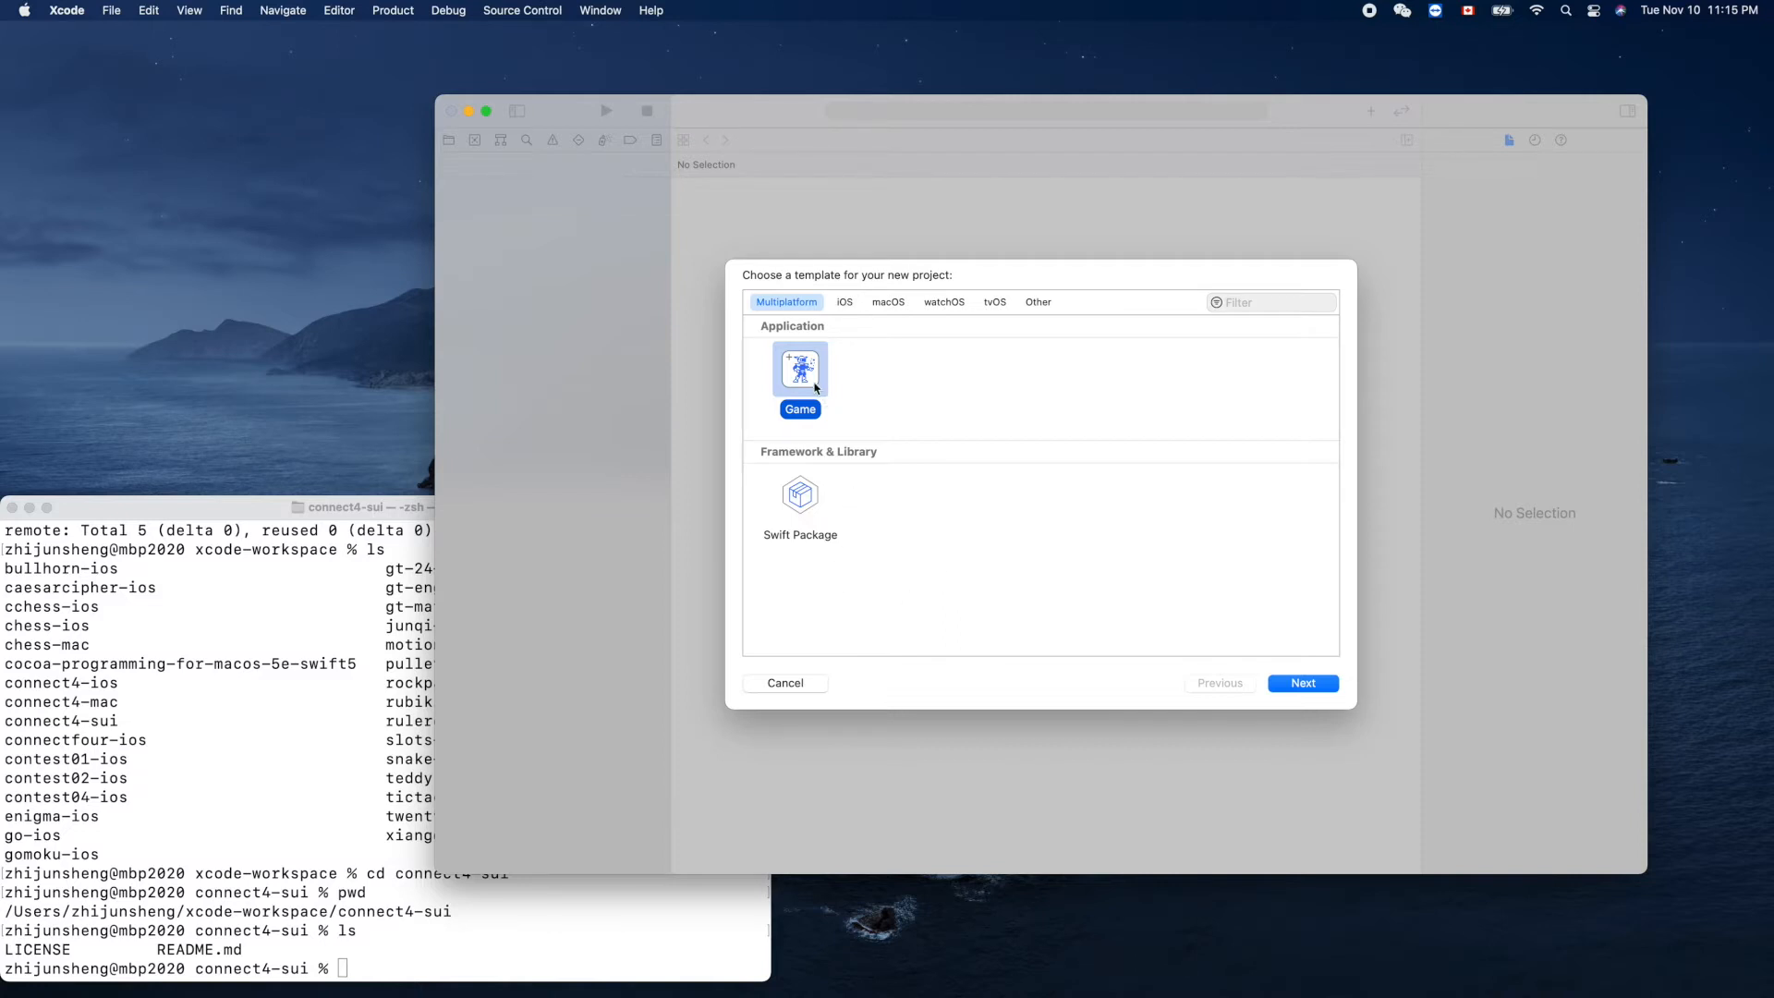
{"action": "mouse_move", "coordinate": [809, 460]}
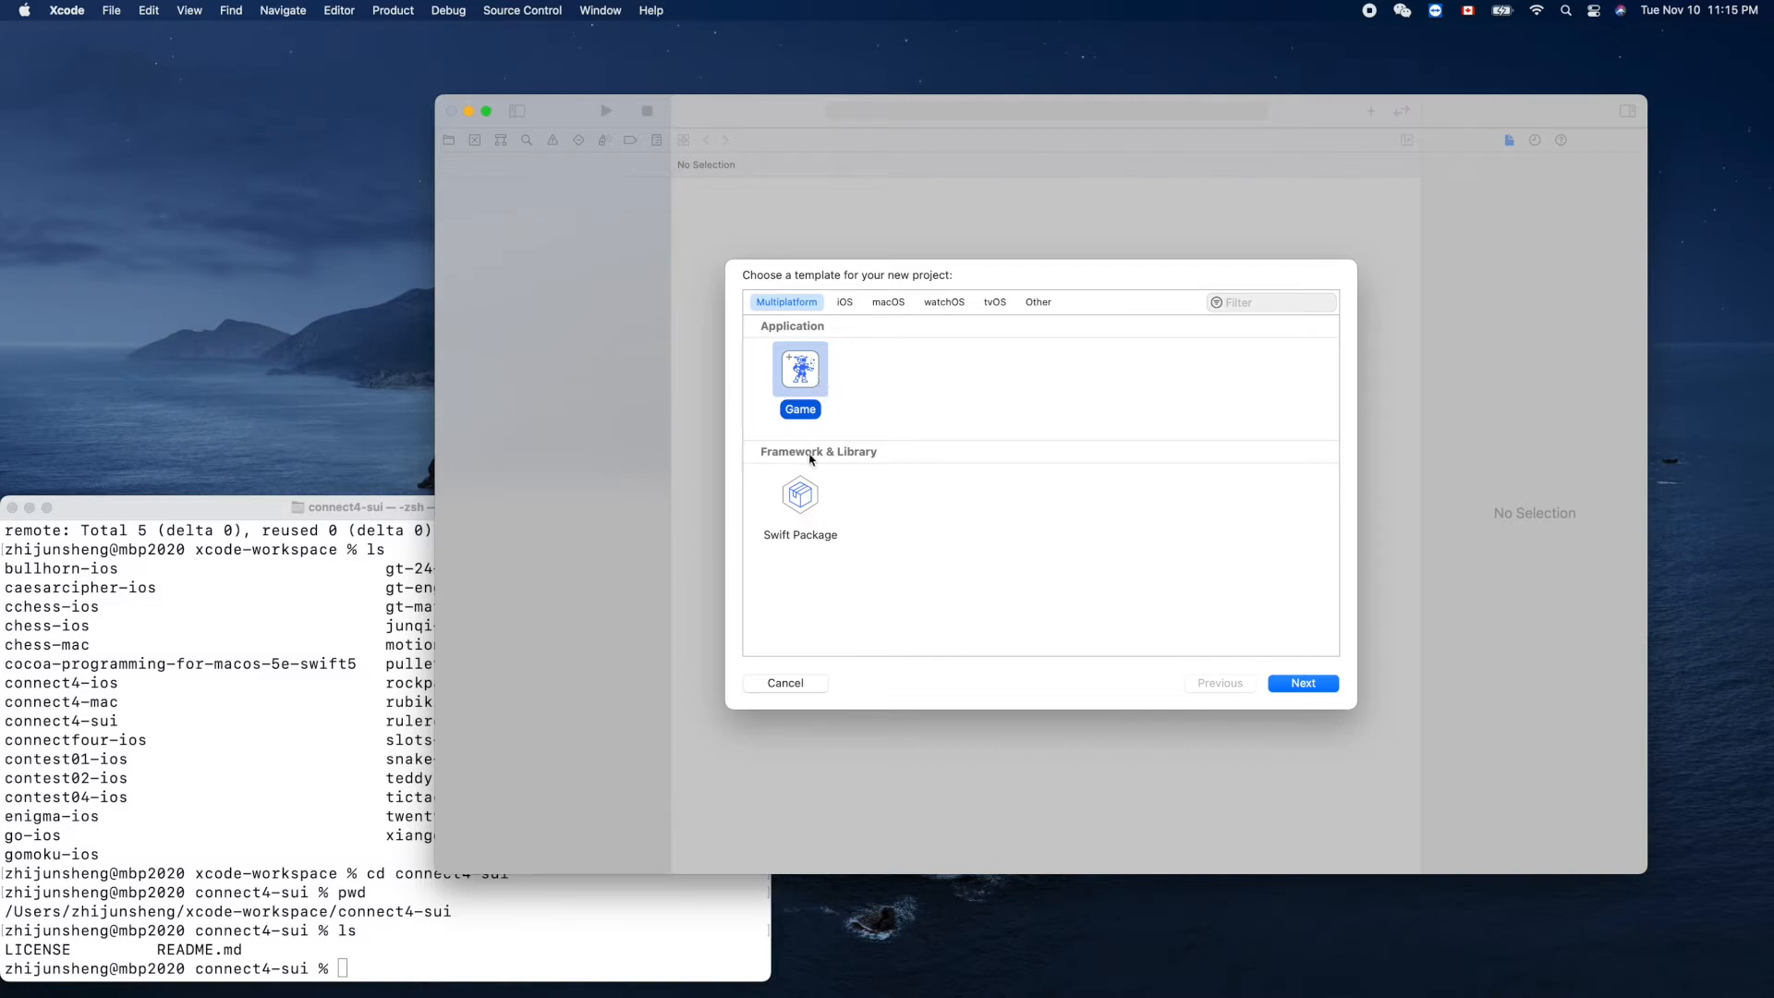
{"action": "mouse_move", "coordinate": [762, 612]}
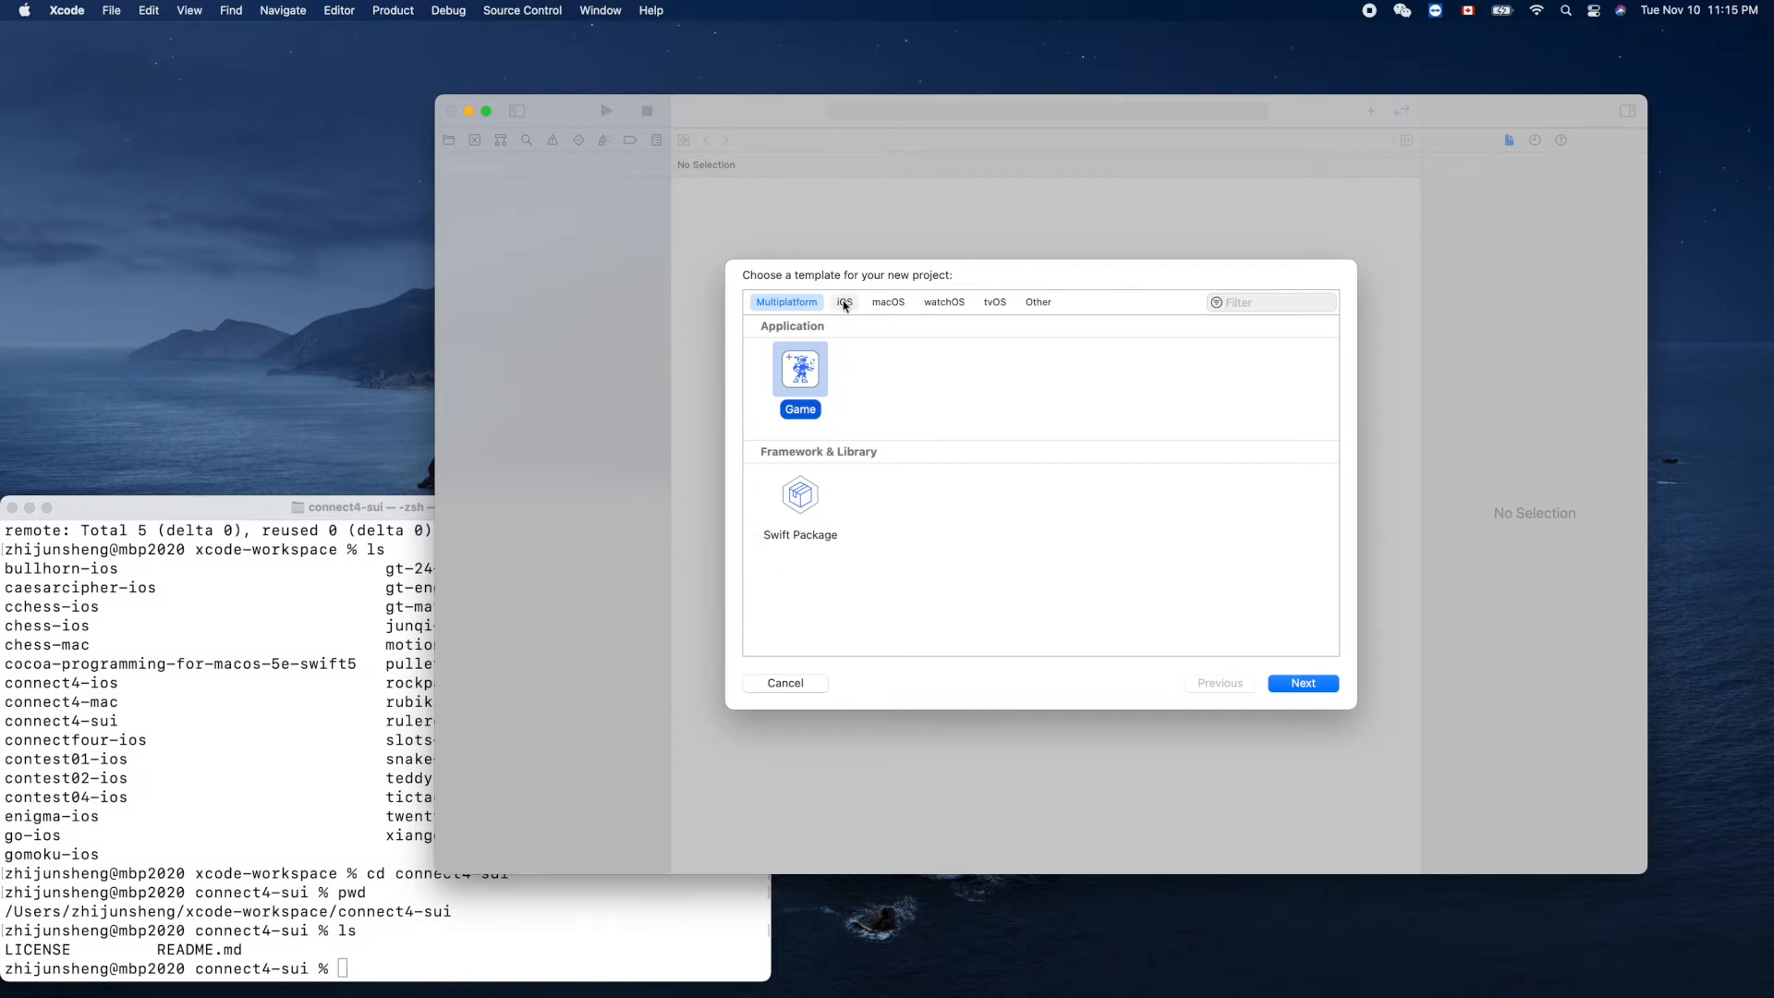
{"action": "left_click", "coordinate": [844, 301]}
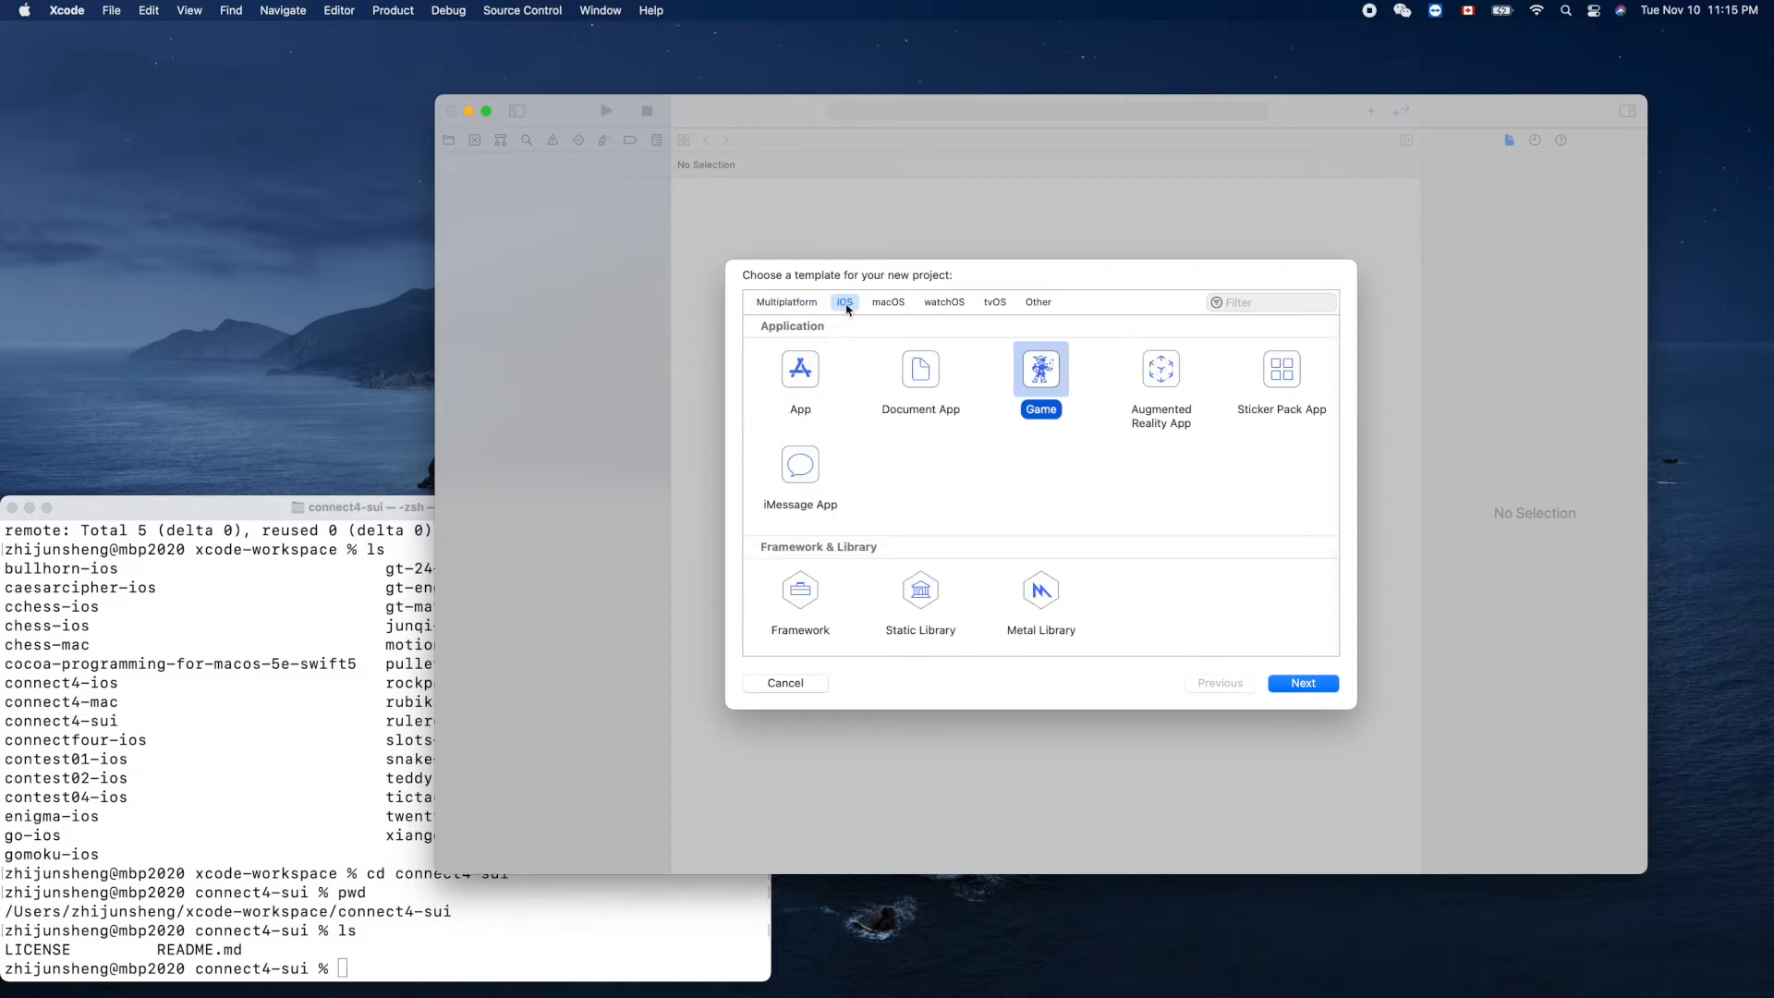
{"action": "mouse_move", "coordinate": [800, 373]}
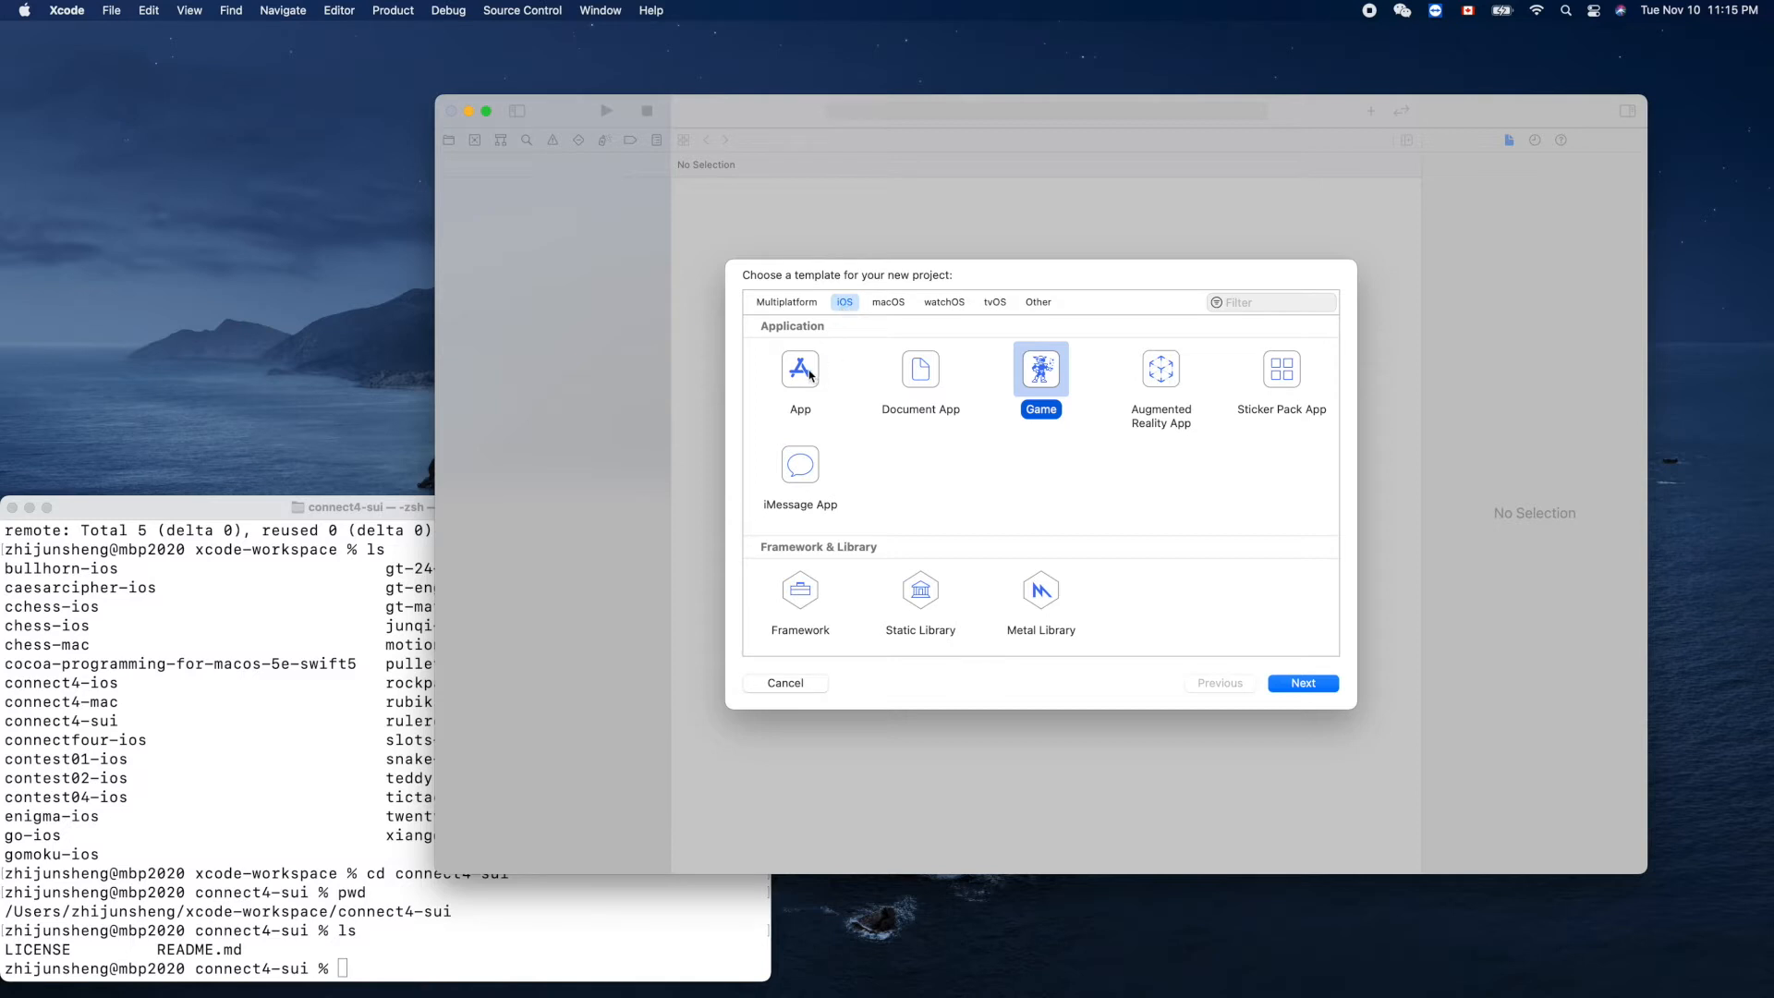
{"action": "left_click", "coordinate": [800, 368]}
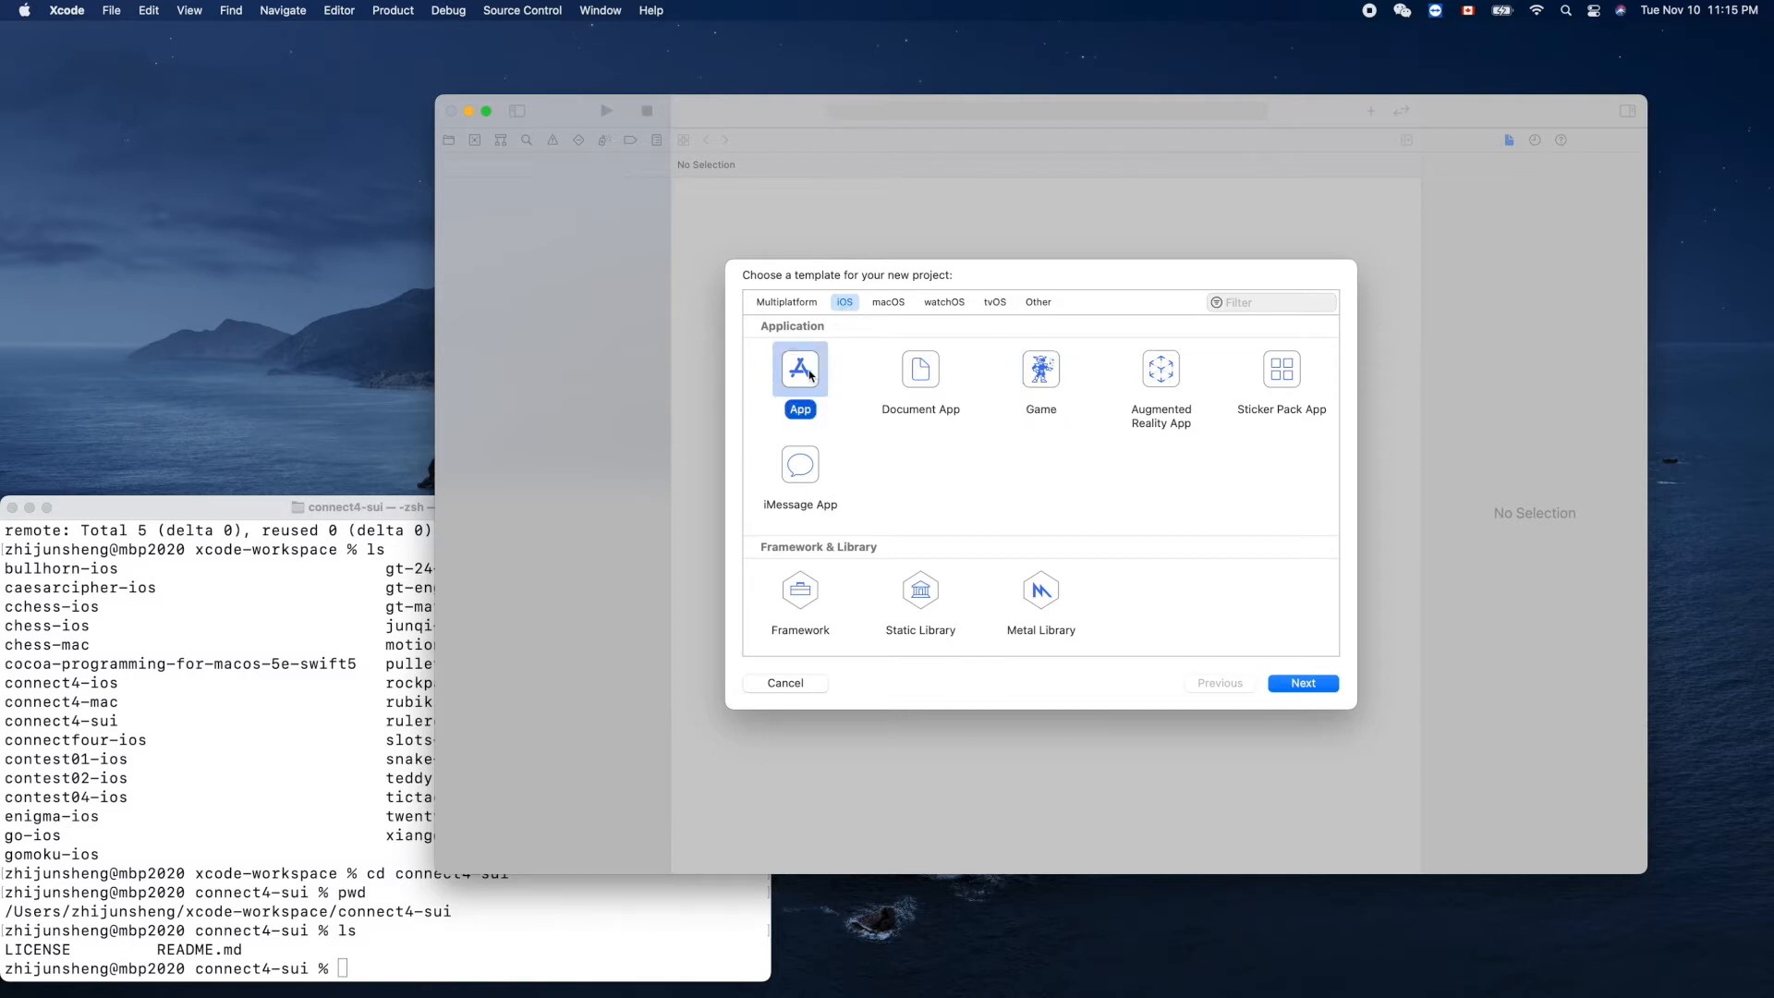
{"action": "left_click", "coordinate": [786, 302]}
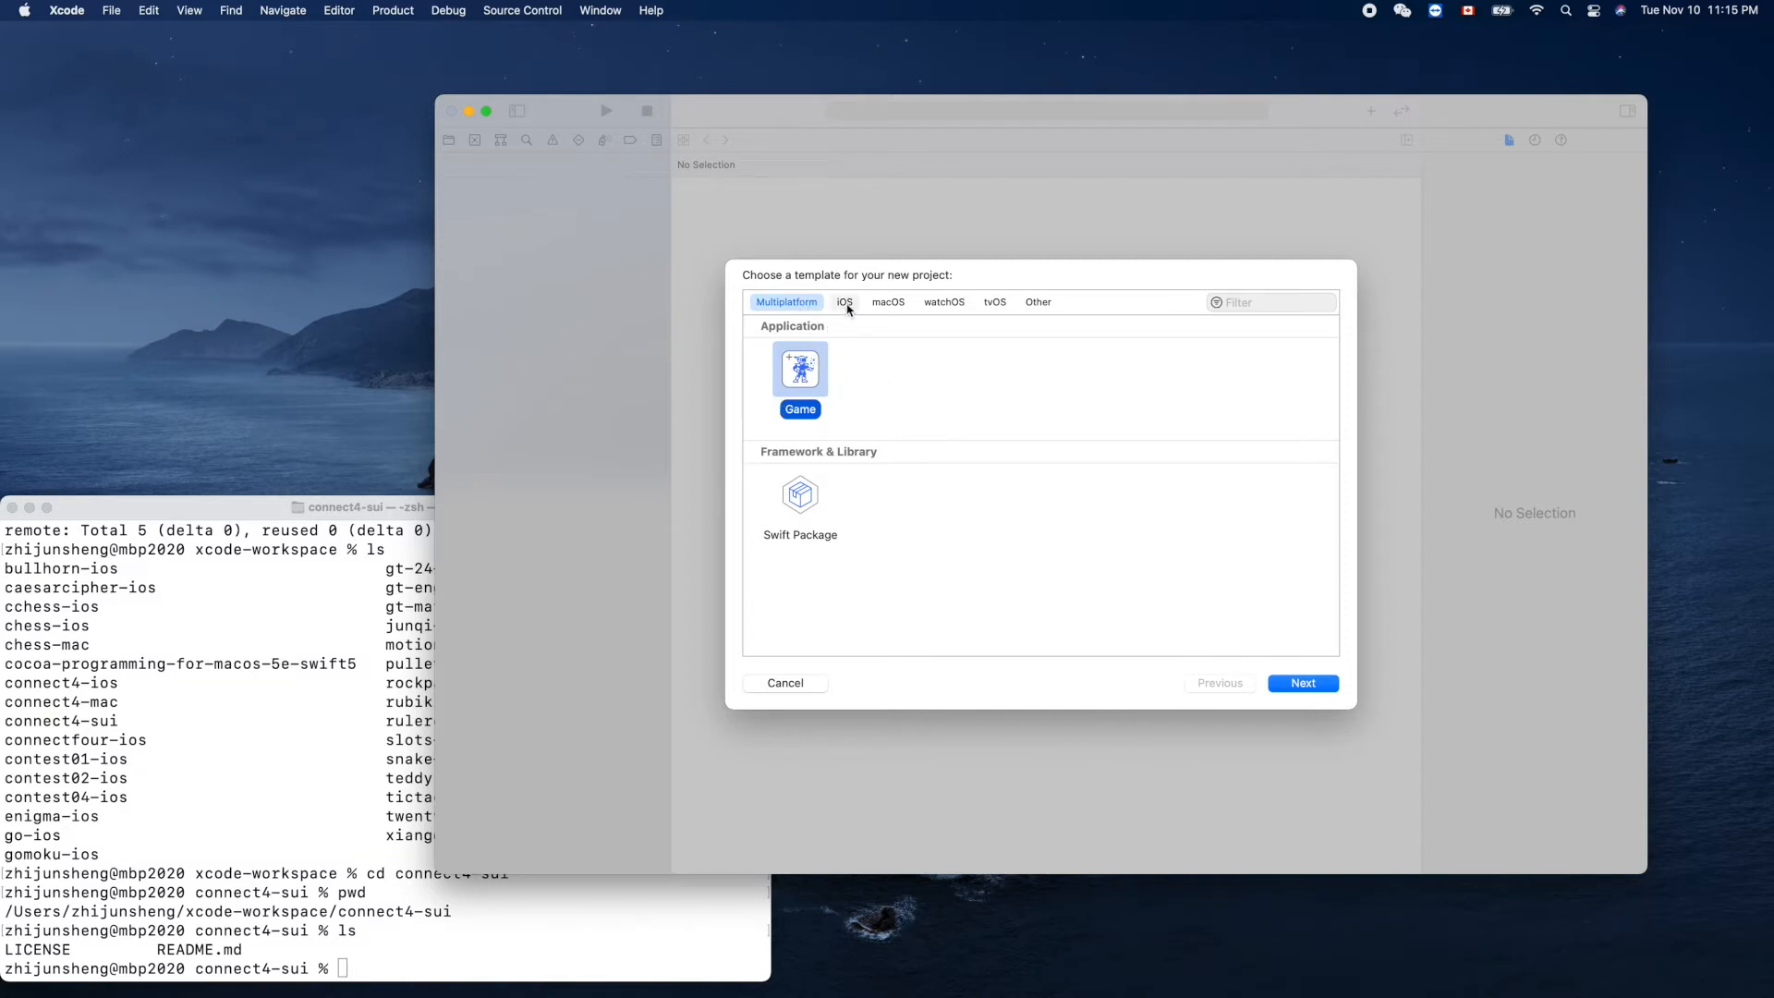
{"action": "left_click", "coordinate": [889, 302]}
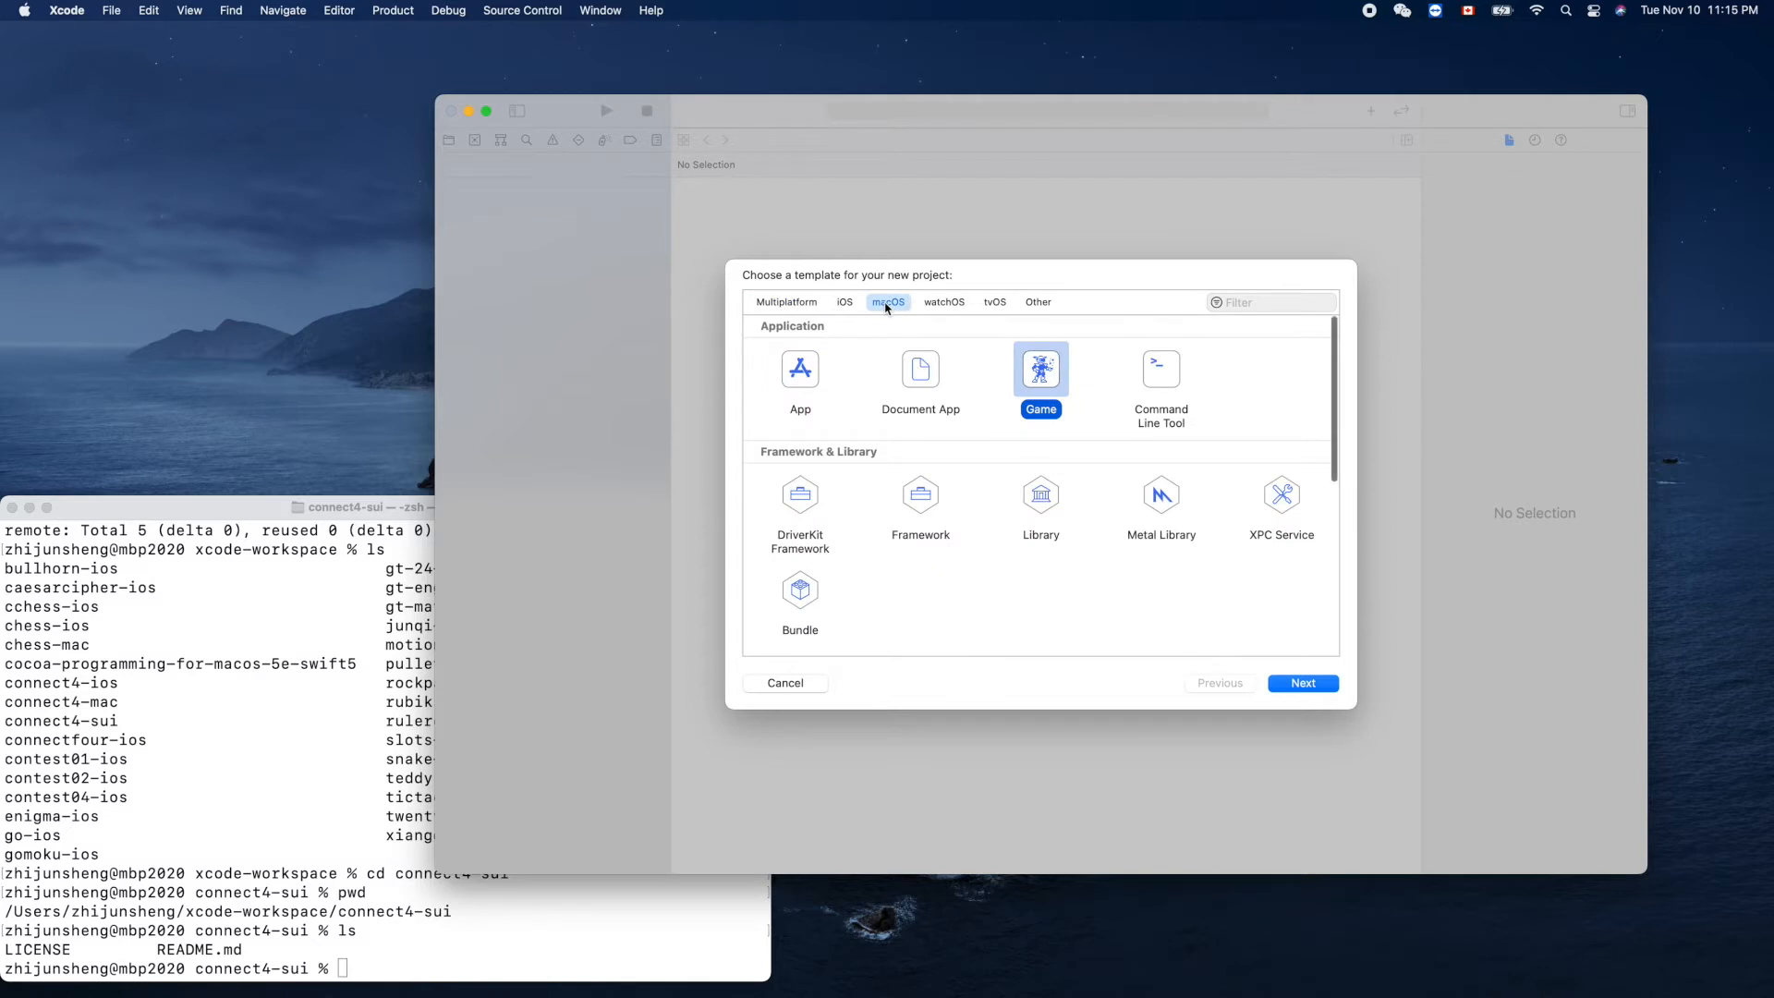
{"action": "left_click", "coordinate": [844, 302]}
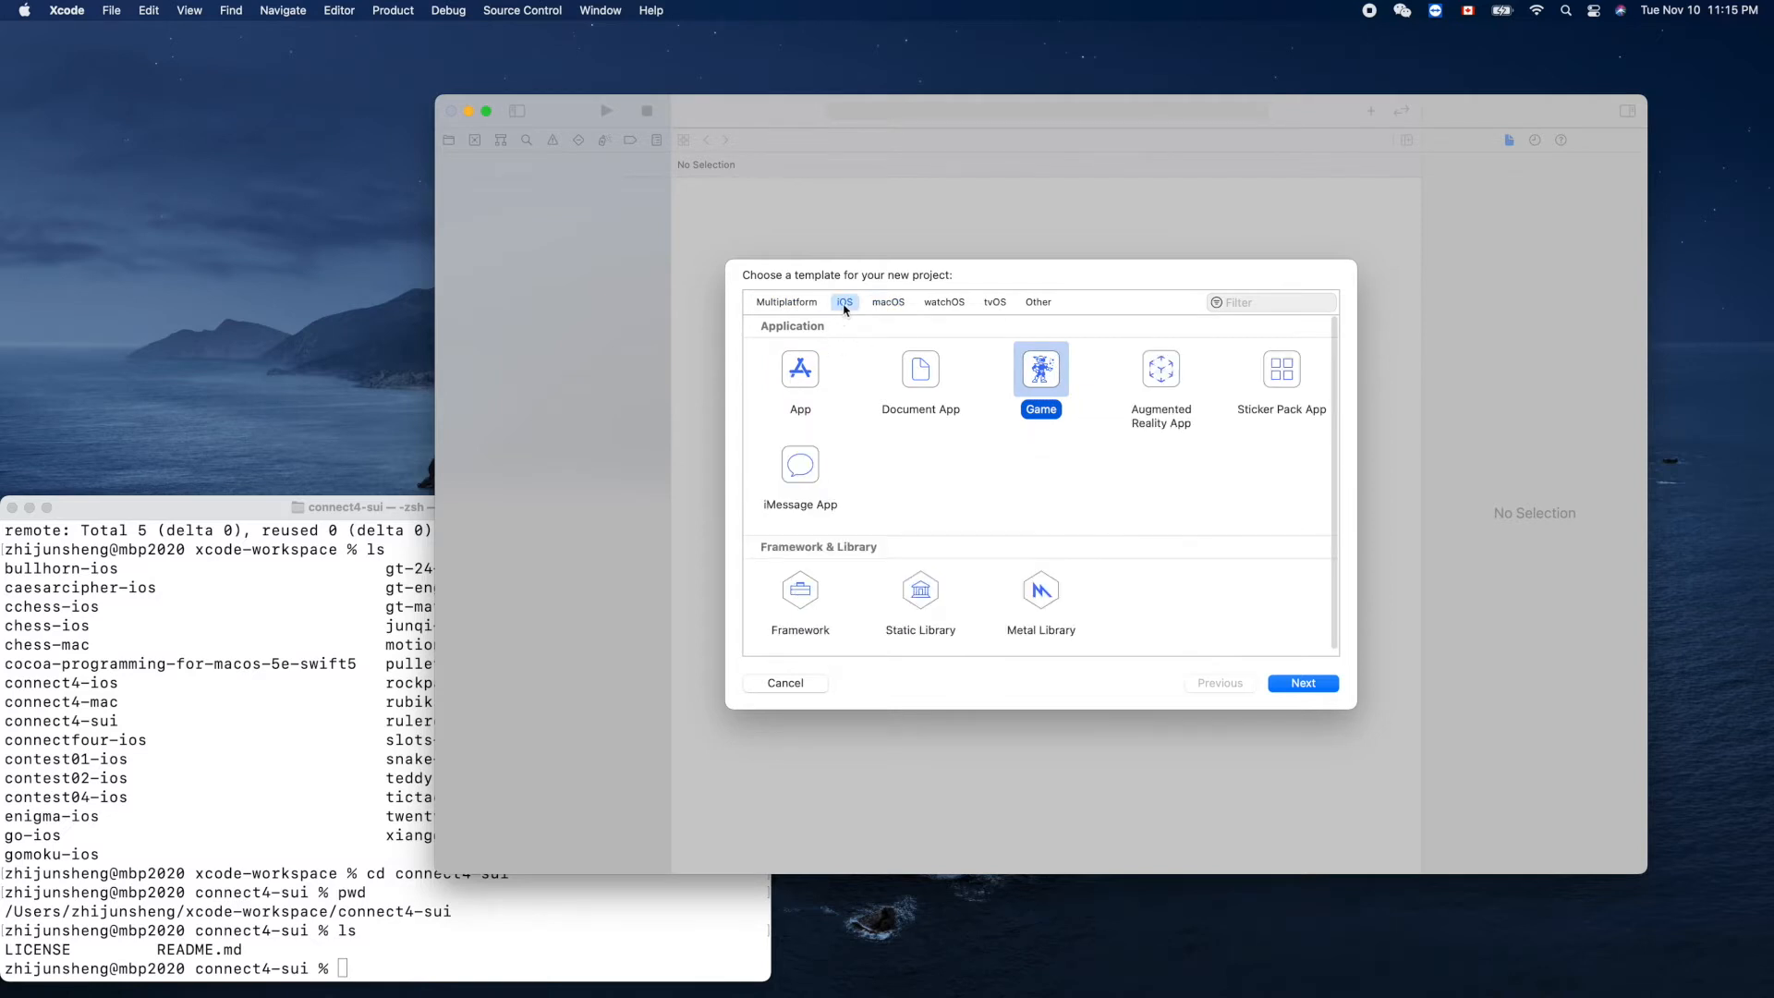
{"action": "mouse_move", "coordinate": [832, 349]}
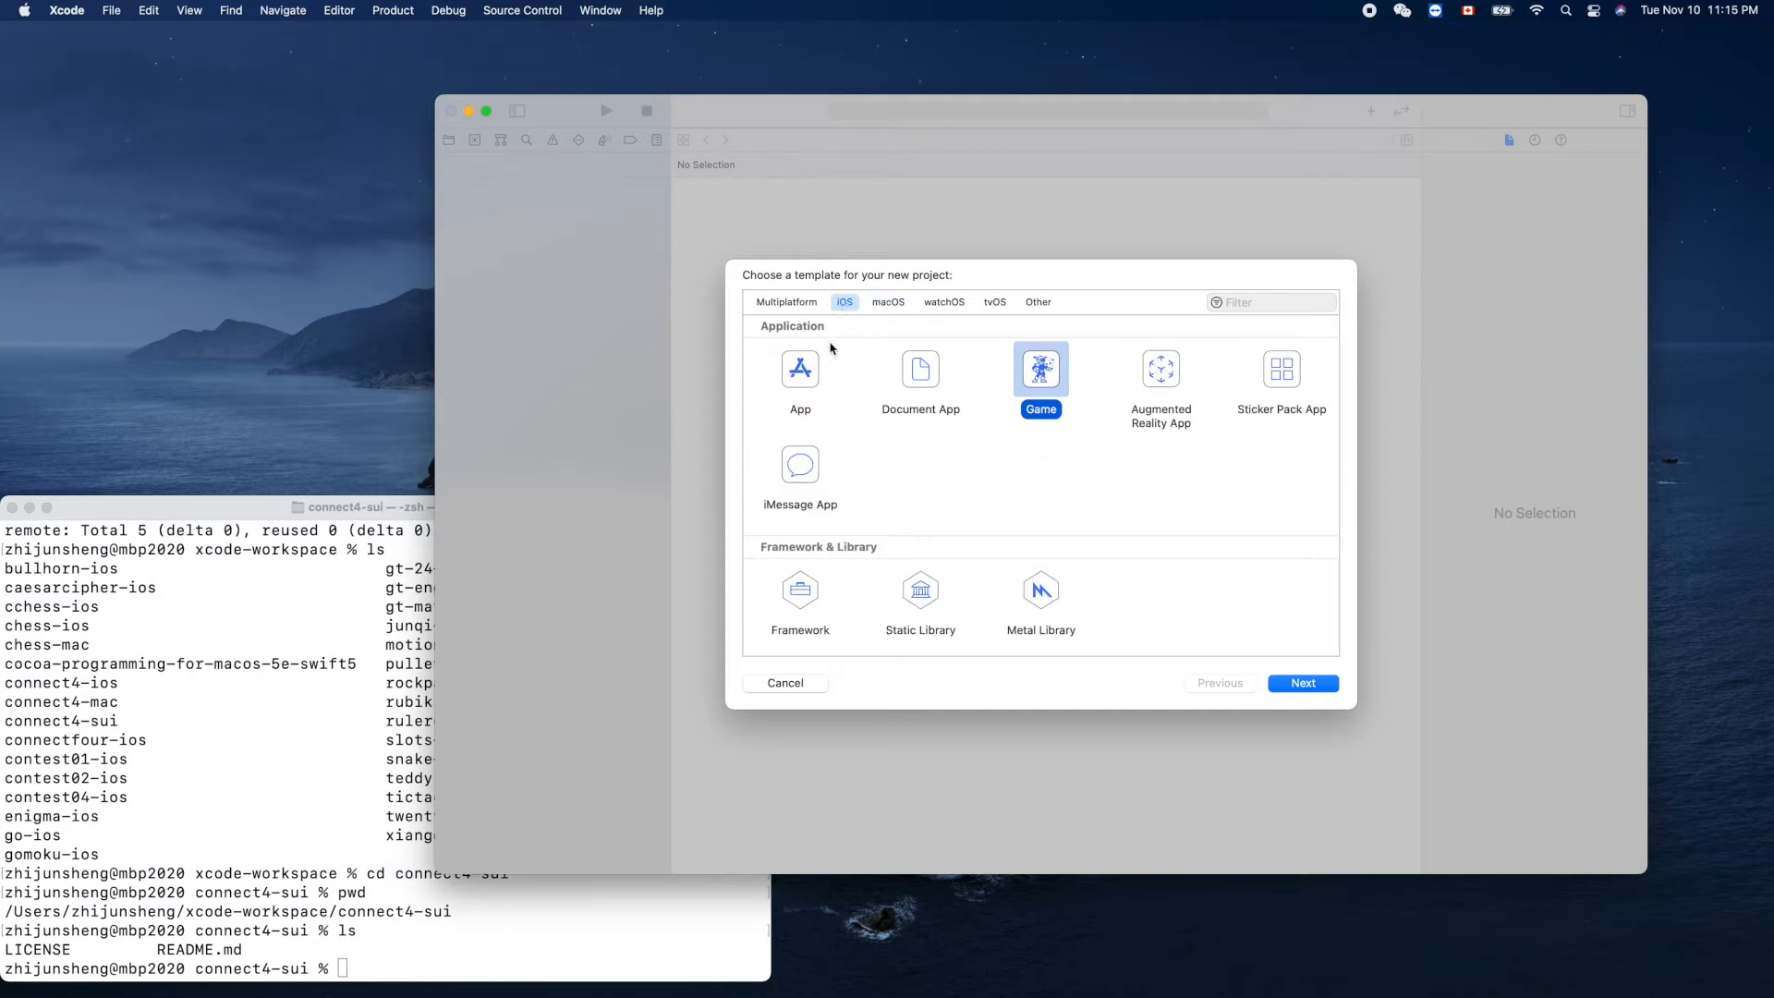
{"action": "mouse_move", "coordinate": [792, 613]}
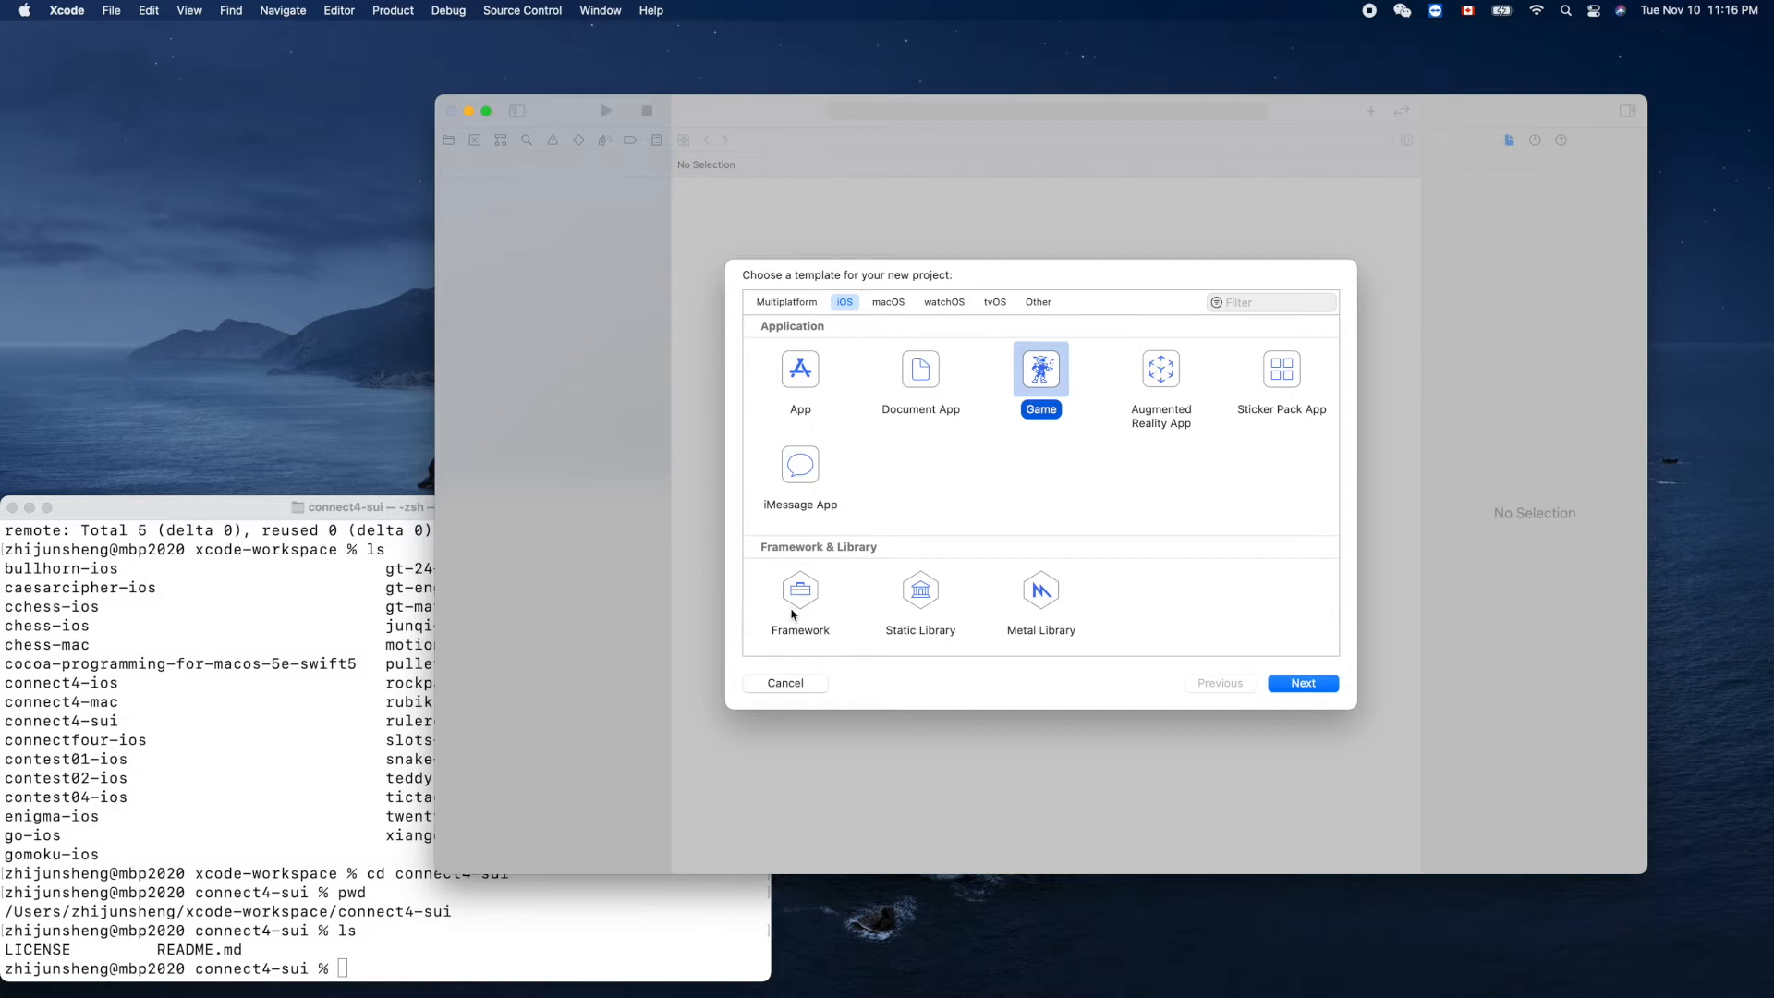
{"action": "mouse_move", "coordinate": [798, 681]}
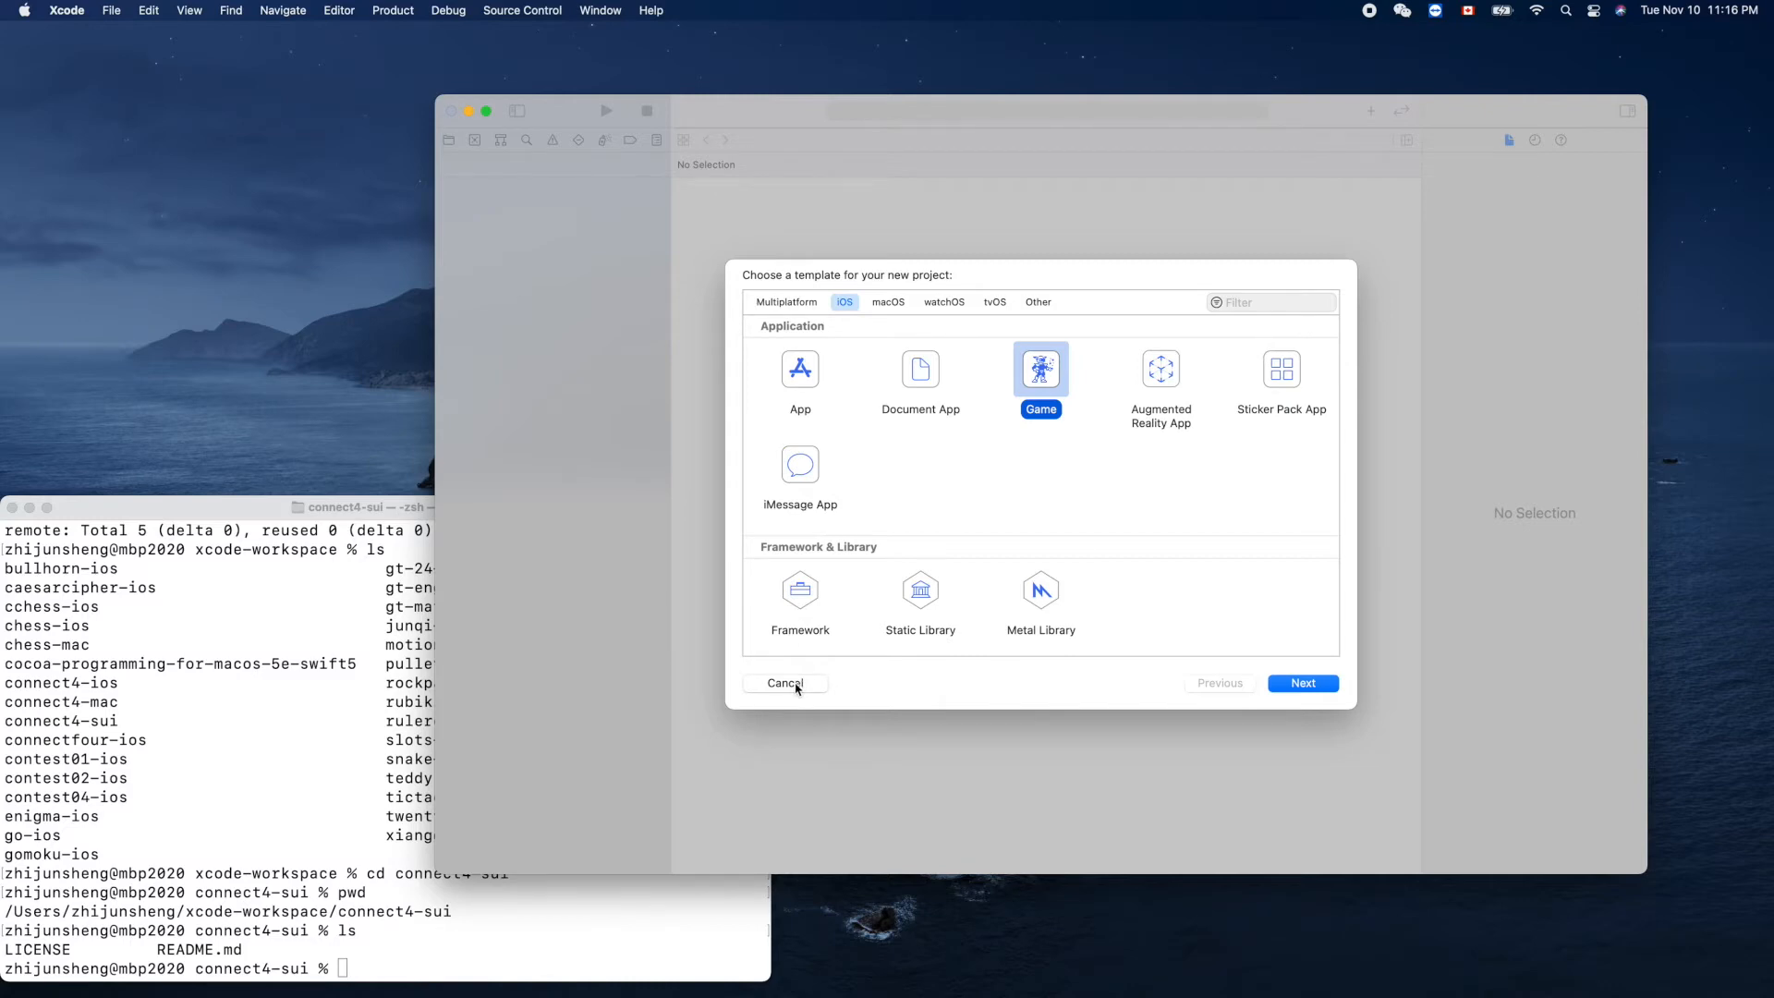
Step: Cancel the Xcode template chooser without creating a project
{"action": "left_click", "coordinate": [785, 682]}
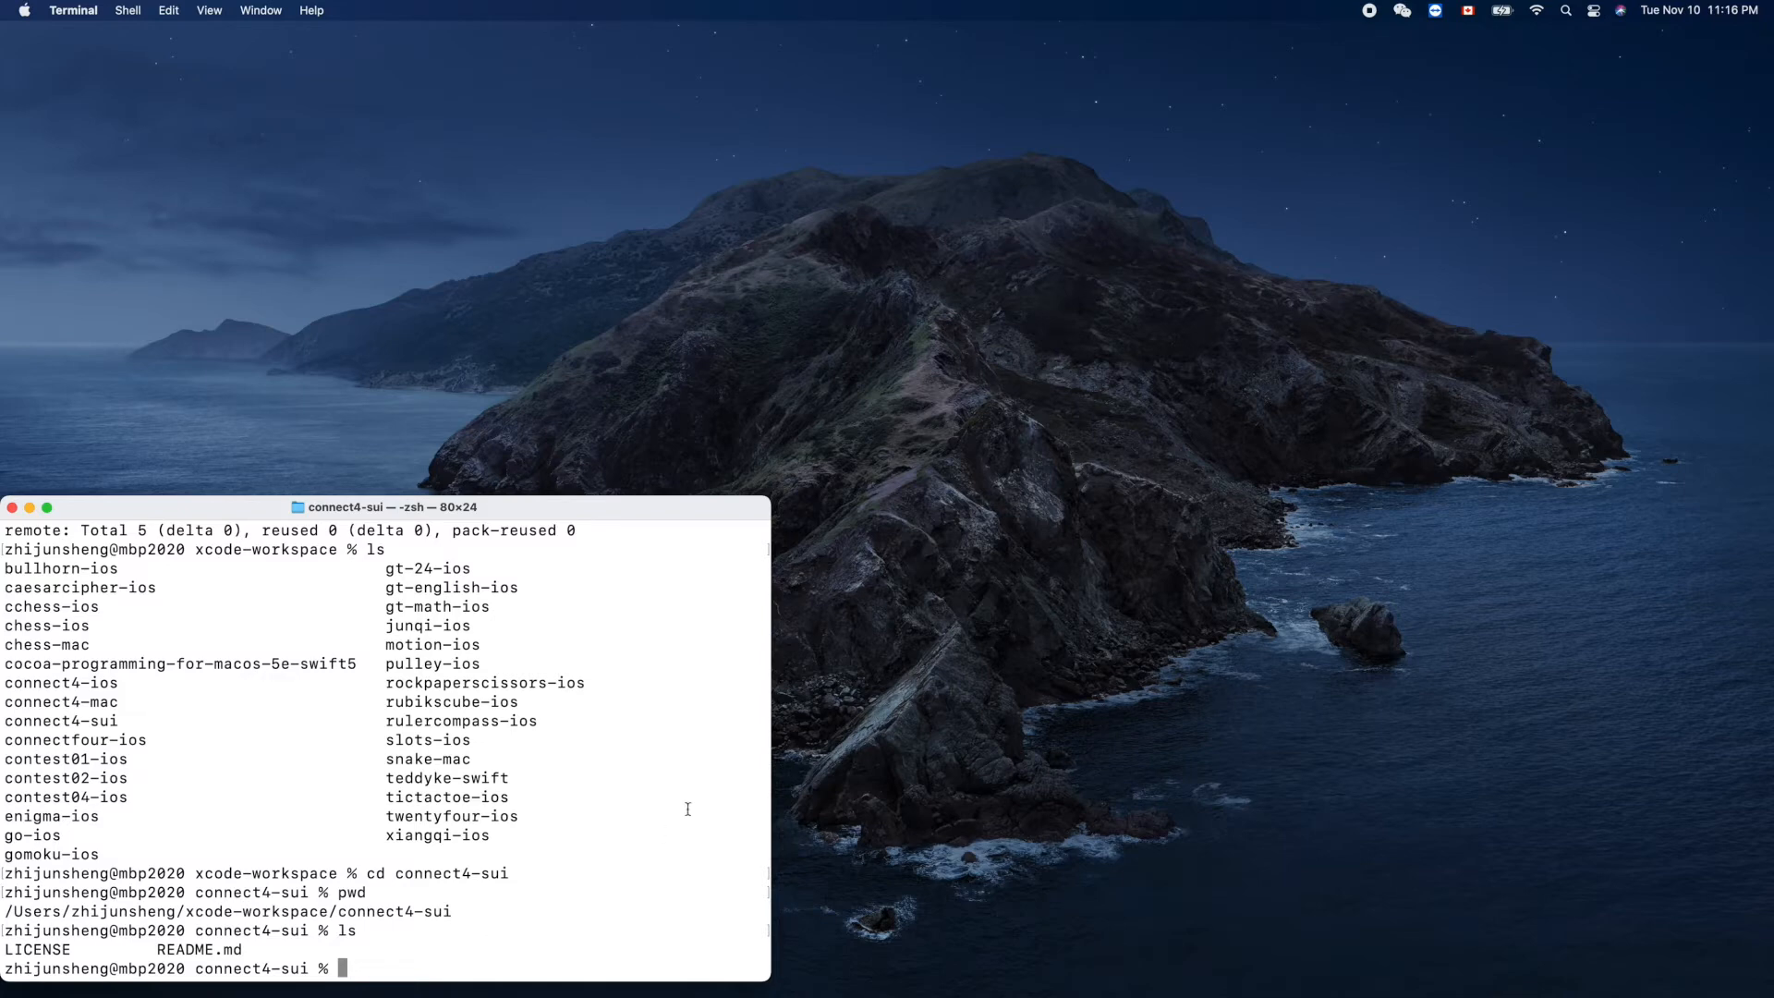
{"action": "mouse_move", "coordinate": [694, 732]}
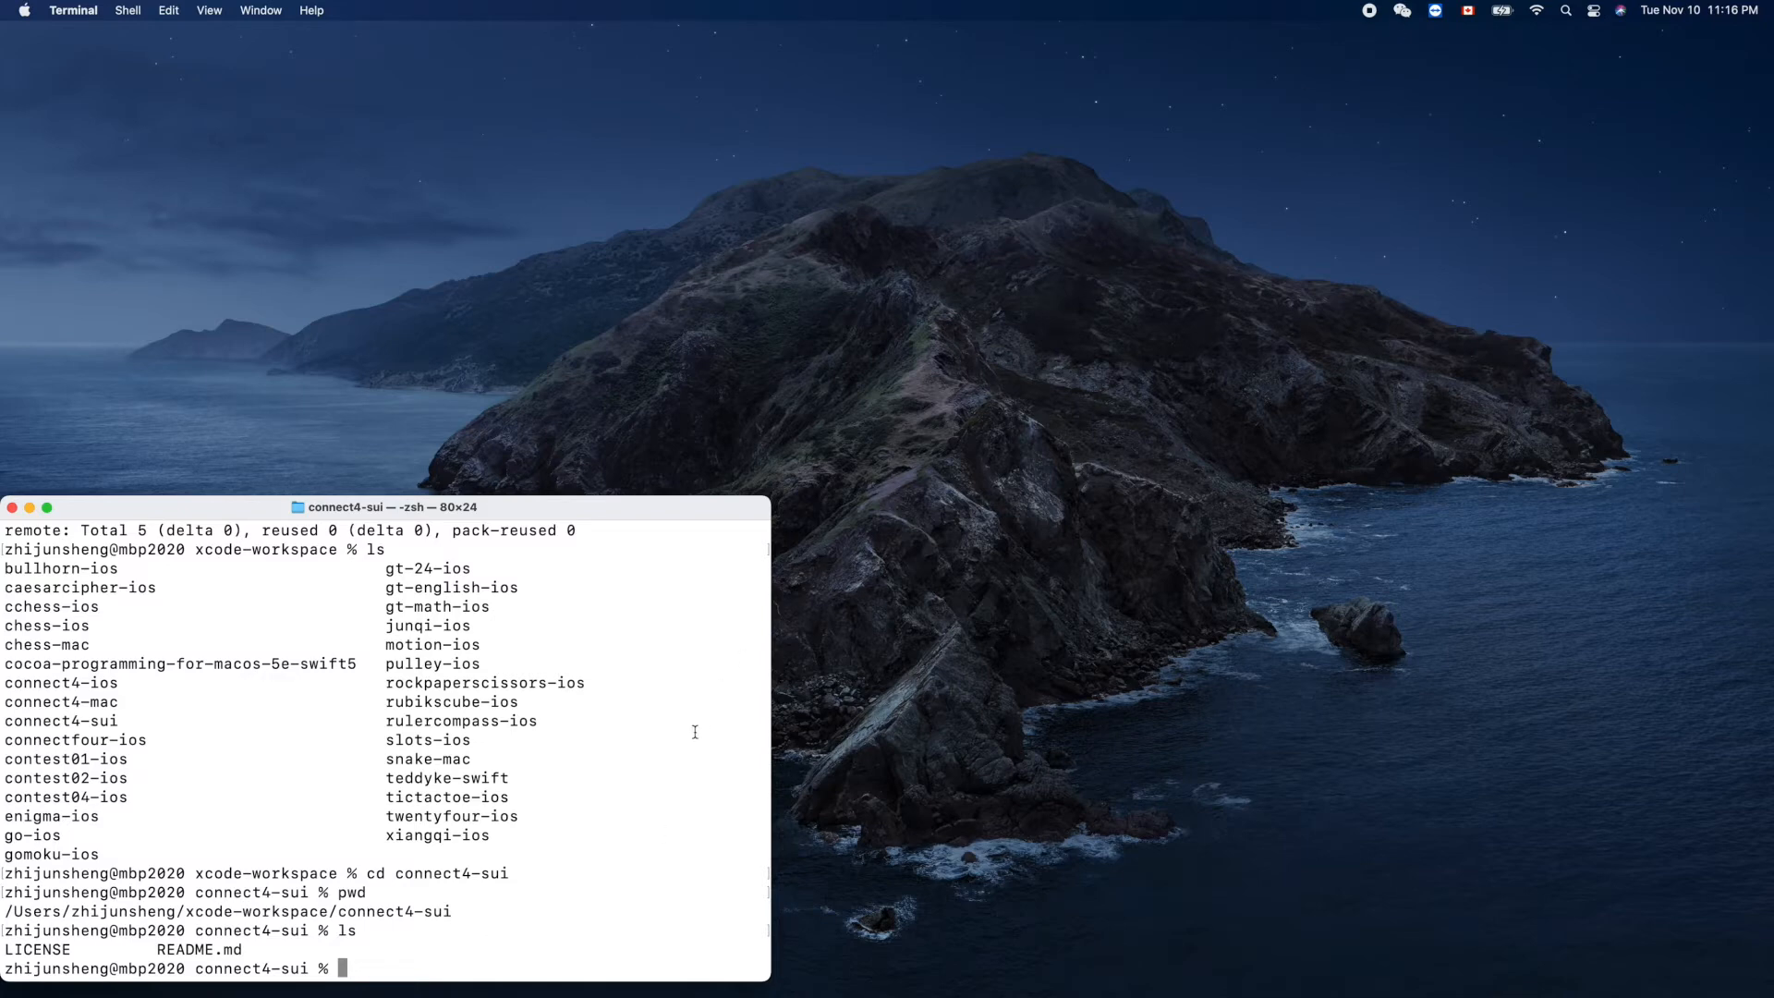
{"action": "mouse_move", "coordinate": [385, 953]}
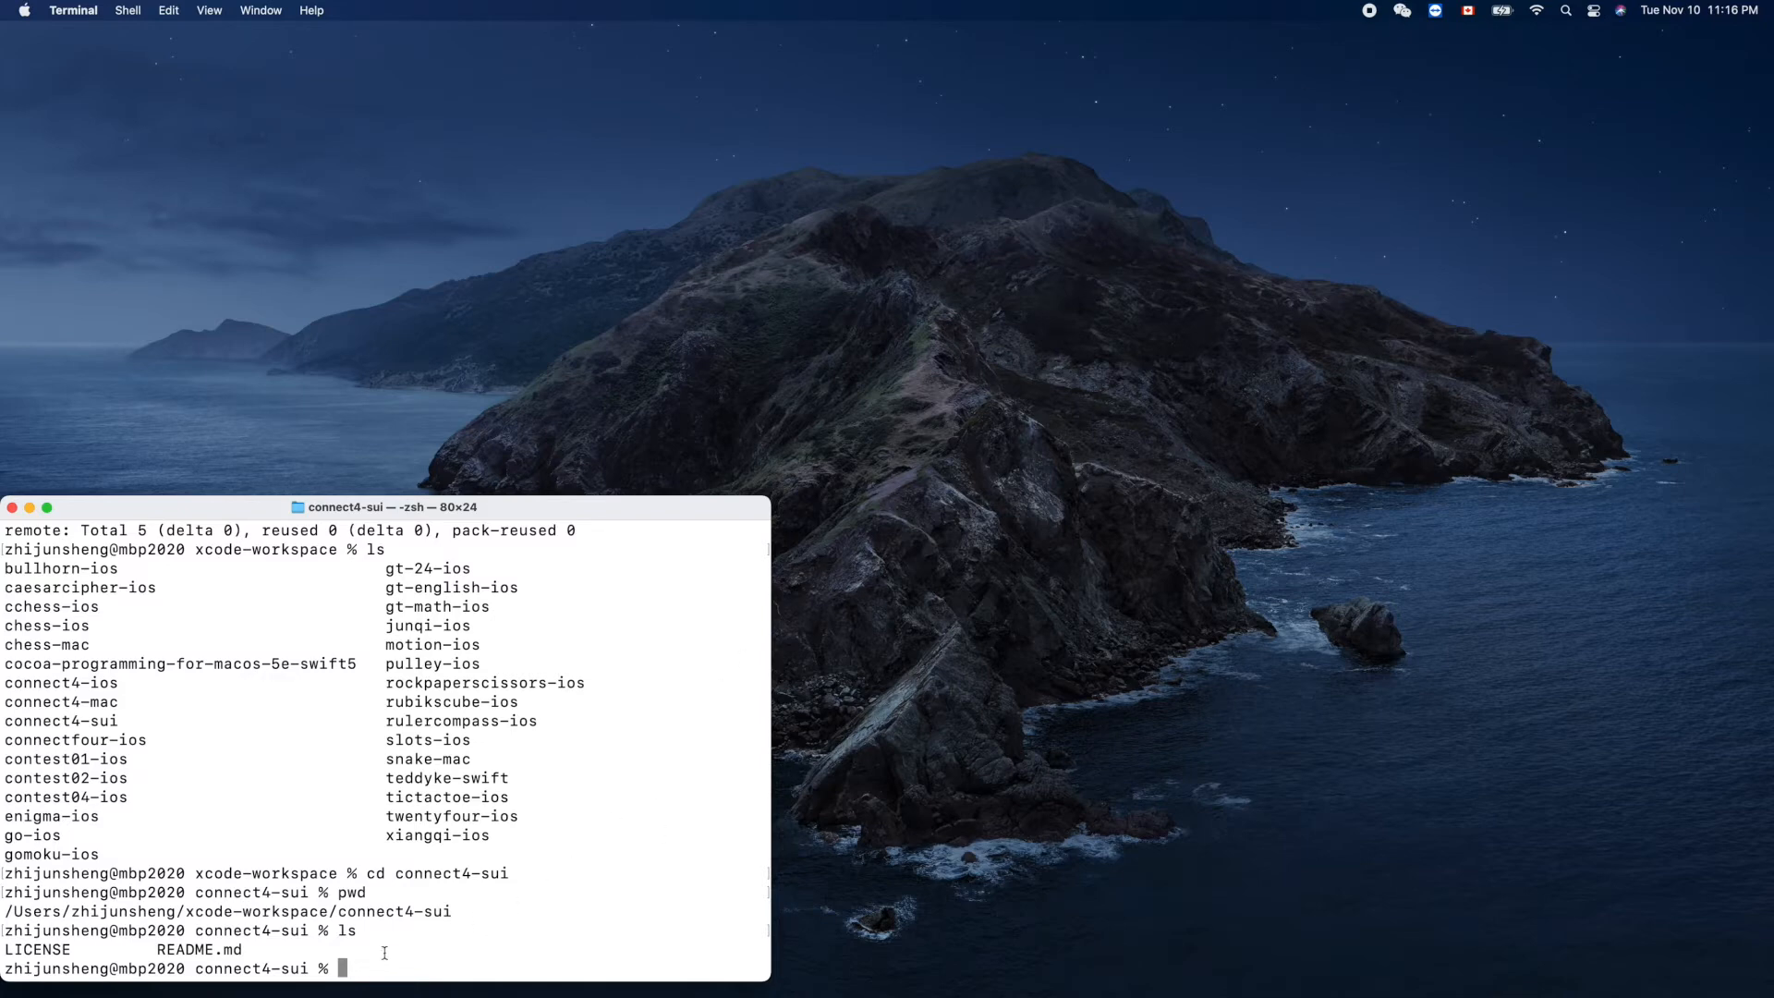
{"action": "mouse_move", "coordinate": [777, 793]}
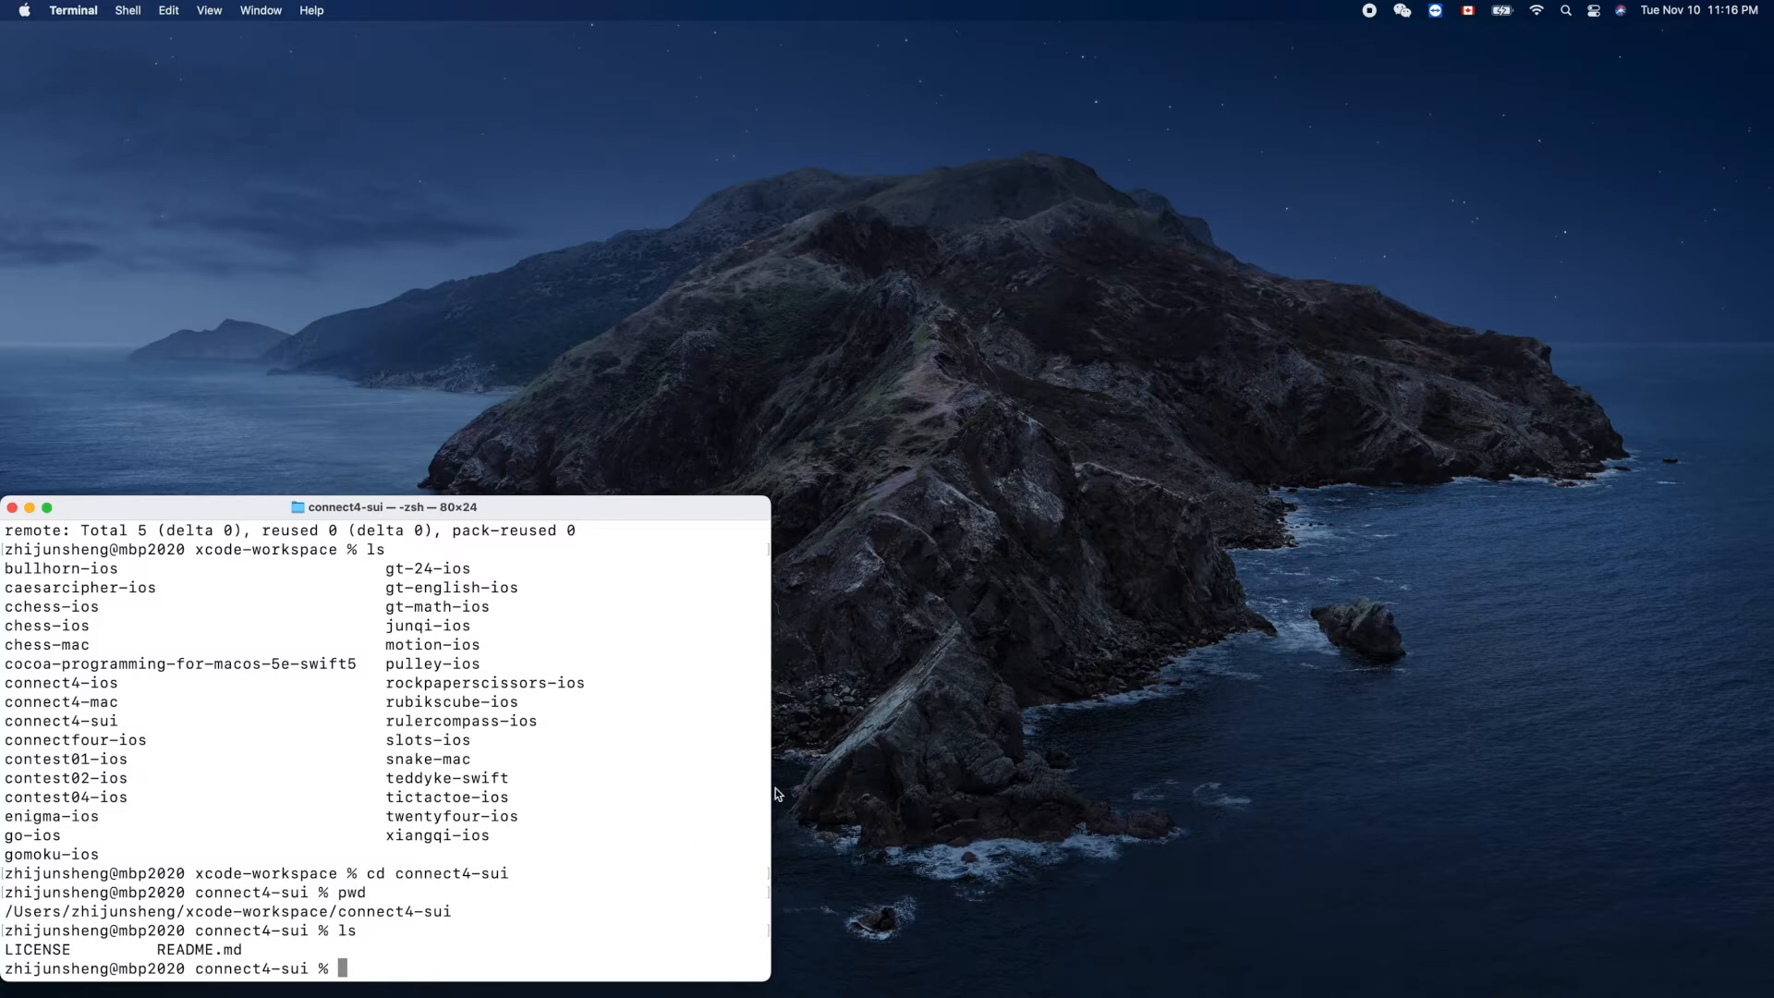
{"action": "mouse_move", "coordinate": [575, 884]}
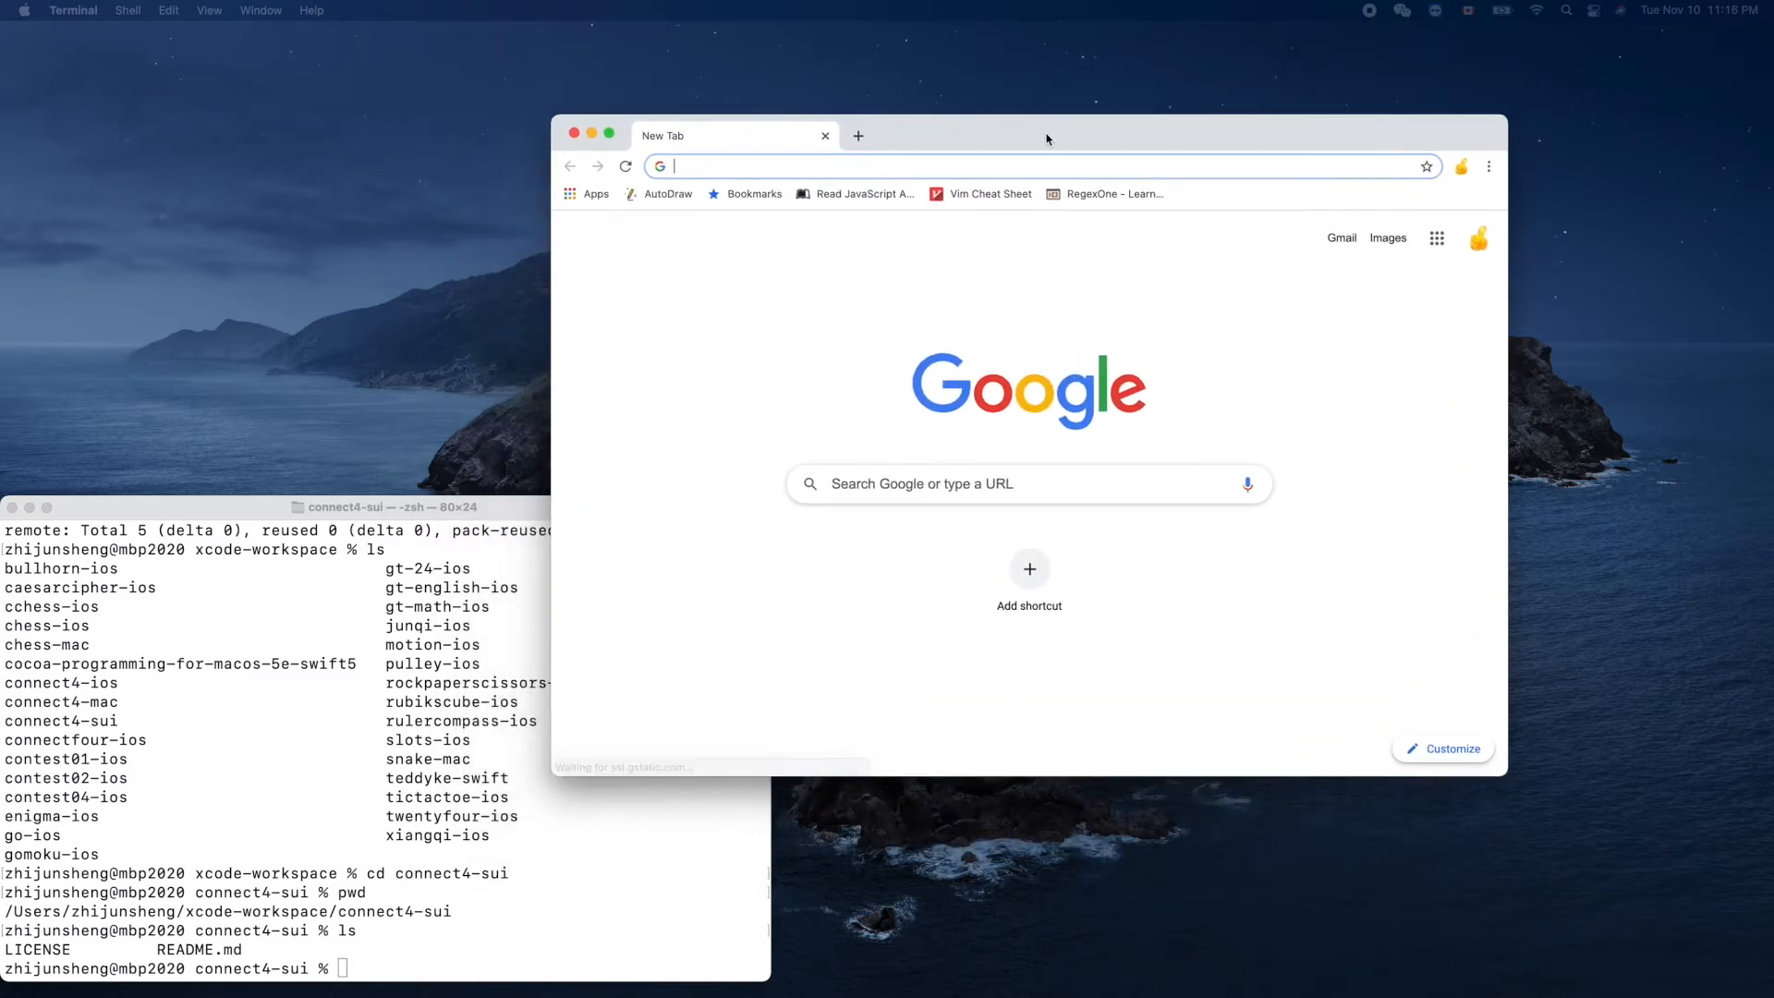
Step: Load github.com, filter repositories by 'conn', and open connect4-sui
{"action": "type", "text": "github.com"}
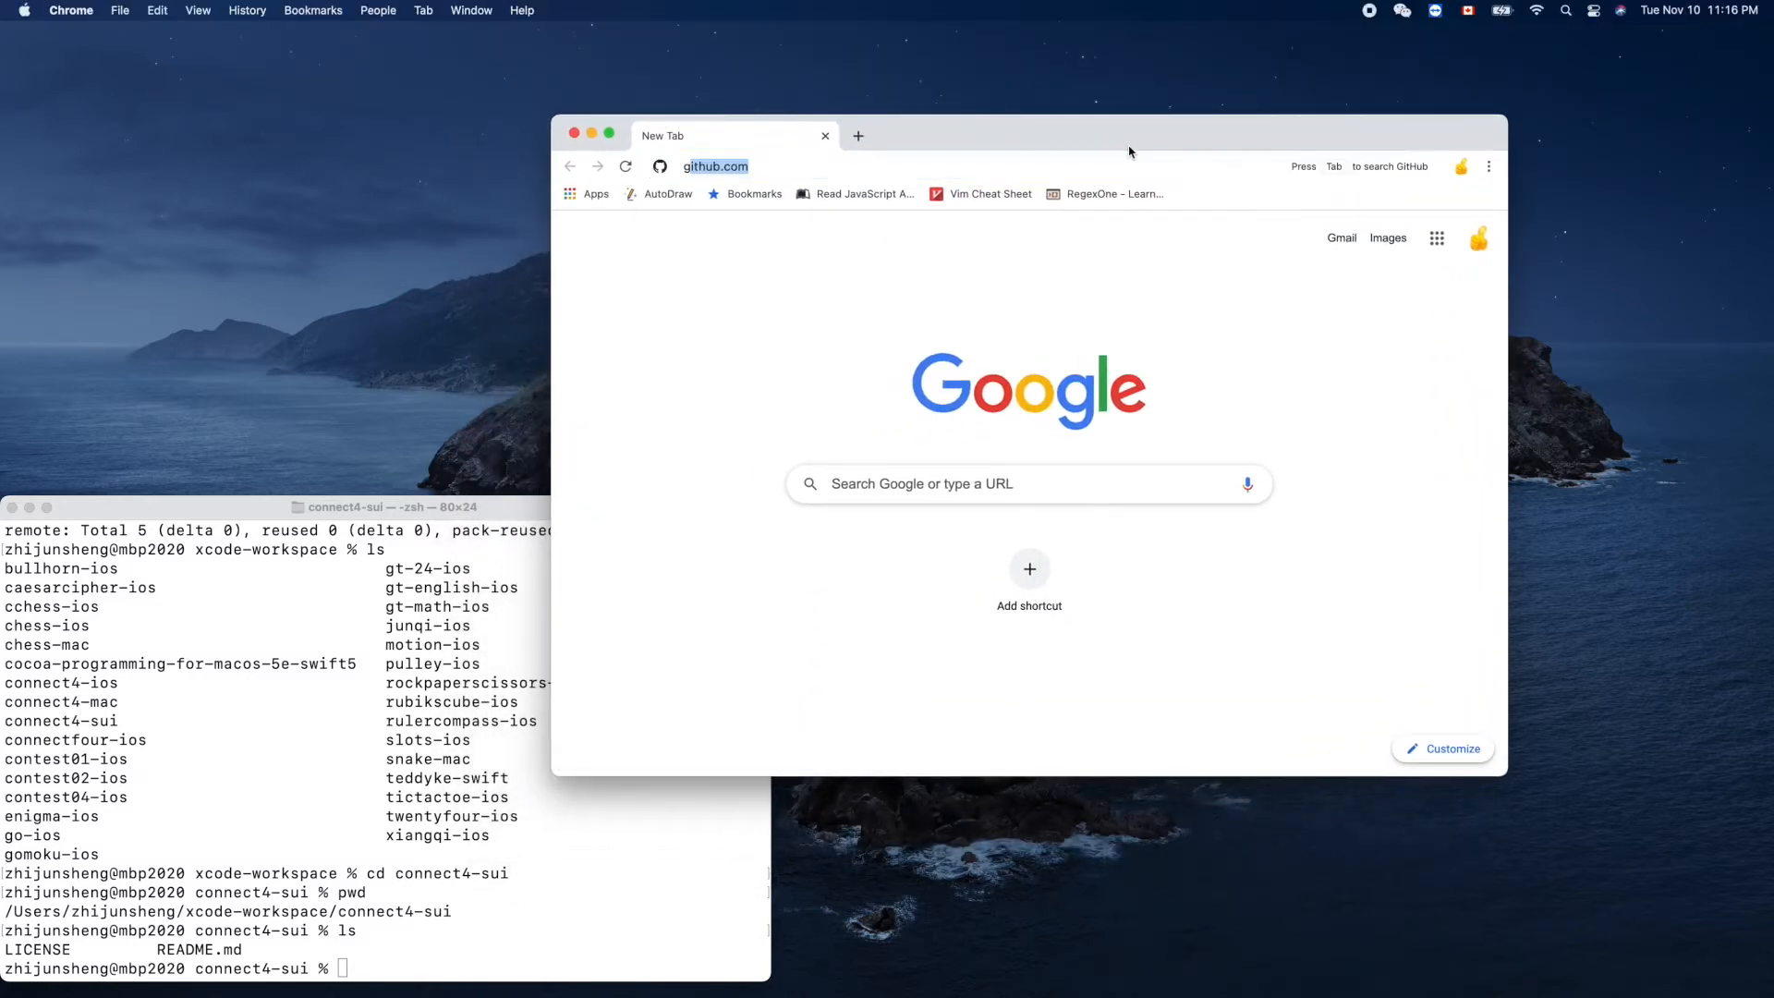
{"action": "key", "text": "Return"}
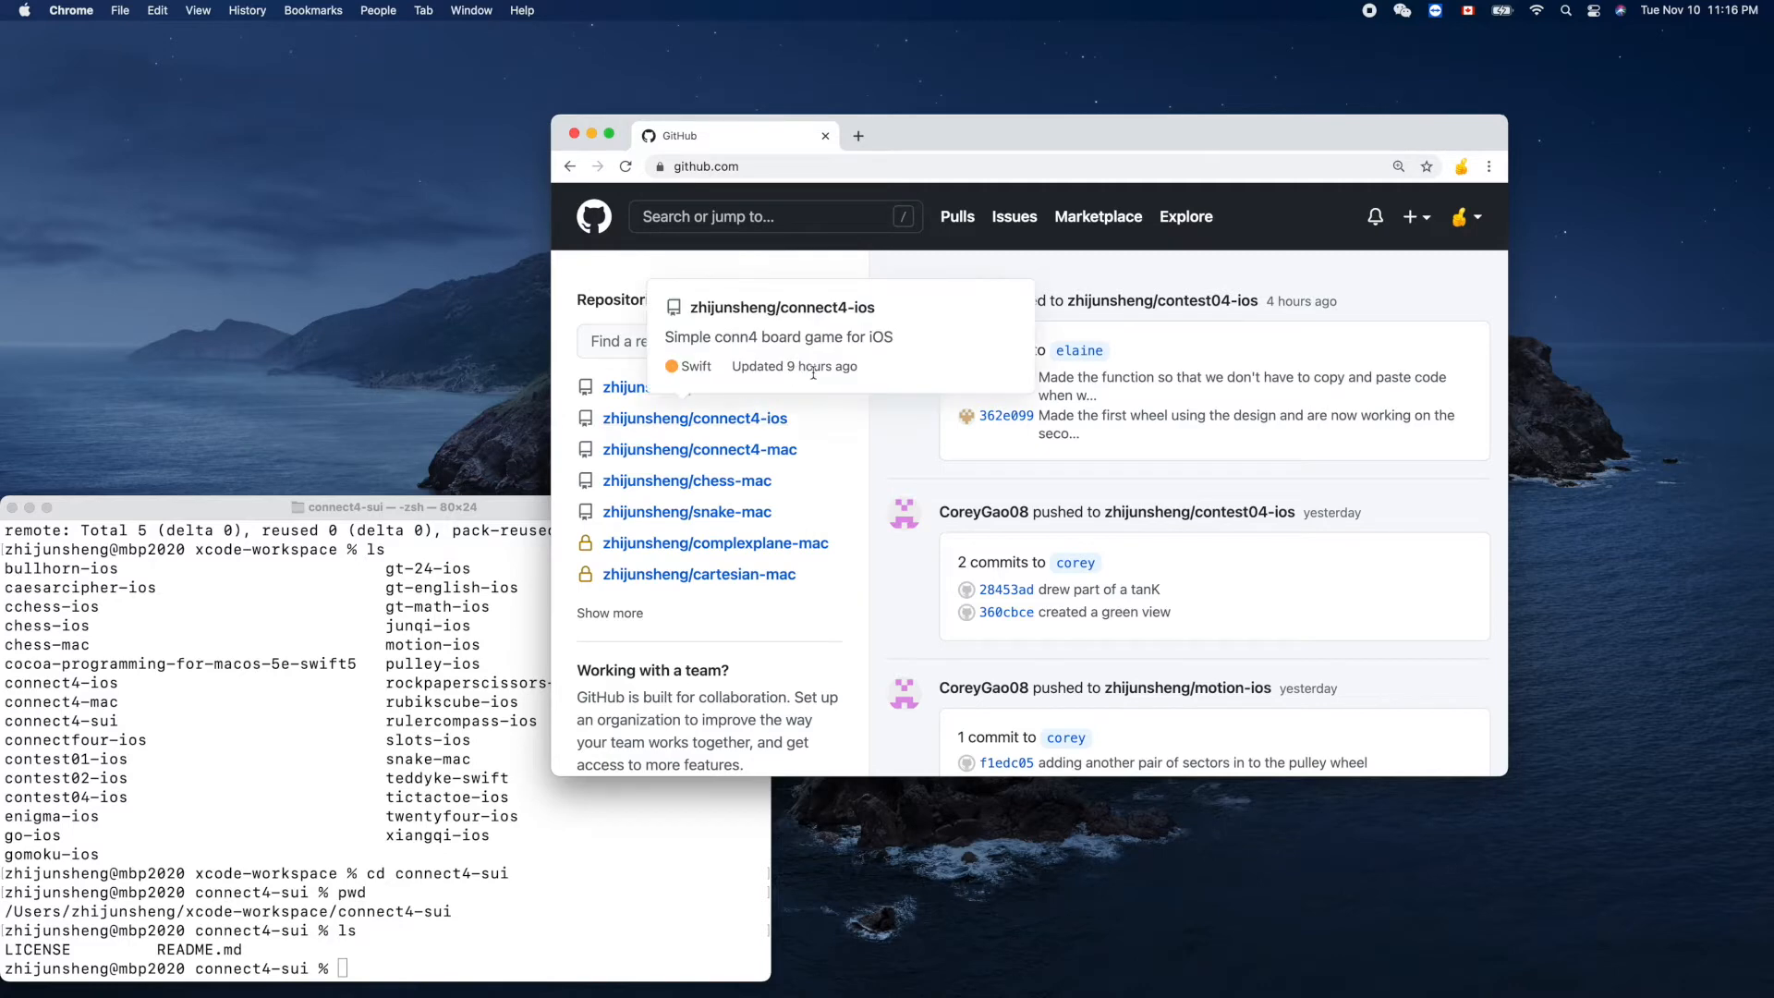
{"action": "mouse_move", "coordinate": [811, 515]}
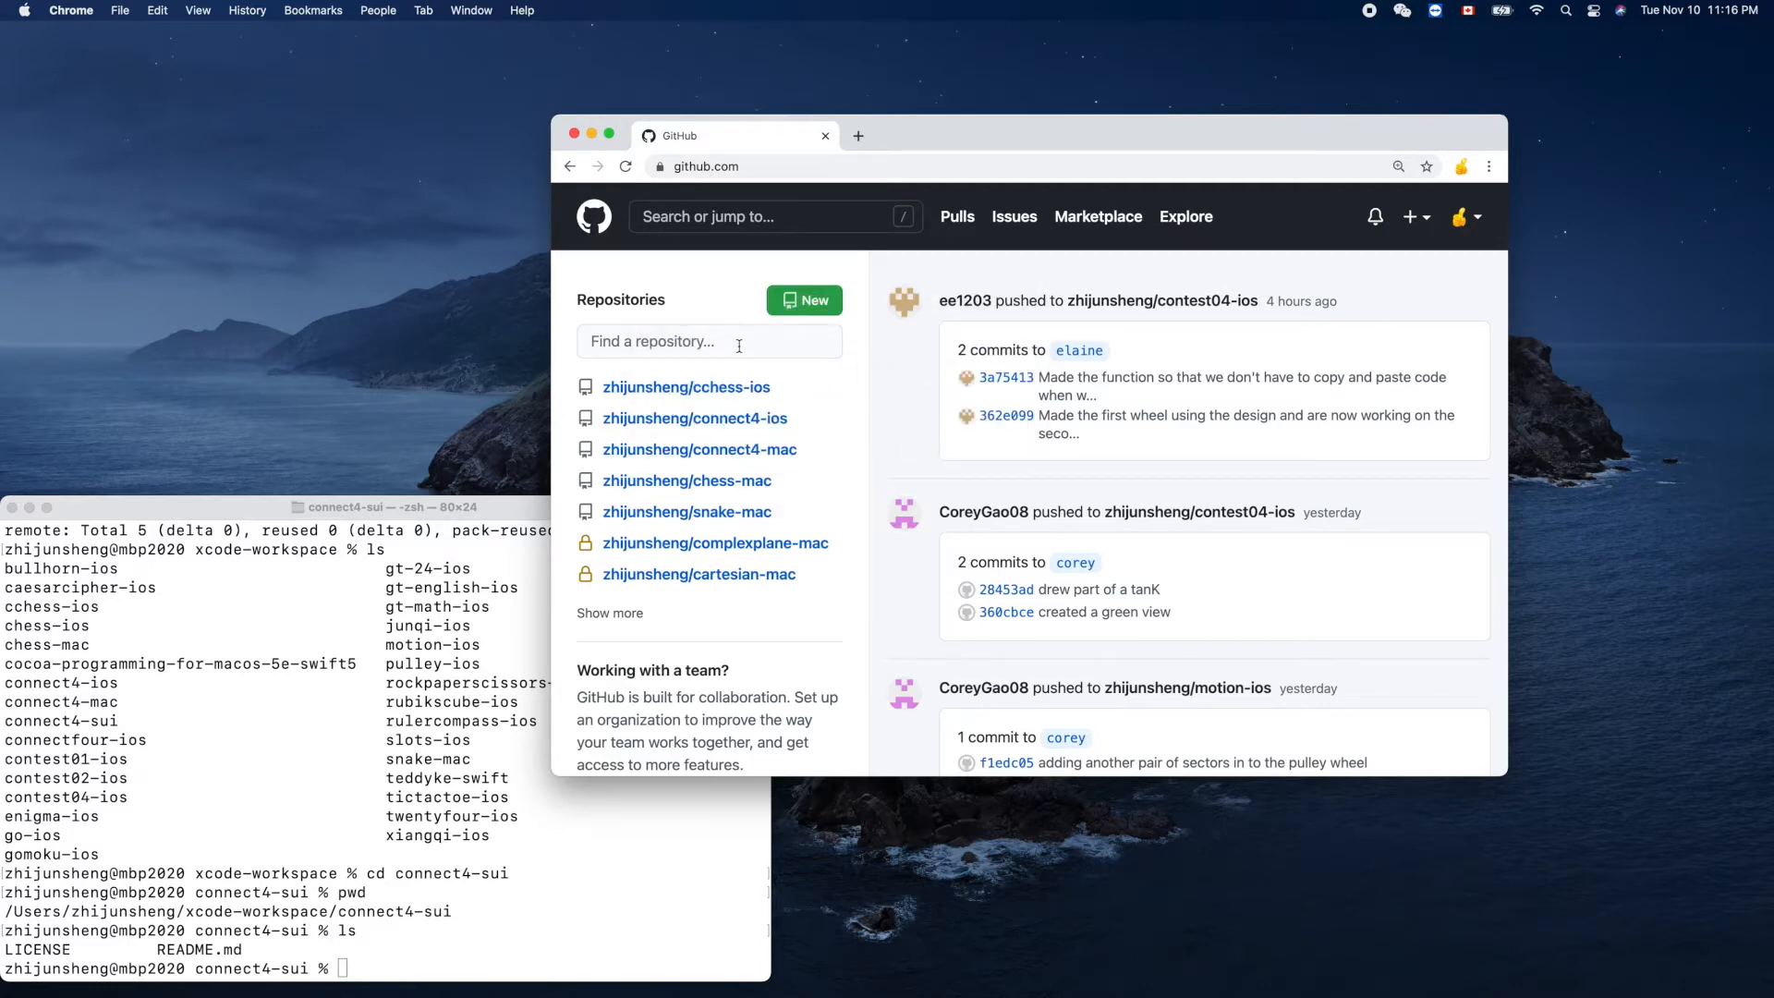
{"action": "type", "text": "conn"}
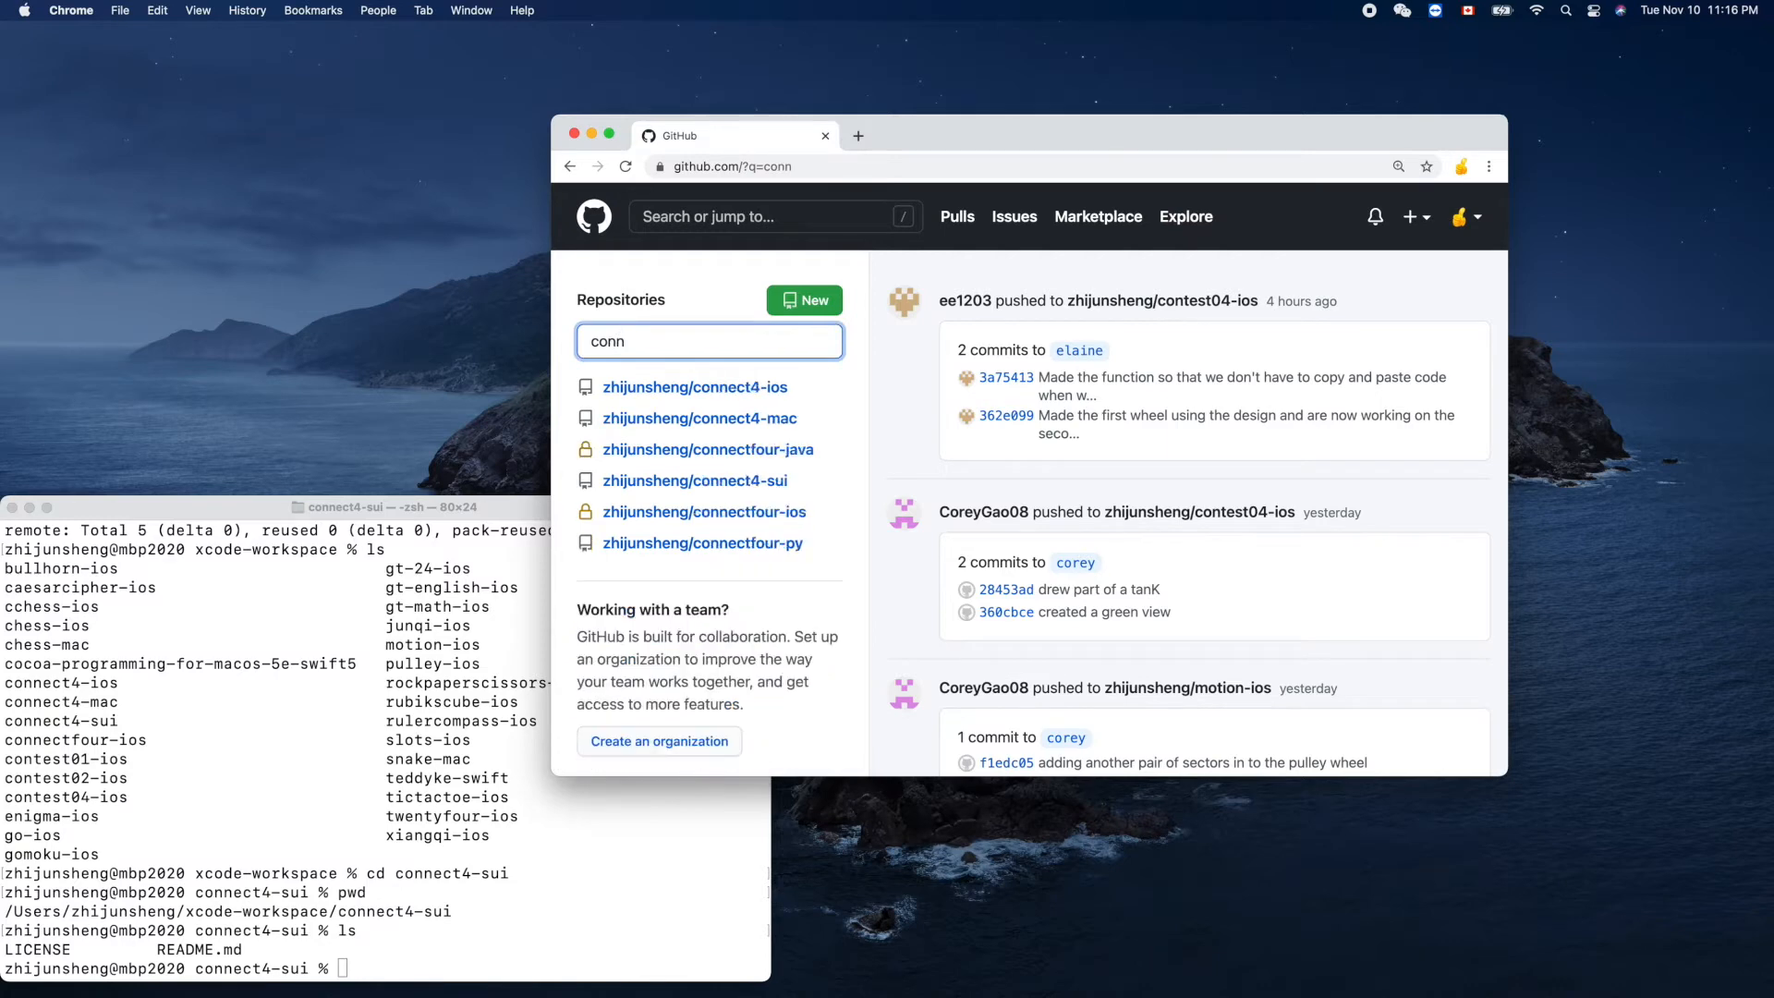
{"action": "mouse_move", "coordinate": [696, 481]}
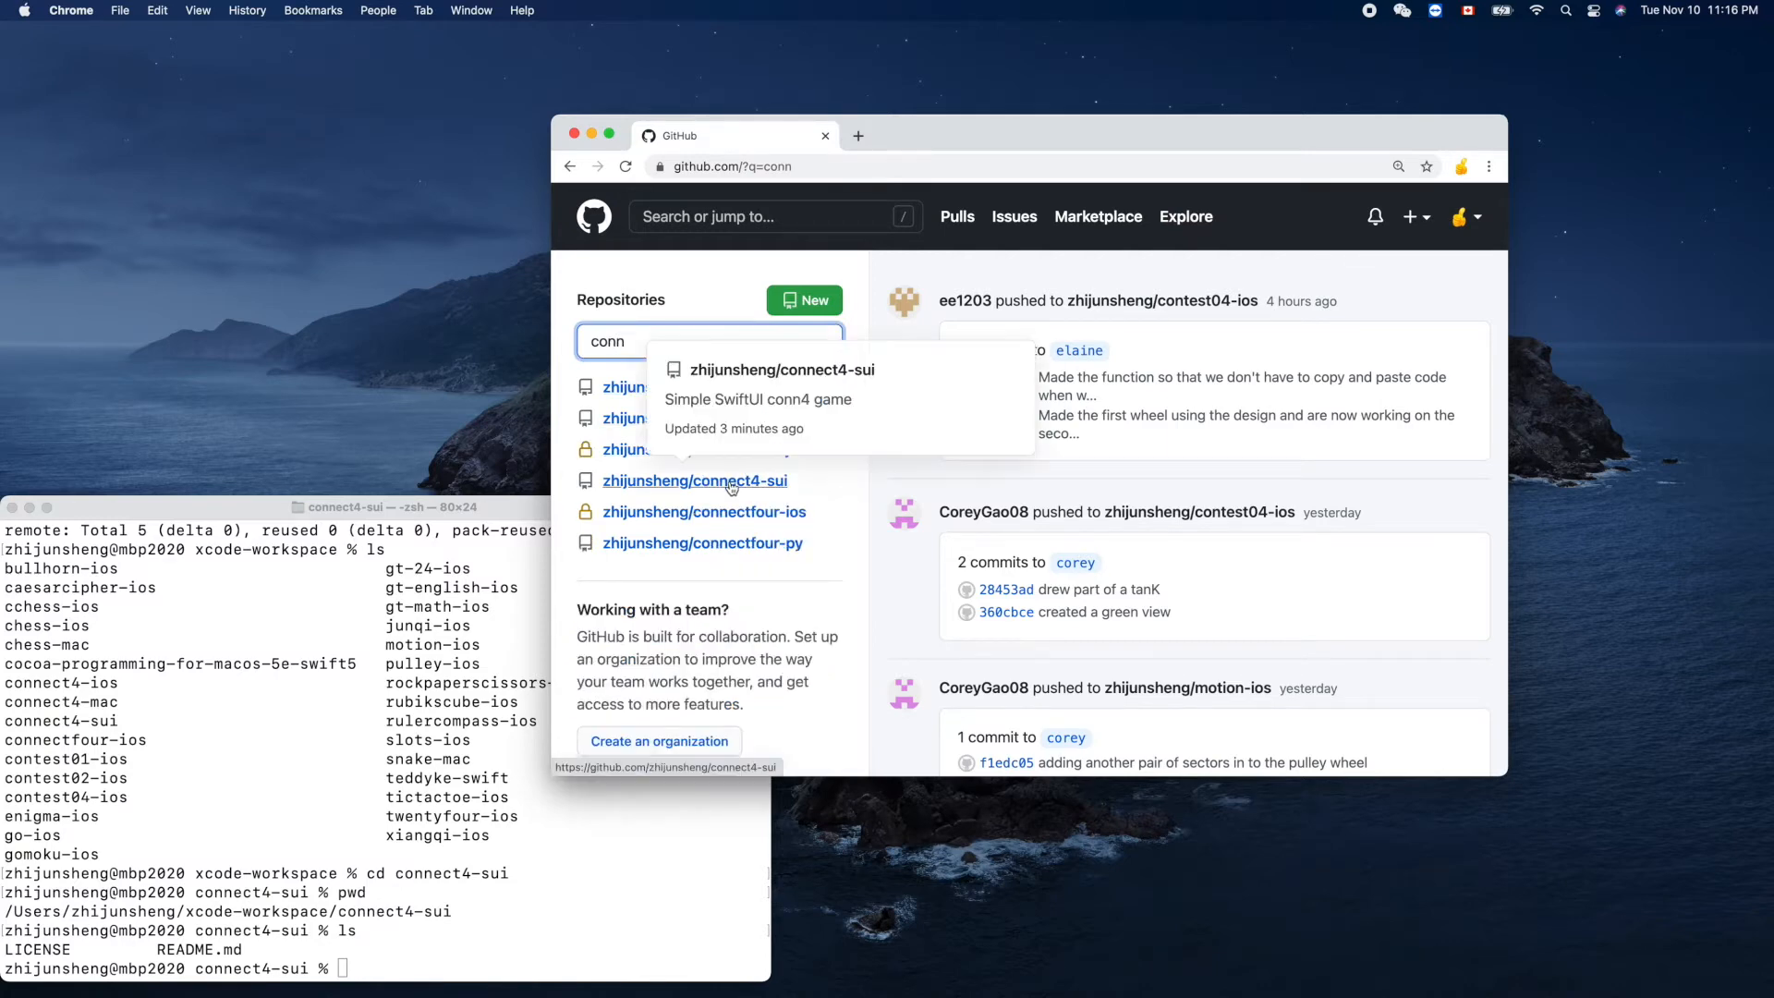
{"action": "left_click", "coordinate": [695, 481]}
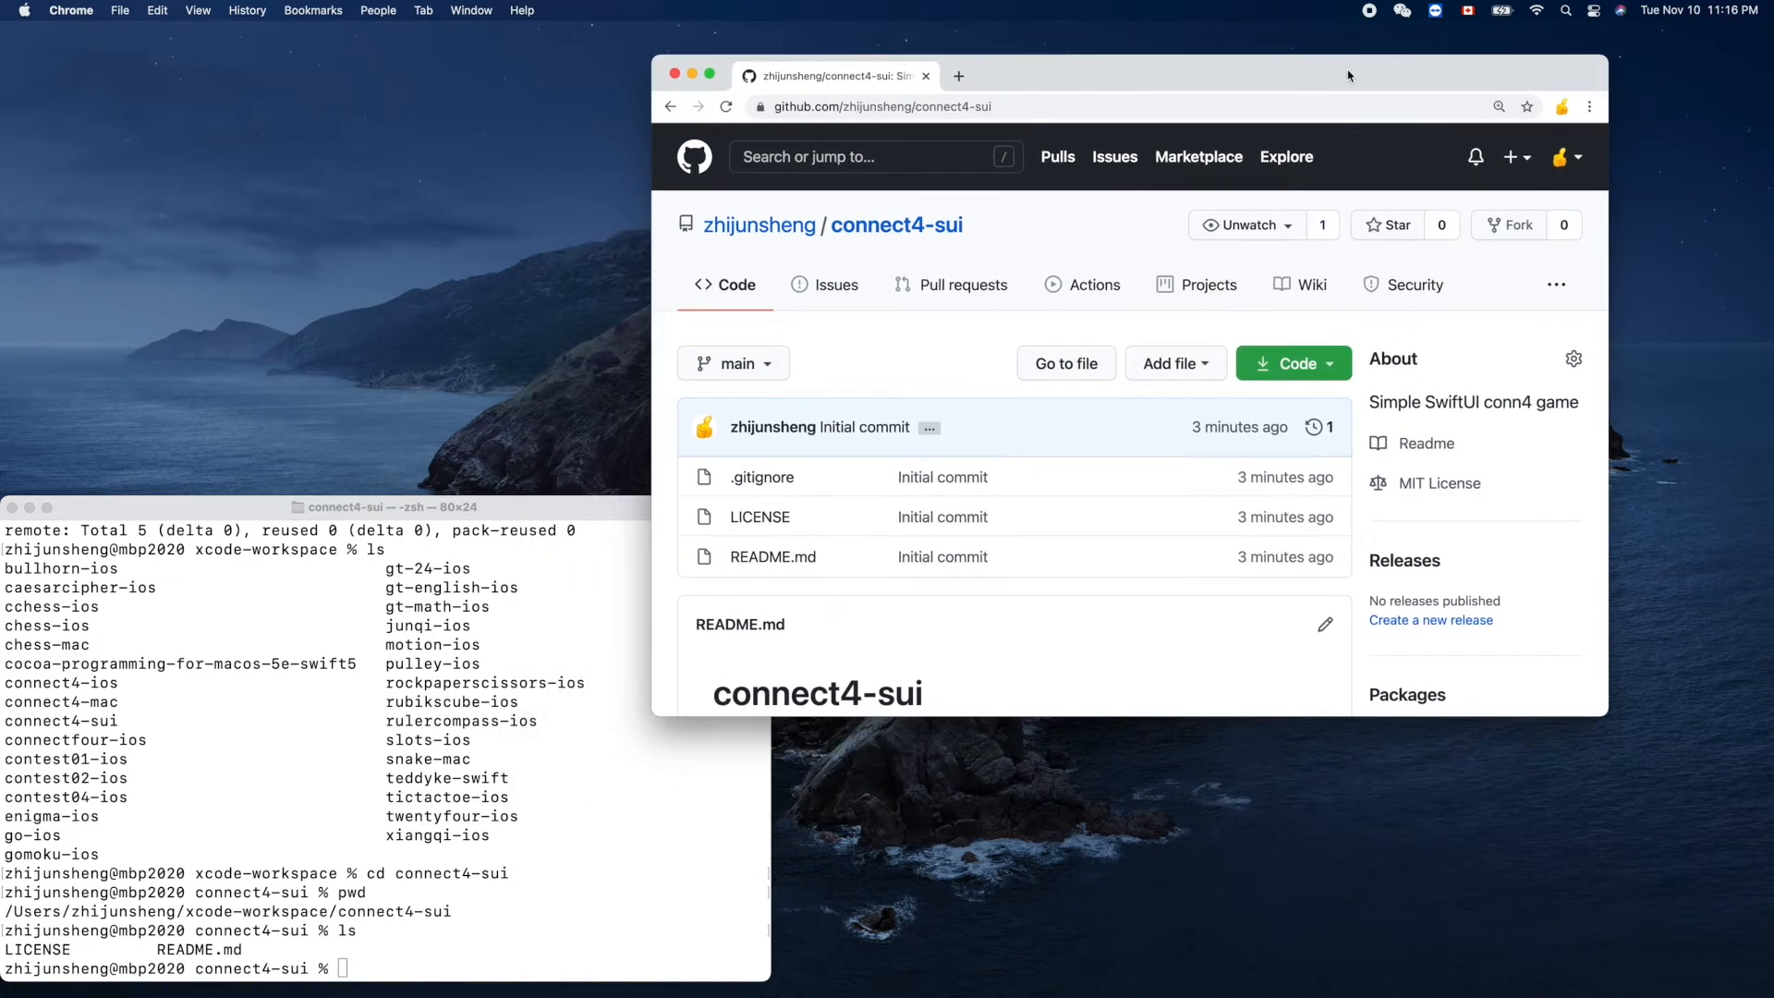
{"action": "mouse_move", "coordinate": [1605, 515]}
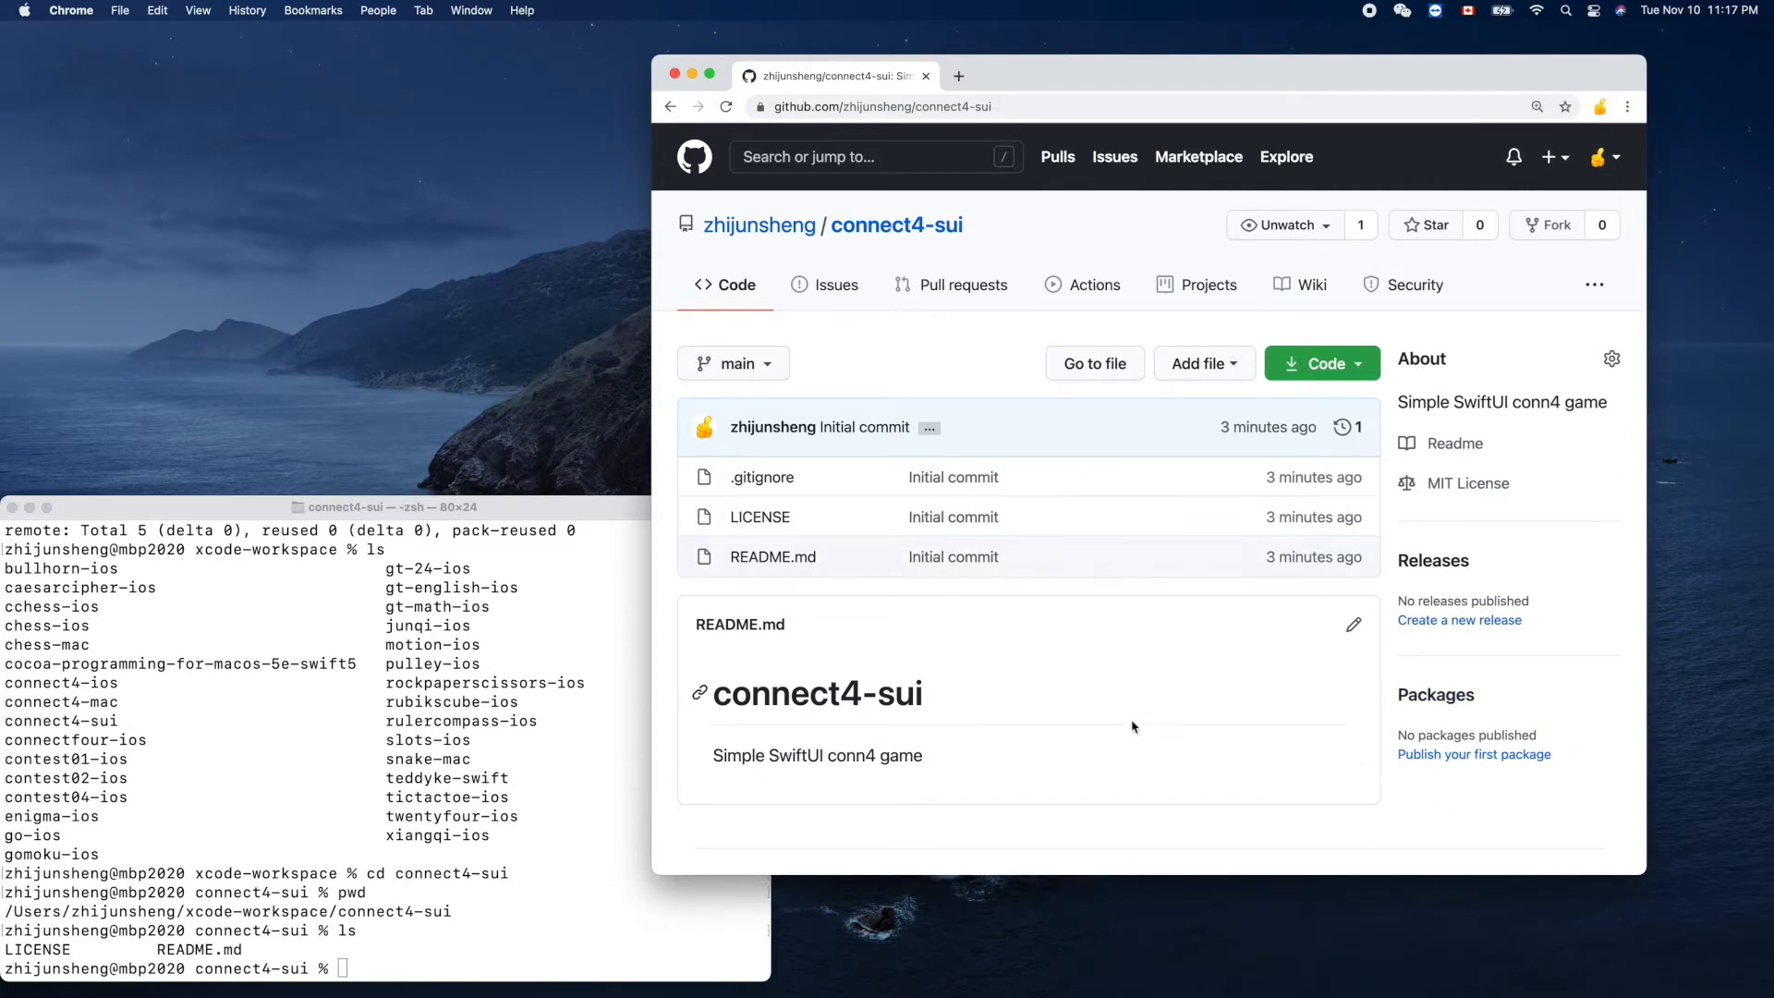
{"action": "mouse_move", "coordinate": [1156, 692]}
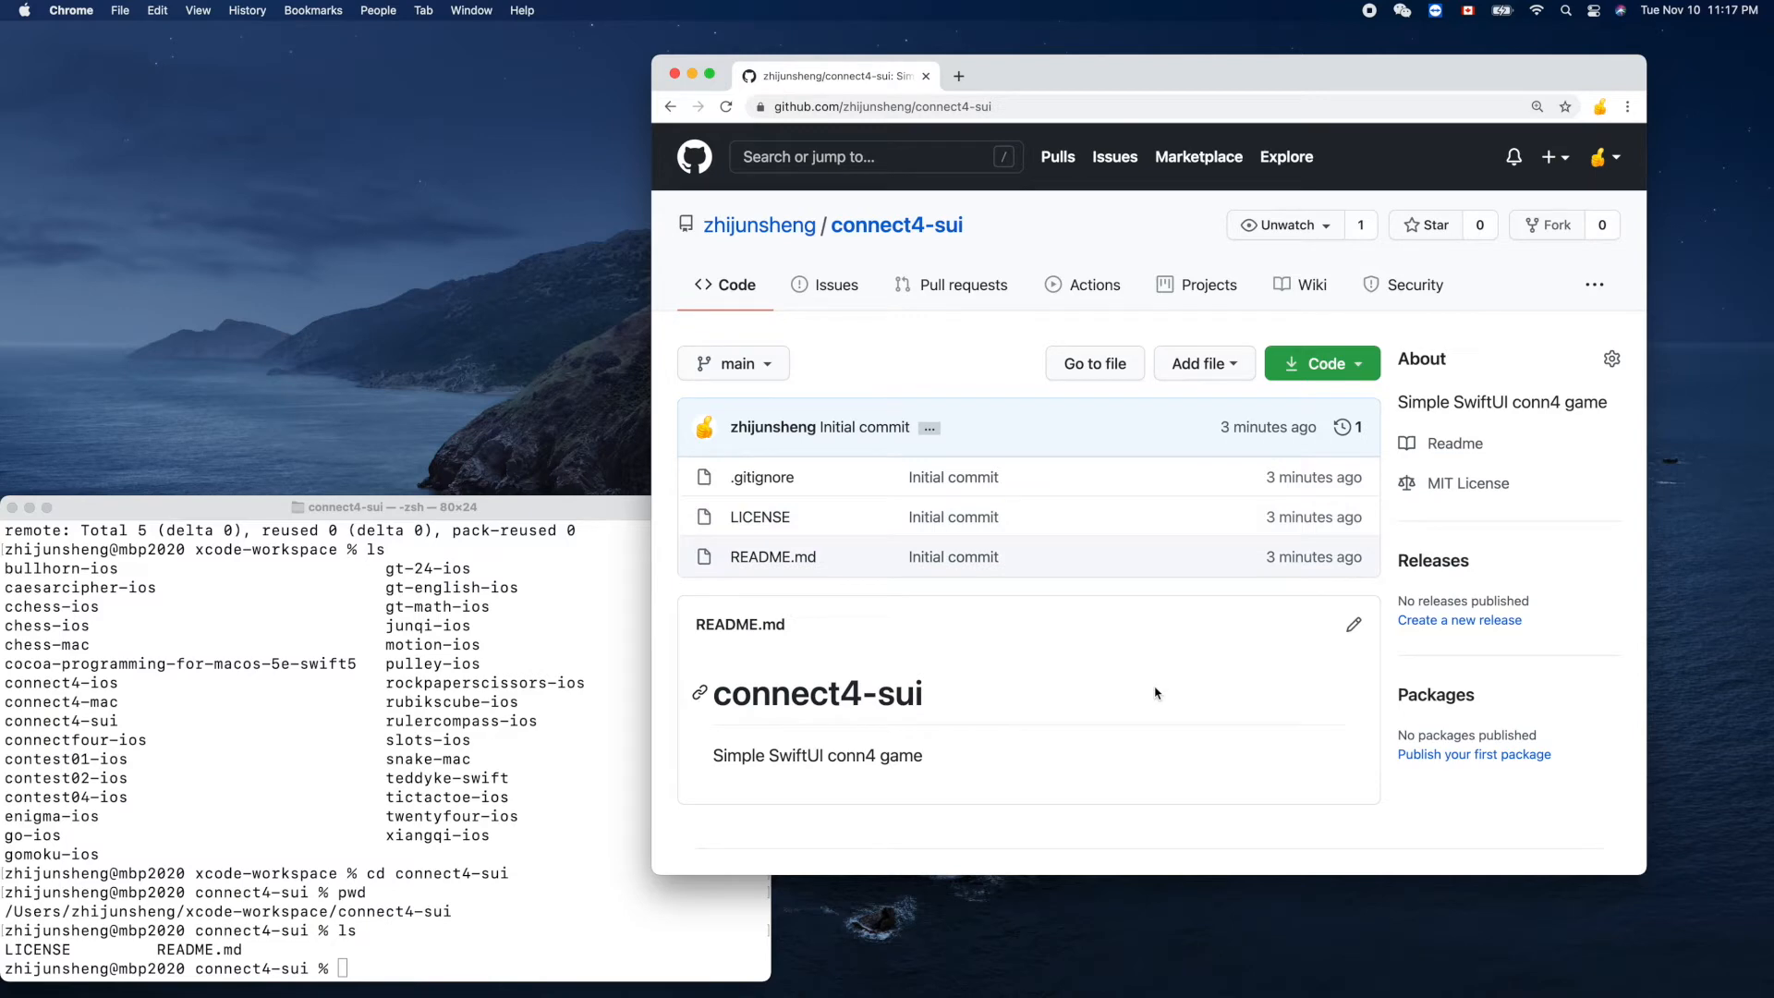
{"action": "mouse_move", "coordinate": [1589, 202]}
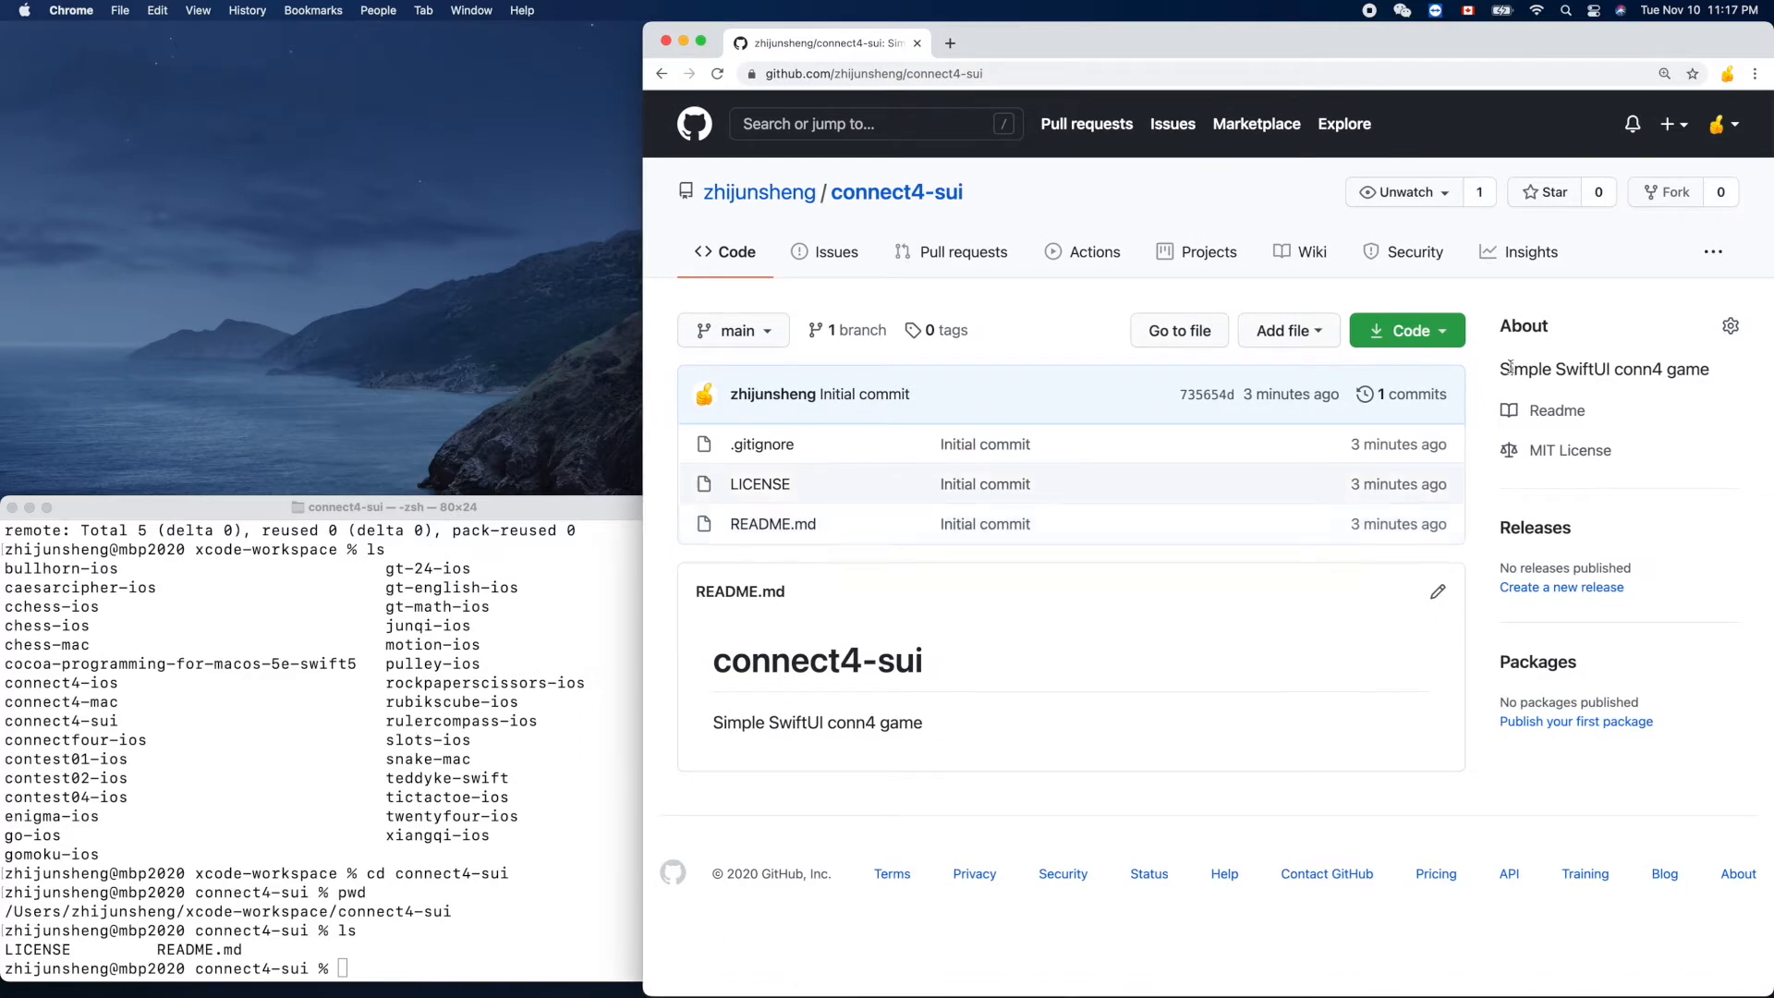
Step: Open connect4-sui's Settings page from the repository overflow menu
{"action": "left_click", "coordinate": [1713, 251]}
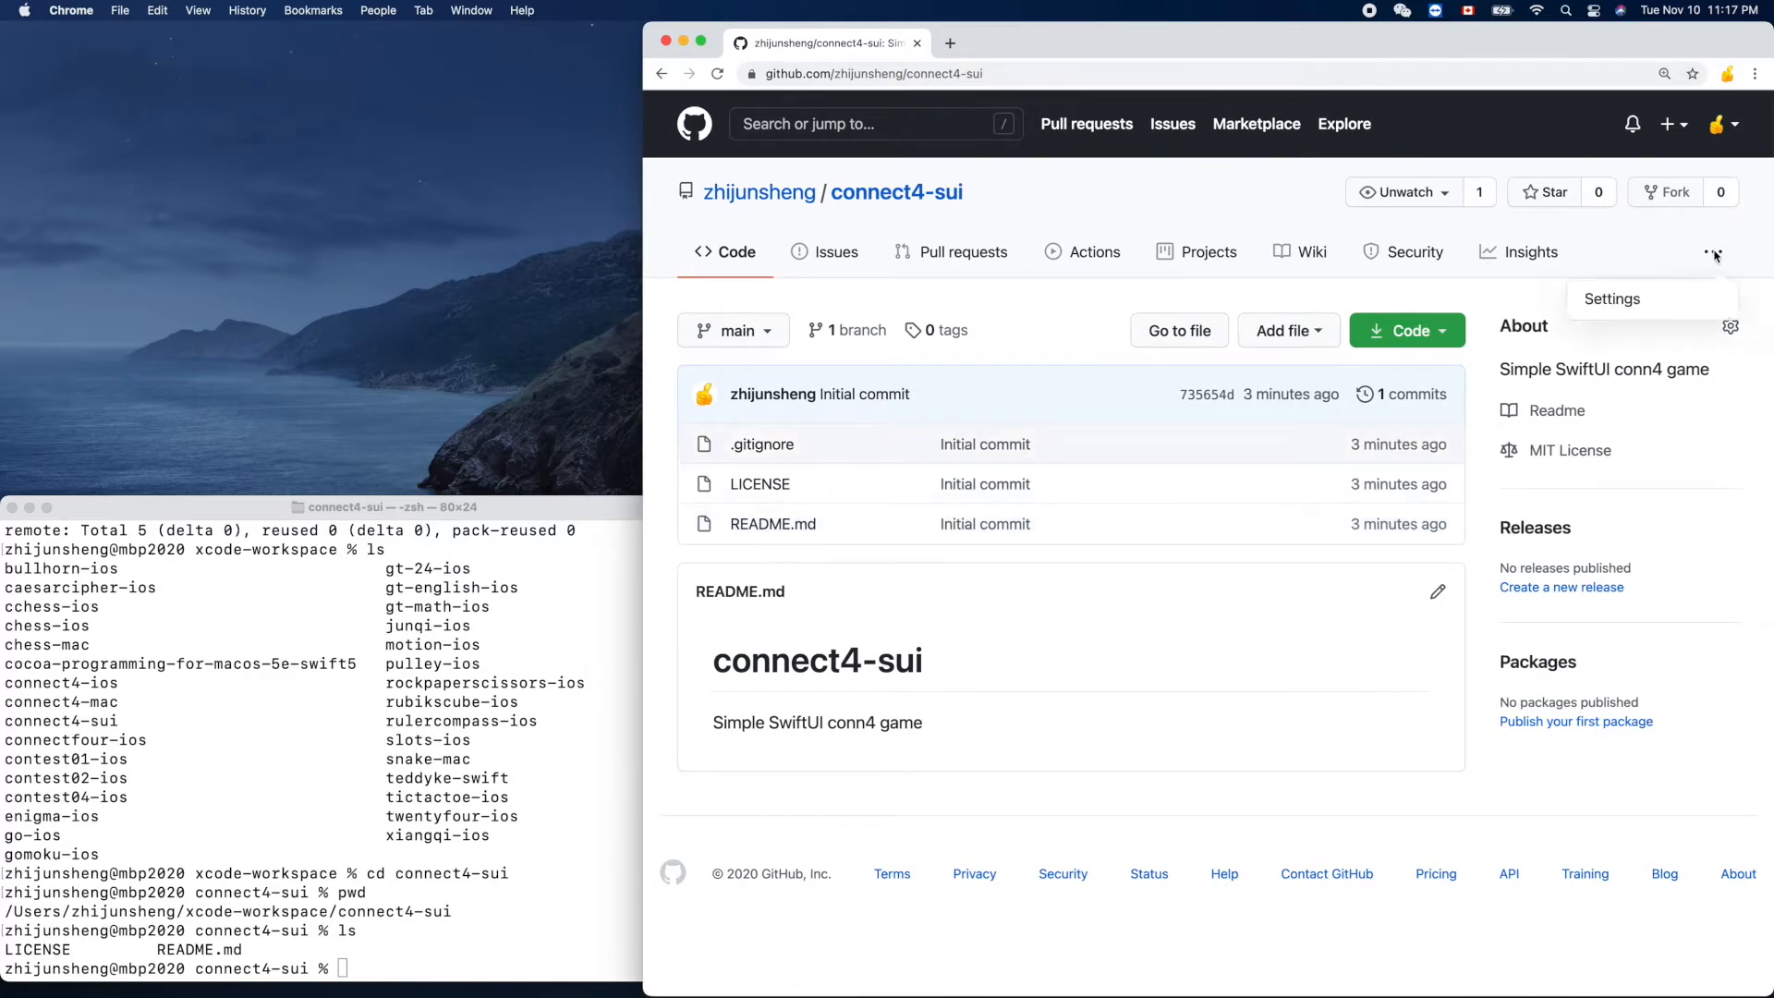
{"action": "left_click", "coordinate": [1612, 298]}
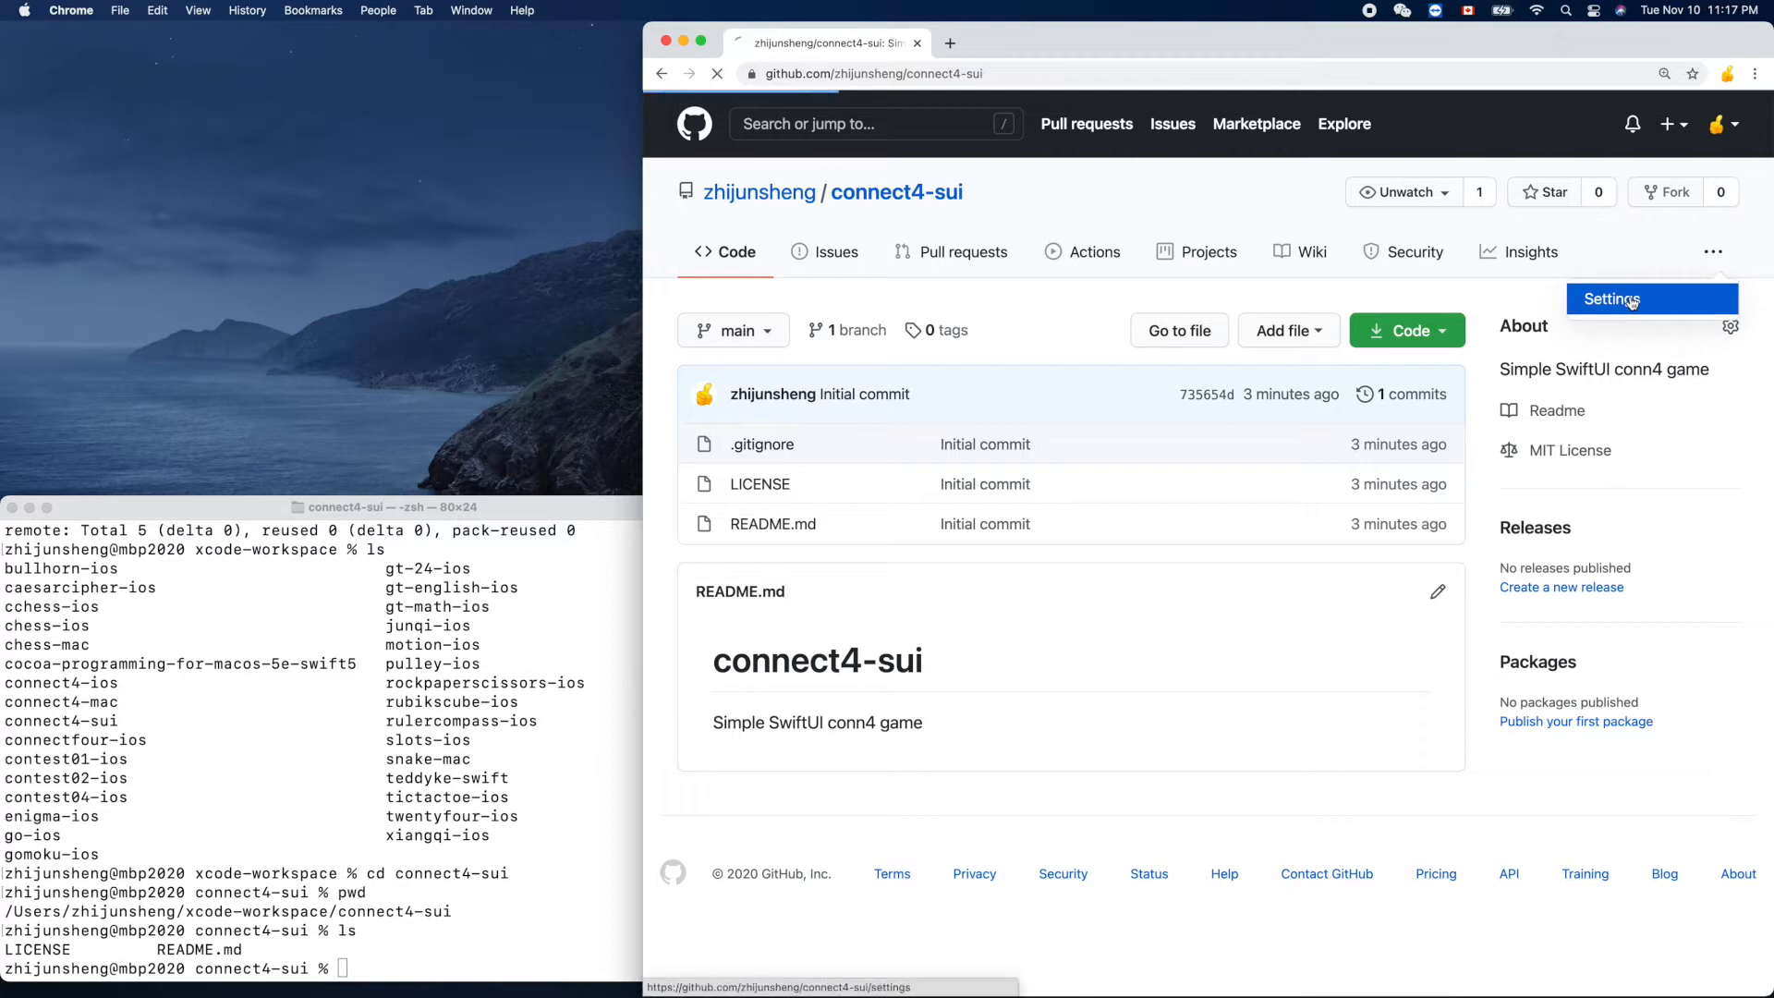
{"action": "left_click", "coordinate": [1611, 299]}
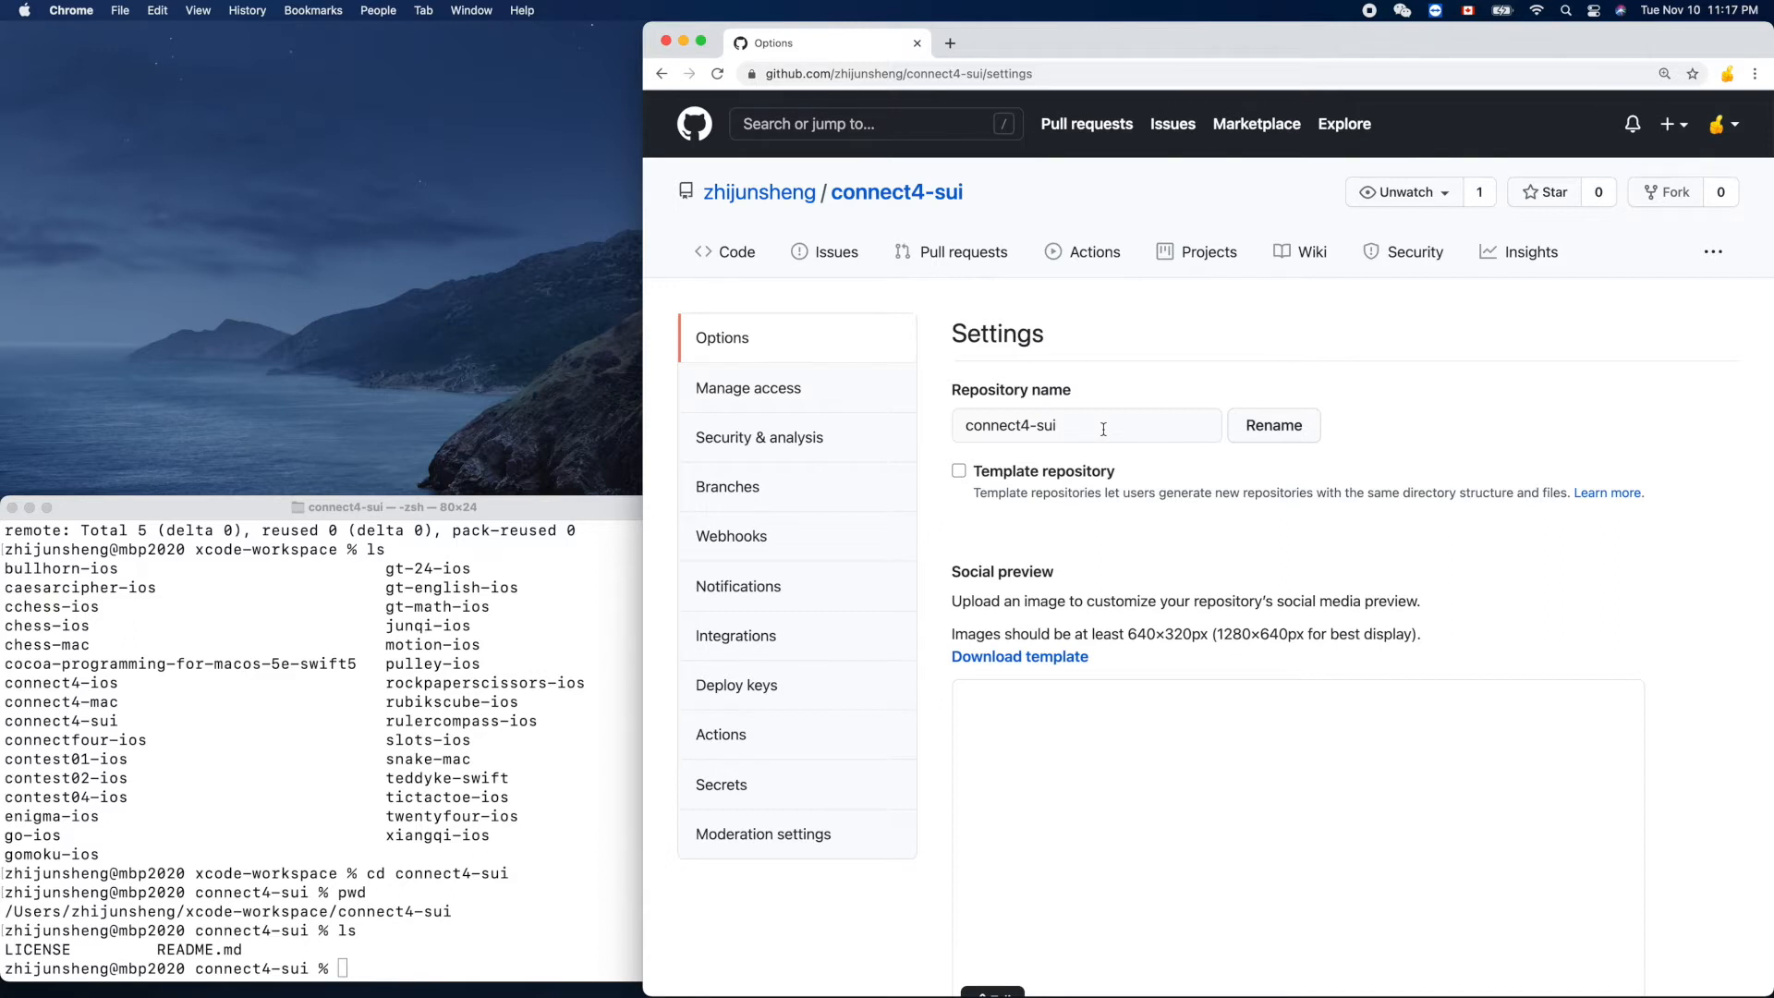
{"action": "mouse_move", "coordinate": [428, 895]}
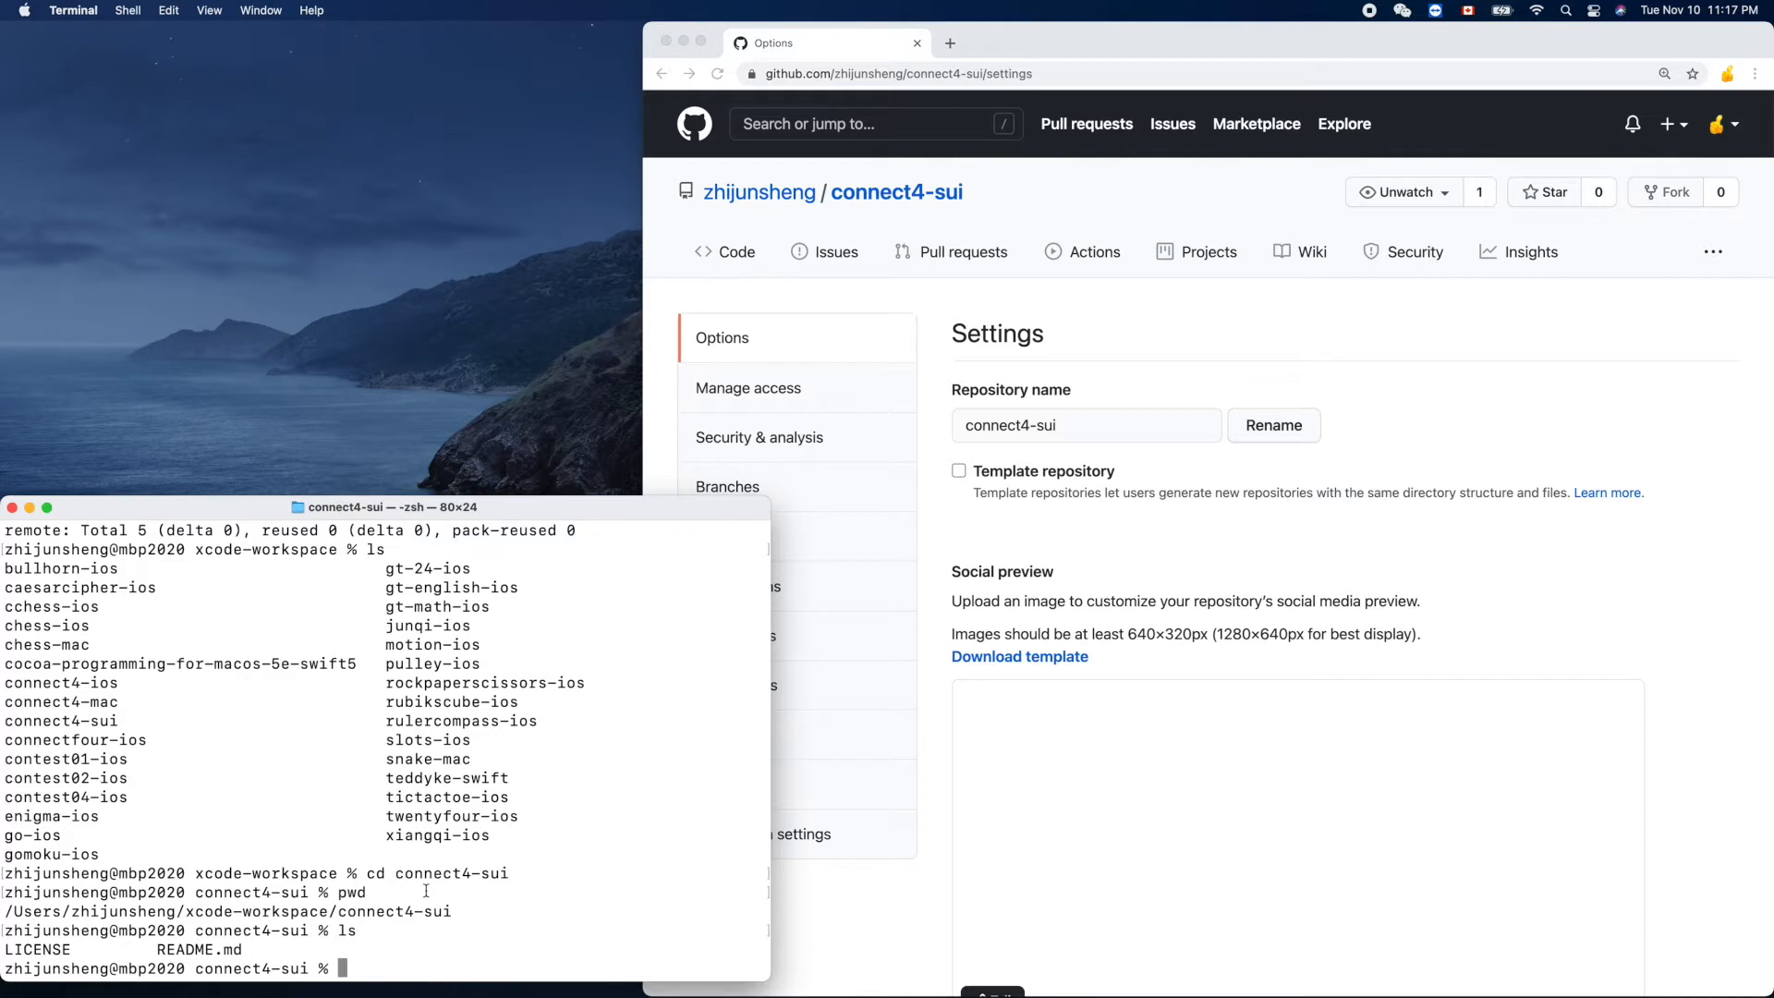
Step: Move up to xcode-workspace with cd .. and enter rm -rf connect4-sui
{"action": "type", "text": "cd .."}
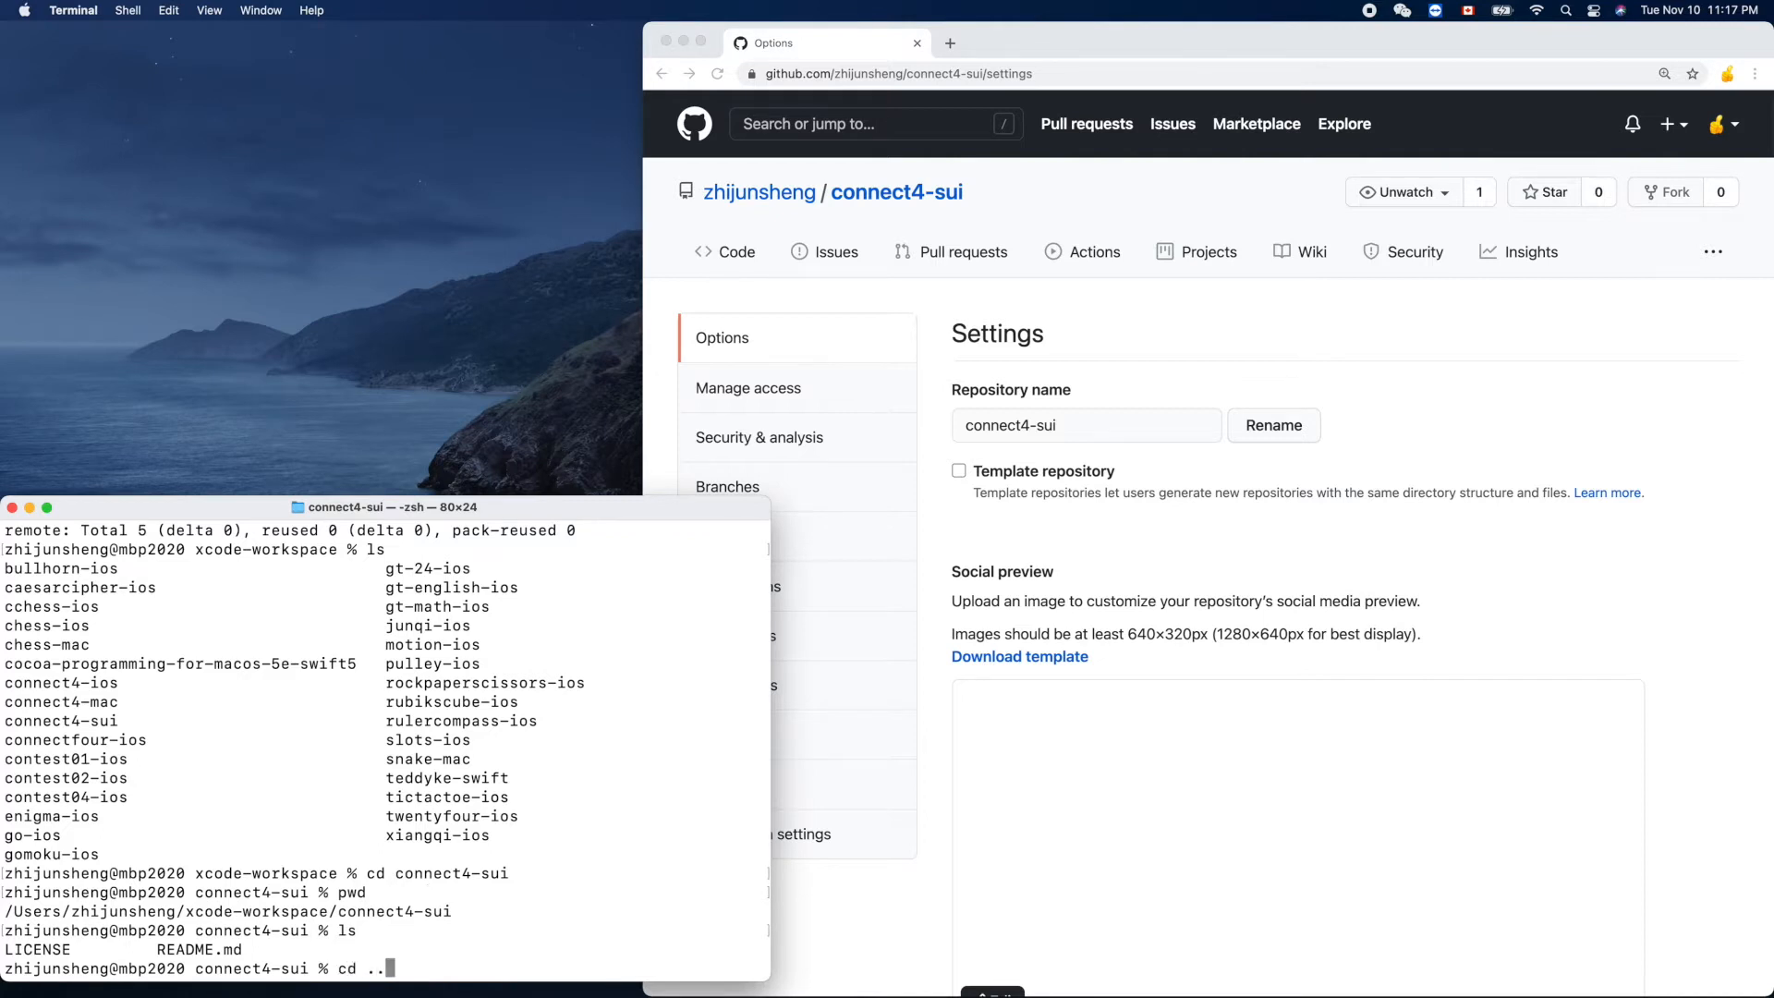
{"action": "key", "text": "Return"}
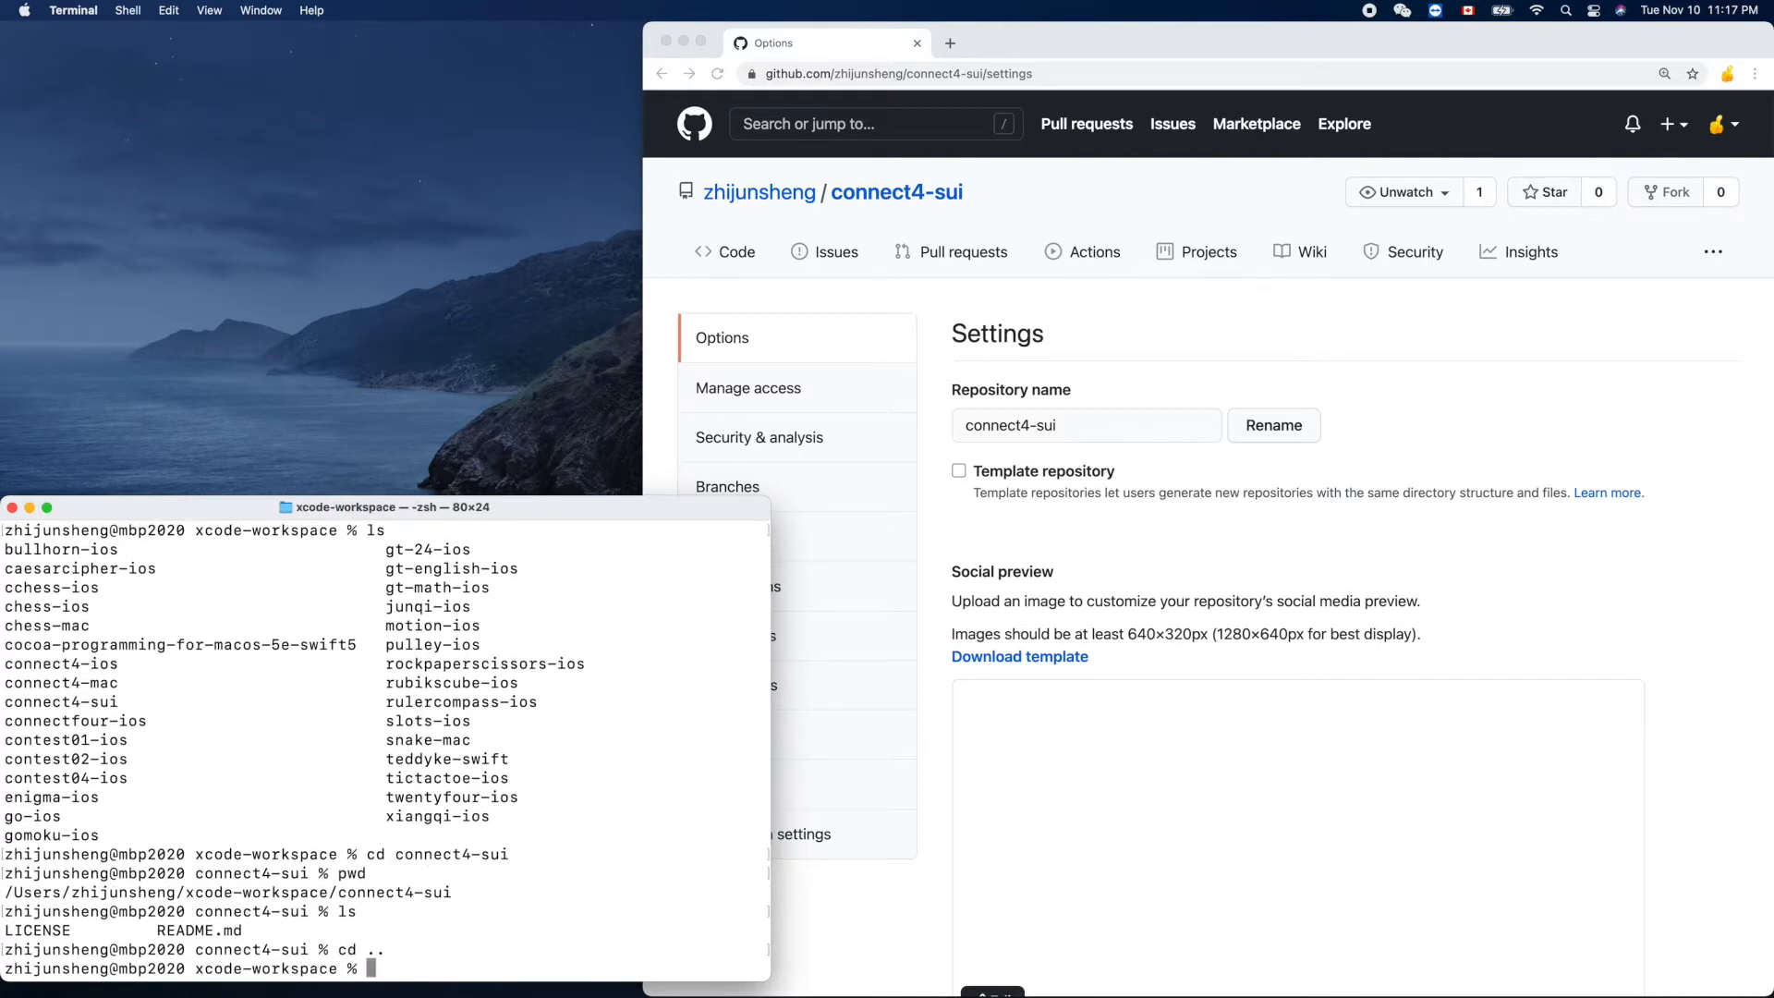
{"action": "type", "text": "rm"}
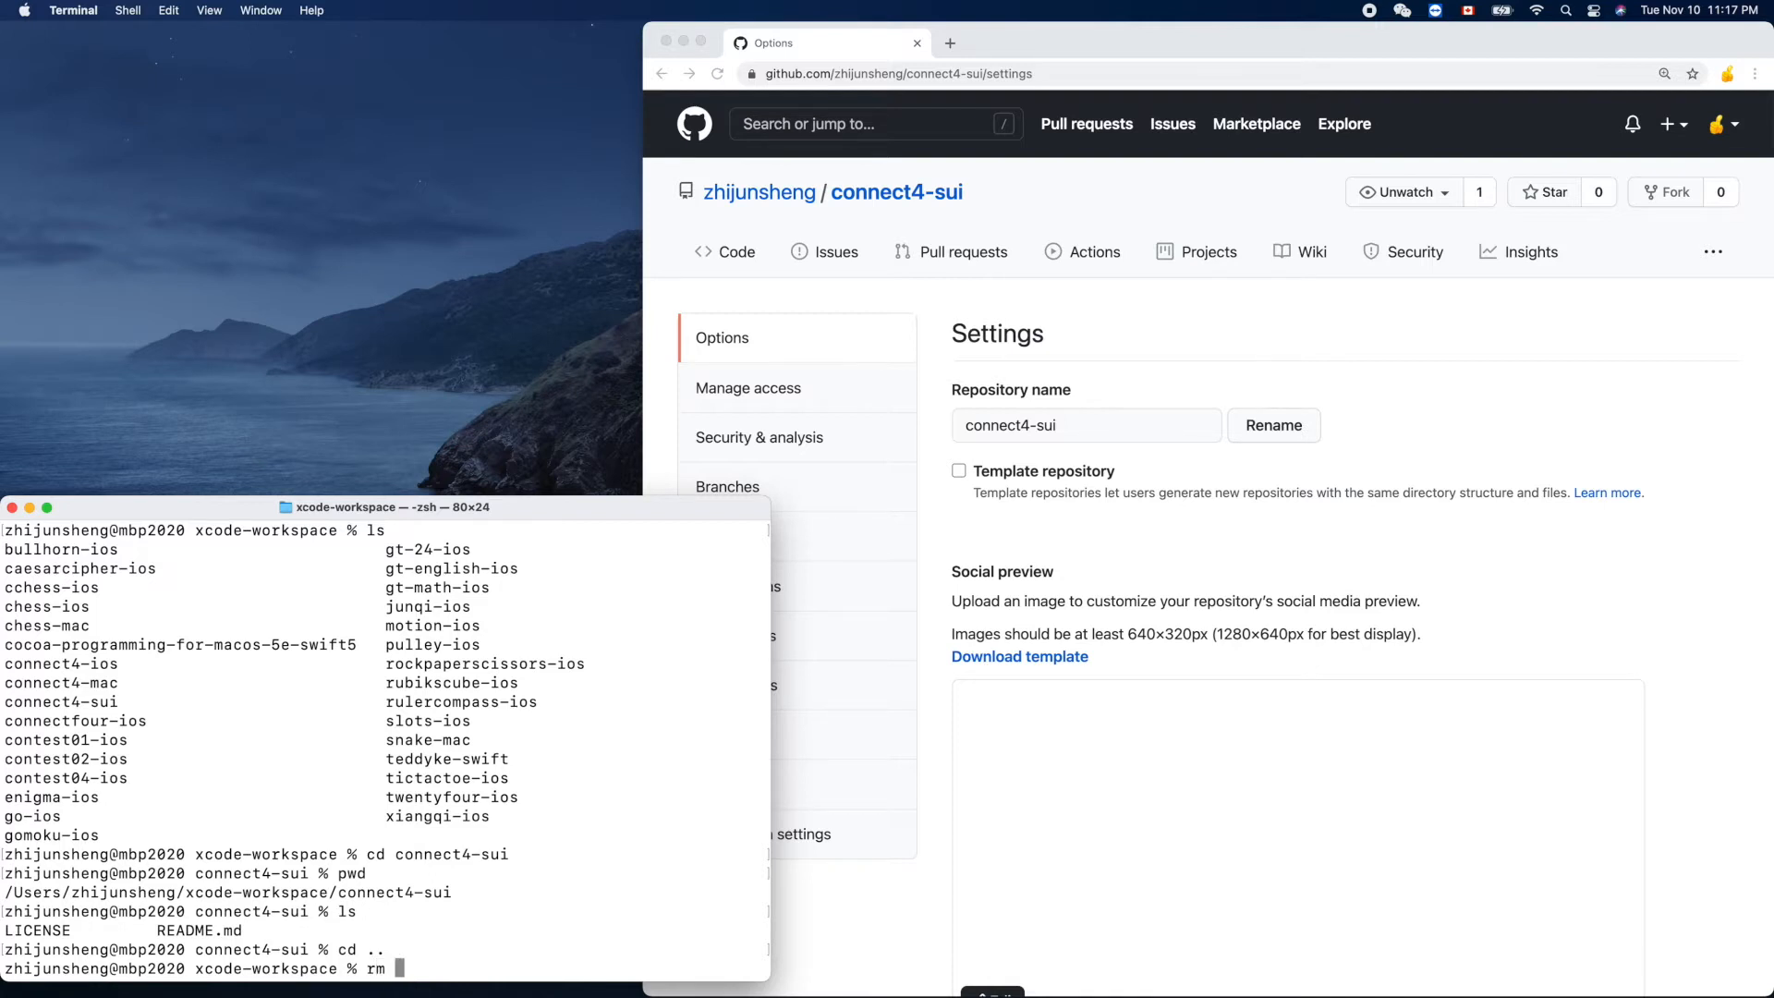
{"action": "type", "text": "-rf"}
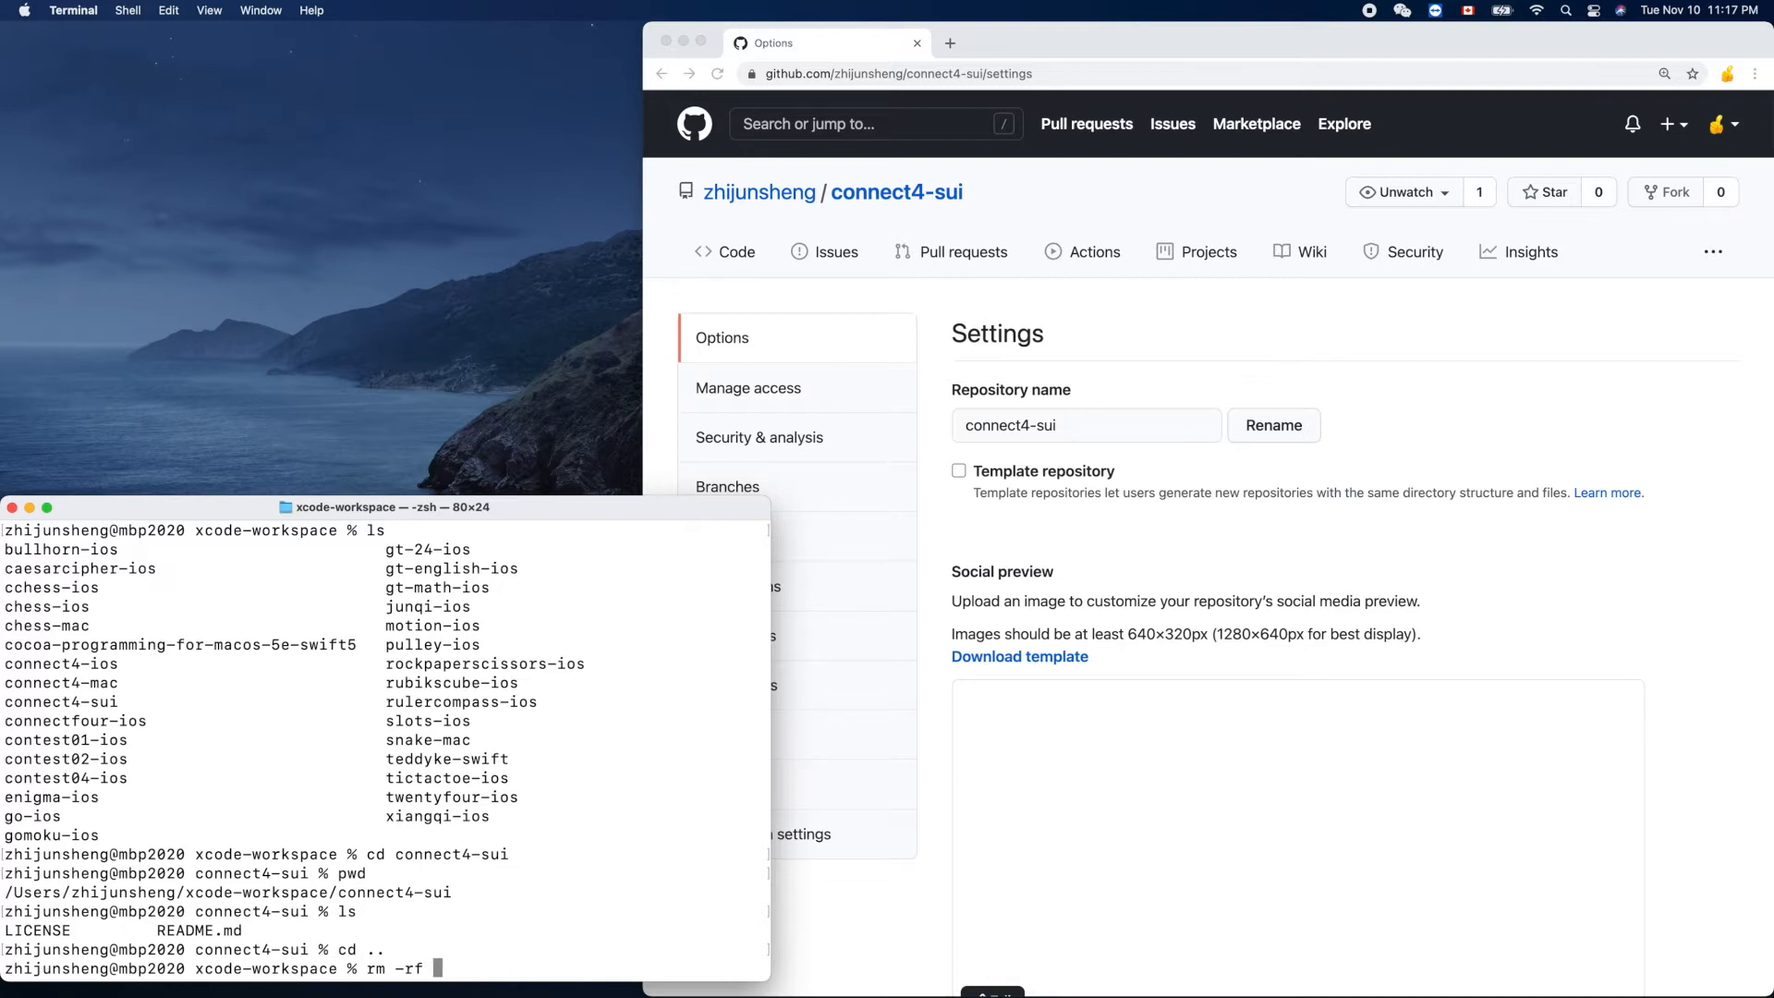
{"action": "type", "text": "connect4-sui"}
{"action": "type", "text": "ls"}
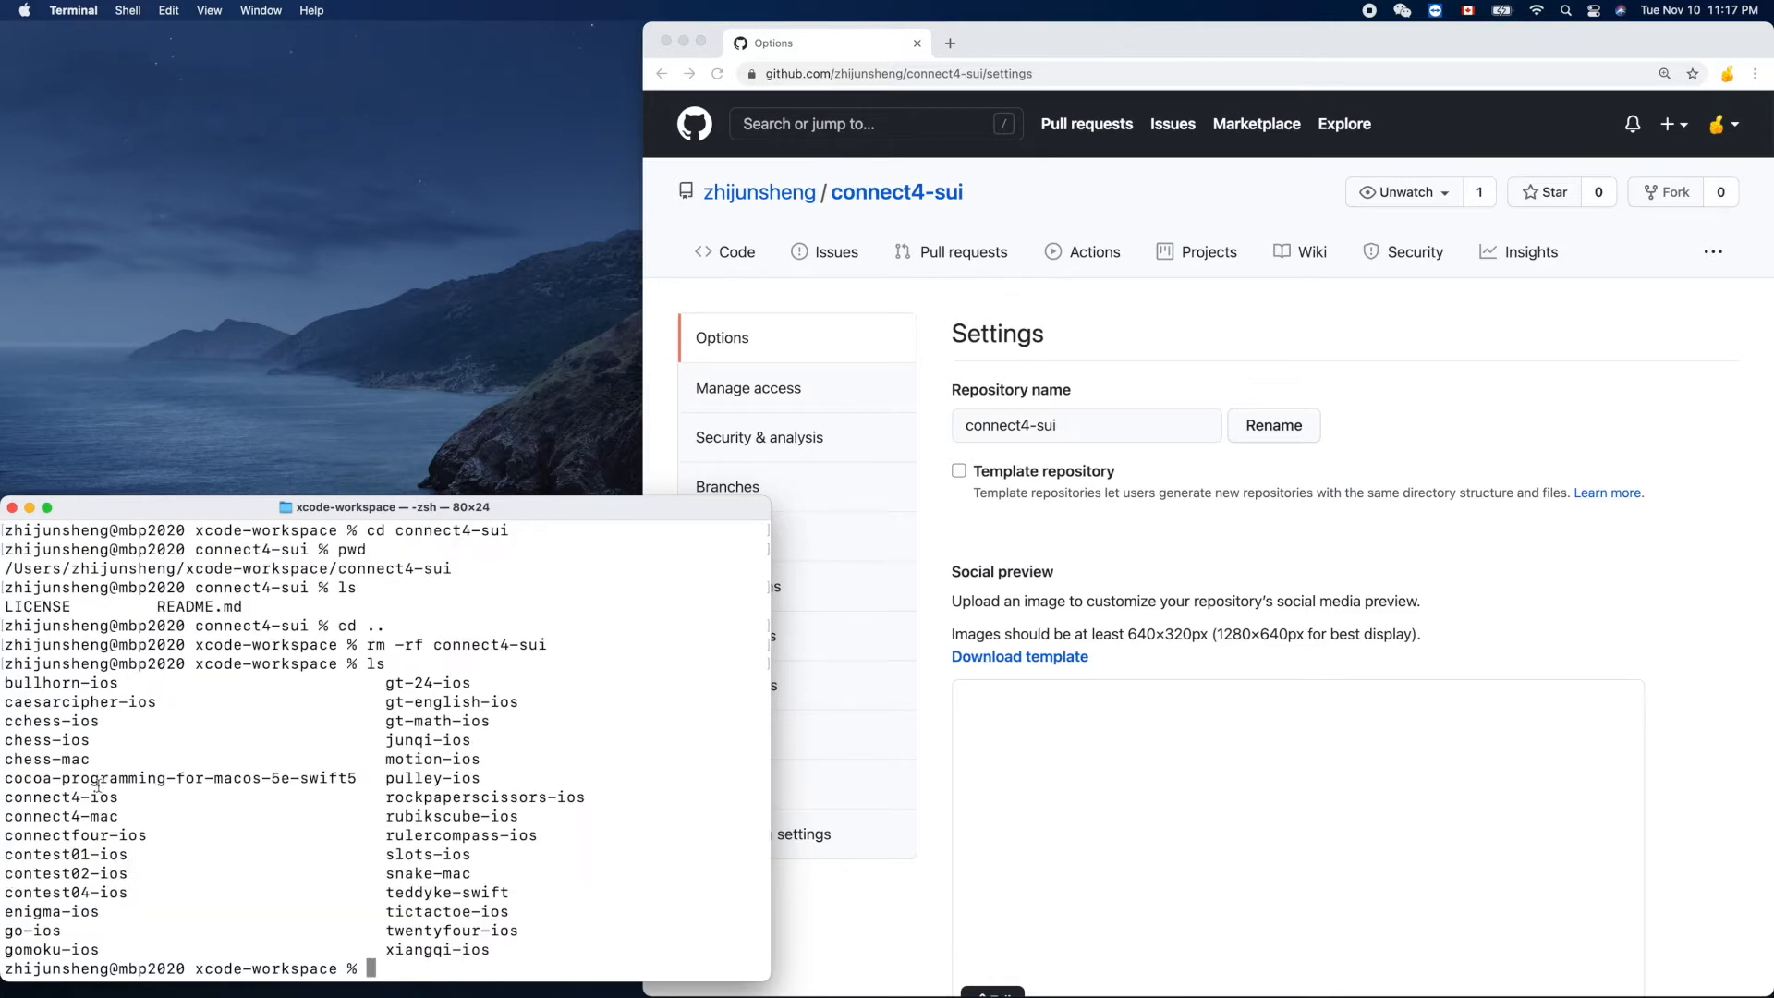
{"action": "mouse_move", "coordinate": [232, 833]}
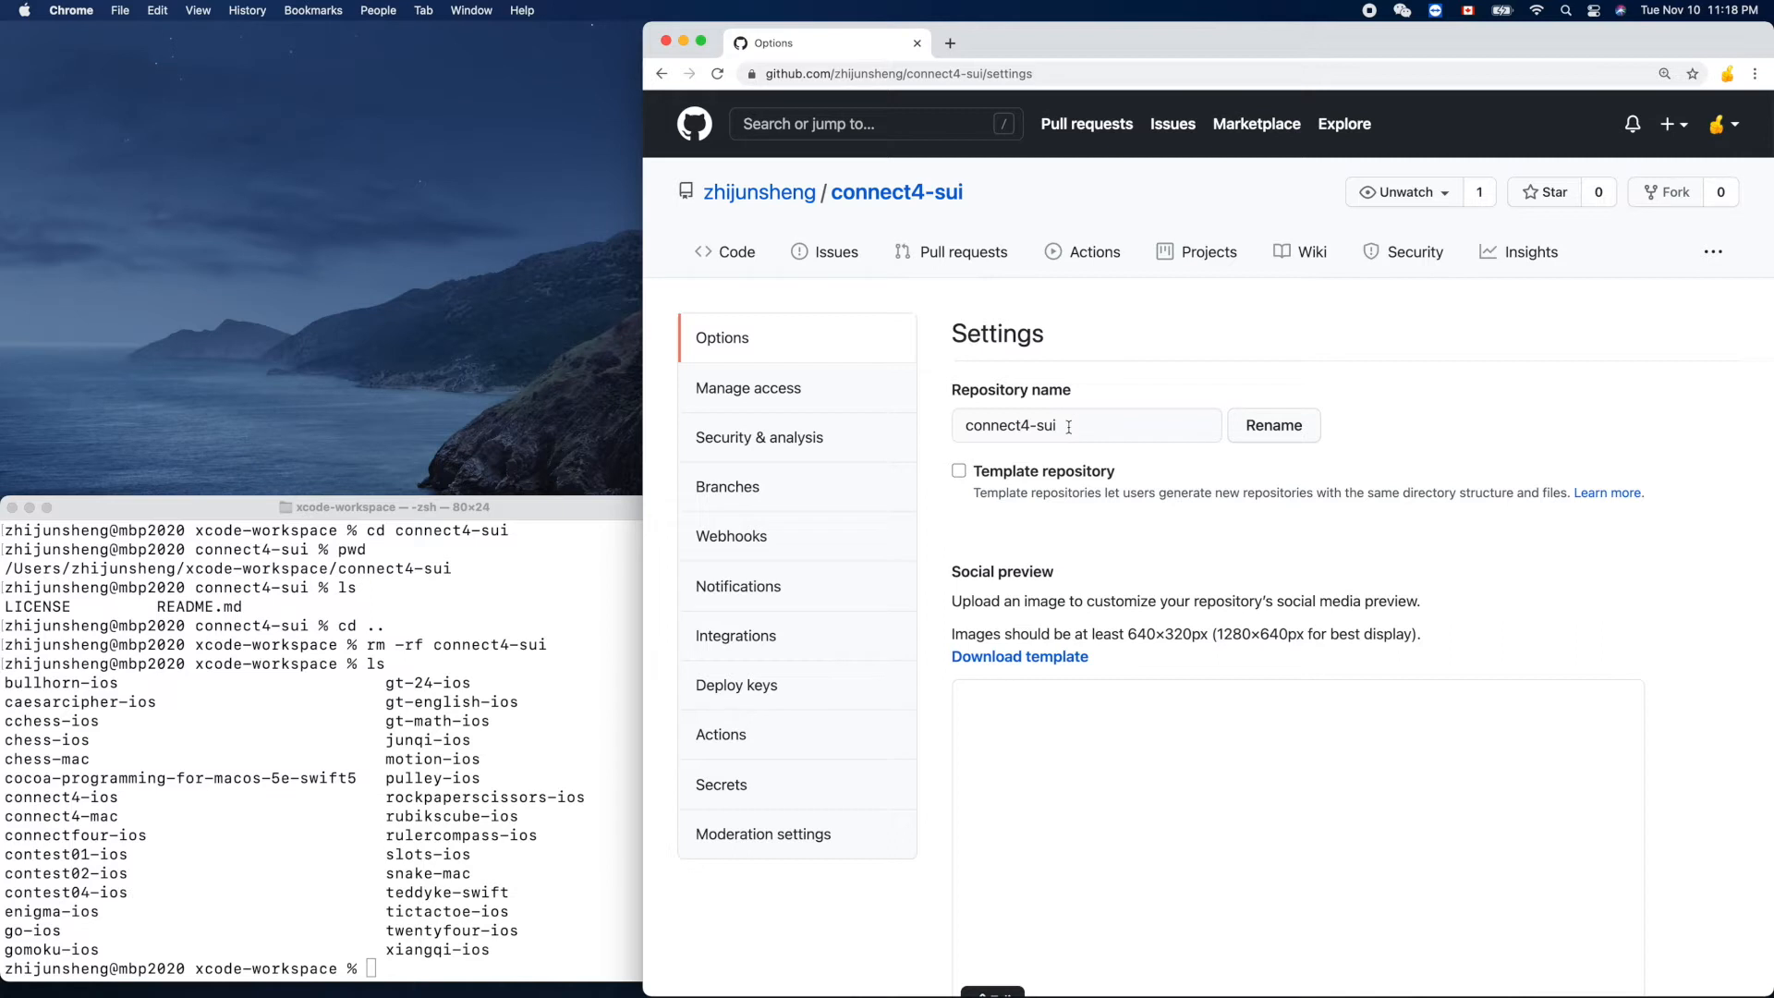
Step: Edit the repository name field to connect4-swiftui-ios and apply Rename
{"action": "left_click", "coordinate": [1085, 425]}
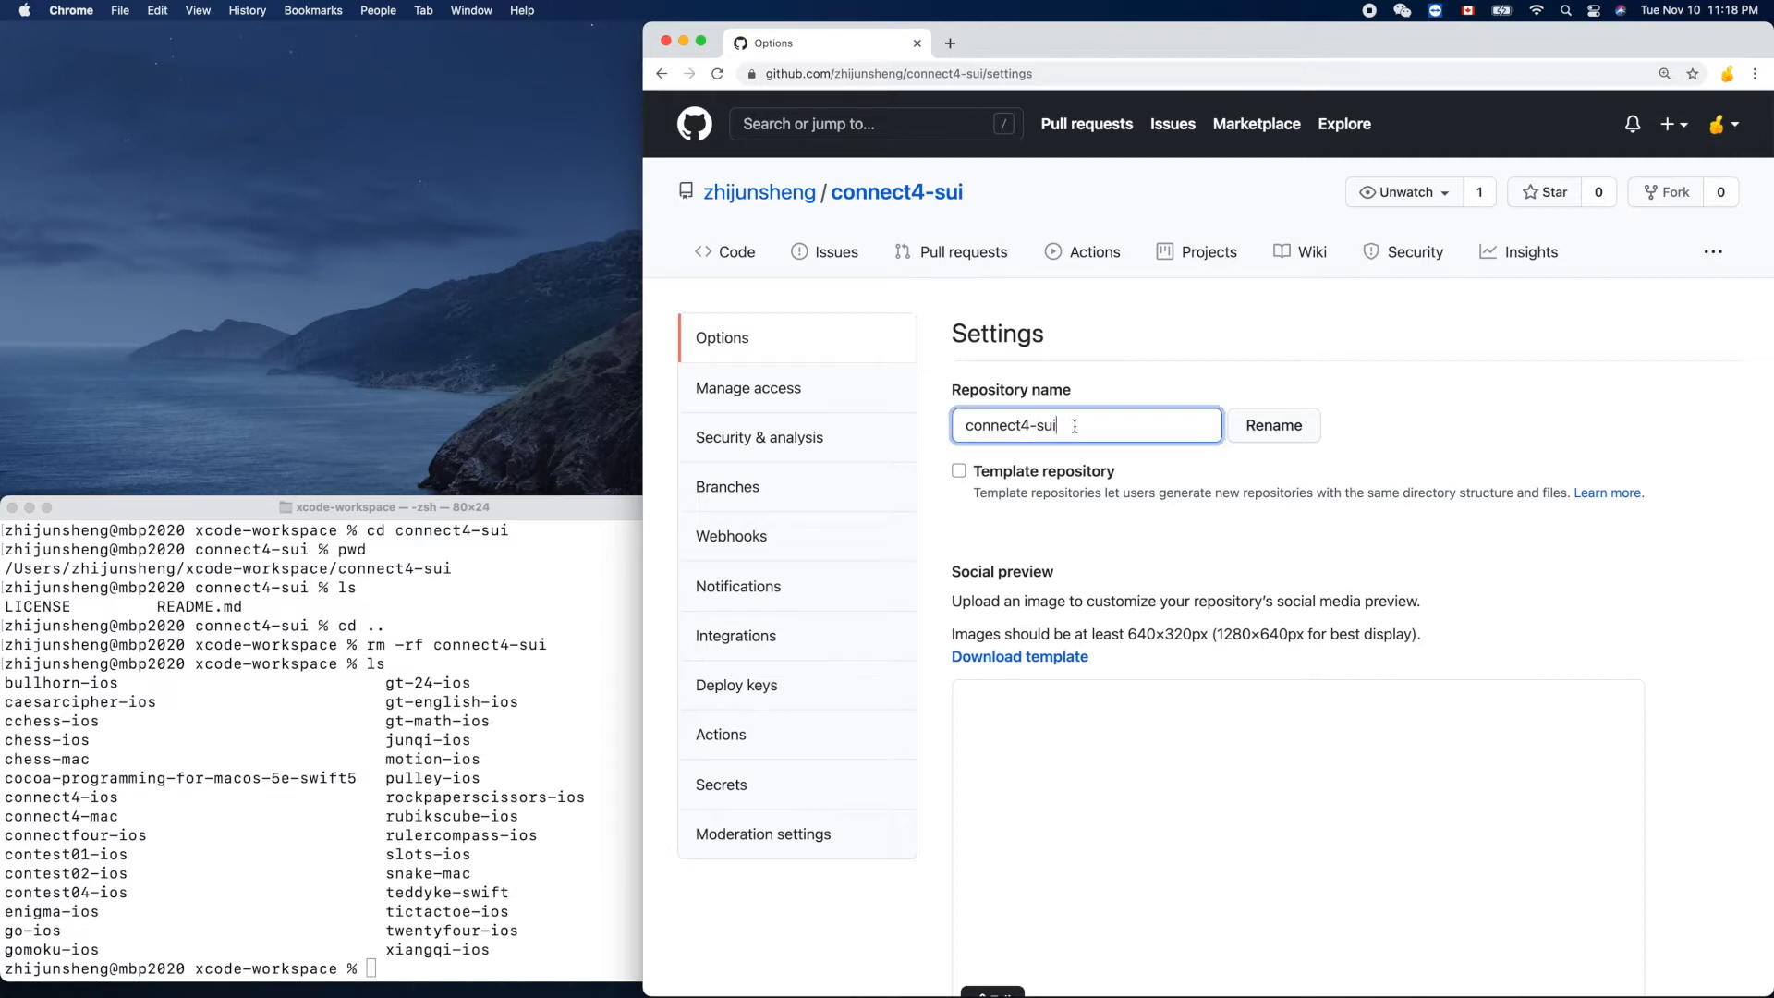
{"action": "type", "text": "-"}
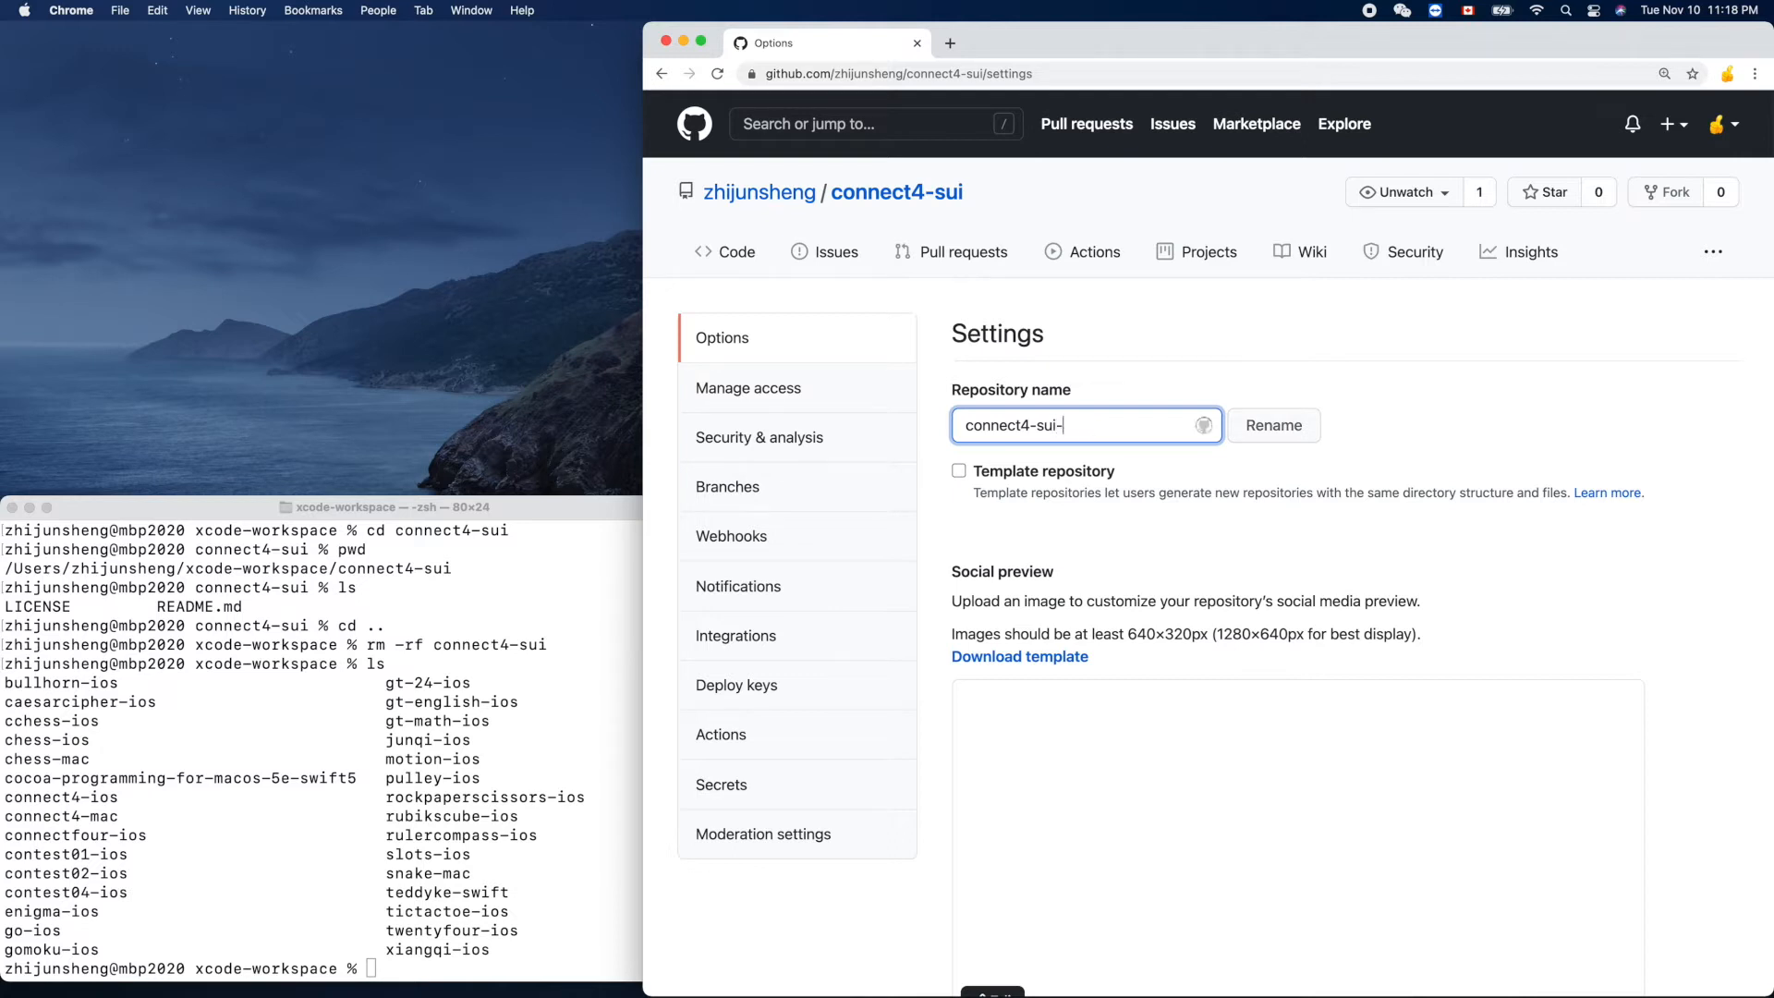
{"action": "type", "text": "ios"}
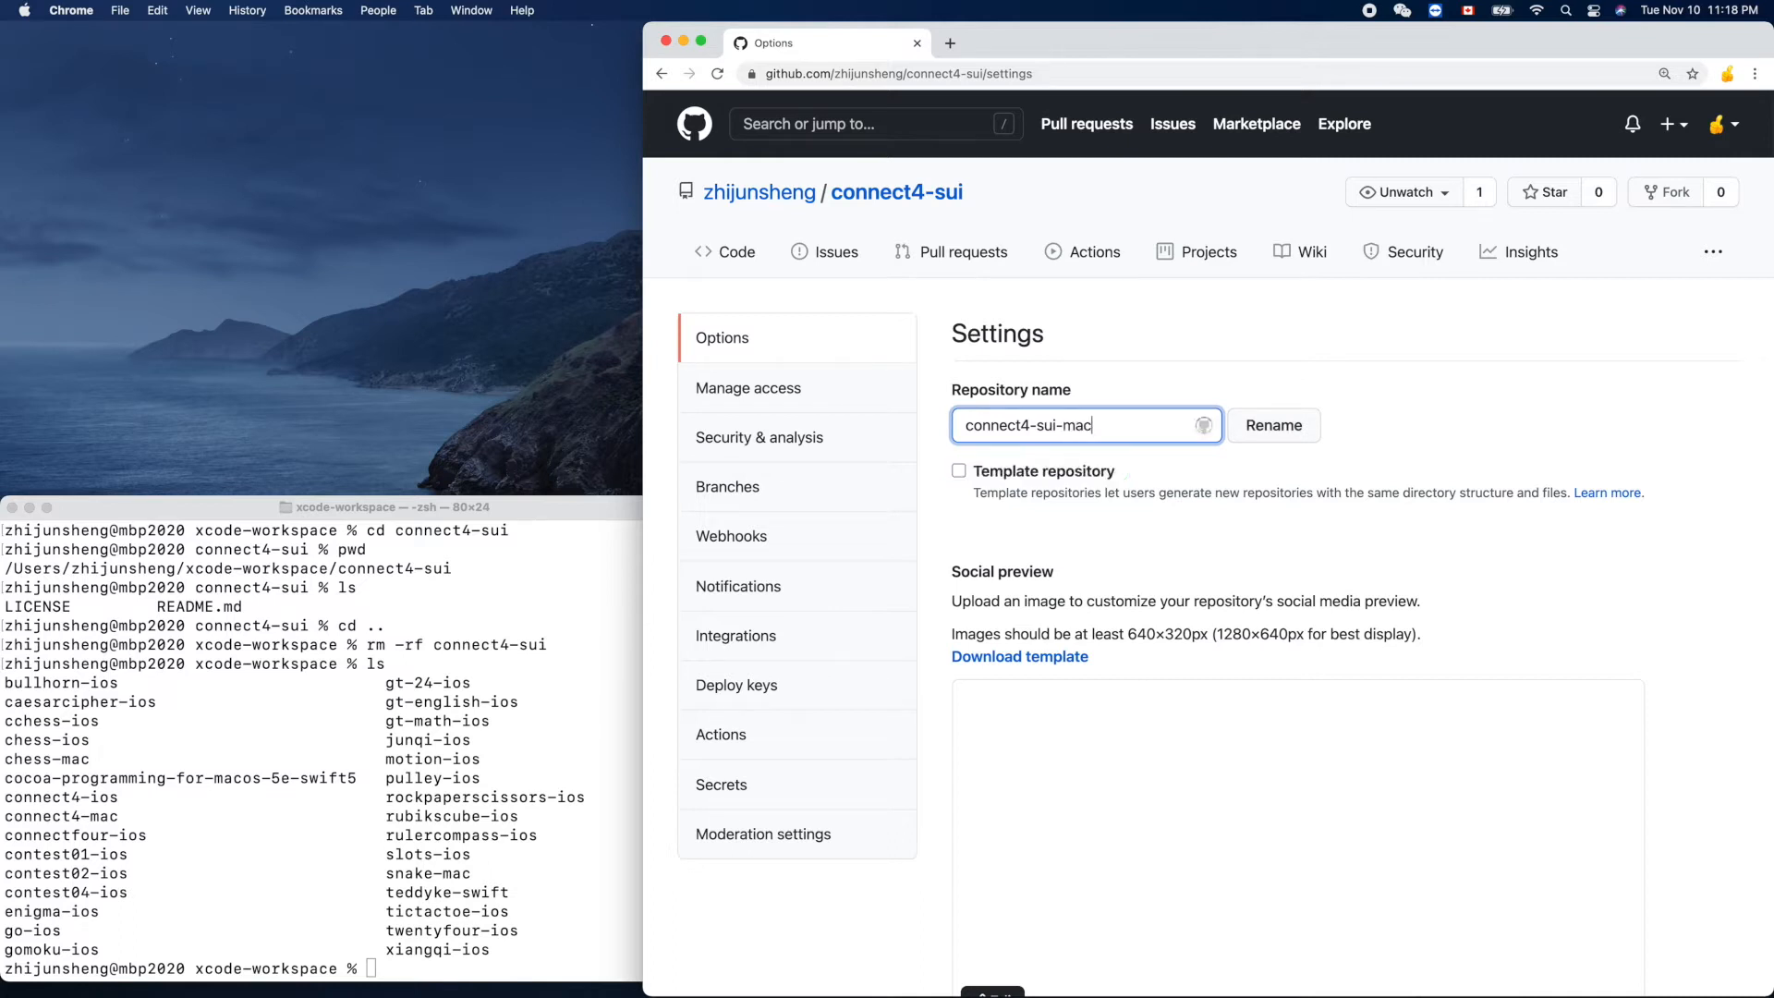
{"action": "type", "text": "o"}
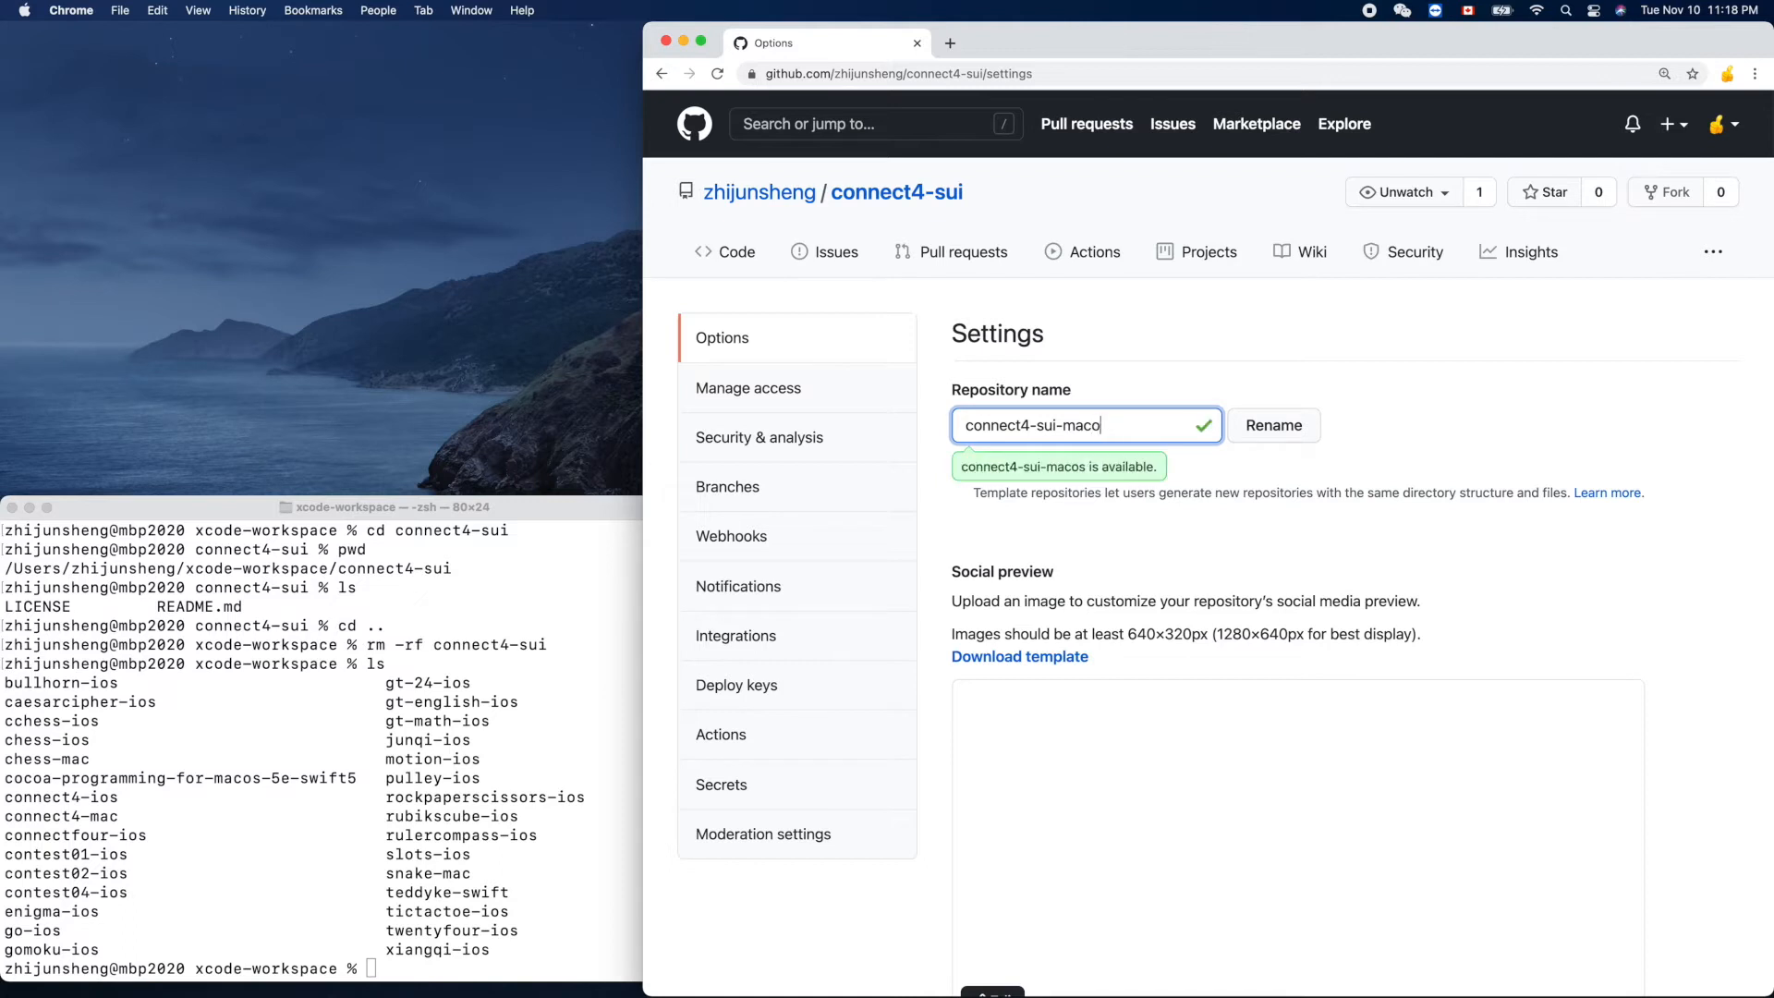
{"action": "key", "text": "Backspace"}
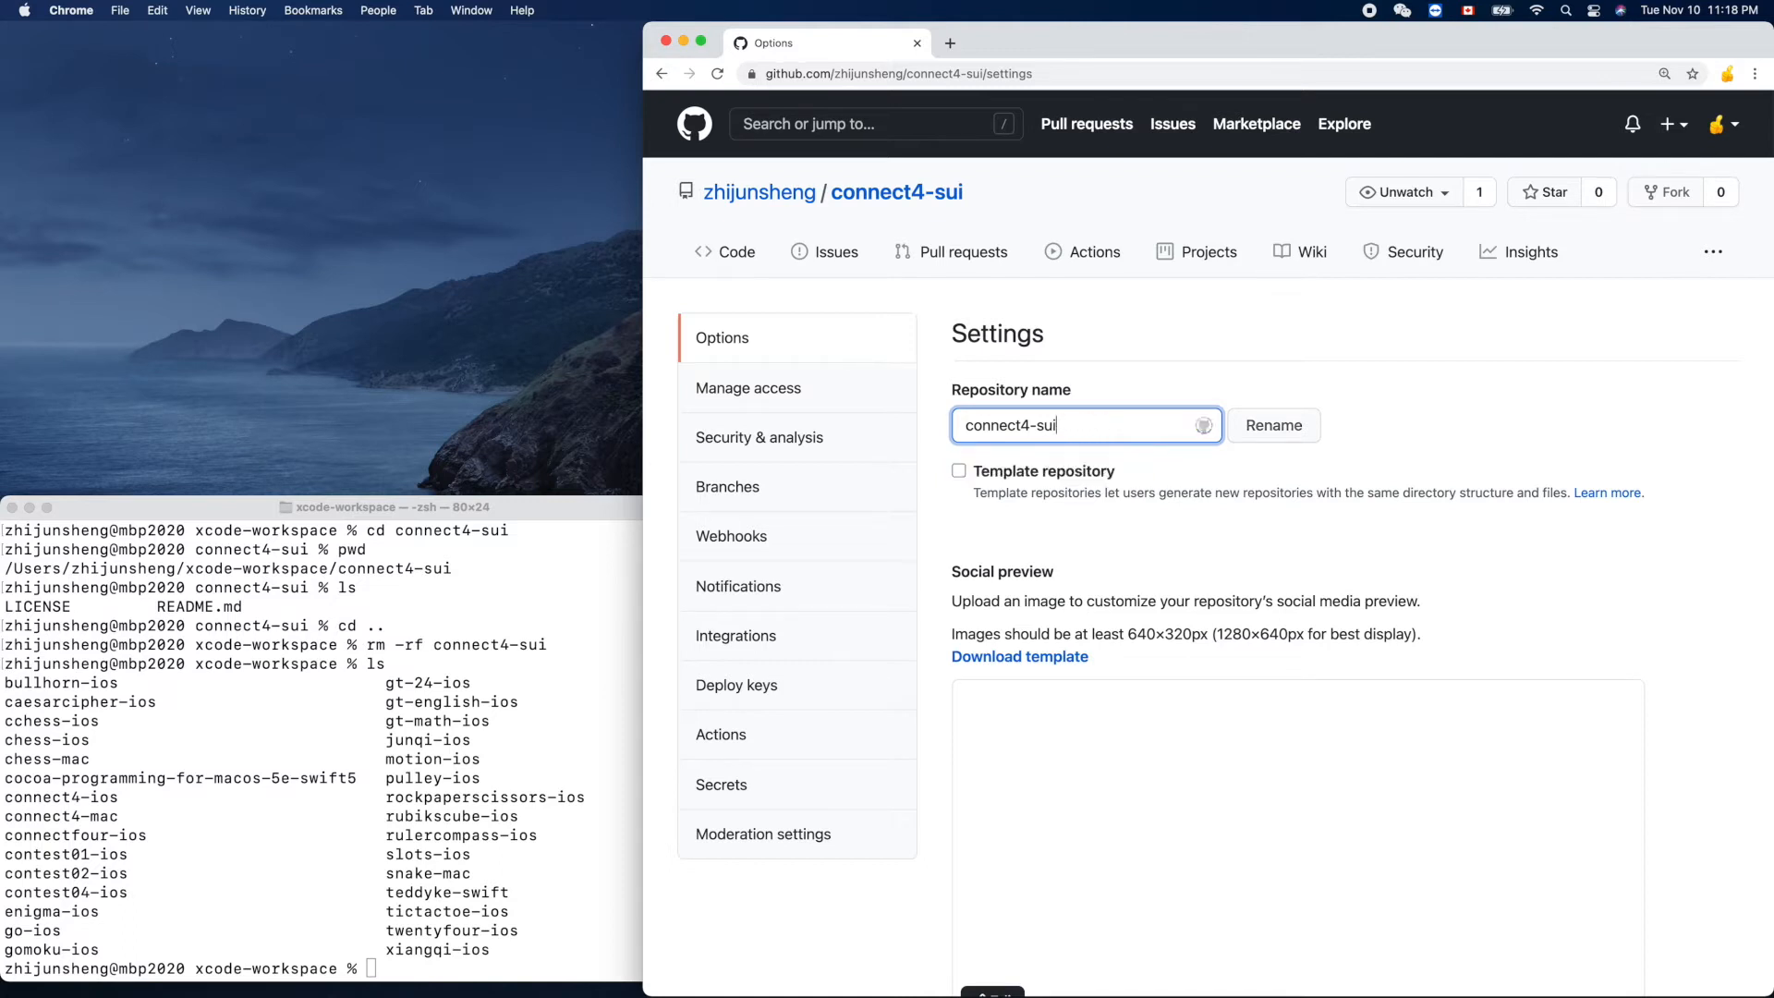
{"action": "type", "text": "-io"}
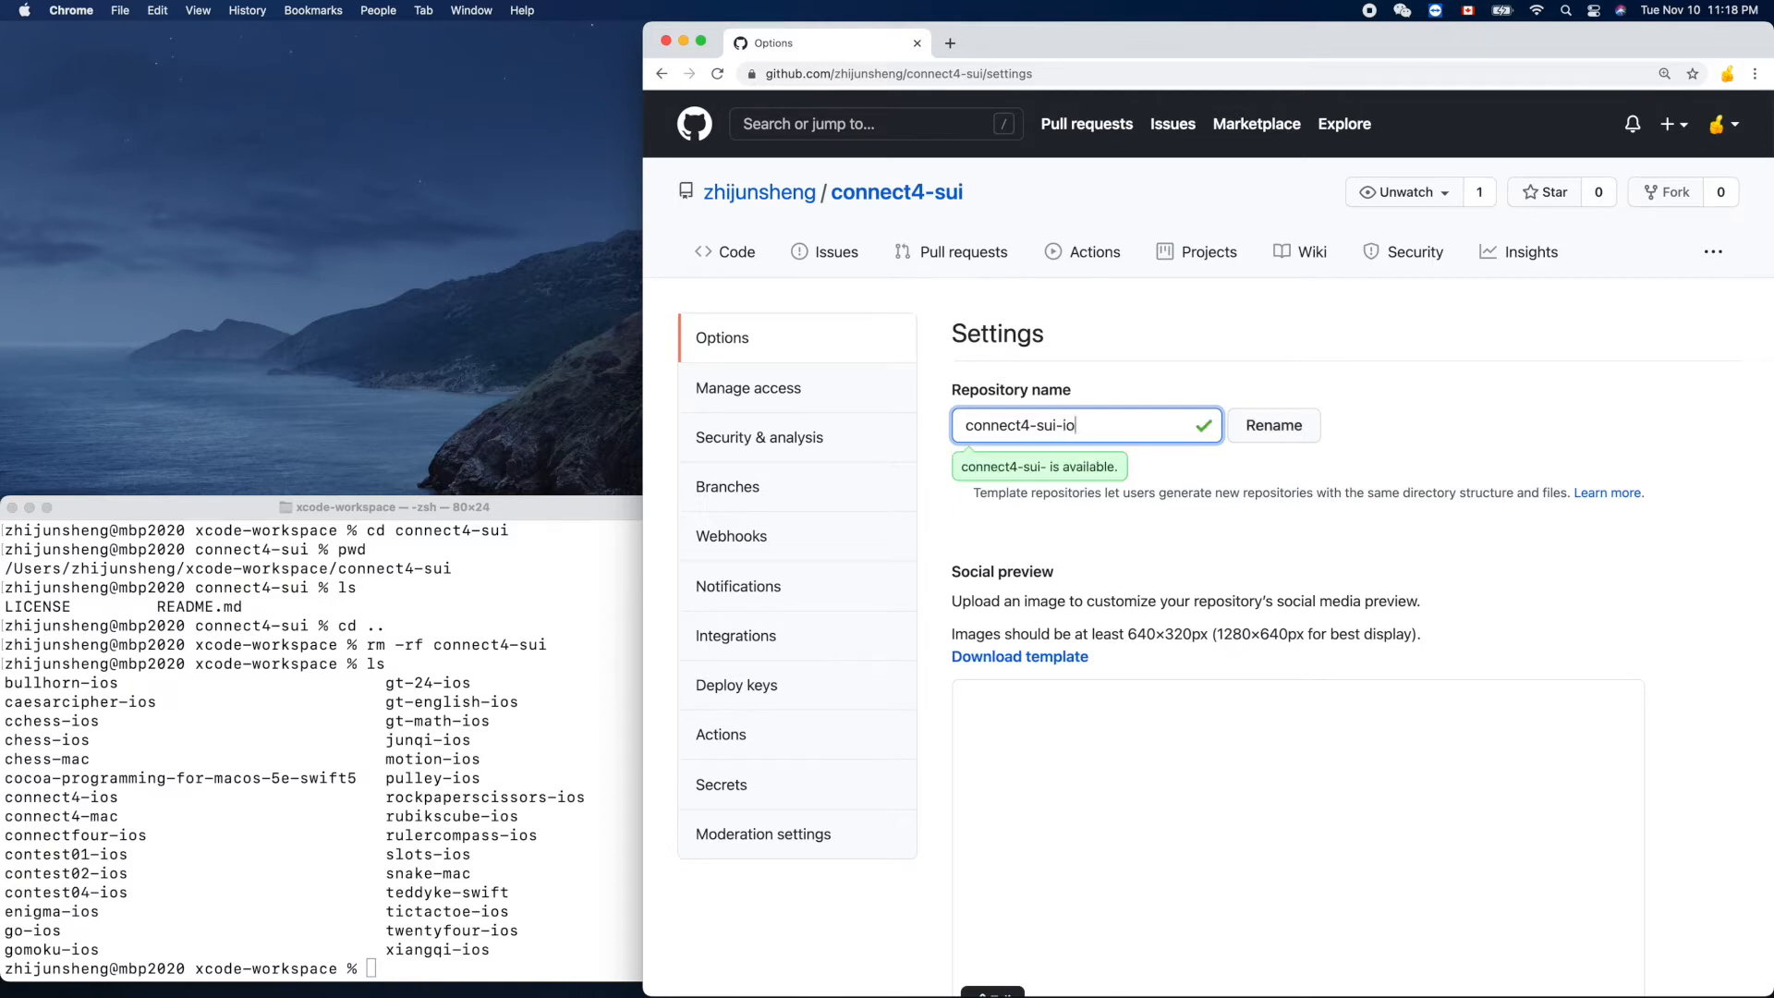
{"action": "type", "text": "s"}
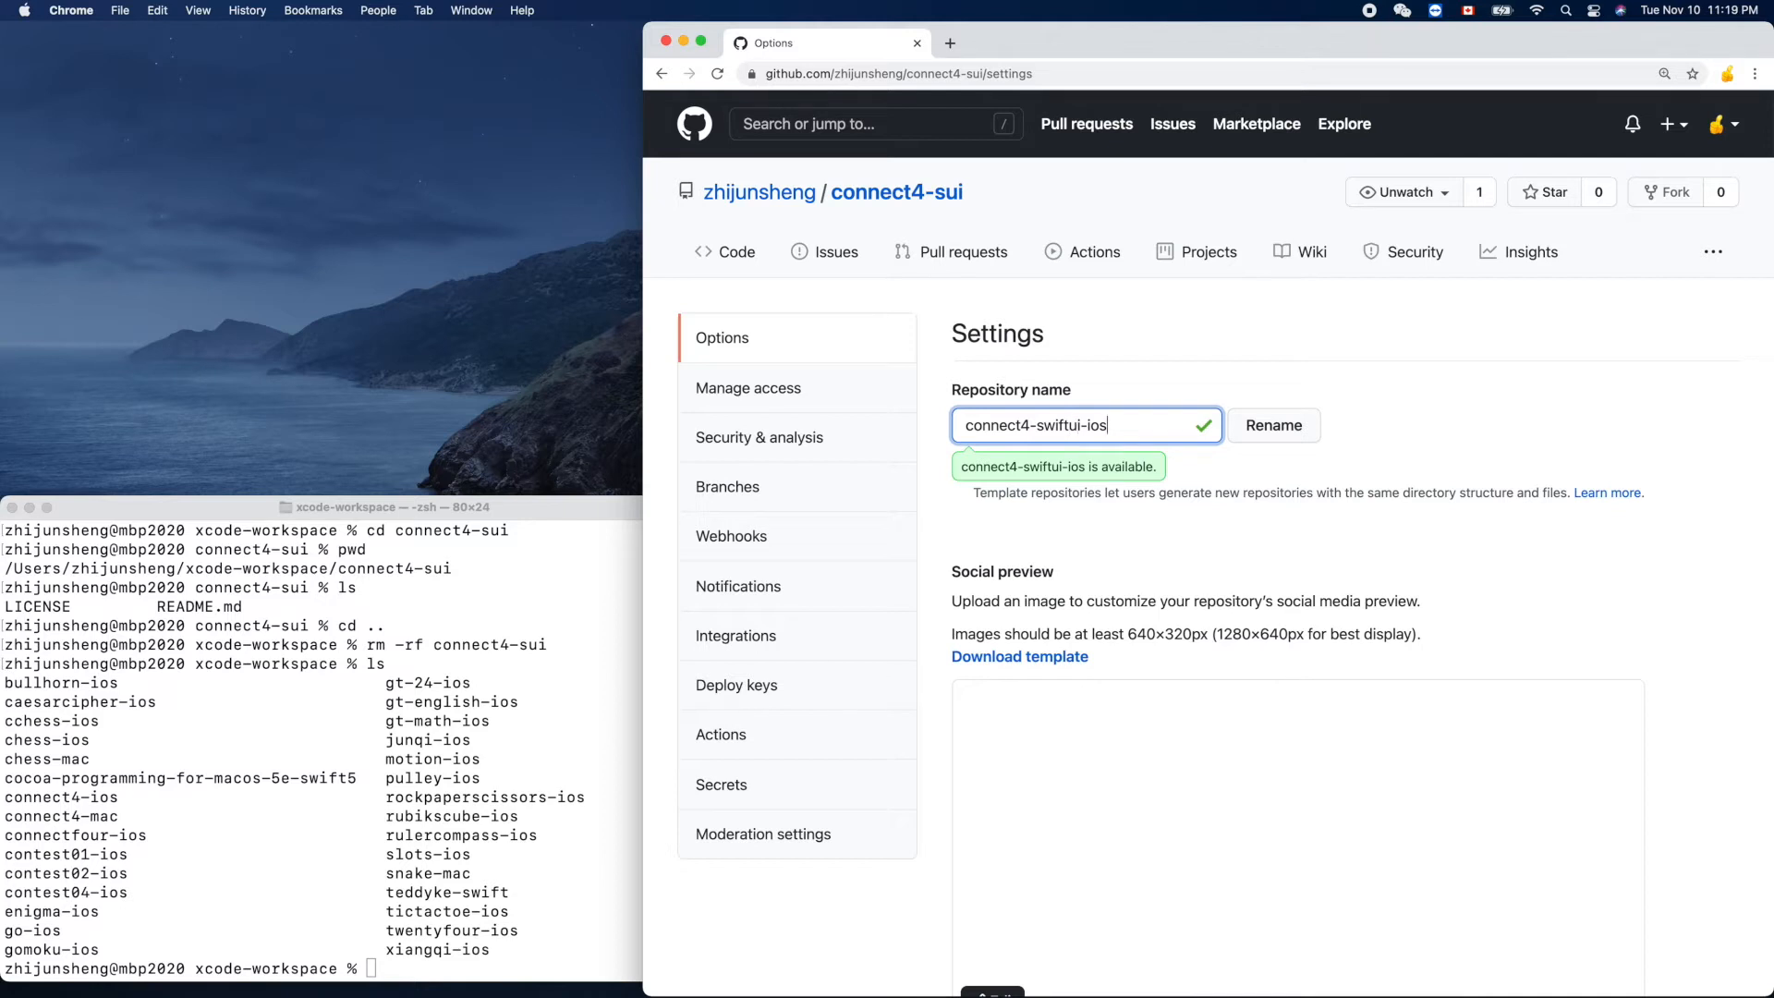
{"action": "mouse_move", "coordinate": [1273, 425]}
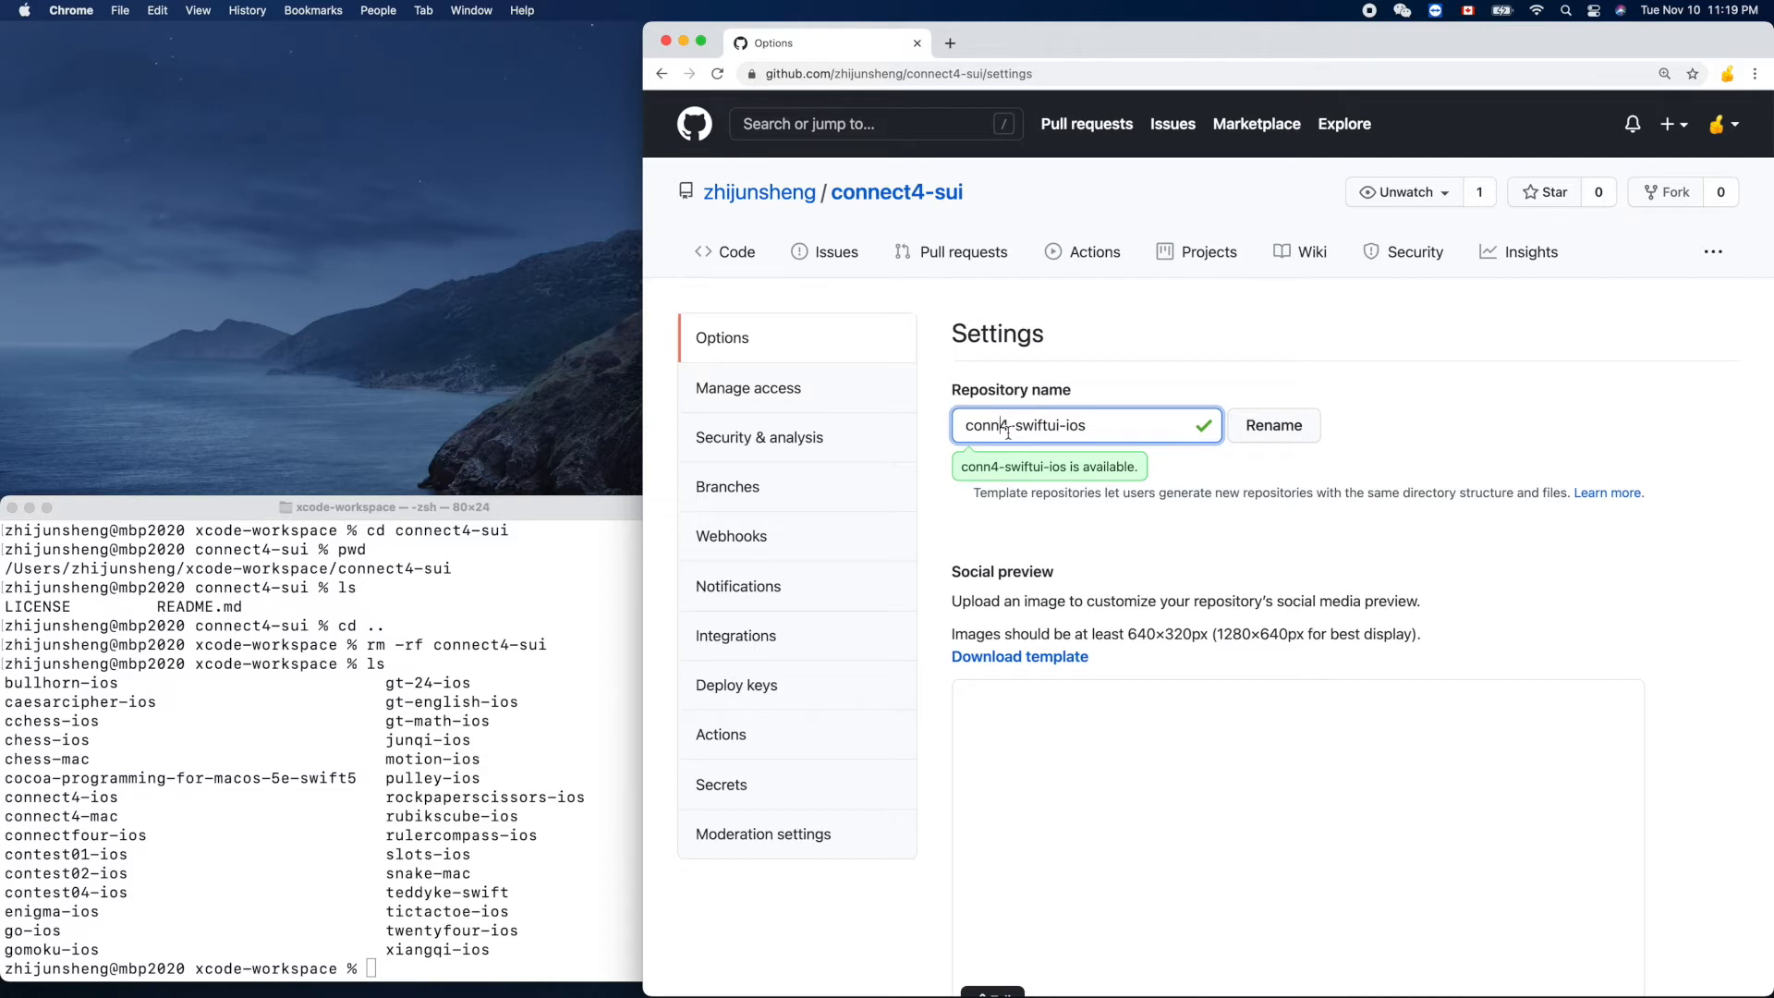
{"action": "mouse_move", "coordinate": [1146, 451]}
{"action": "type", "text": "ect"}
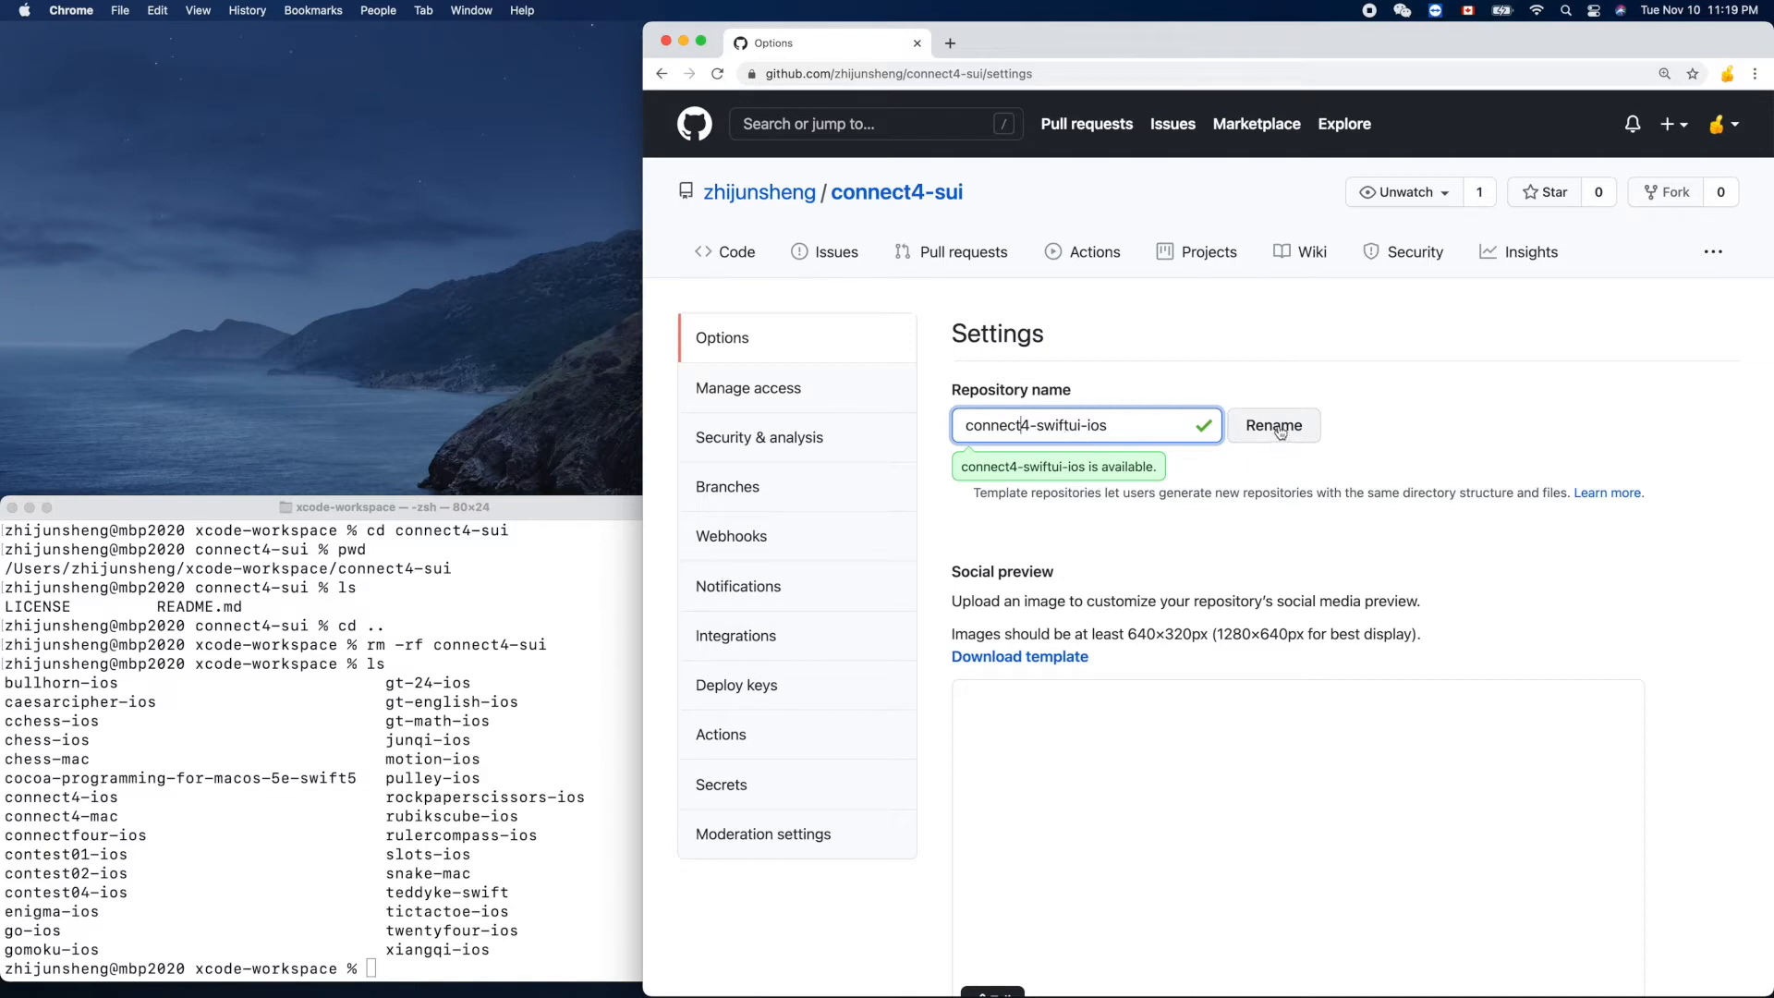
{"action": "left_click", "coordinate": [1273, 425]}
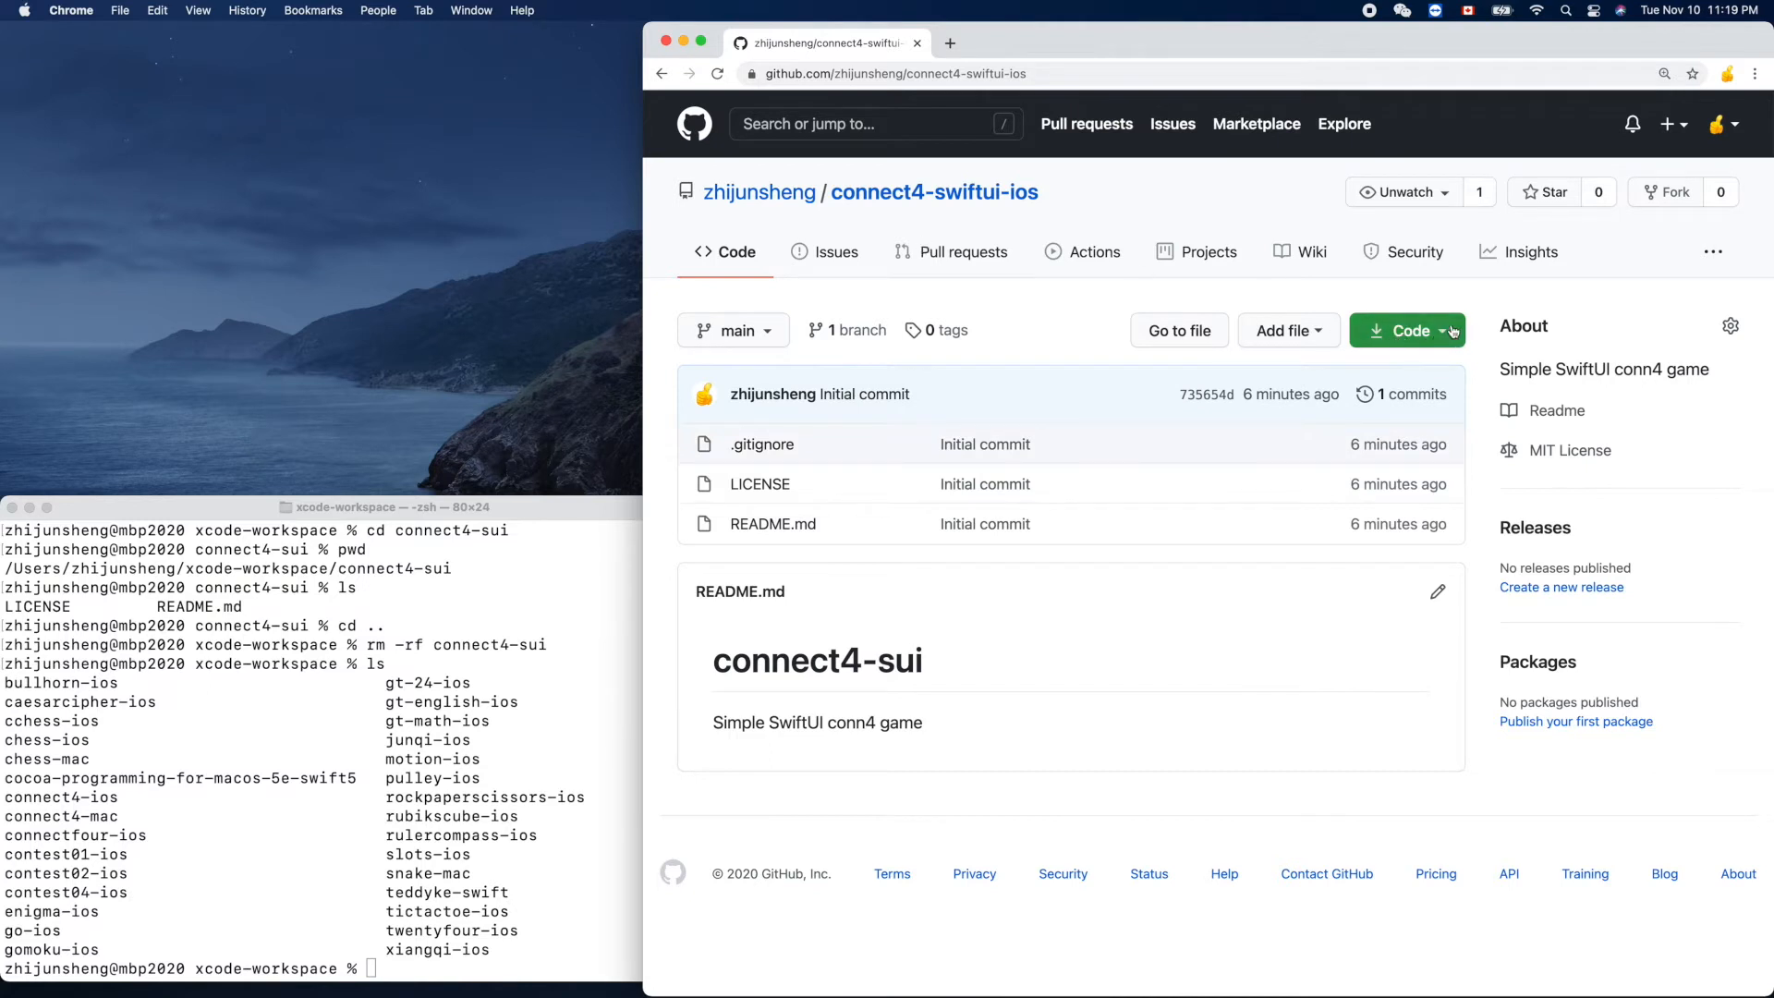
Step: Copy connect4-swiftui-ios's HTTPS clone URL from the green Code menu
{"action": "left_click", "coordinate": [1407, 331]}
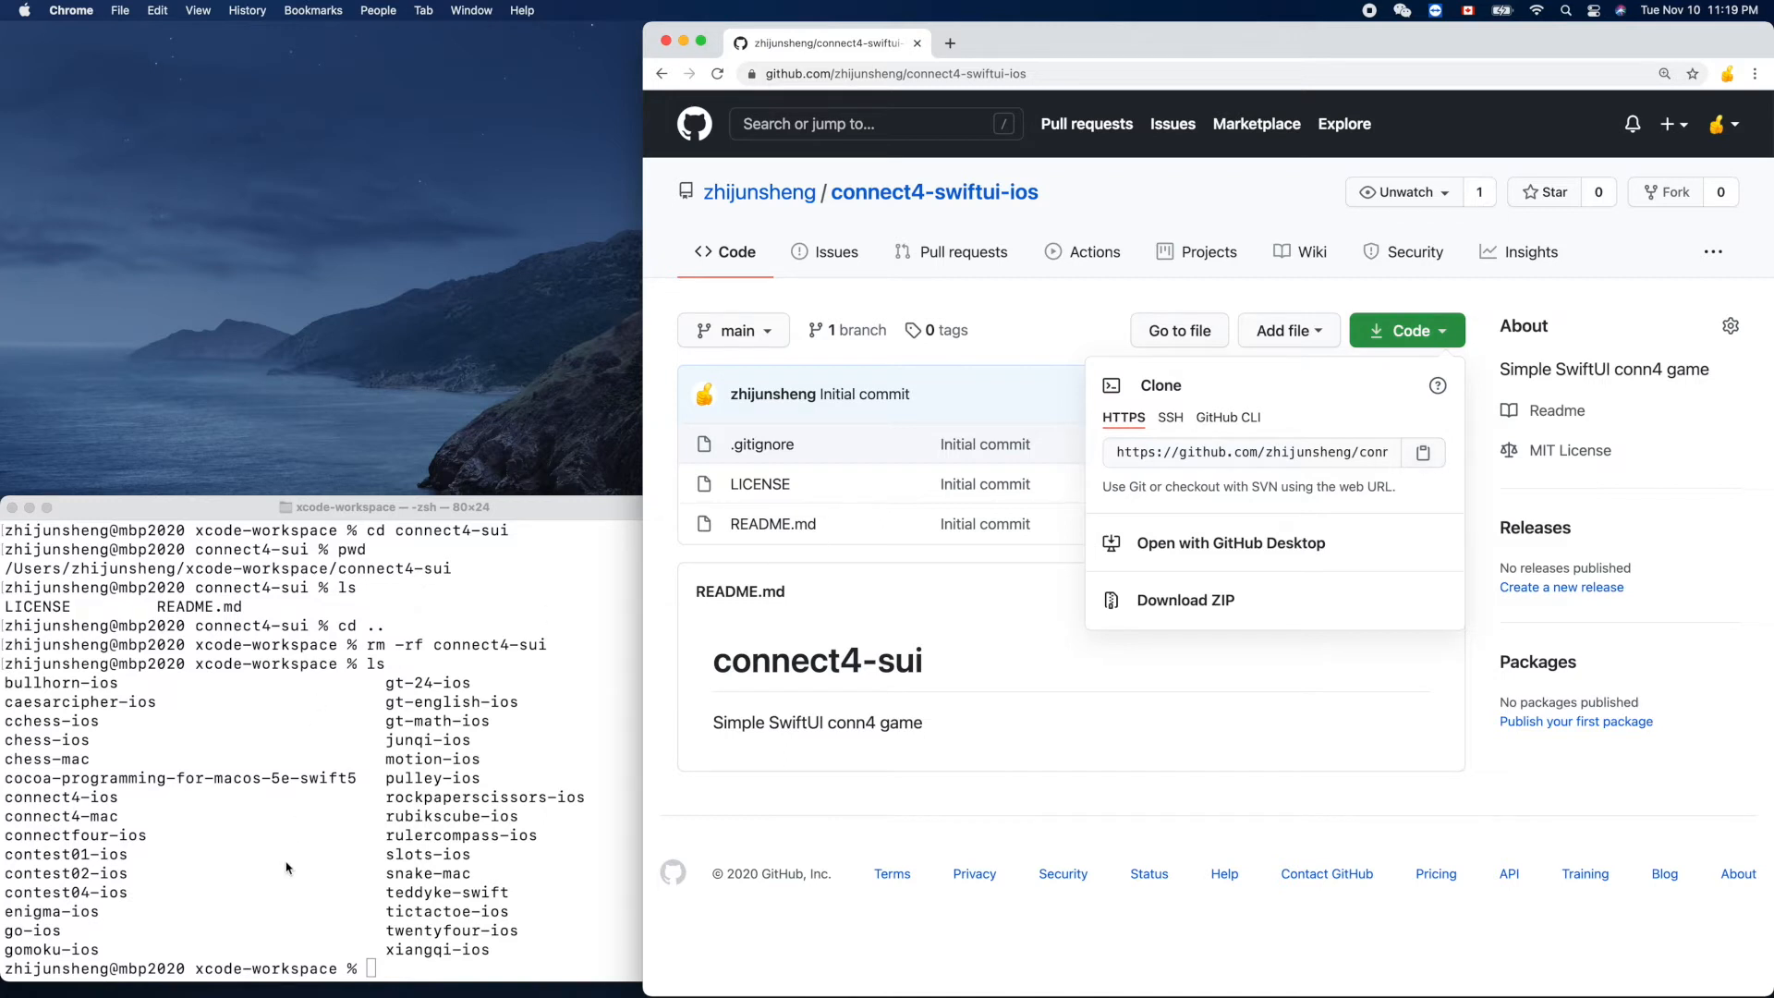
{"action": "left_click", "coordinate": [286, 862]}
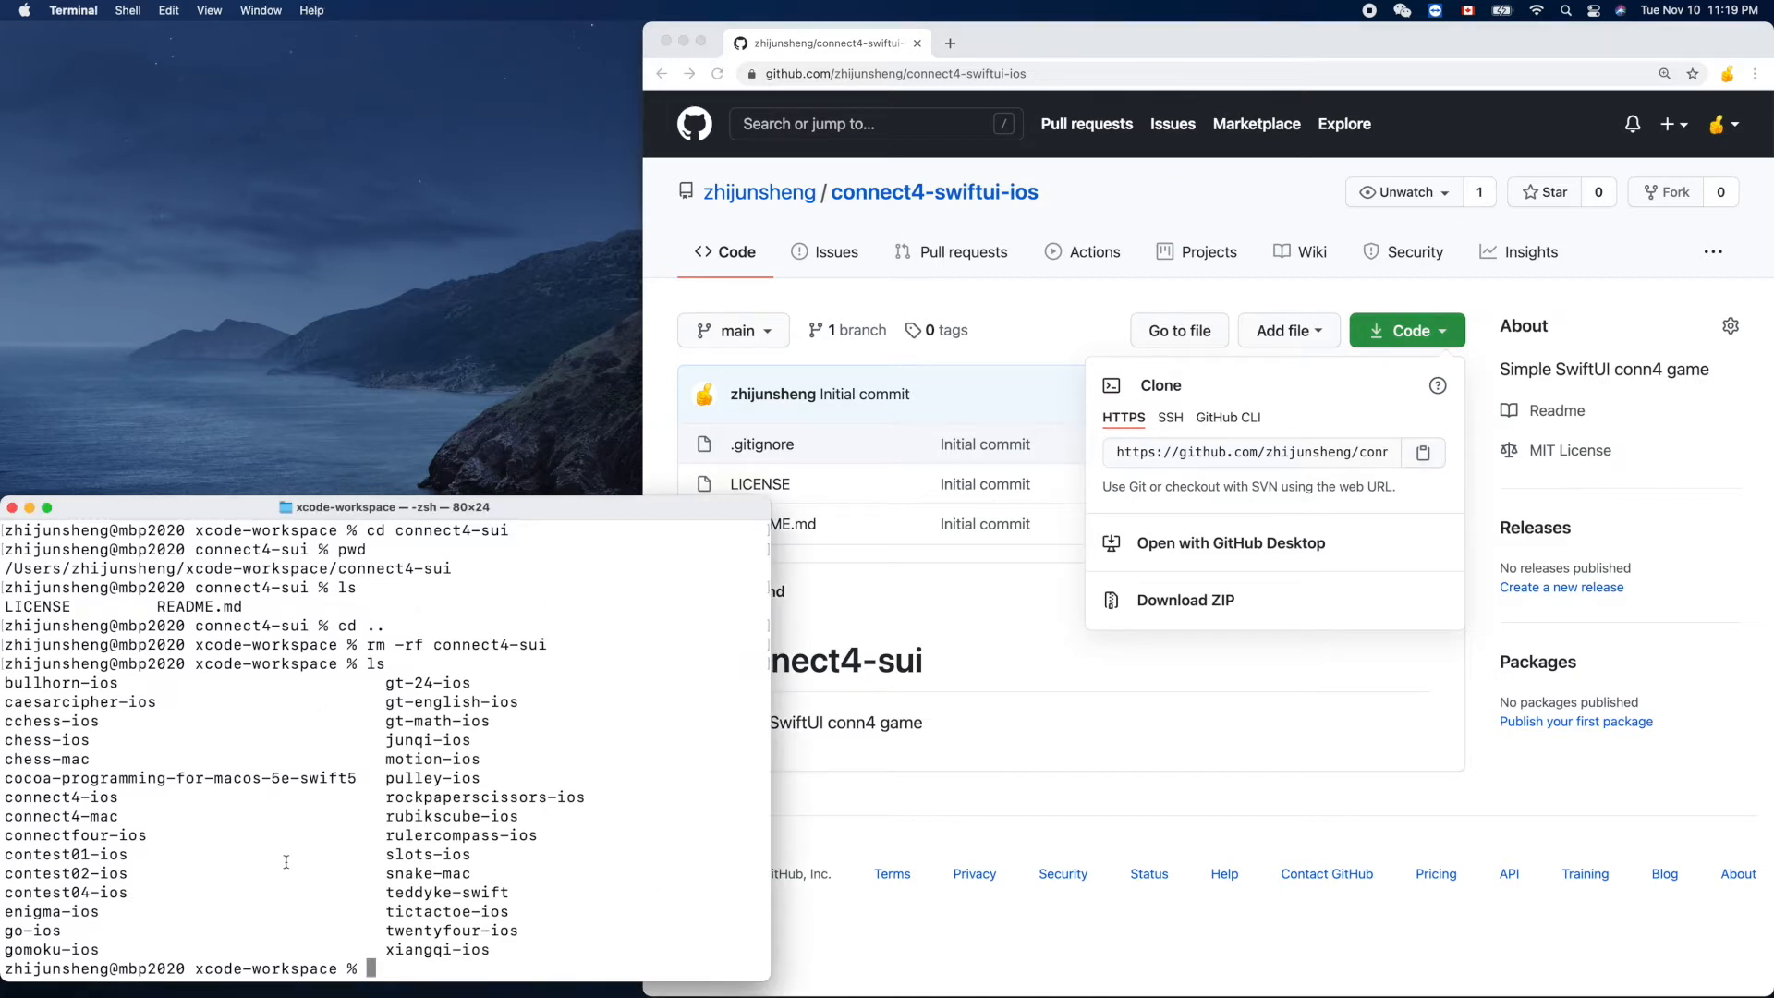
Step: Git clone connect4-swiftui-ios, then cd into the cloned connect4-swiftui-ios folder
{"action": "type", "text": "git"}
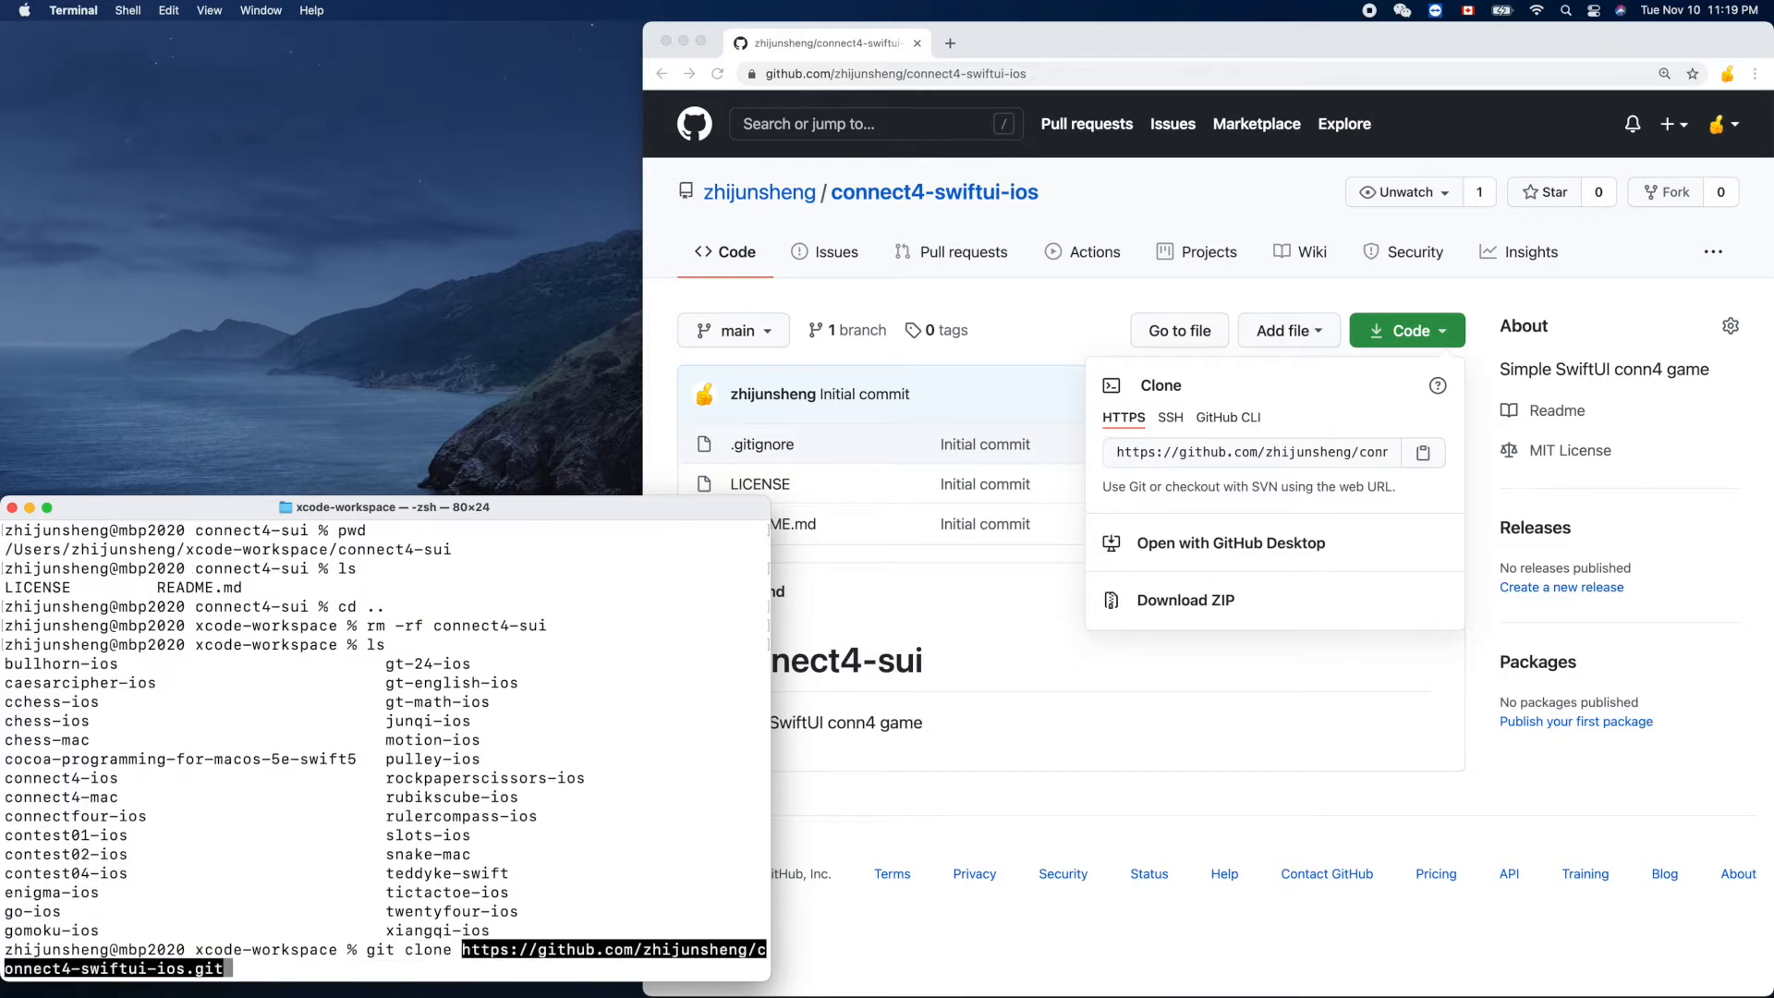
{"action": "key", "text": "Return"}
{"action": "type", "text": "ls"}
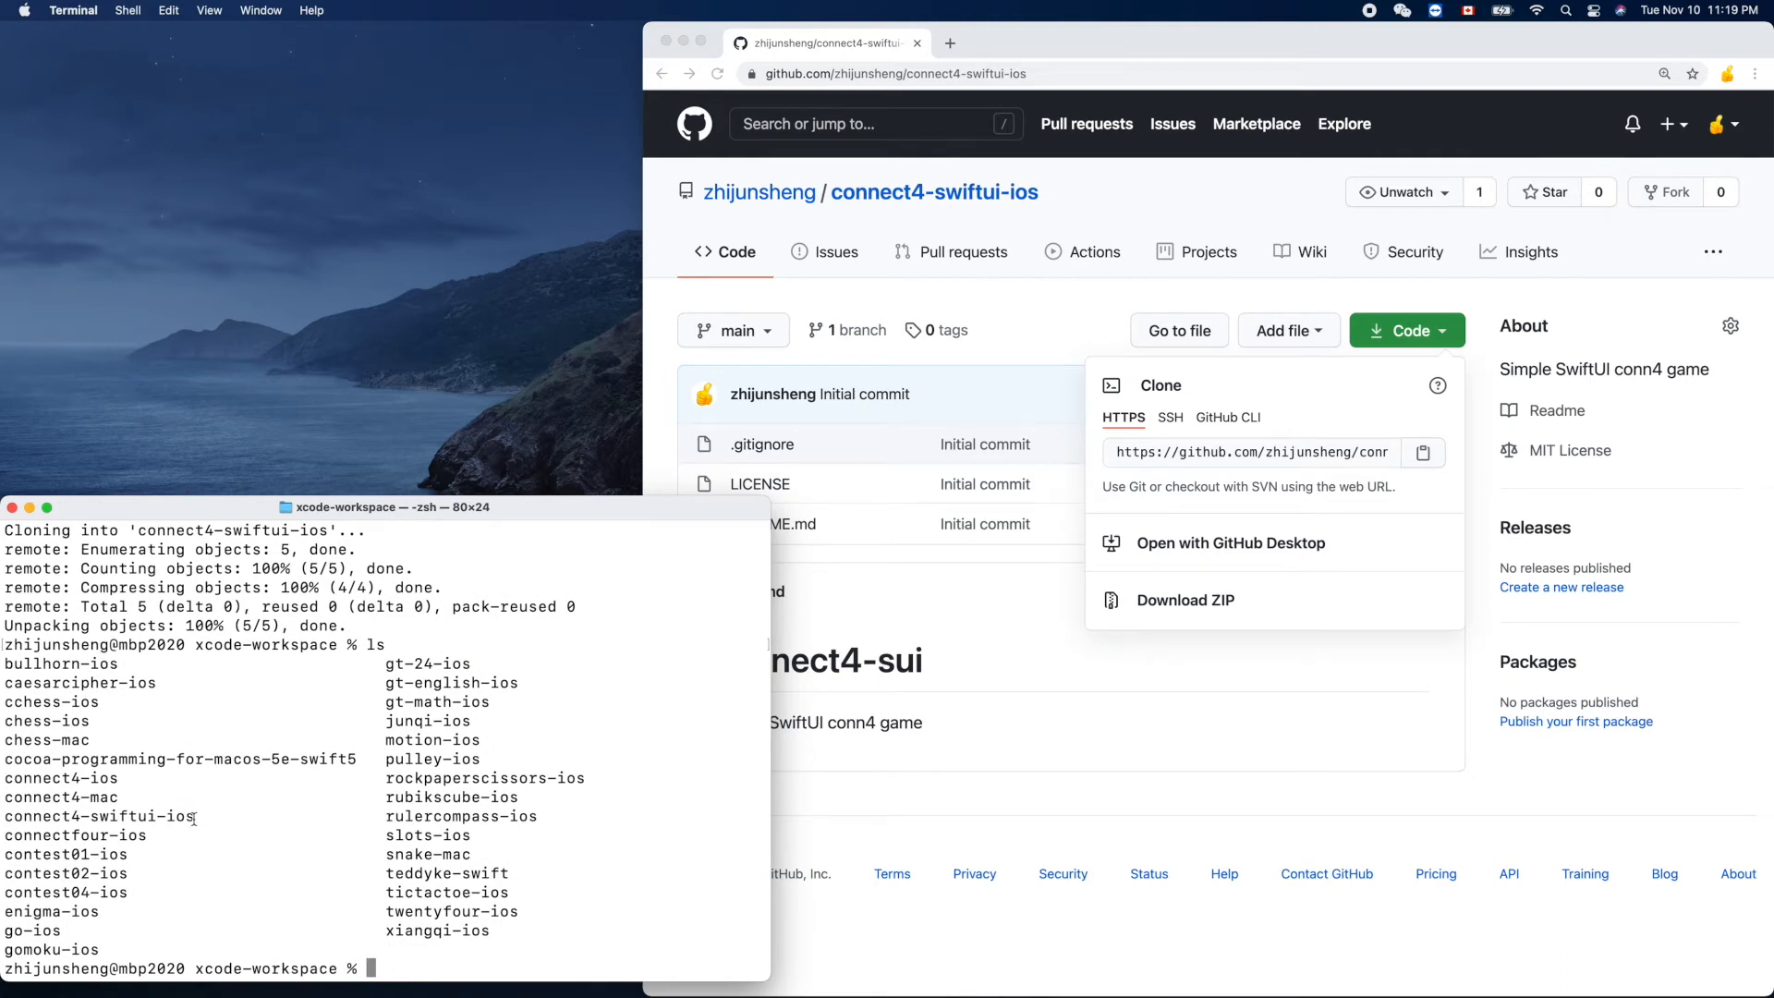
{"action": "double_click", "coordinate": [99, 816]}
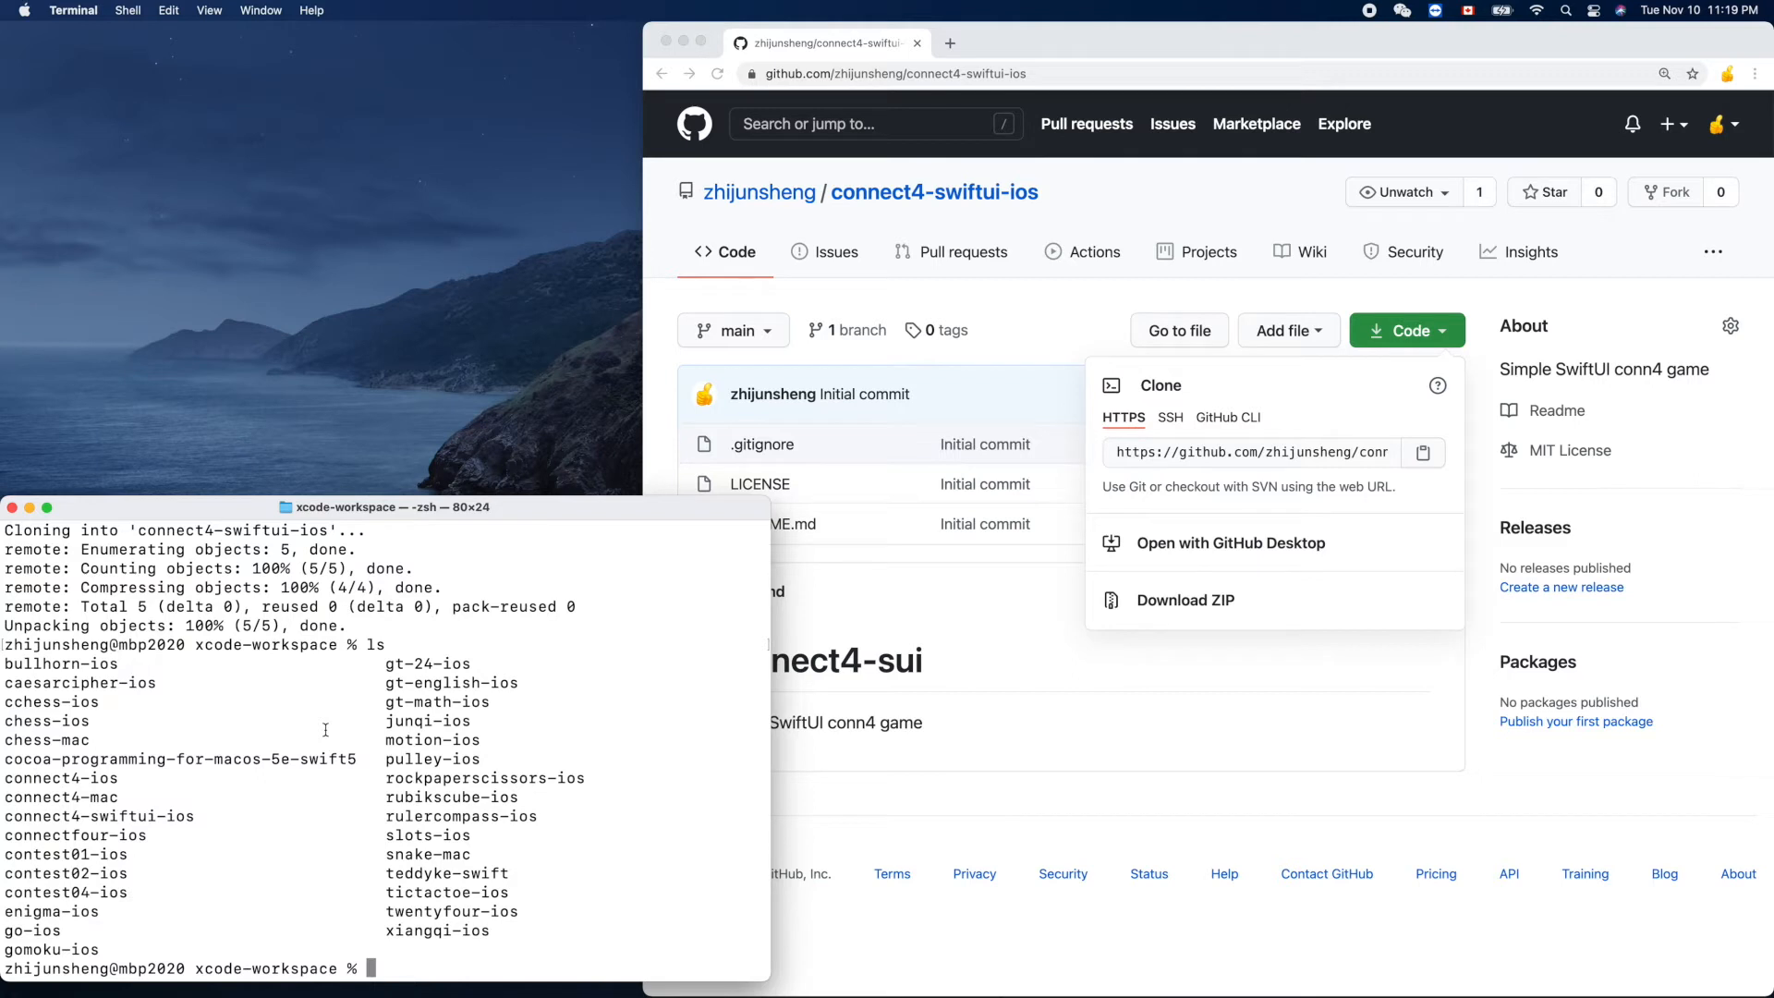
{"action": "mouse_move", "coordinate": [503, 837]}
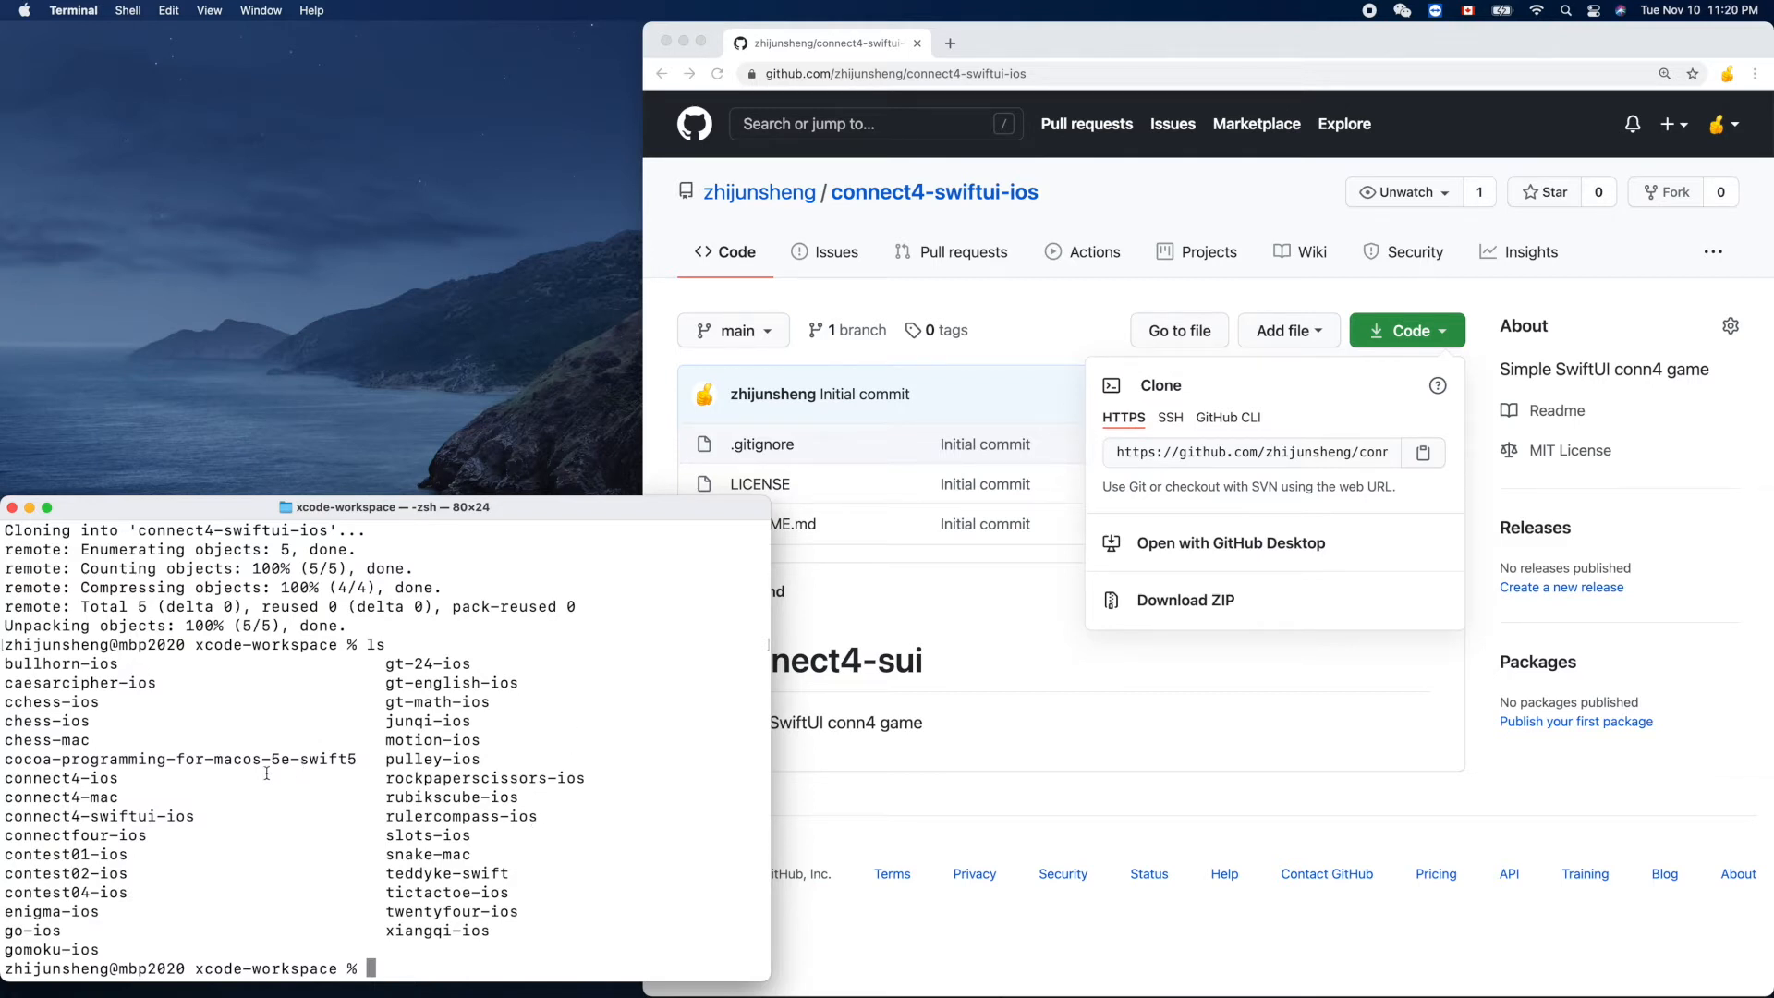
{"action": "mouse_move", "coordinate": [491, 757]}
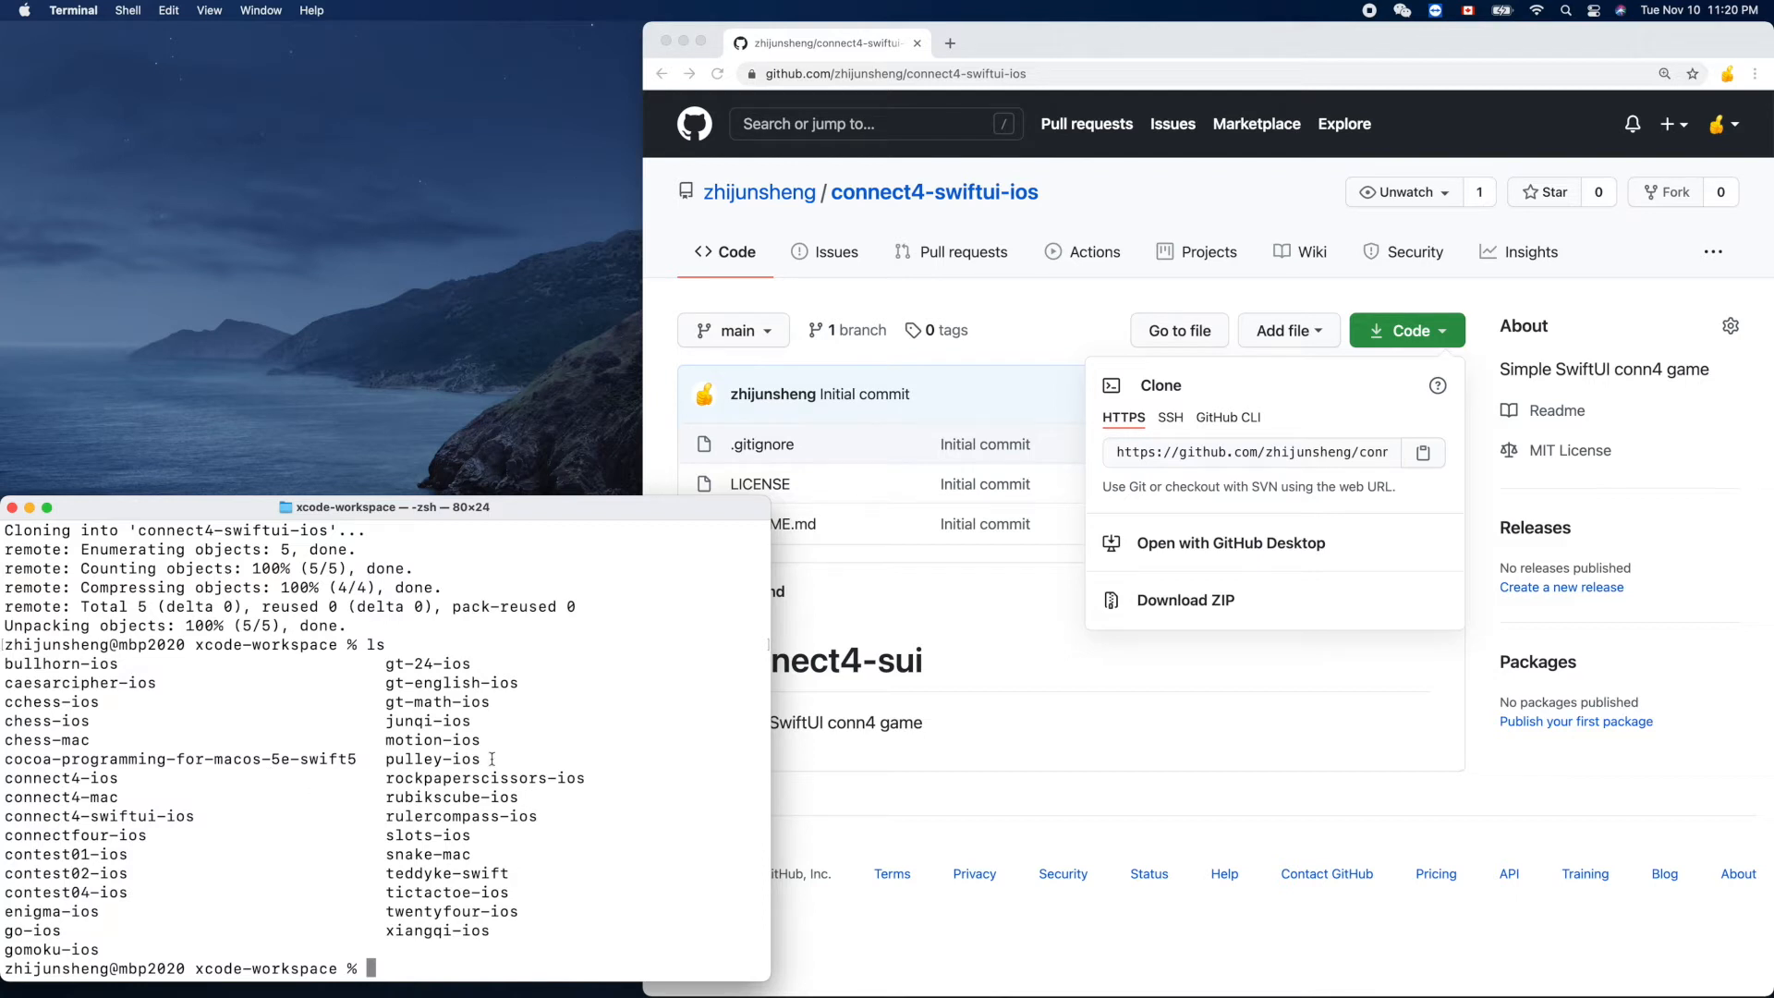
{"action": "type", "text": "cd"}
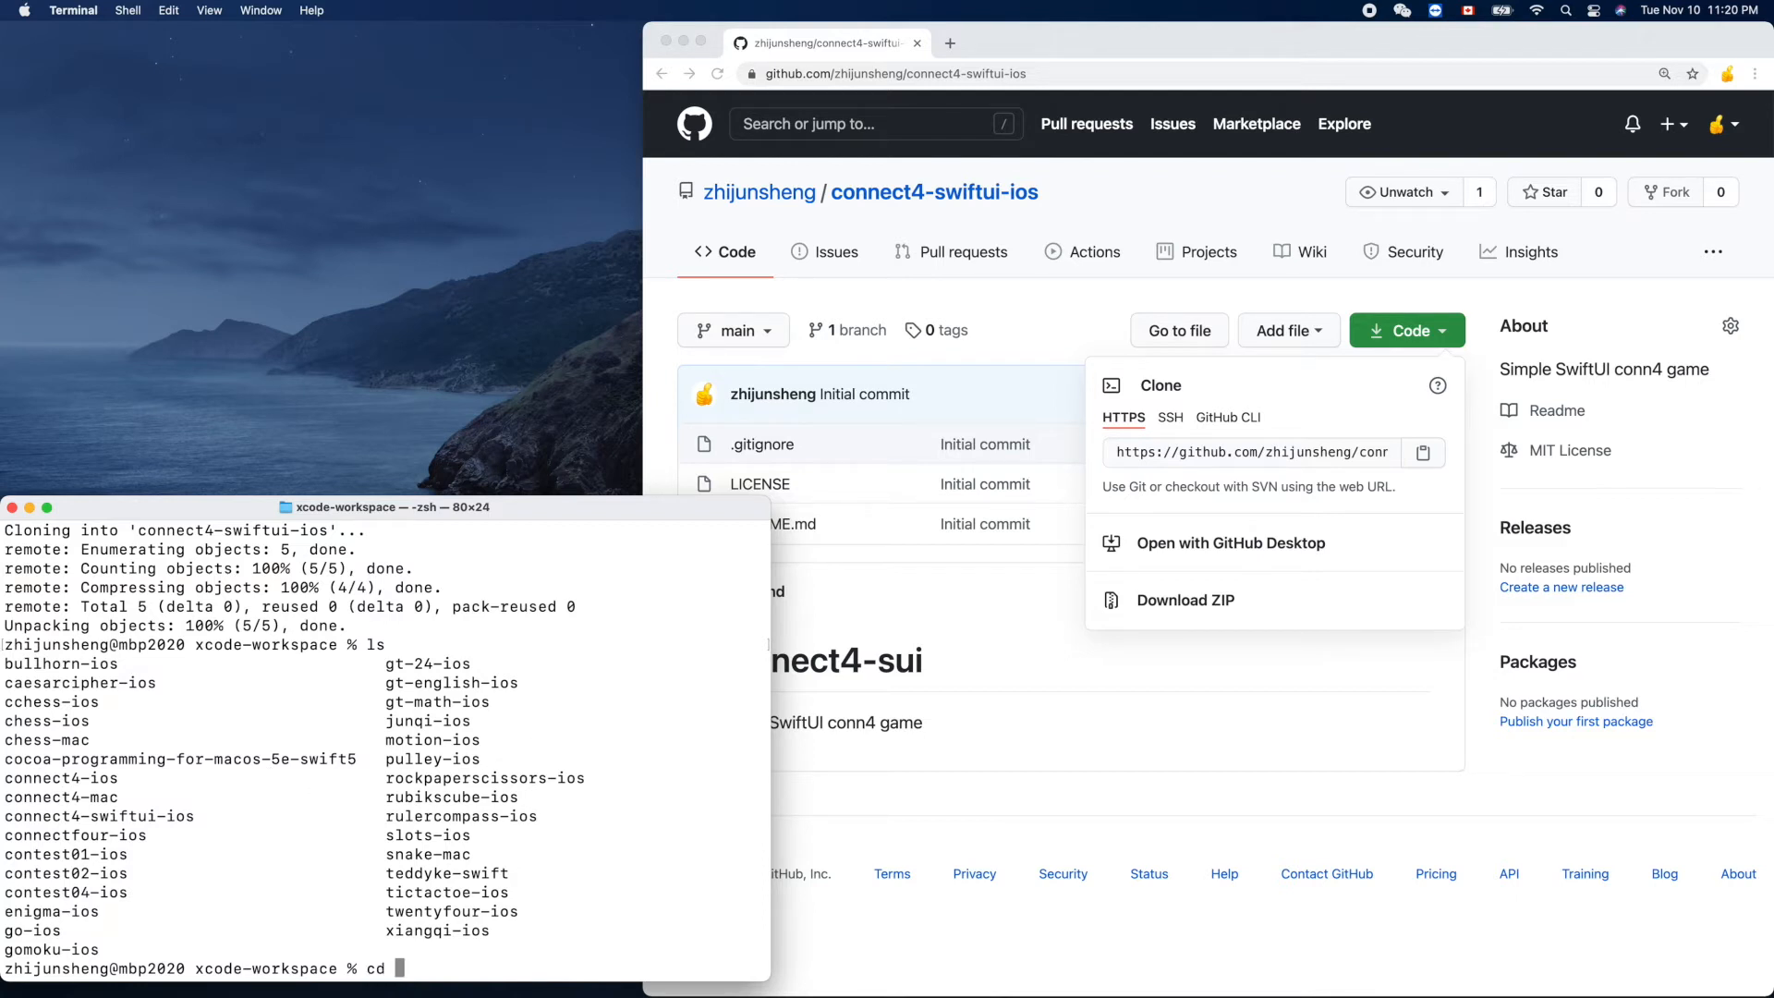
{"action": "type", "text": "connect4-swiftui-ios/"}
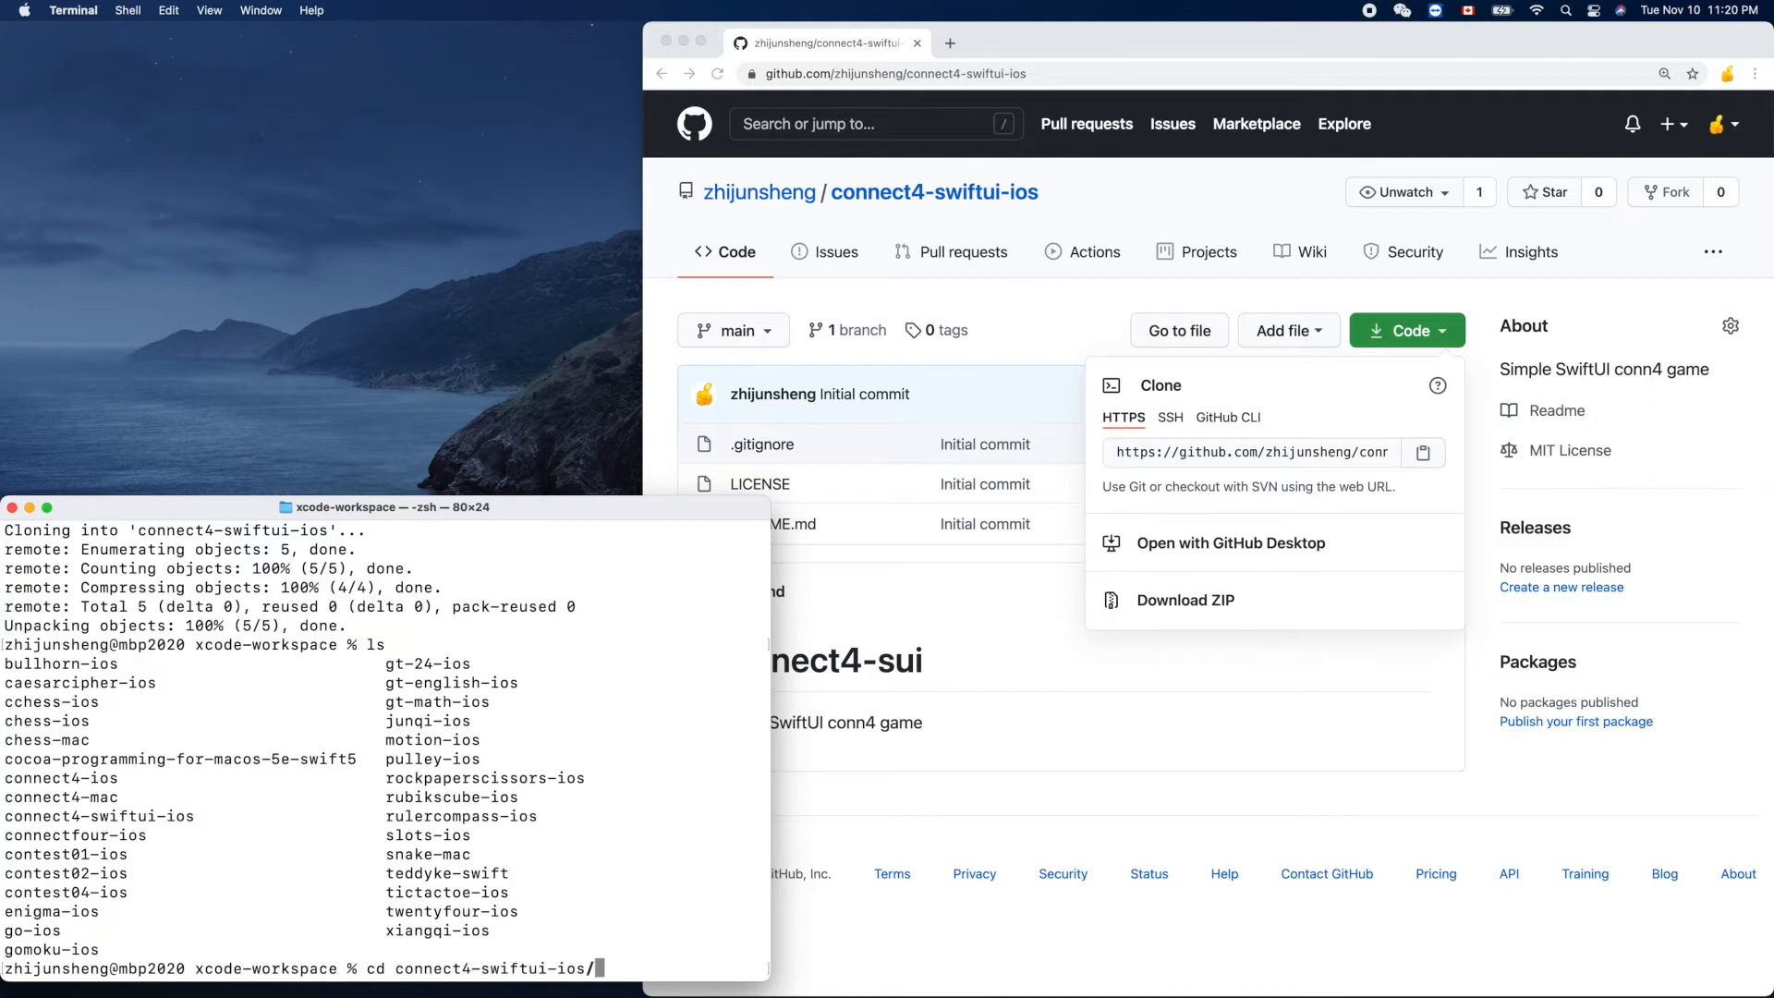
{"action": "key", "text": "Return"}
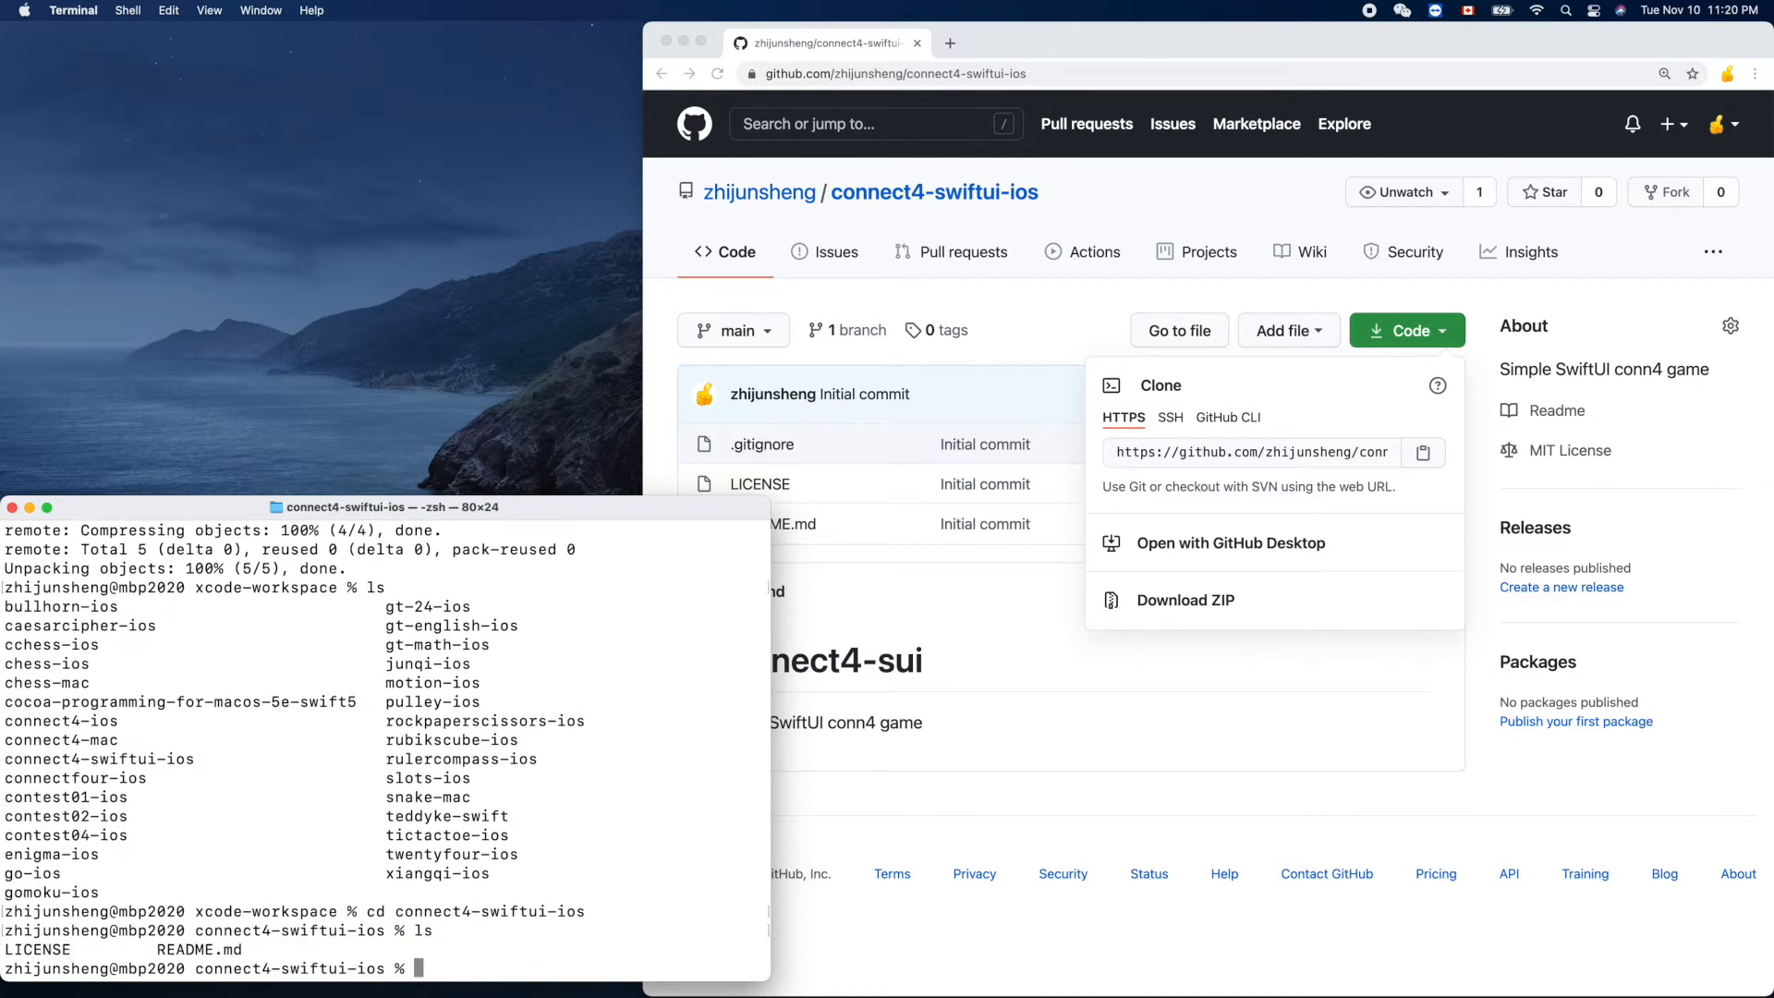
{"action": "mouse_move", "coordinate": [656, 532]}
{"action": "type", "text": "x"}
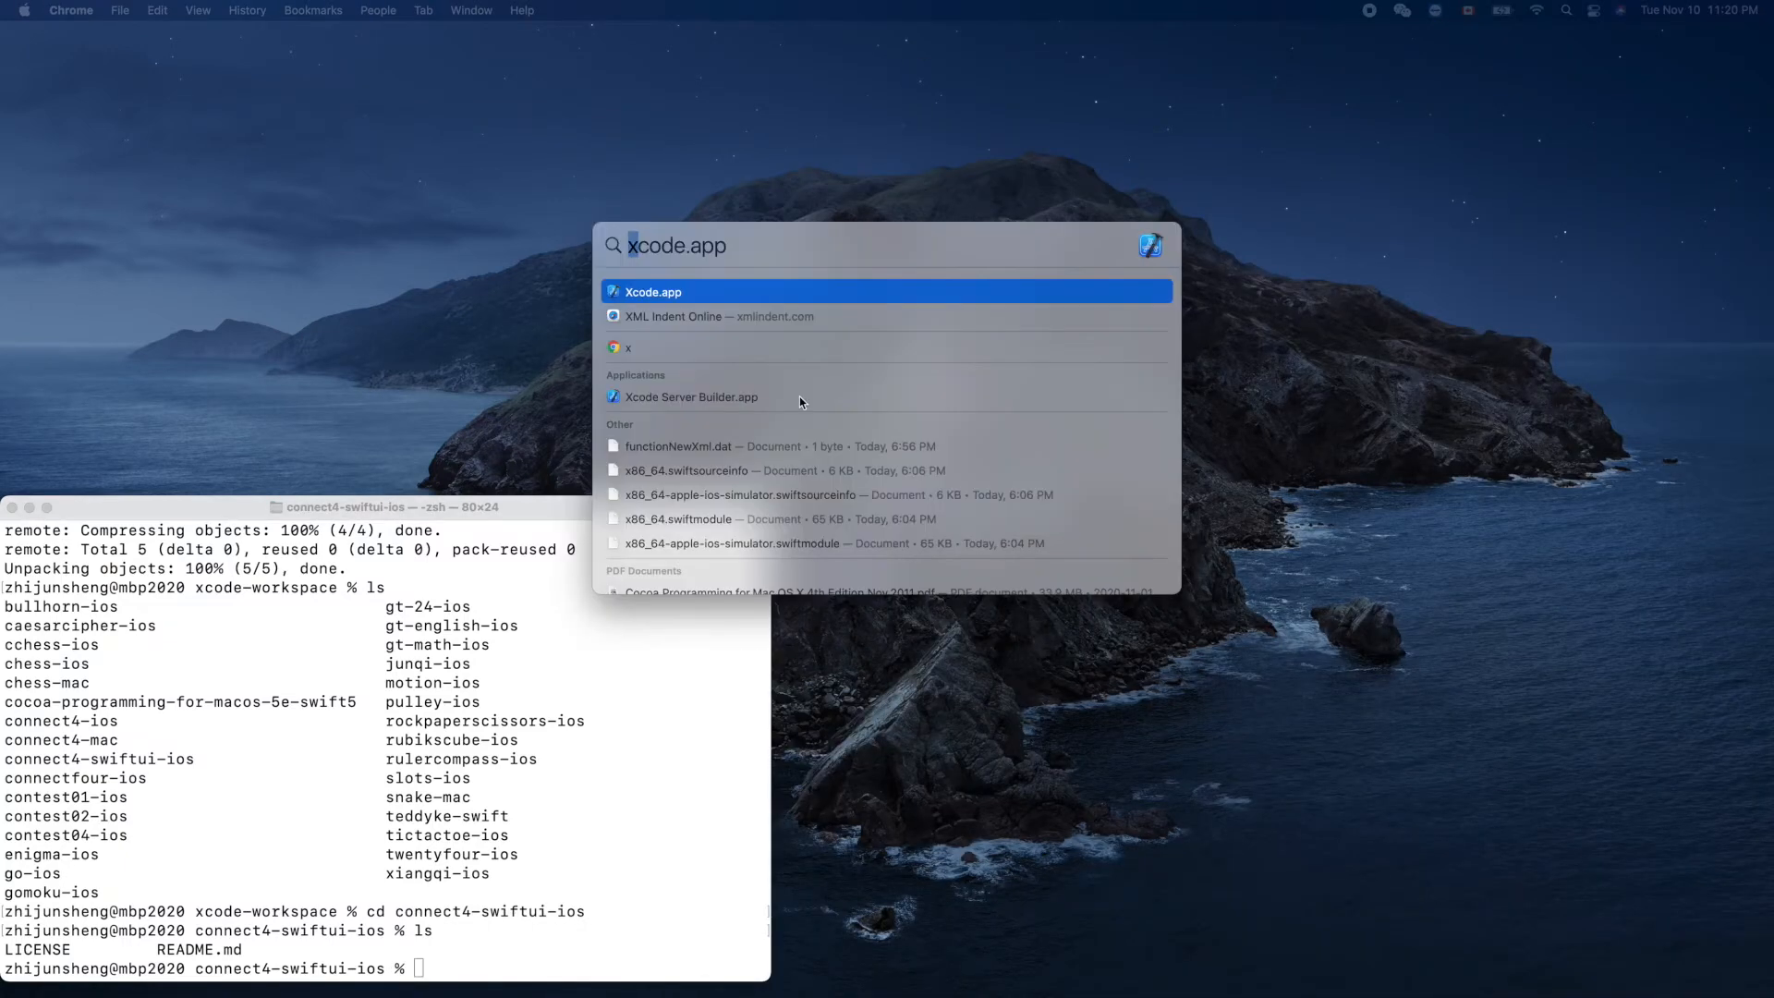
Step: Launch Xcode to reach the iOS App project template chooser
{"action": "left_click", "coordinate": [652, 291]}
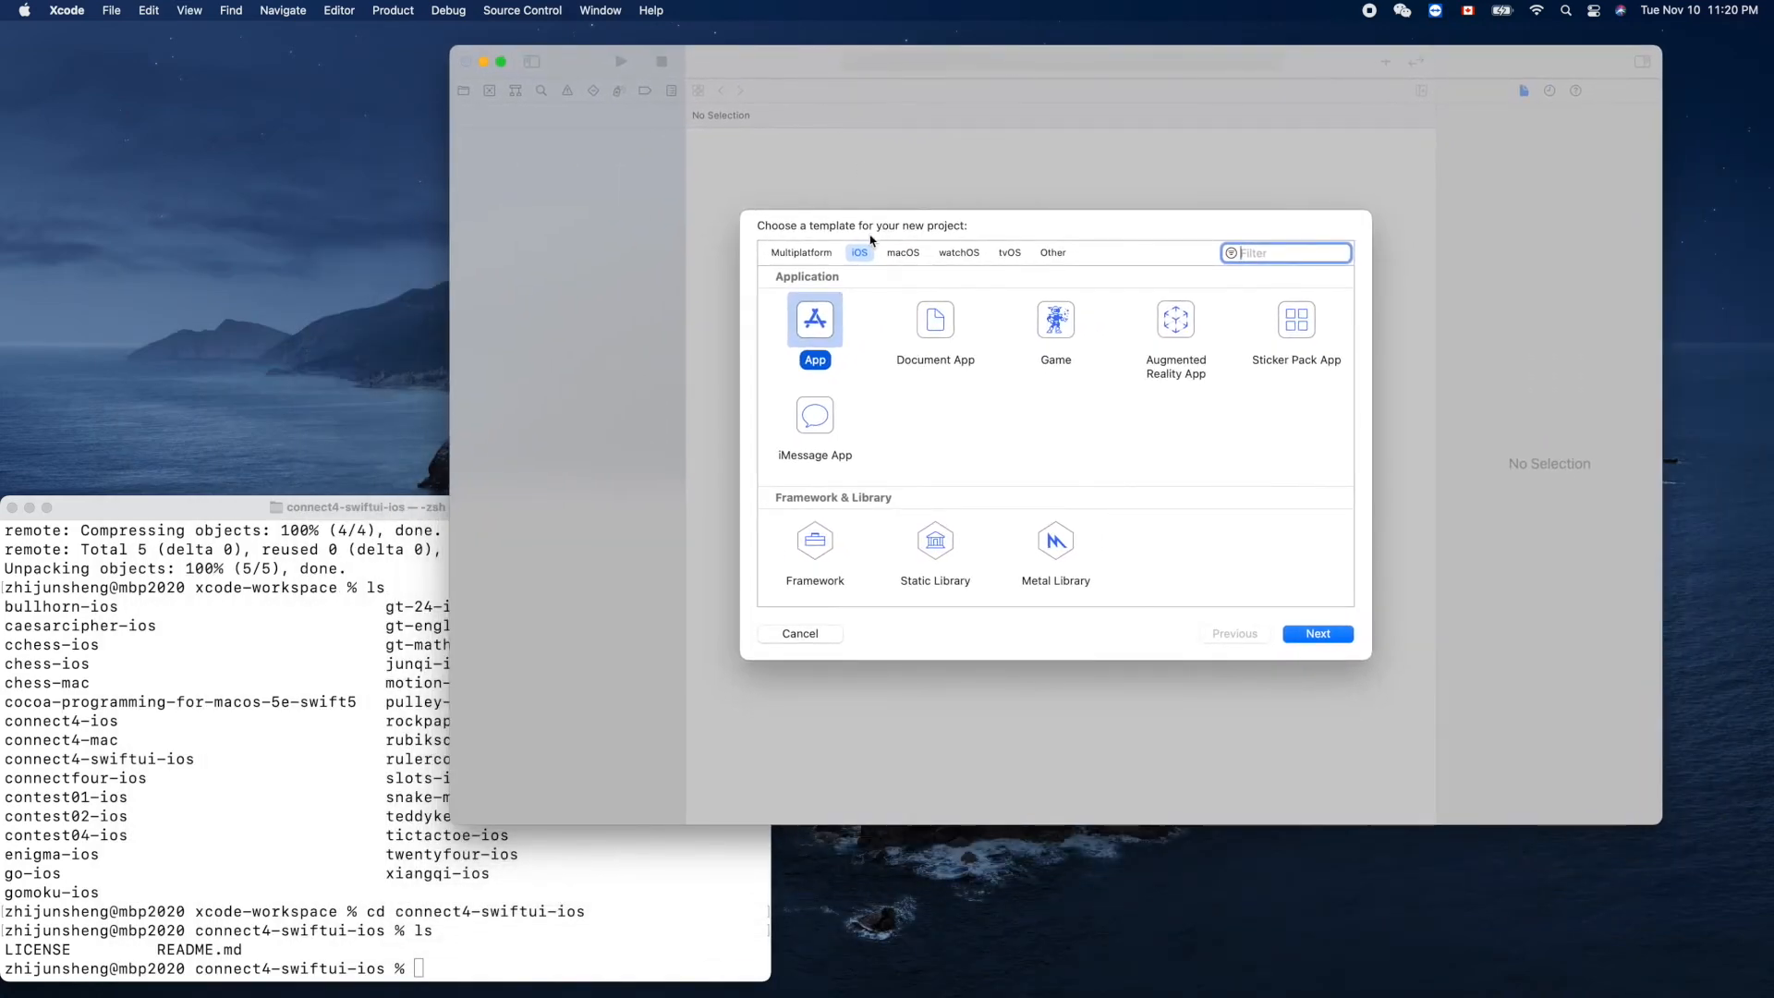
{"action": "mouse_move", "coordinate": [811, 344]}
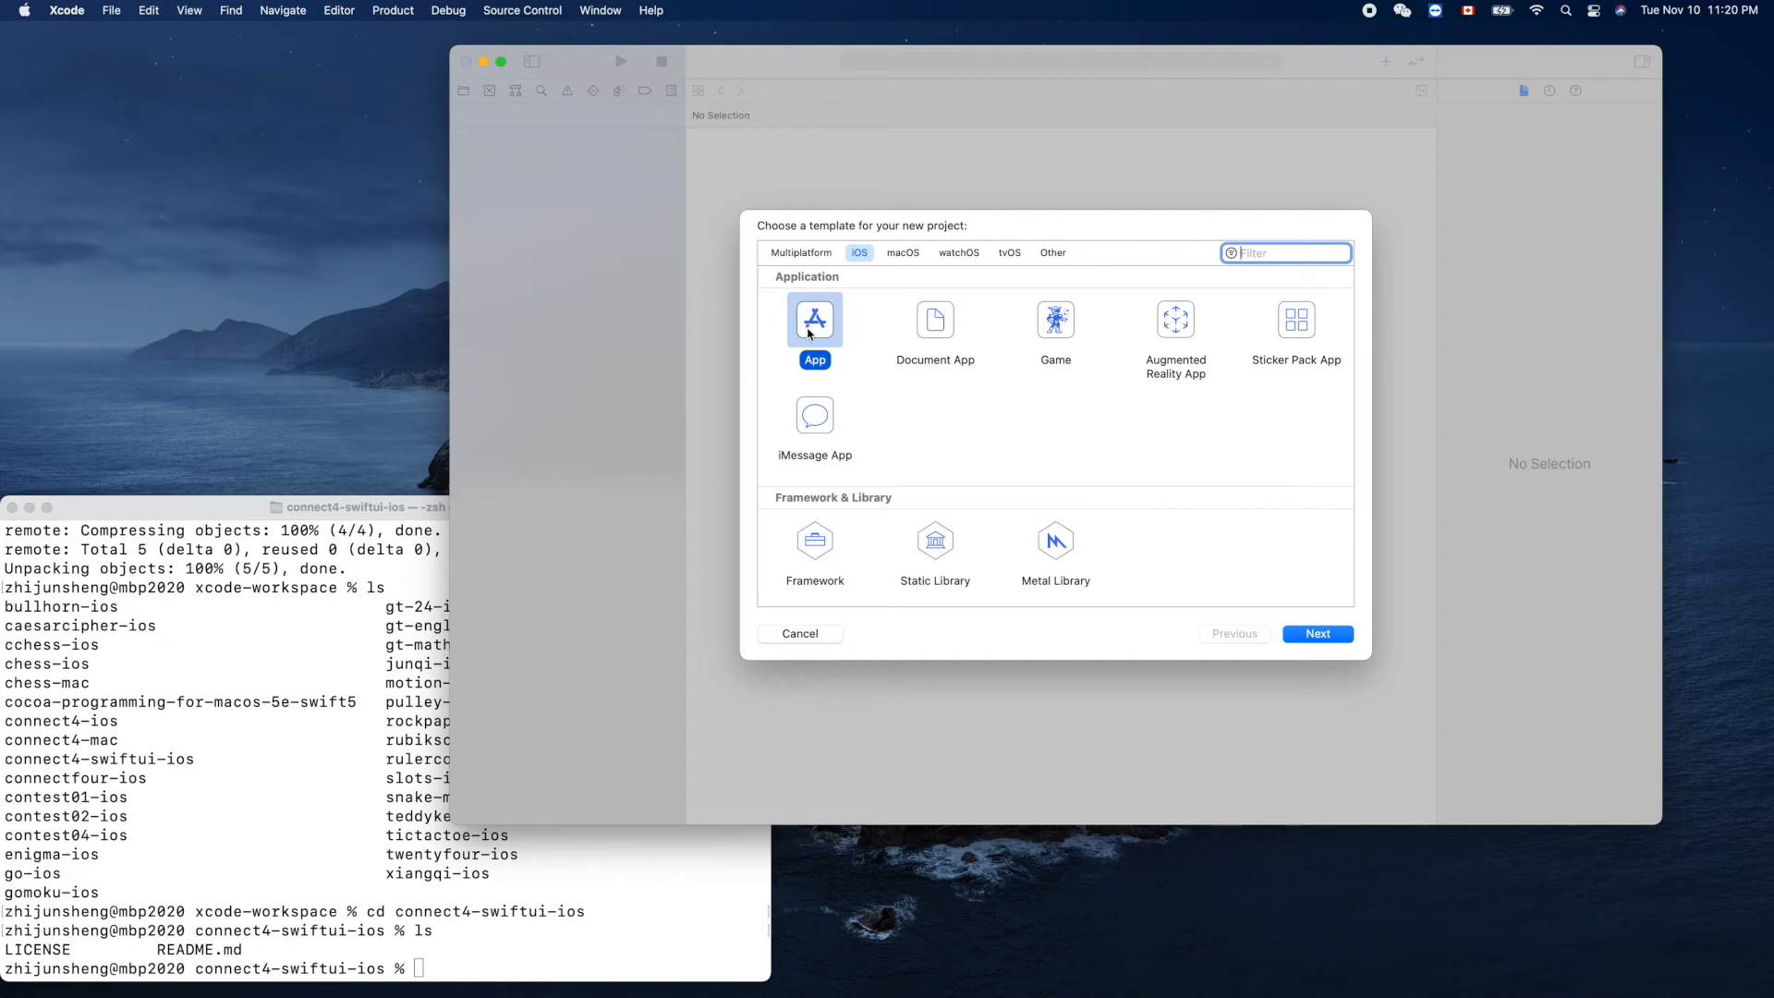
{"action": "mouse_move", "coordinate": [861, 371]}
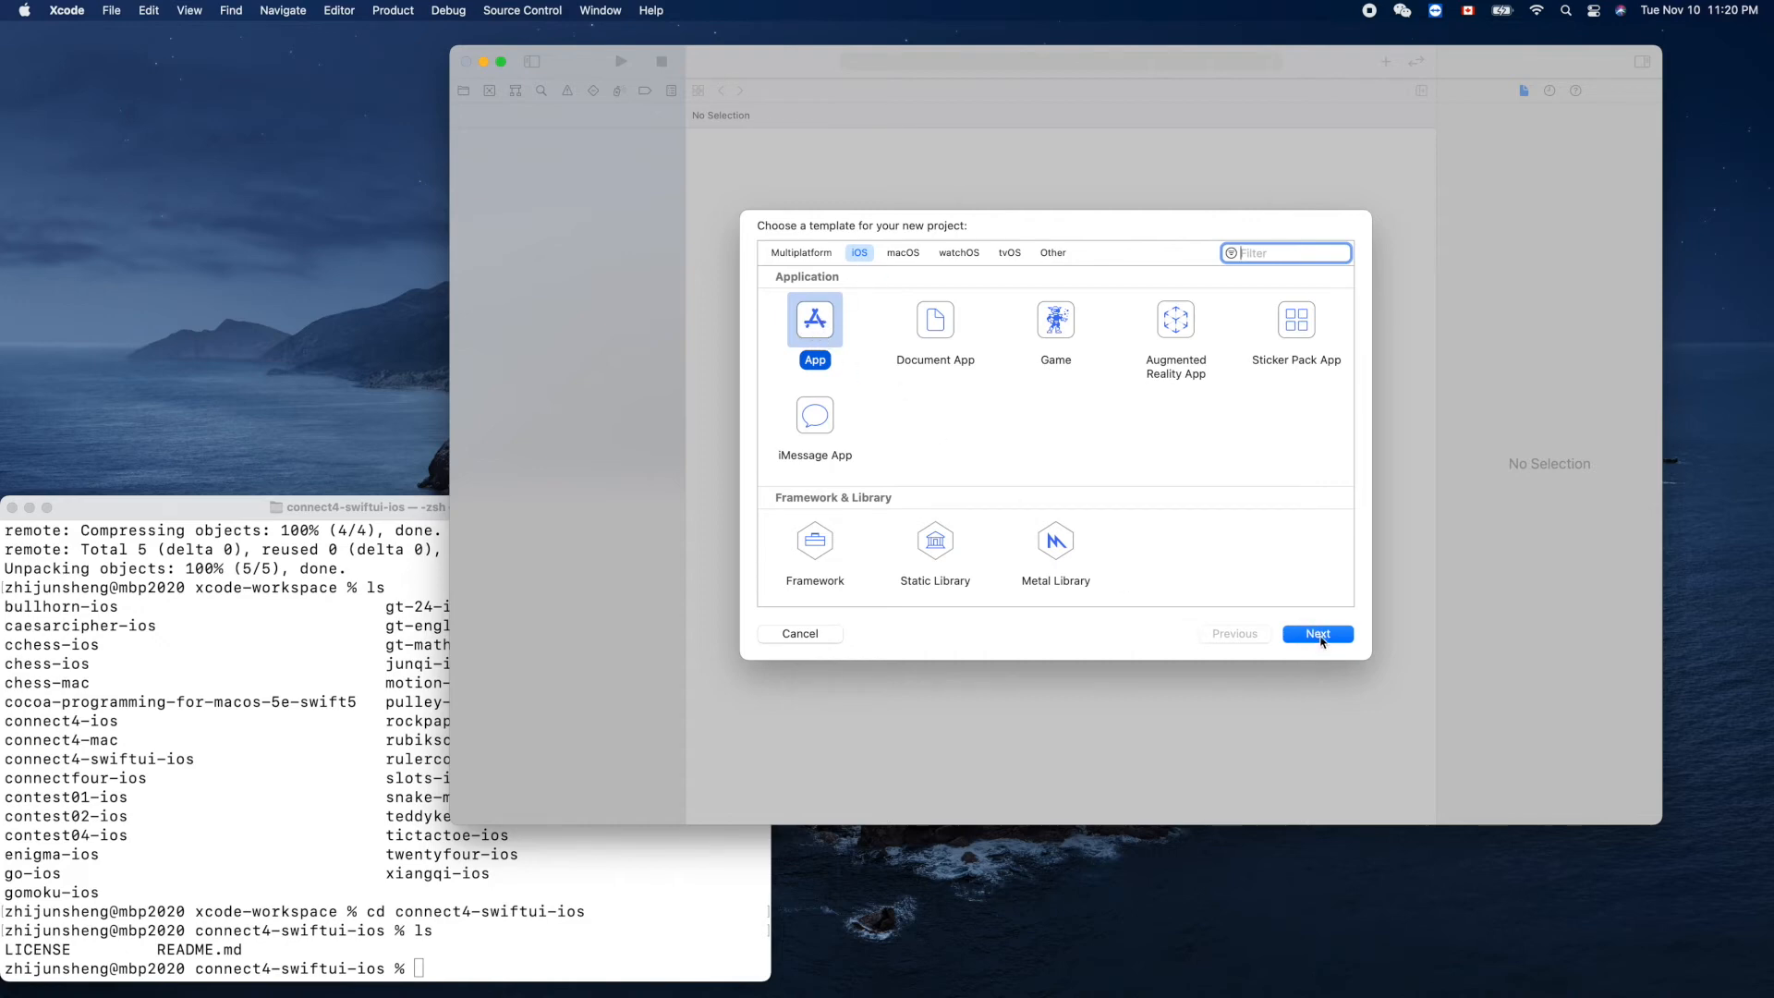
Step: Name the project Connect4, choose SwiftUI interface and SwiftUI App life cycle, tests unticked
{"action": "left_click", "coordinate": [1317, 634]}
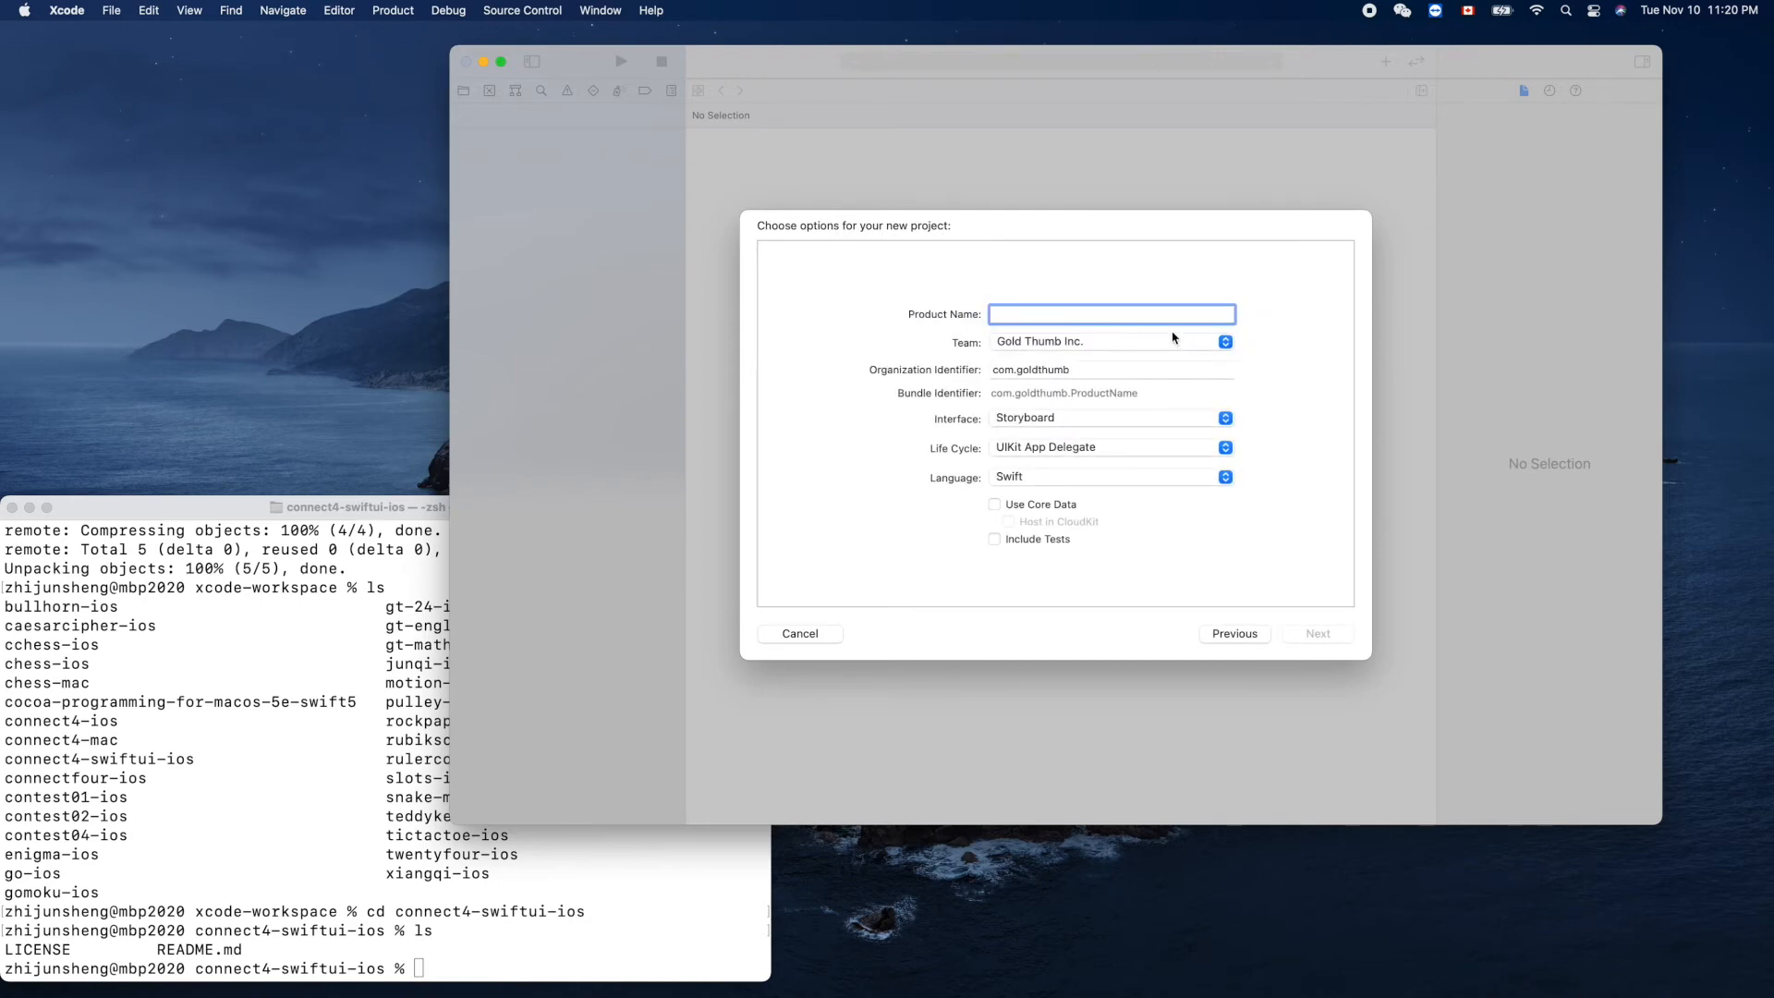
{"action": "type", "text": "Conn"}
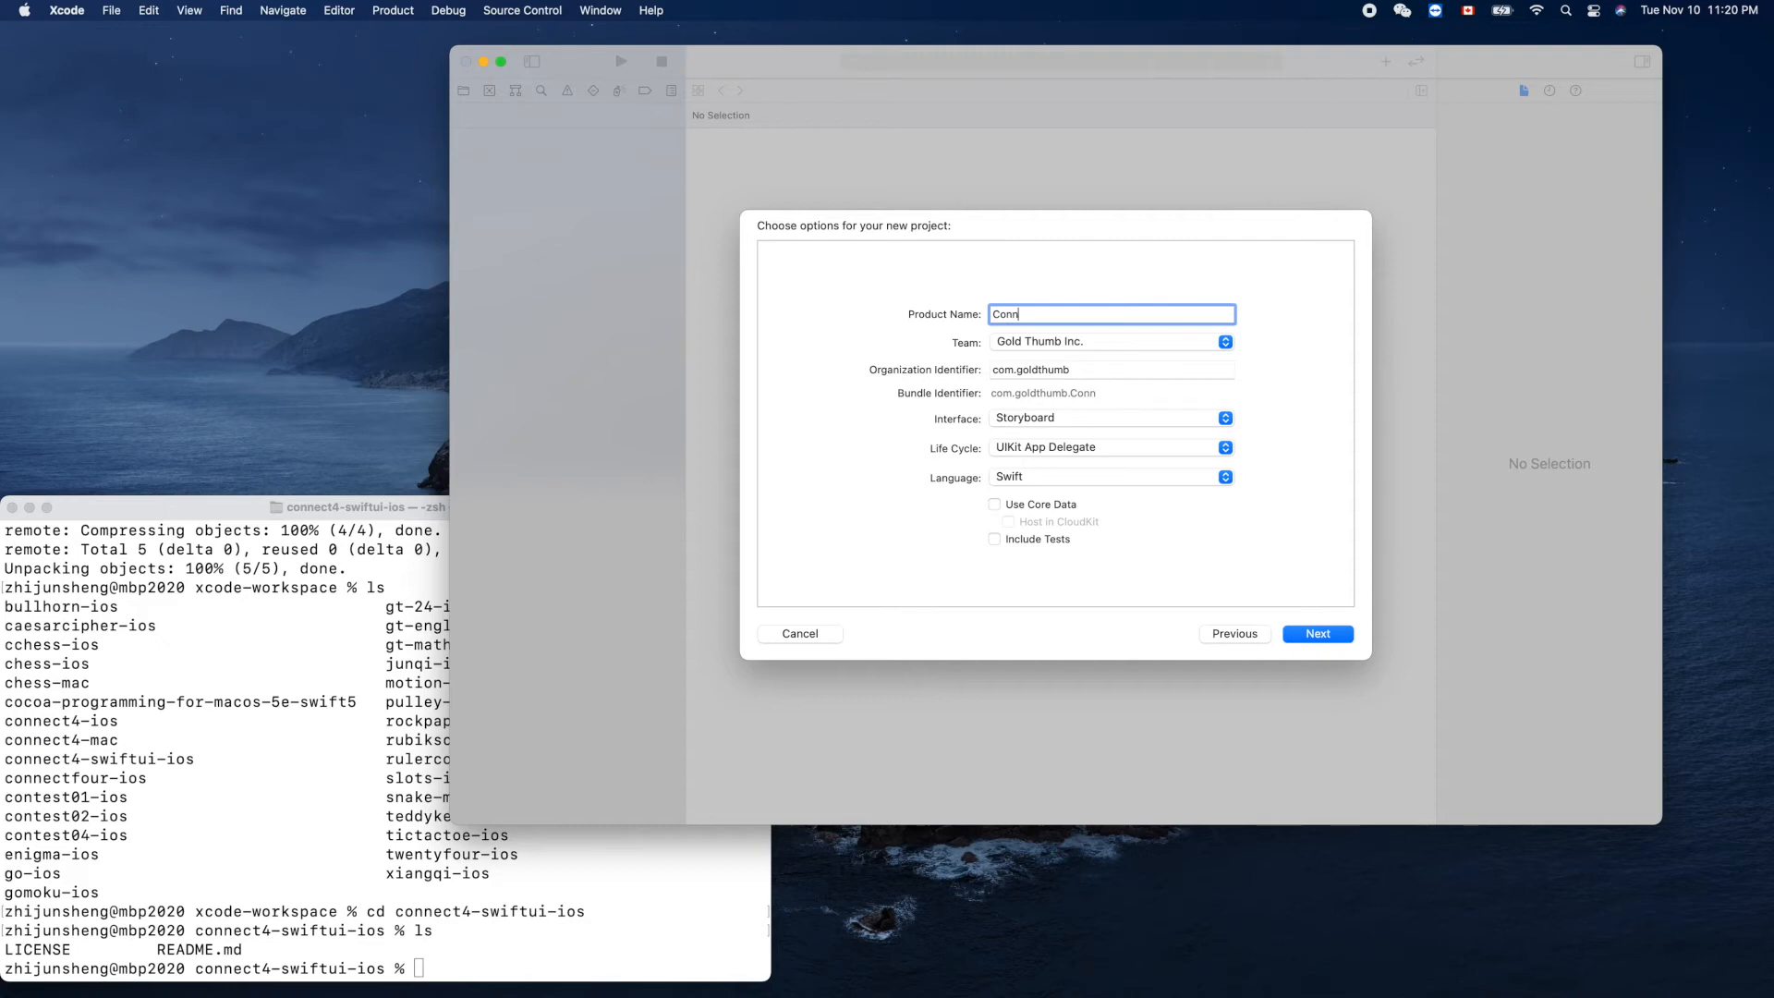
{"action": "type", "text": "ect"}
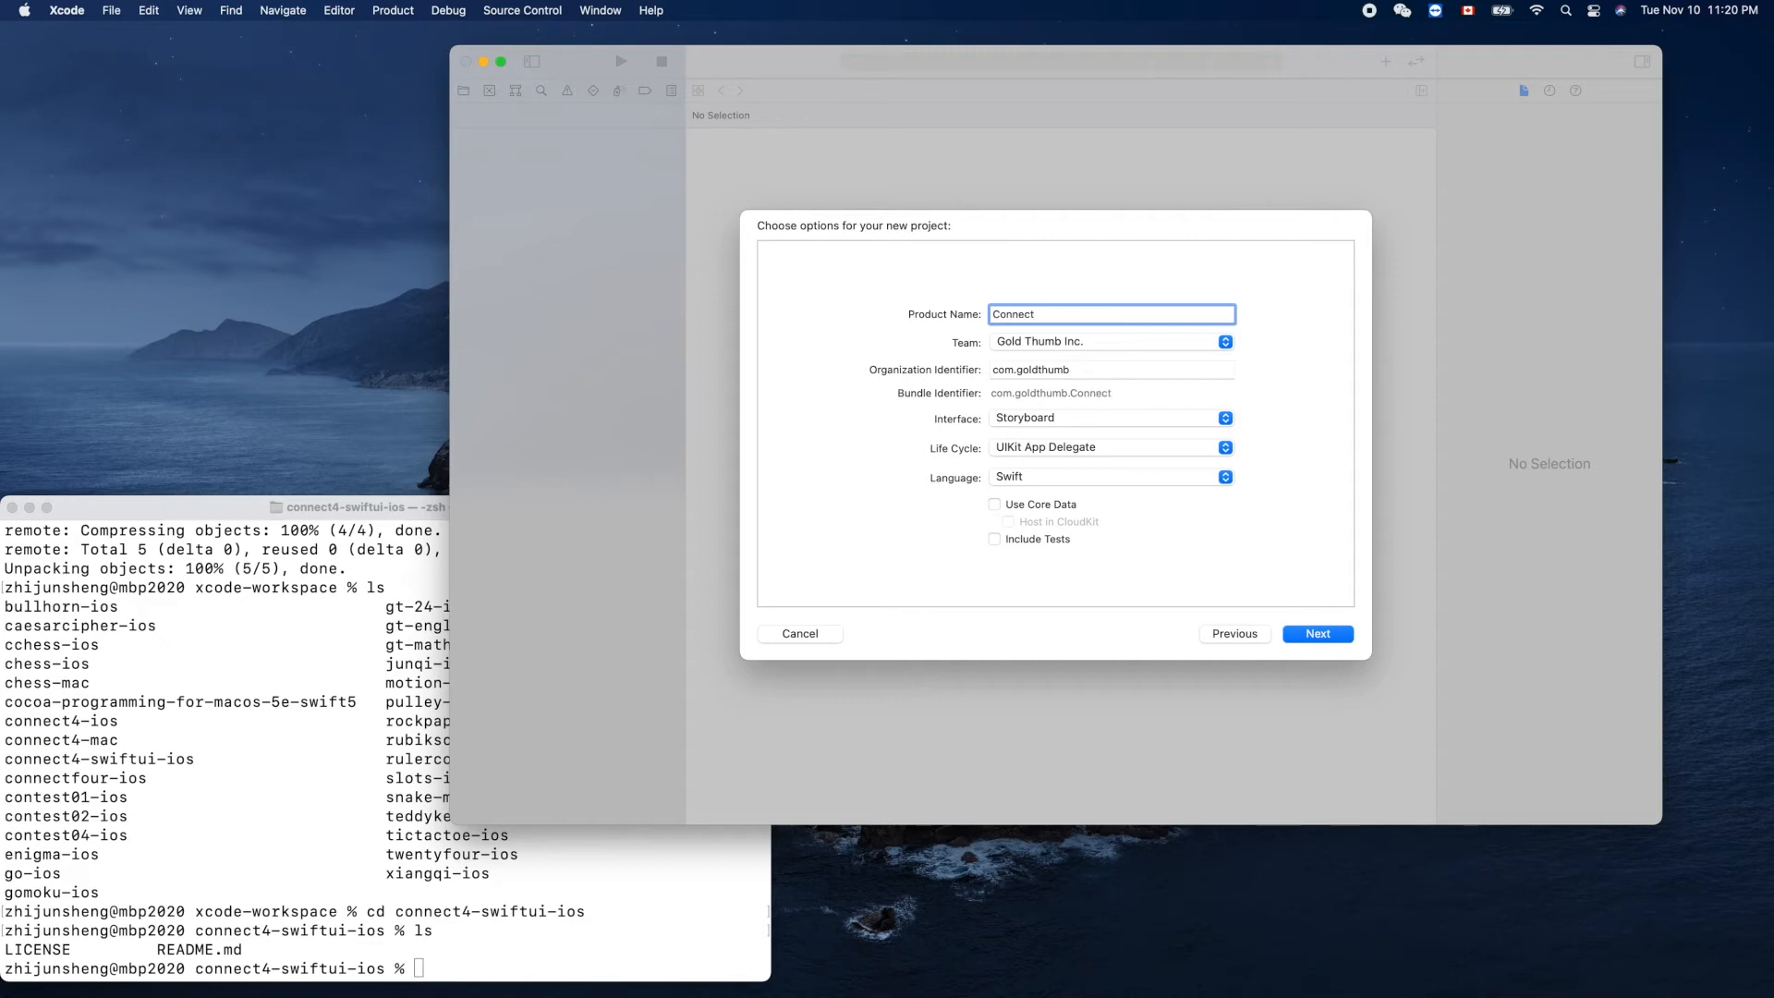
{"action": "type", "text": "4"}
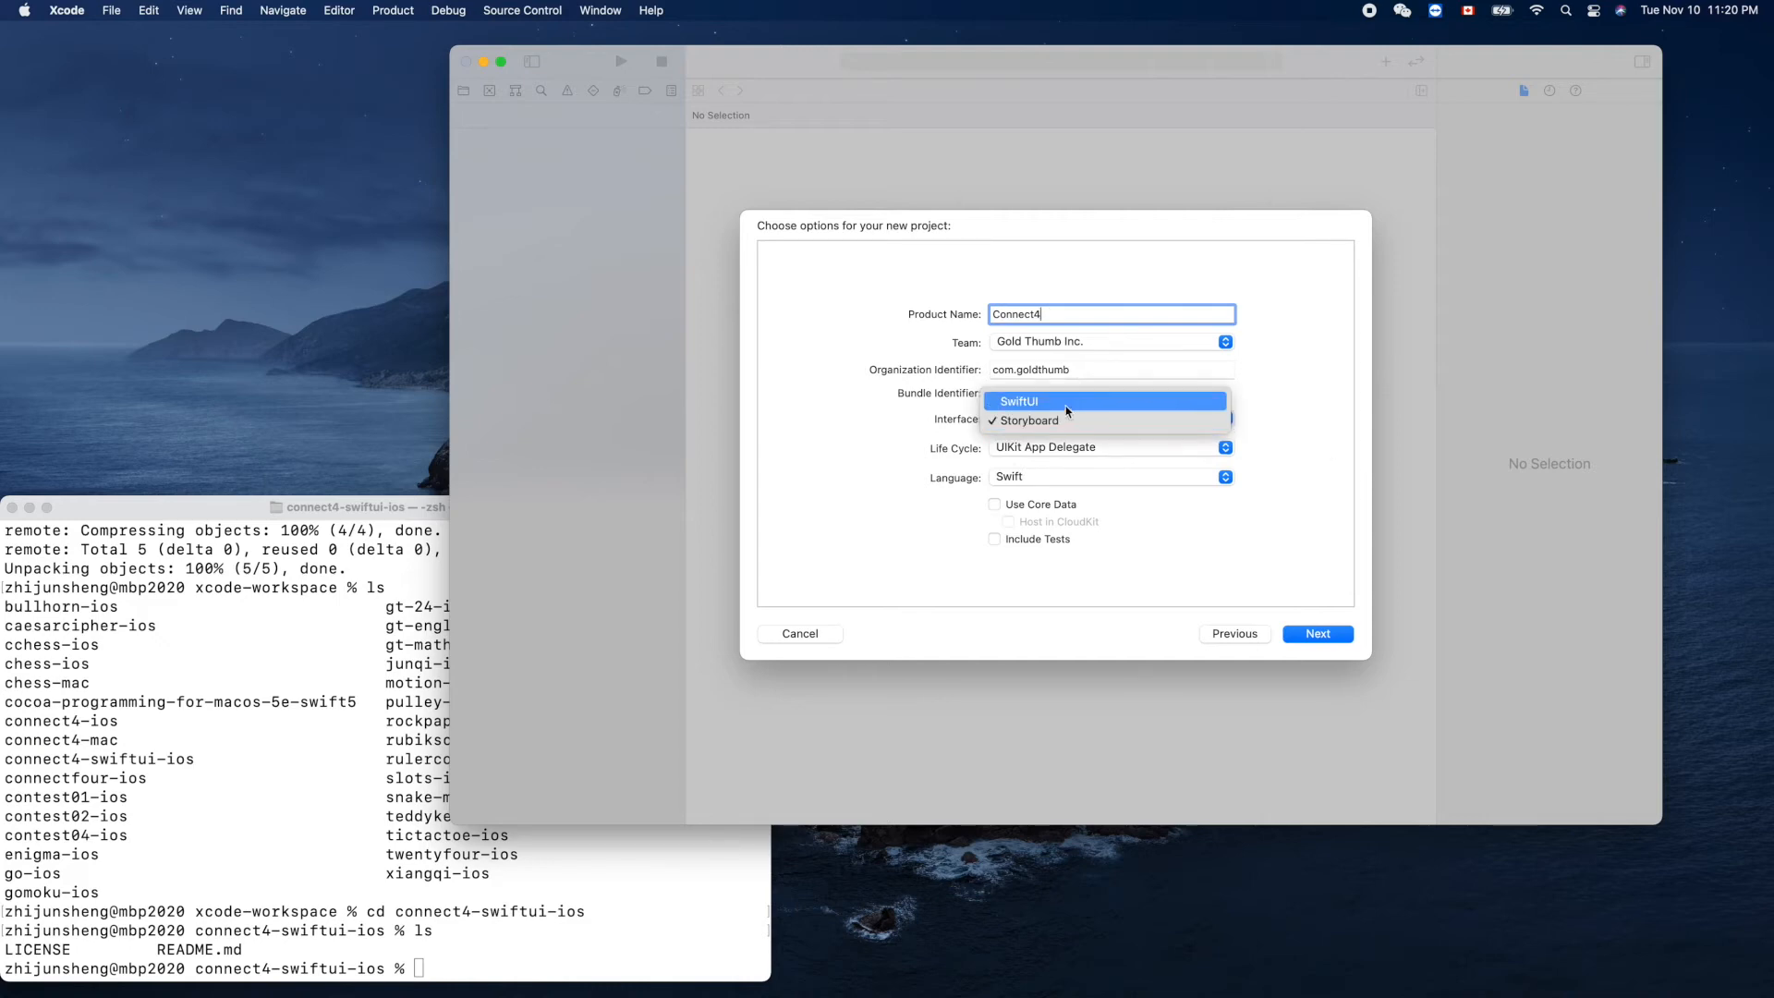
{"action": "left_click", "coordinate": [1018, 400]}
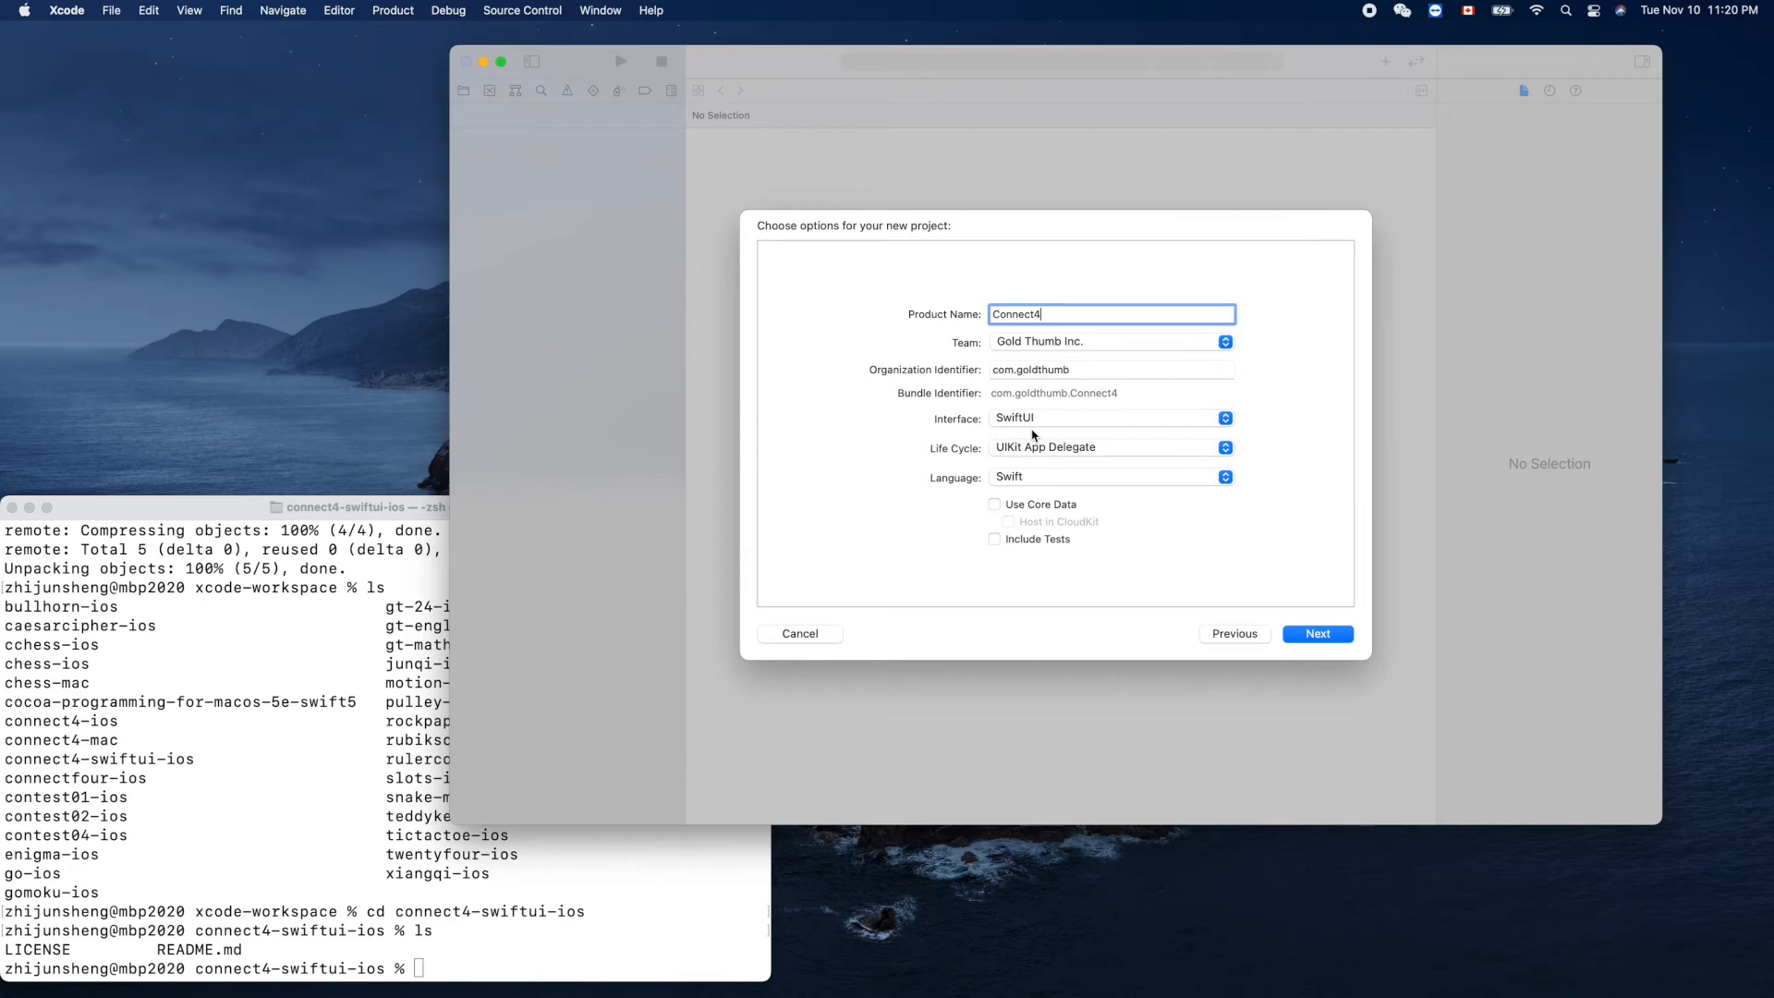
{"action": "mouse_move", "coordinate": [1024, 504]}
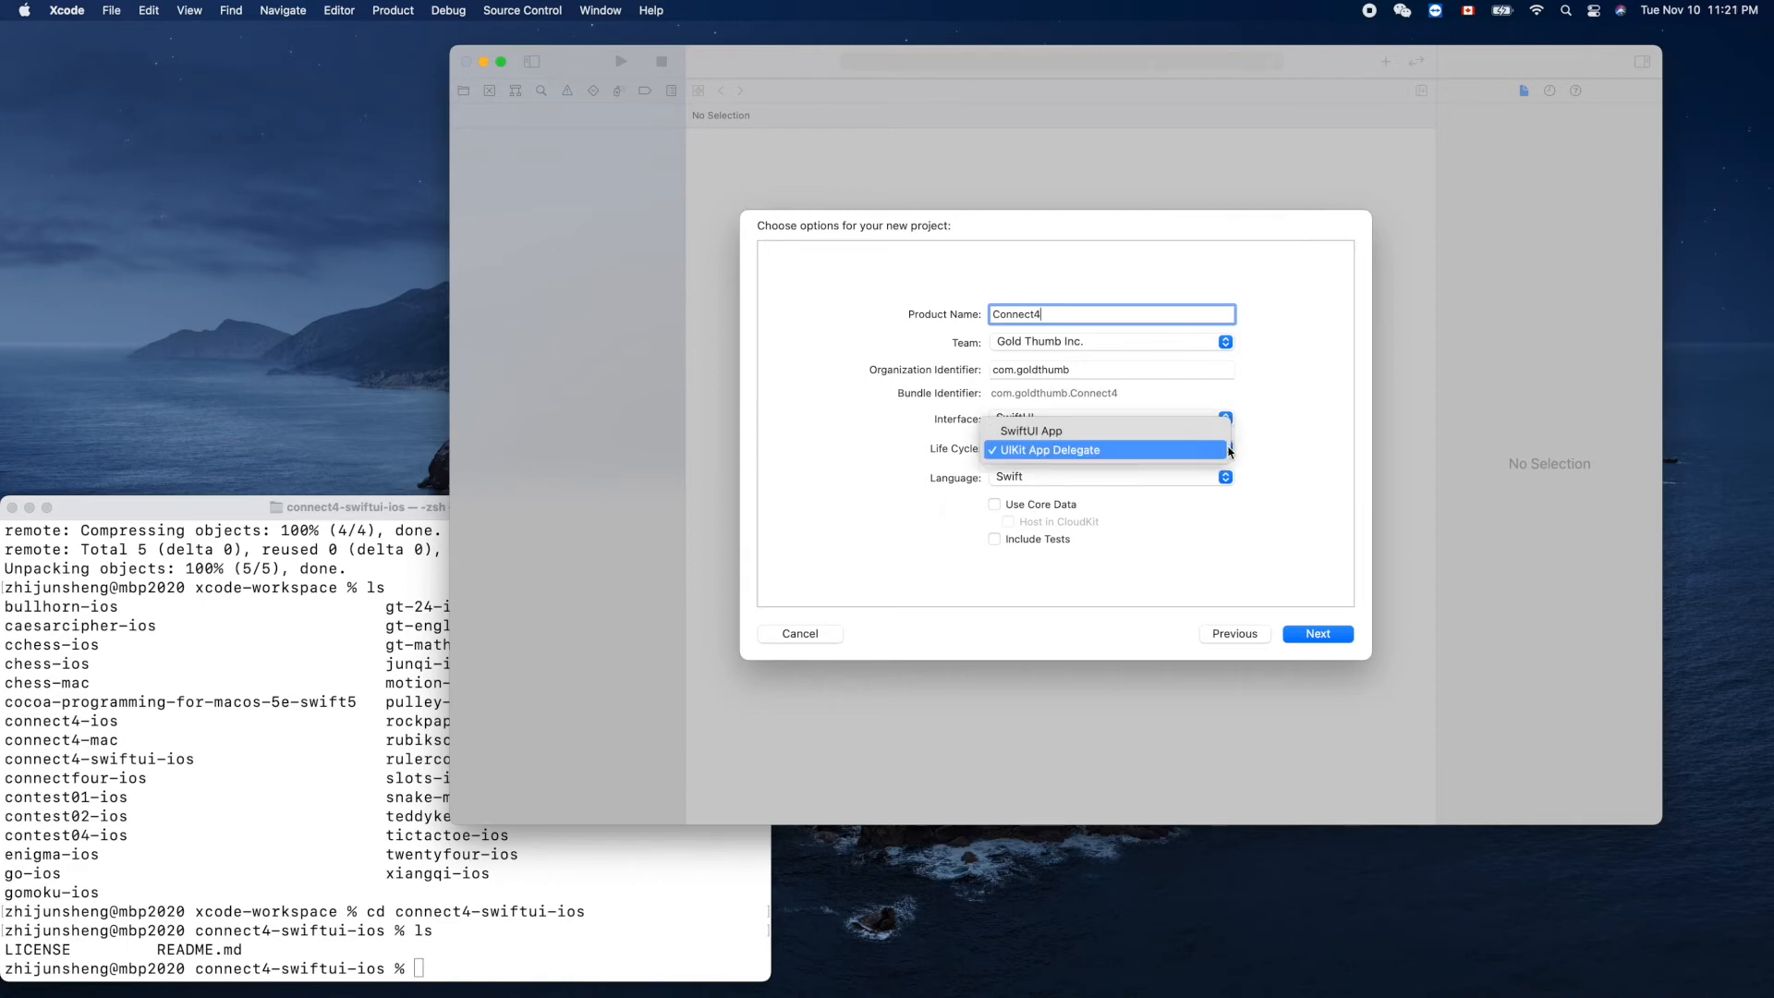
{"action": "mouse_move", "coordinate": [1030, 432]}
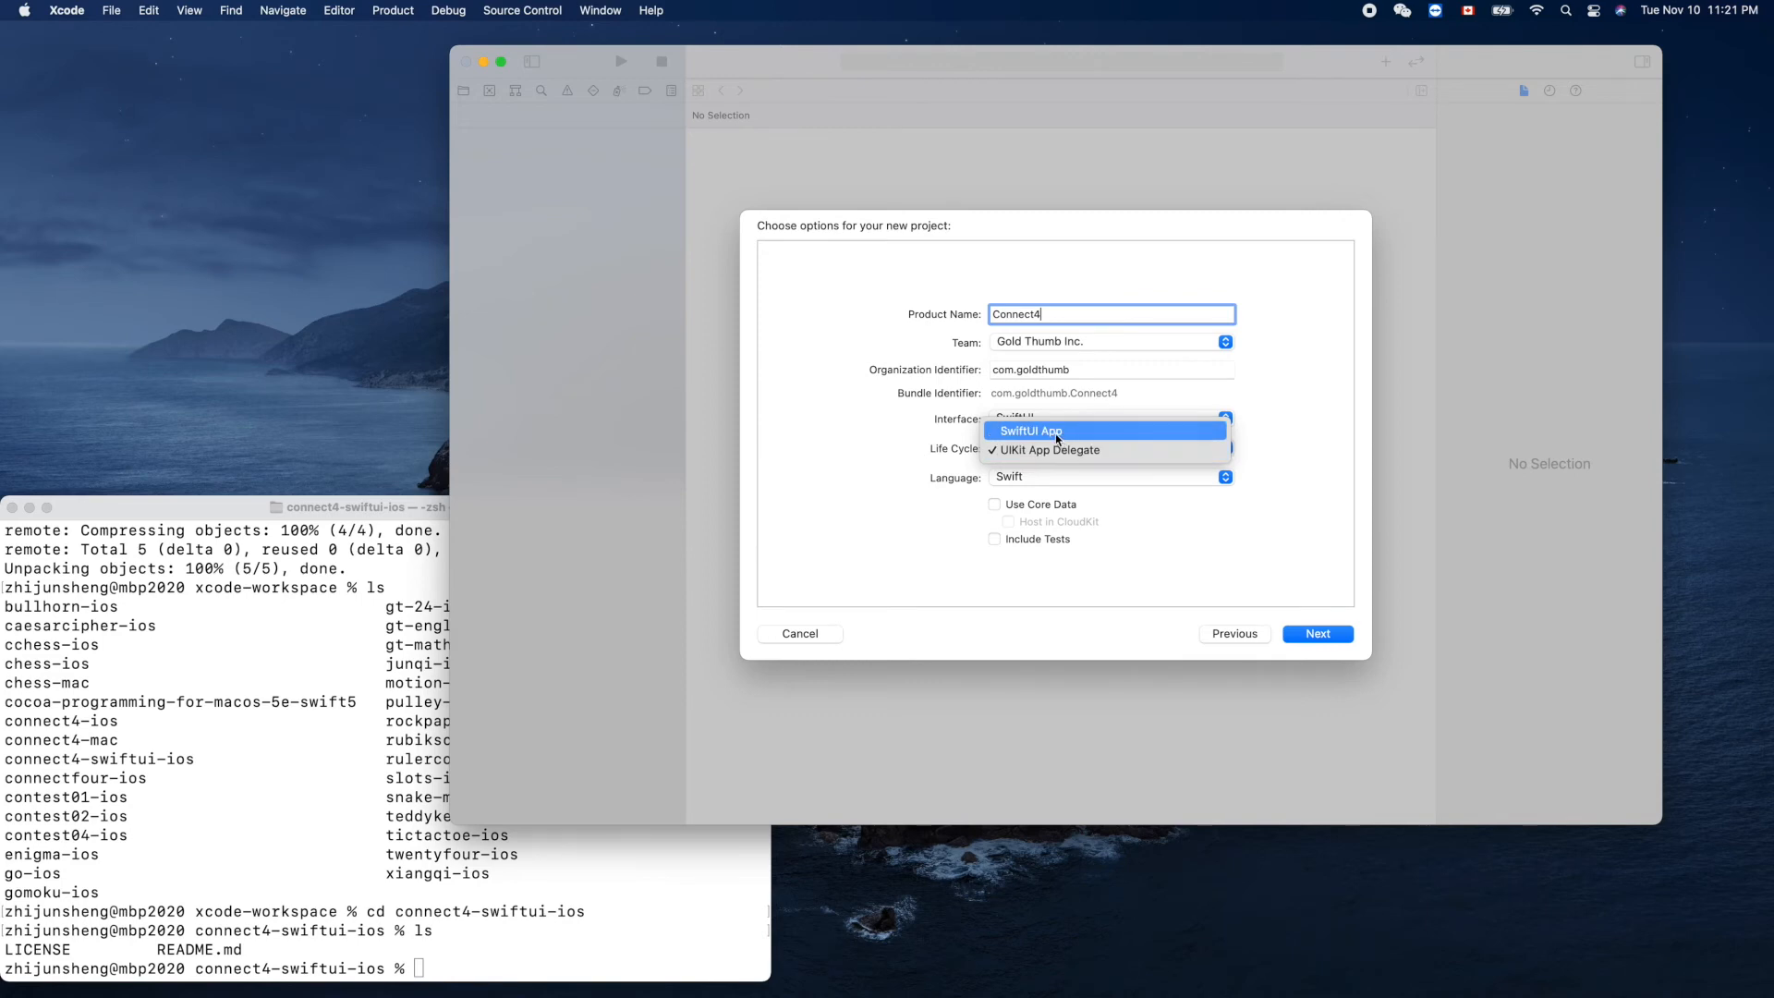
{"action": "left_click", "coordinate": [1031, 432]}
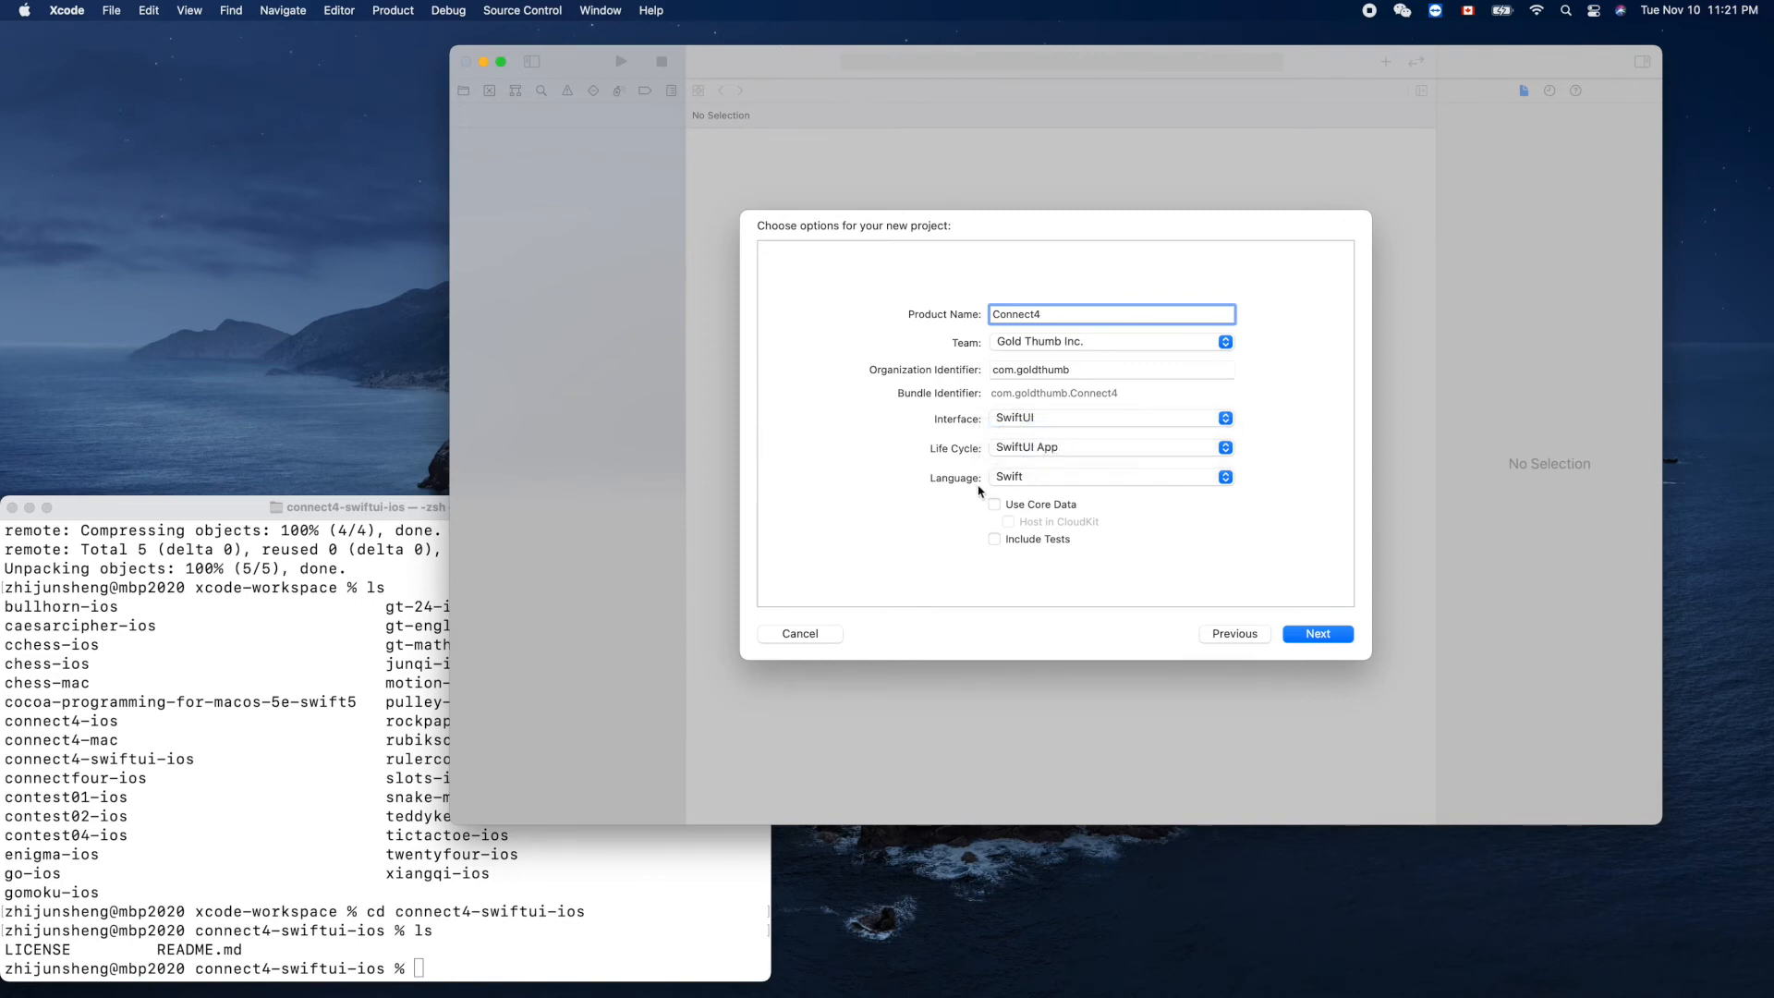
{"action": "mouse_move", "coordinate": [1102, 485]}
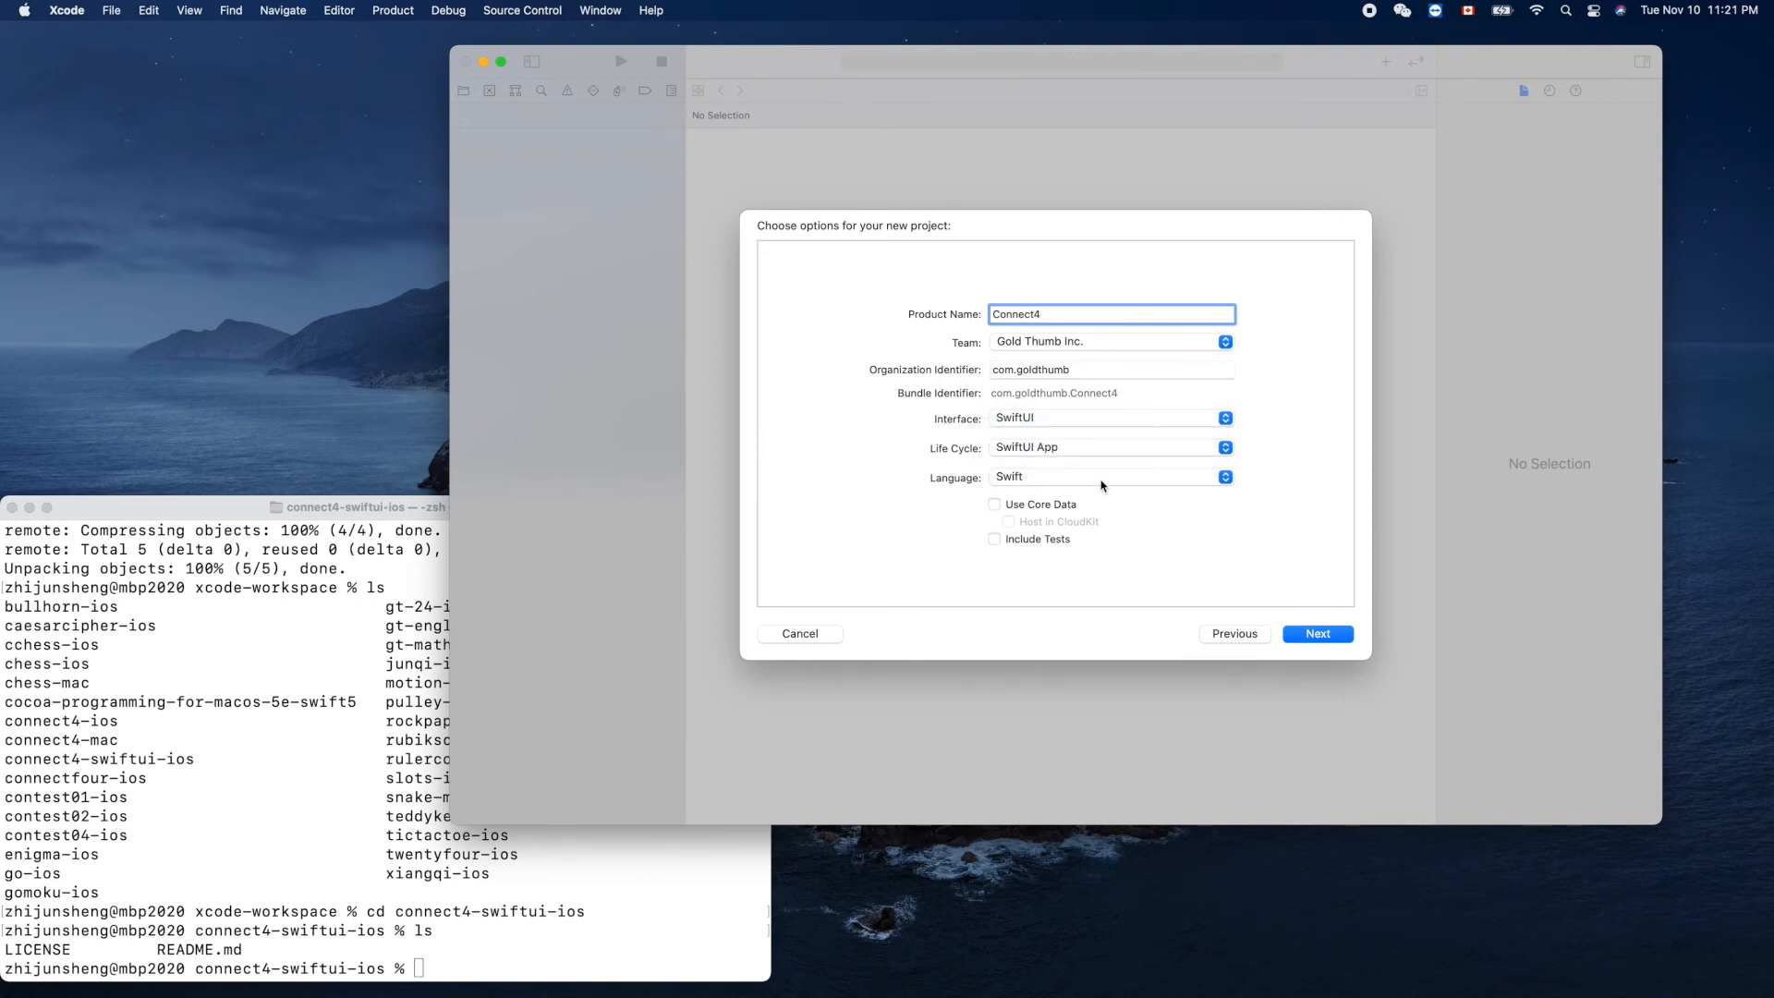
{"action": "mouse_move", "coordinate": [967, 435]}
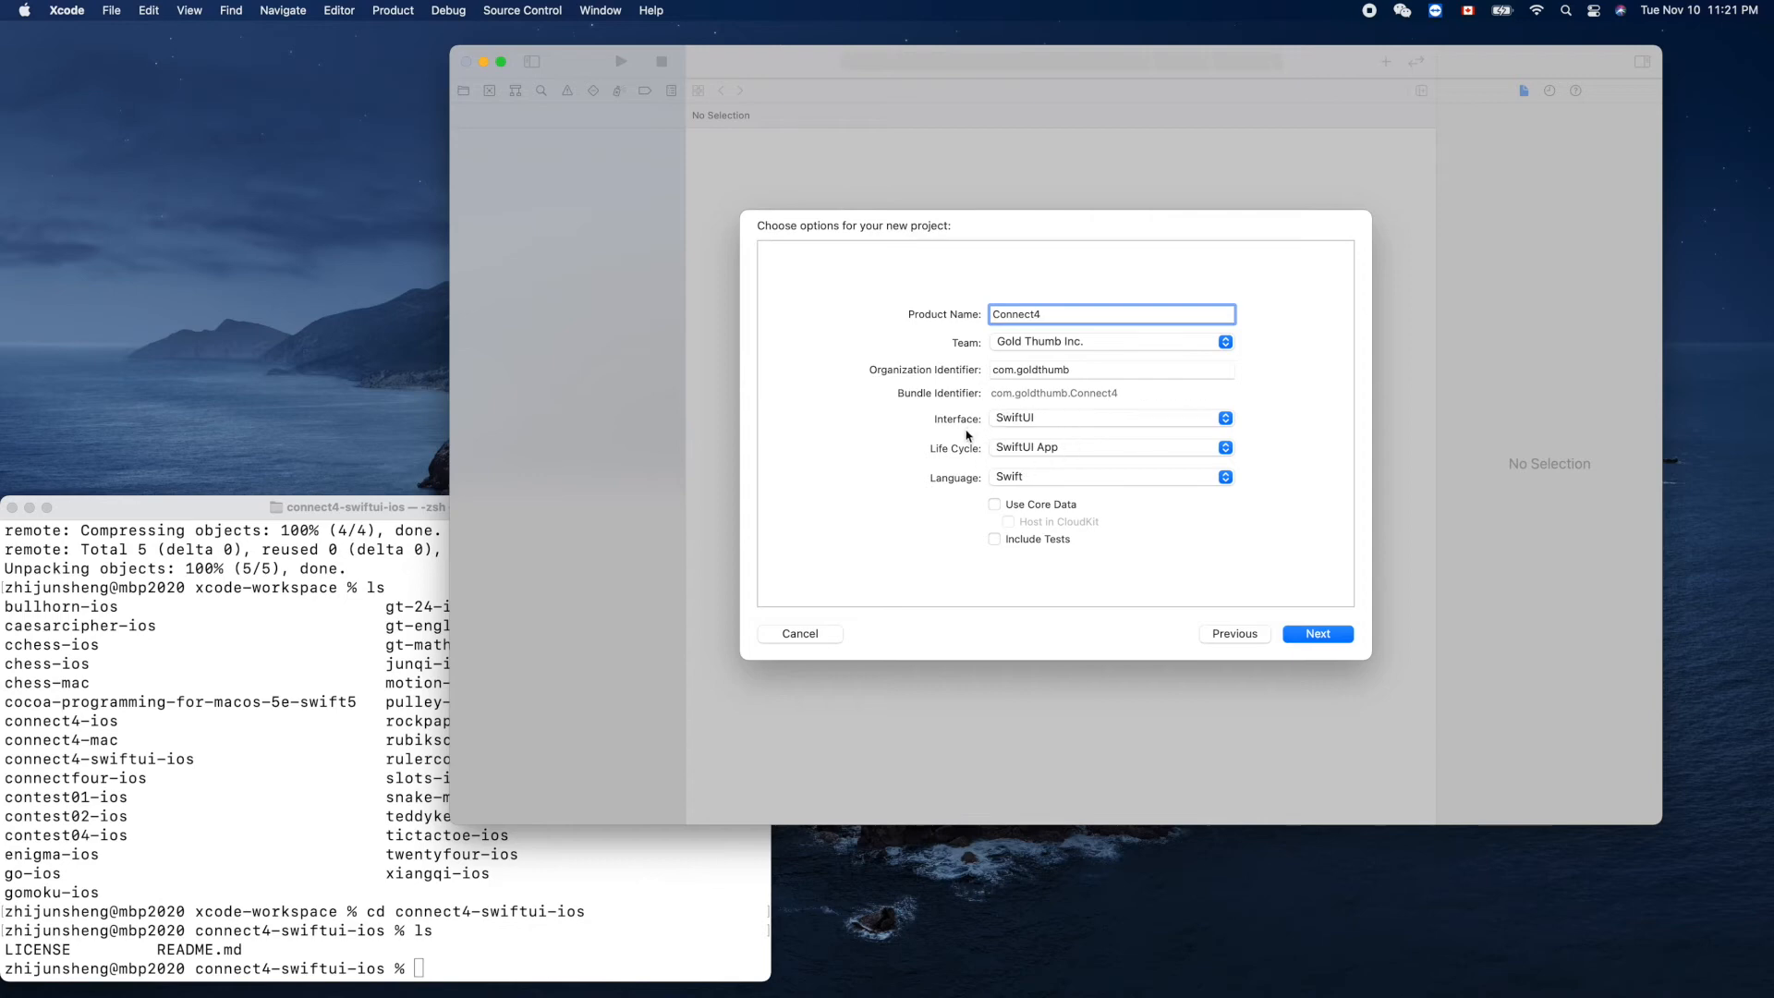
{"action": "mouse_move", "coordinate": [1009, 436]}
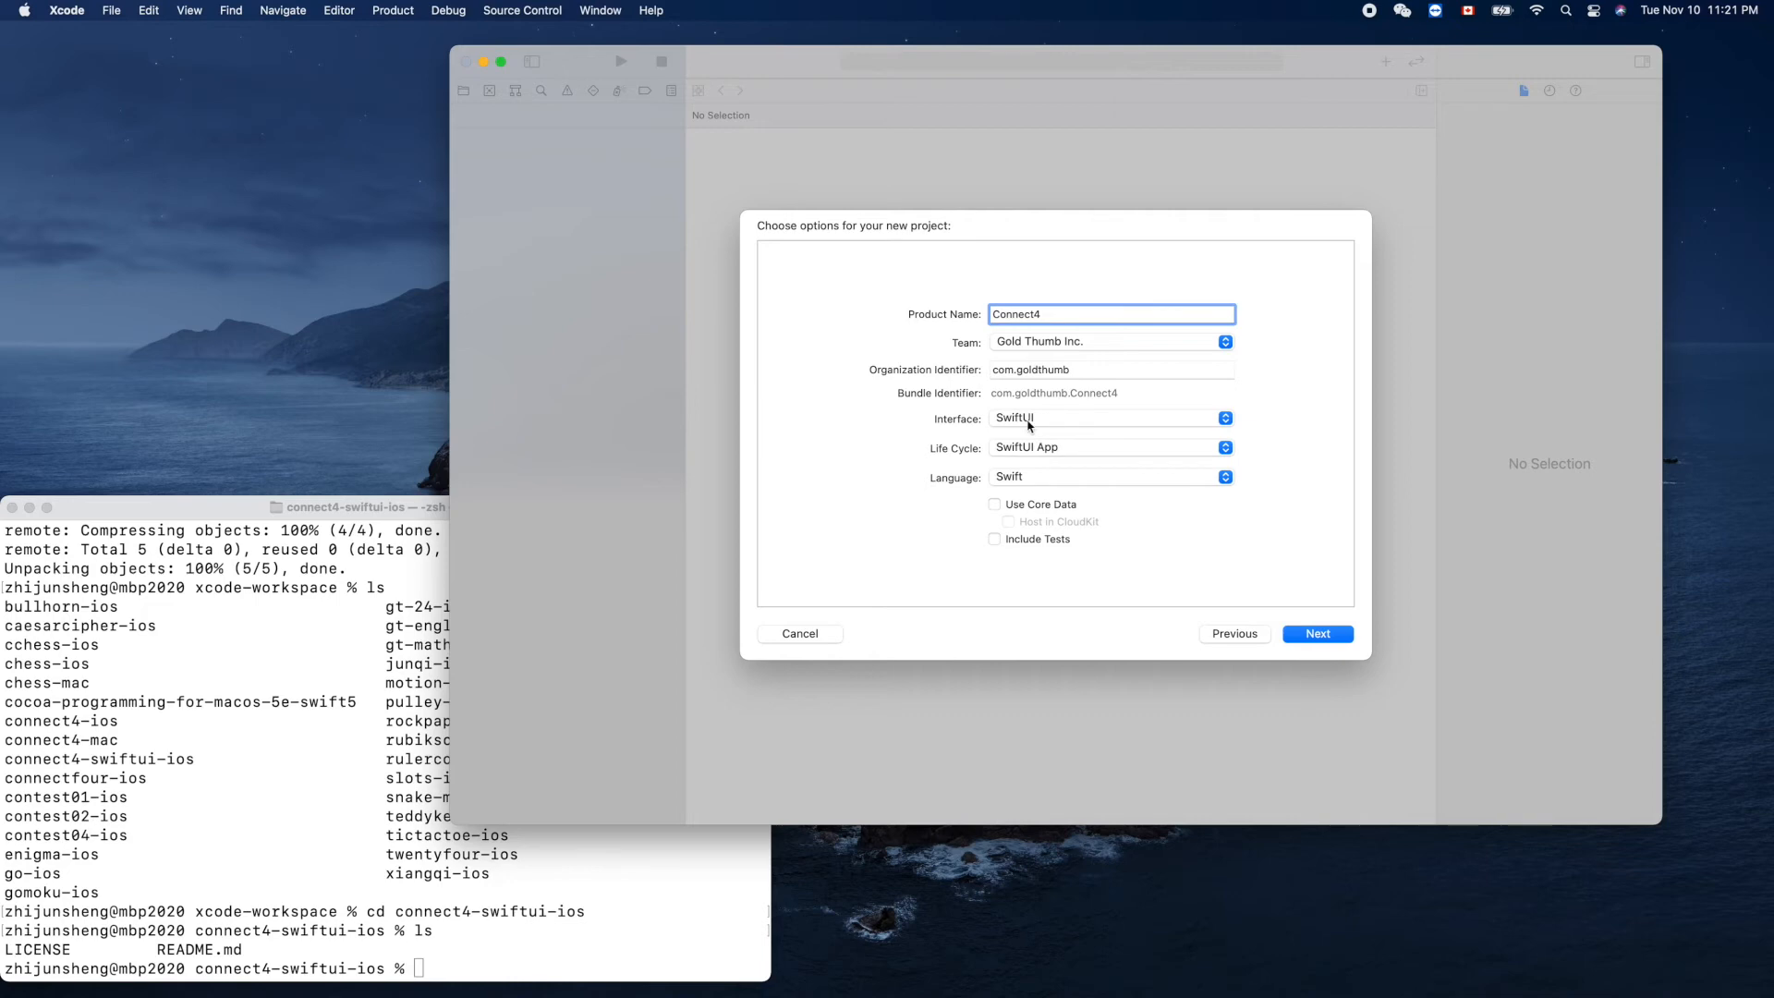
{"action": "mouse_move", "coordinate": [1043, 428]}
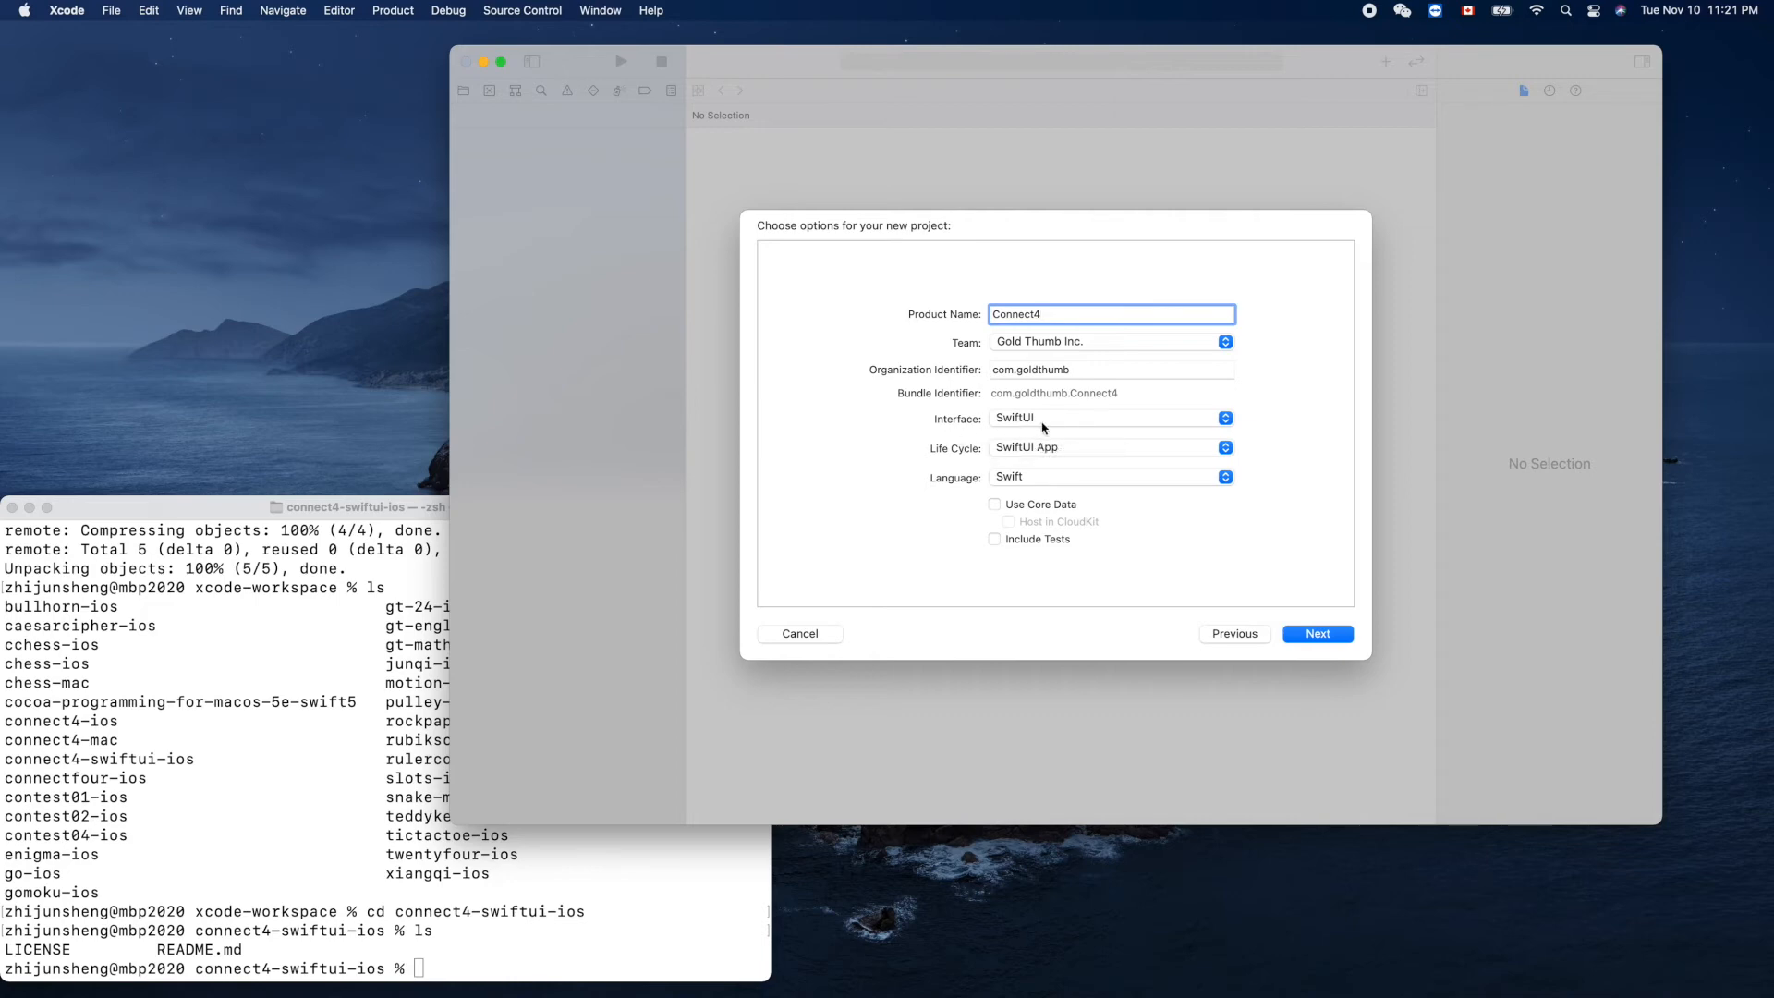
{"action": "mouse_move", "coordinate": [998, 463]}
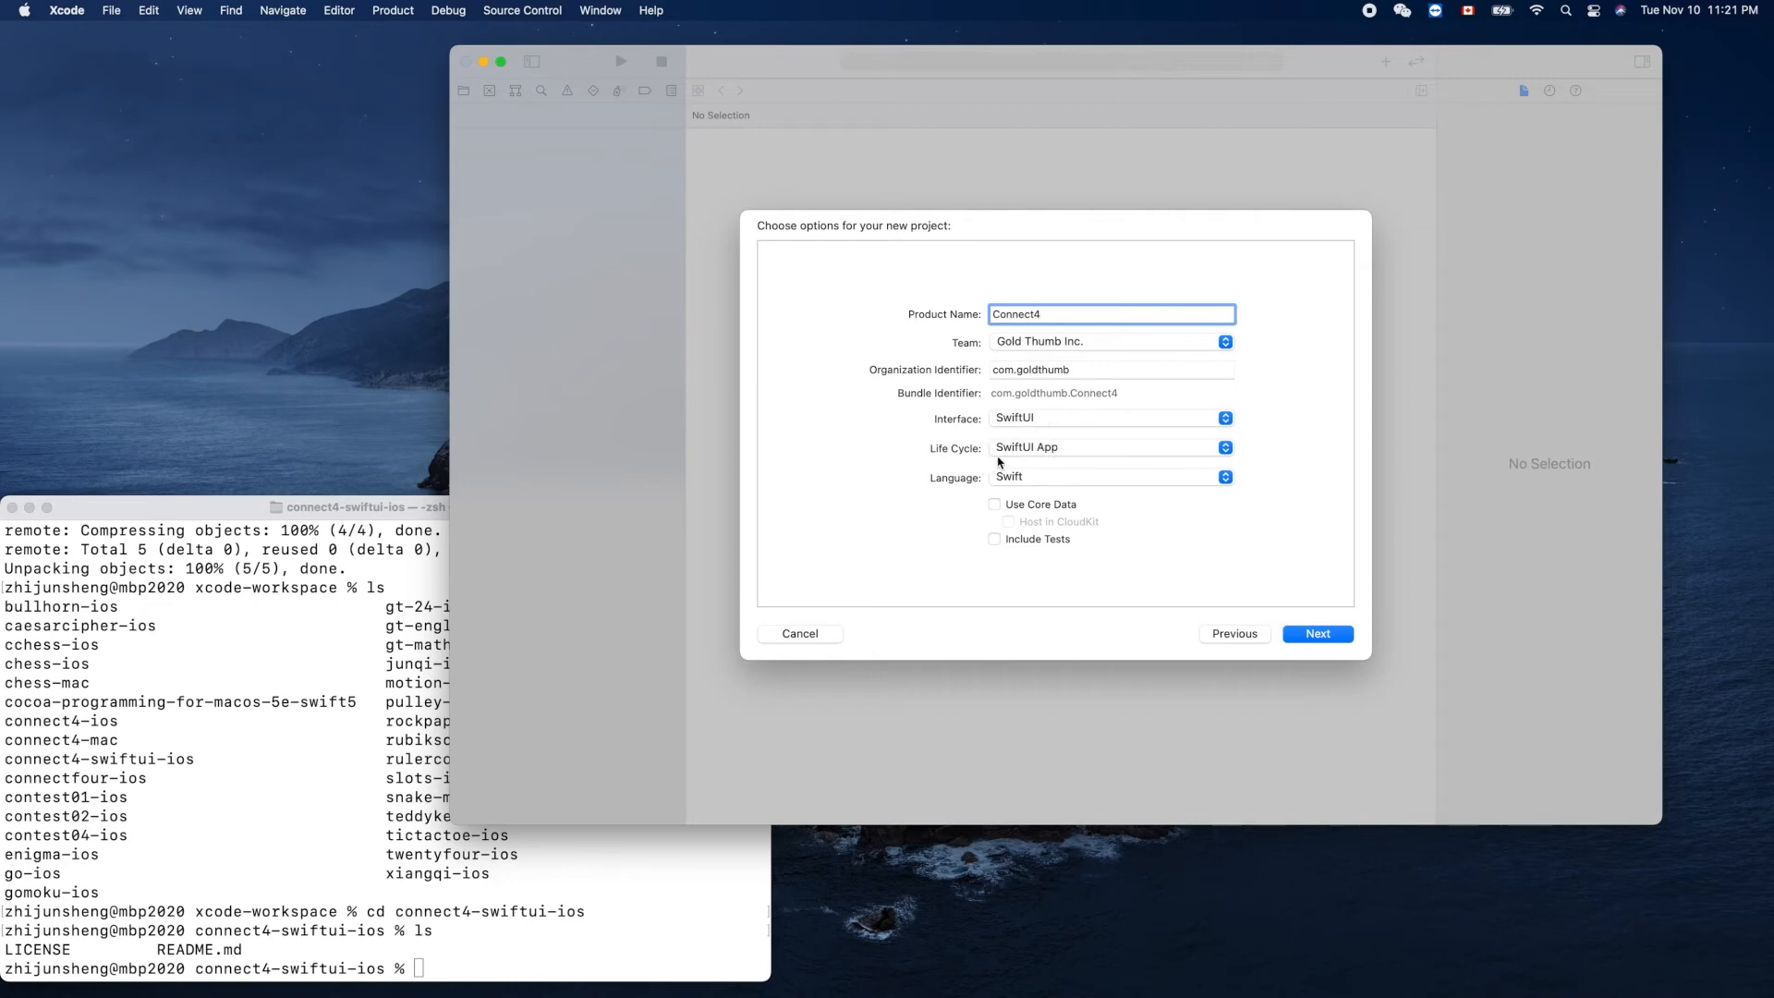
{"action": "mouse_move", "coordinate": [1265, 604]}
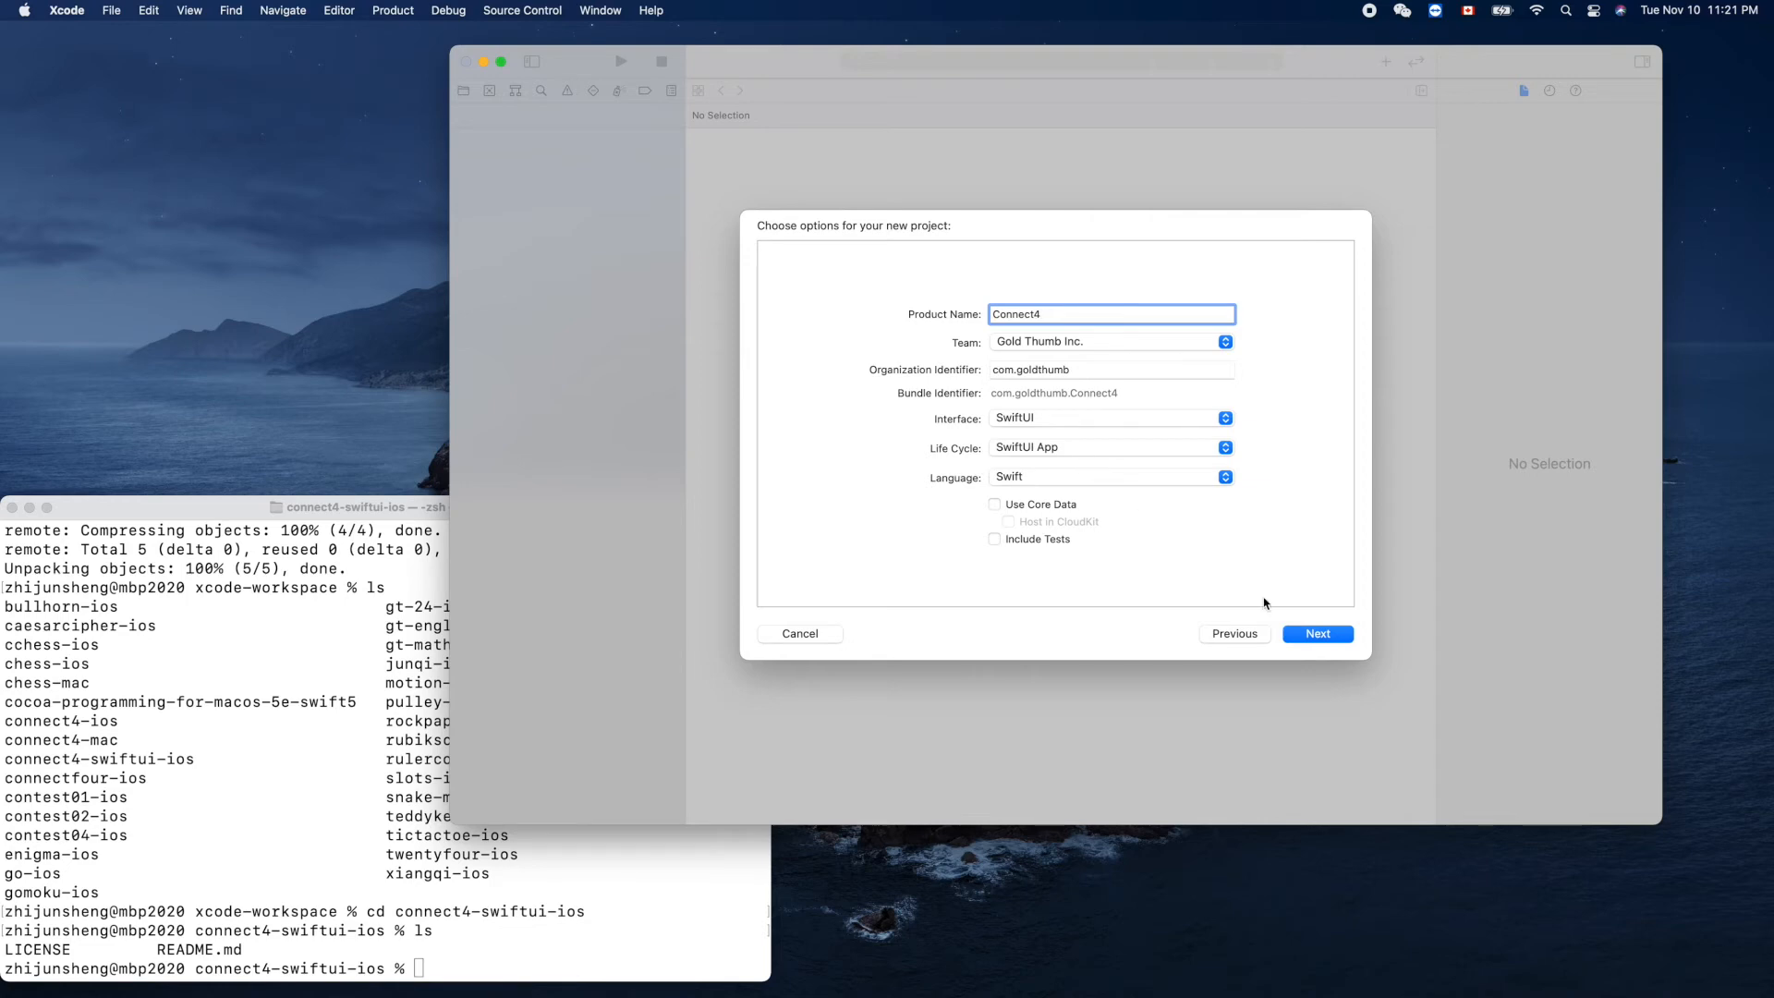
{"action": "mouse_move", "coordinate": [1030, 556]}
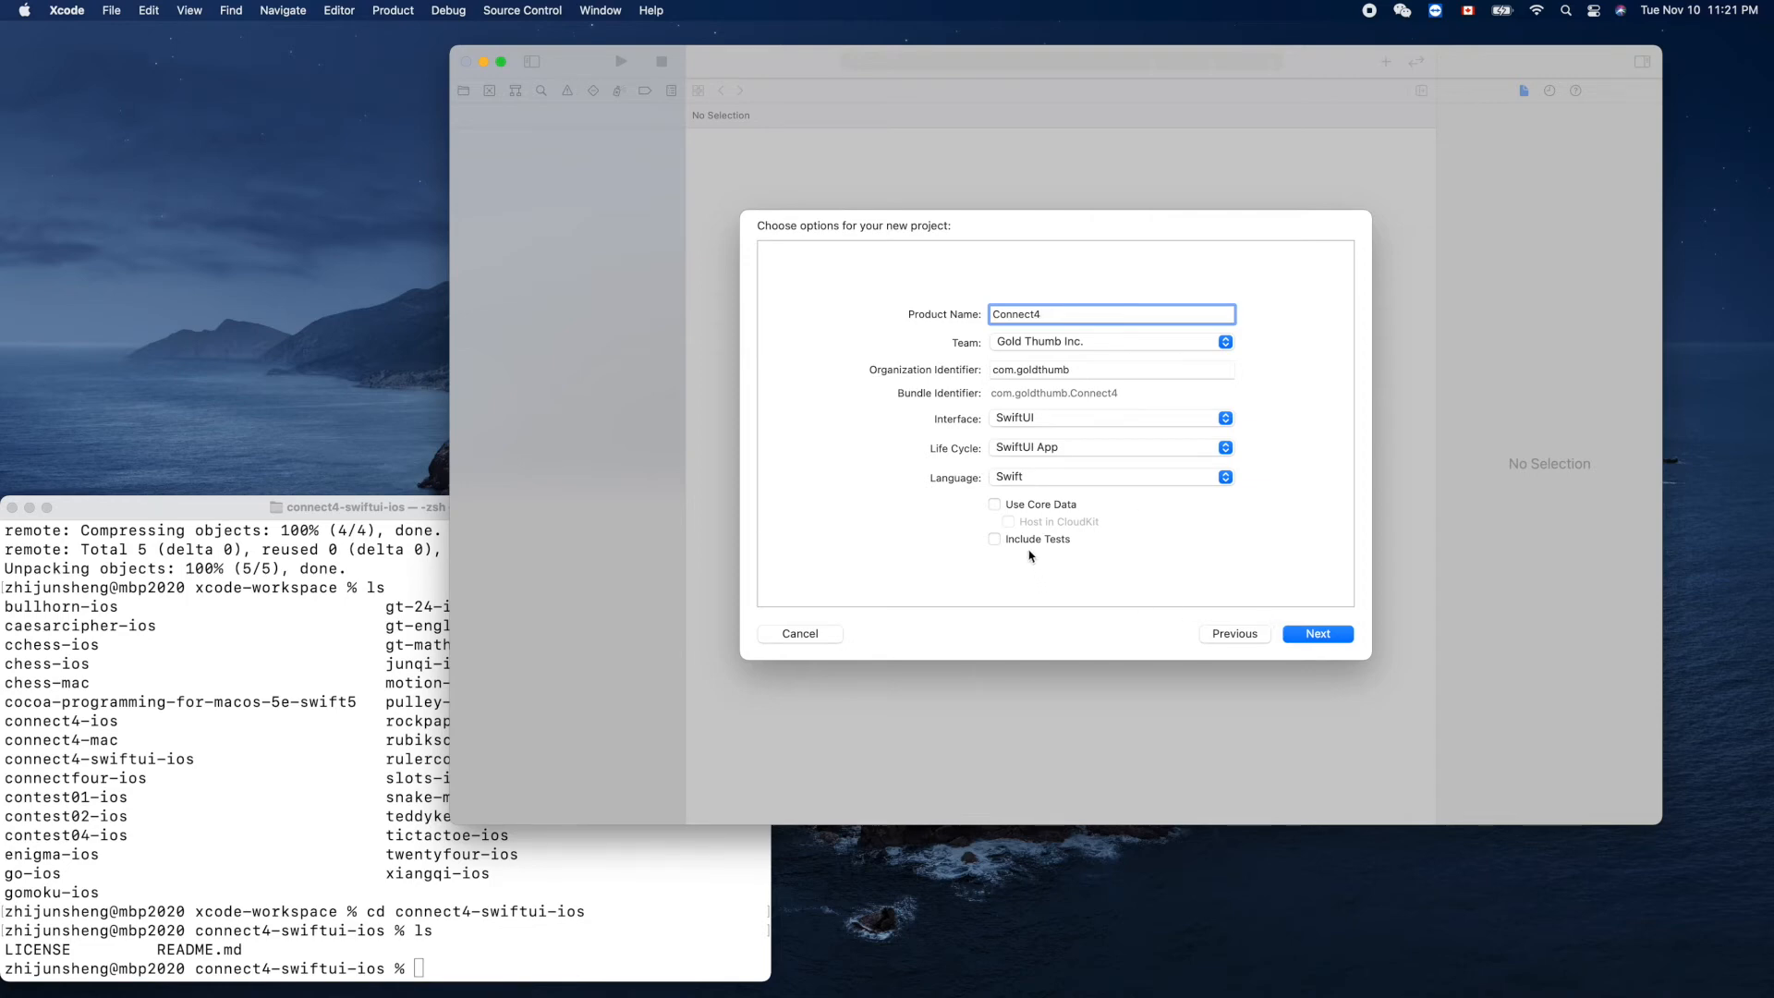
{"action": "mouse_move", "coordinate": [992, 554]}
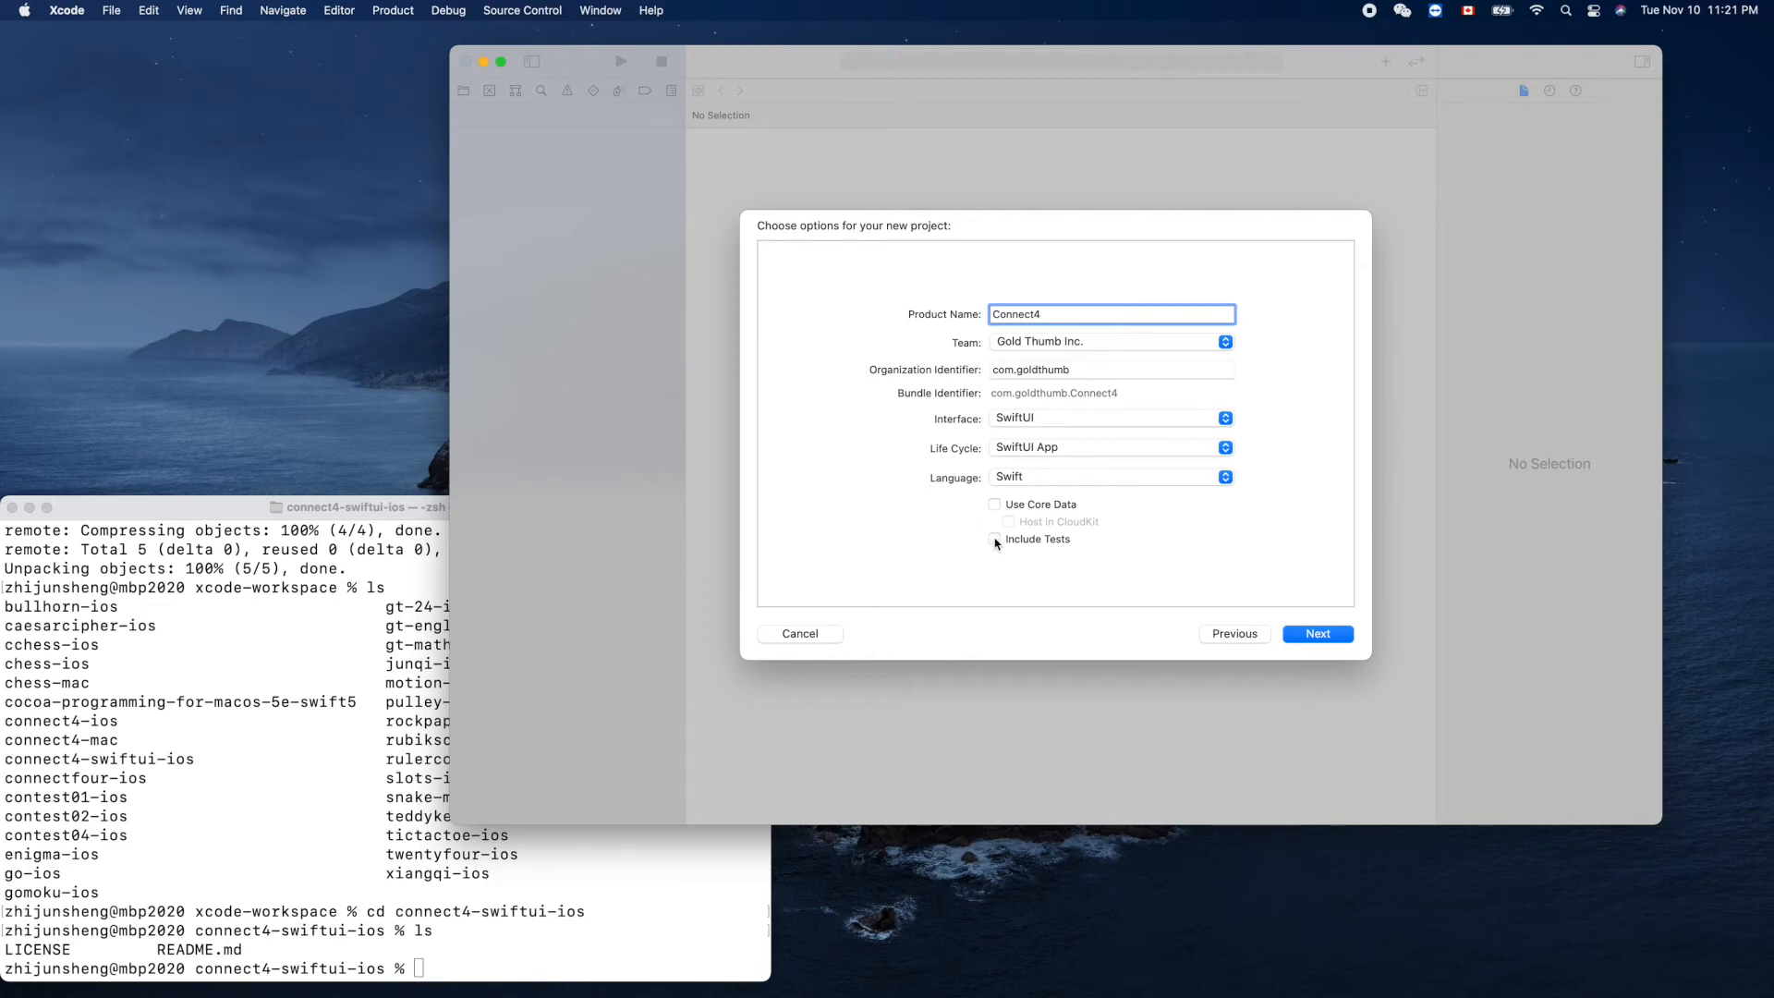
{"action": "left_click", "coordinate": [994, 539]}
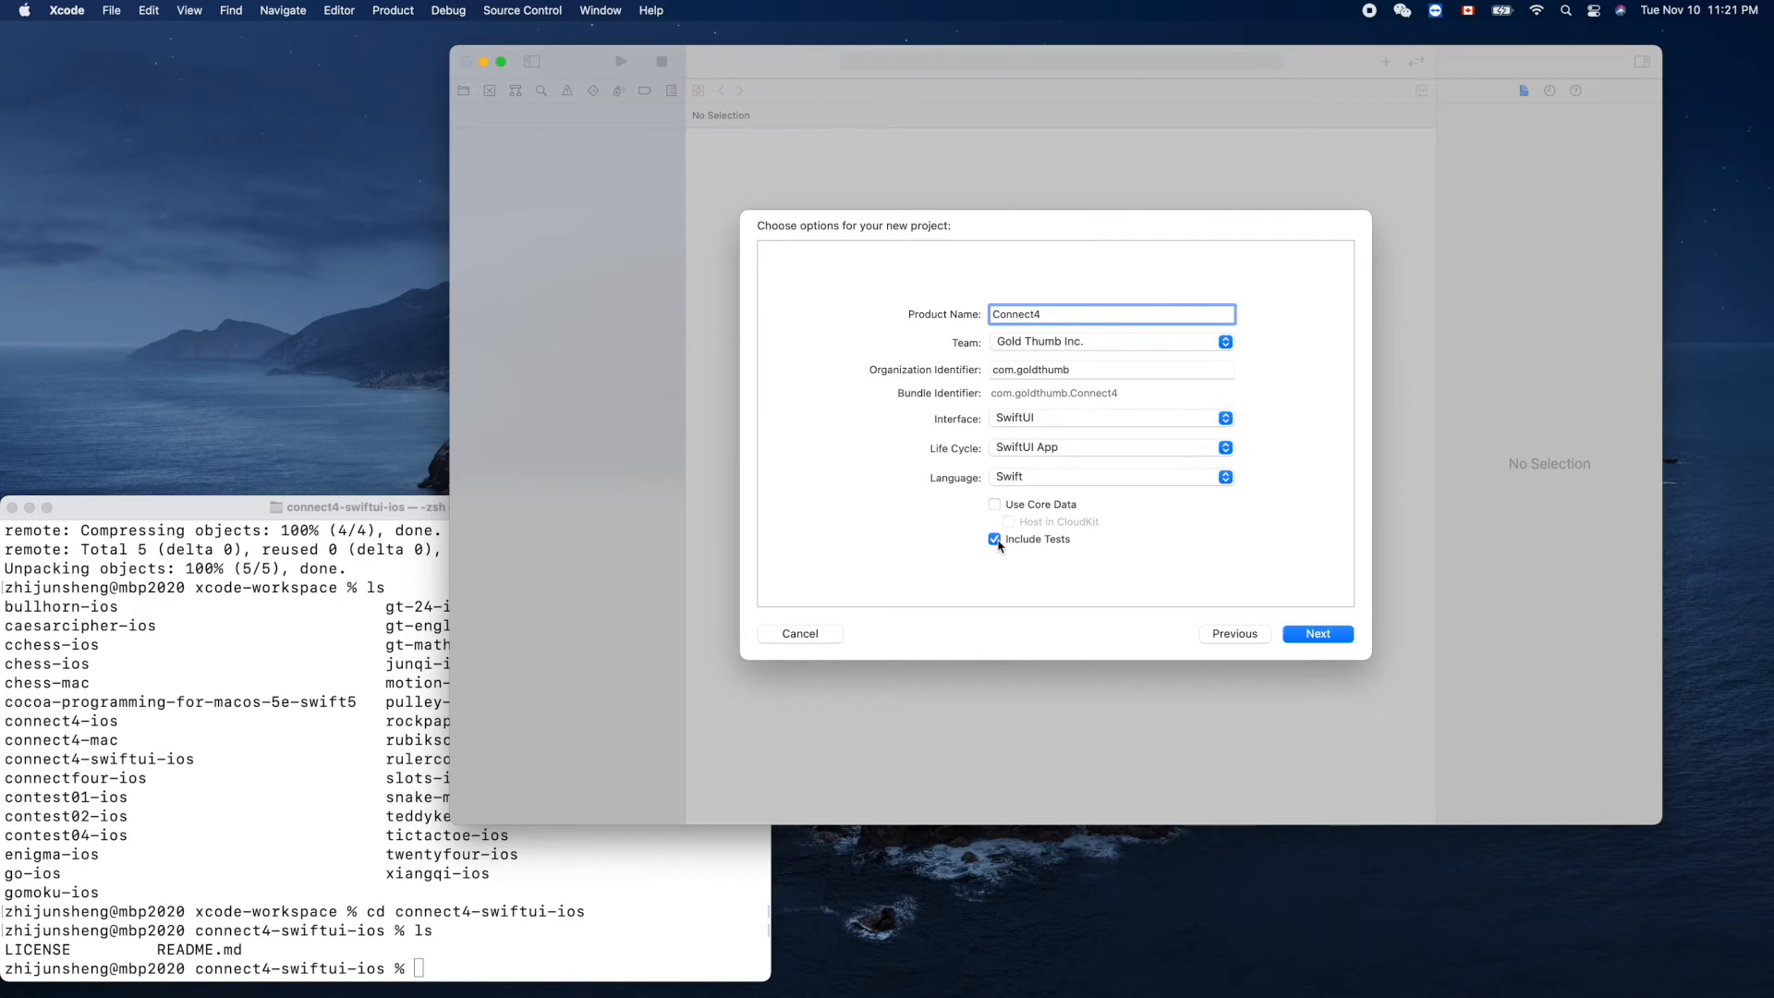
{"action": "left_click", "coordinate": [994, 538]}
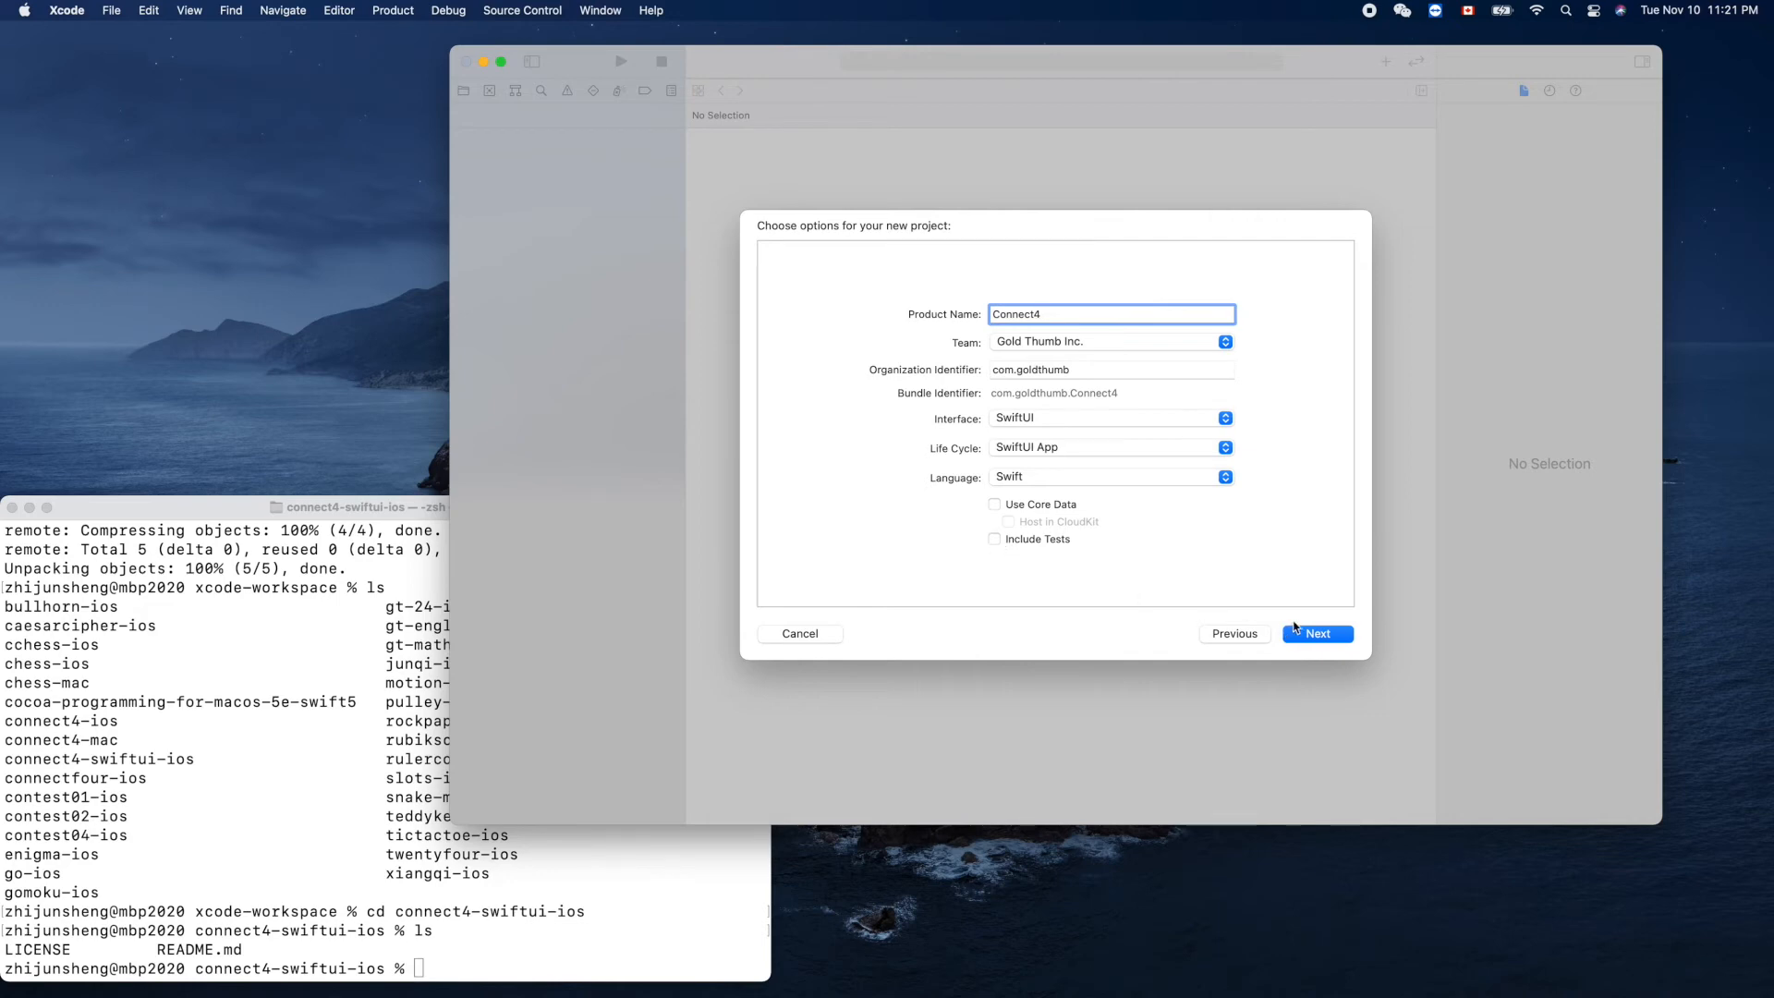
Step: Create the Connect4 project in the connect4-swiftui-ios folder
{"action": "left_click", "coordinate": [1317, 632]}
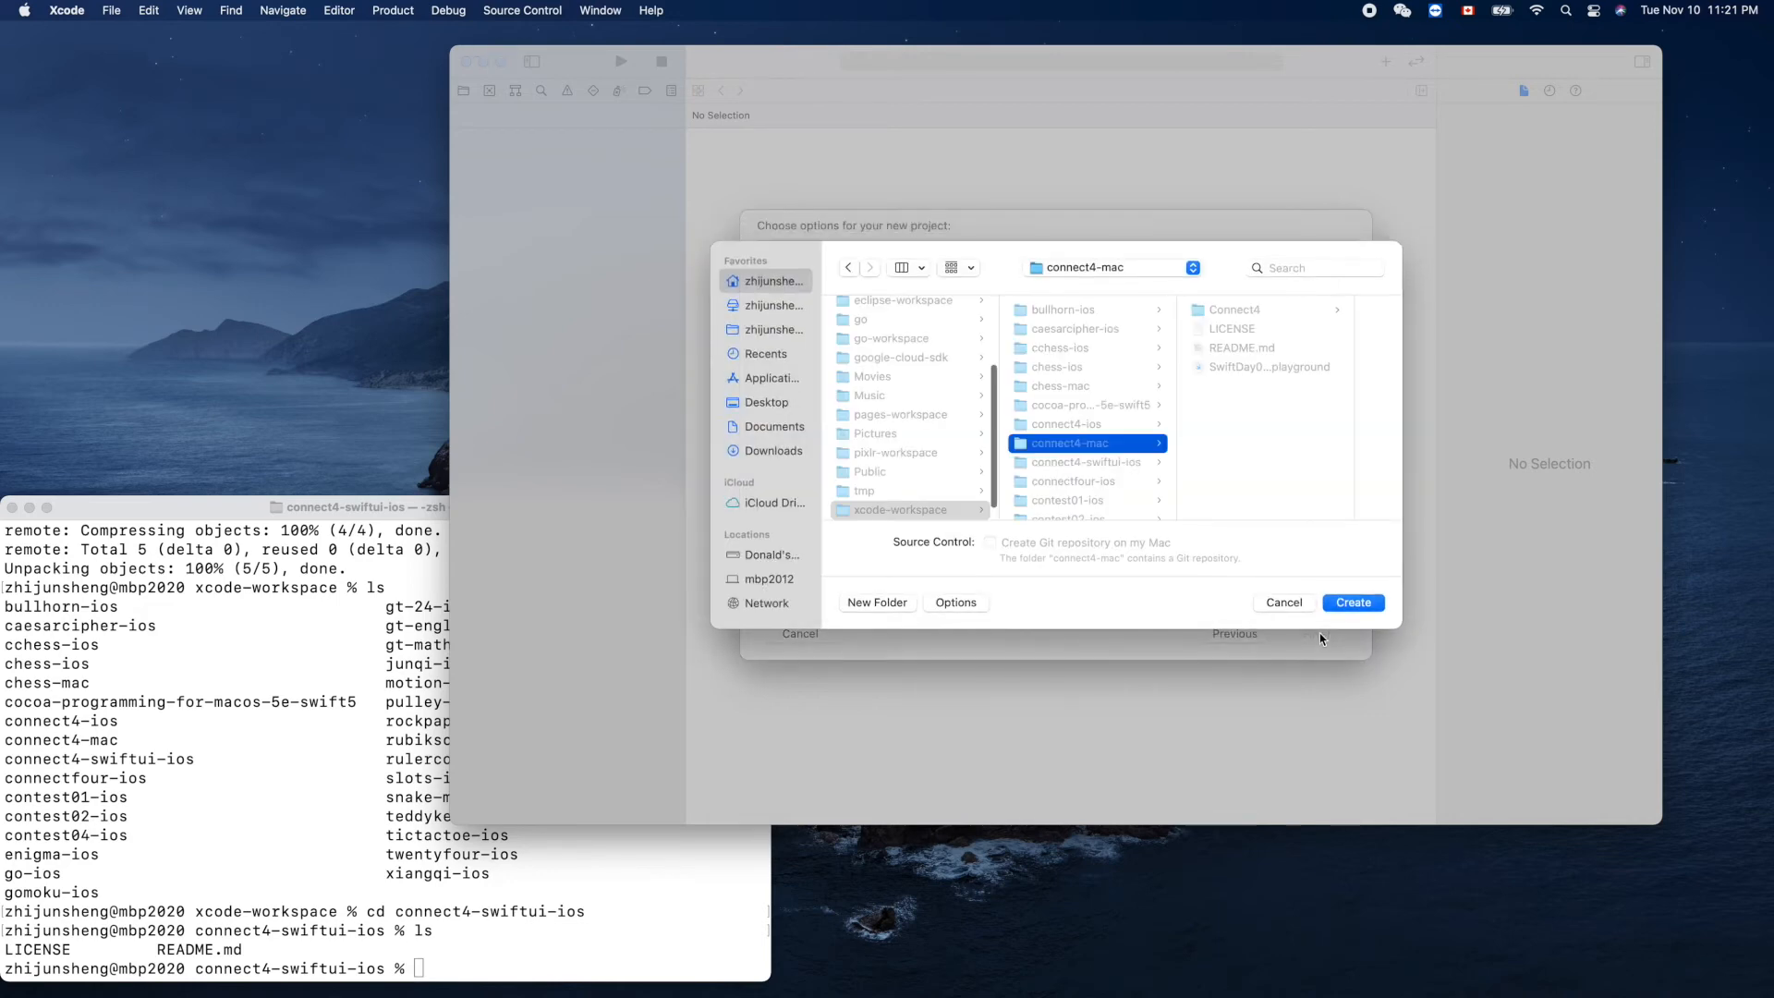
{"action": "mouse_move", "coordinate": [1129, 491]}
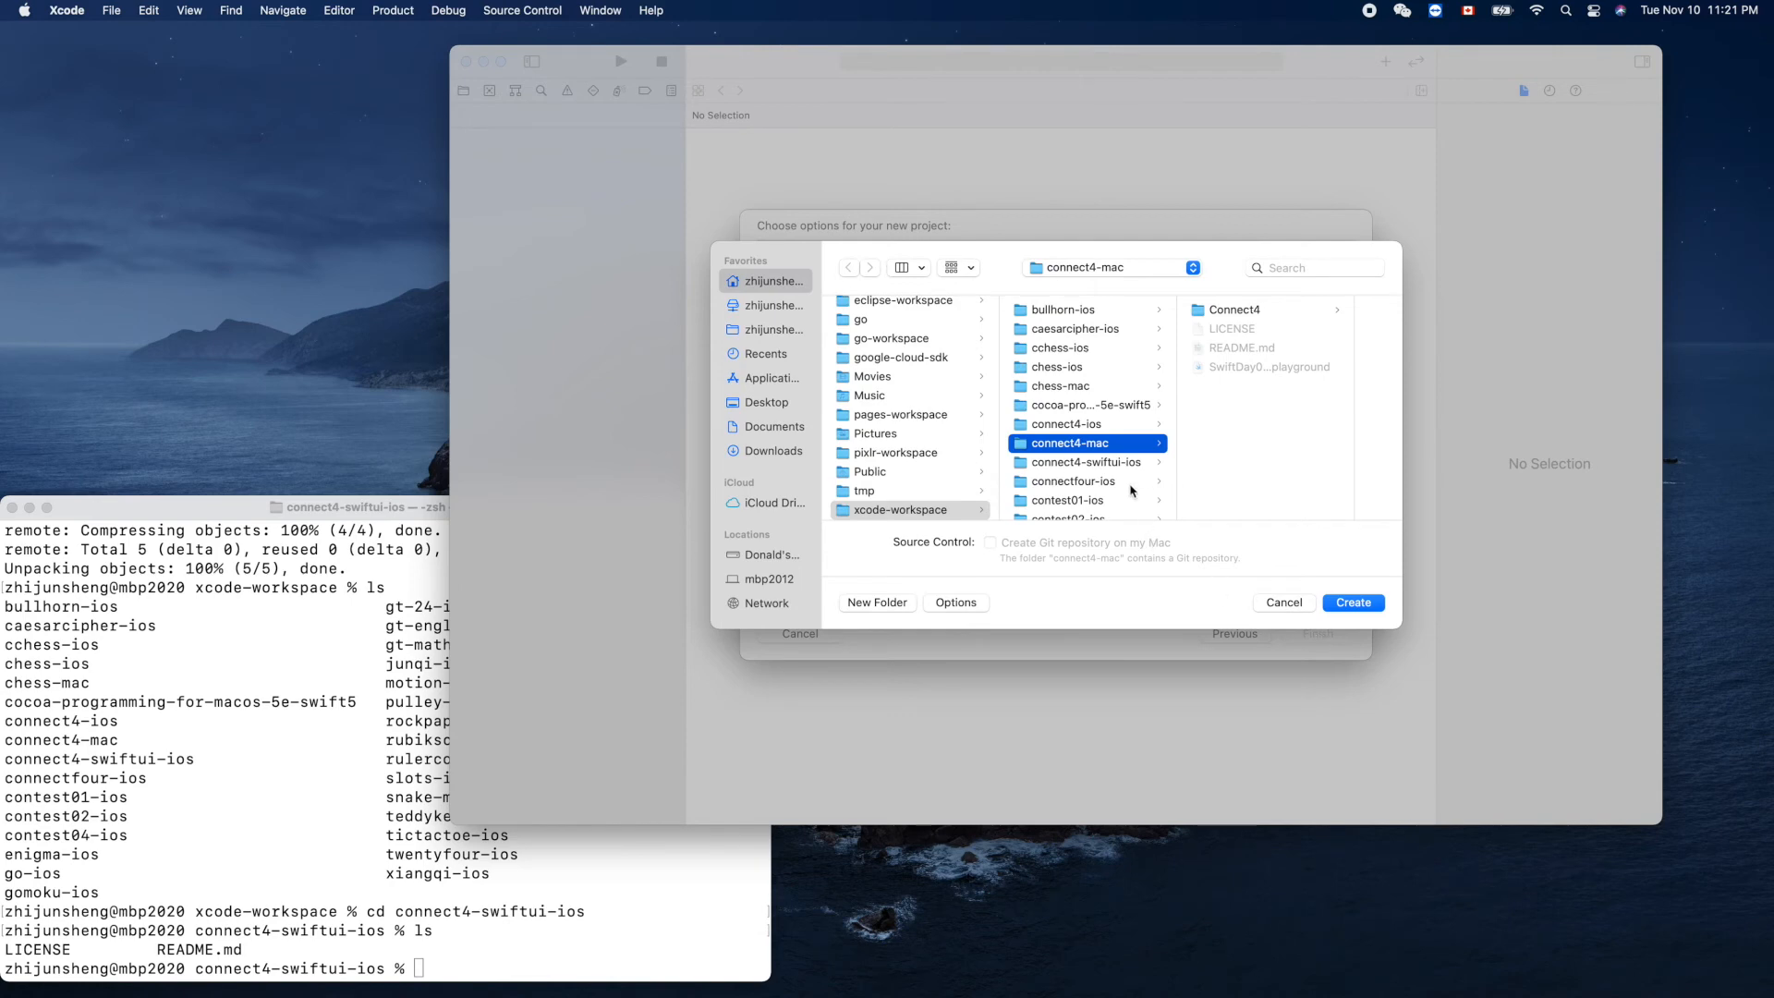
{"action": "left_click", "coordinate": [1082, 462]}
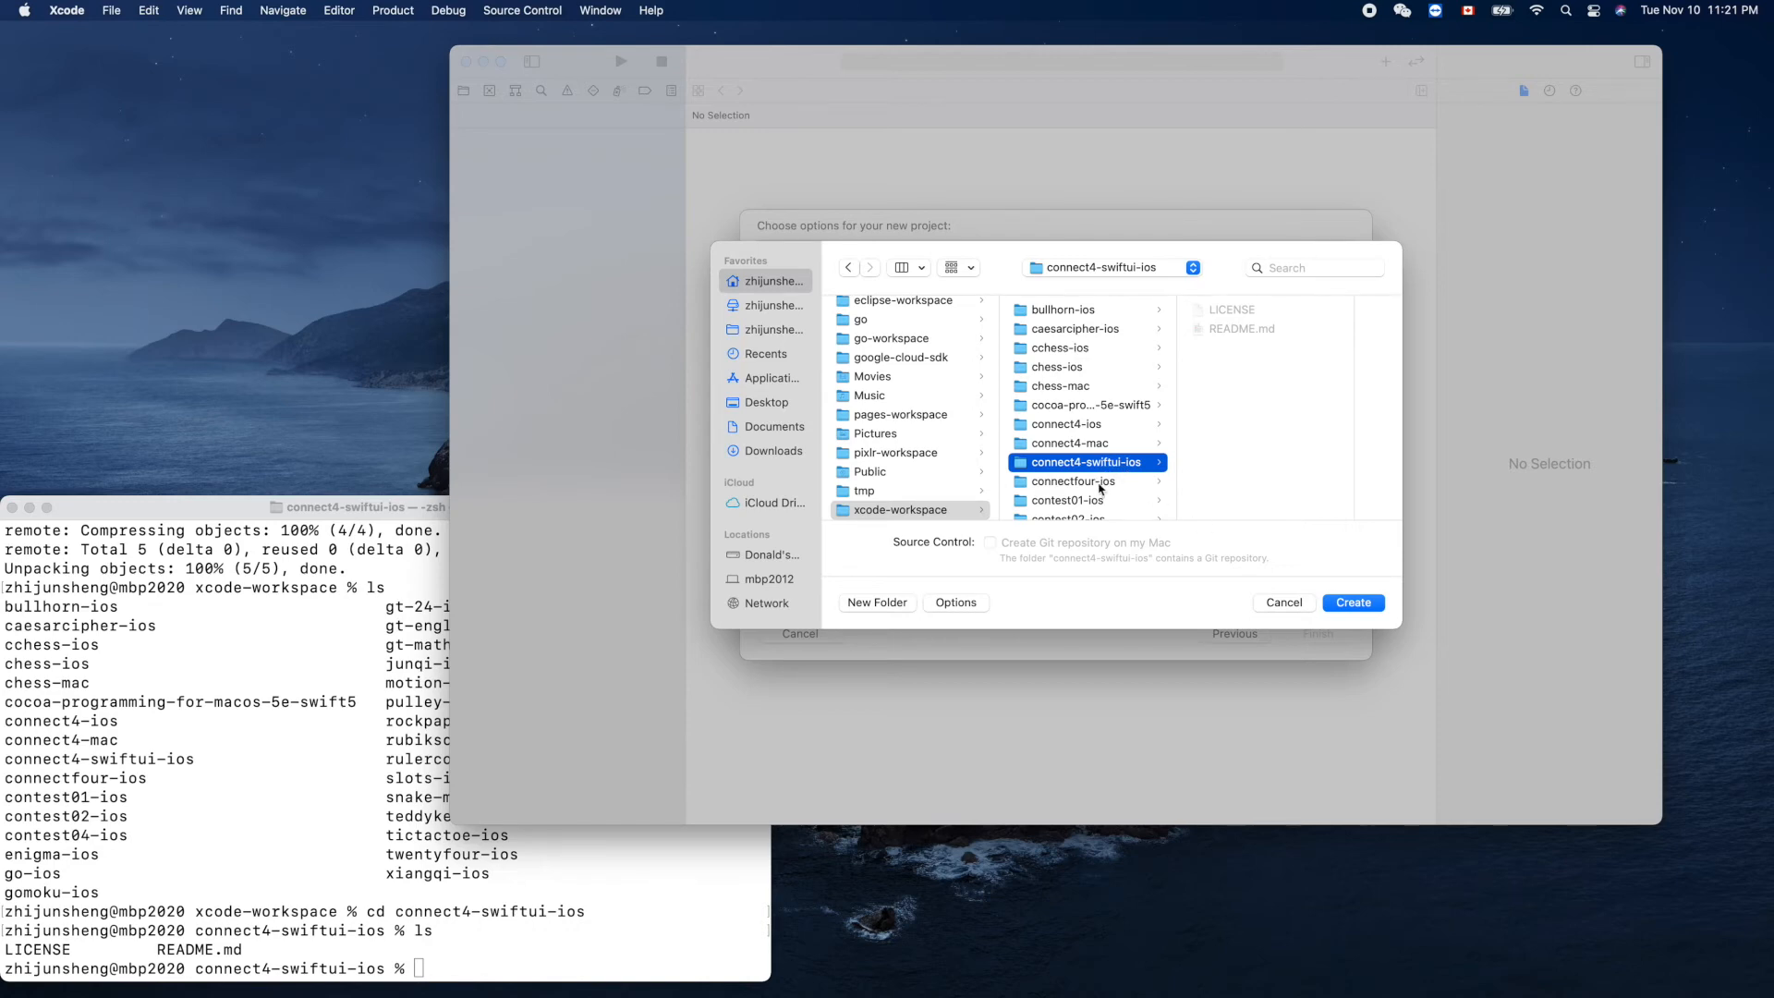
{"action": "mouse_move", "coordinate": [1192, 490]}
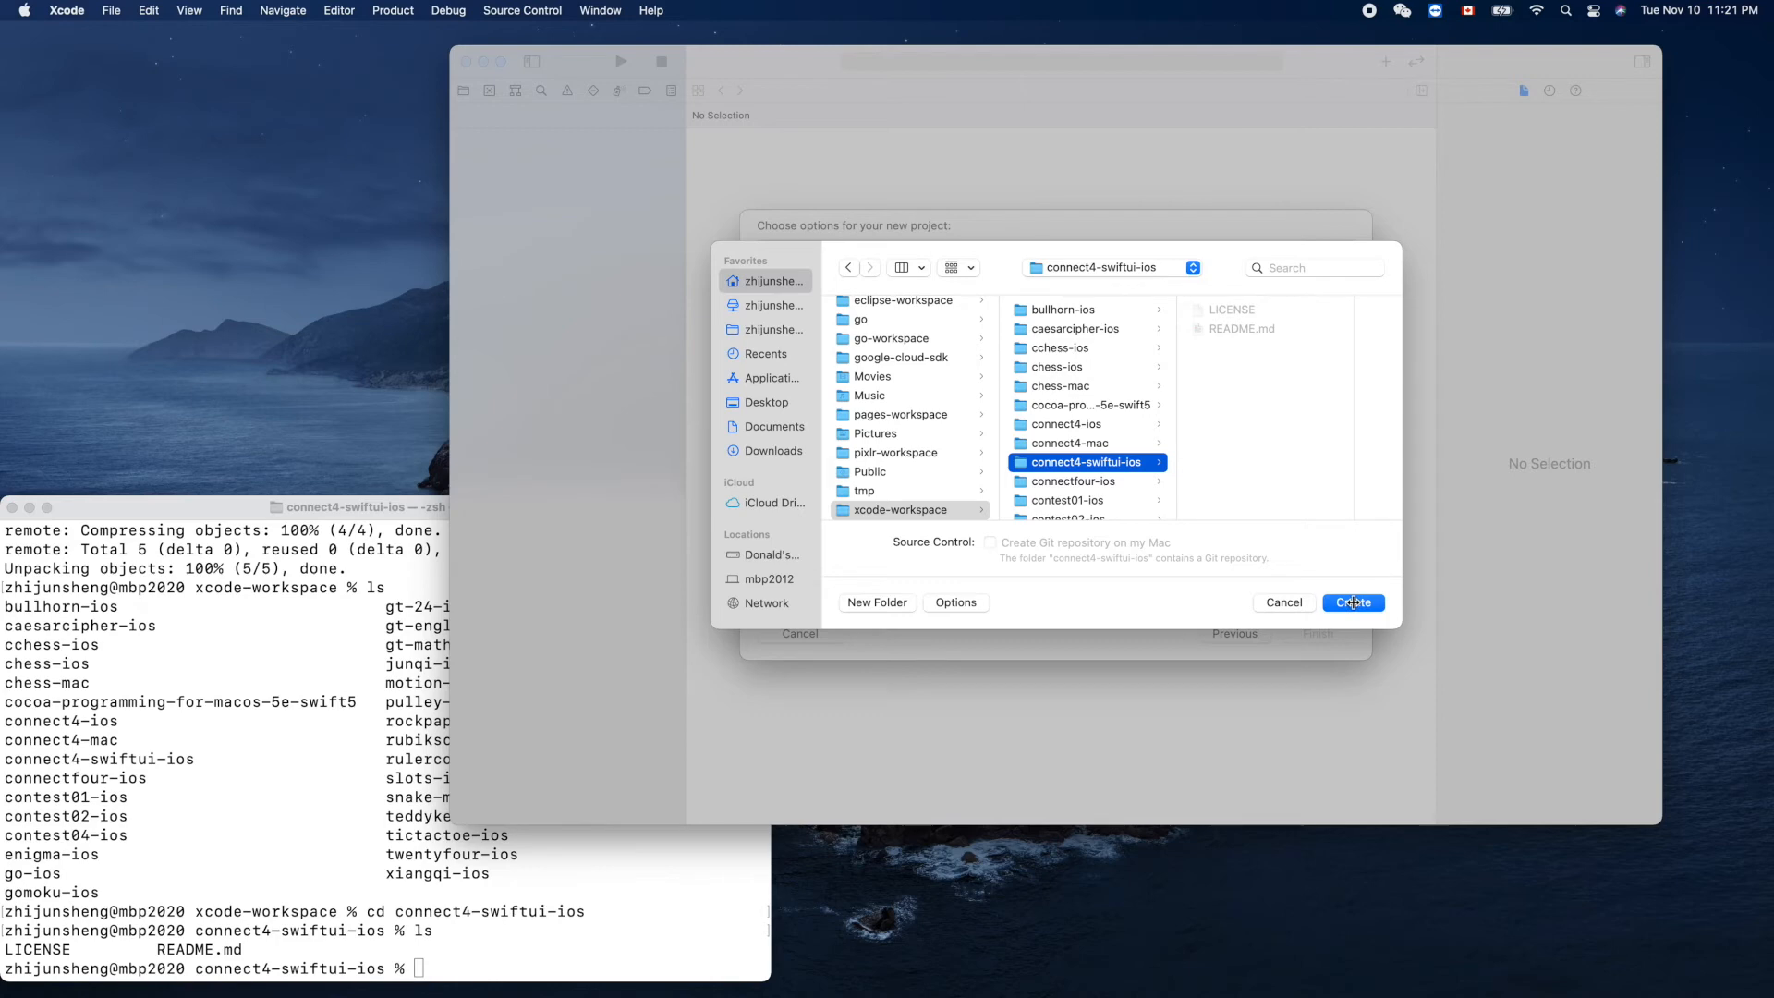
{"action": "left_click", "coordinate": [1353, 602]}
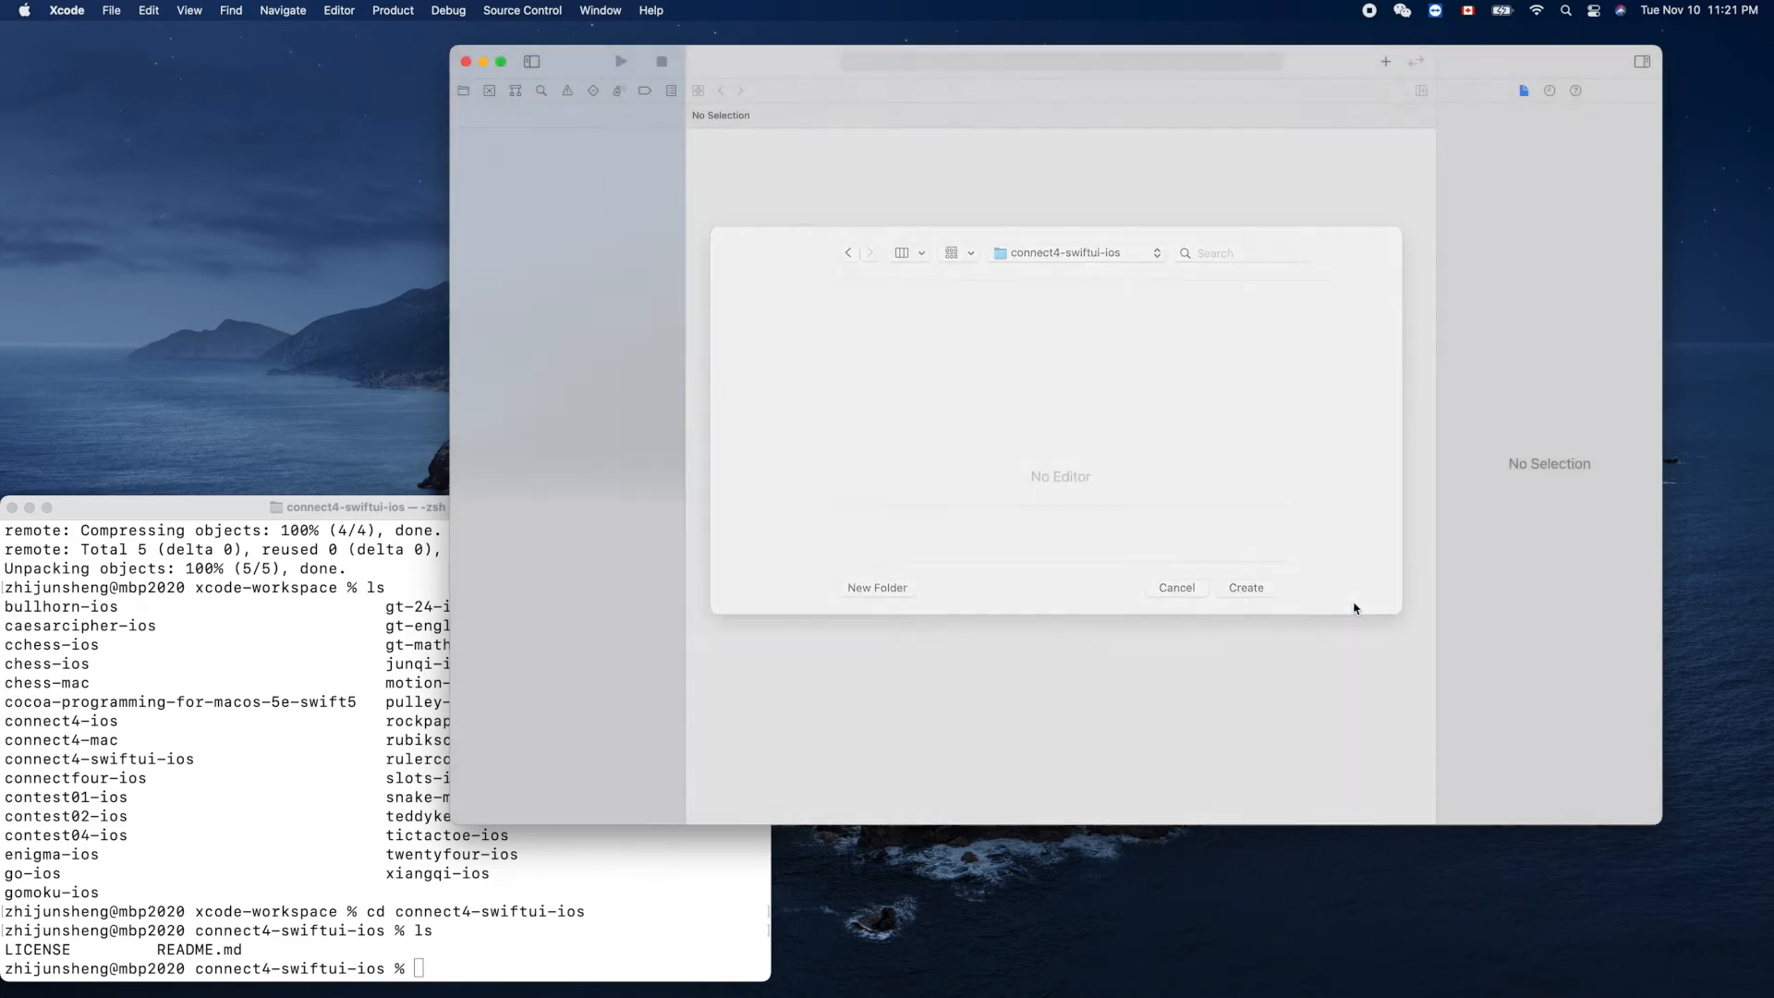
{"action": "left_click", "coordinate": [1245, 588]}
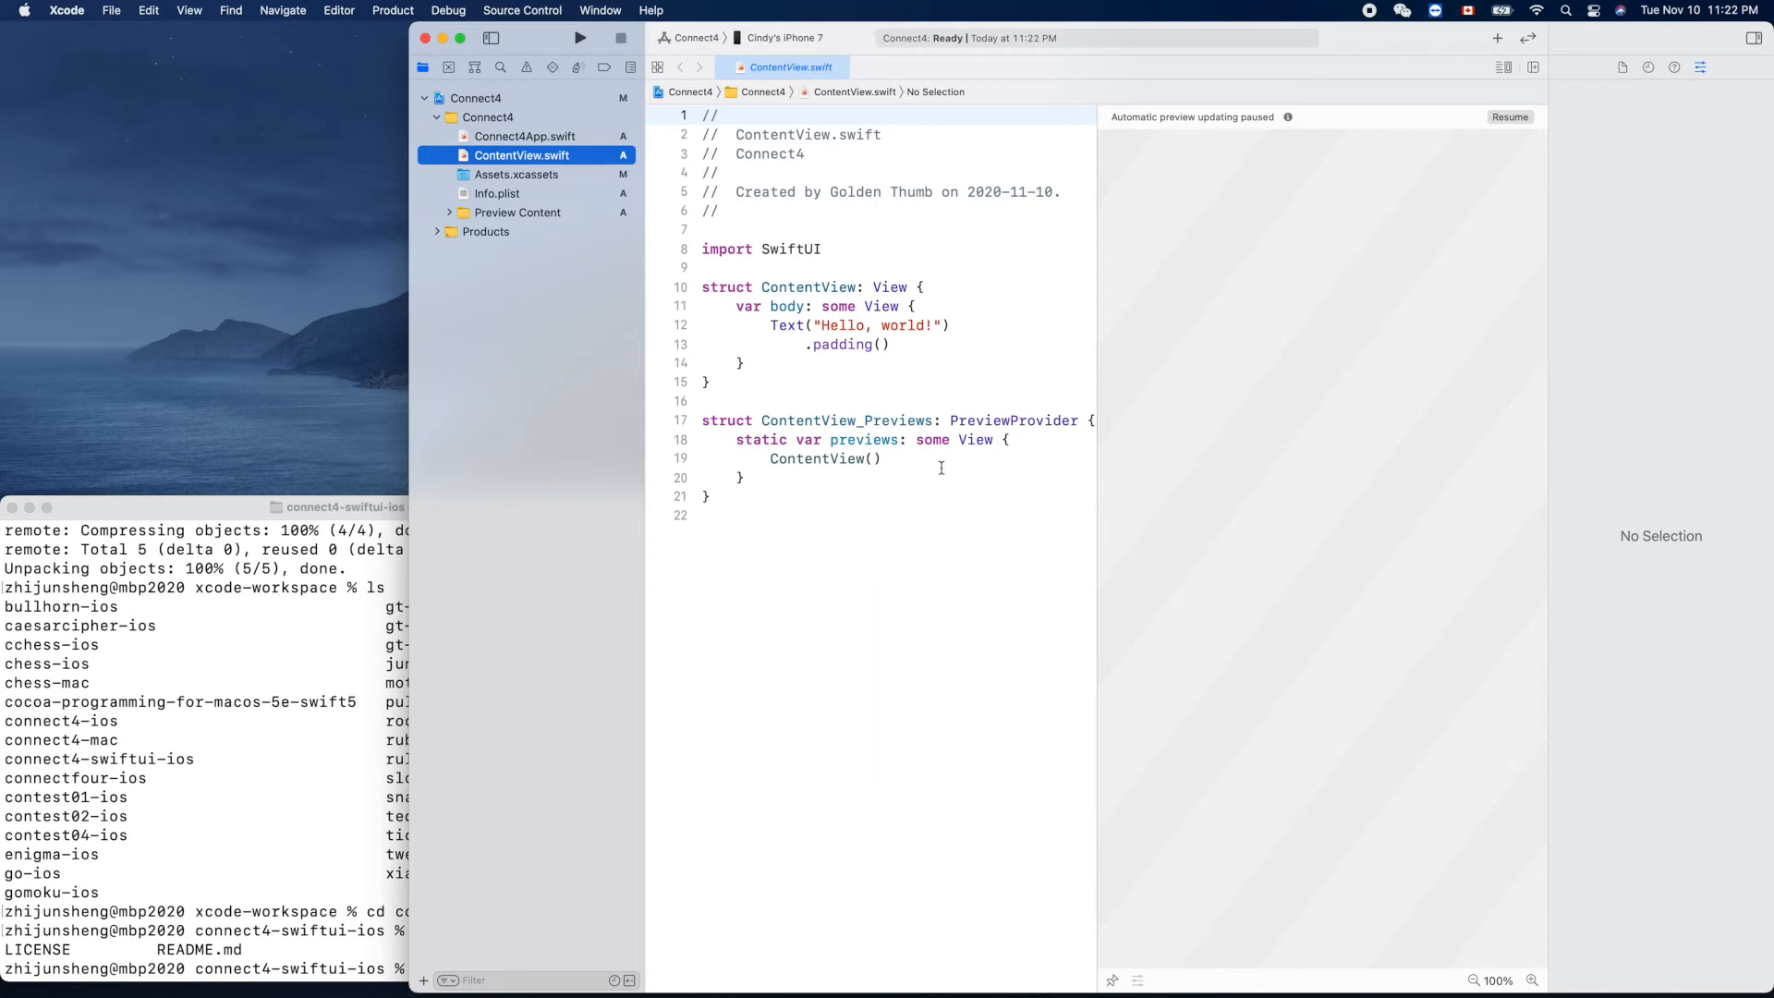
{"action": "mouse_move", "coordinate": [958, 556]}
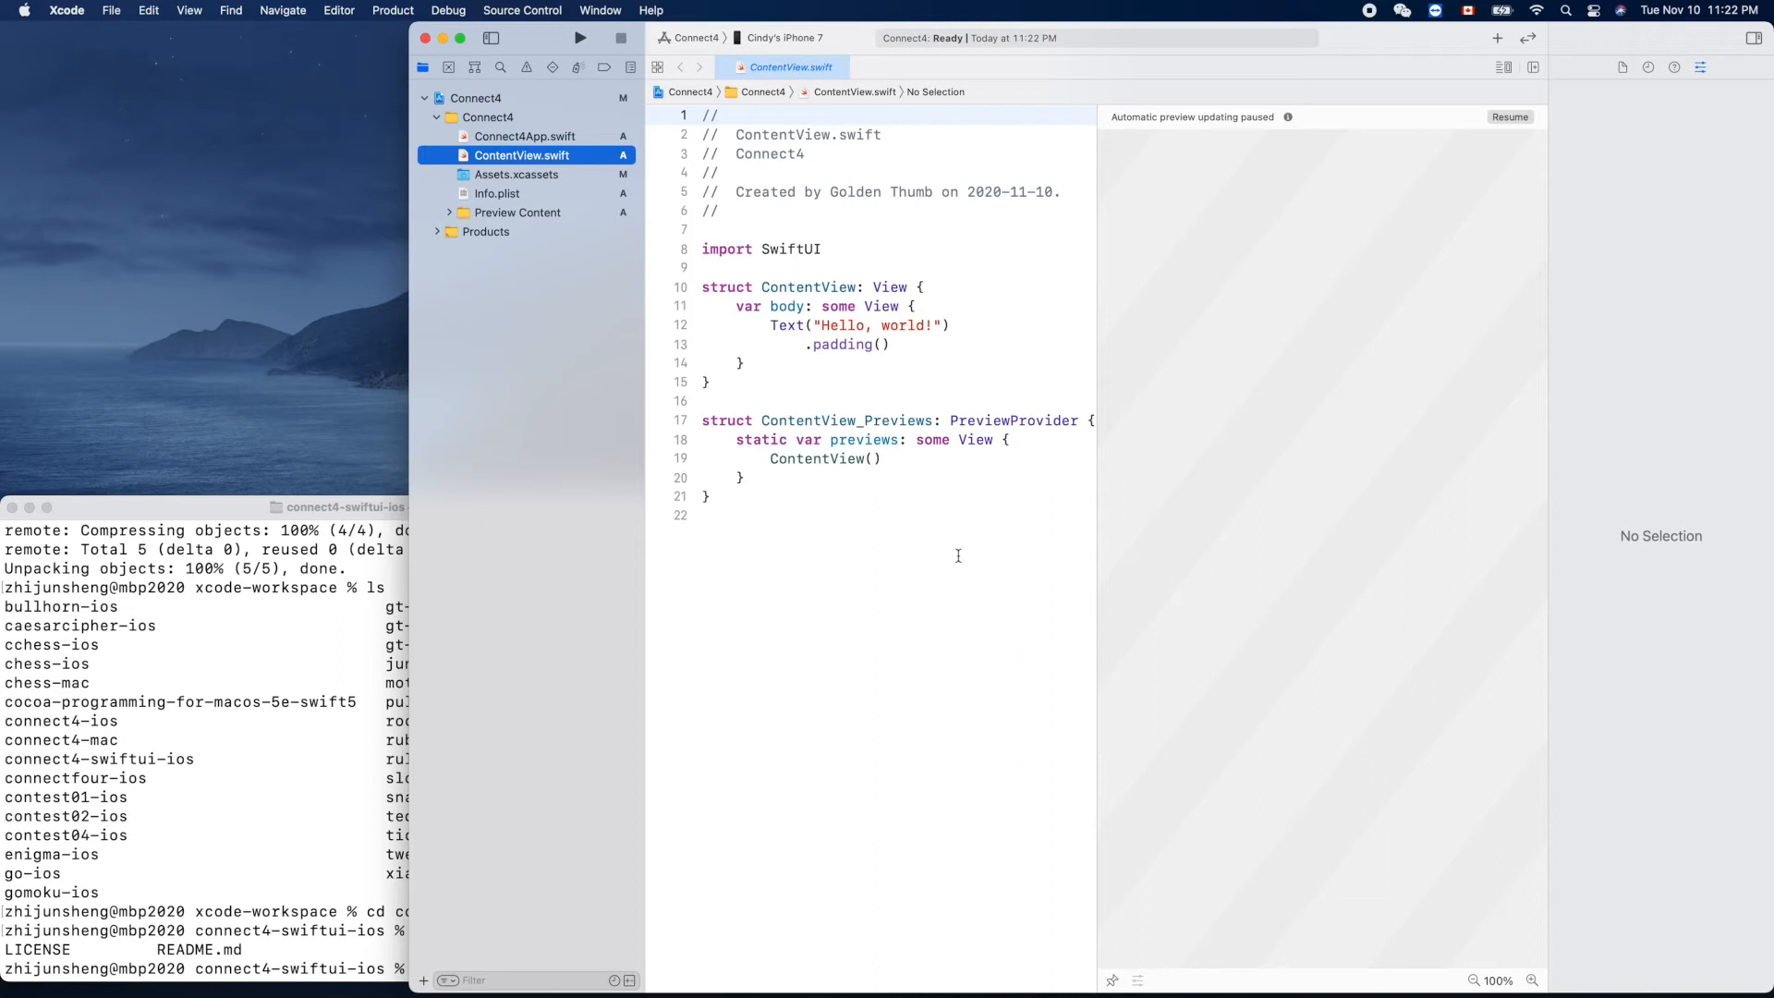
{"action": "mouse_move", "coordinate": [1169, 499]}
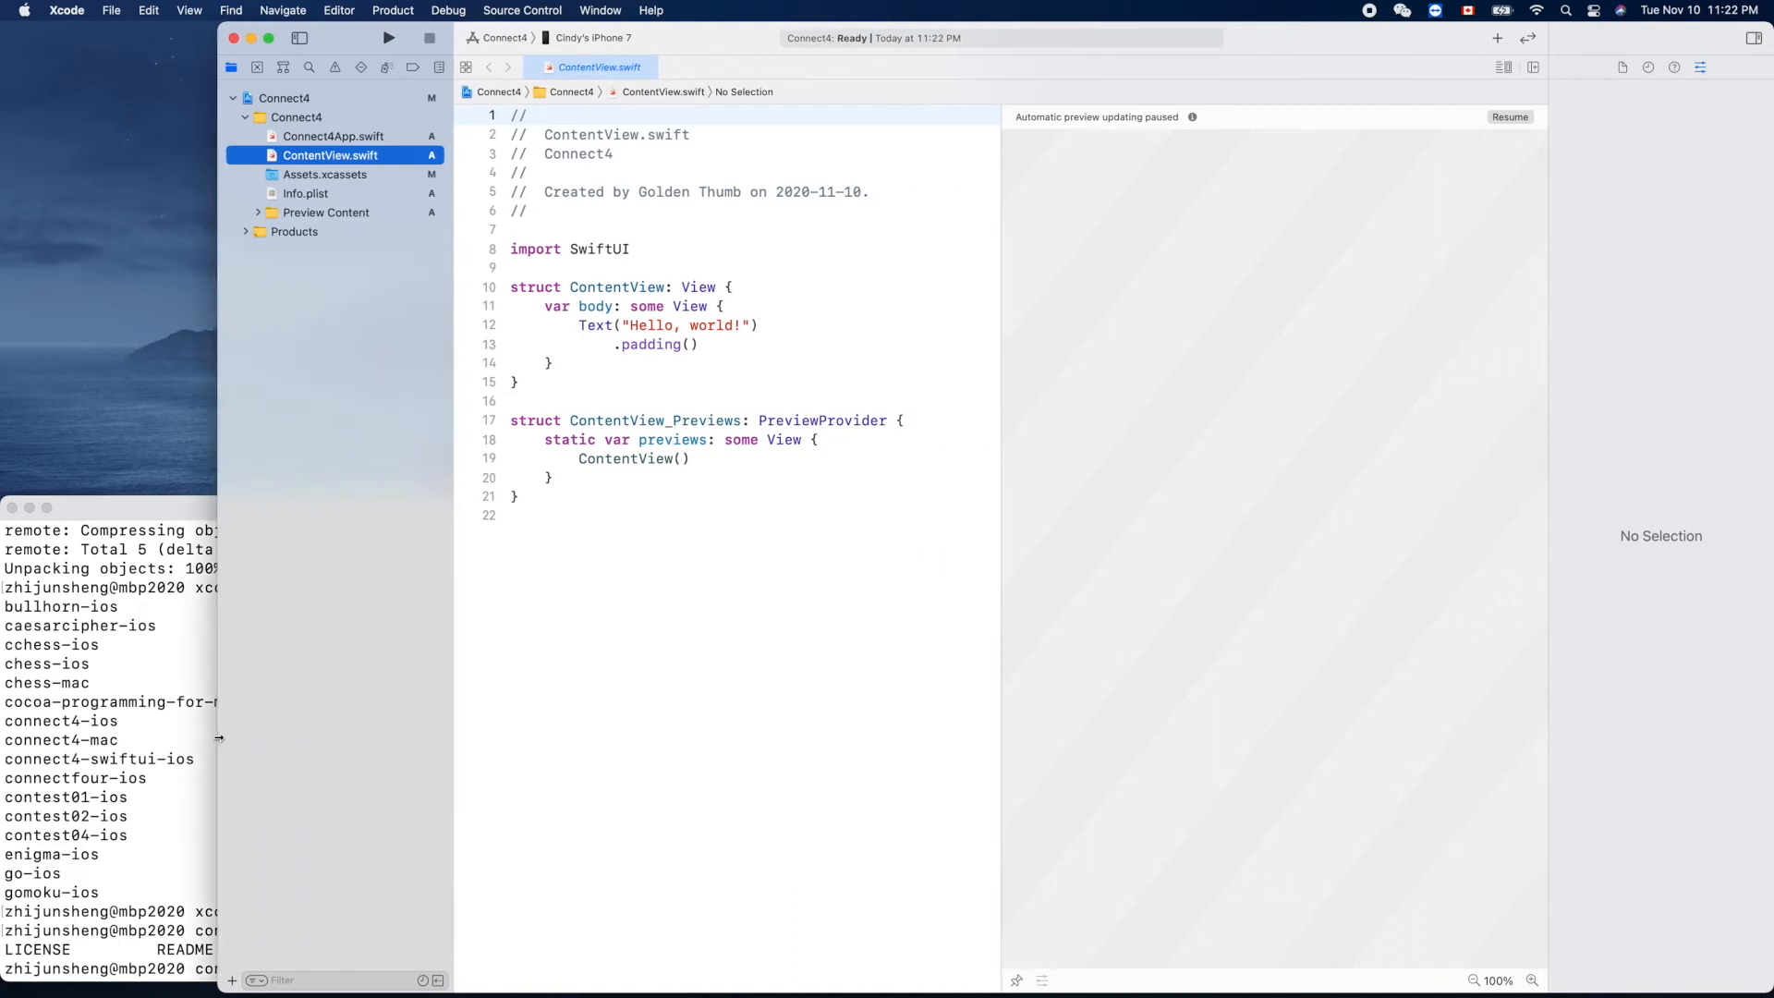
{"action": "mouse_move", "coordinate": [675, 585]}
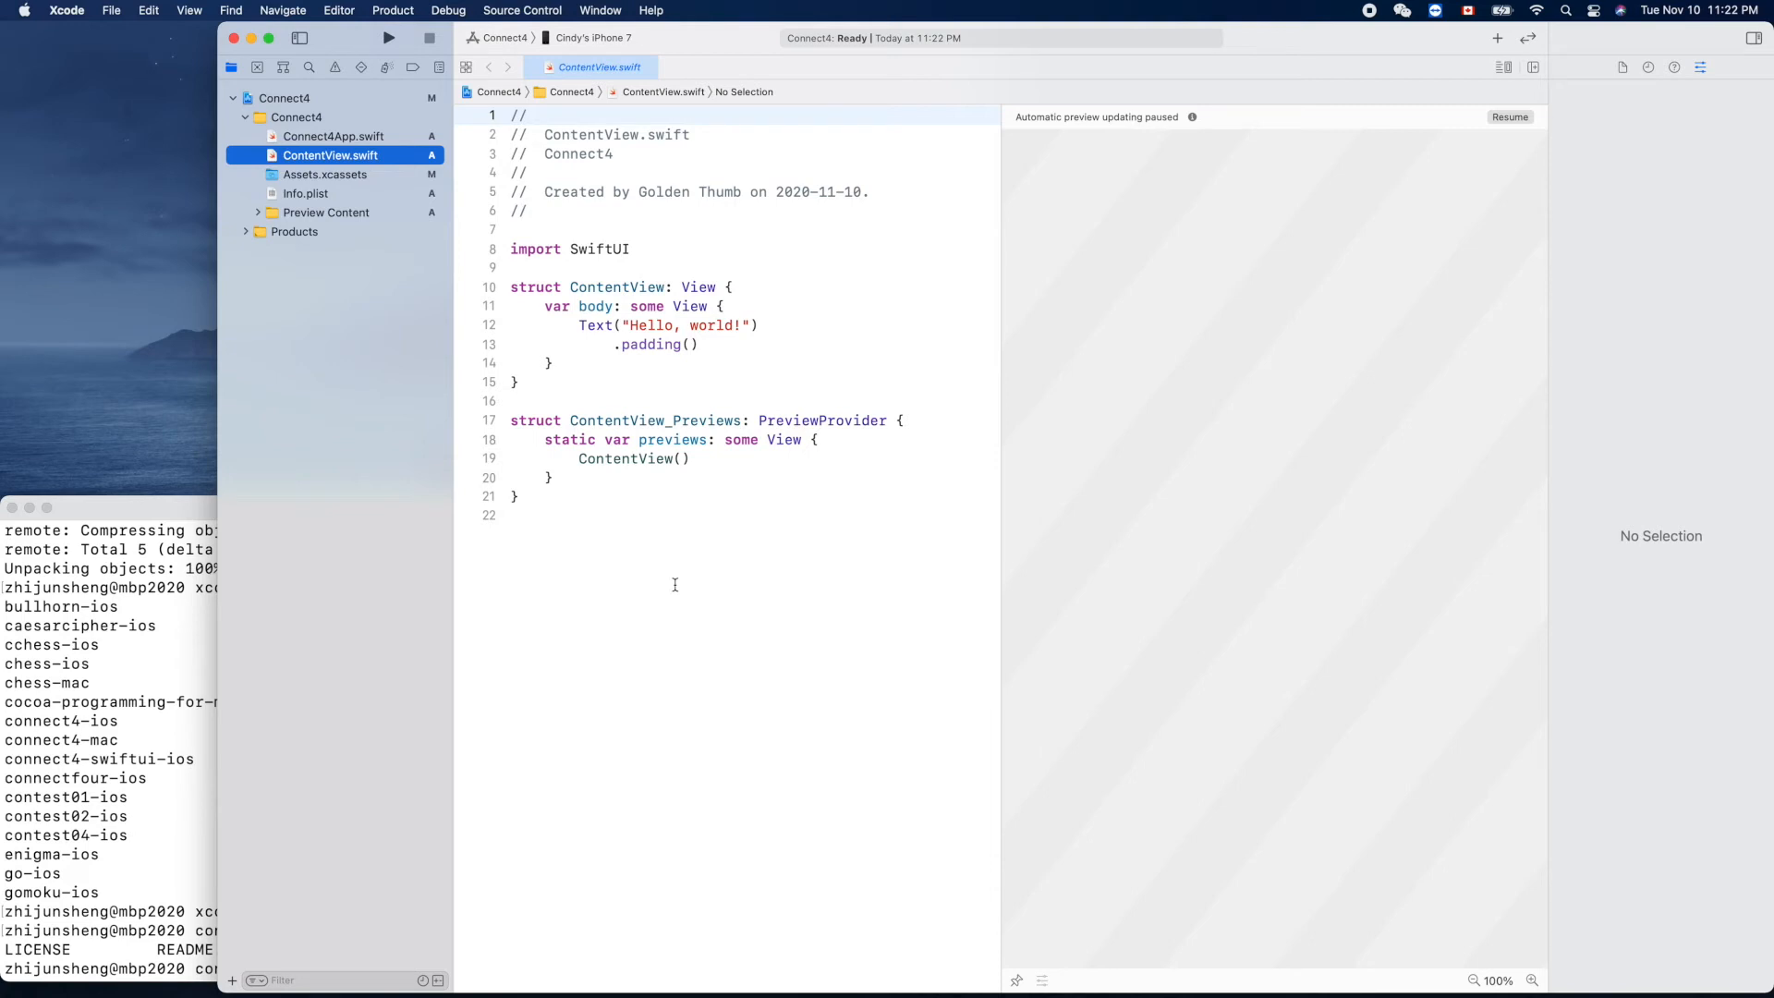
{"action": "mouse_move", "coordinate": [899, 616]}
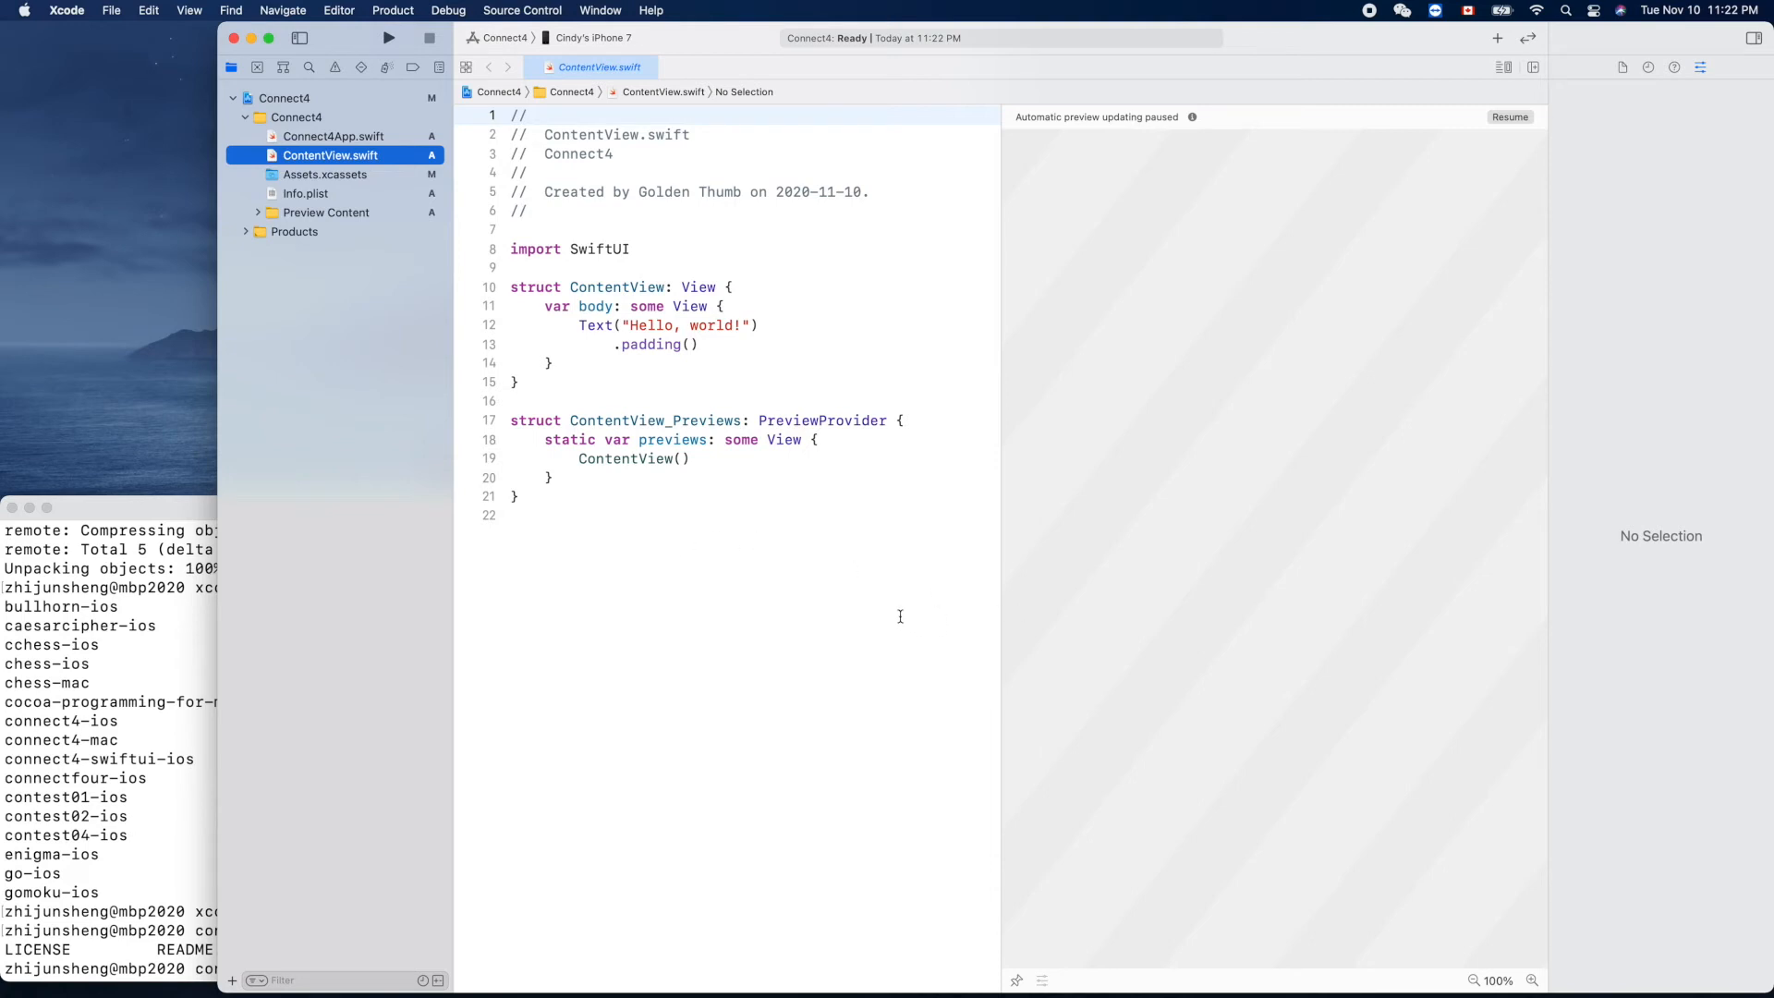
{"action": "mouse_move", "coordinate": [611, 569]}
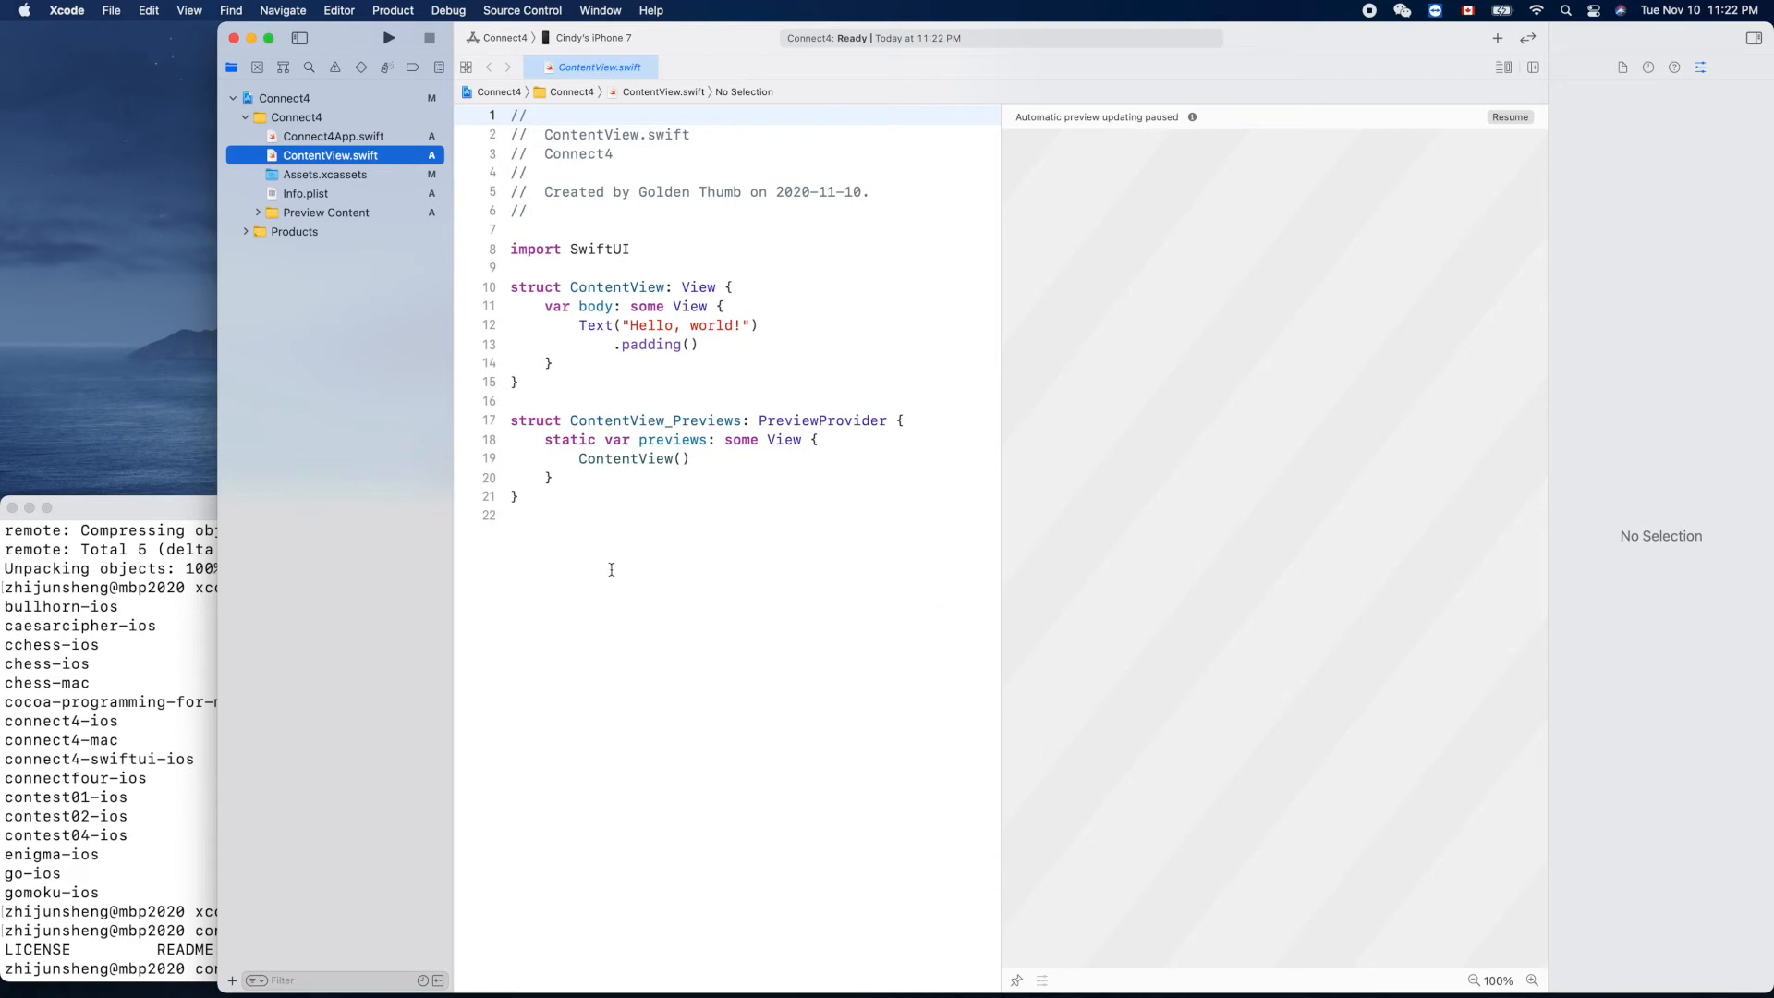
{"action": "mouse_move", "coordinate": [616, 523]}
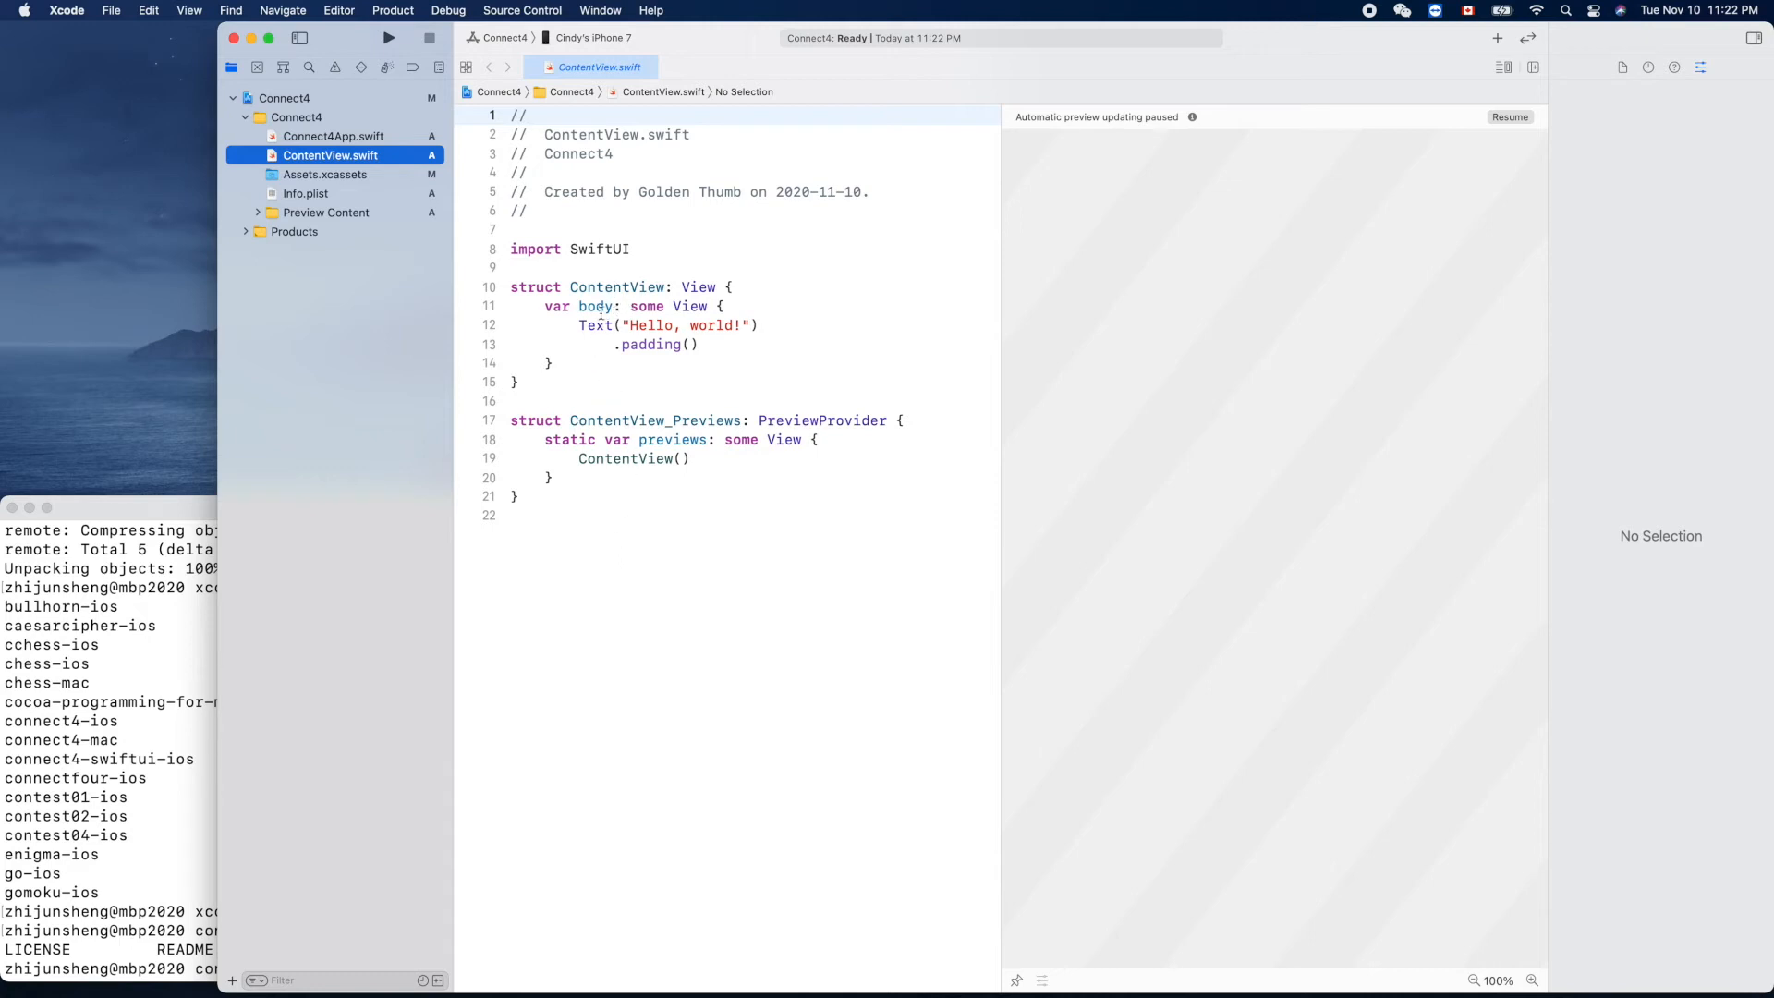
{"action": "double_click", "coordinate": [618, 286]}
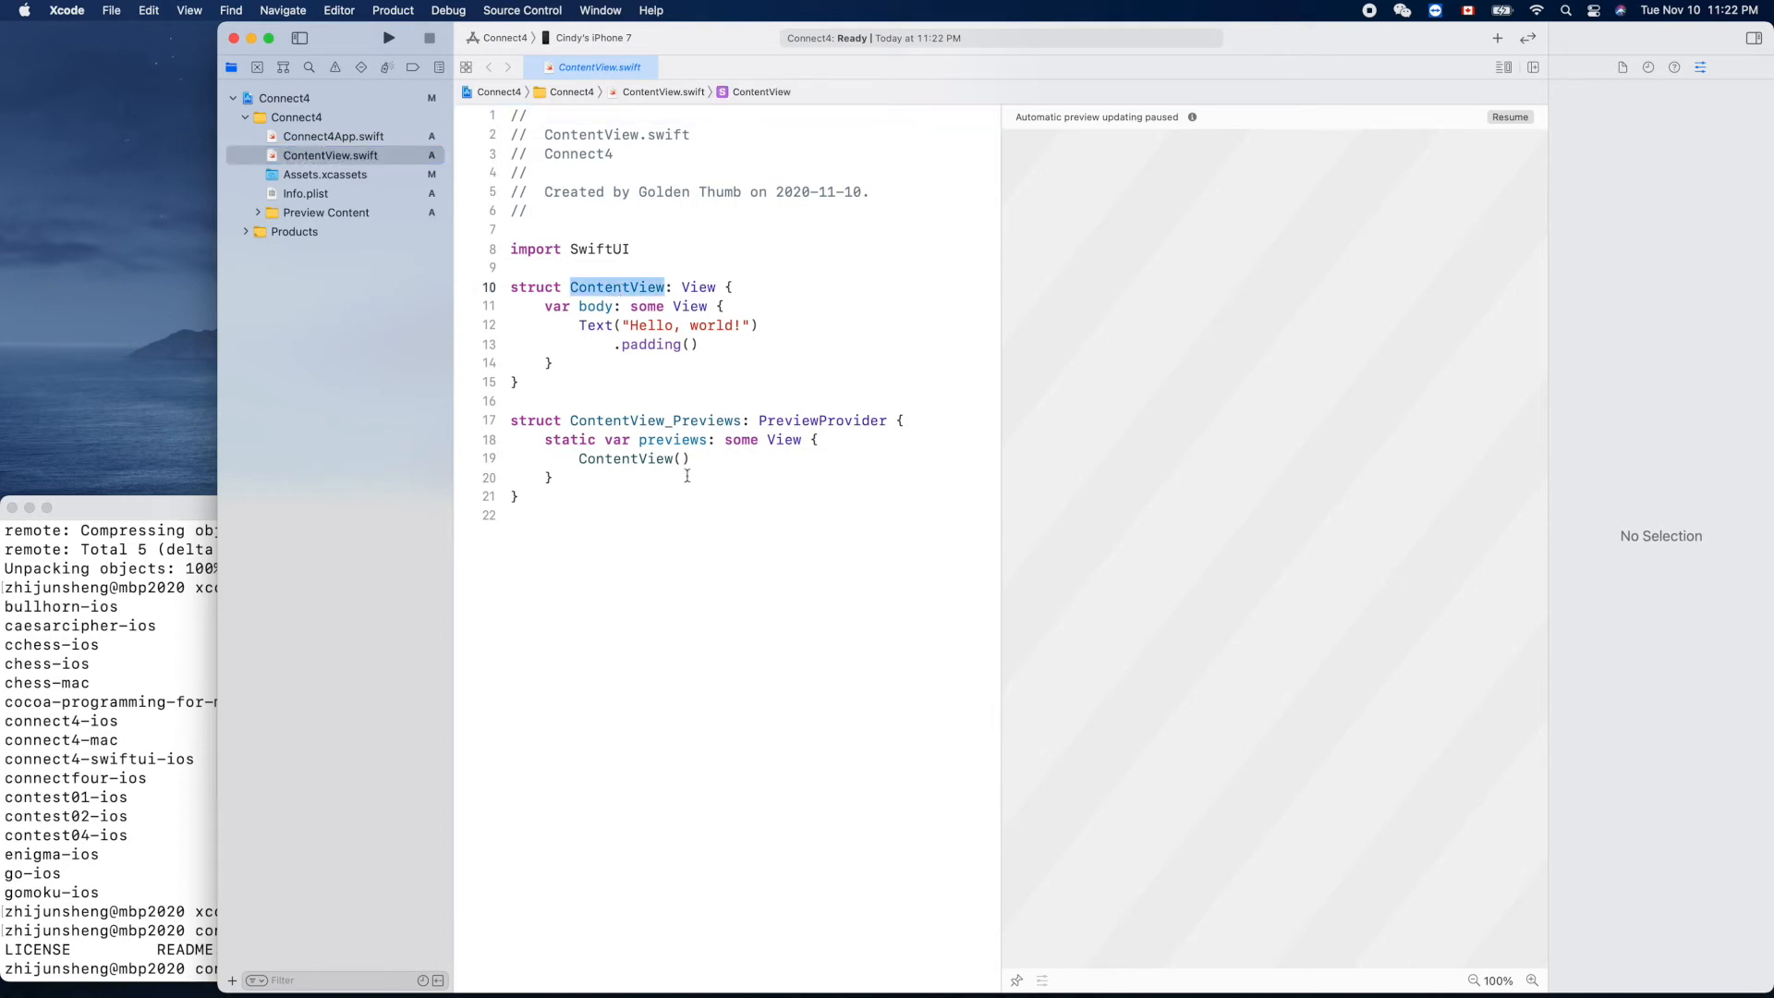
{"action": "left_click", "coordinate": [521, 515]}
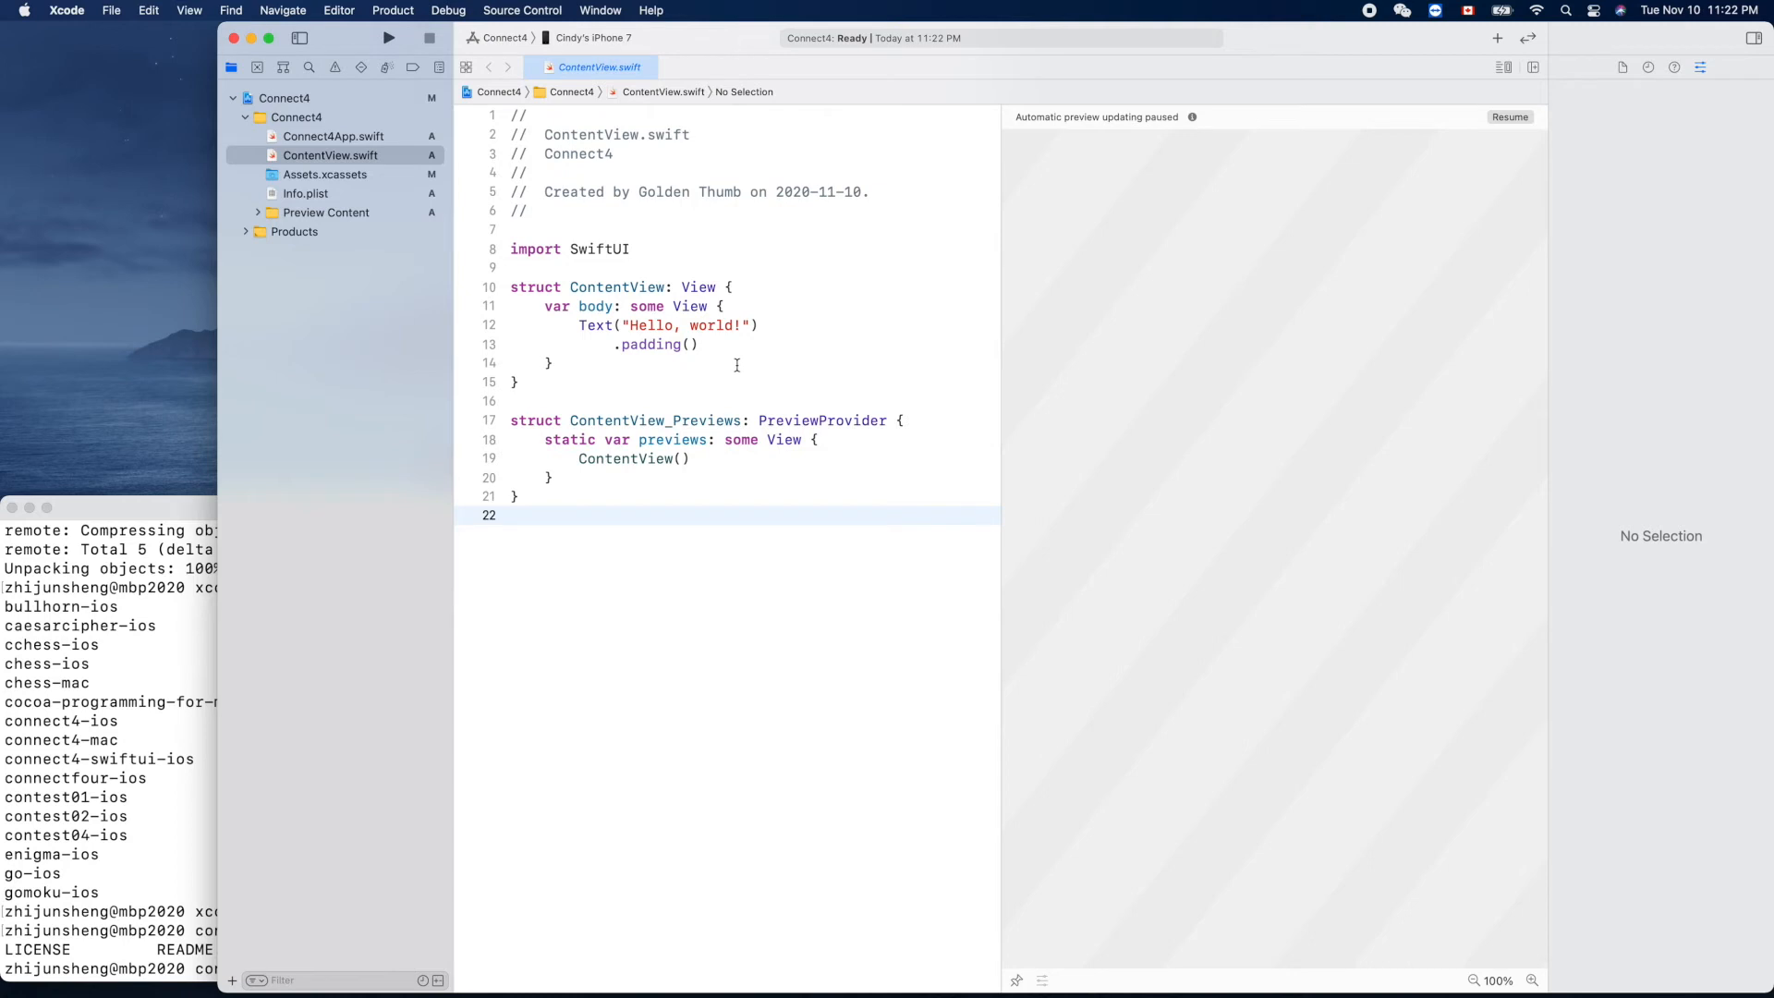
{"action": "double_click", "coordinate": [665, 324]}
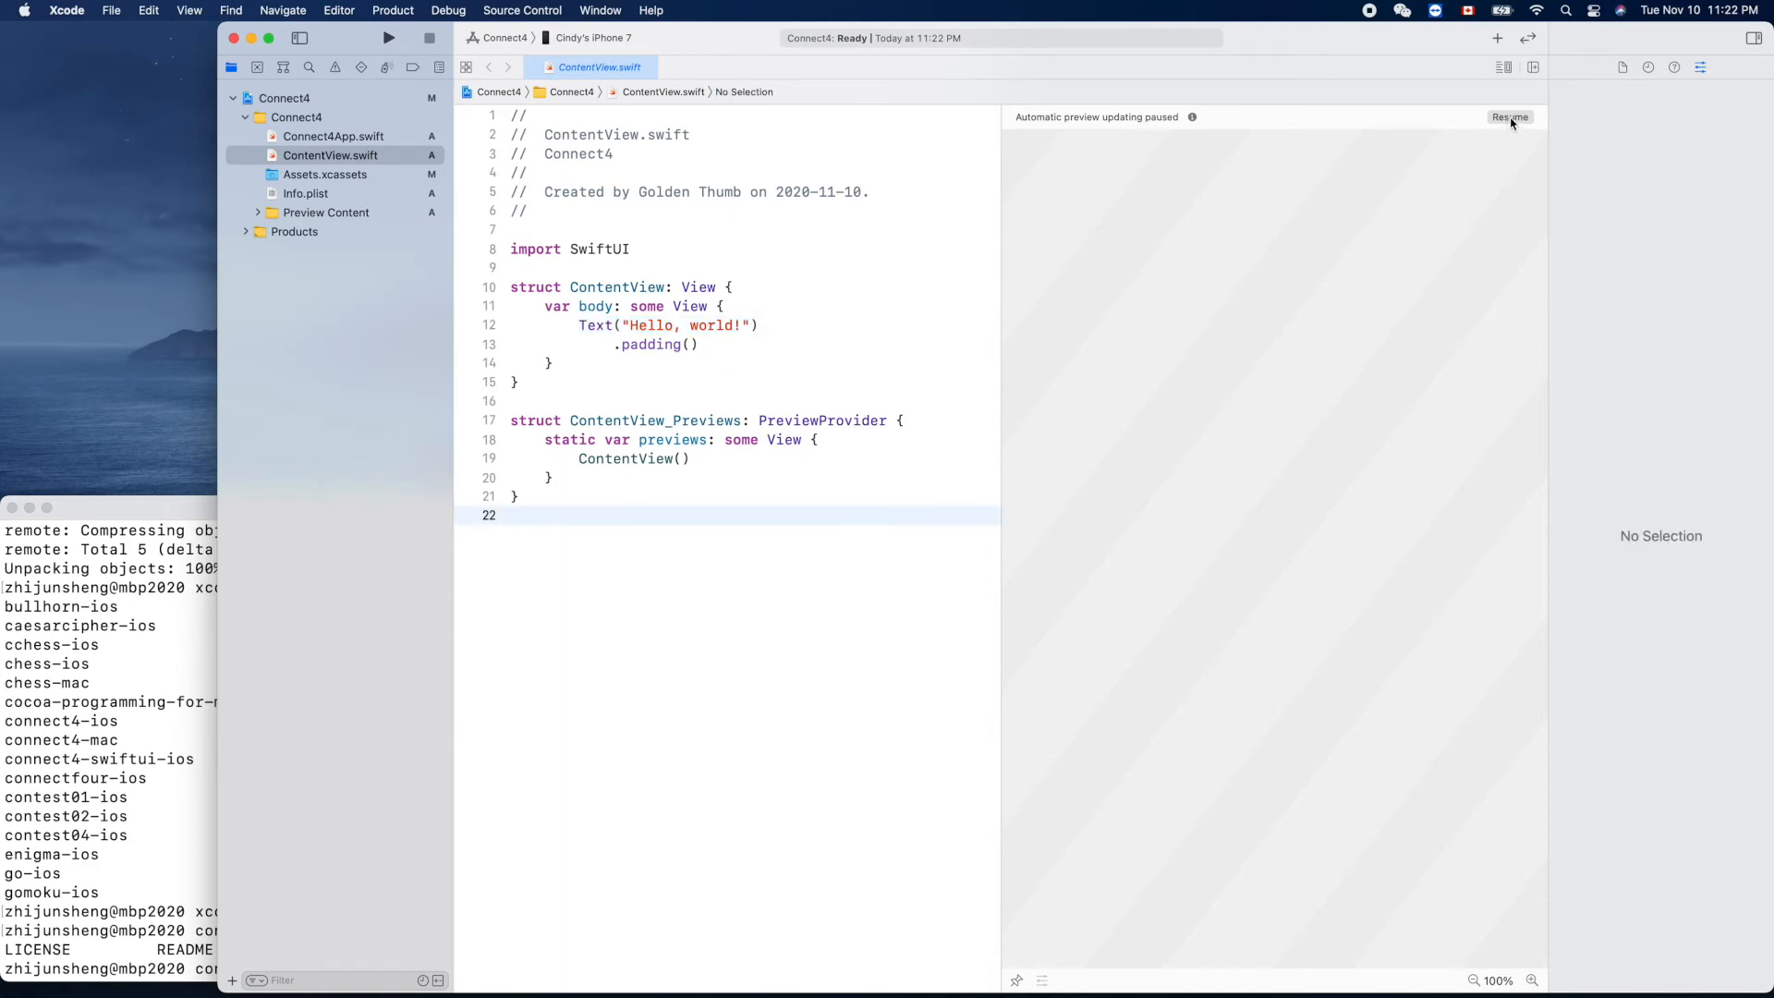
Step: Resume the paused ContentView live preview in the canvas
{"action": "left_click", "coordinate": [1511, 116]}
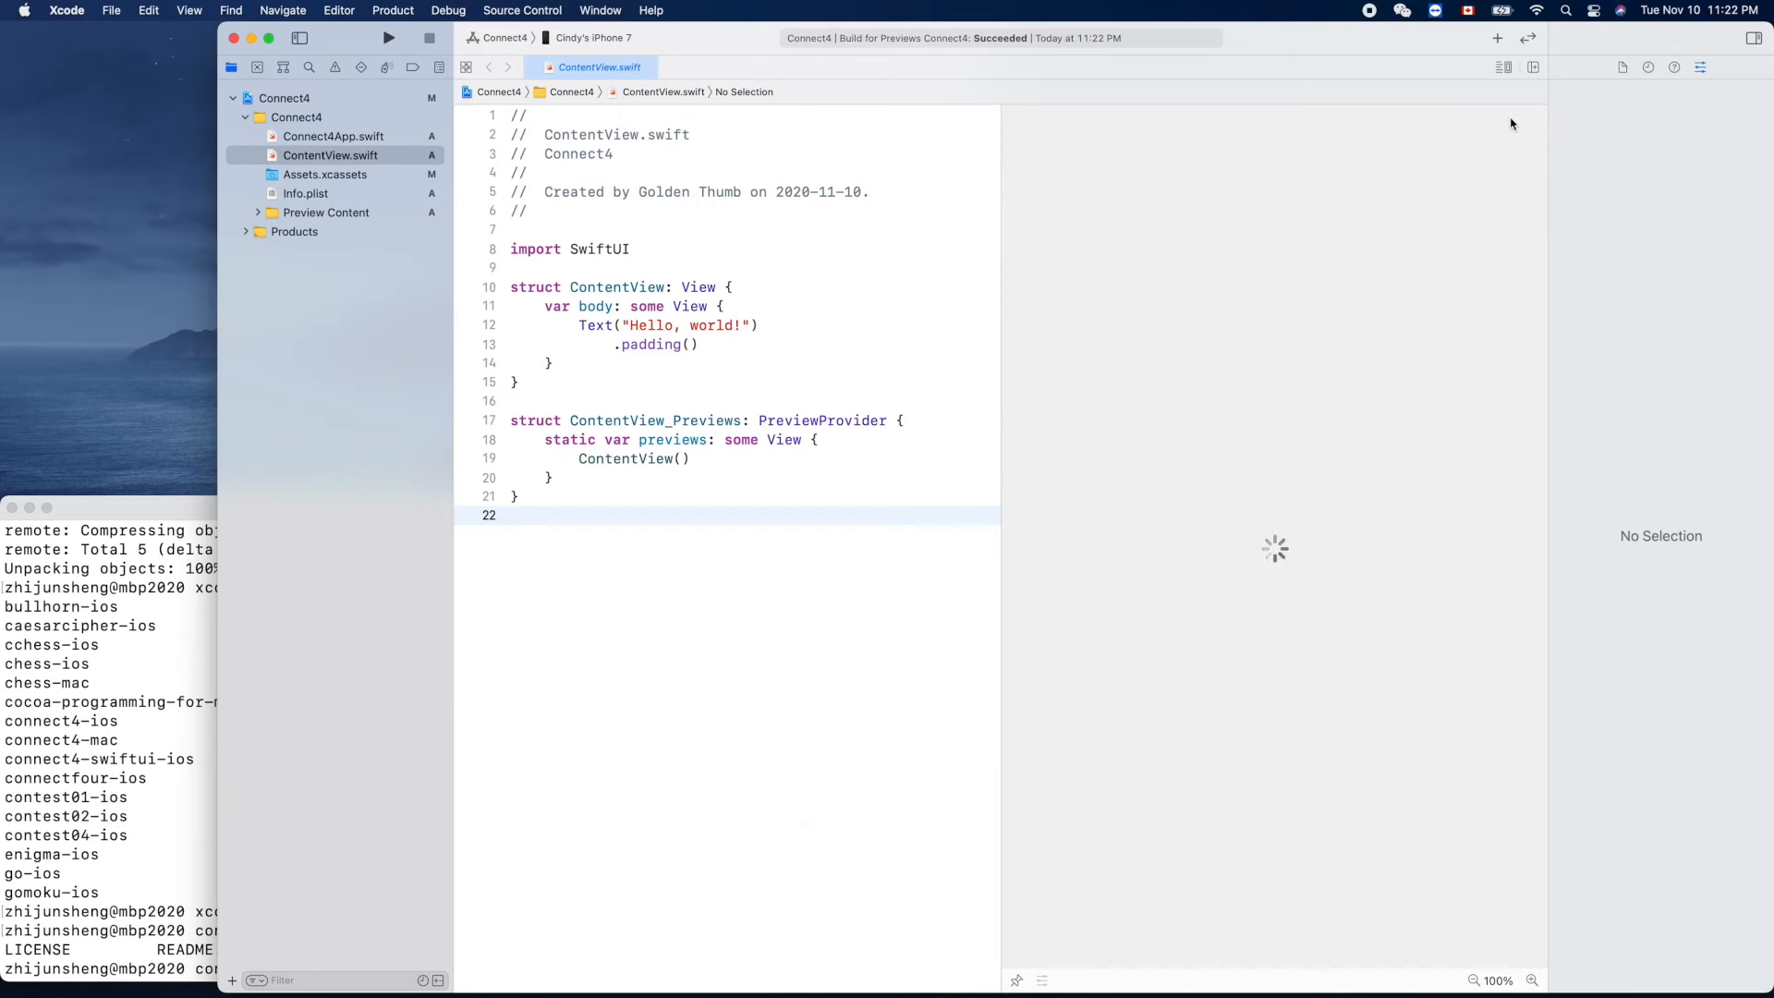
{"action": "left_click", "coordinate": [510, 514]}
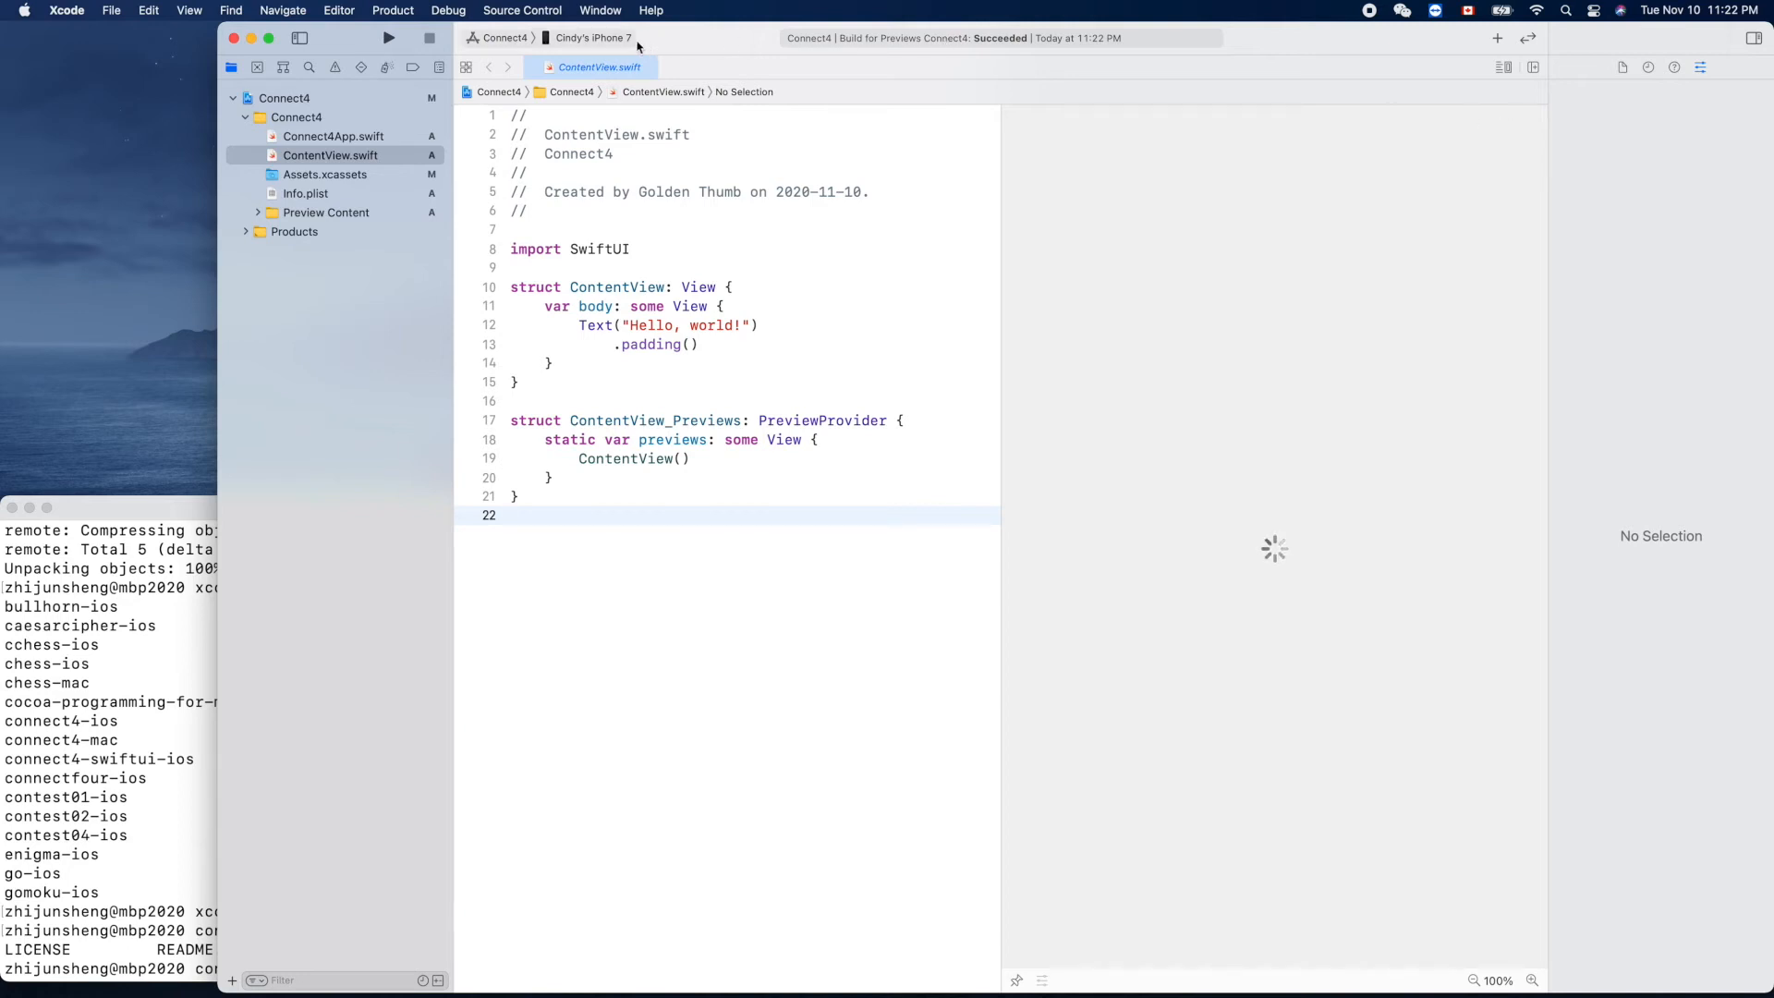
{"action": "left_click", "coordinate": [593, 37]}
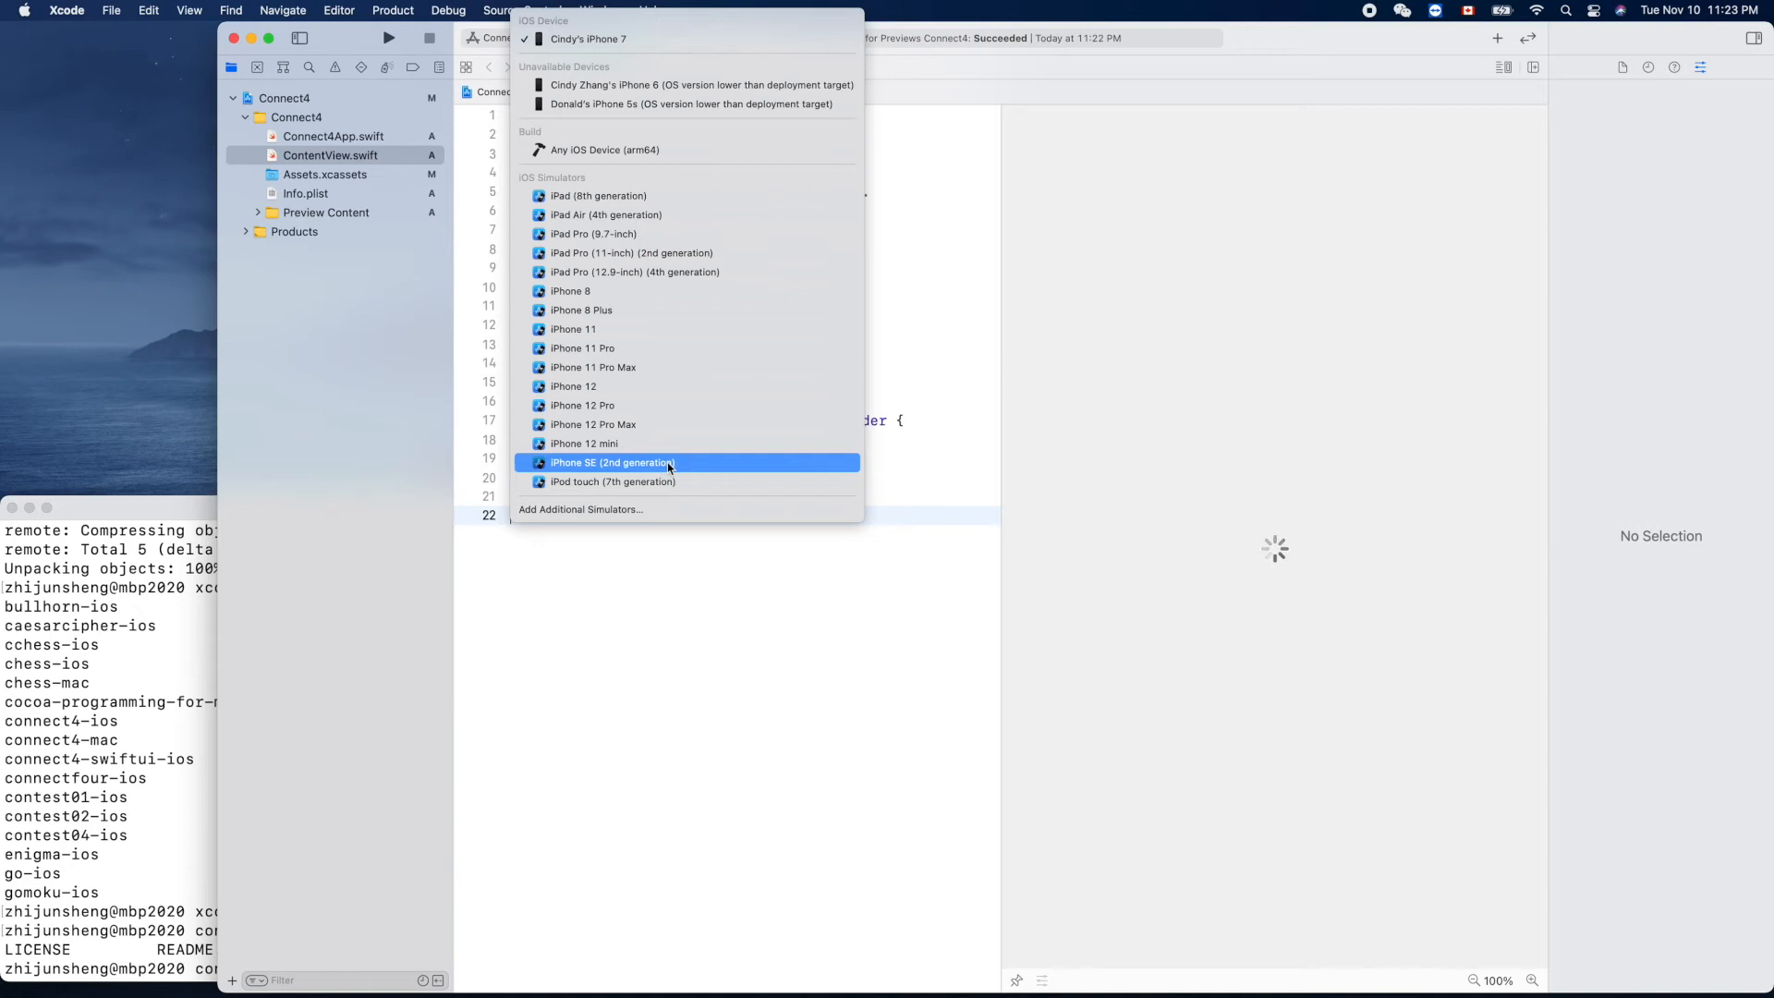
{"action": "mouse_move", "coordinate": [685, 465]}
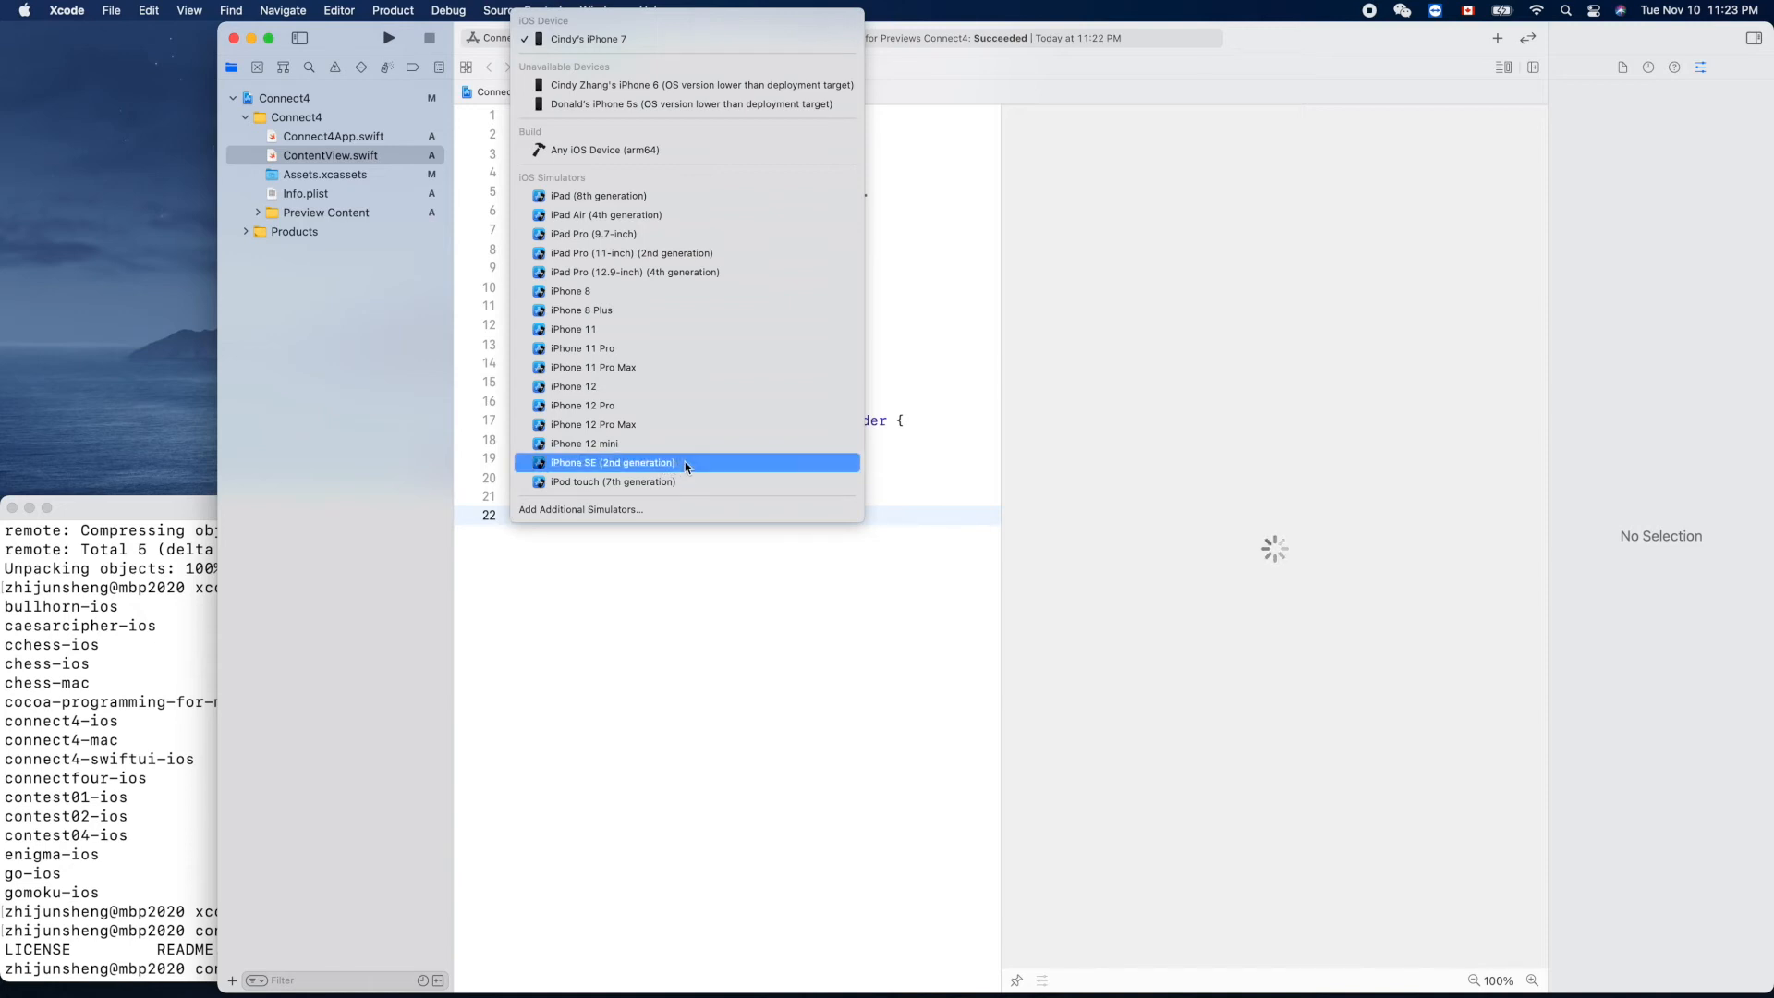
{"action": "left_click", "coordinate": [611, 462]}
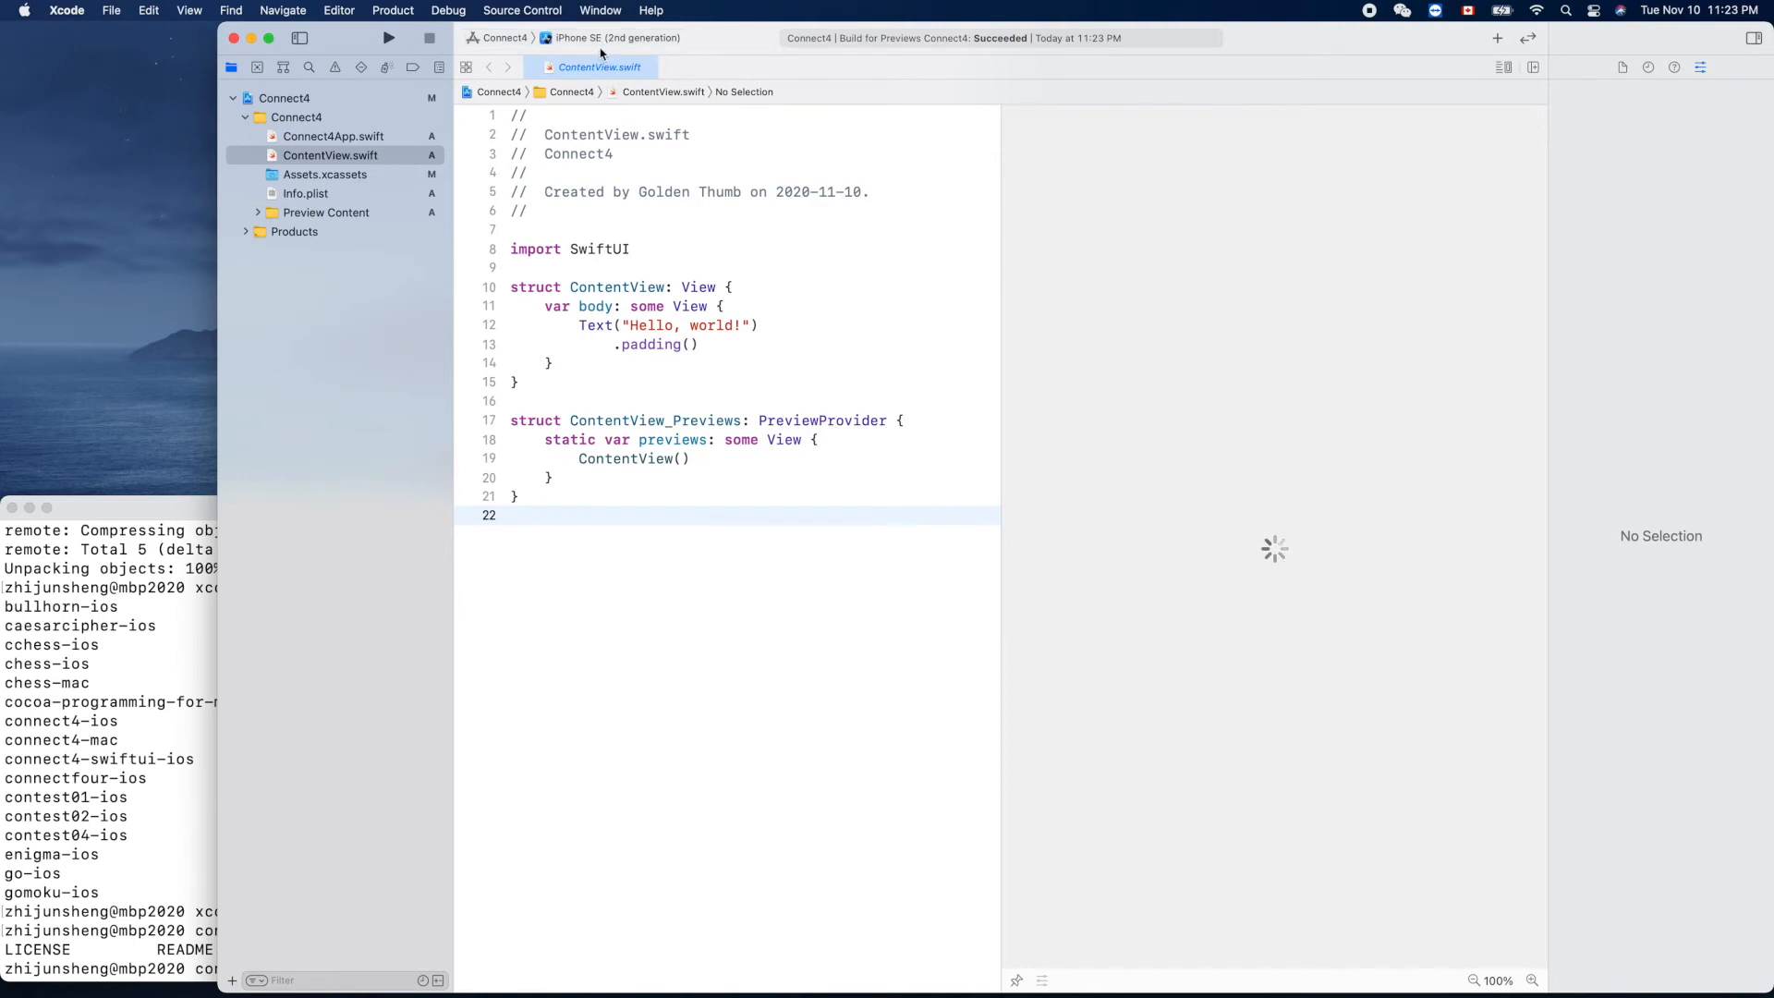
{"action": "left_click", "coordinate": [736, 698]}
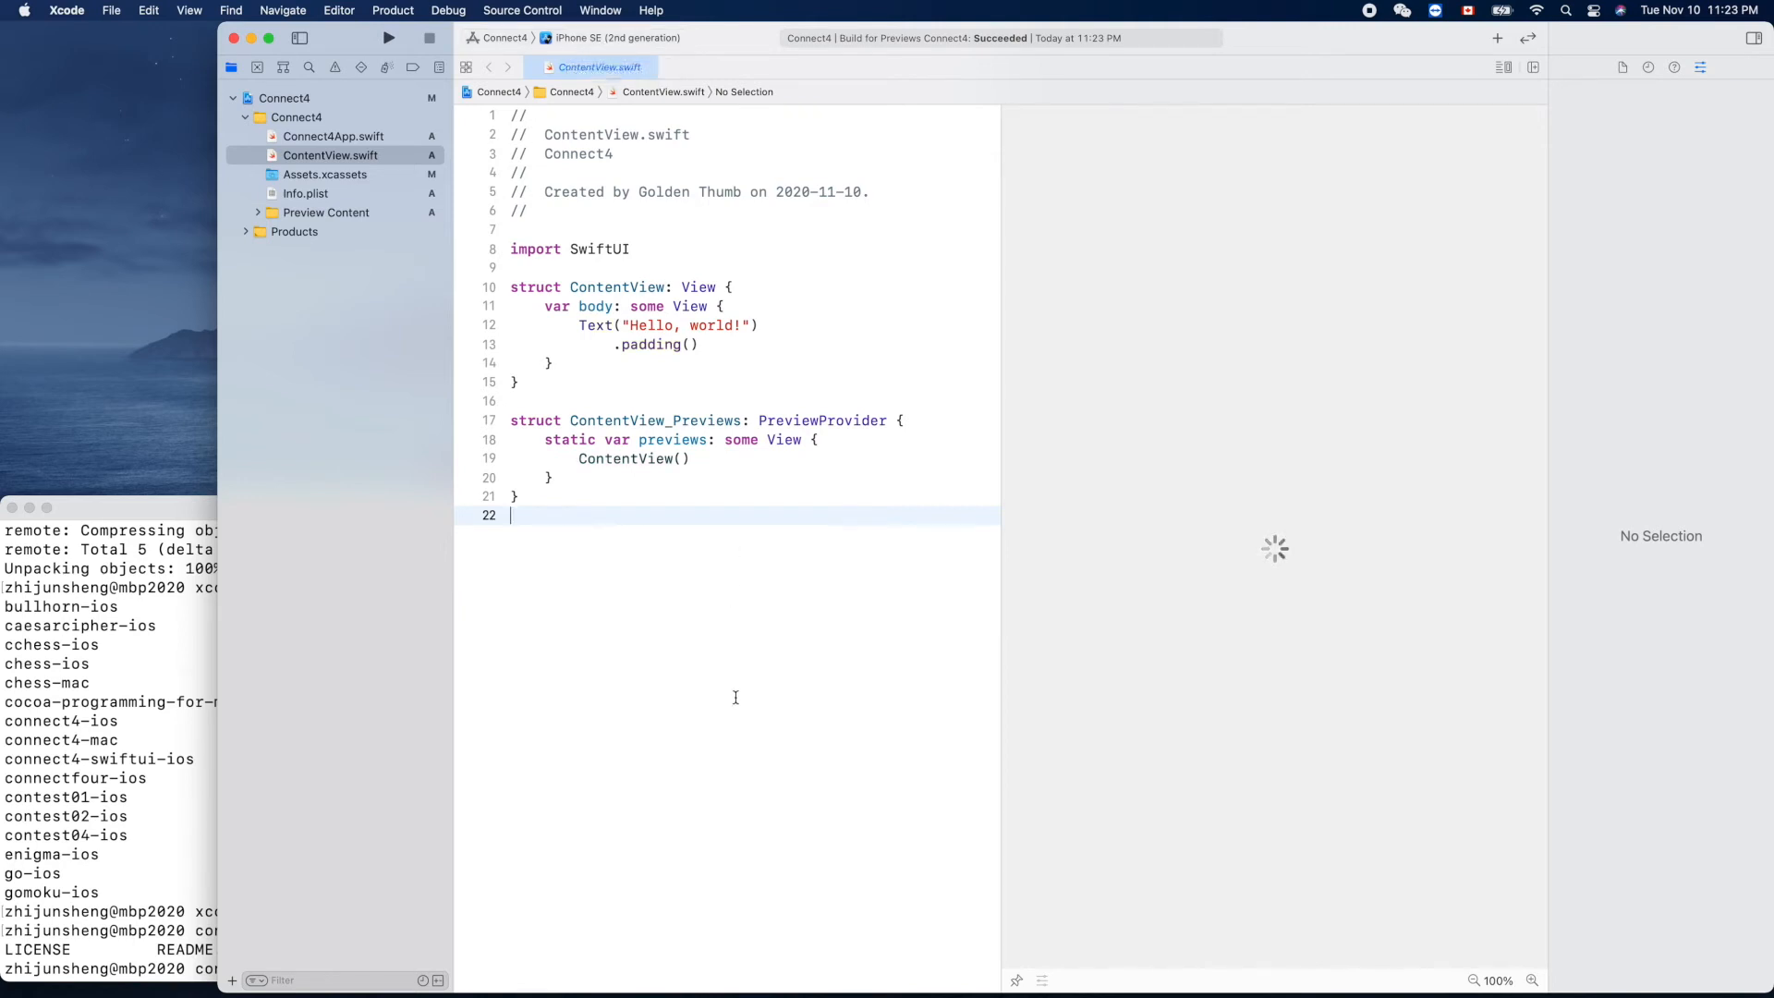
{"action": "mouse_move", "coordinate": [335, 732]}
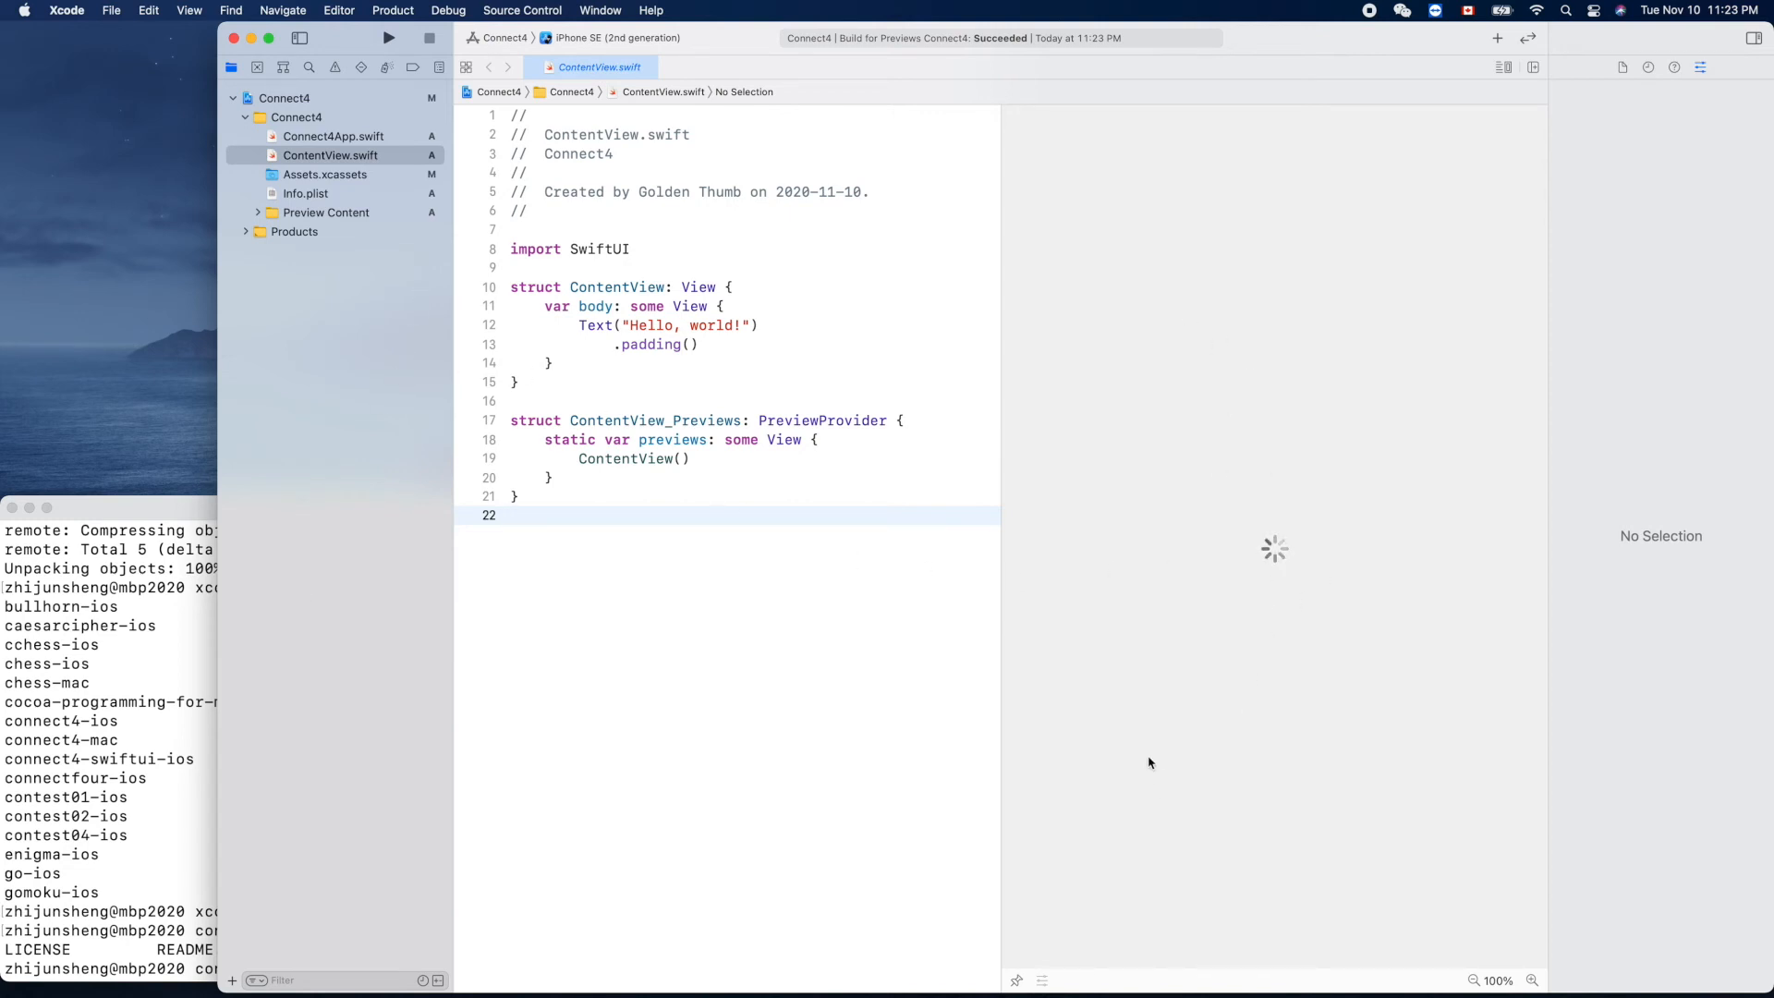
{"action": "mouse_move", "coordinate": [741, 721]}
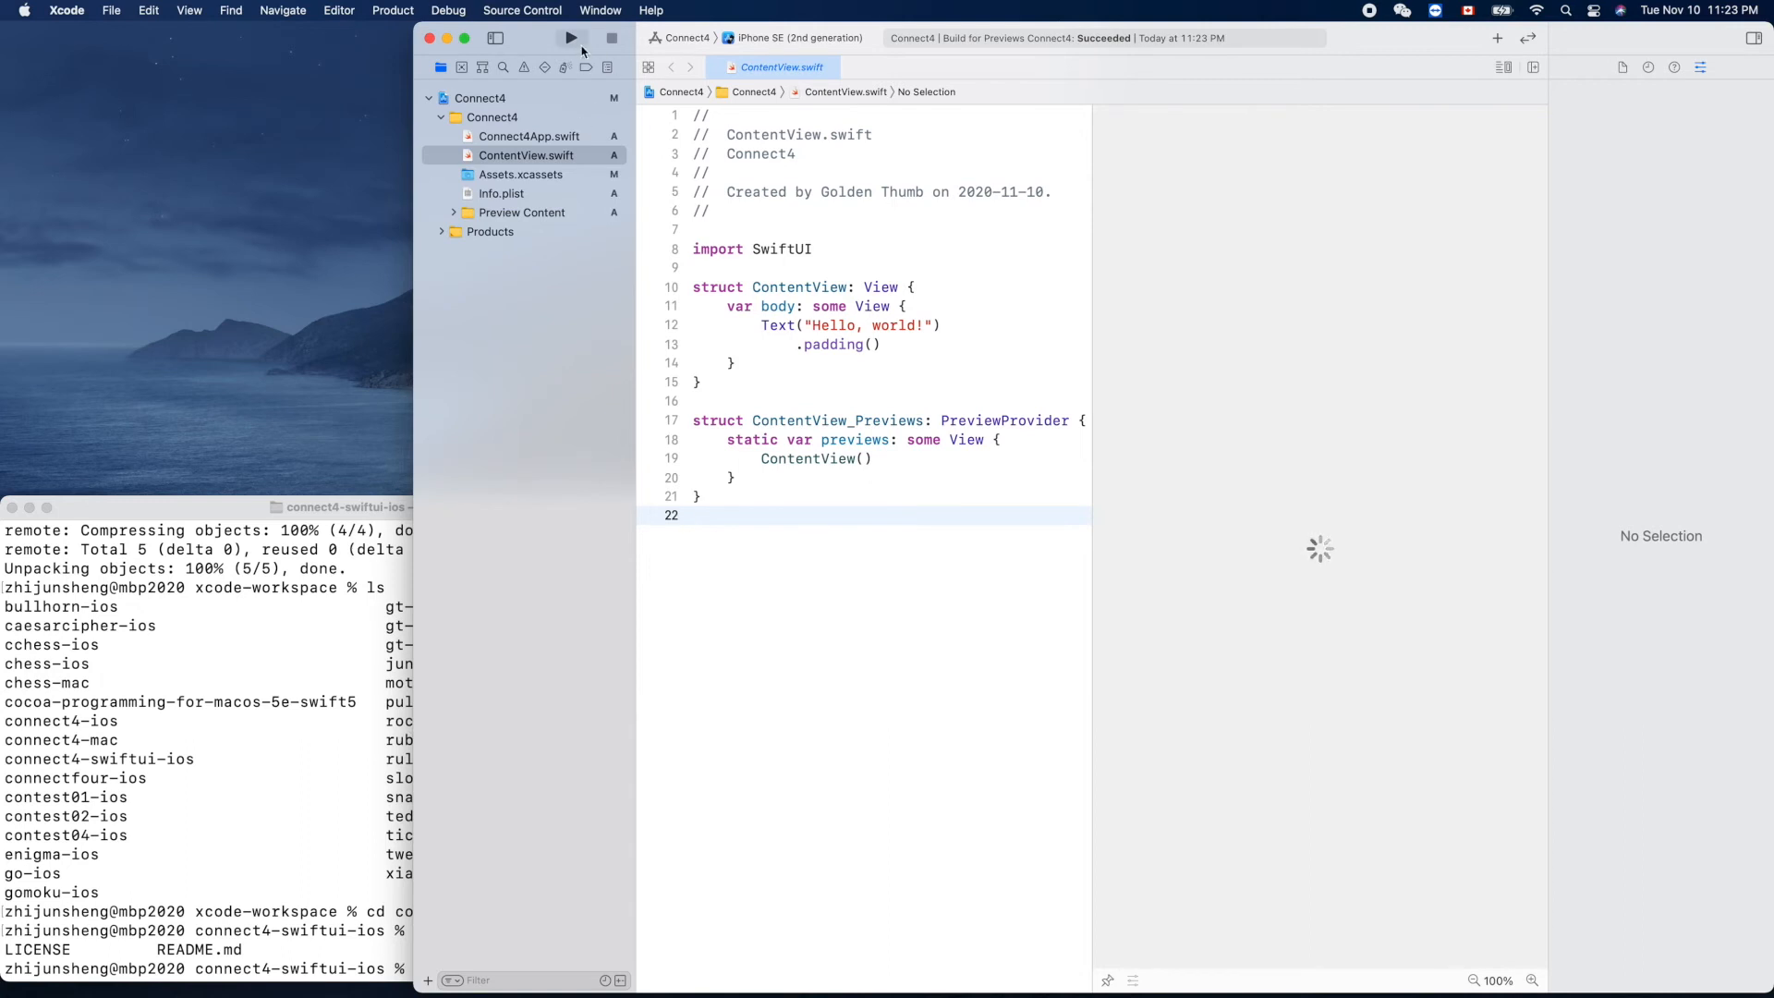
{"action": "mouse_move", "coordinate": [573, 37]}
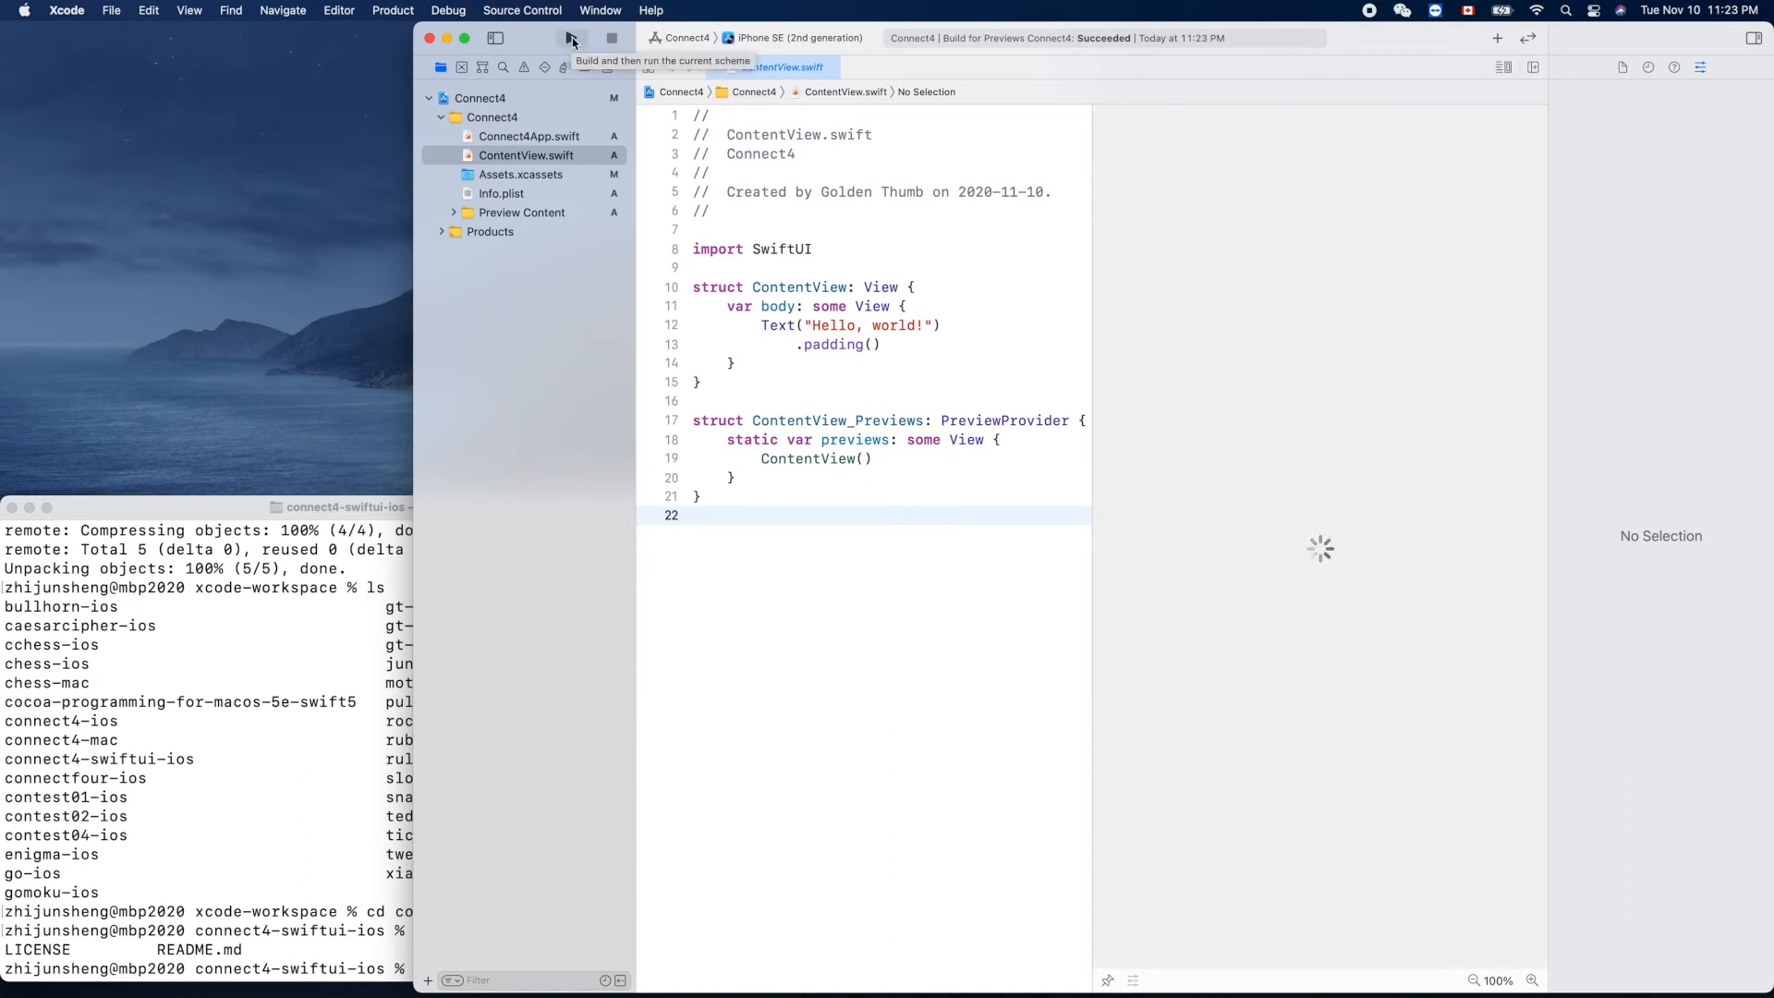
Step: Build and run Connect4 on the iPhone SE simulator from the toolbar
{"action": "left_click", "coordinate": [573, 37]}
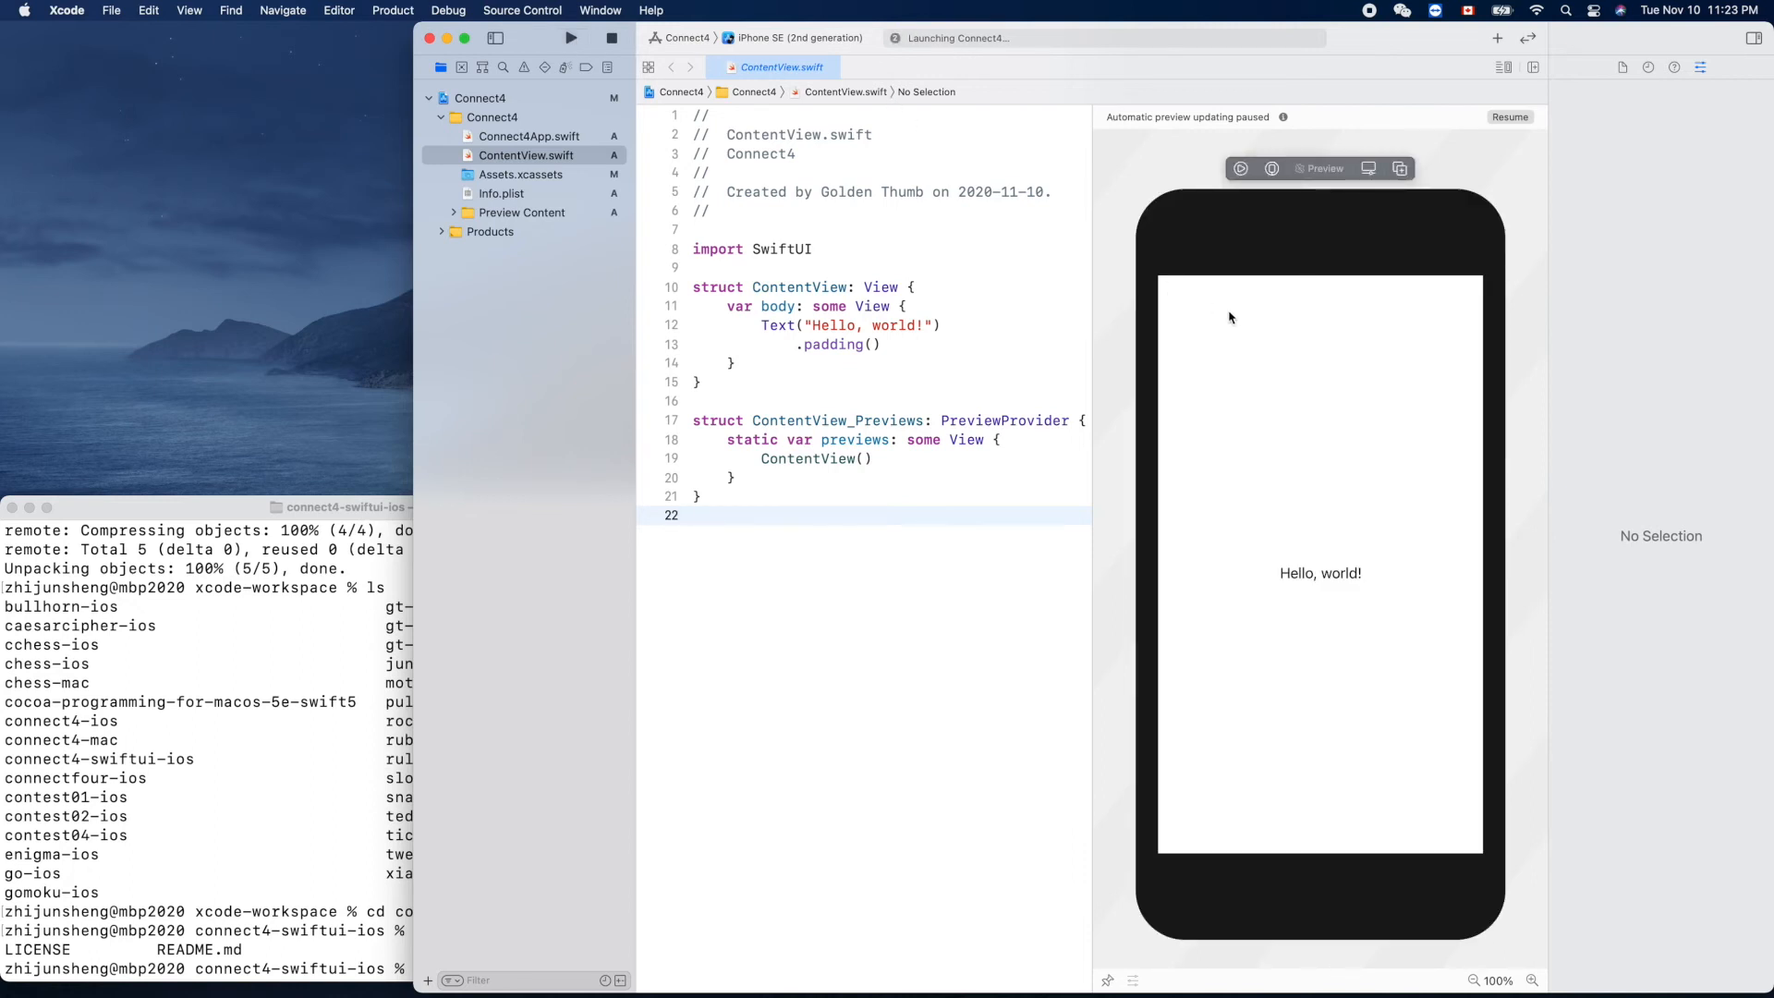
{"action": "mouse_move", "coordinate": [1378, 253]}
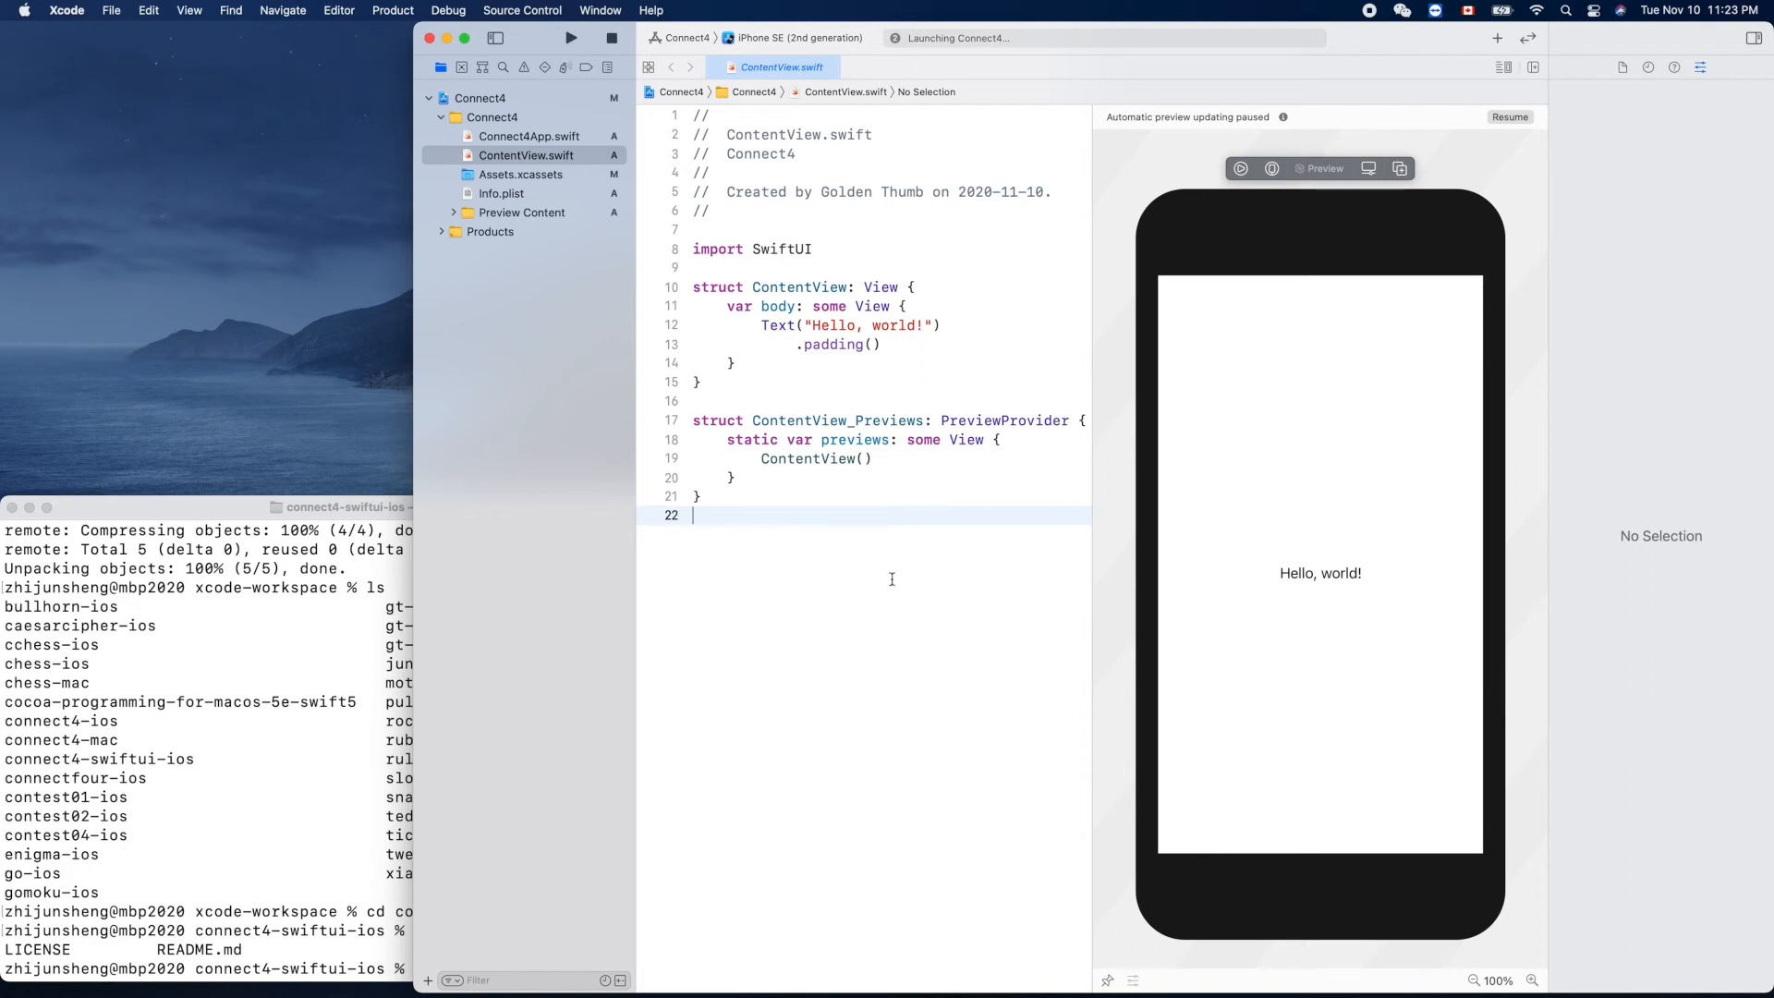
{"action": "mouse_move", "coordinate": [899, 59]}
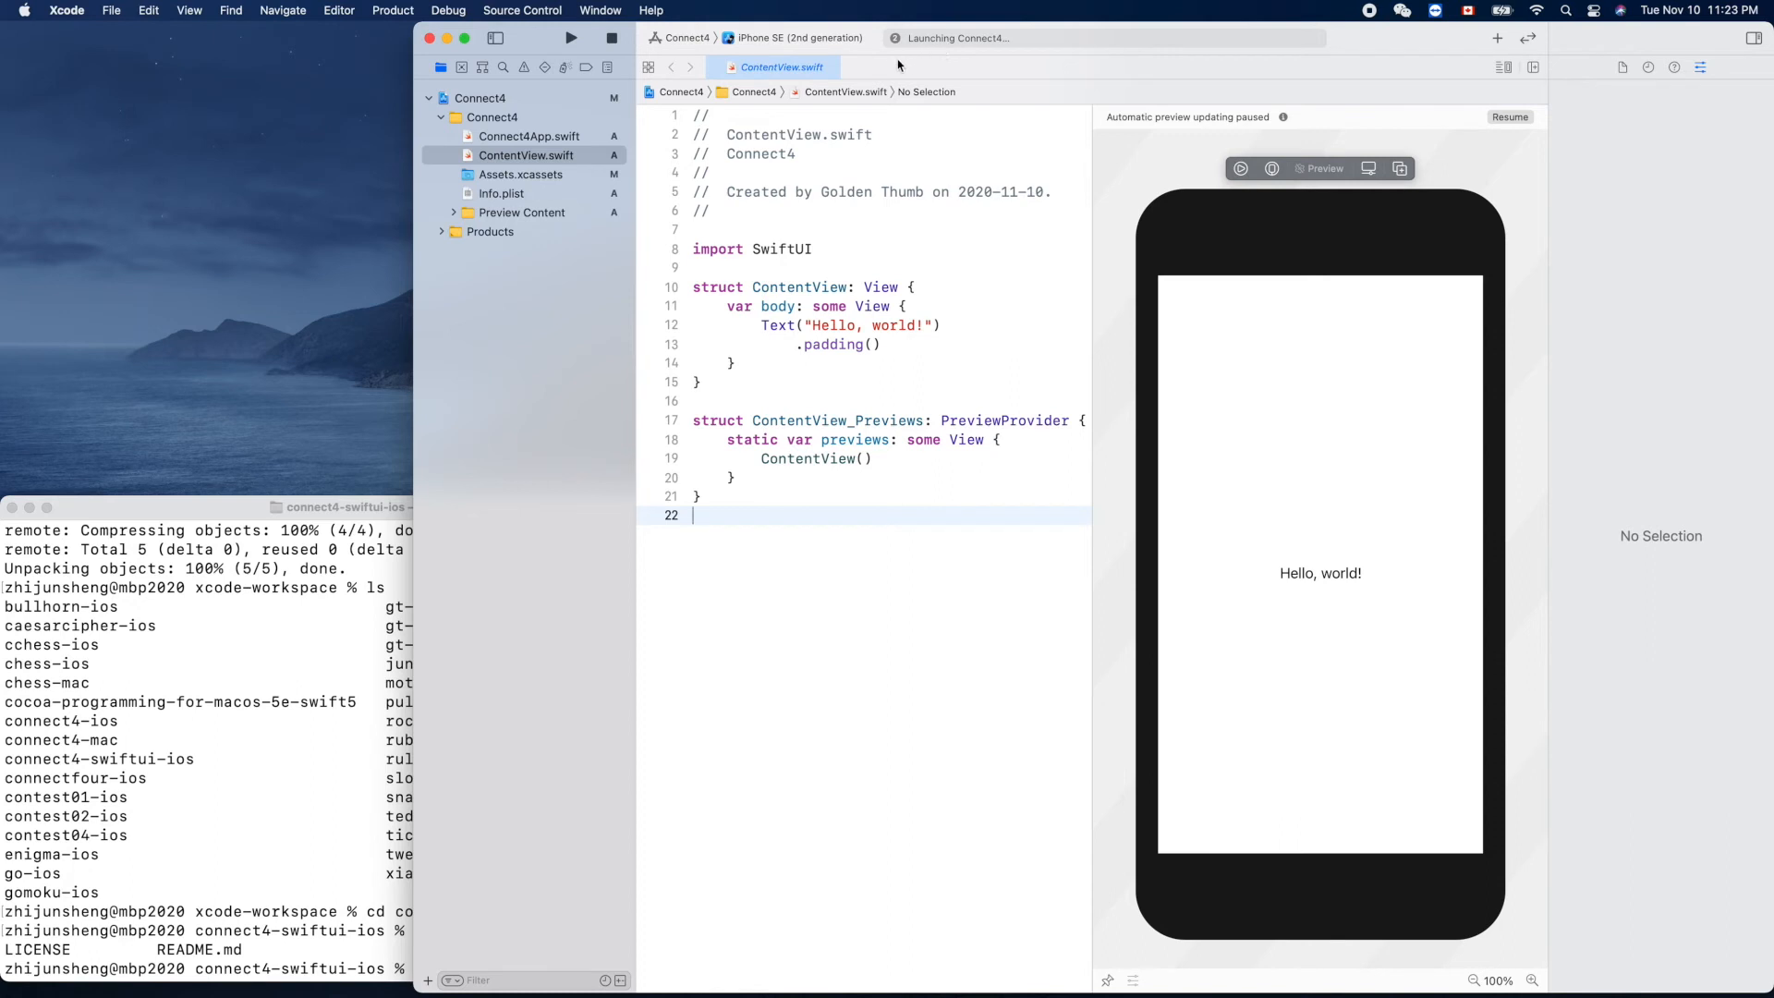
{"action": "mouse_move", "coordinate": [916, 47]}
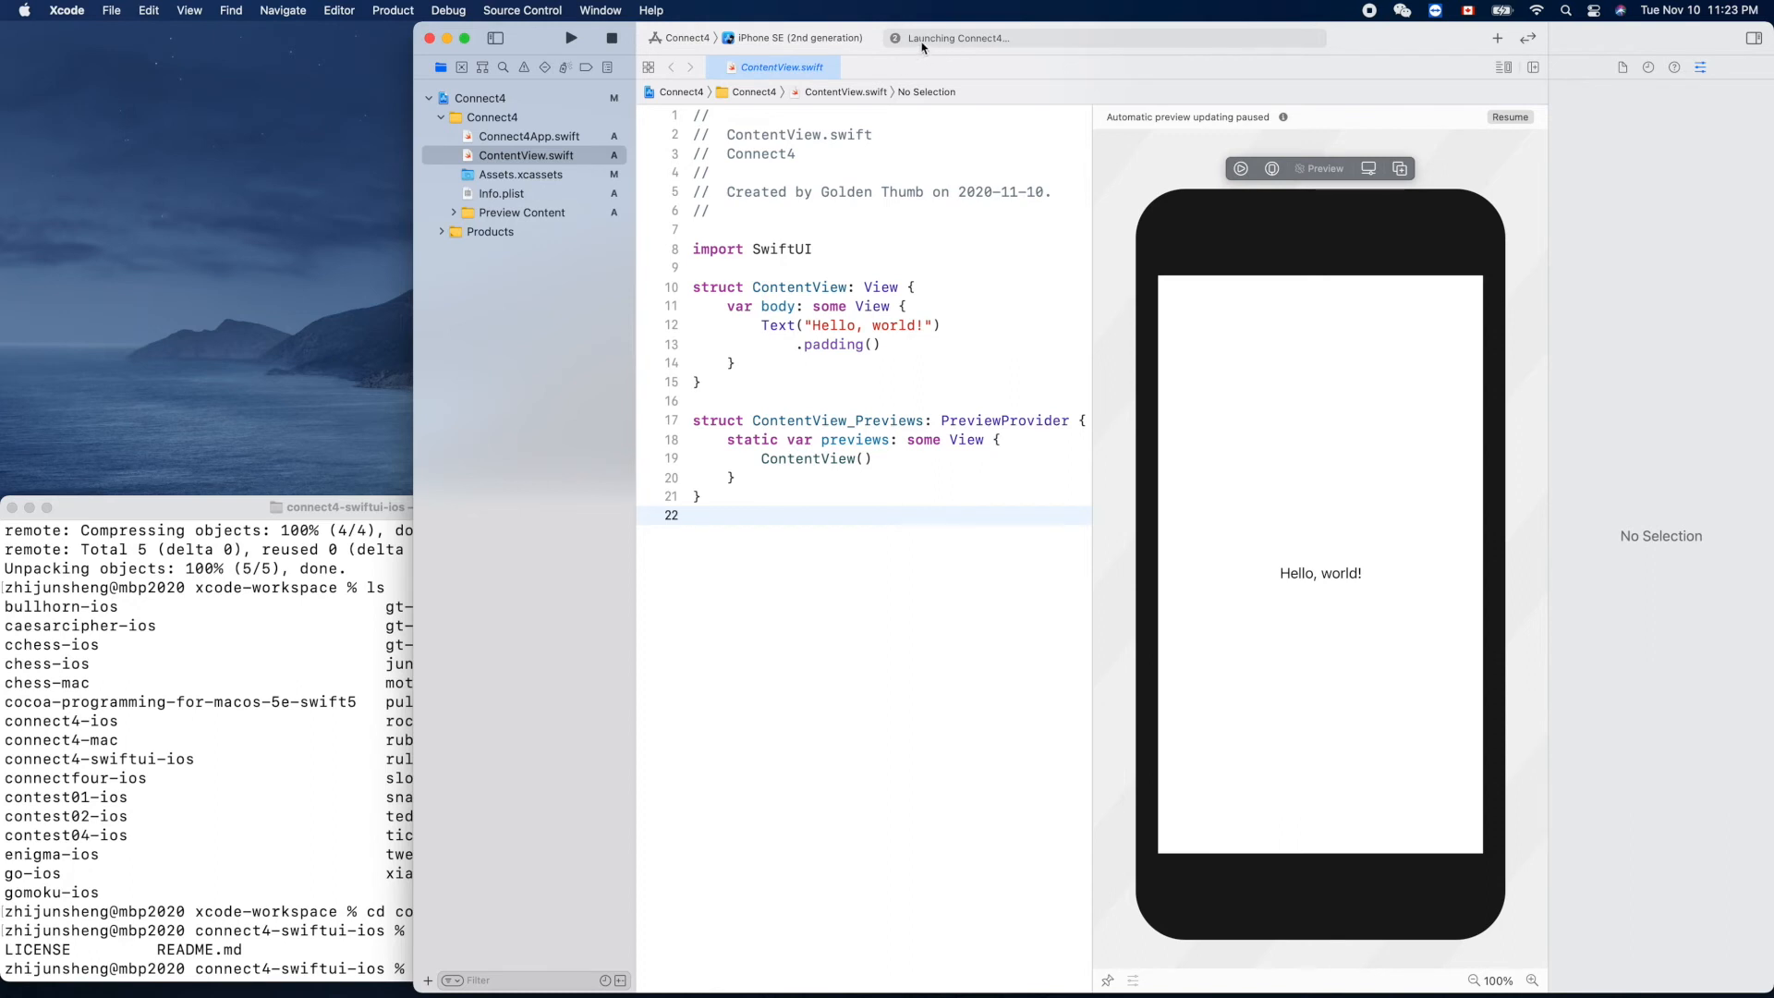
{"action": "mouse_move", "coordinate": [928, 50]}
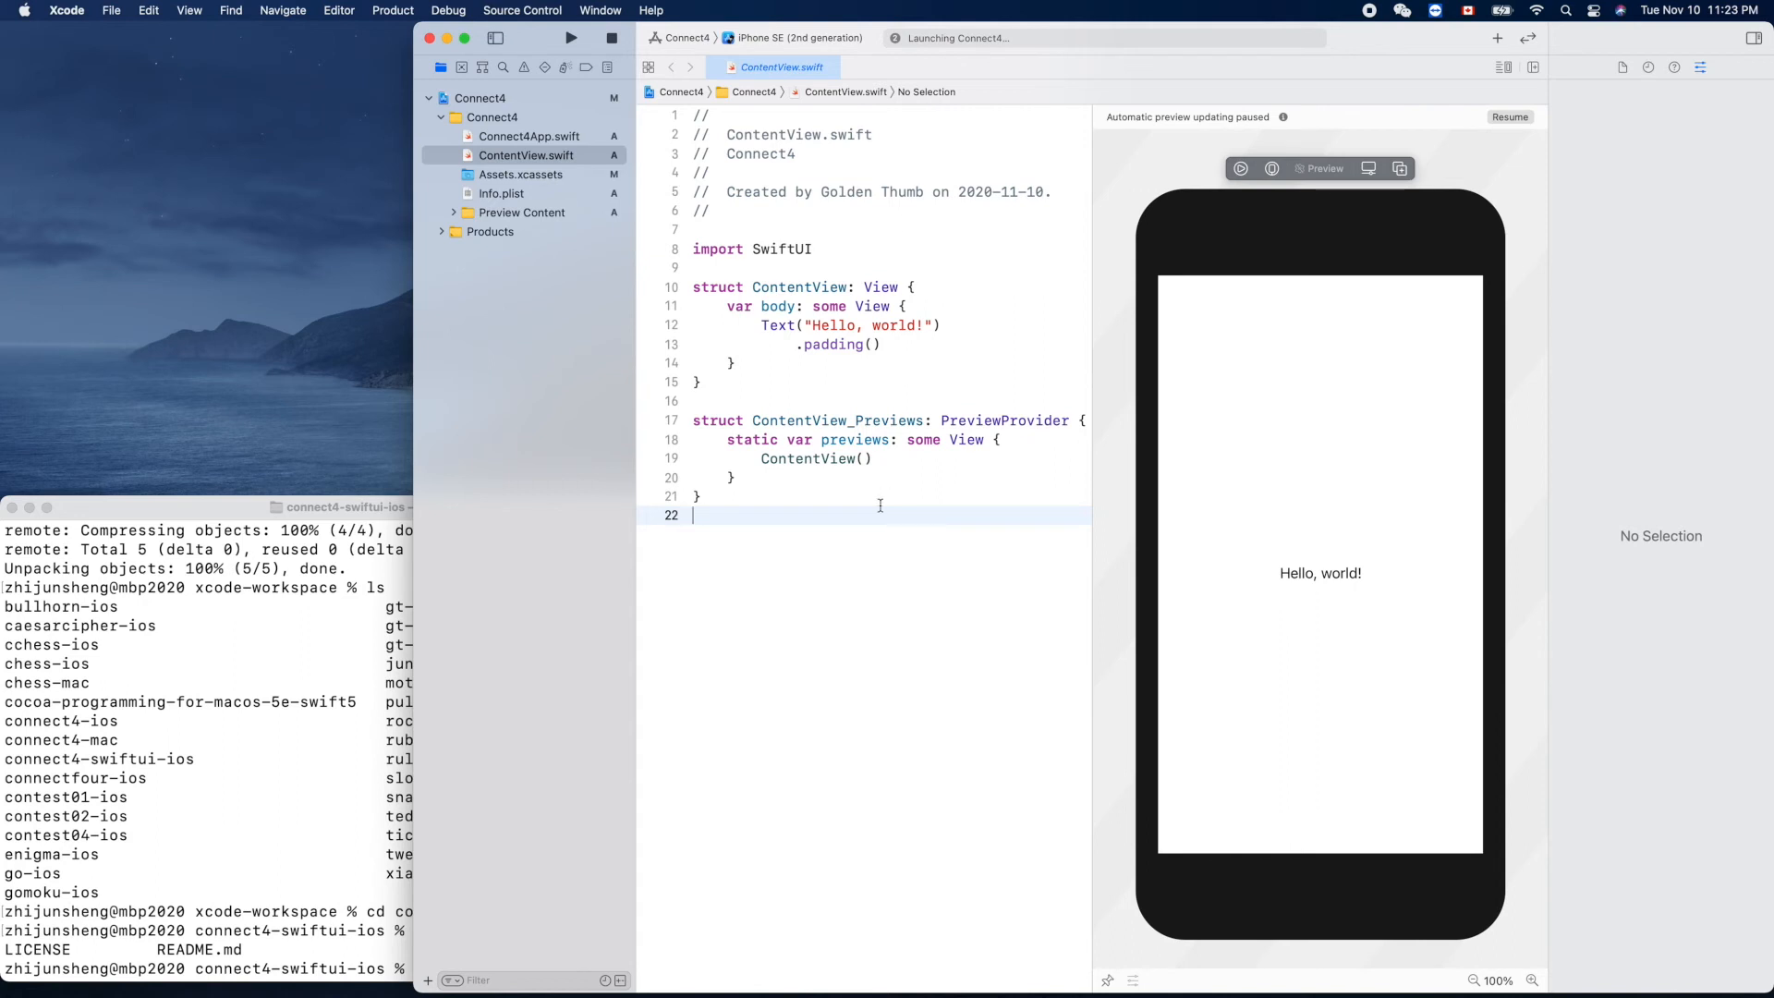
{"action": "mouse_move", "coordinate": [874, 660]}
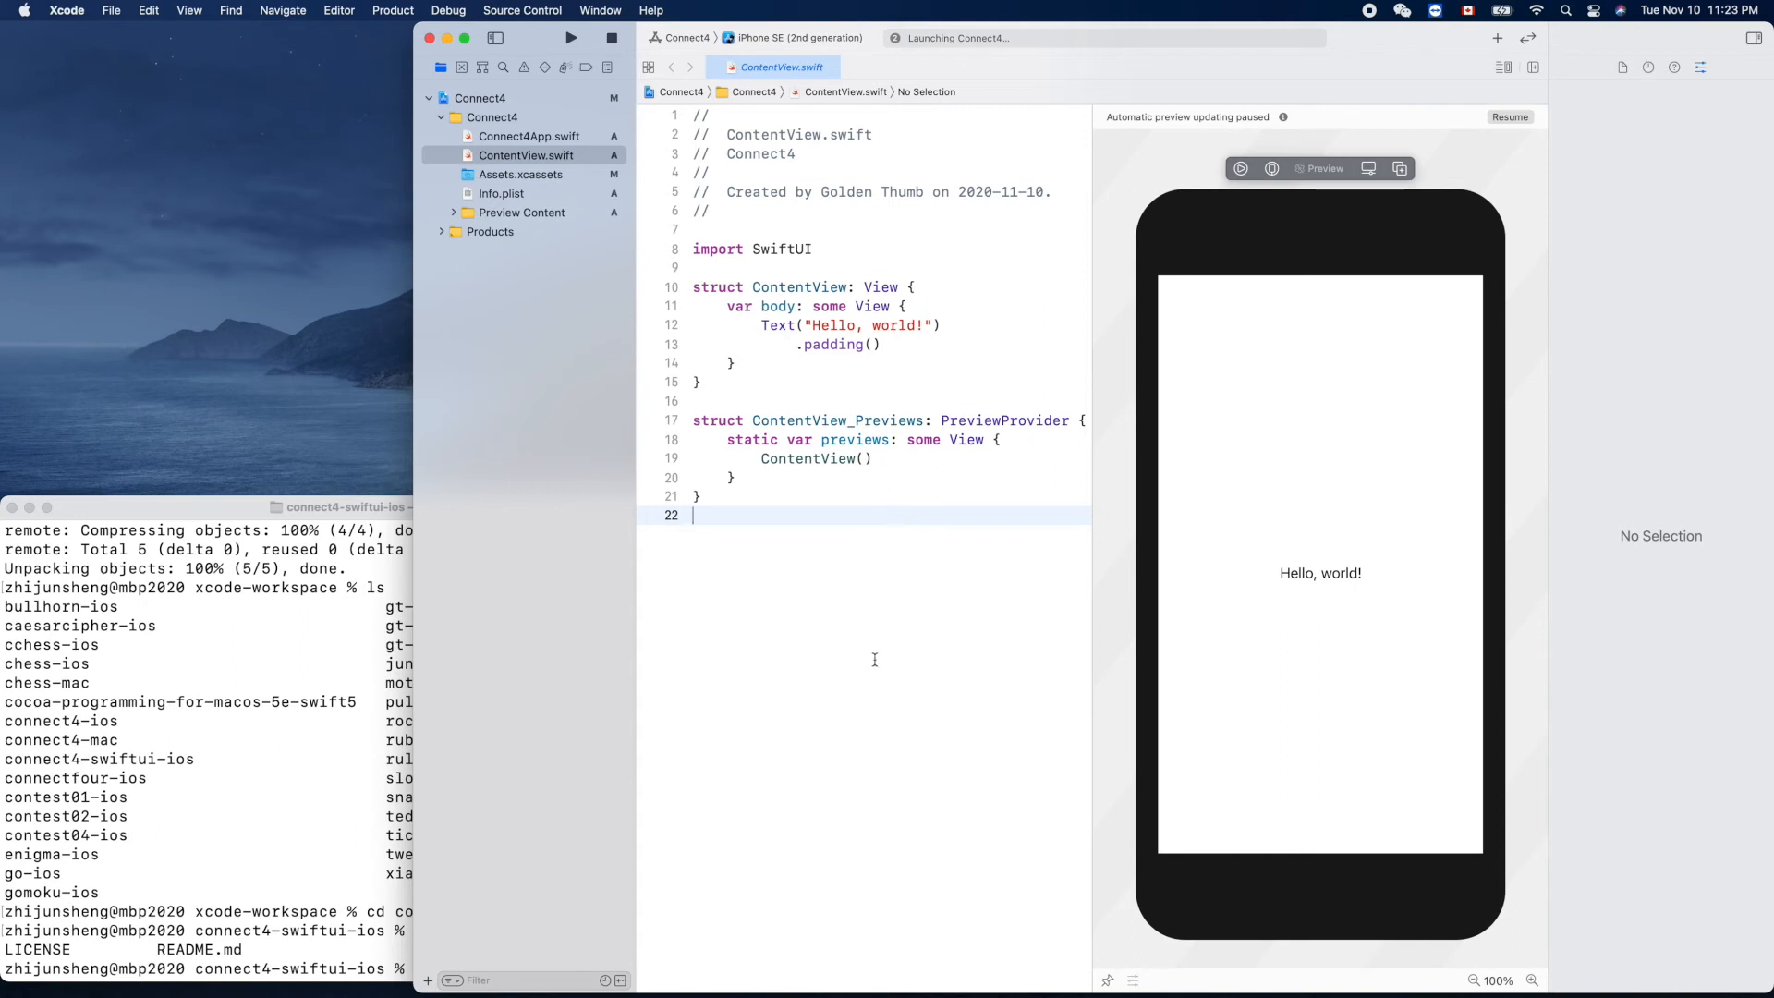
{"action": "mouse_move", "coordinate": [764, 632]}
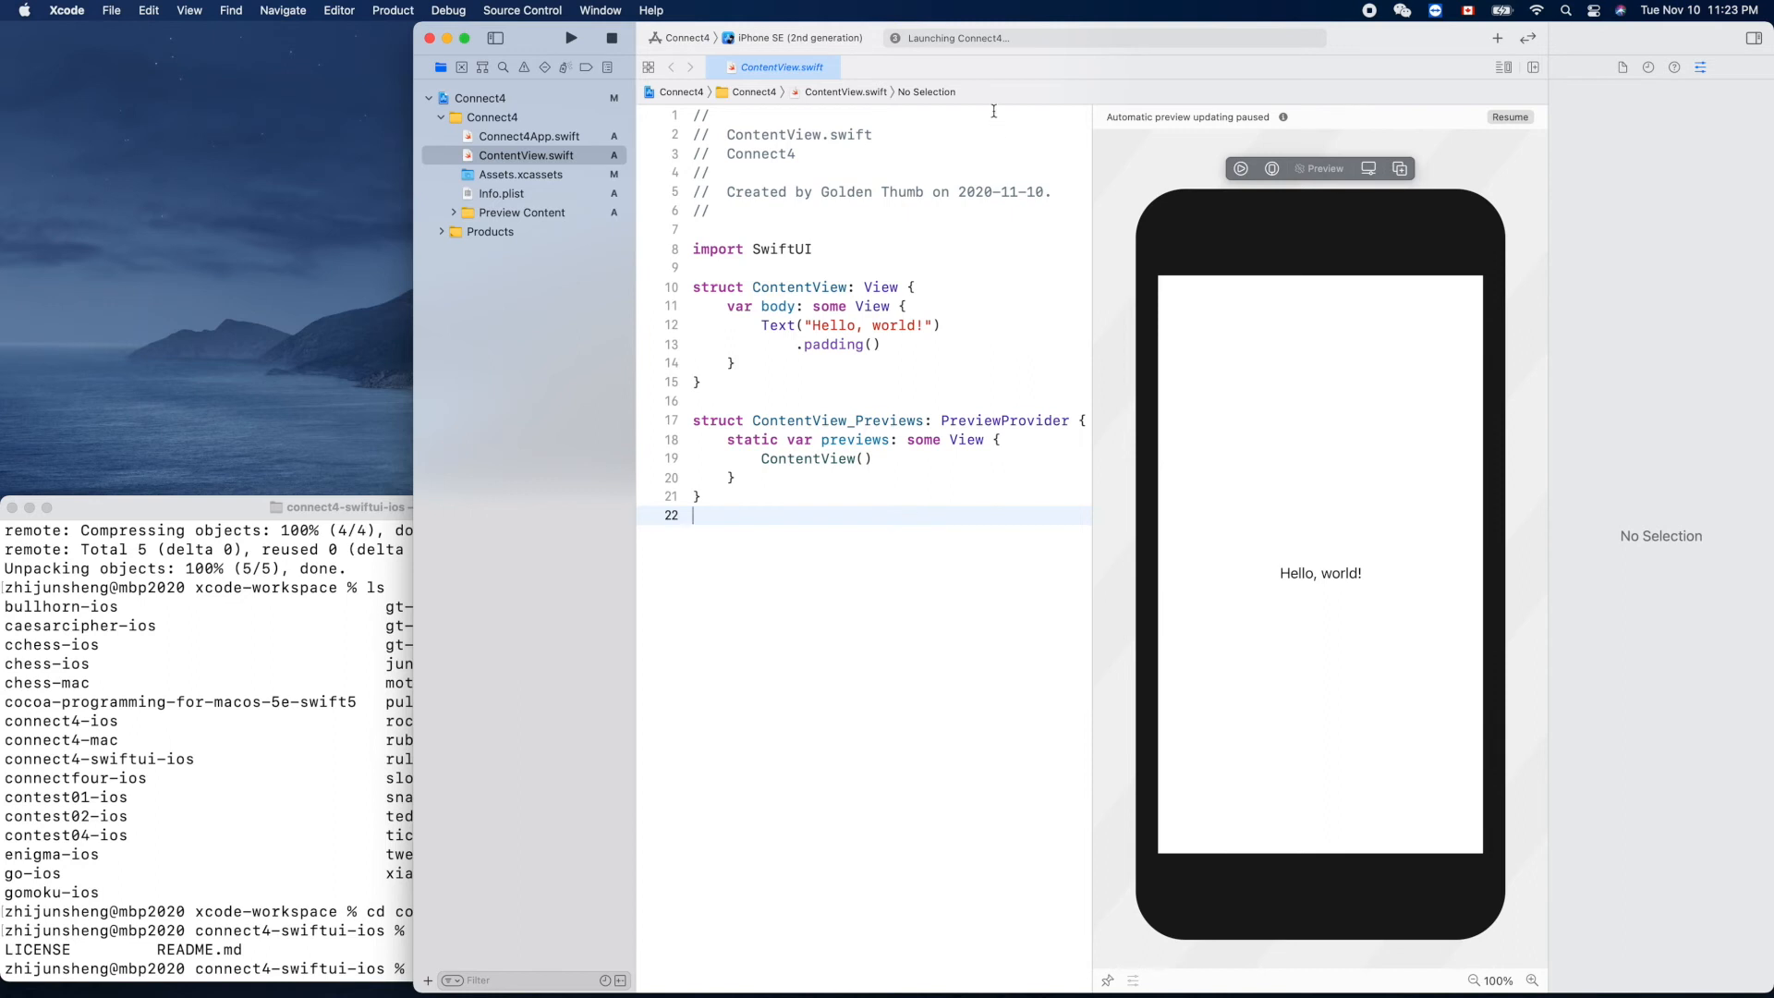
{"action": "mouse_move", "coordinate": [1022, 88]}
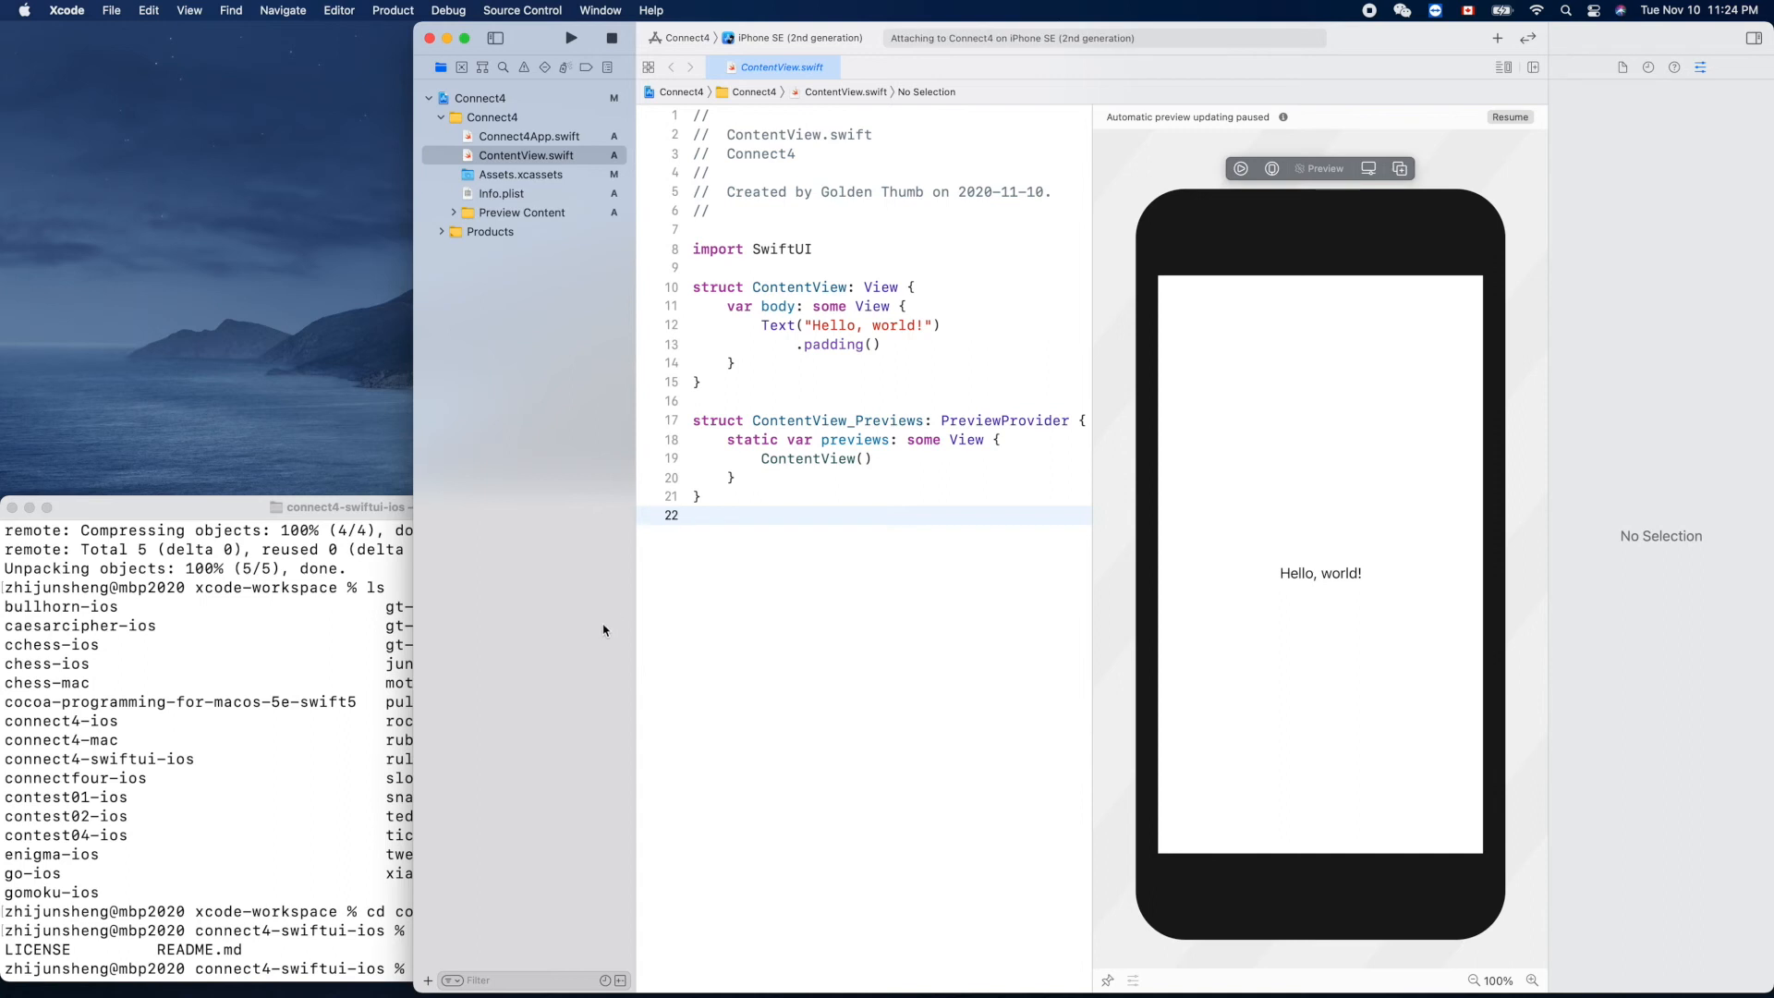
Step: Use the toolbar run control again while the iPhone SE simulator boots Connect4
{"action": "left_click", "coordinate": [572, 37]}
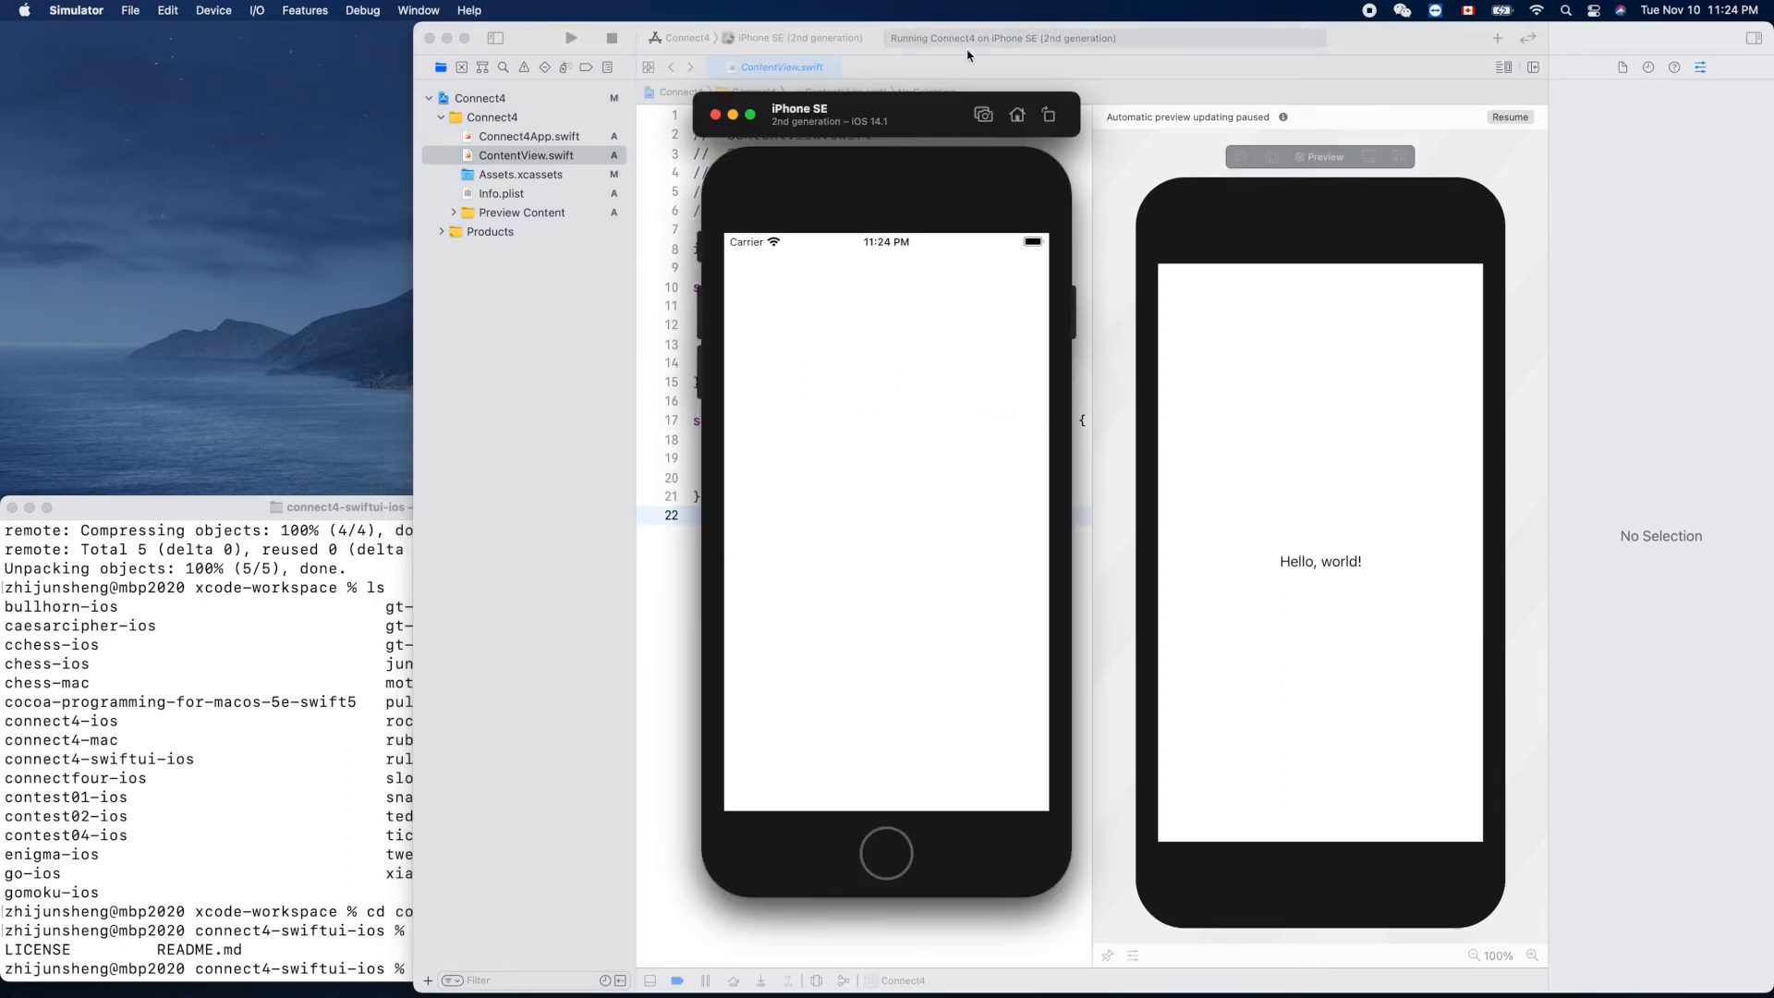
{"action": "mouse_move", "coordinate": [934, 107]}
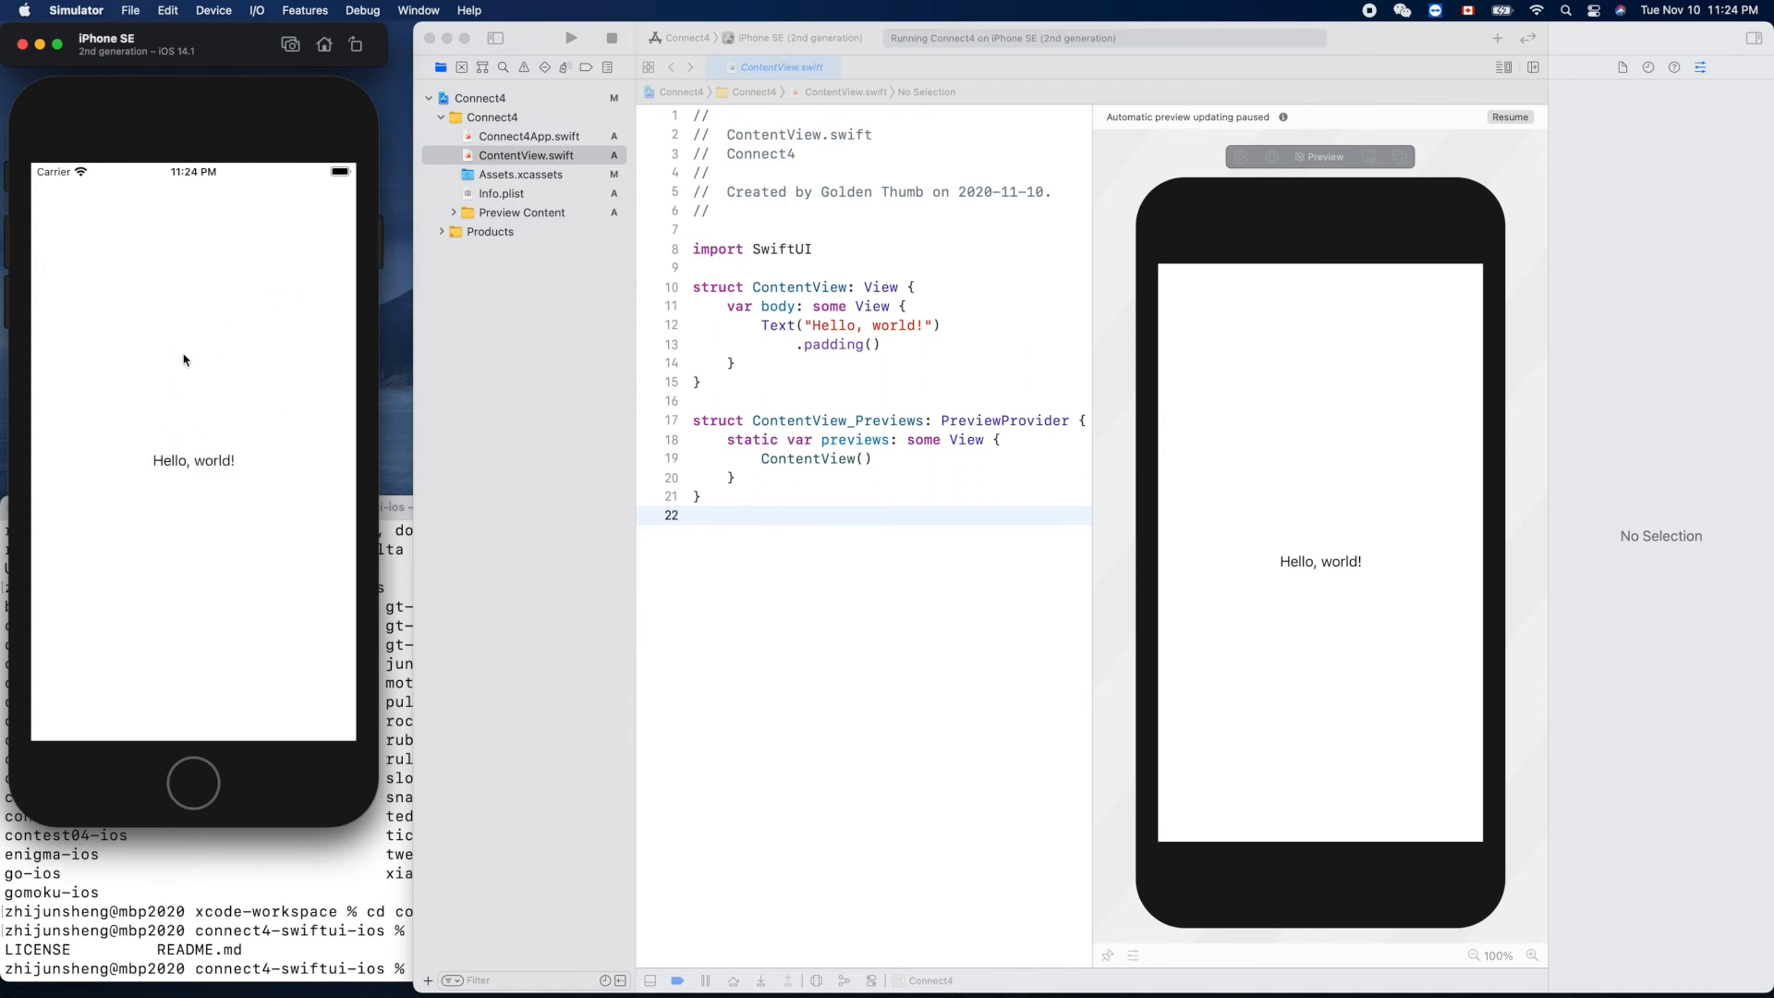
{"action": "mouse_move", "coordinate": [215, 422]}
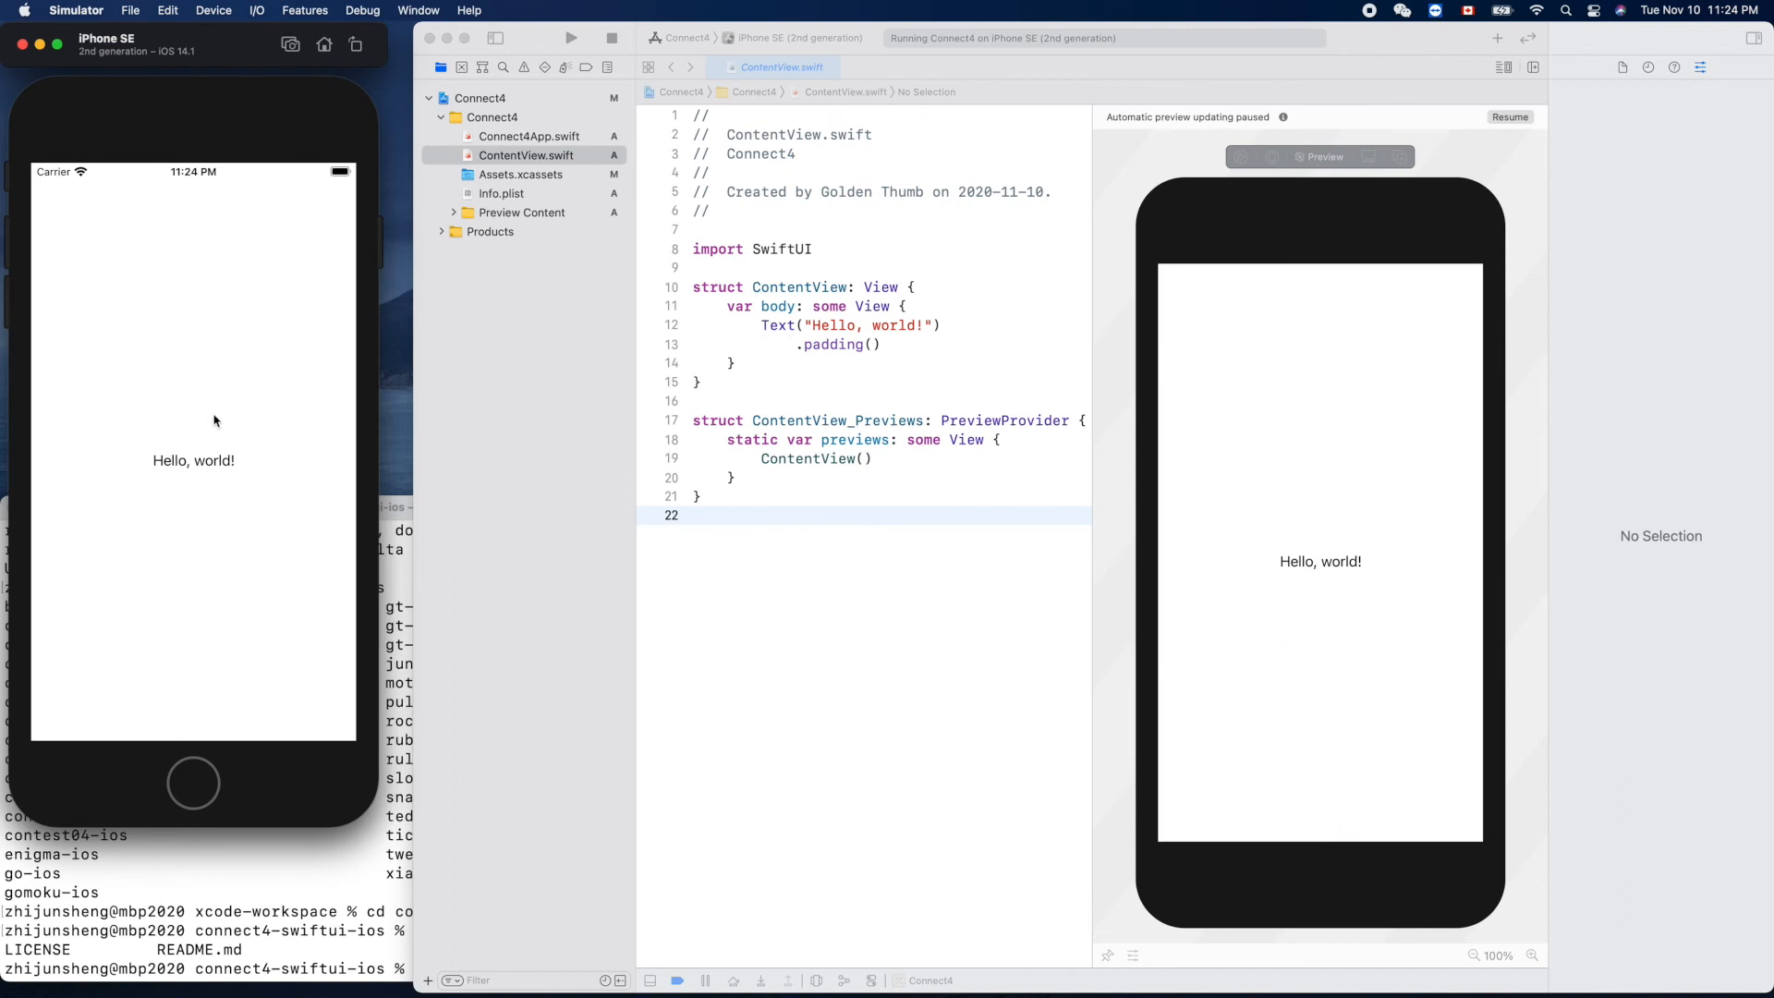
{"action": "mouse_move", "coordinate": [1306, 449]}
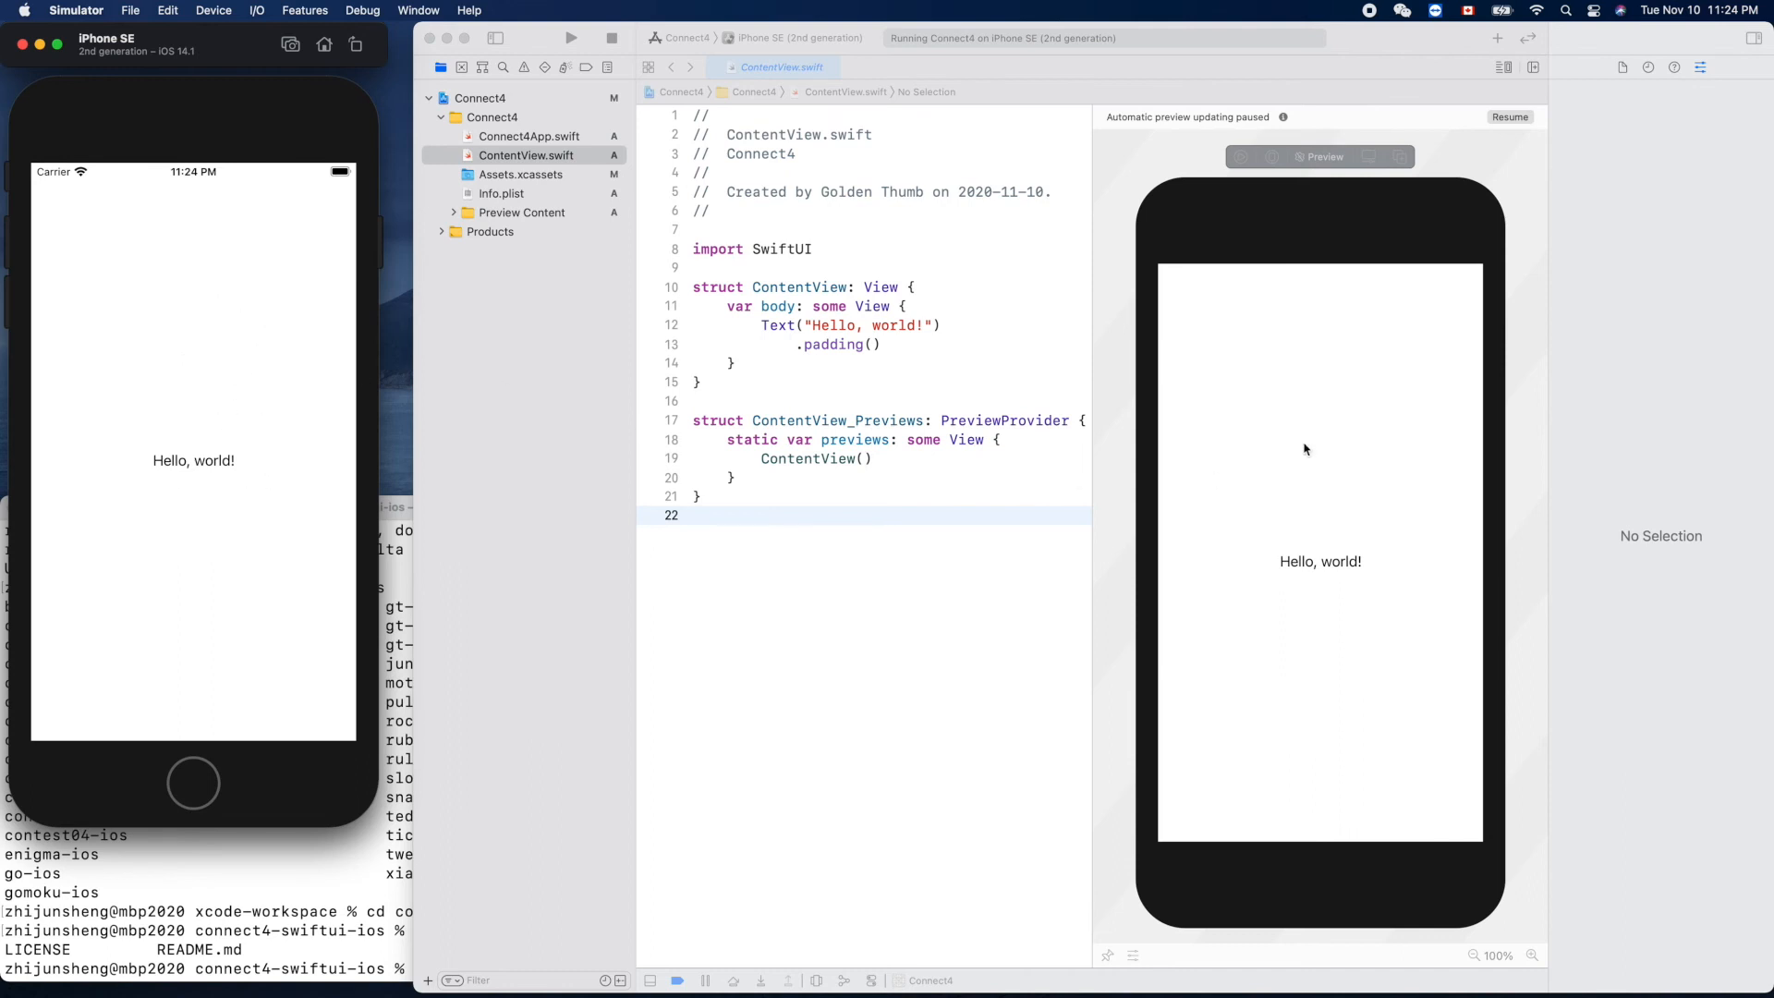
{"action": "mouse_move", "coordinate": [1378, 124]}
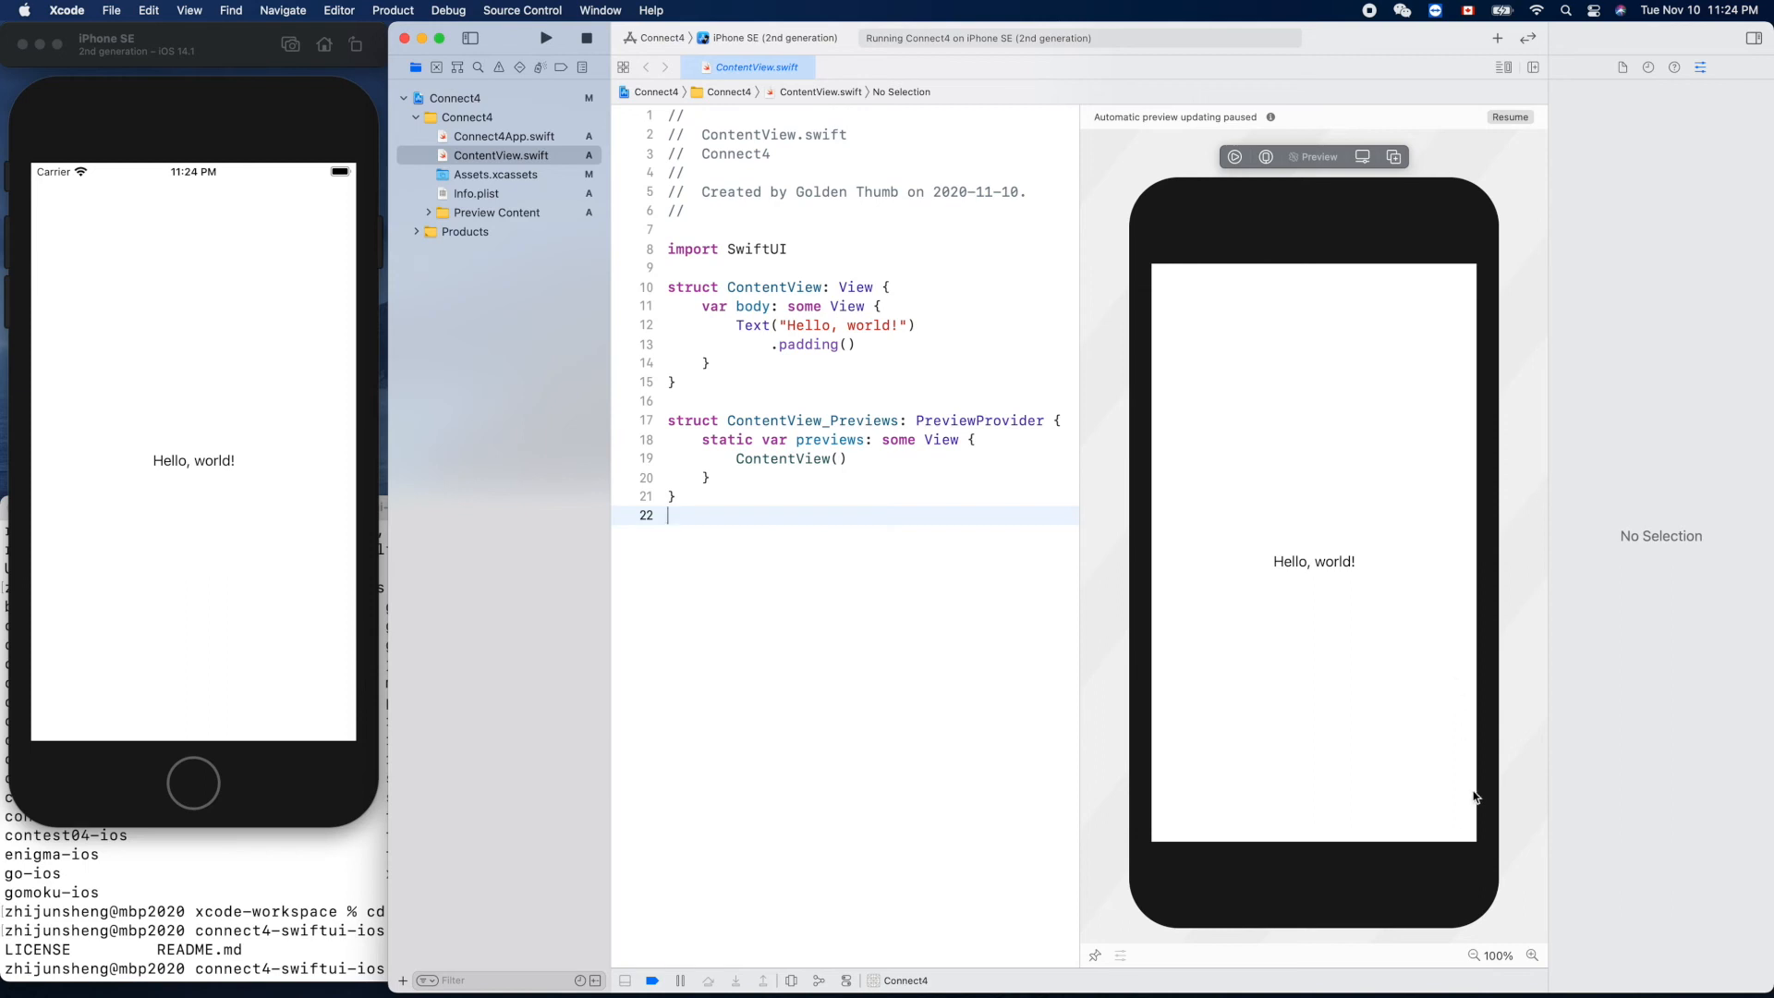
Step: Change the ContentView greeting from 'Hello, world!' to 'Hello, Friend!'
{"action": "left_click", "coordinate": [1474, 955]}
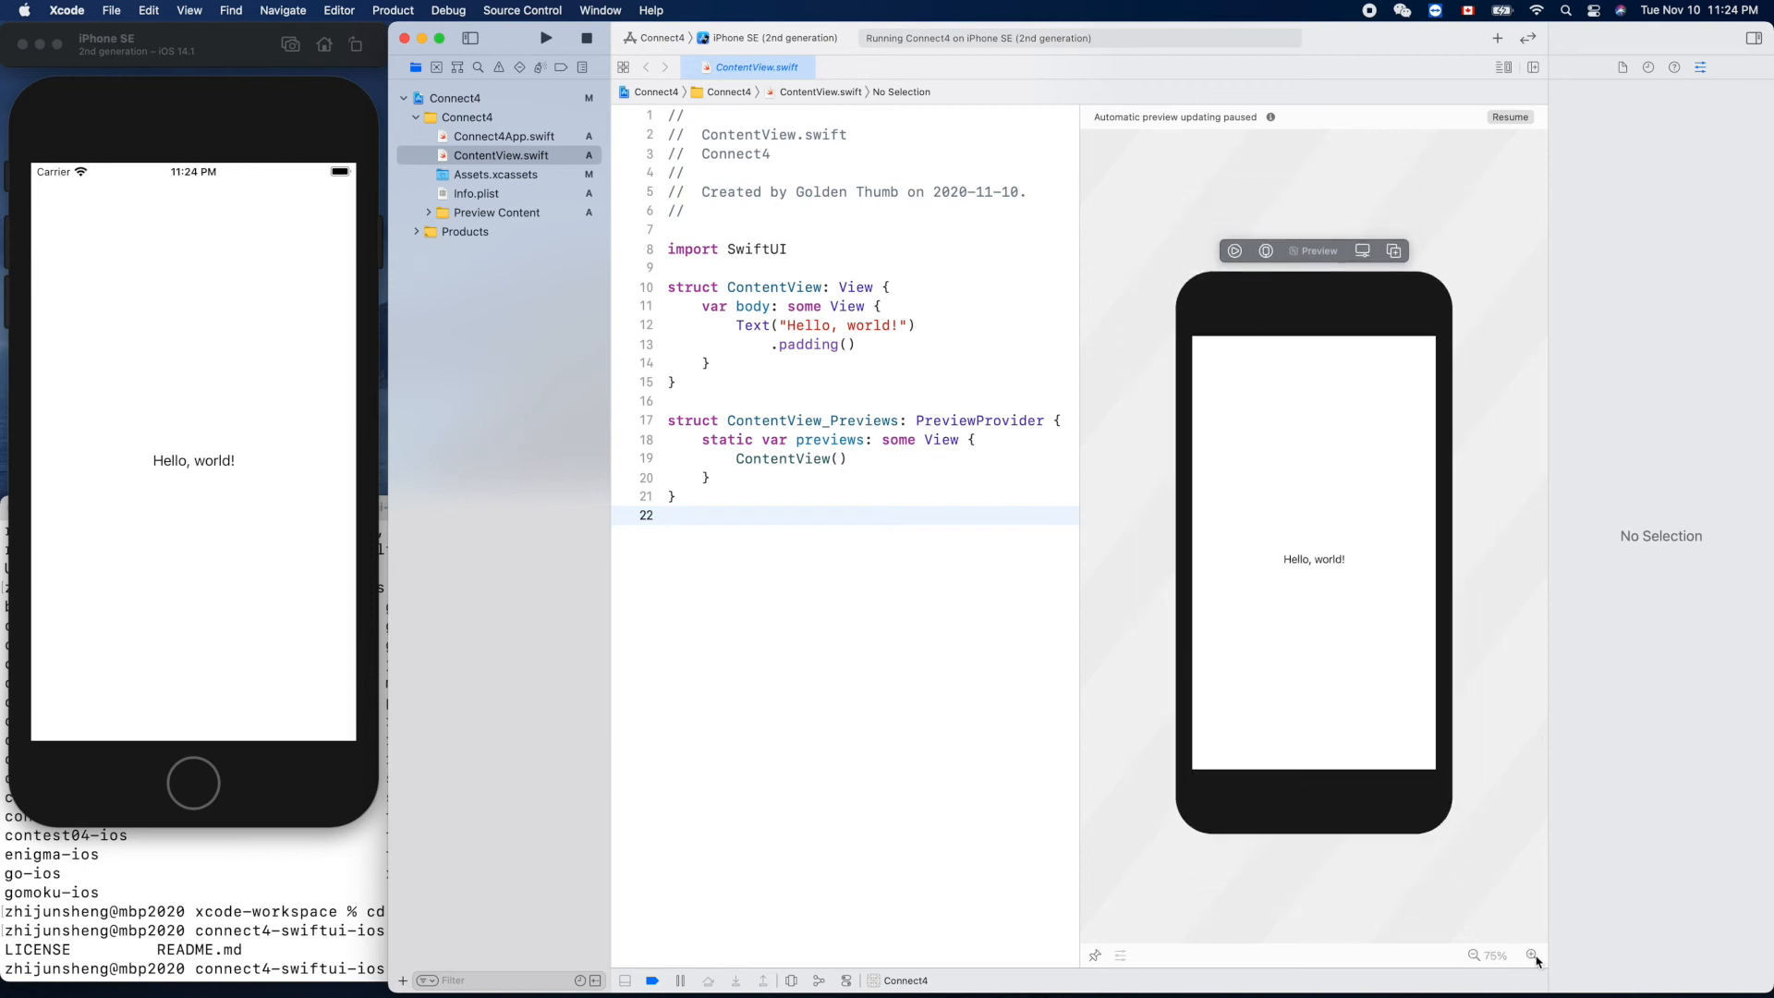
{"action": "left_click", "coordinate": [1534, 955]}
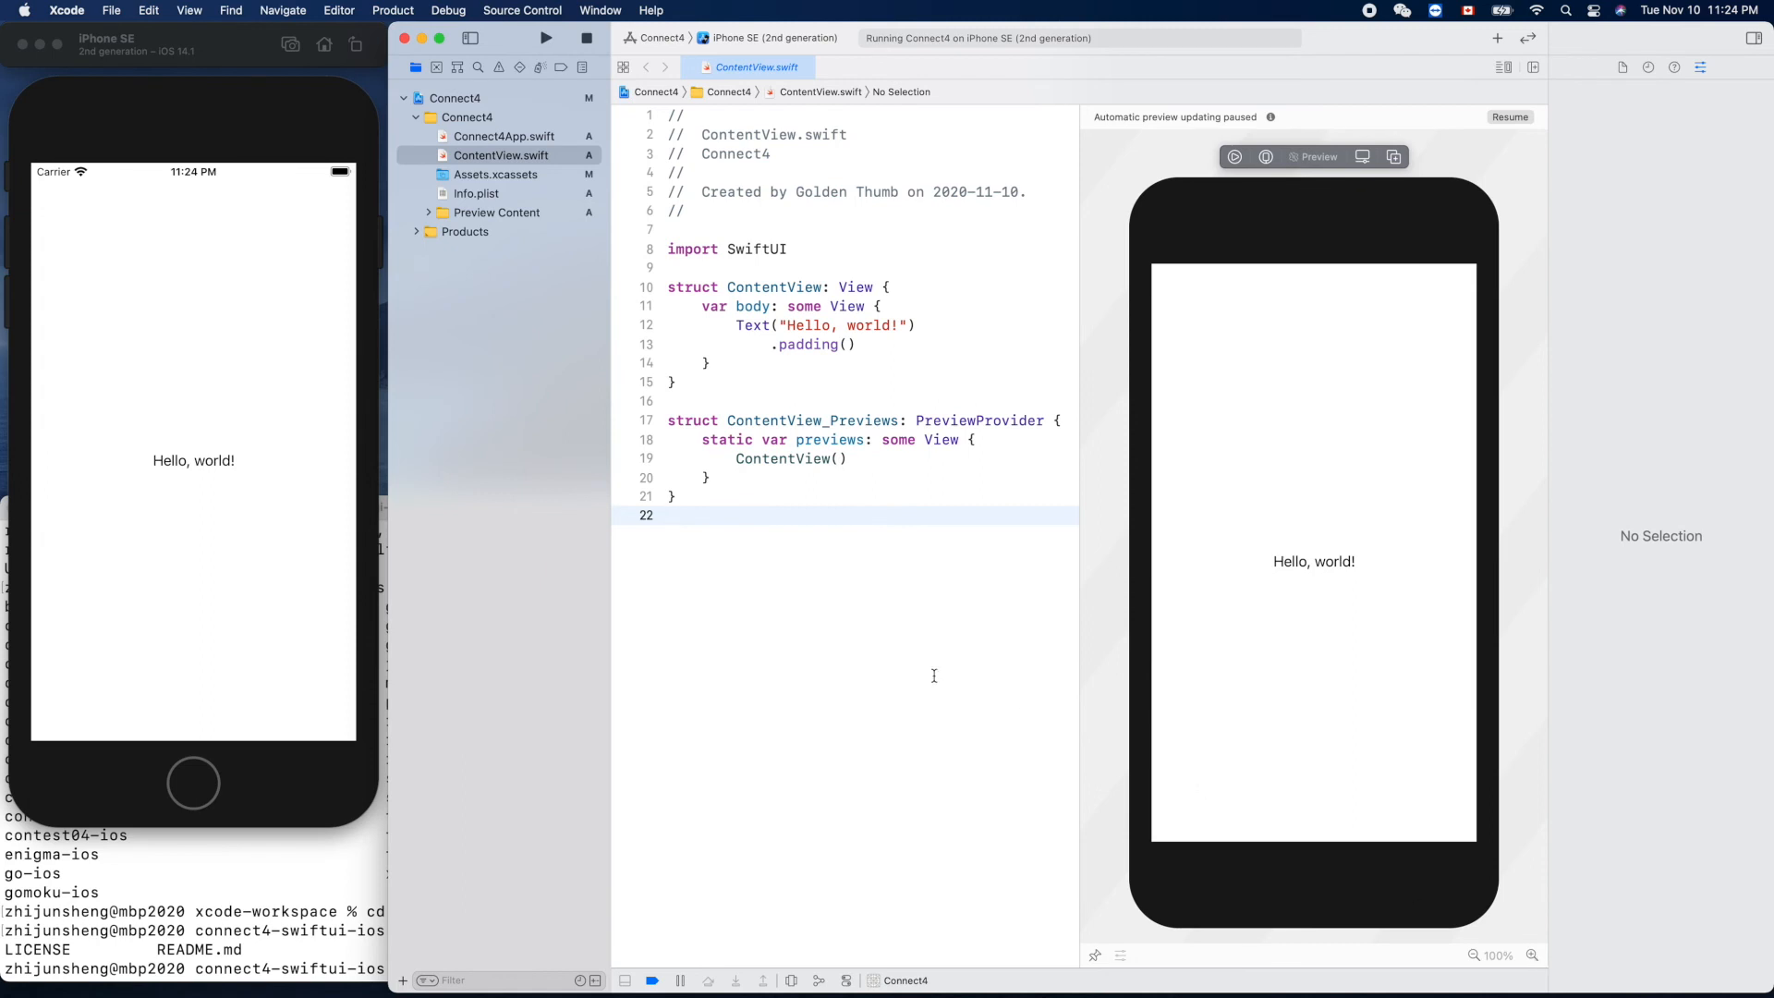
{"action": "left_click", "coordinate": [871, 326]}
{"action": "type", "text": "F"}
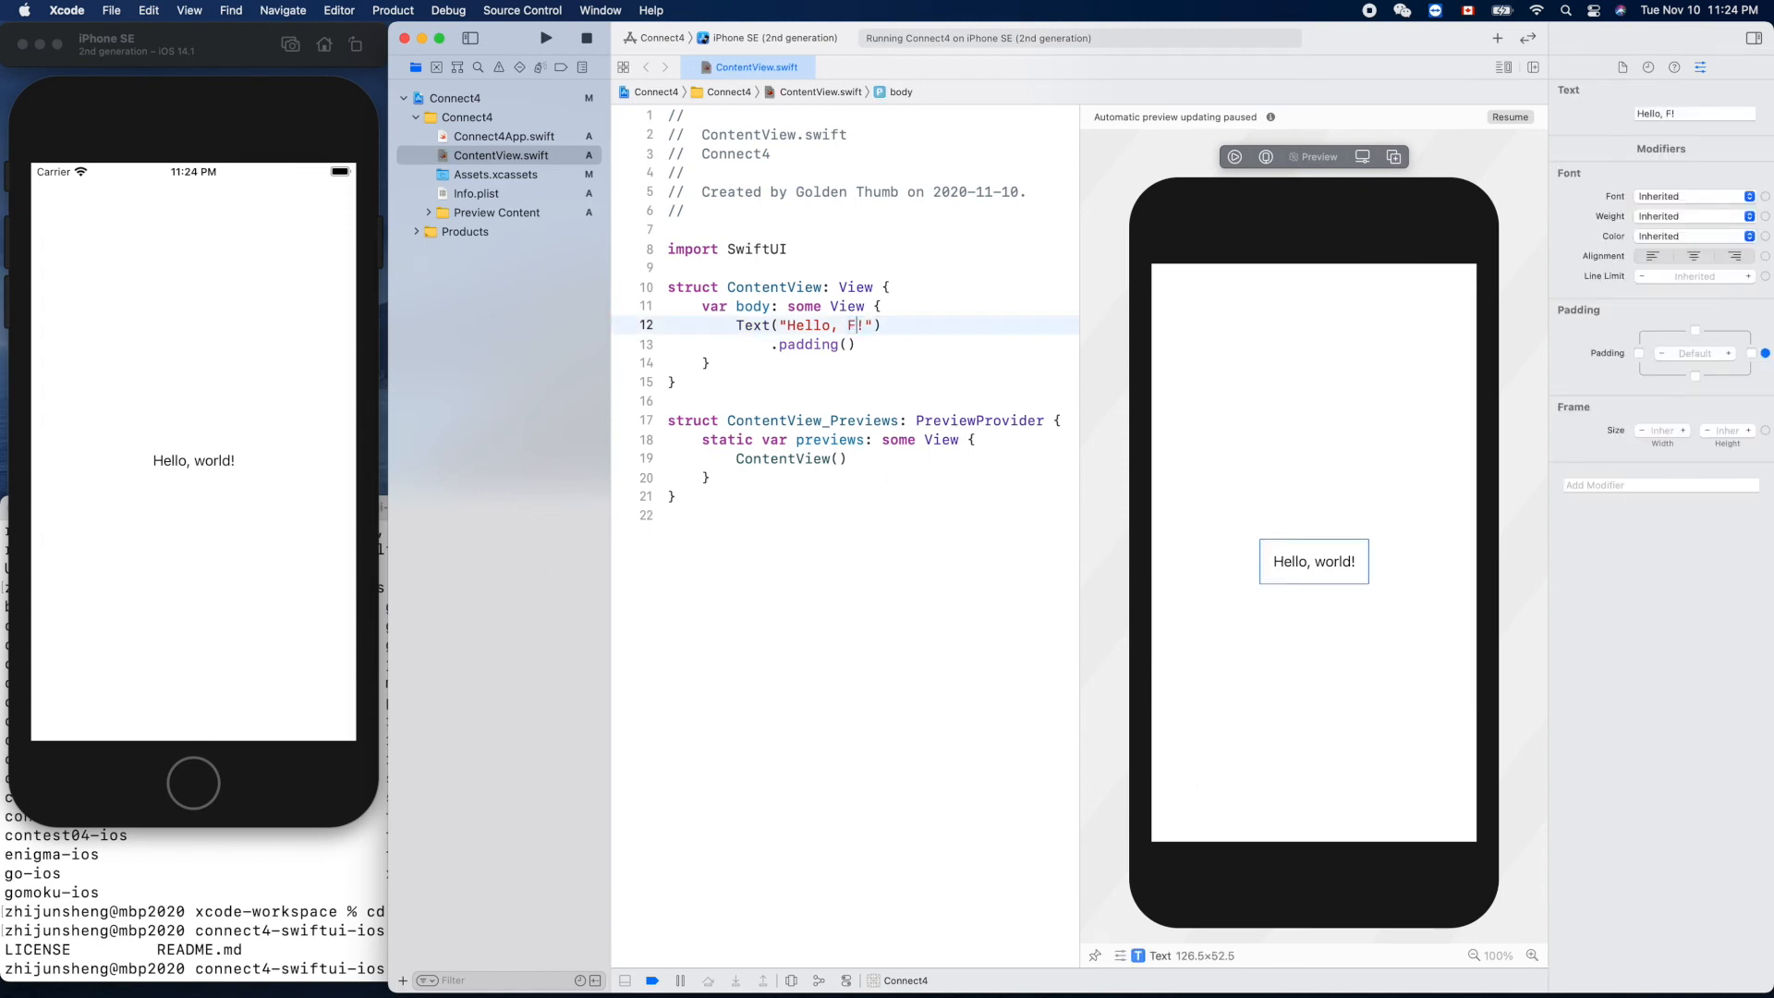
{"action": "type", "text": "ri"}
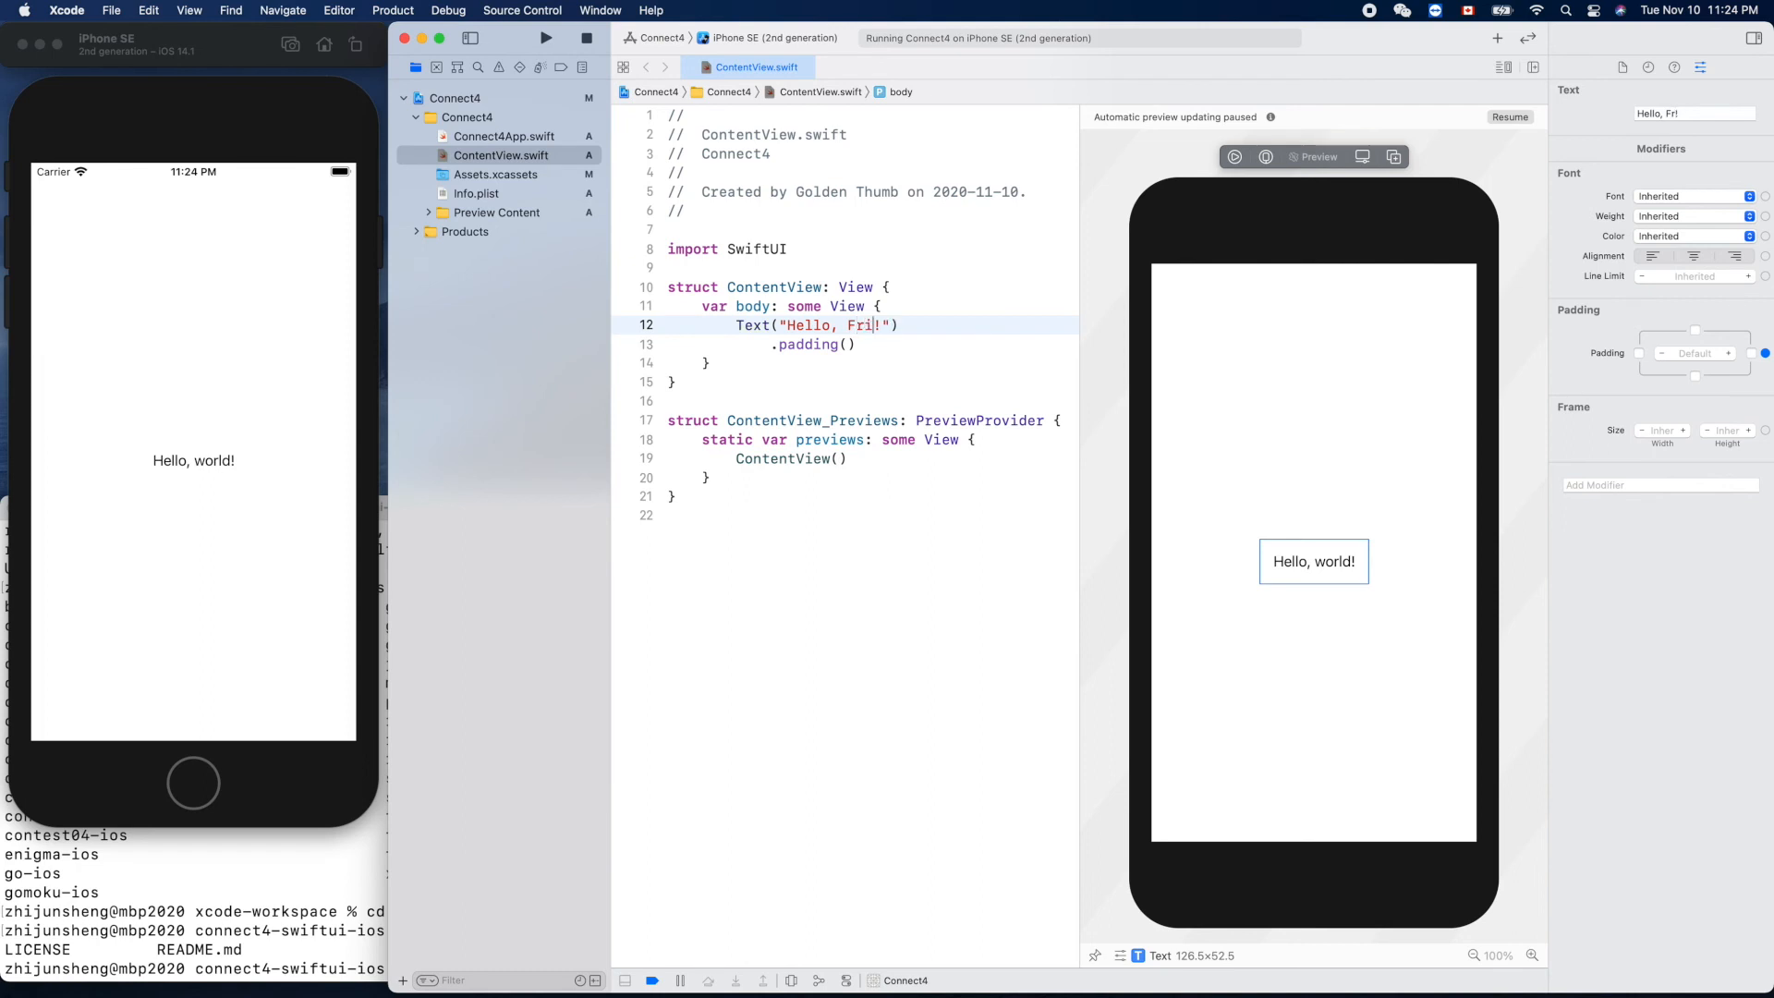
{"action": "type", "text": "end"}
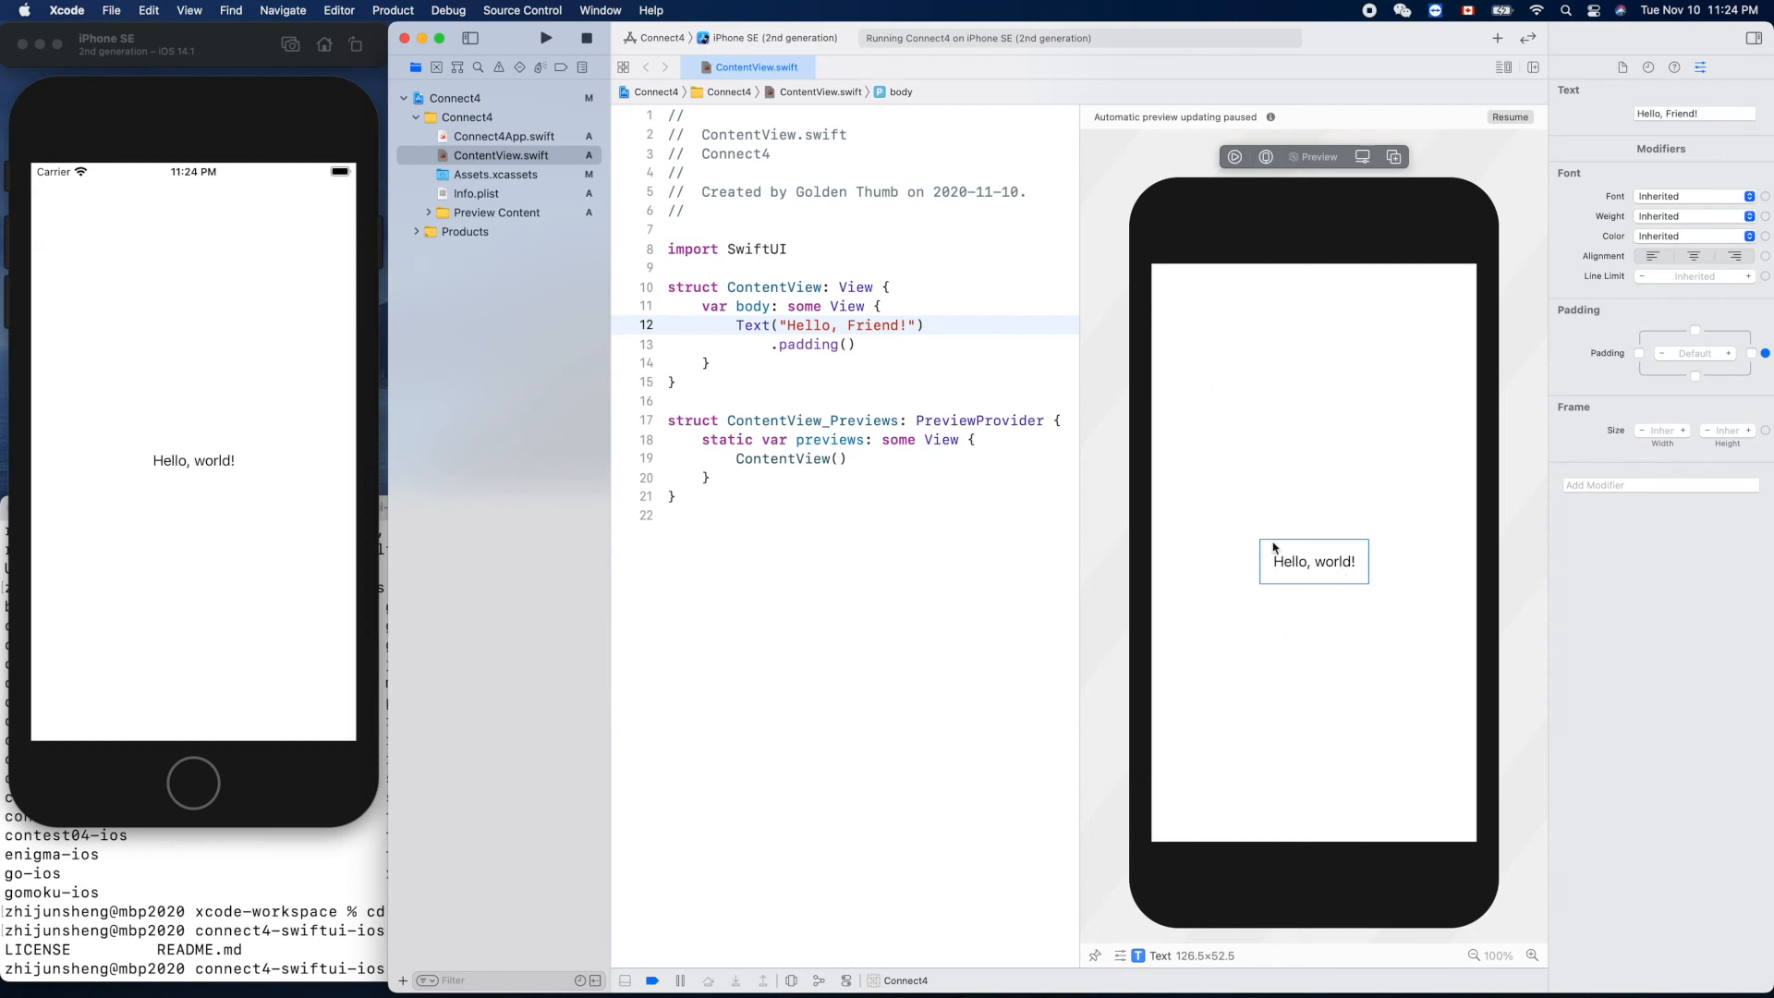
{"action": "mouse_move", "coordinate": [1405, 291]}
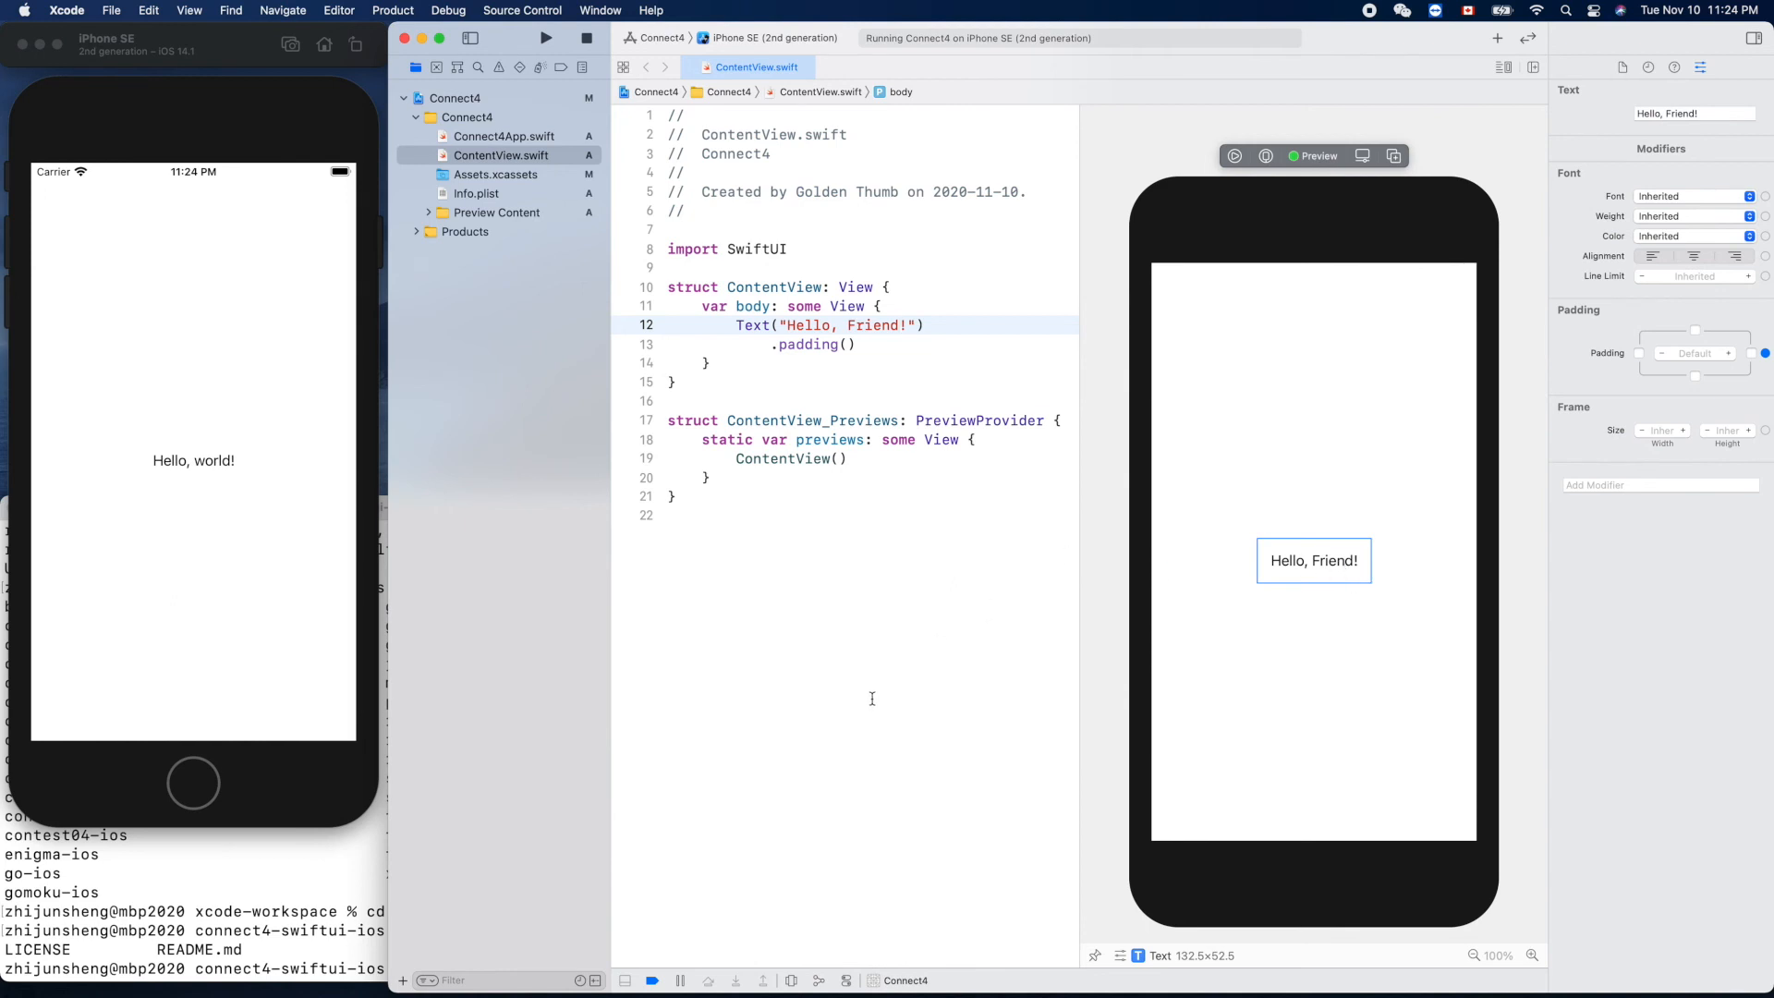
{"action": "mouse_move", "coordinate": [710, 677]}
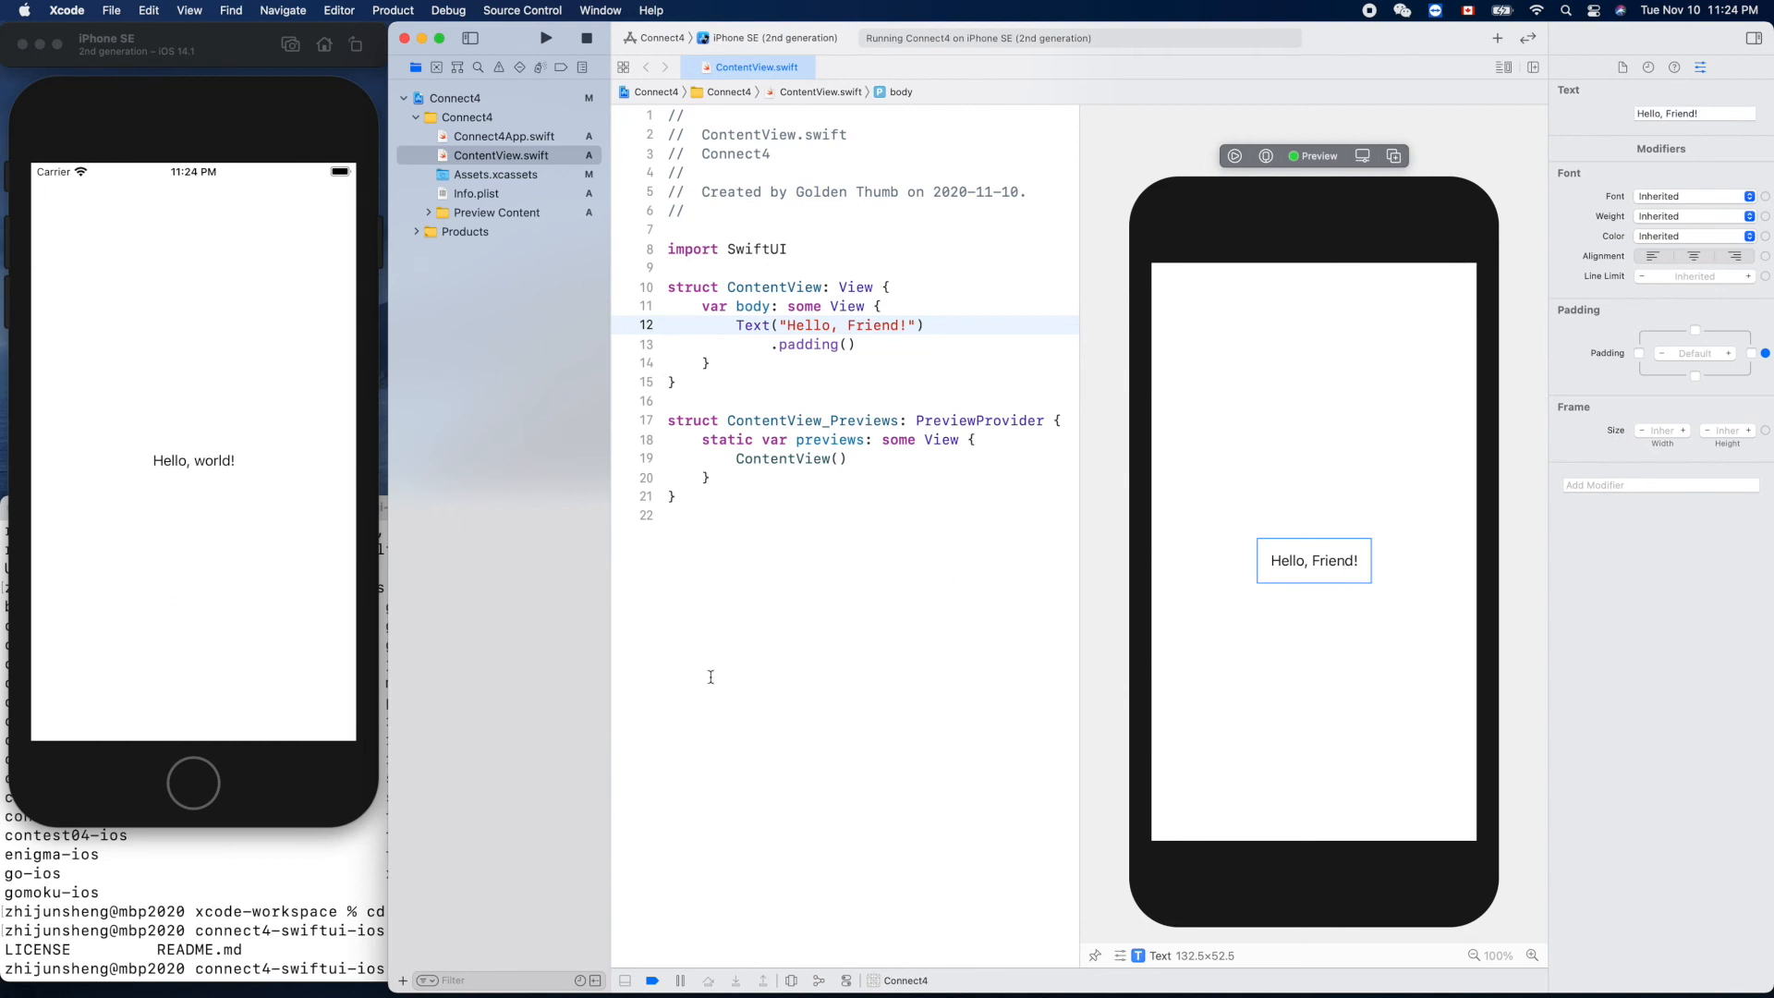
Step: Stop Connect4 and rebuild it so the iPhone SE shows 'Hello, Friend!'
{"action": "left_click", "coordinate": [586, 37]}
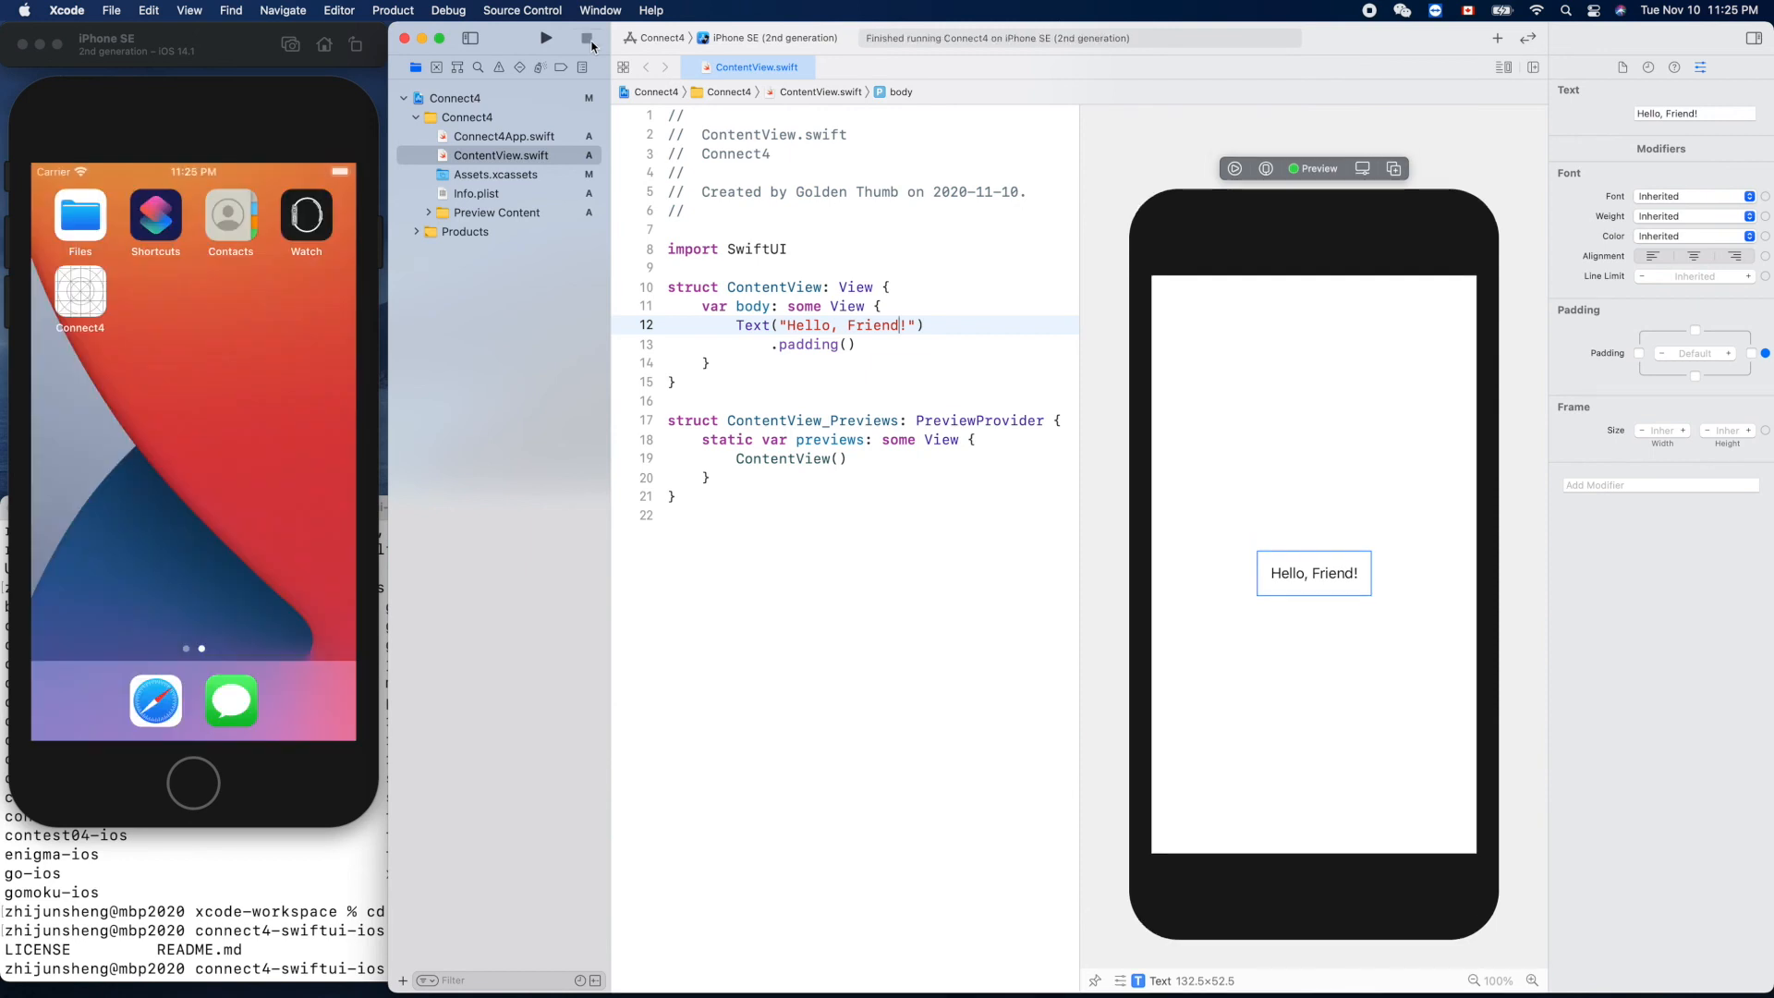
{"action": "left_click", "coordinate": [544, 37]}
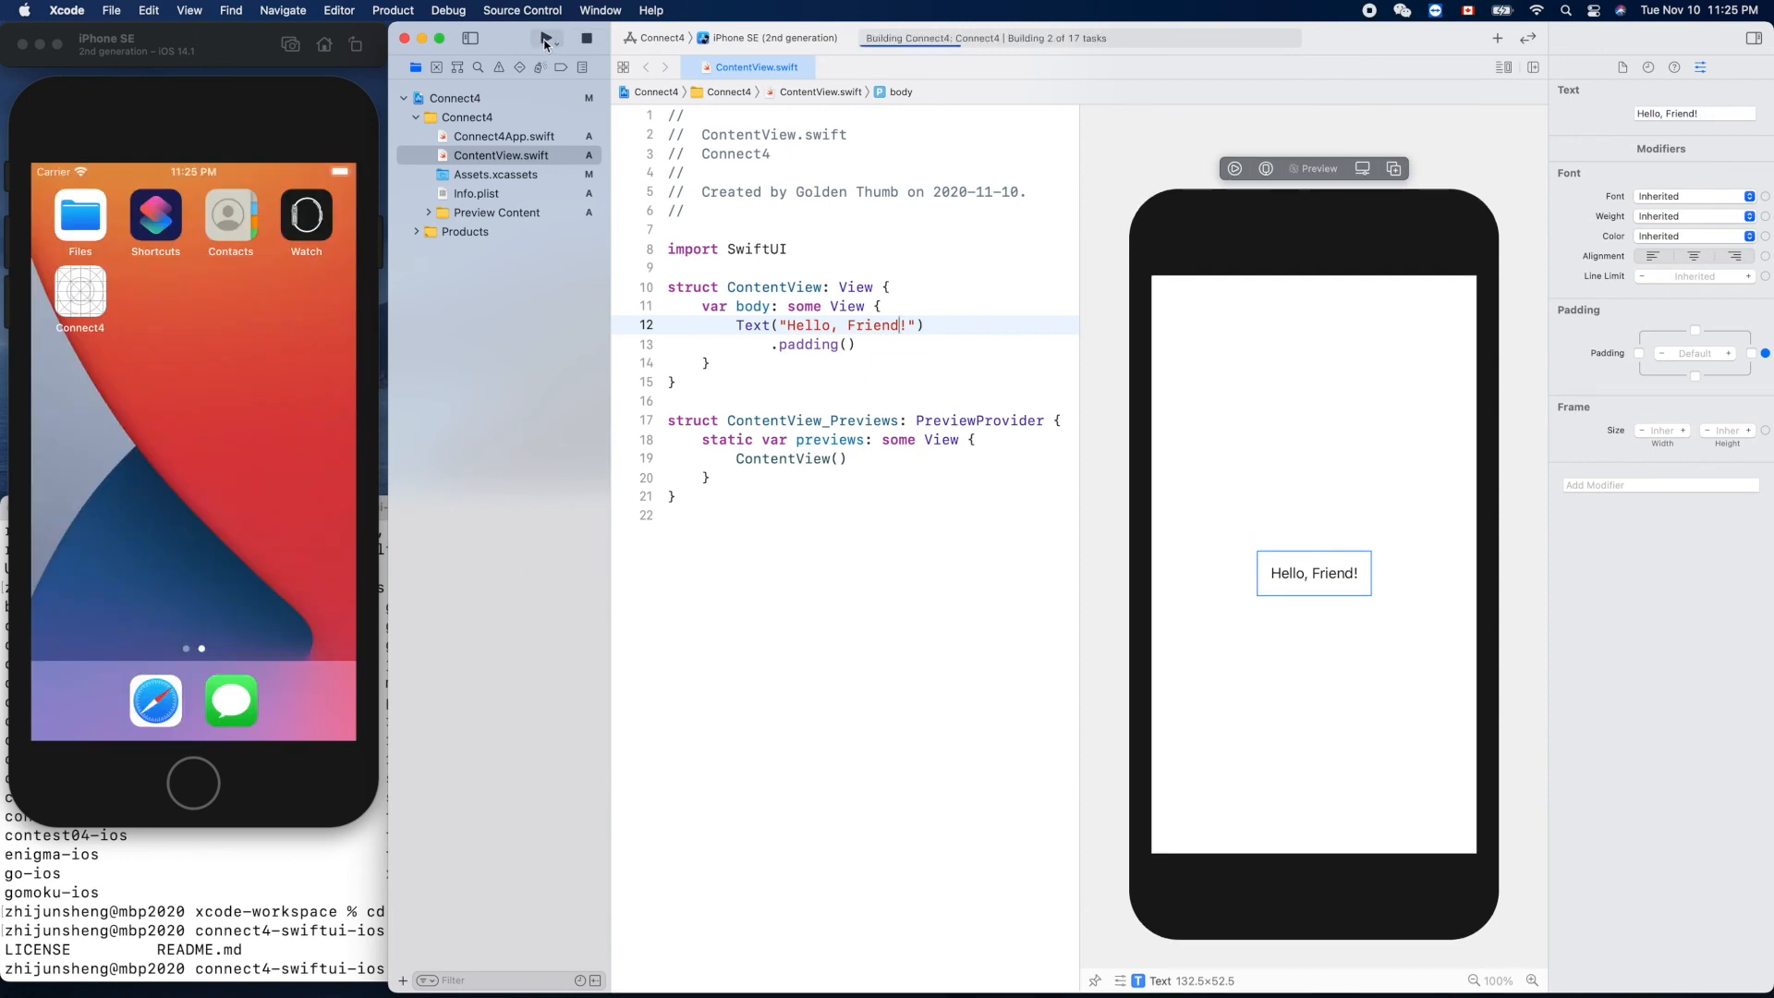
{"action": "left_click", "coordinate": [520, 37]}
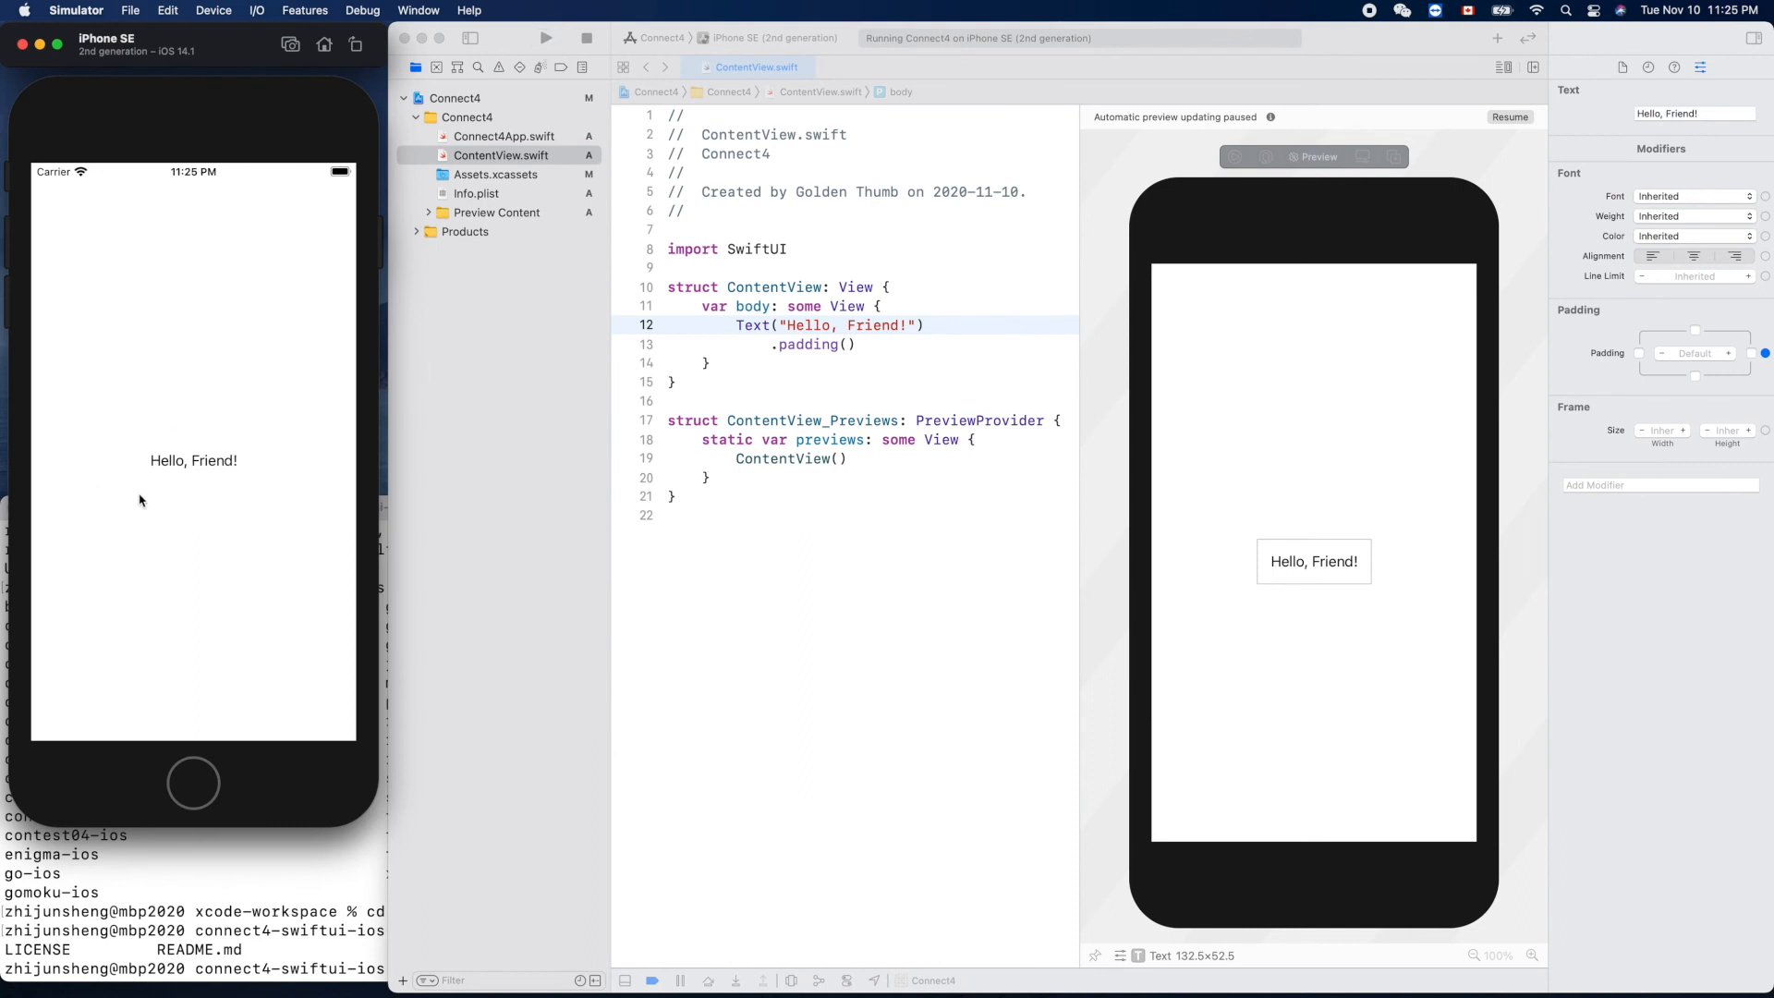
{"action": "mouse_move", "coordinate": [233, 631]}
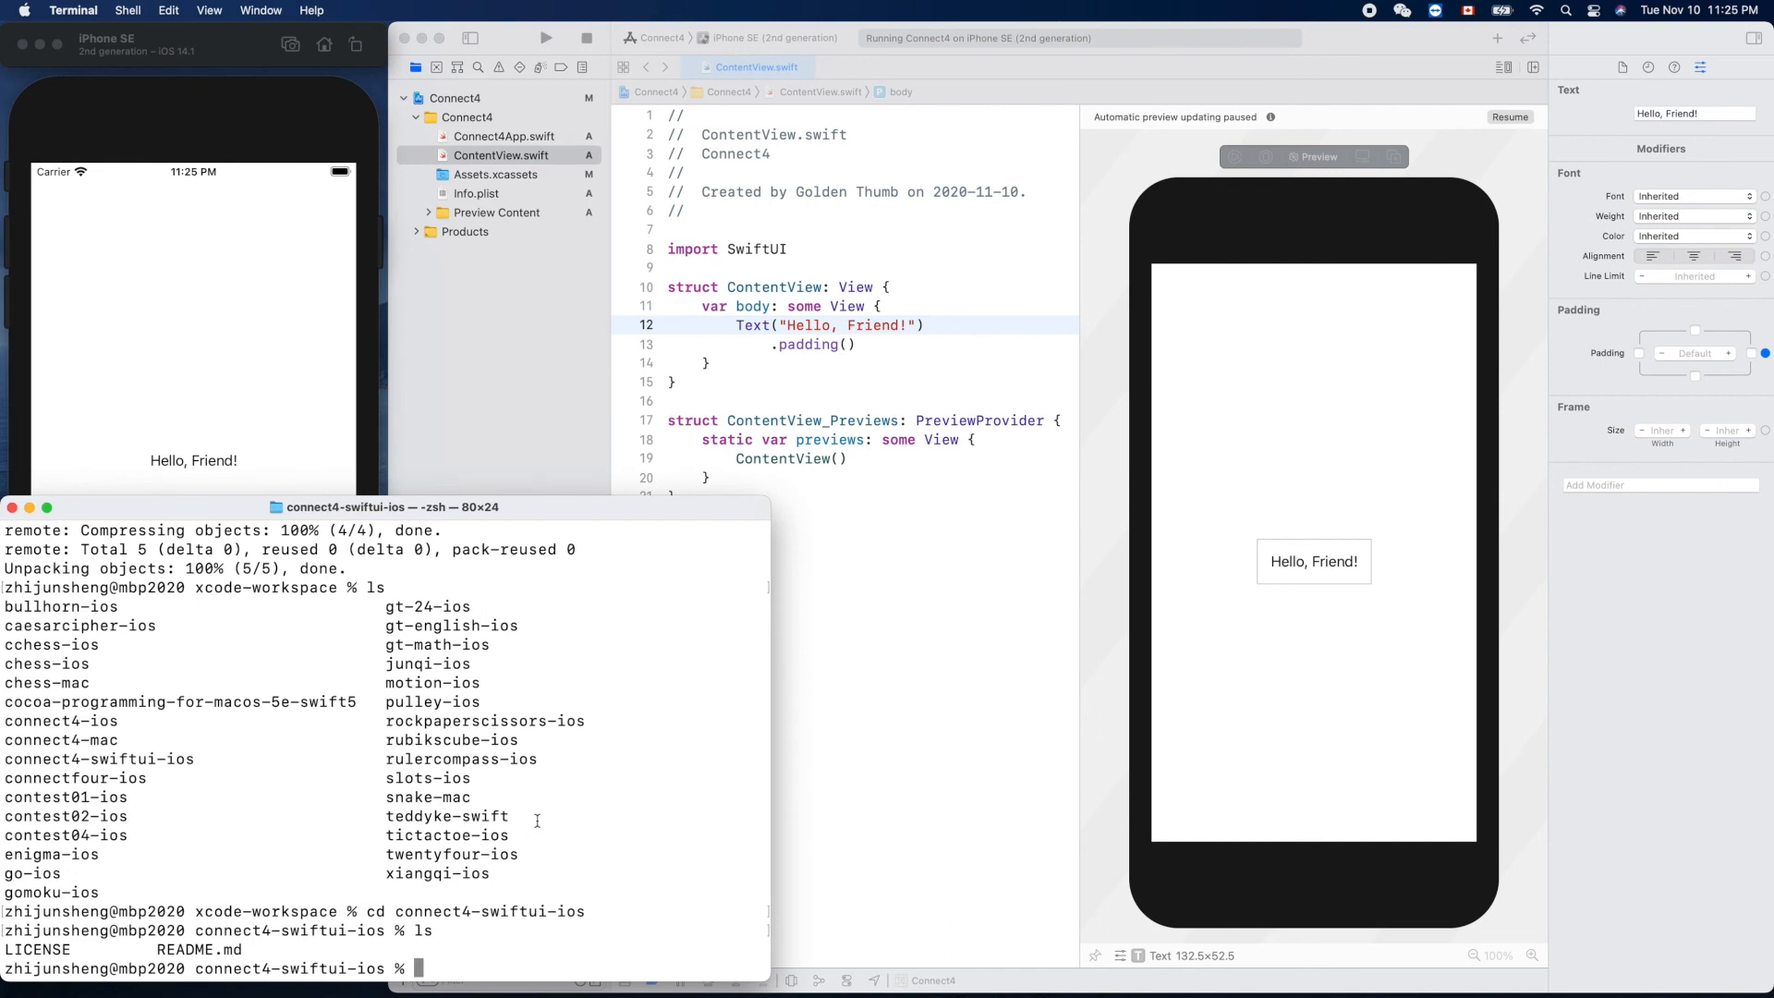
Step: Check the repository status and start a git commit -a
{"action": "type", "text": "git status"}
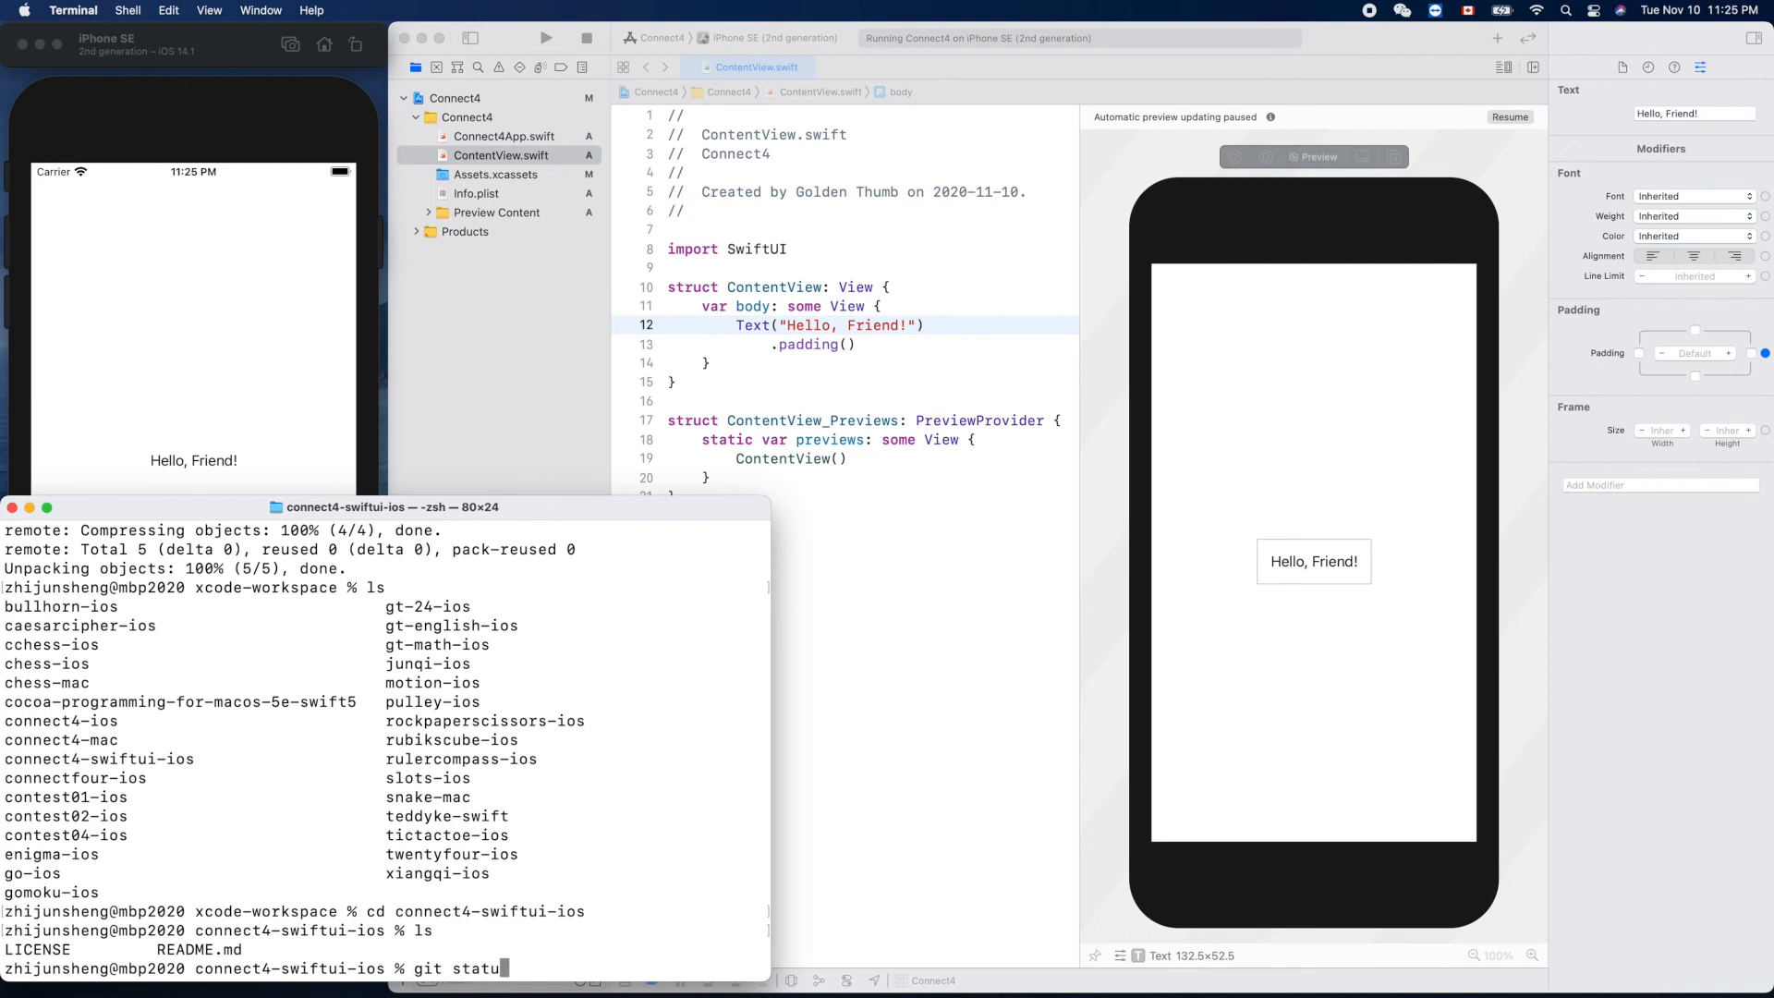
{"action": "key", "text": "Return"}
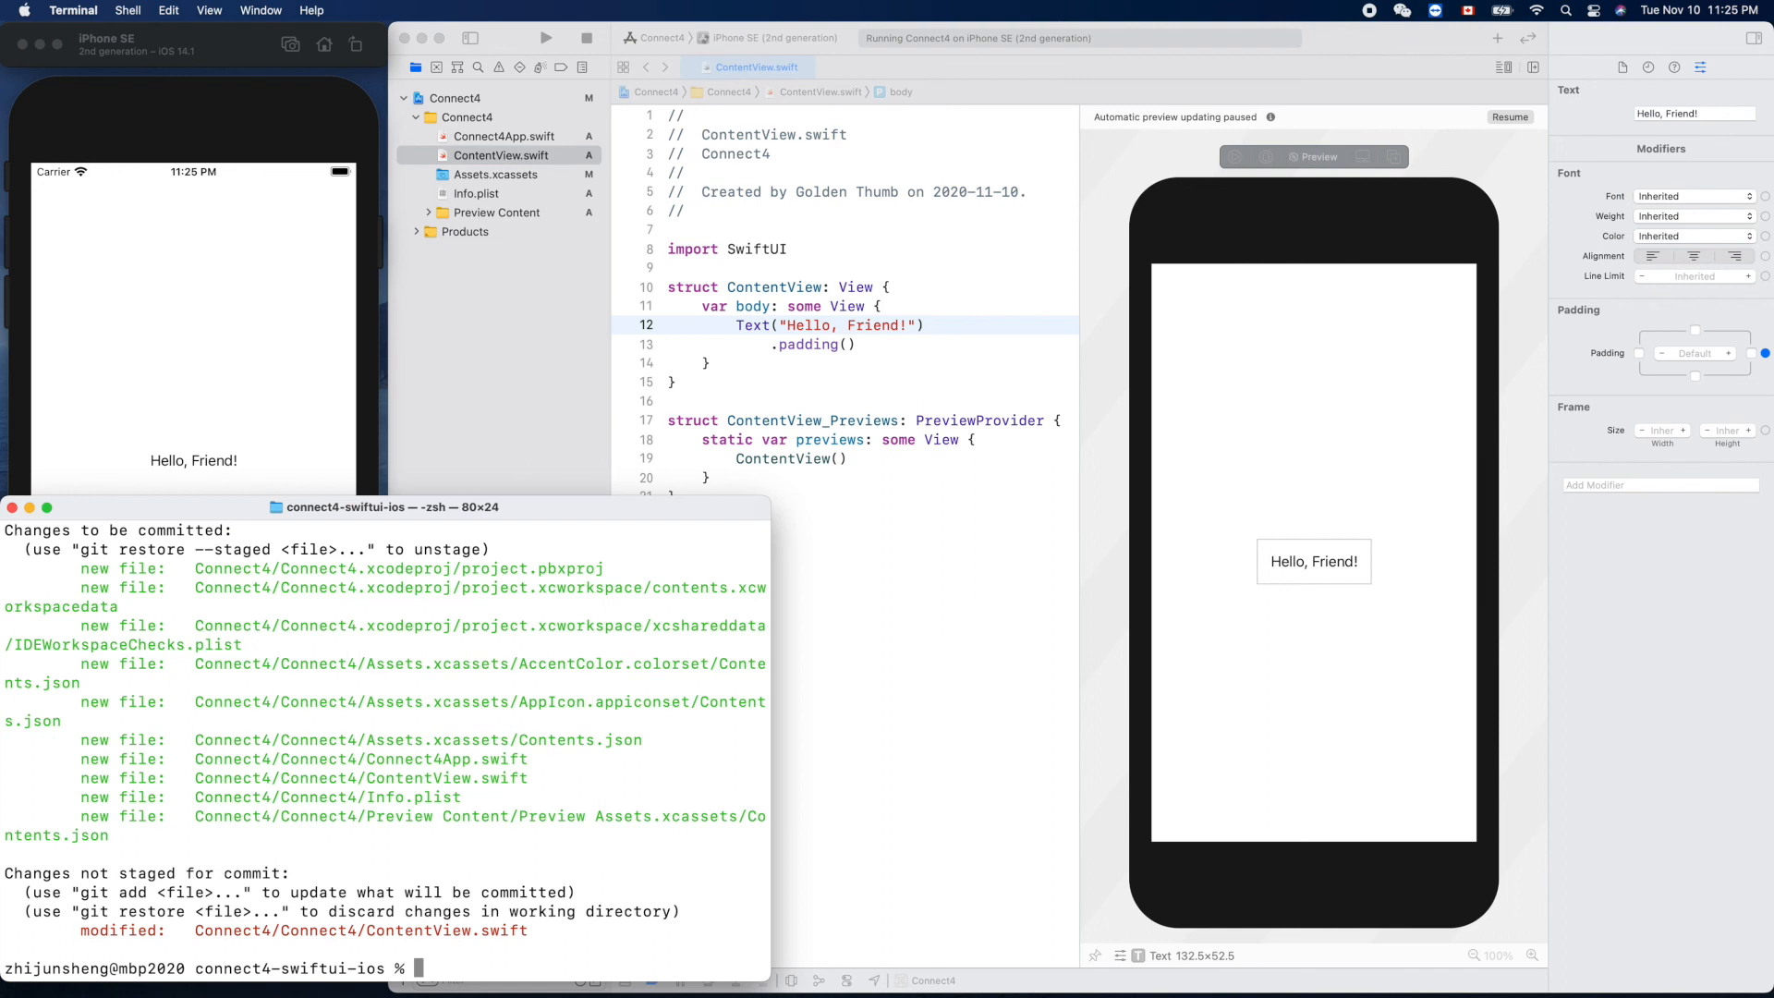
{"action": "type", "text": "git"}
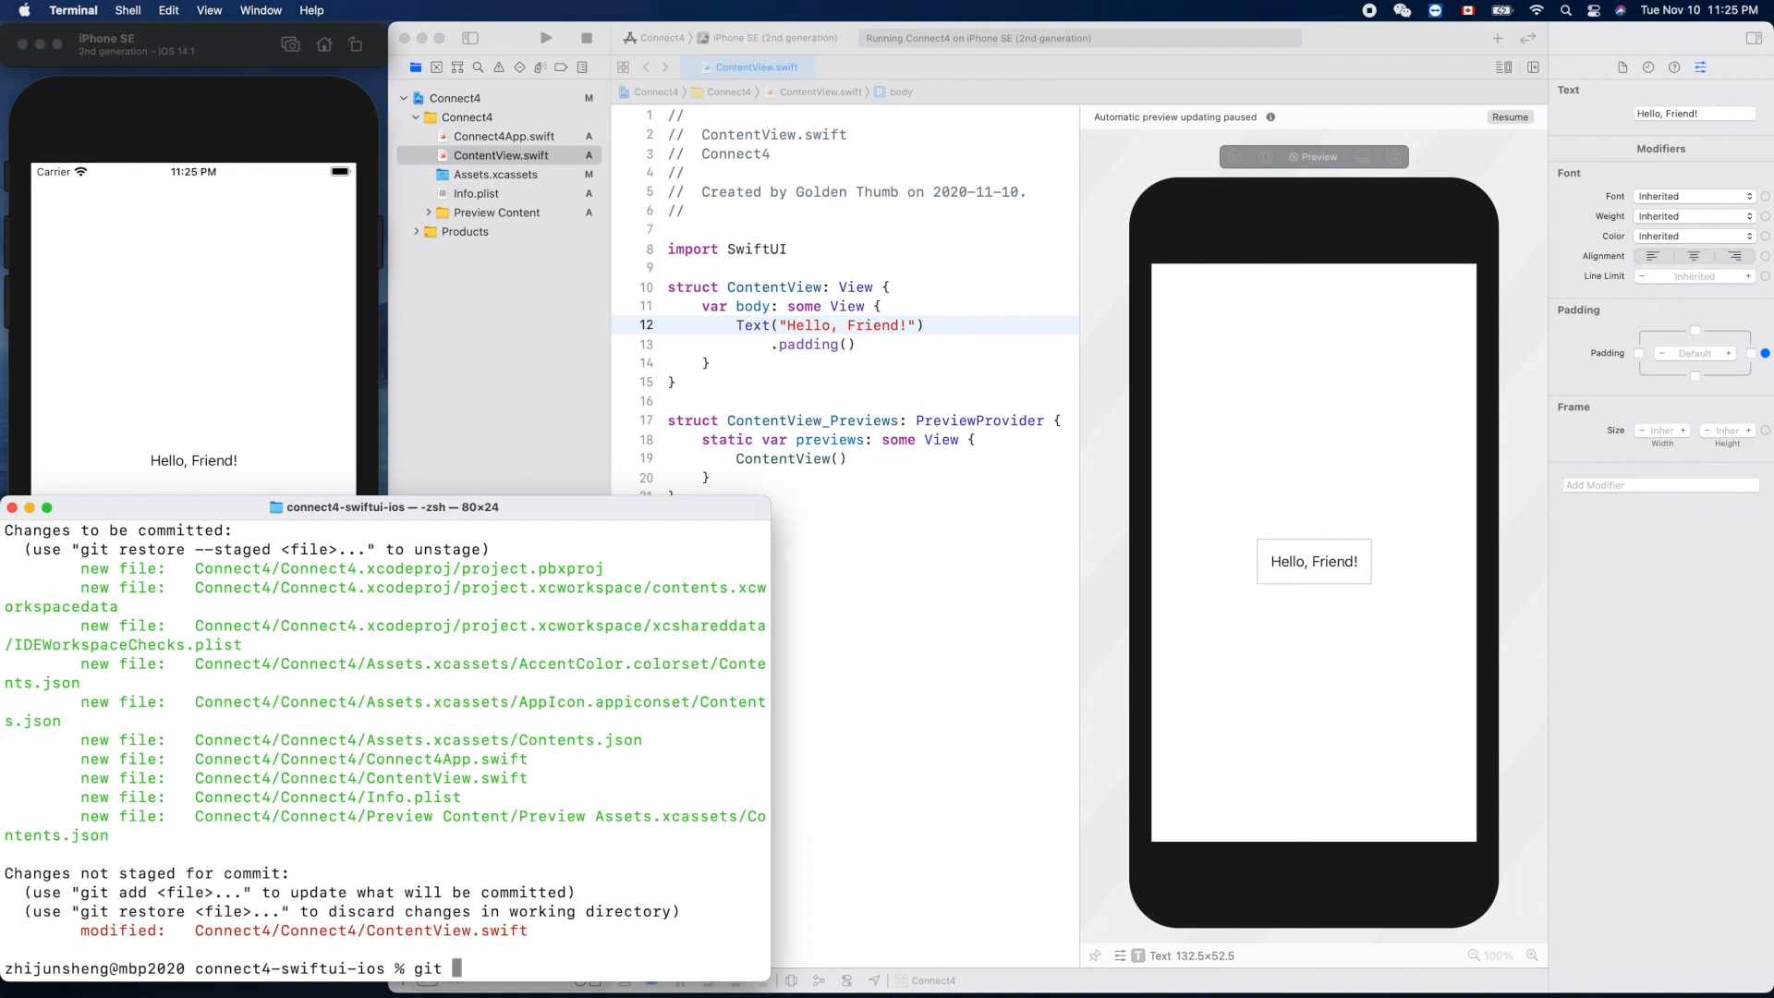
{"action": "type", "text": "commit -a"}
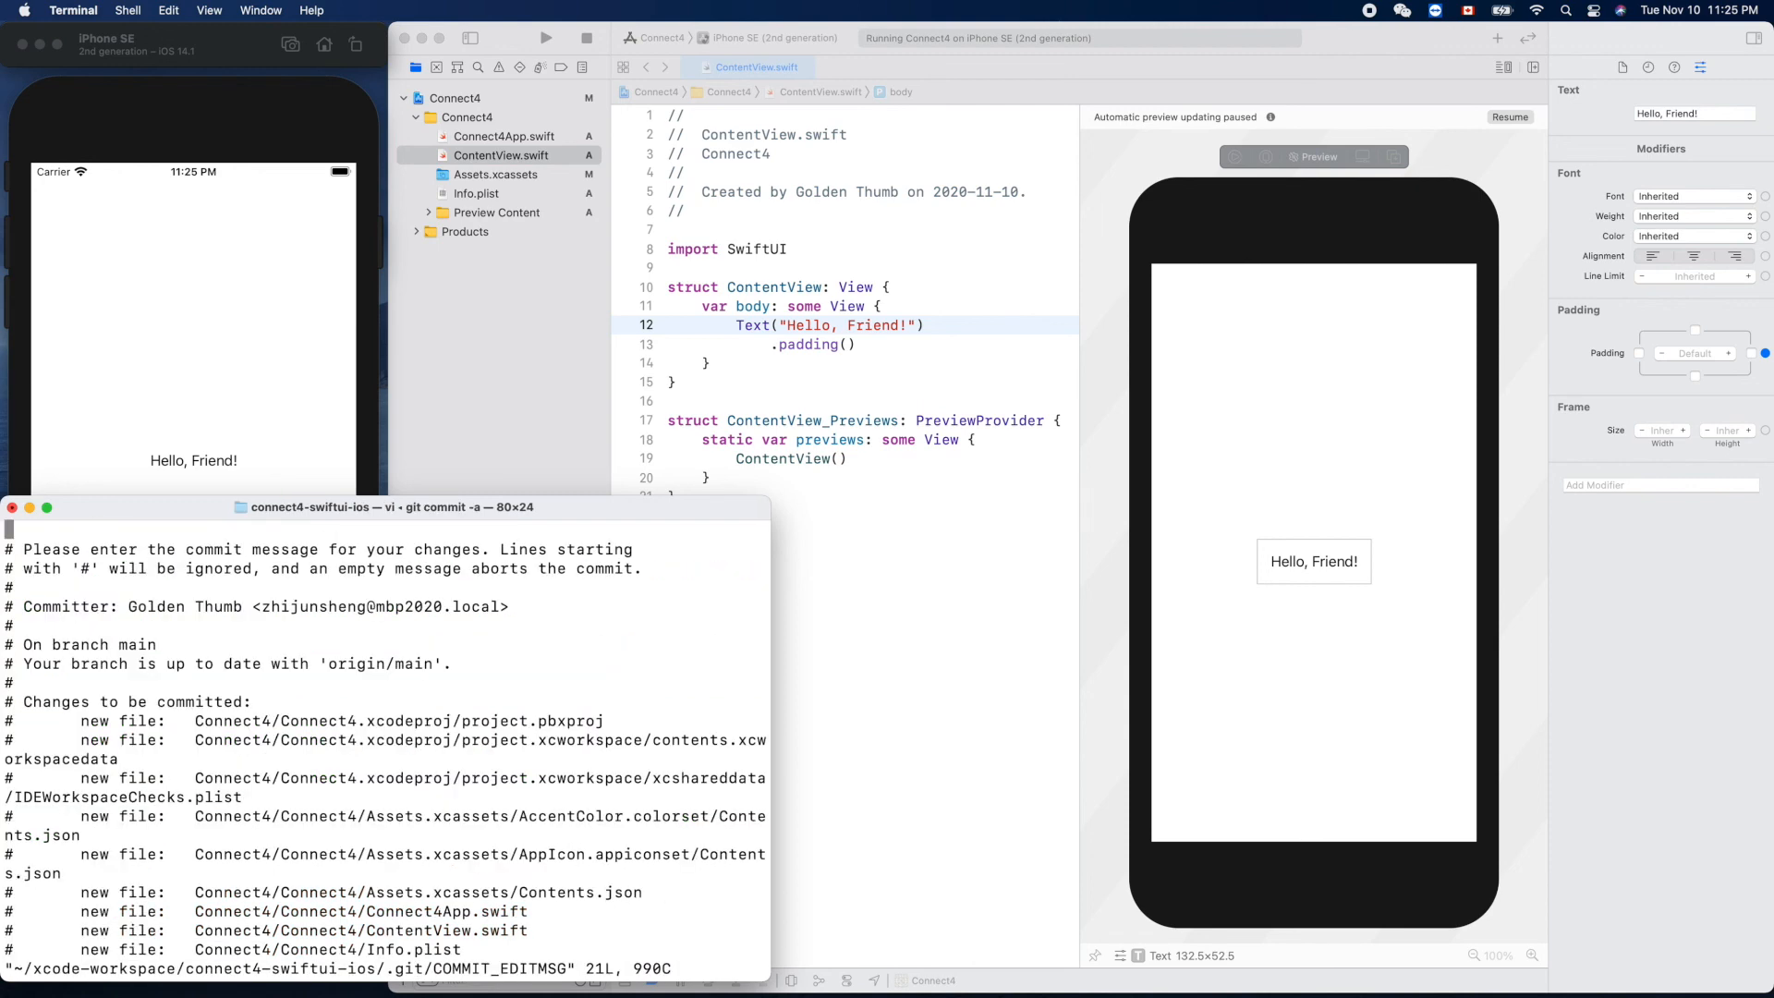
Step: Commit with the message 'created SwiftUI for iOS' and recheck git status
{"action": "type", "text": "create"}
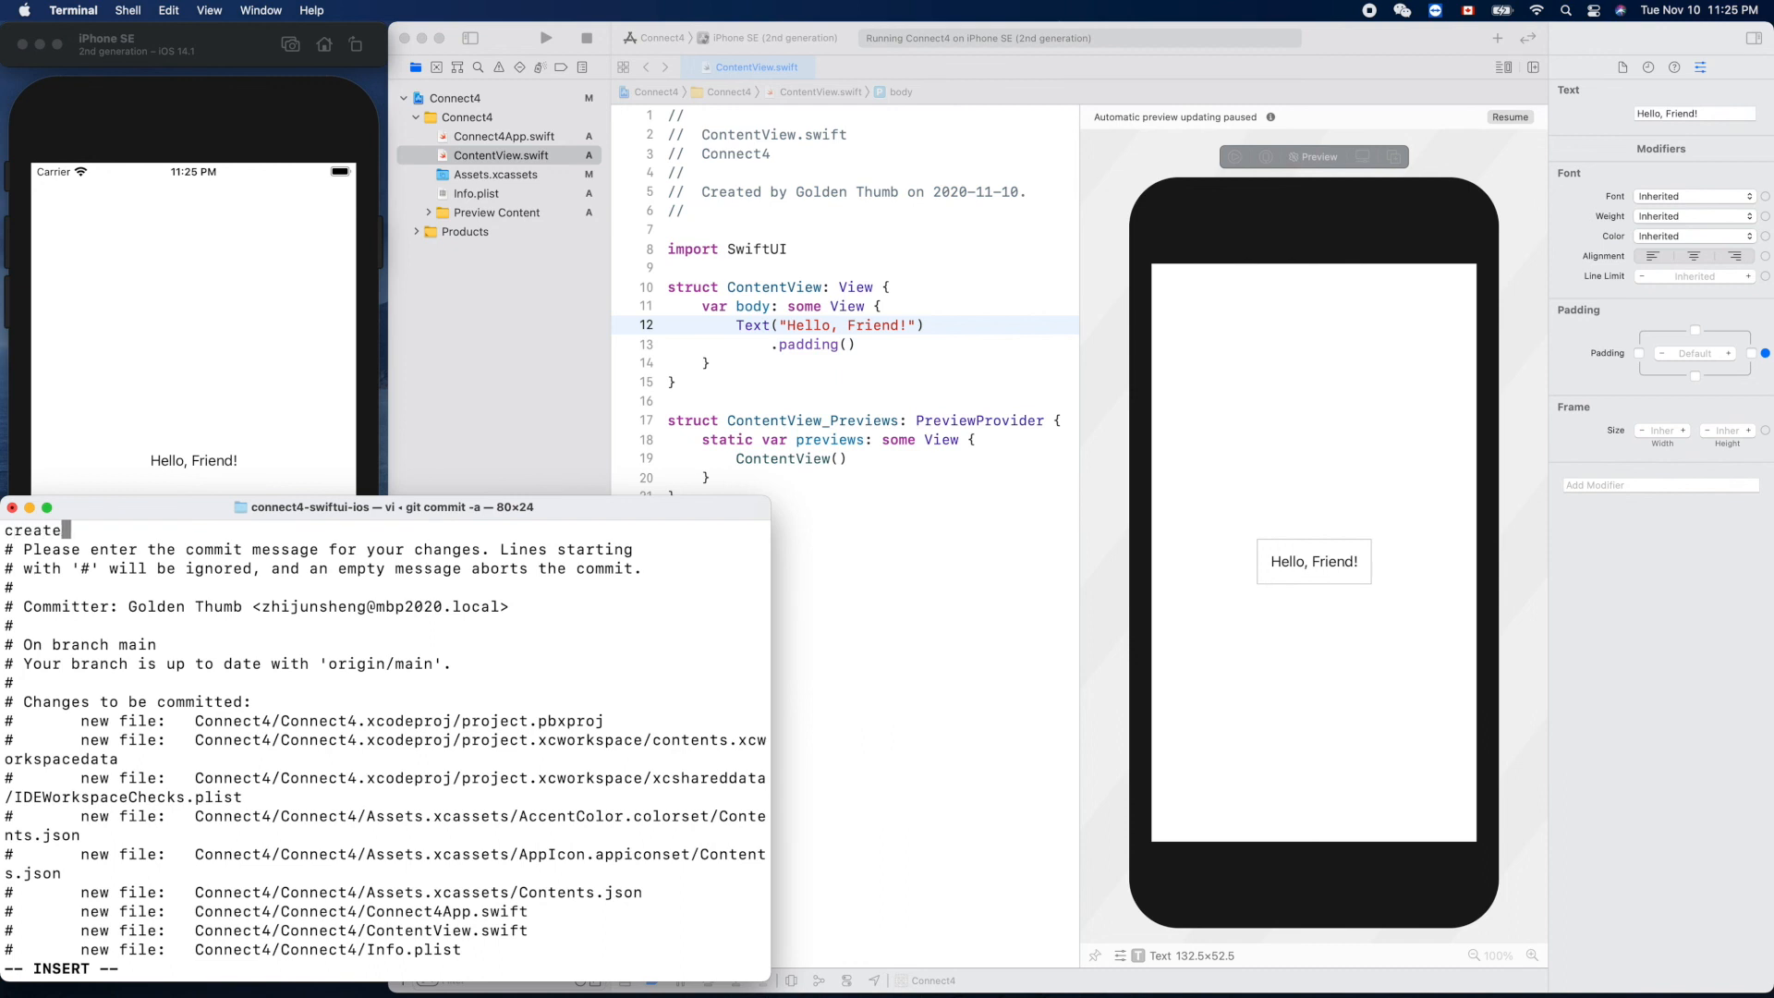
{"action": "type", "text": "d"}
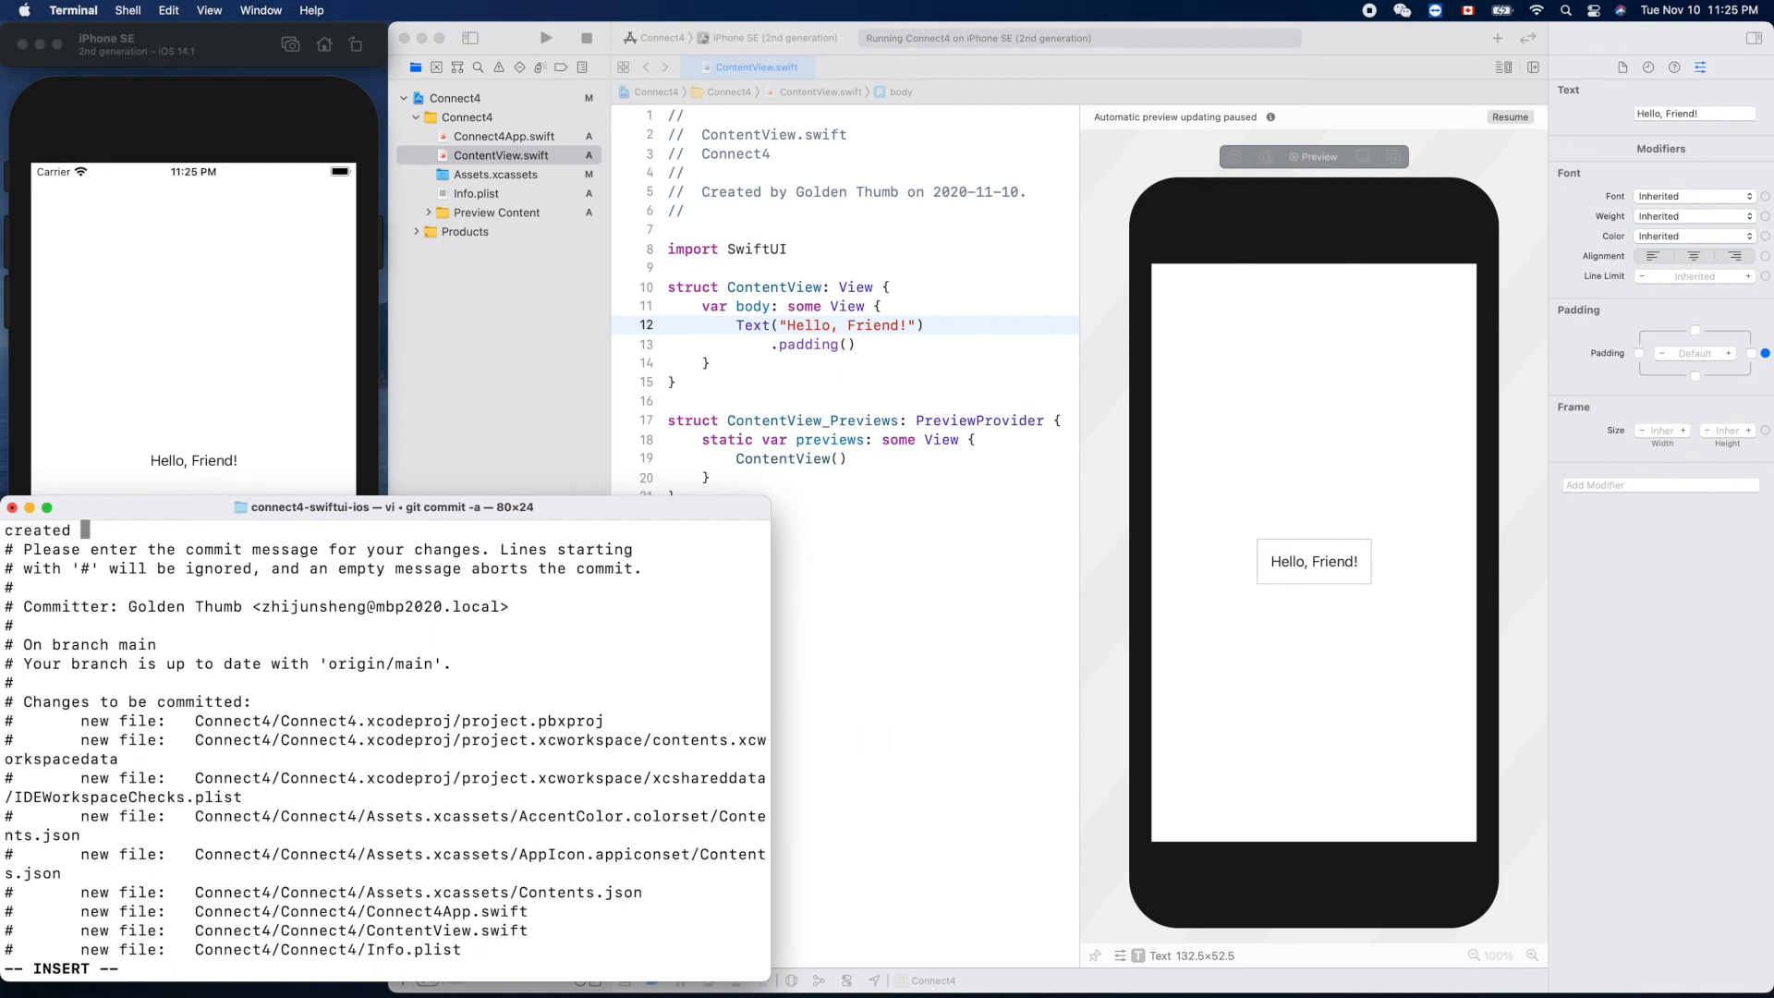
{"action": "type", "text": "S"}
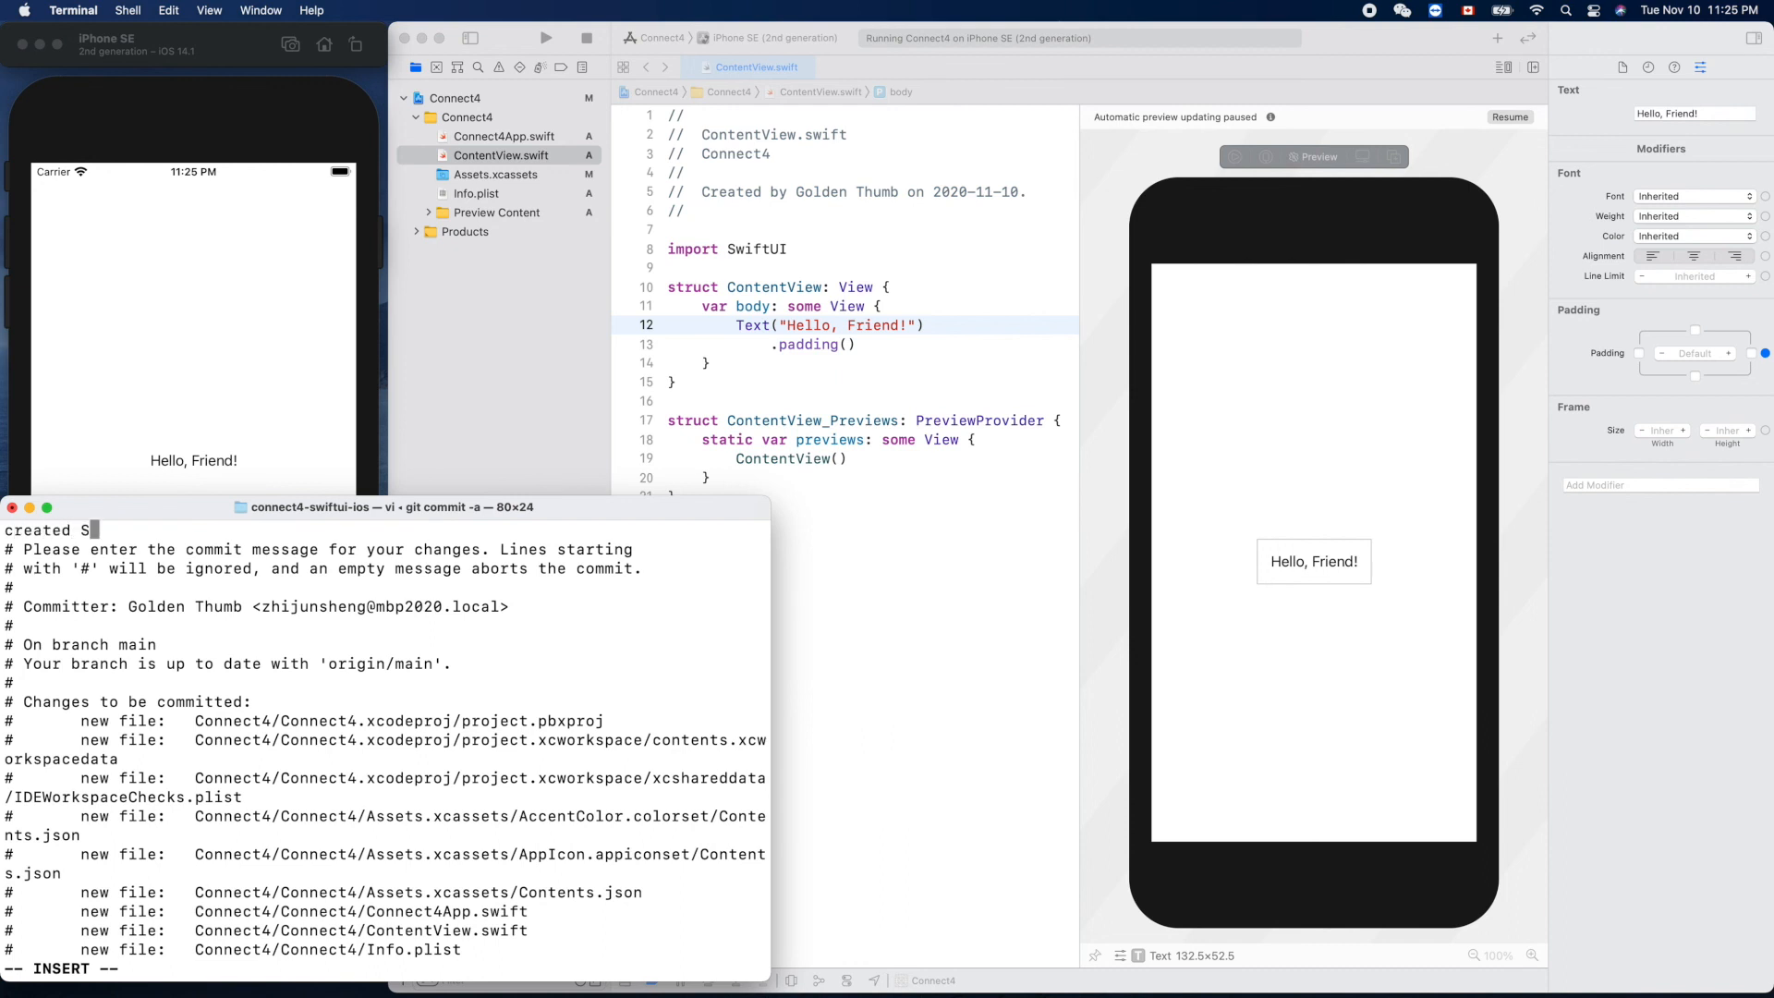
{"action": "type", "text": "wiftUI f"}
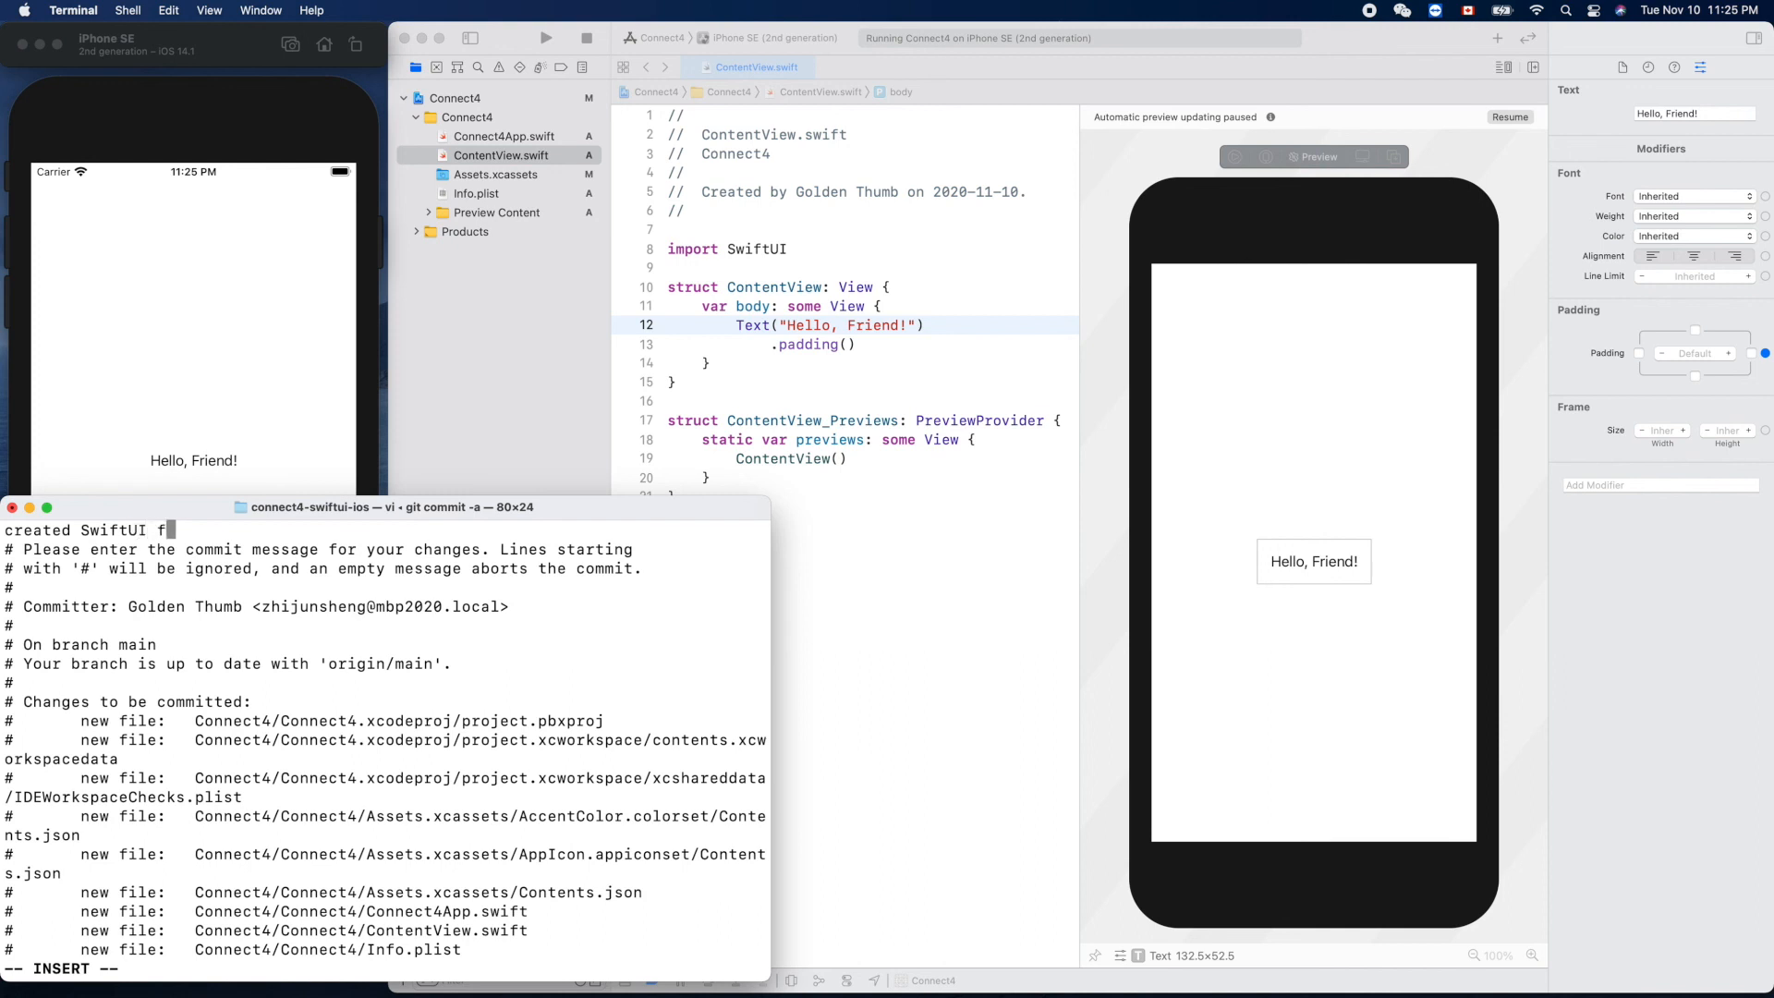
{"action": "type", "text": "or"}
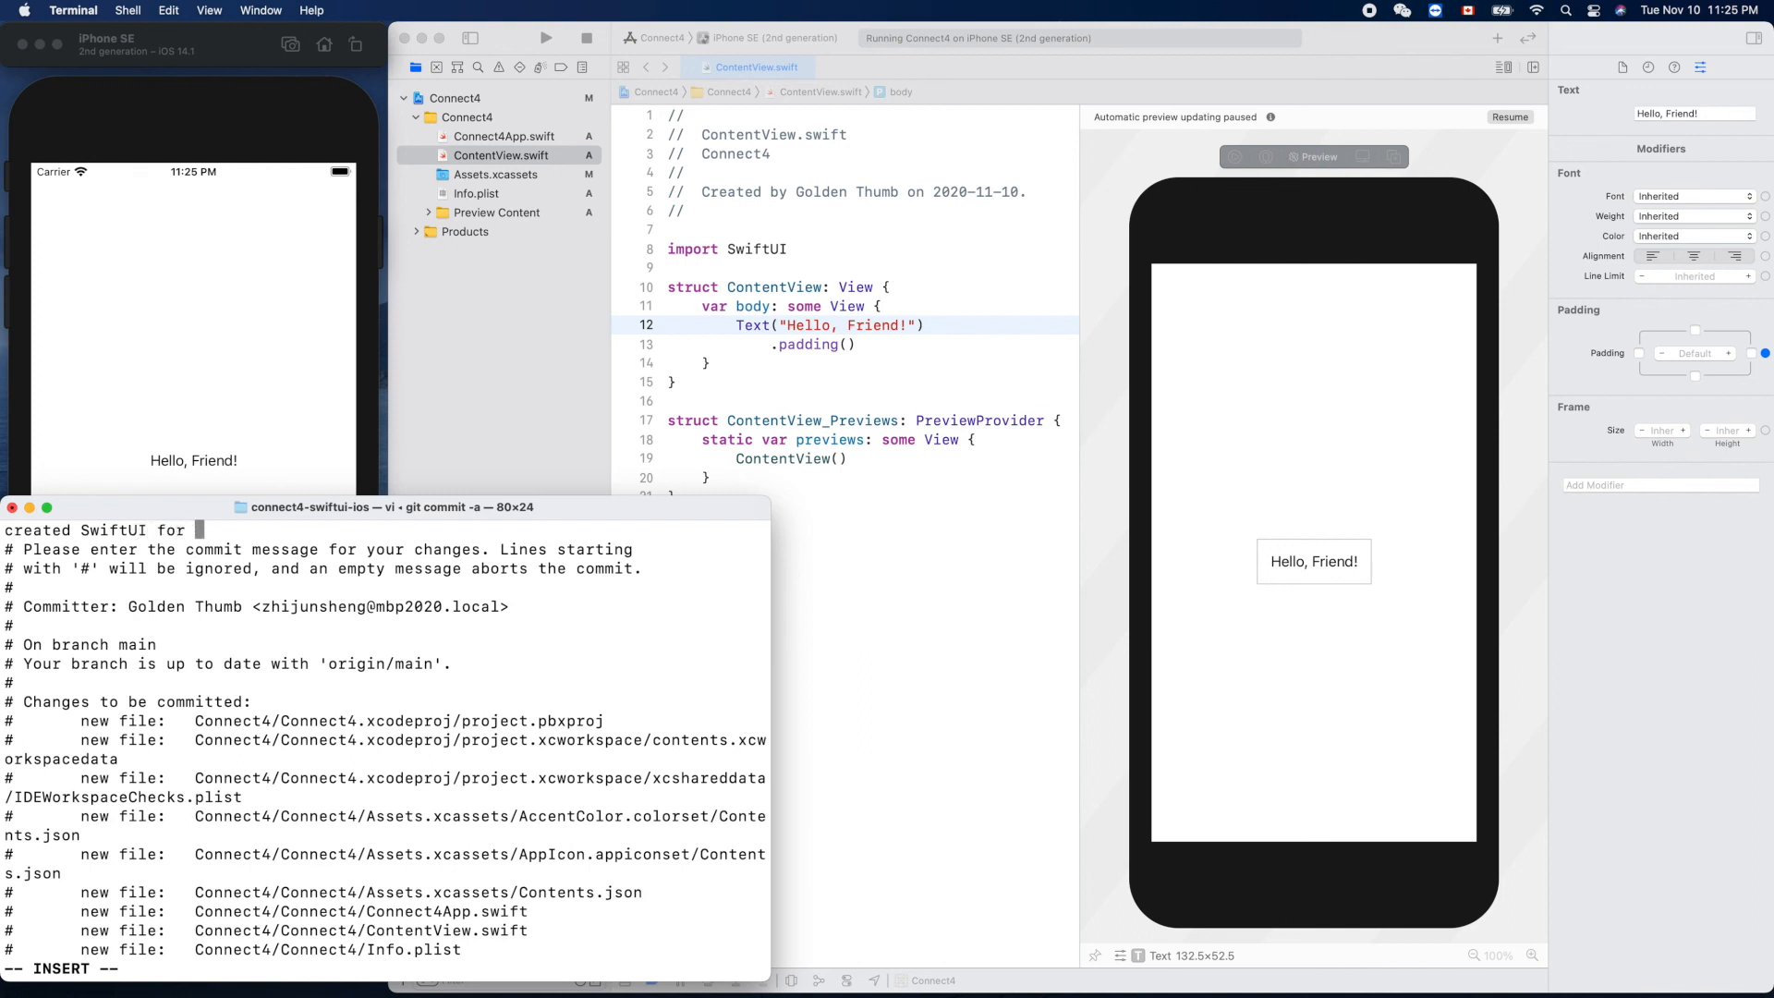
{"action": "type", "text": "iOS"}
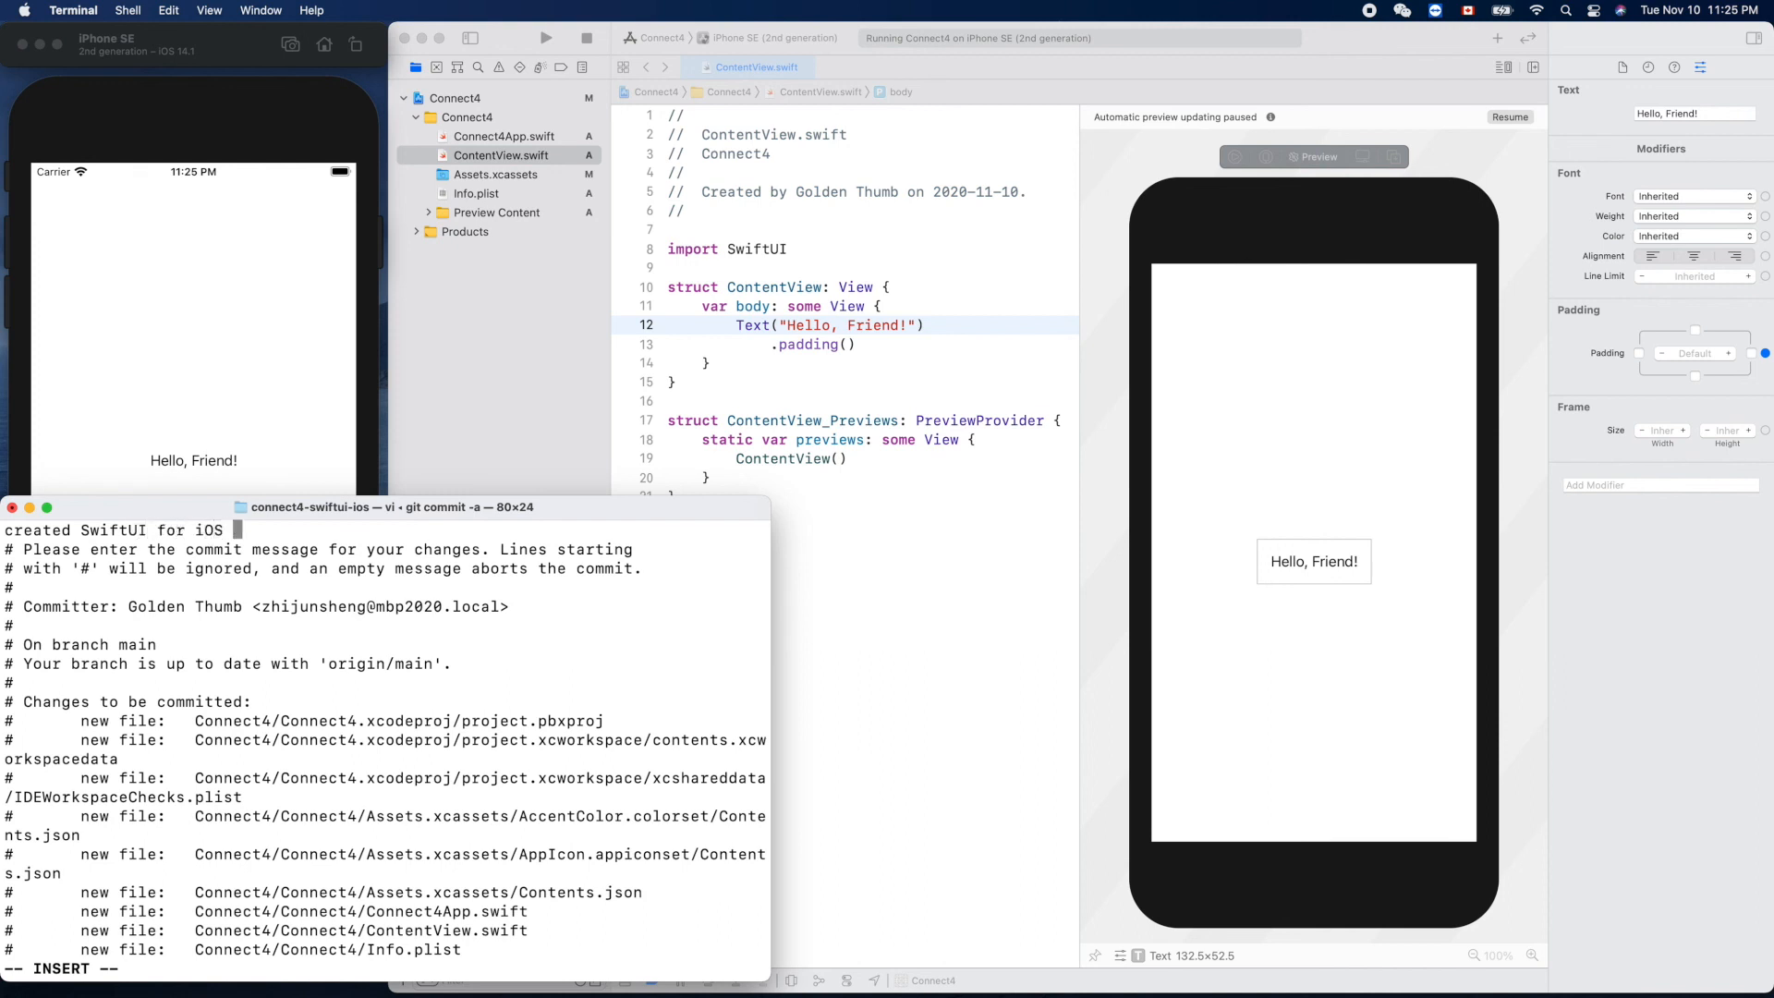
{"action": "type", "text": "project"}
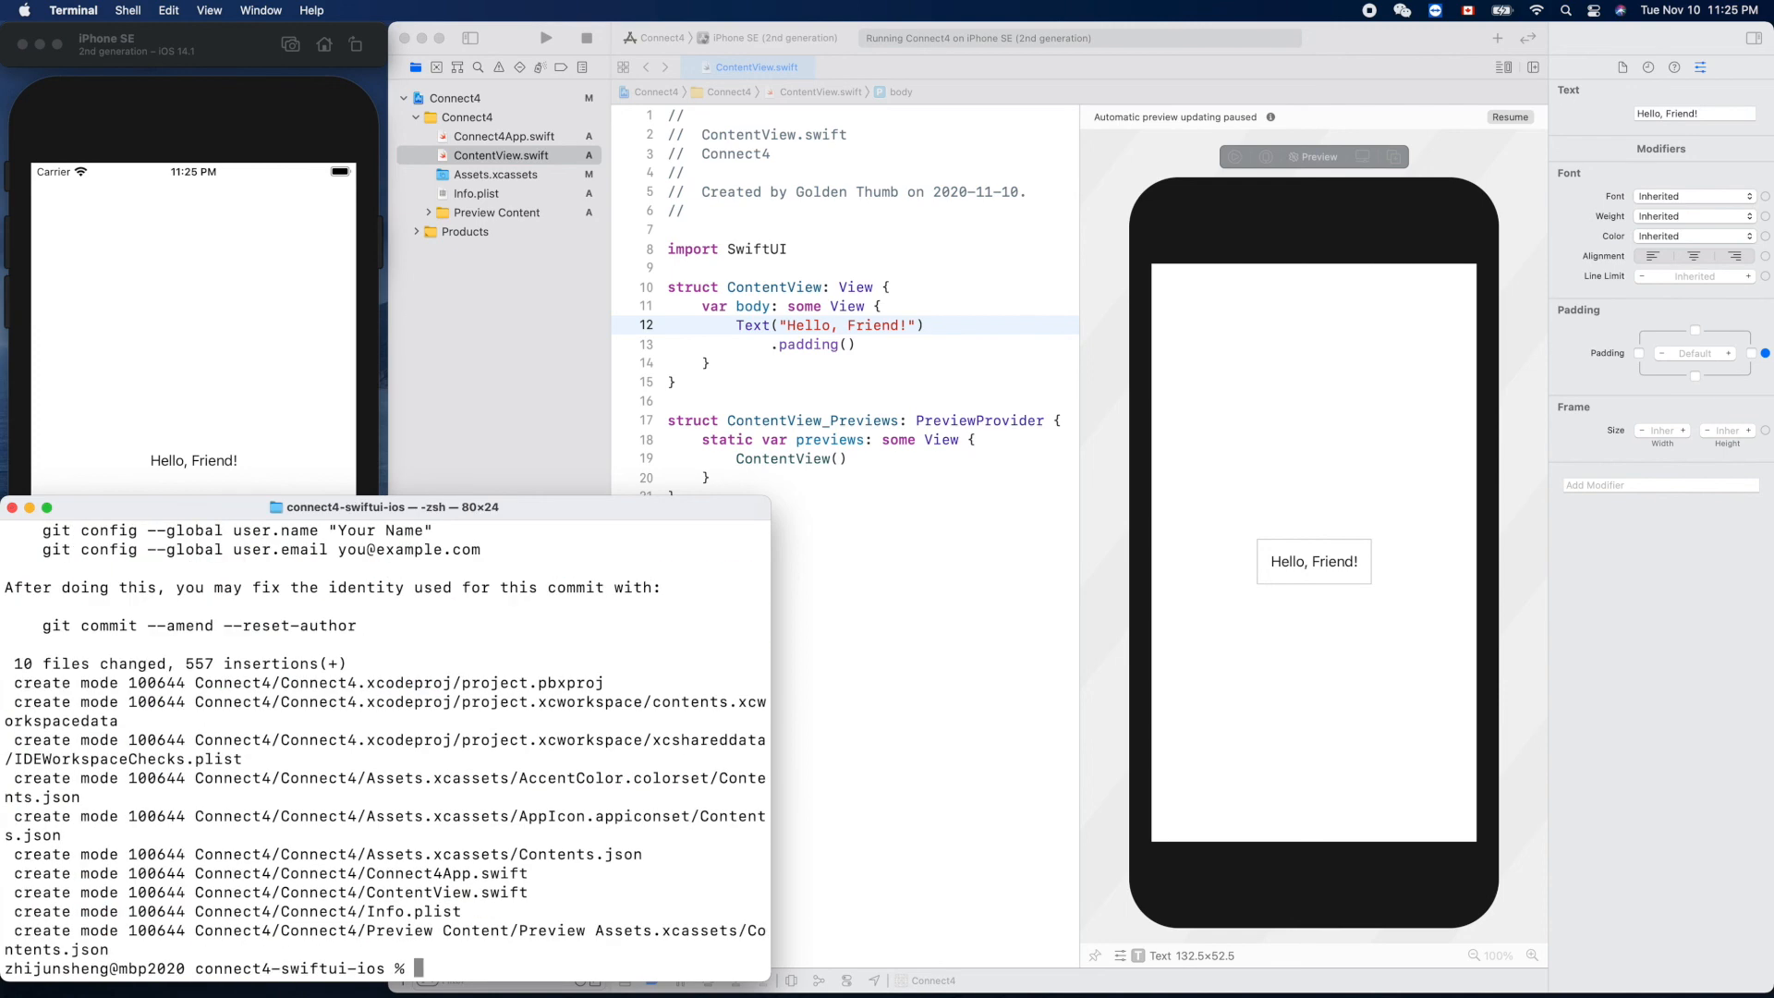
{"action": "type", "text": "git status"}
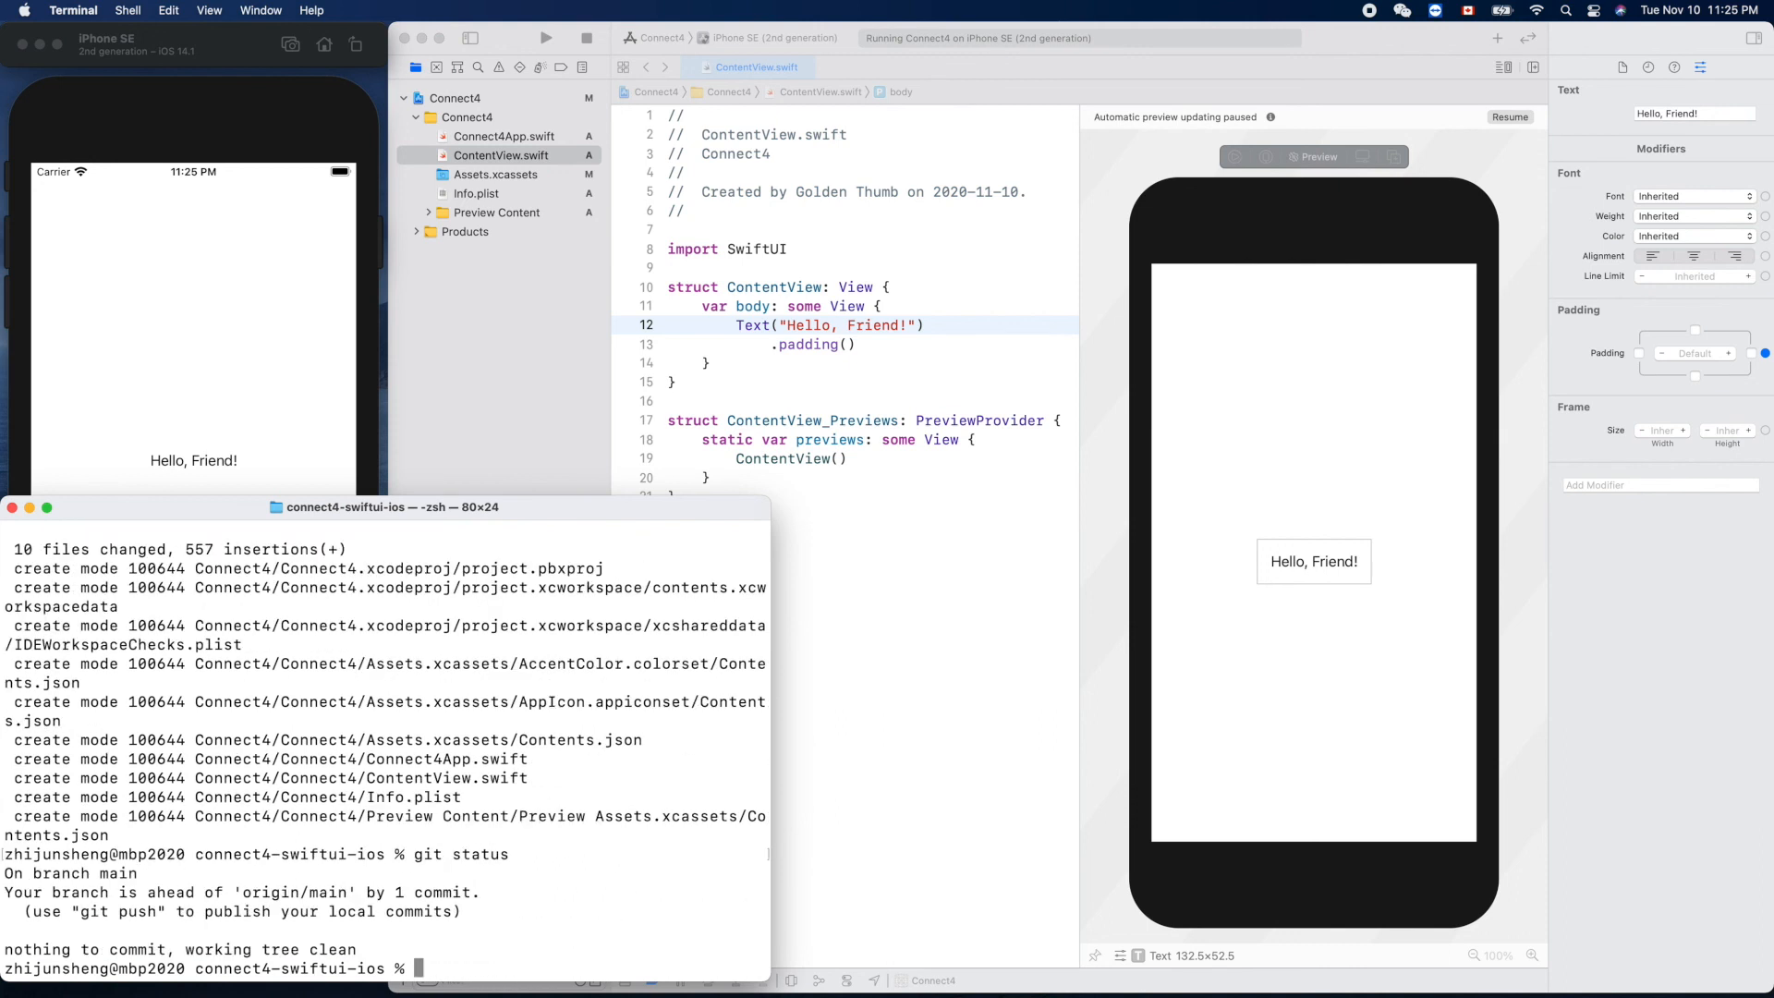
Step: Run git push to send the commit to origin main on GitHub
{"action": "type", "text": "git push"}
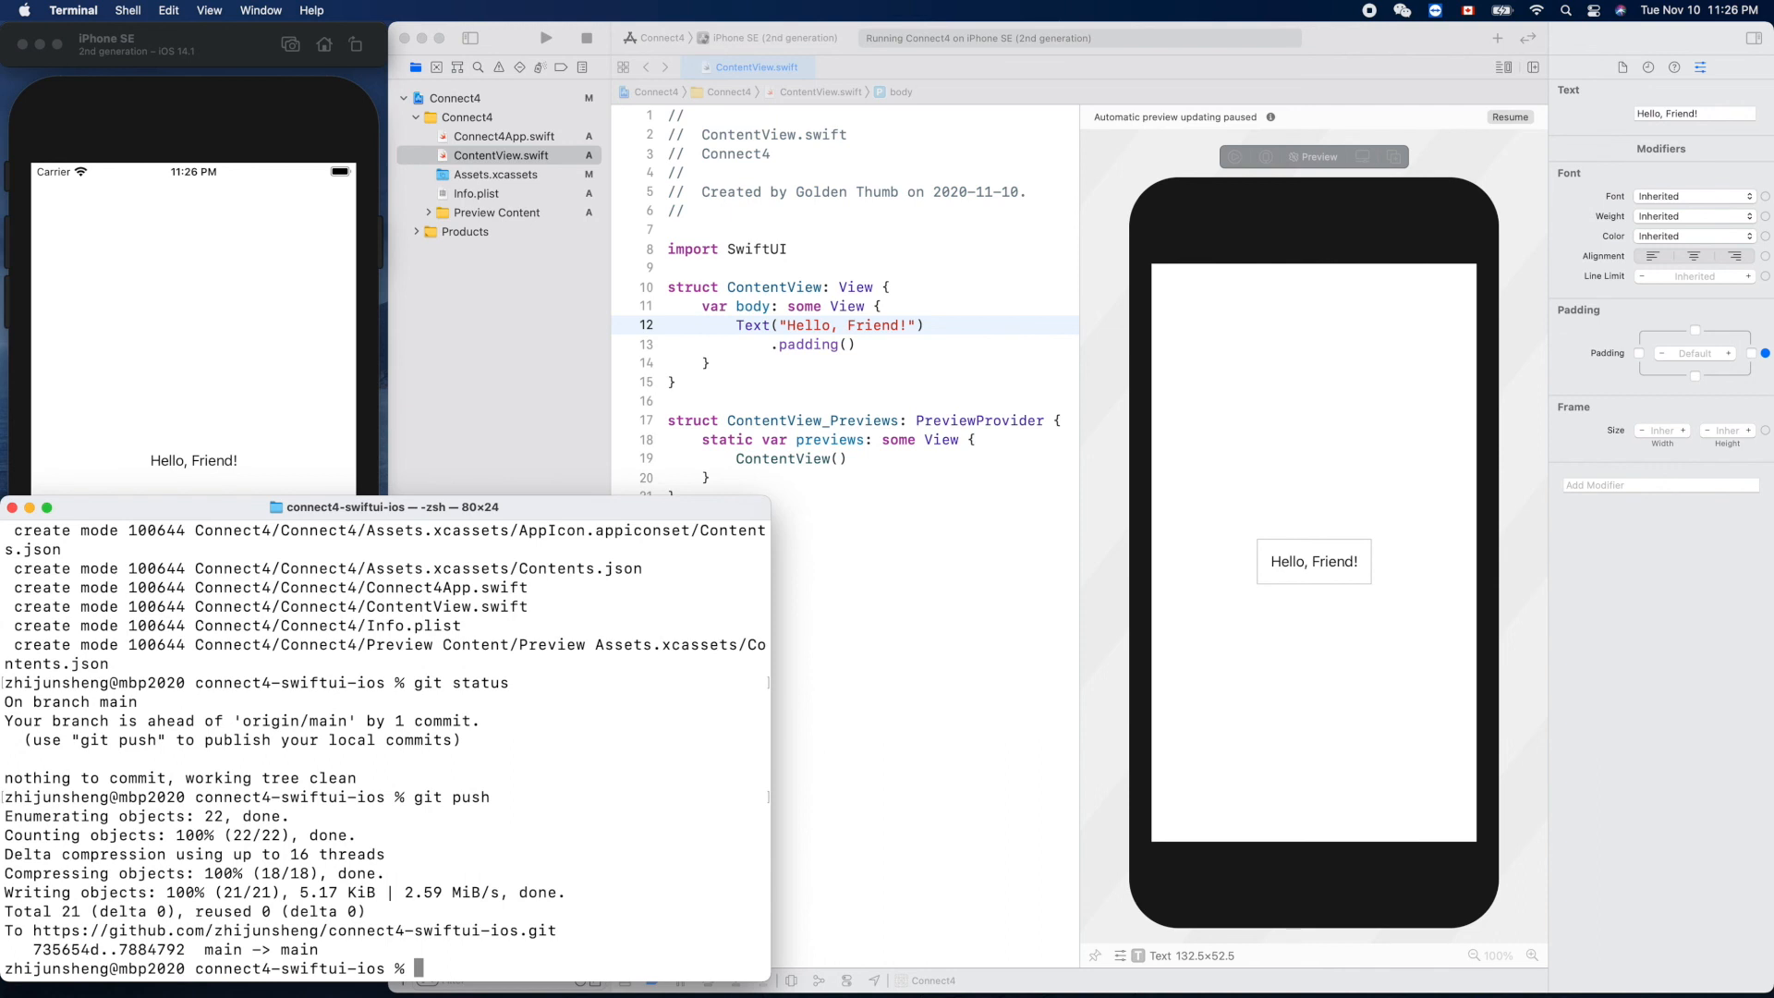
{"action": "mouse_move", "coordinate": [581, 846]}
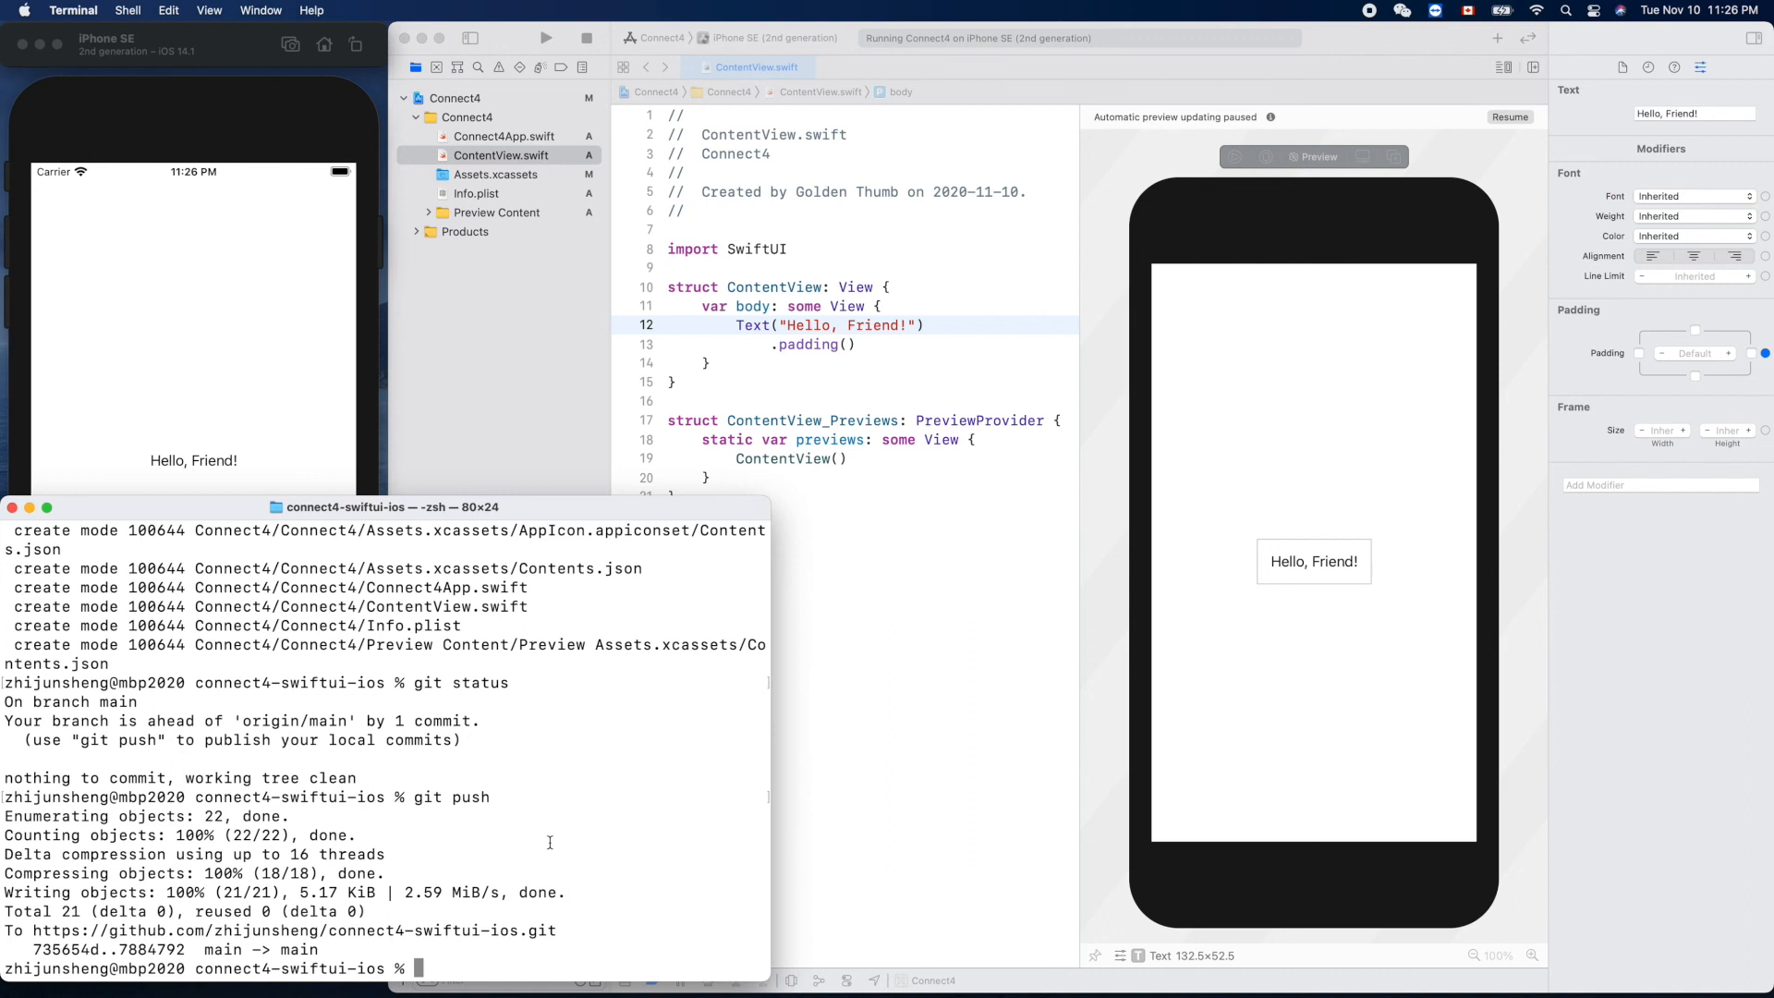
{"action": "mouse_move", "coordinate": [554, 404]}
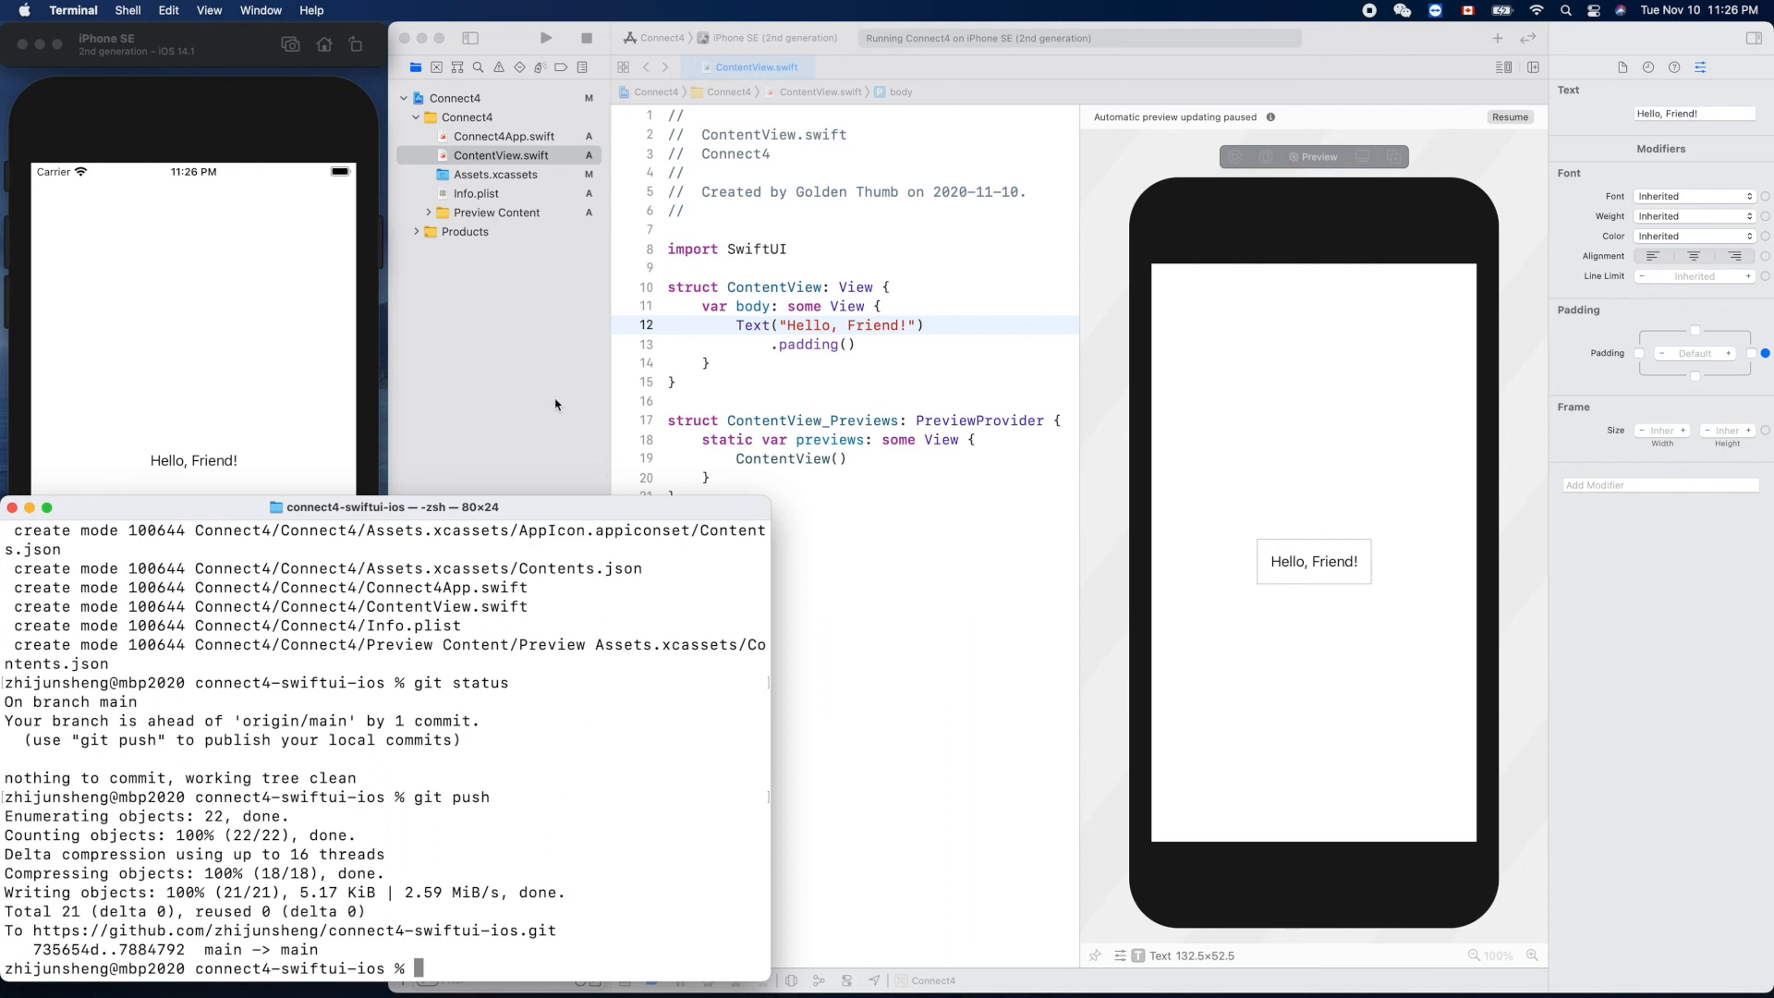
{"action": "mouse_move", "coordinate": [534, 416]}
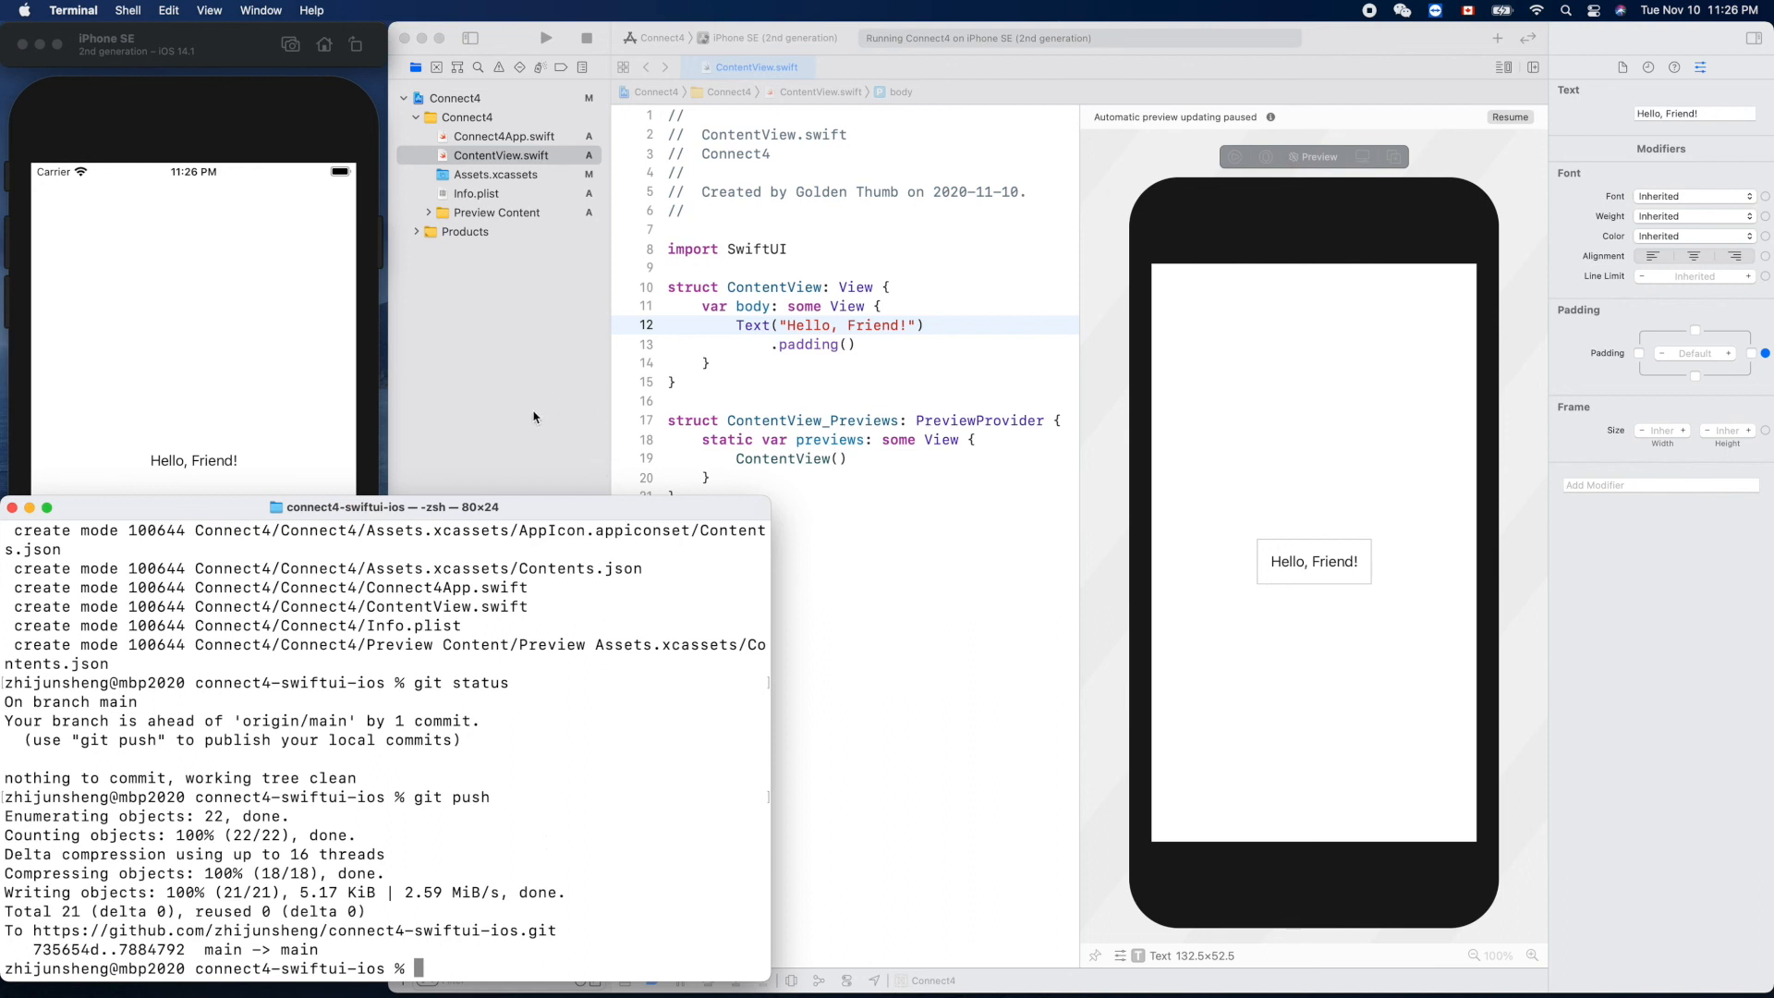
{"action": "mouse_move", "coordinate": [496, 346]}
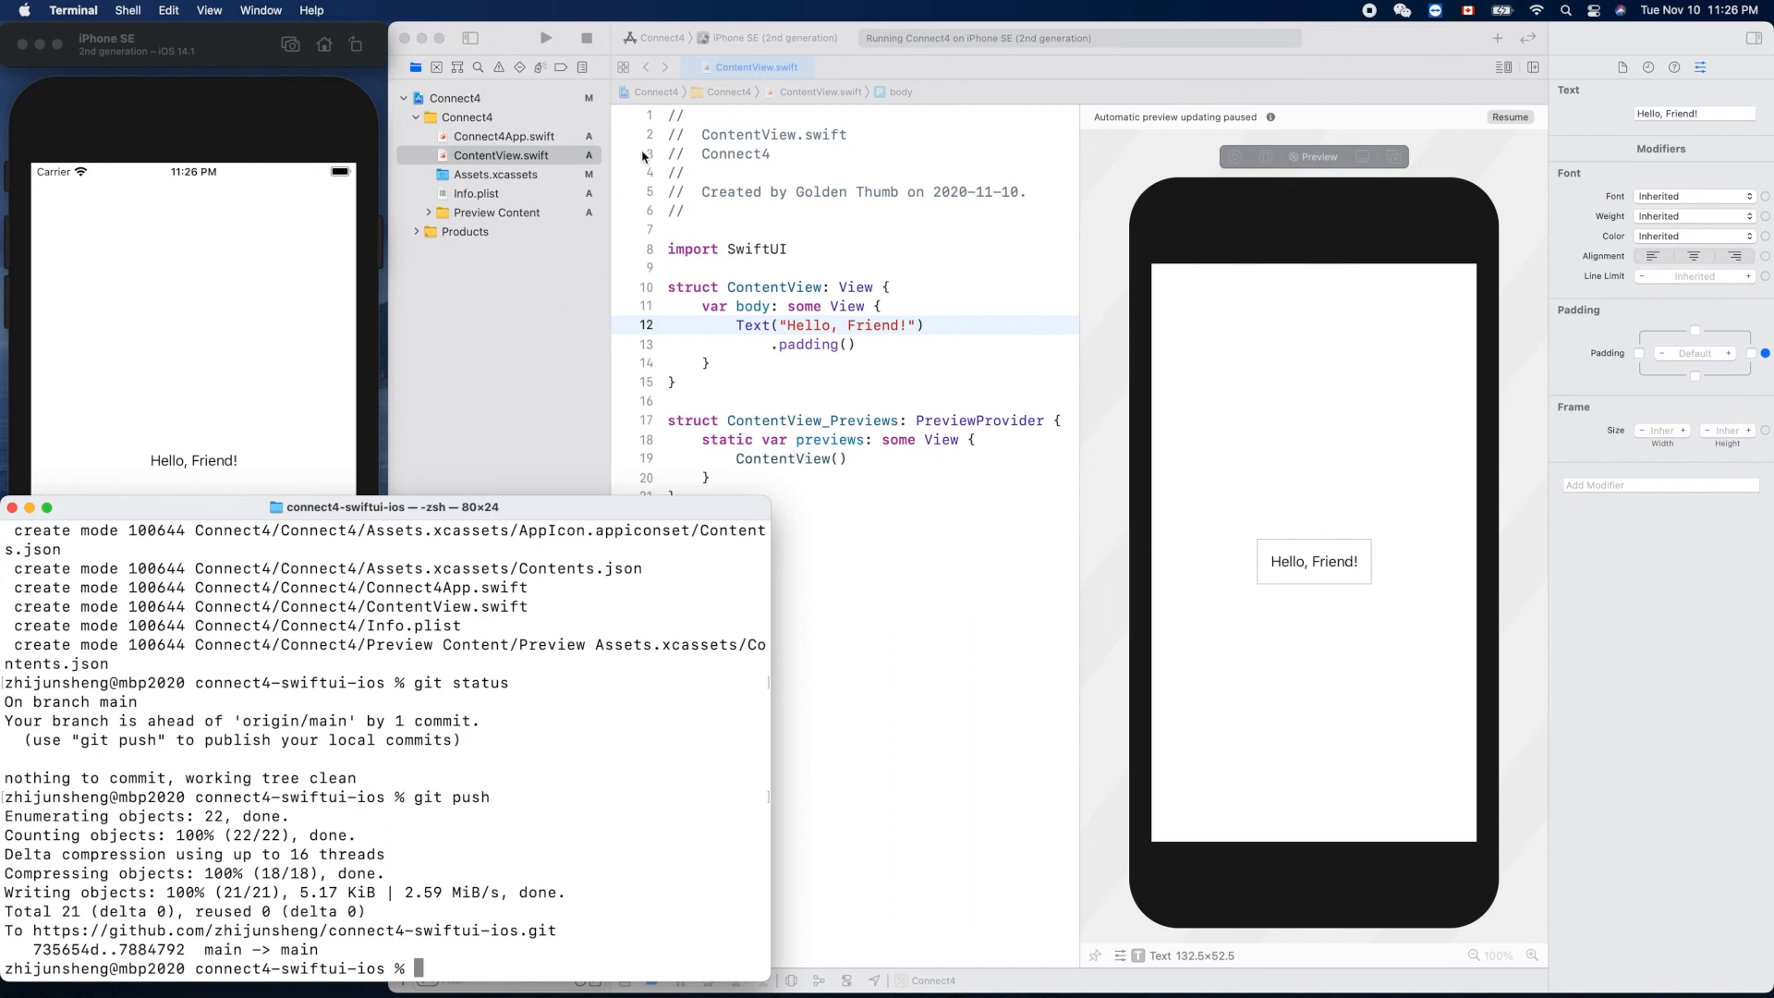
{"action": "mouse_move", "coordinate": [591, 156]}
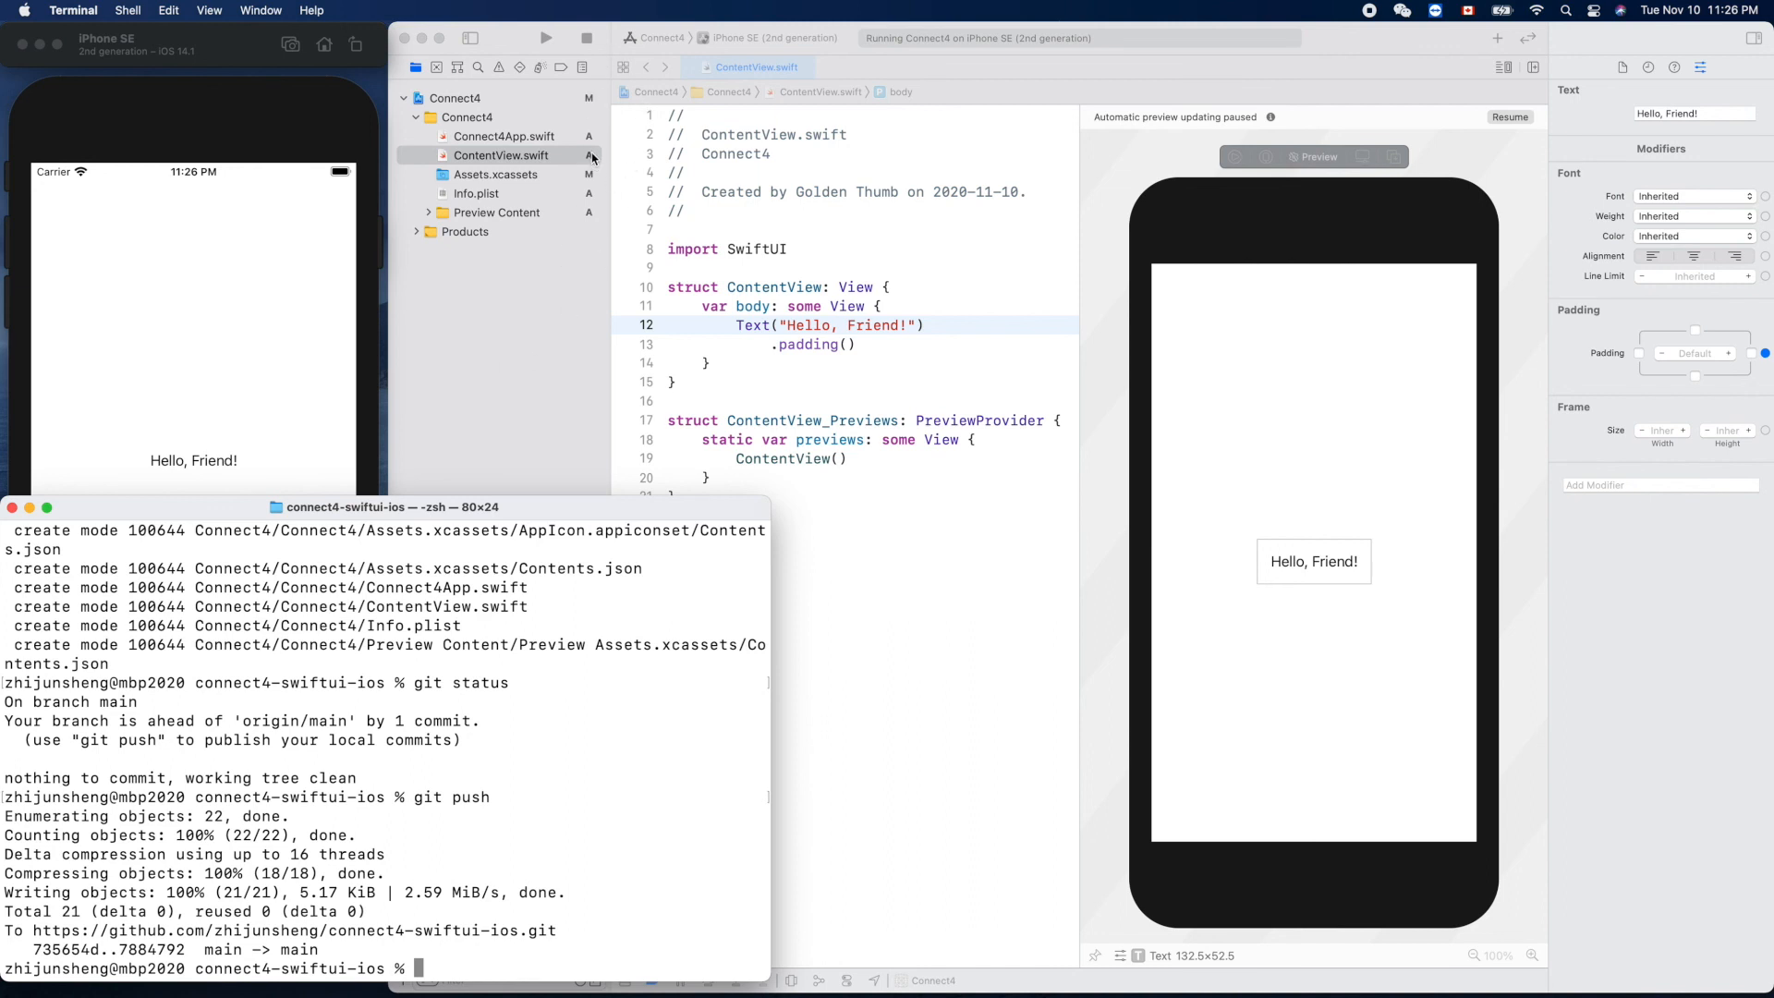
{"action": "mouse_move", "coordinate": [590, 195]}
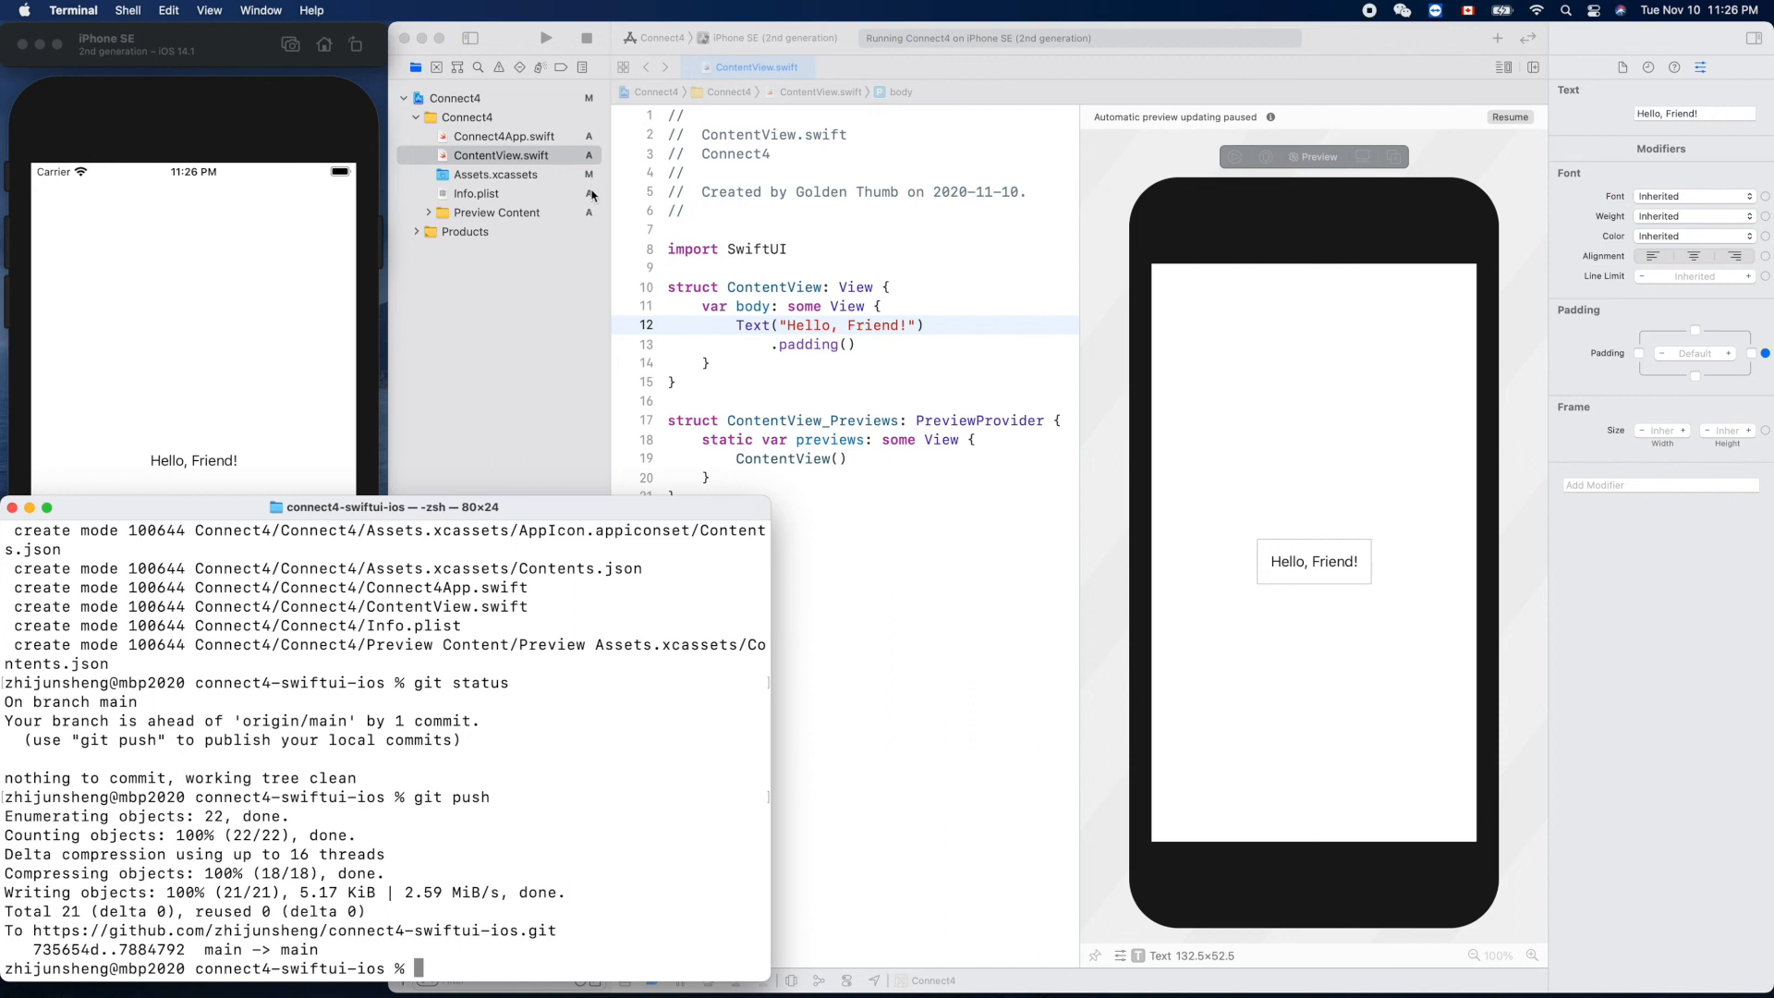
{"action": "mouse_move", "coordinate": [554, 333]}
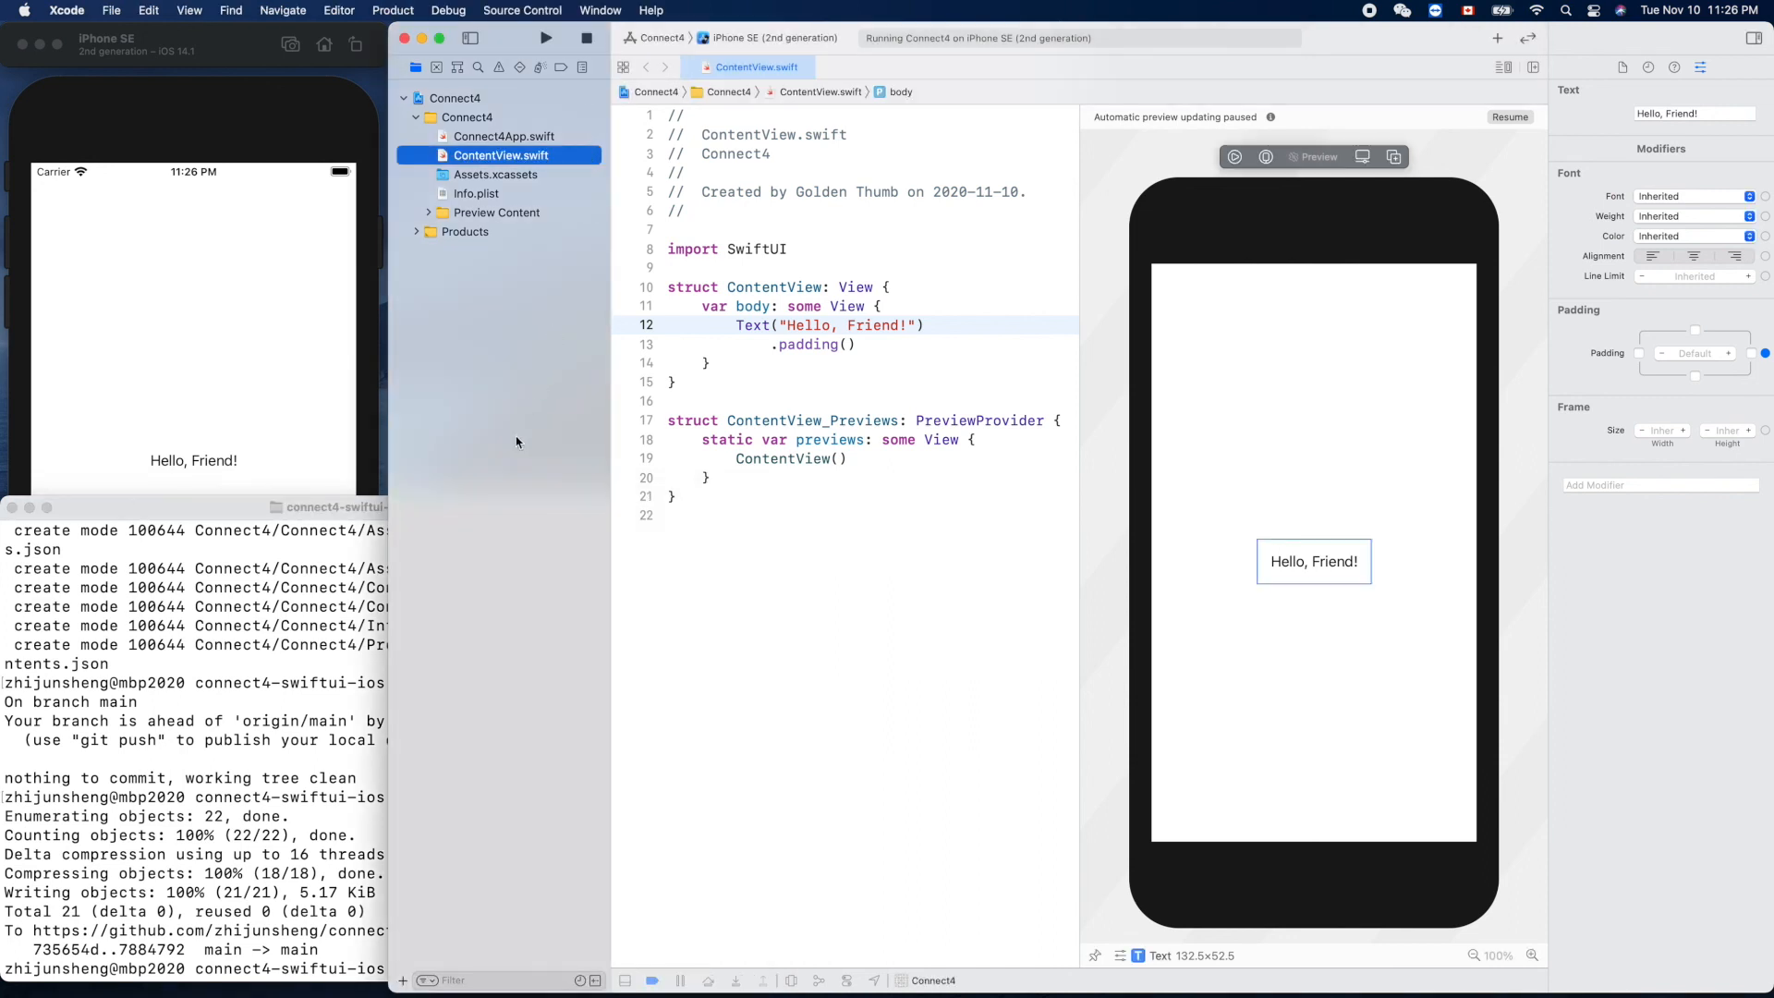
{"action": "mouse_move", "coordinate": [495, 610]}
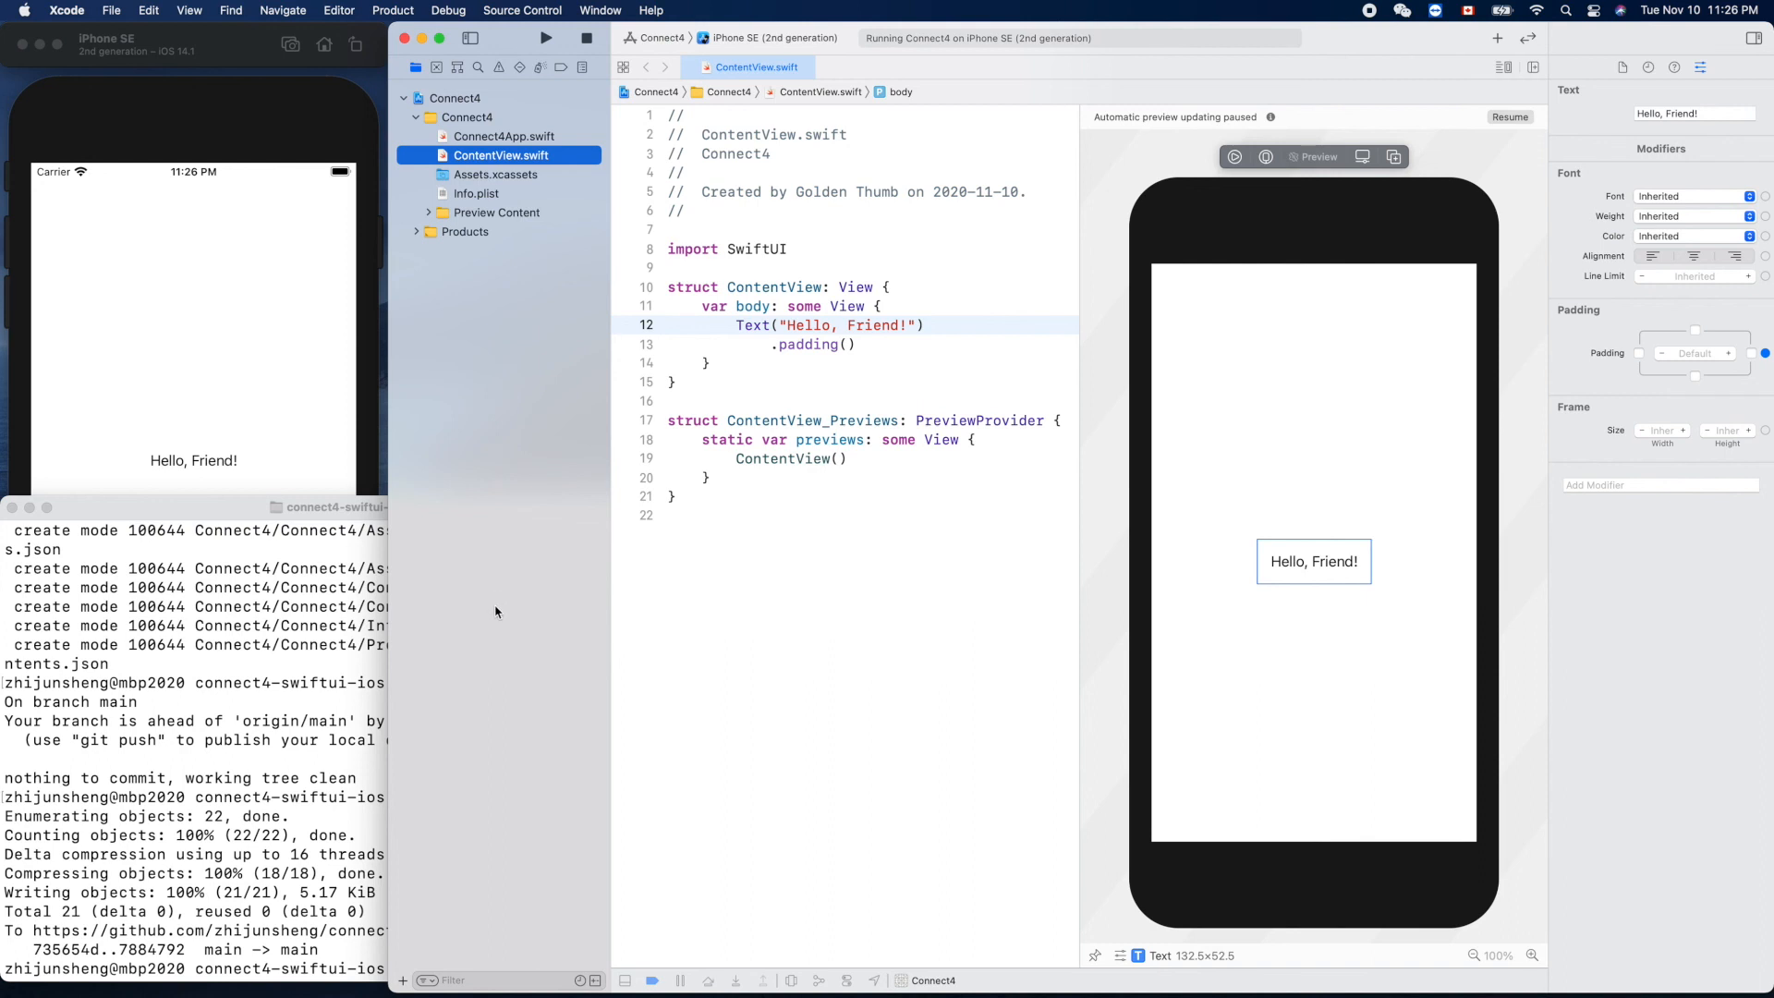